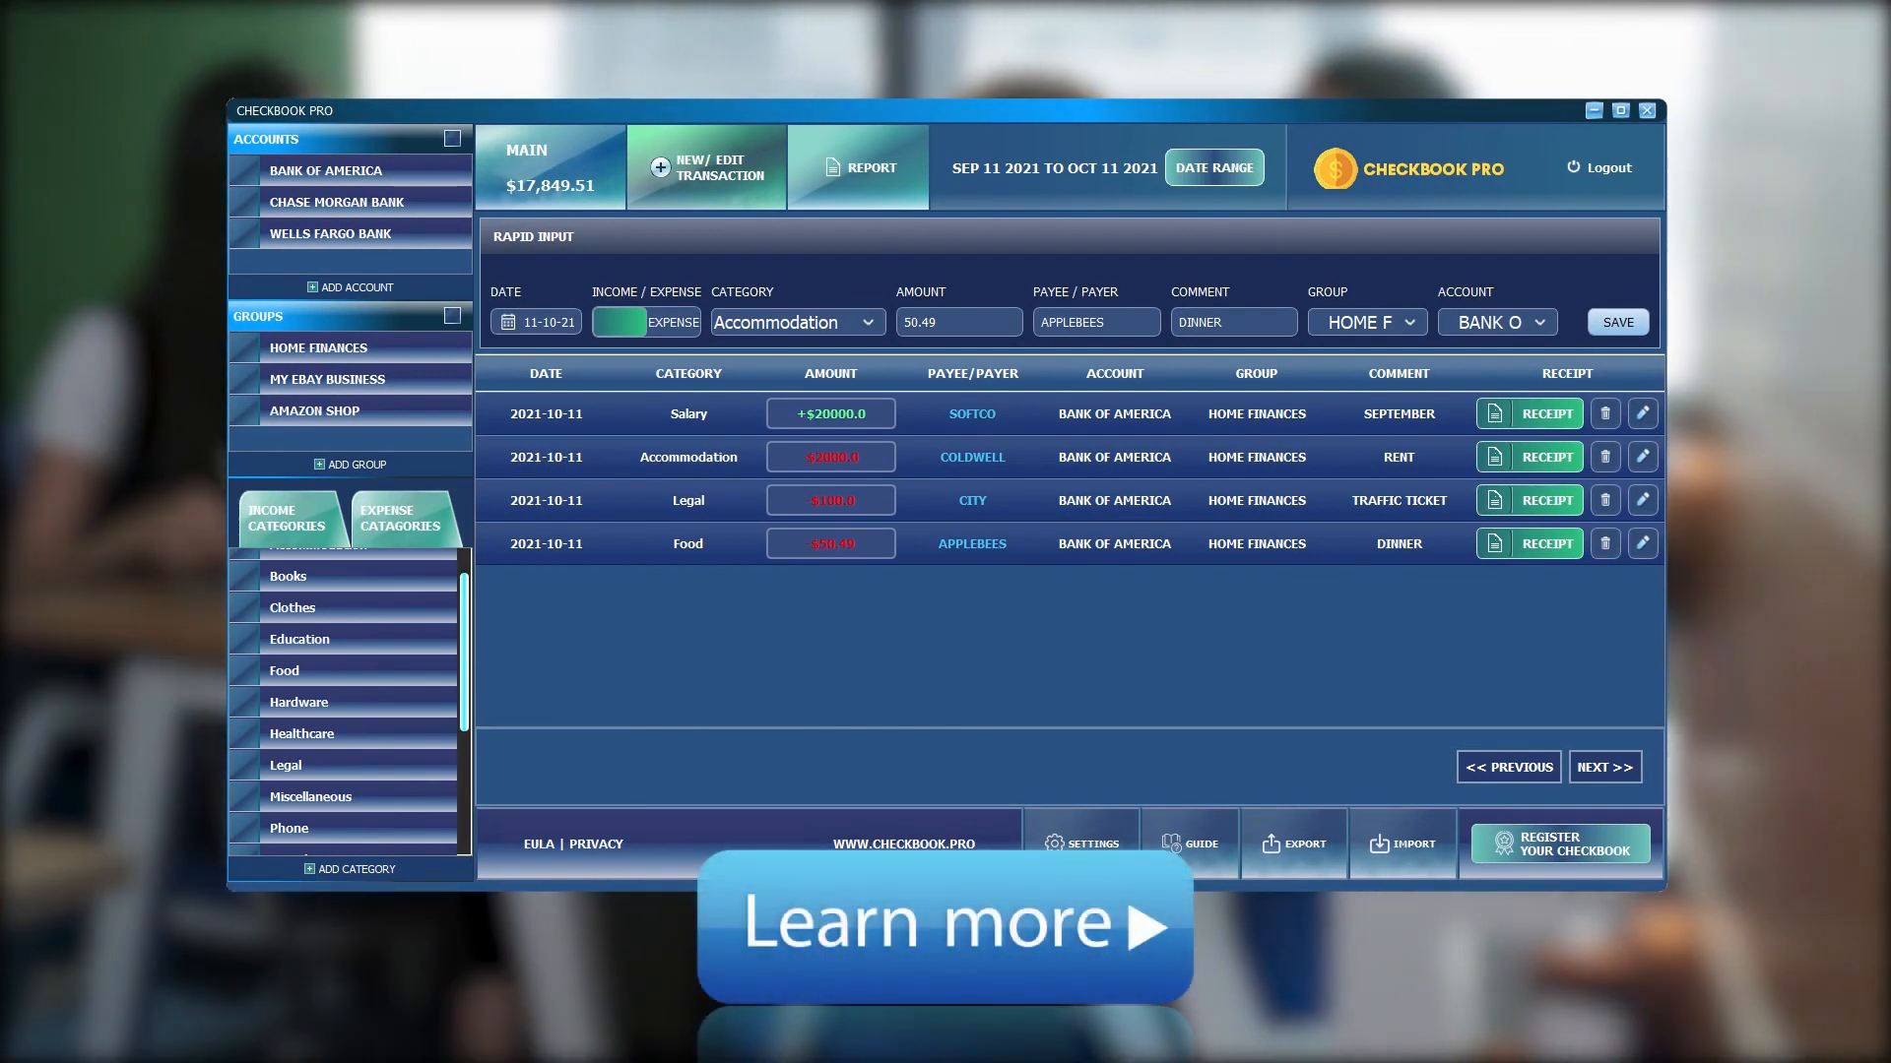
# Log into Checkbook Pro with a blank password and EULA accepted, opening the guide
pyautogui.click(1606, 168)
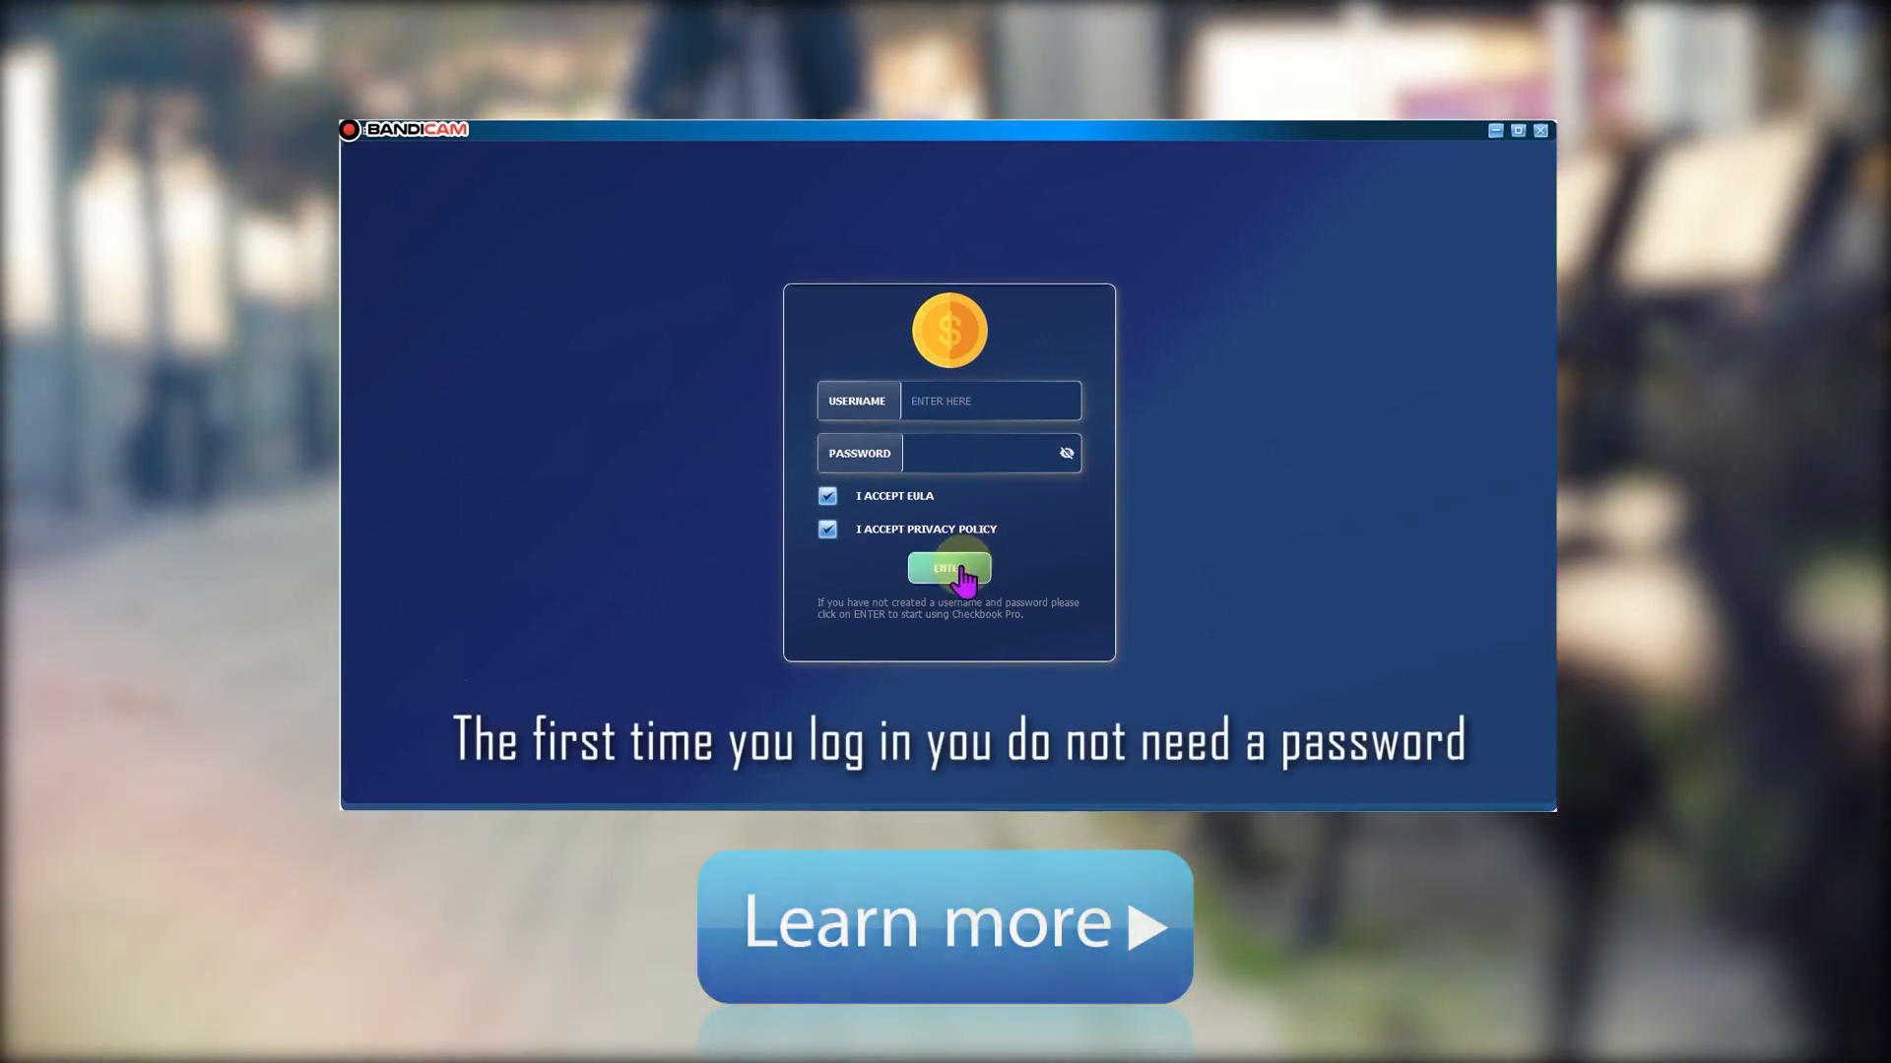
pyautogui.click(947, 569)
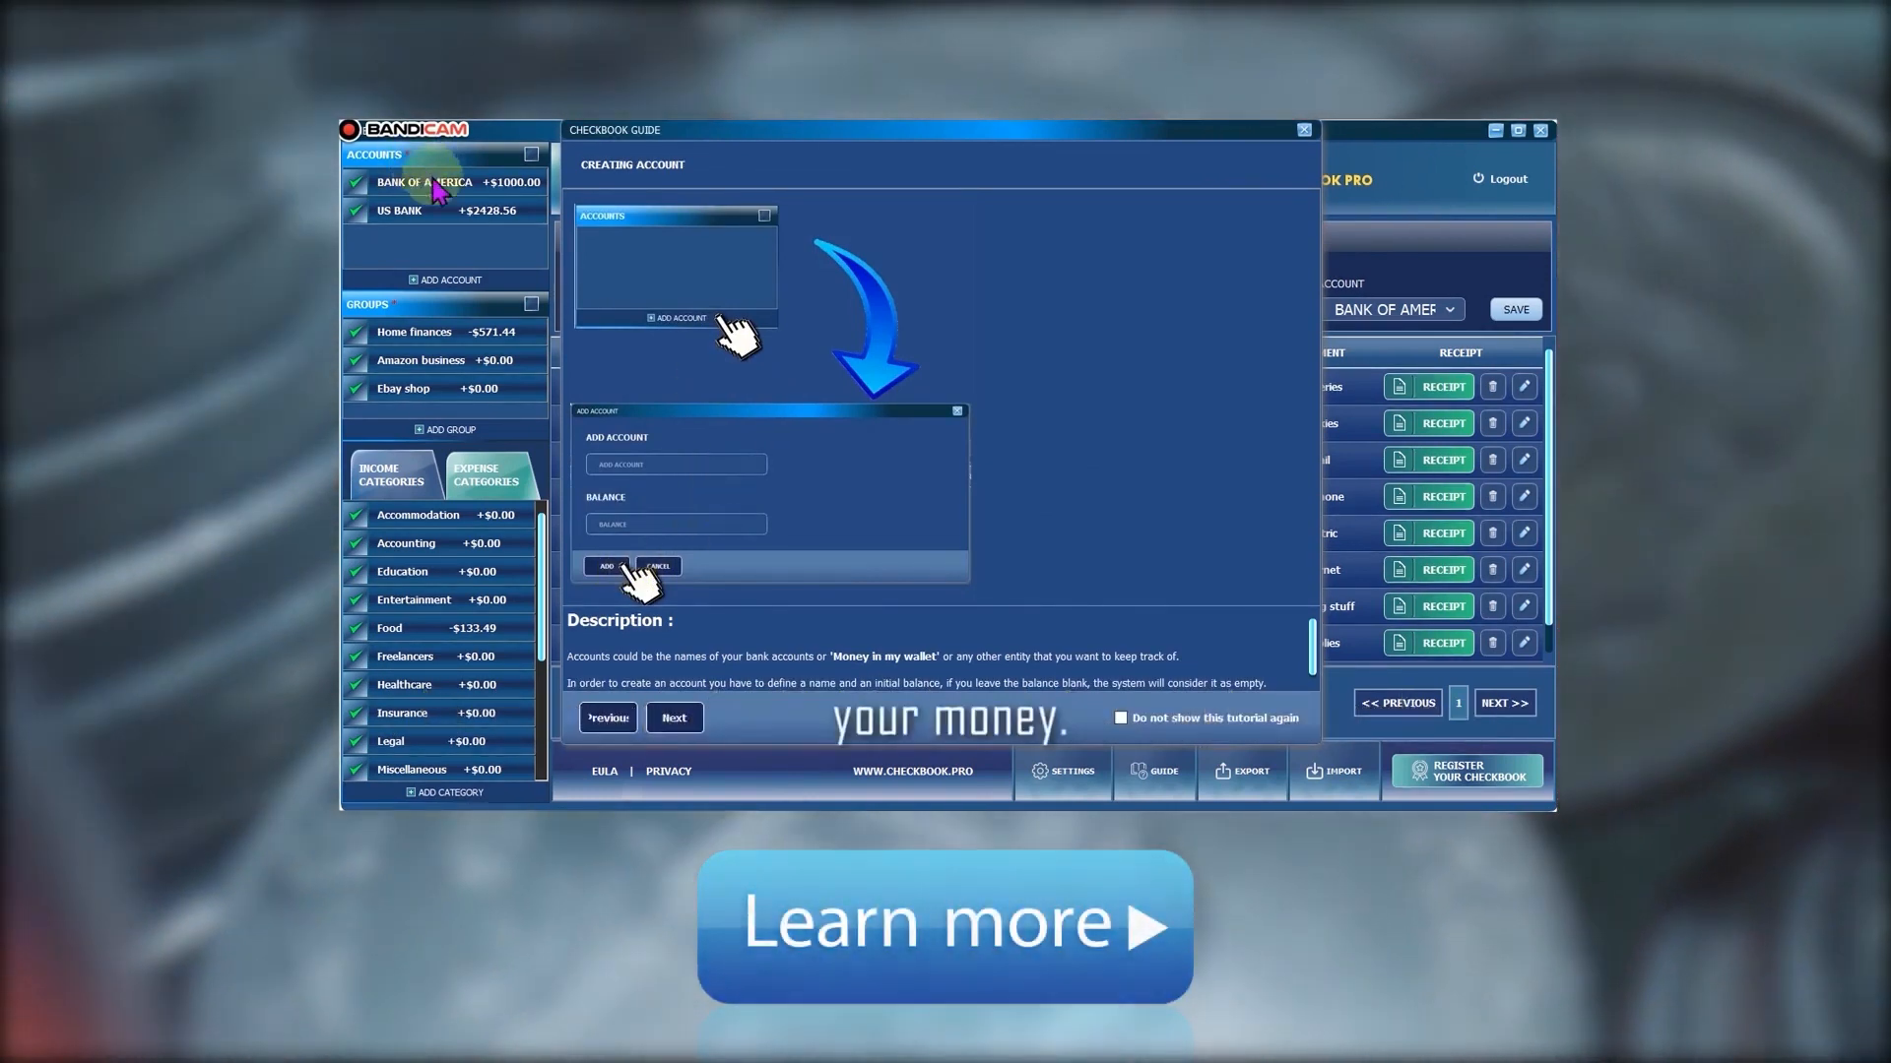
pyautogui.moveTo(452, 305)
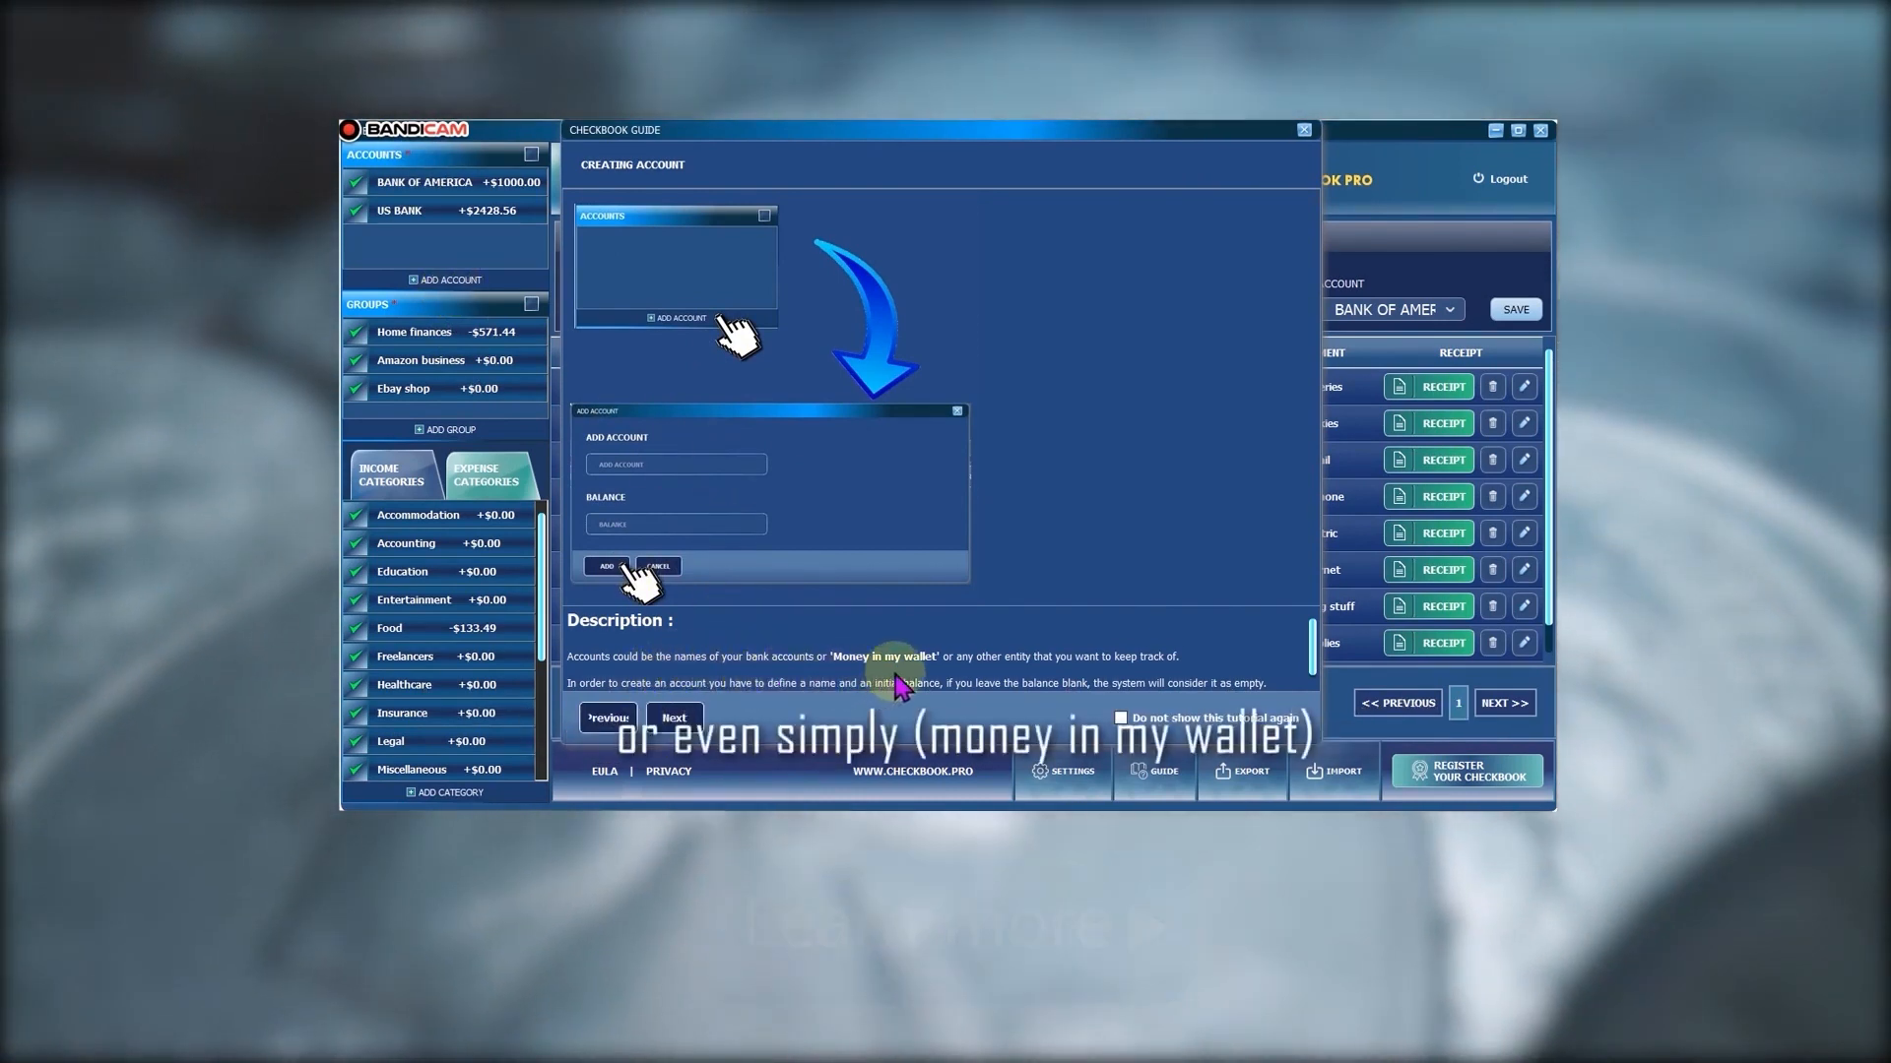
# Page through the guide's group creation and new transaction topics, then close it
pyautogui.click(674, 717)
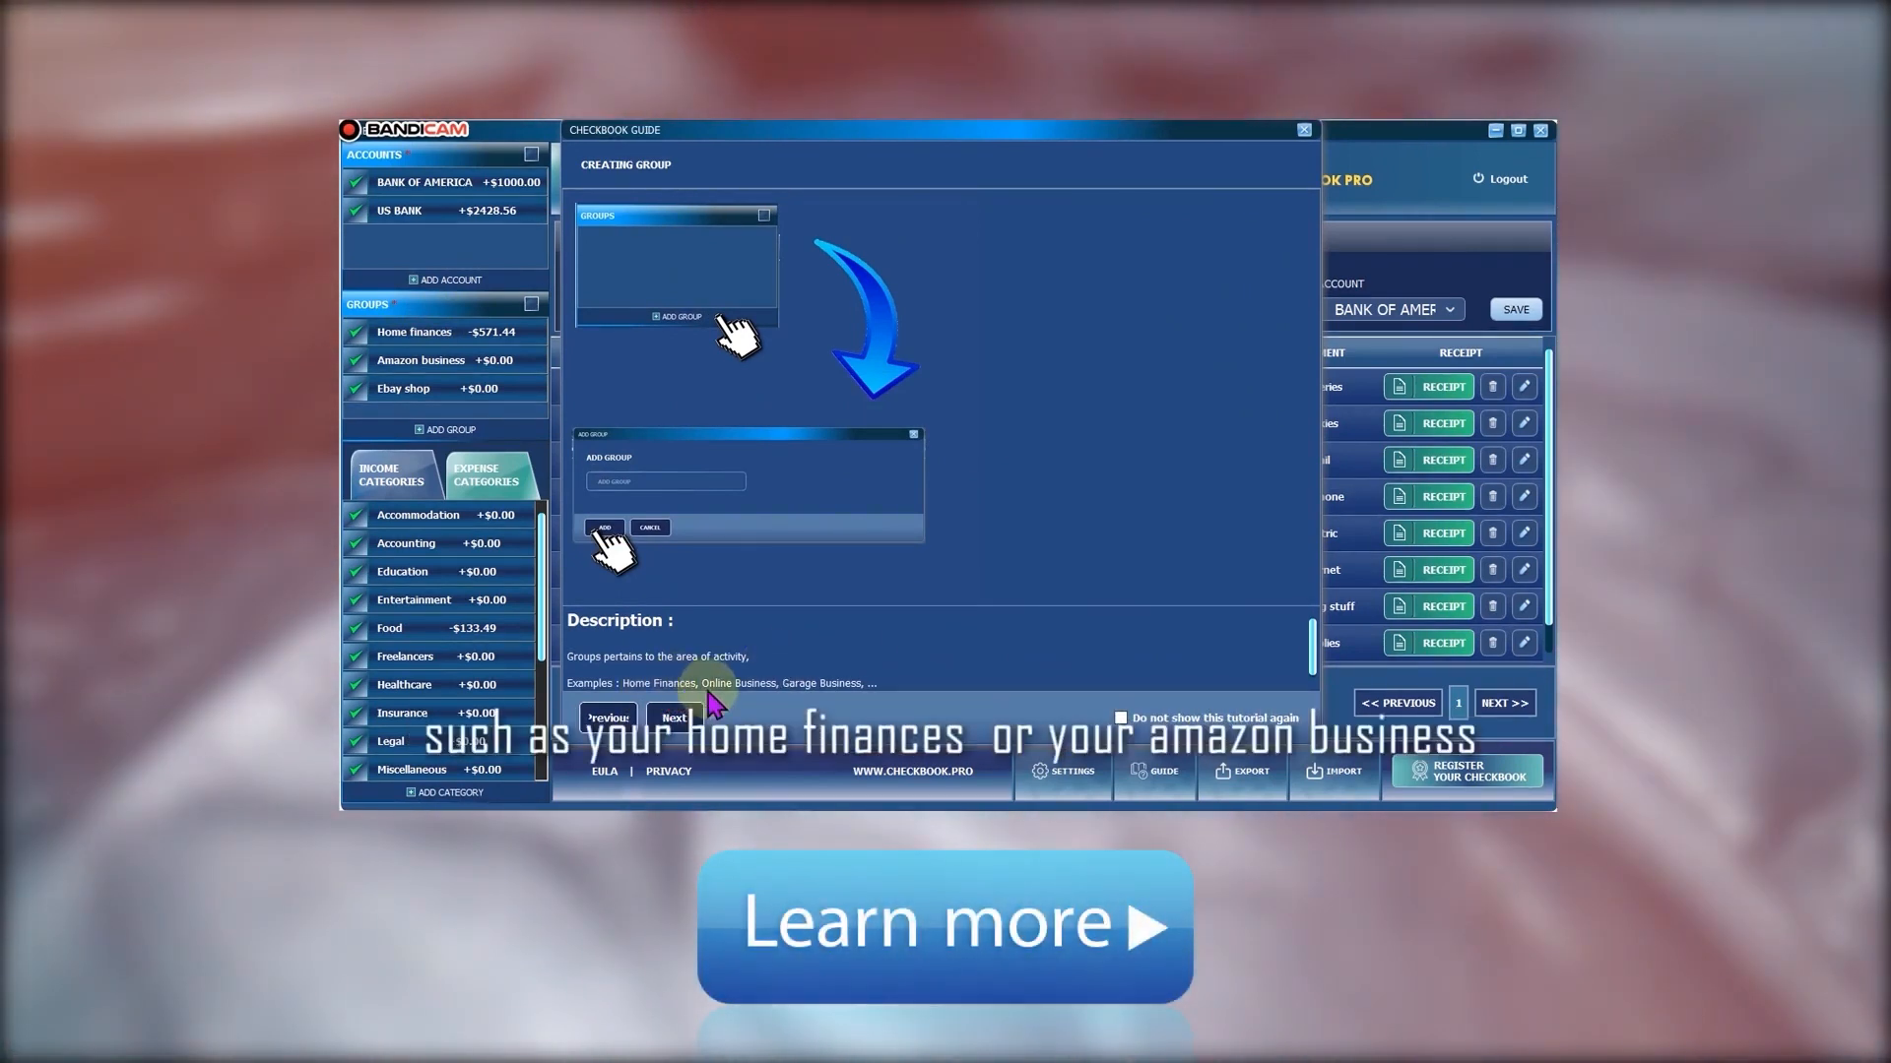
pyautogui.moveTo(446, 367)
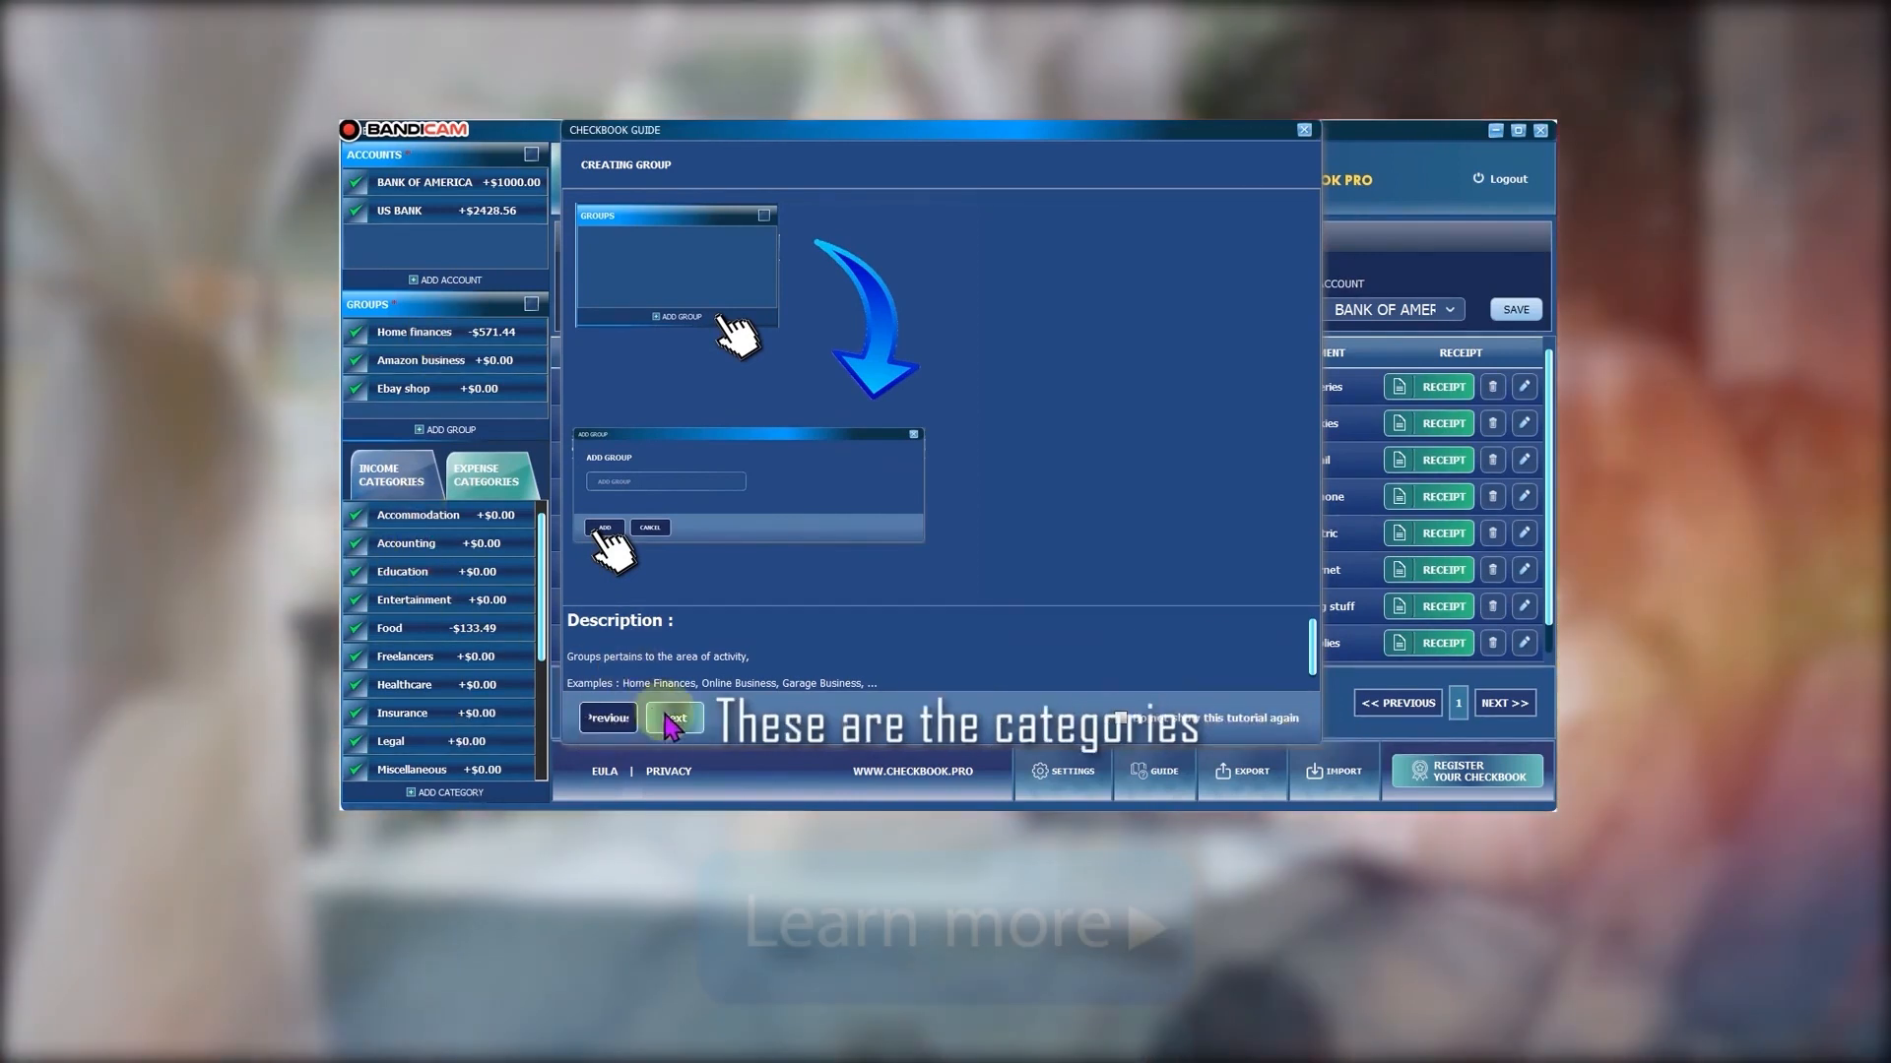
pyautogui.click(674, 718)
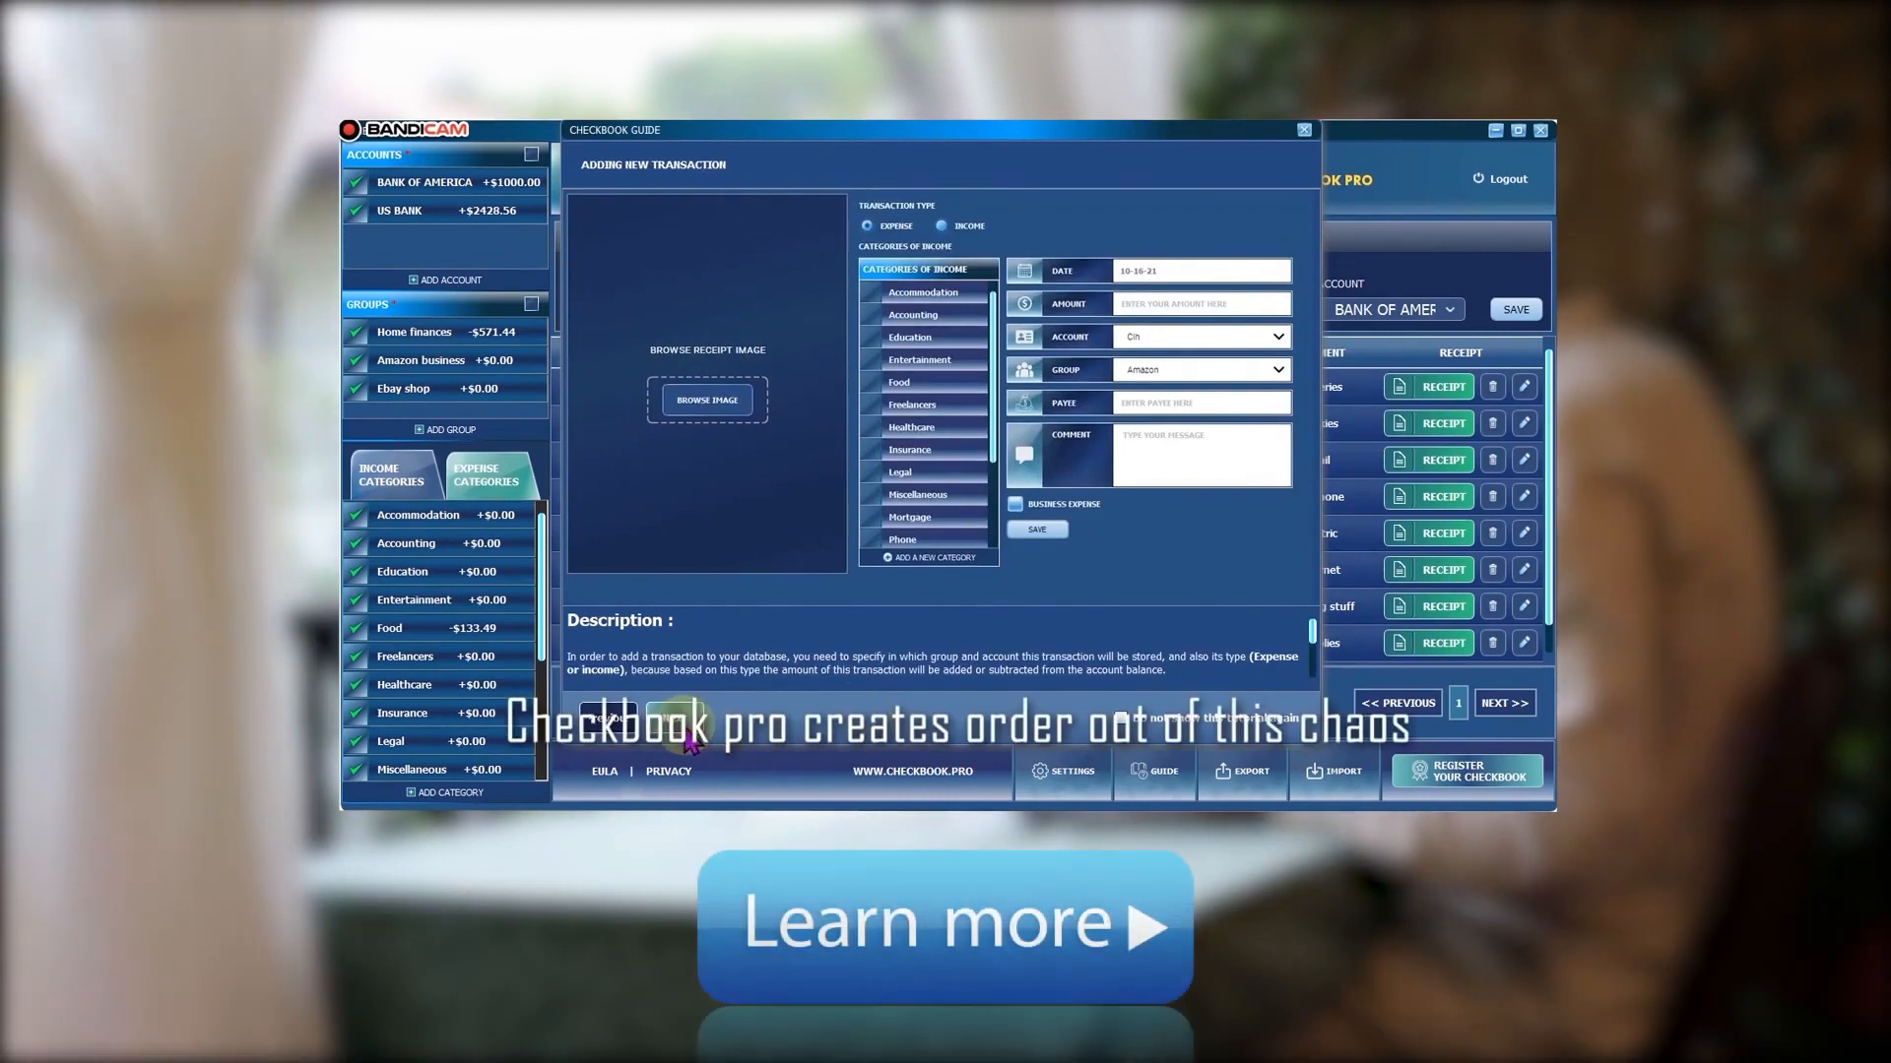
pyautogui.click(1301, 129)
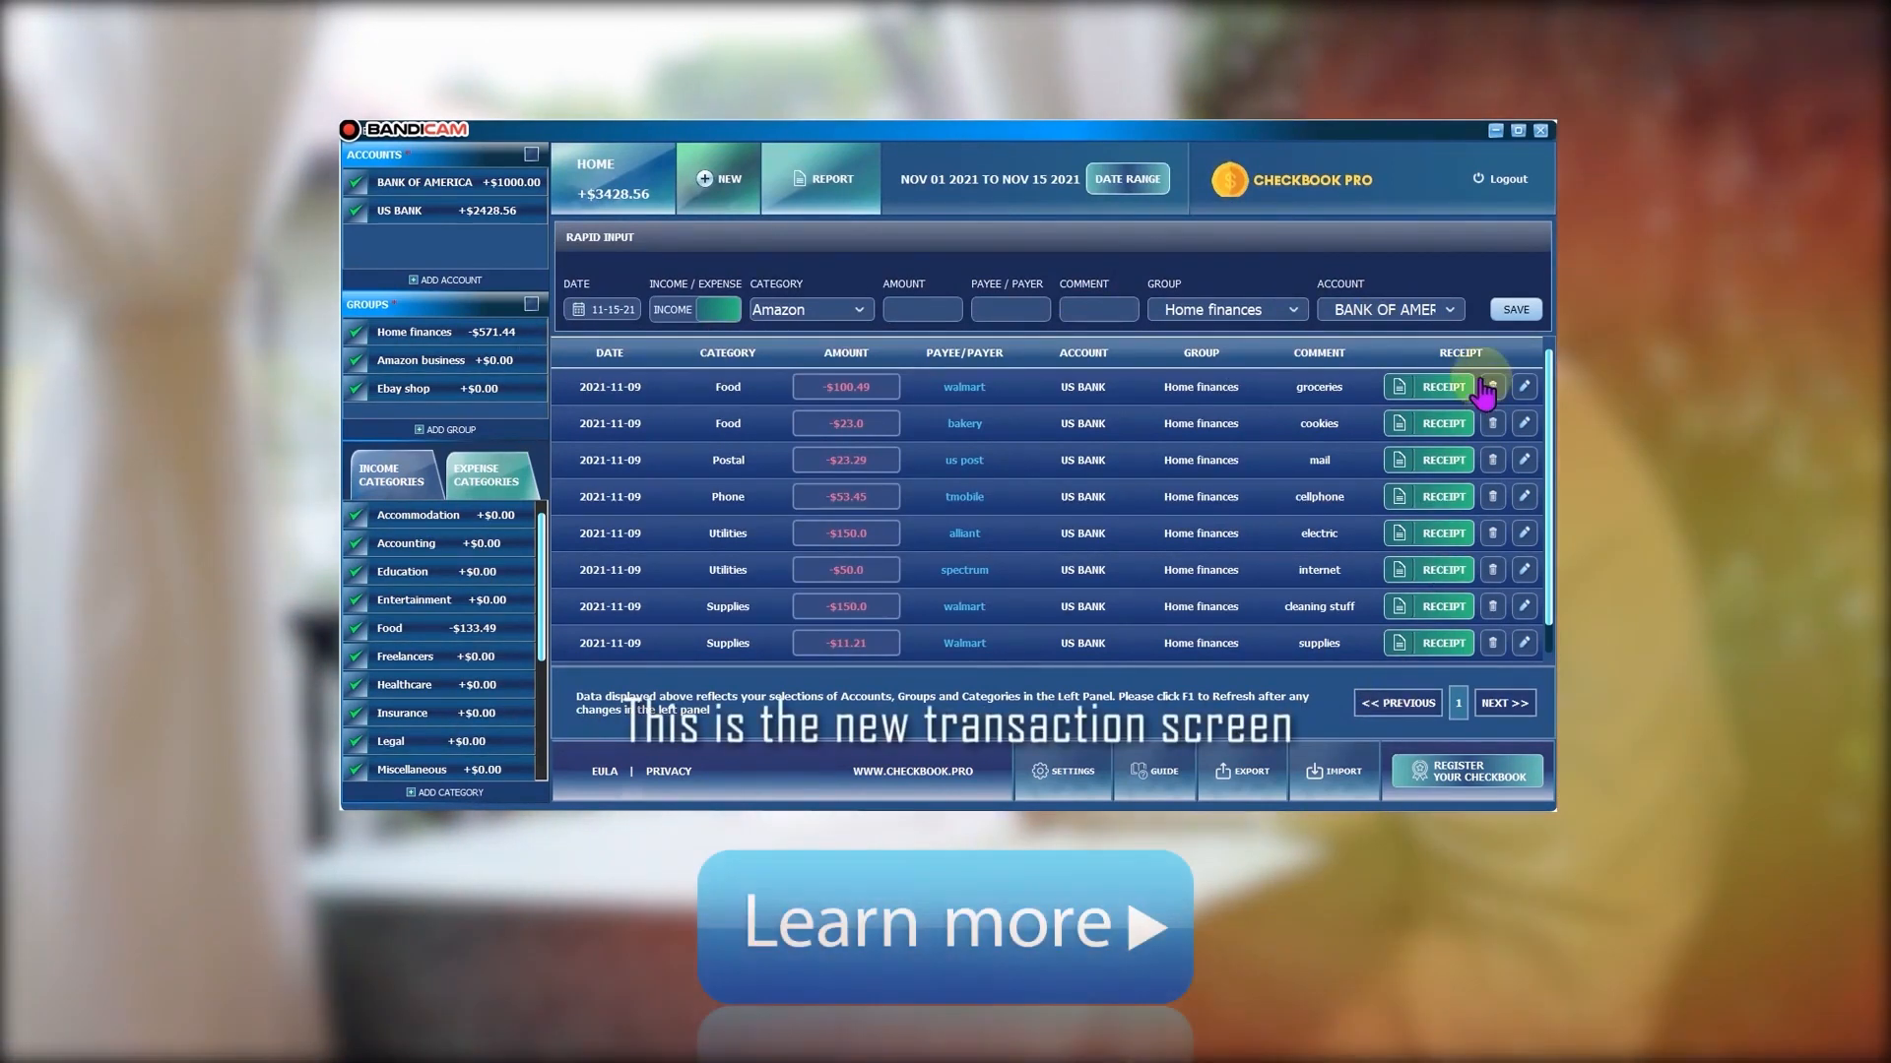
pyautogui.moveTo(1428, 682)
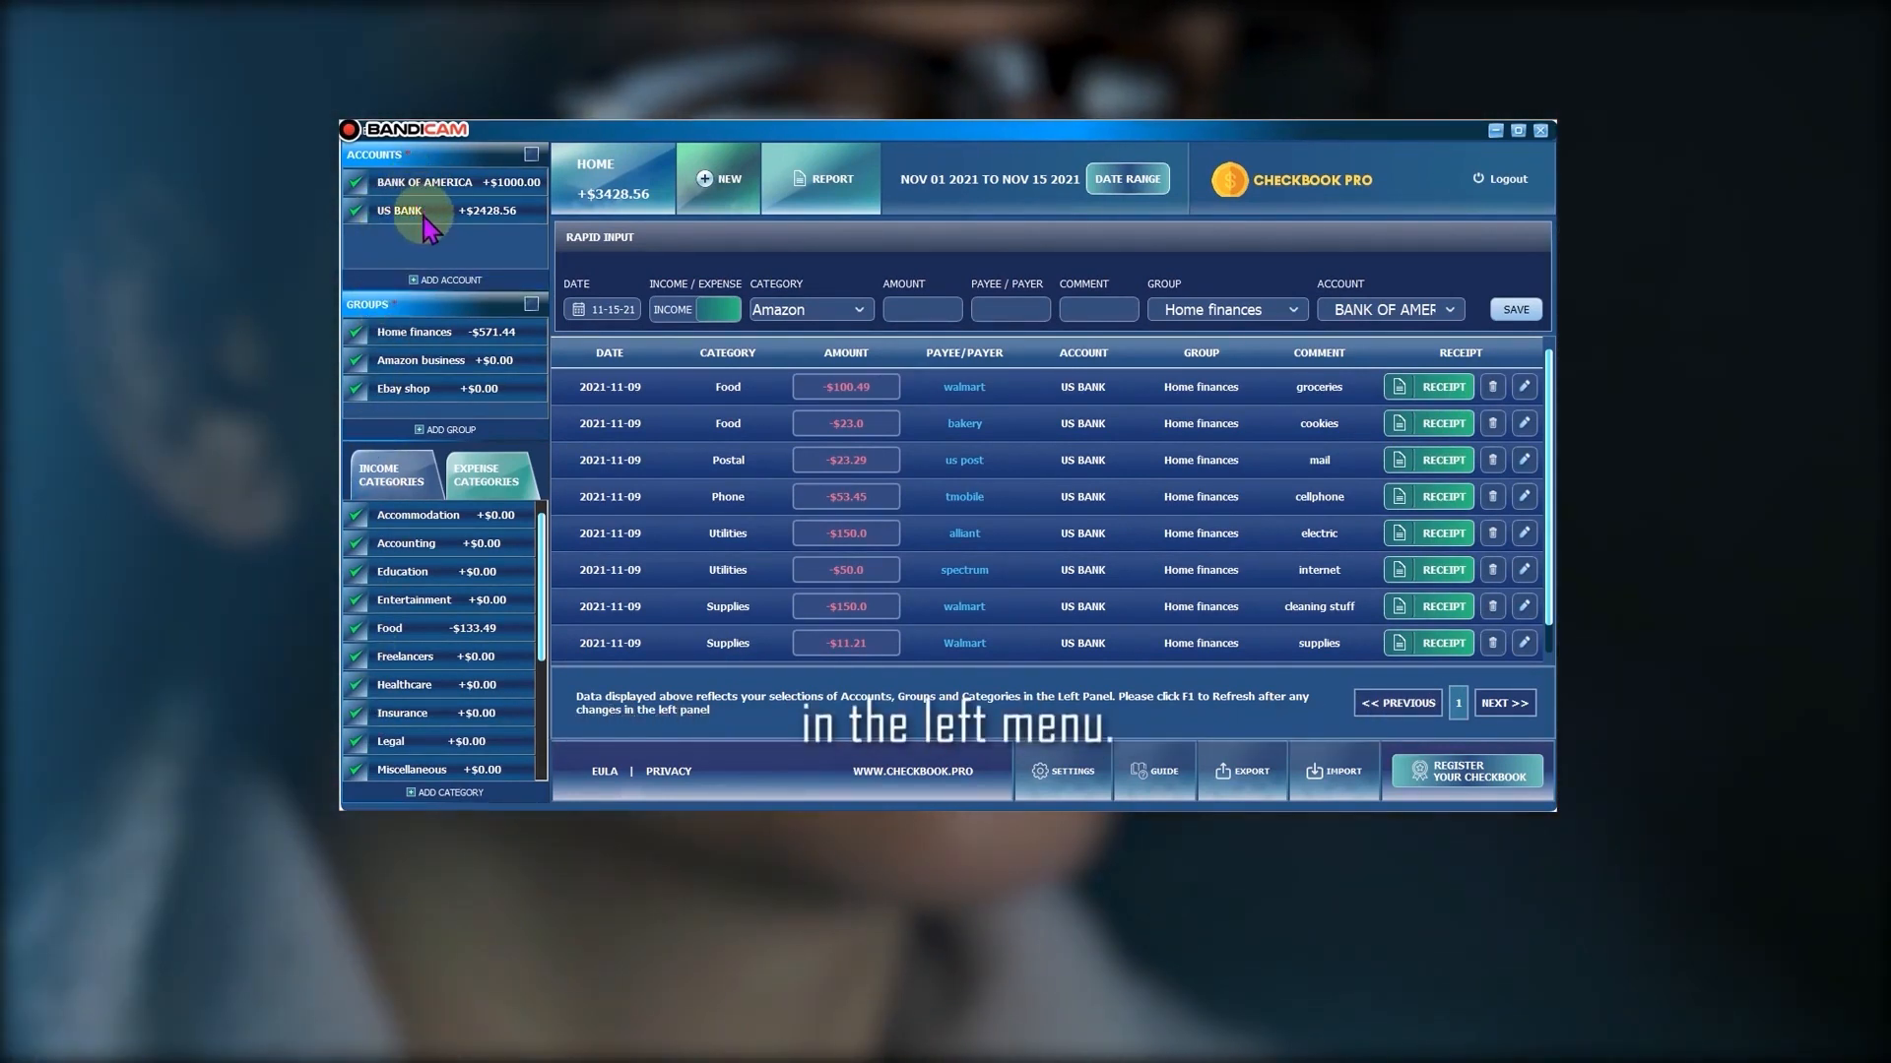
pyautogui.moveTo(386, 386)
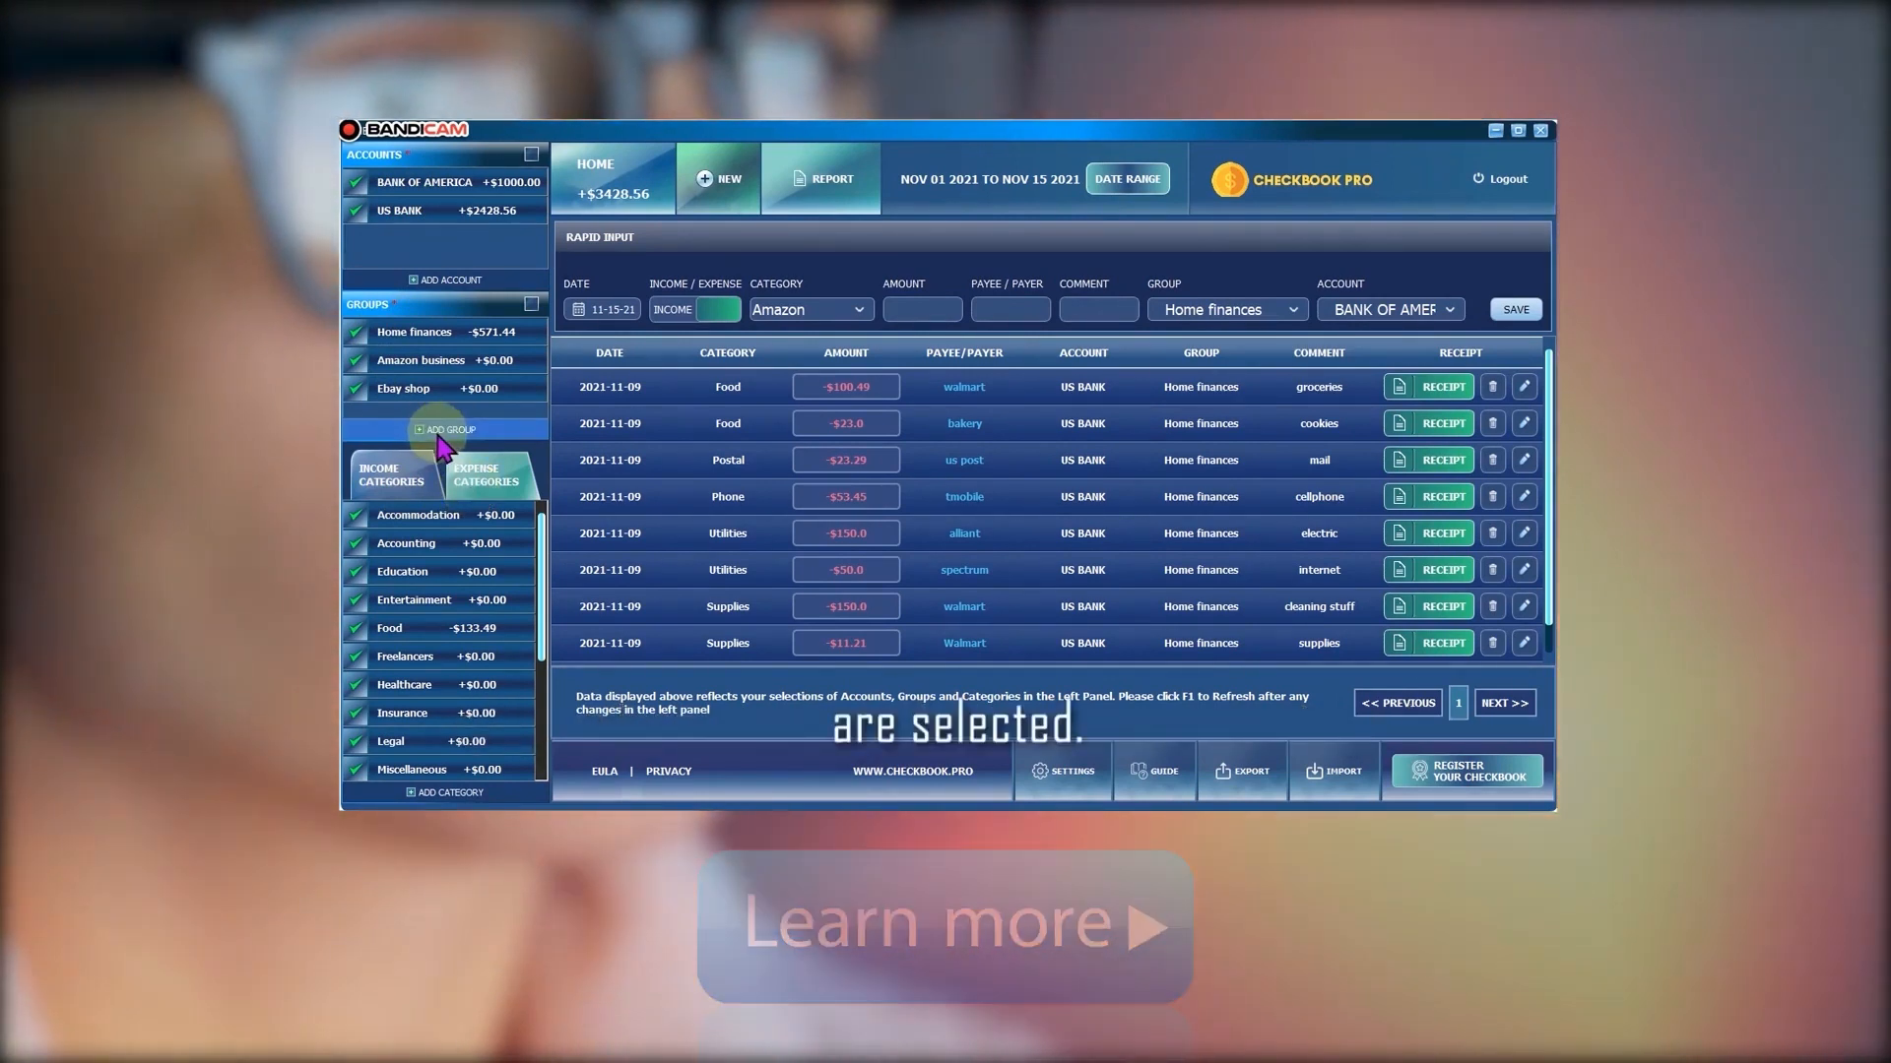
pyautogui.moveTo(397, 247)
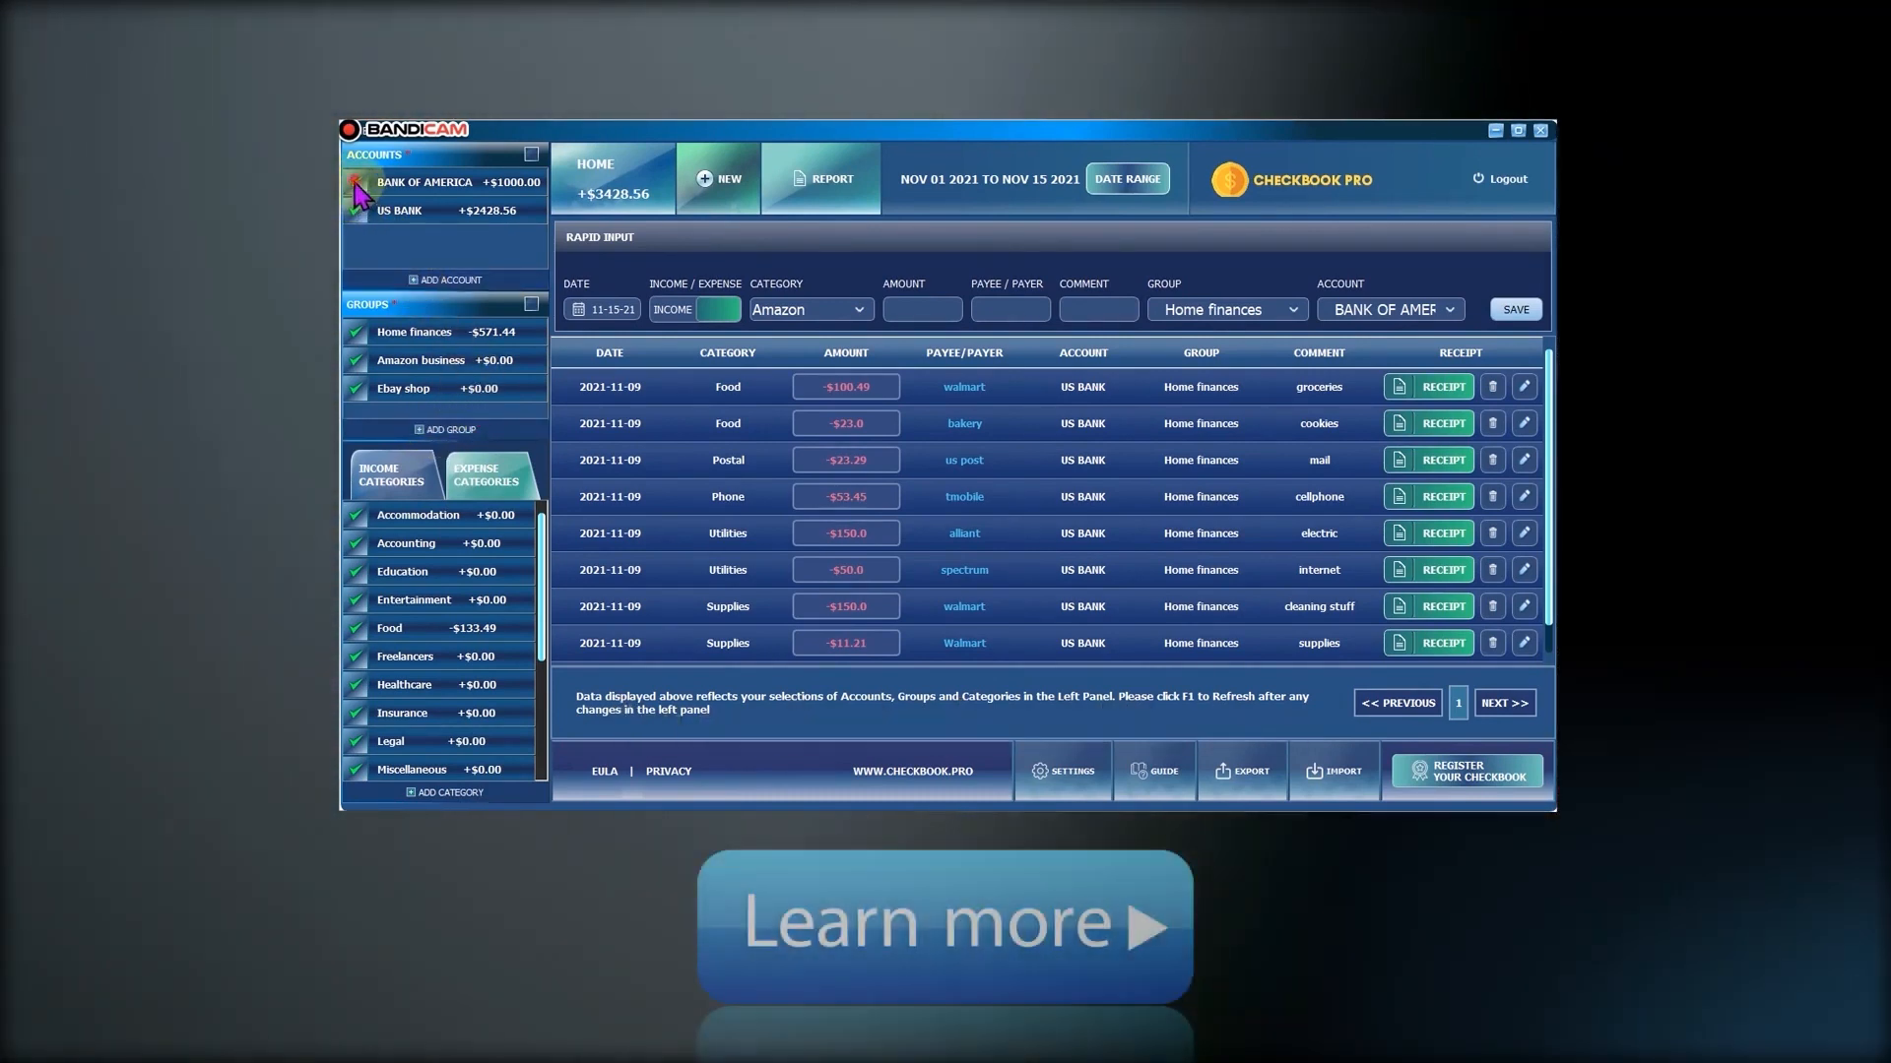
# Exclude Bank of America and deselect all expense categories in the filters
pyautogui.click(355, 182)
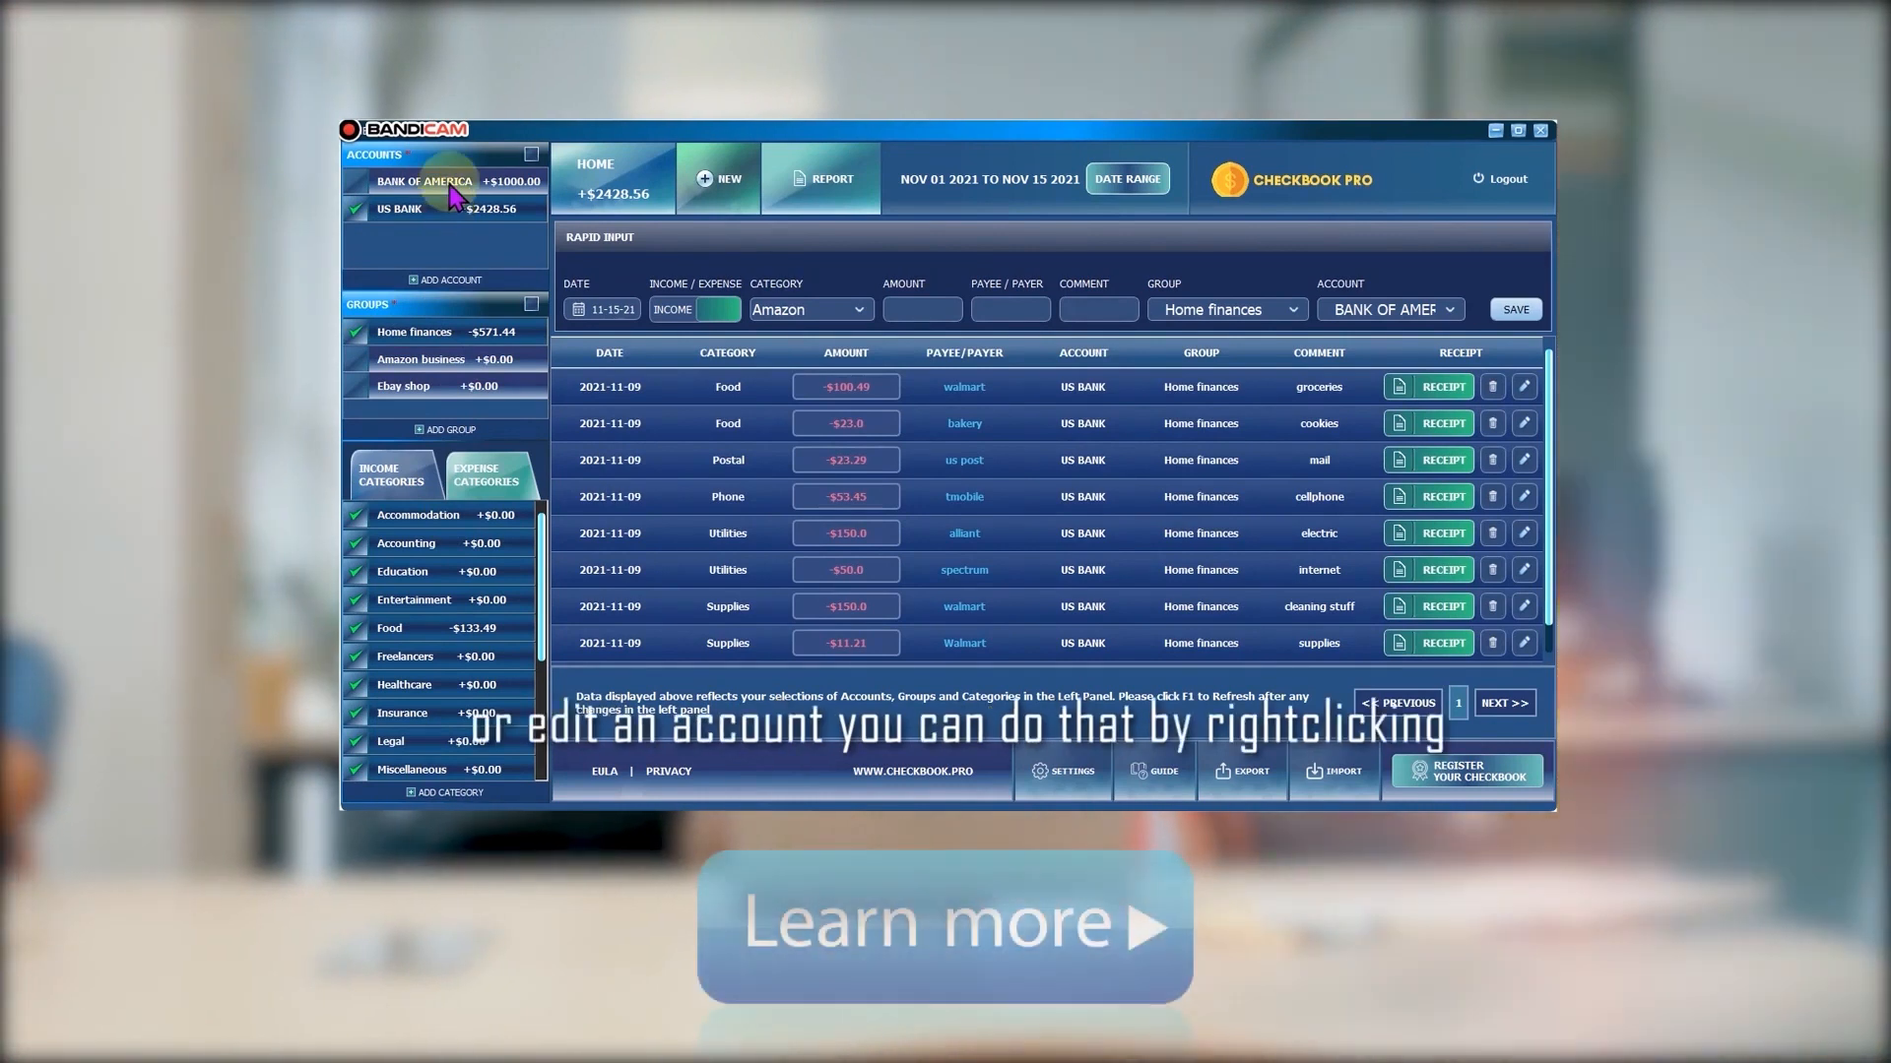
pyautogui.rightClick(428, 181)
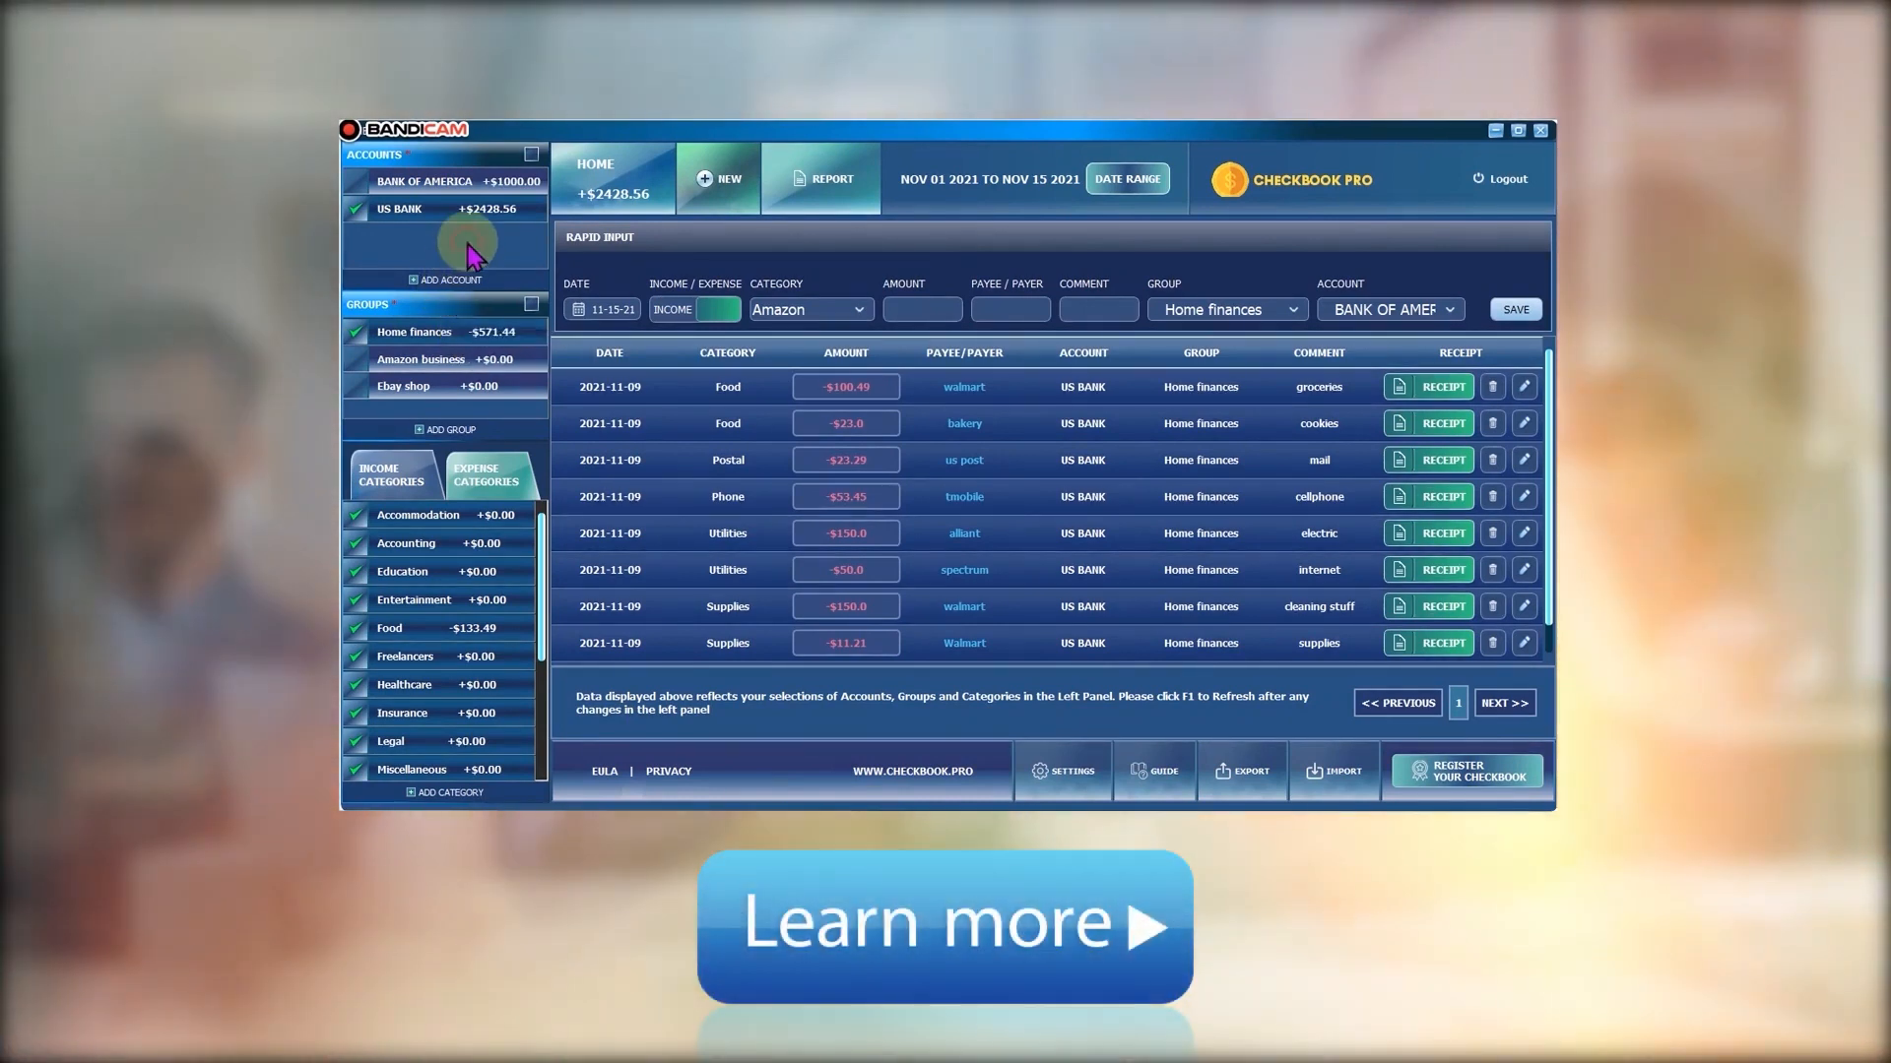
pyautogui.moveTo(443, 476)
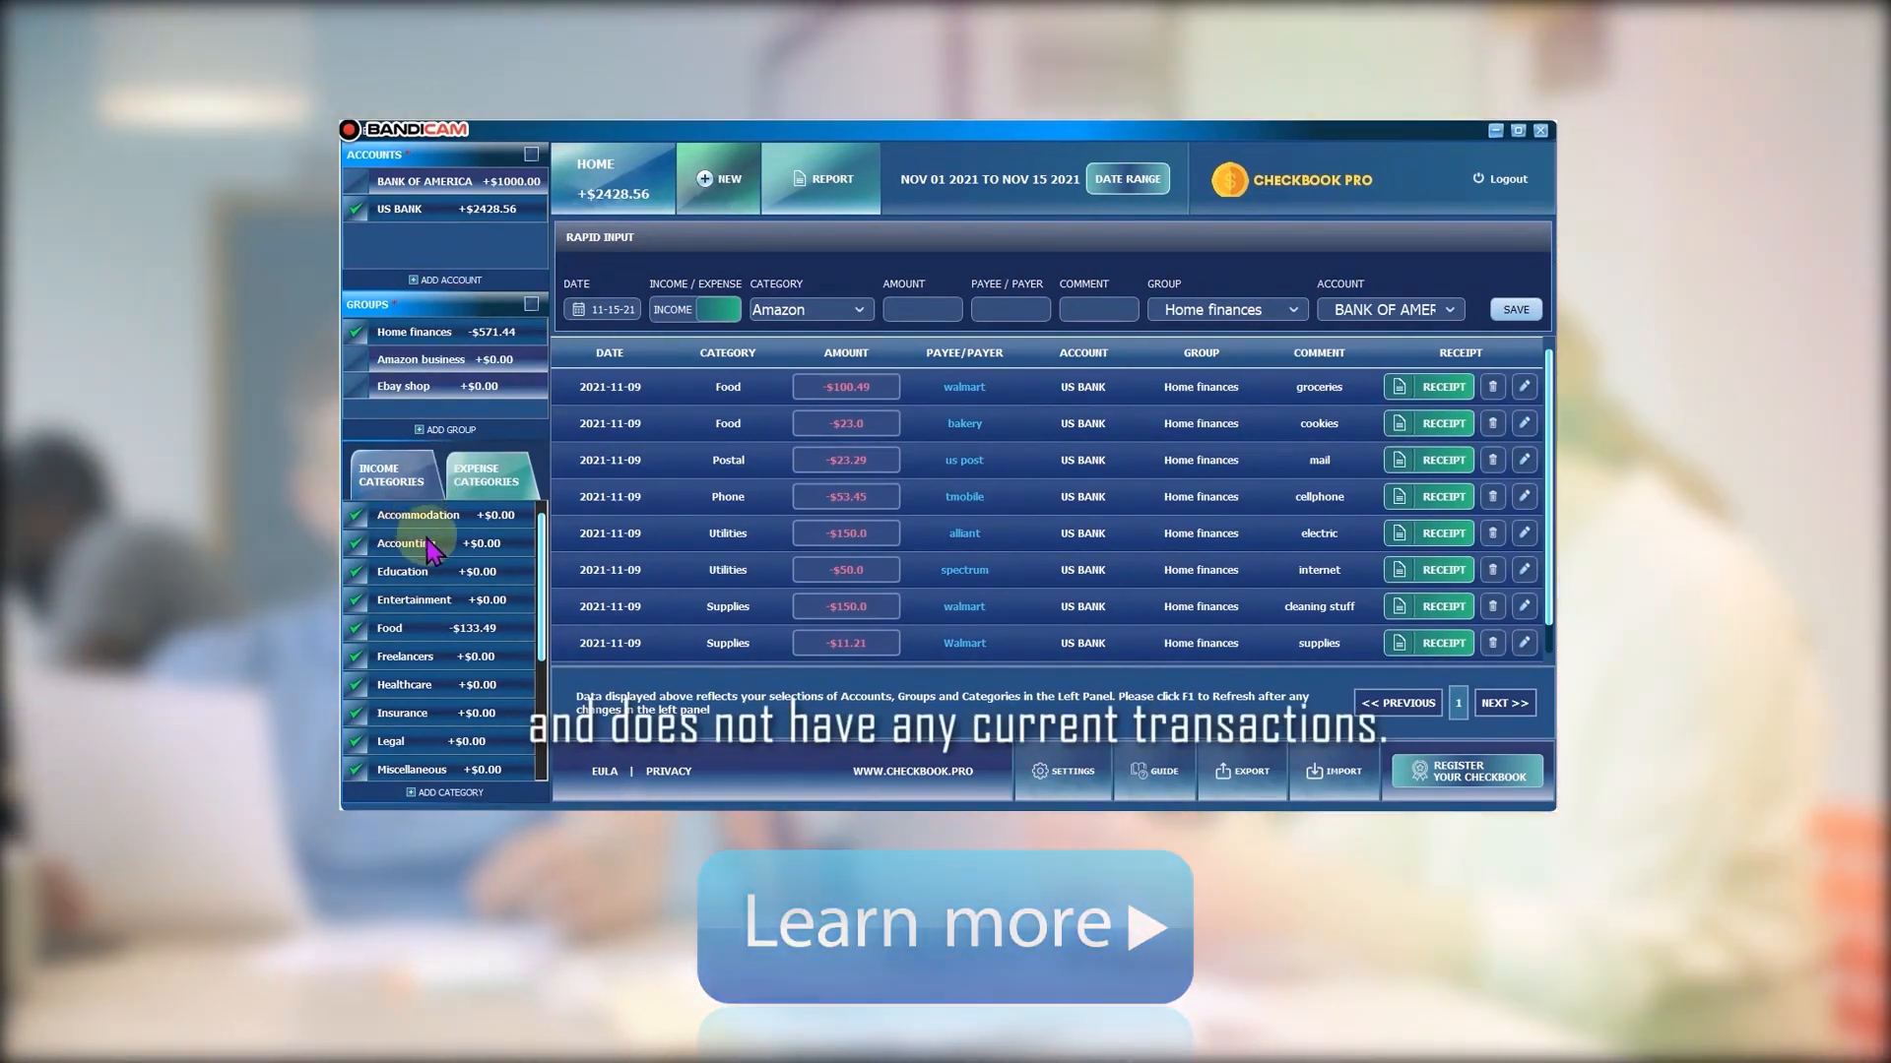
pyautogui.rightClick(428, 549)
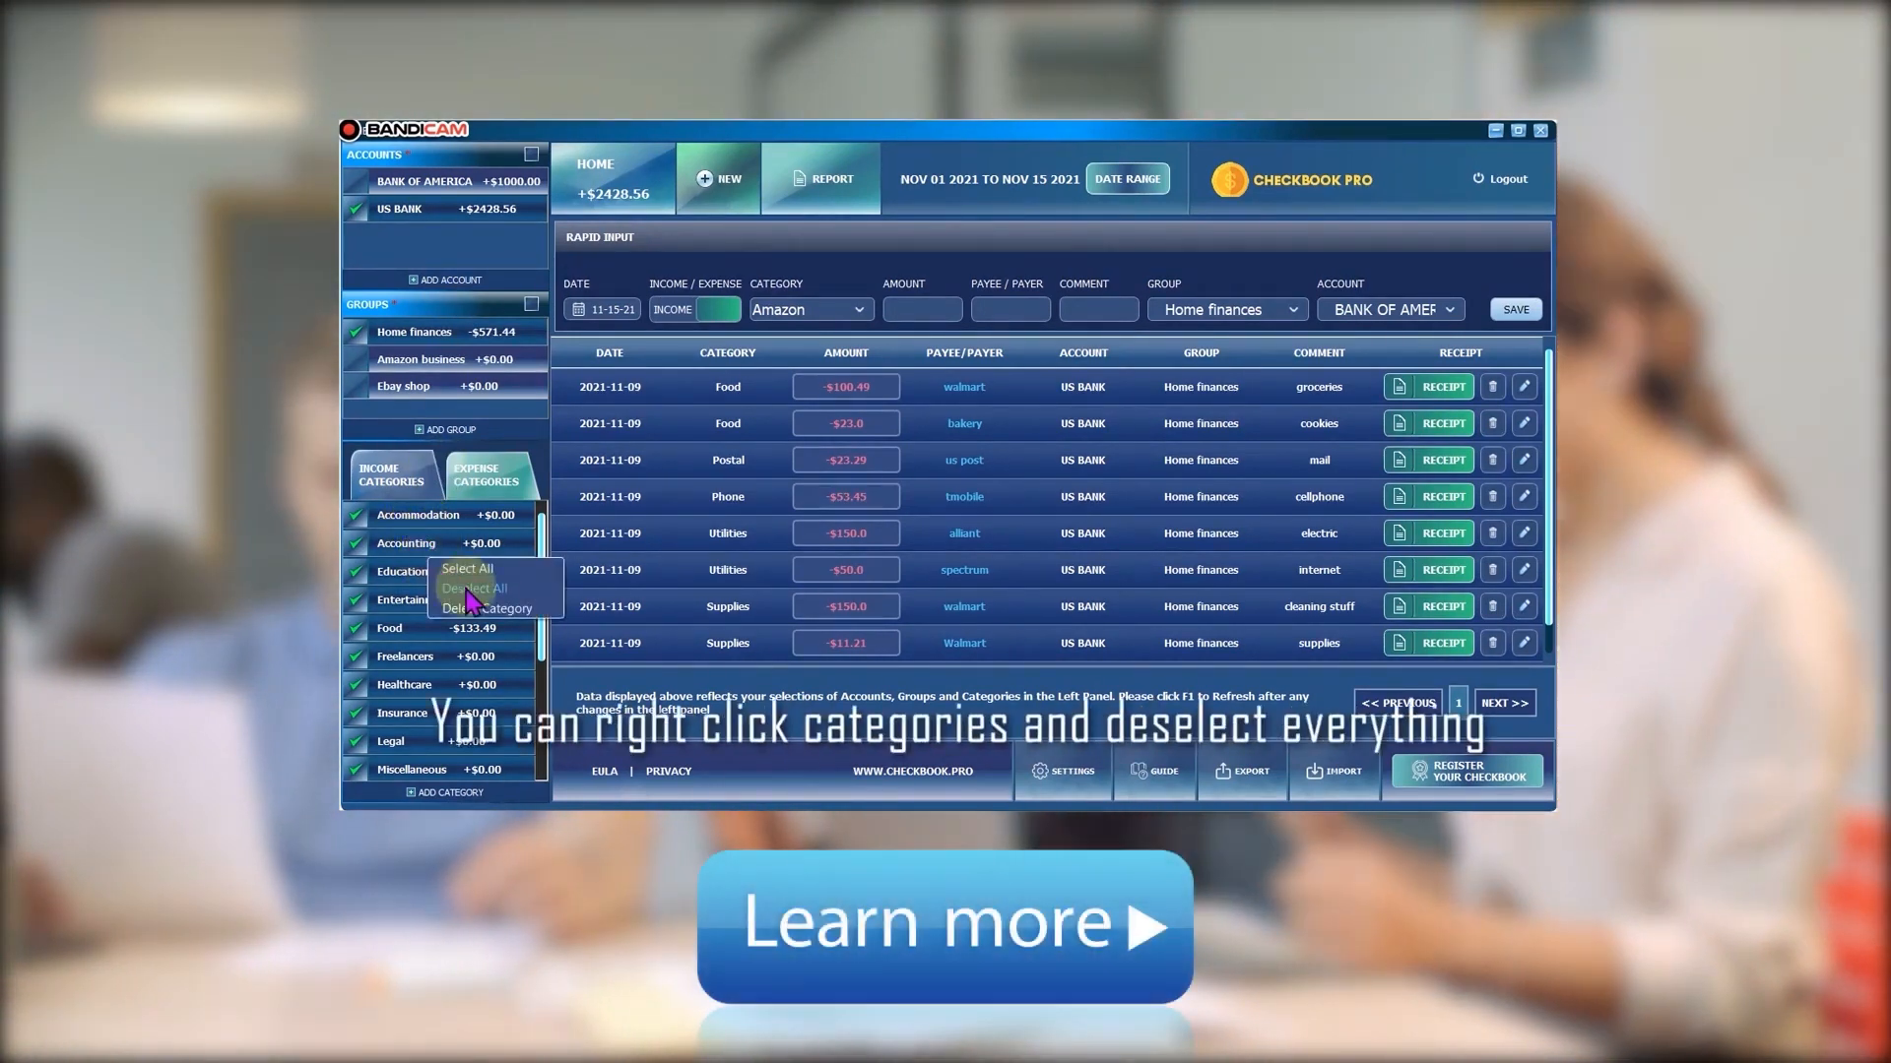
pyautogui.click(472, 589)
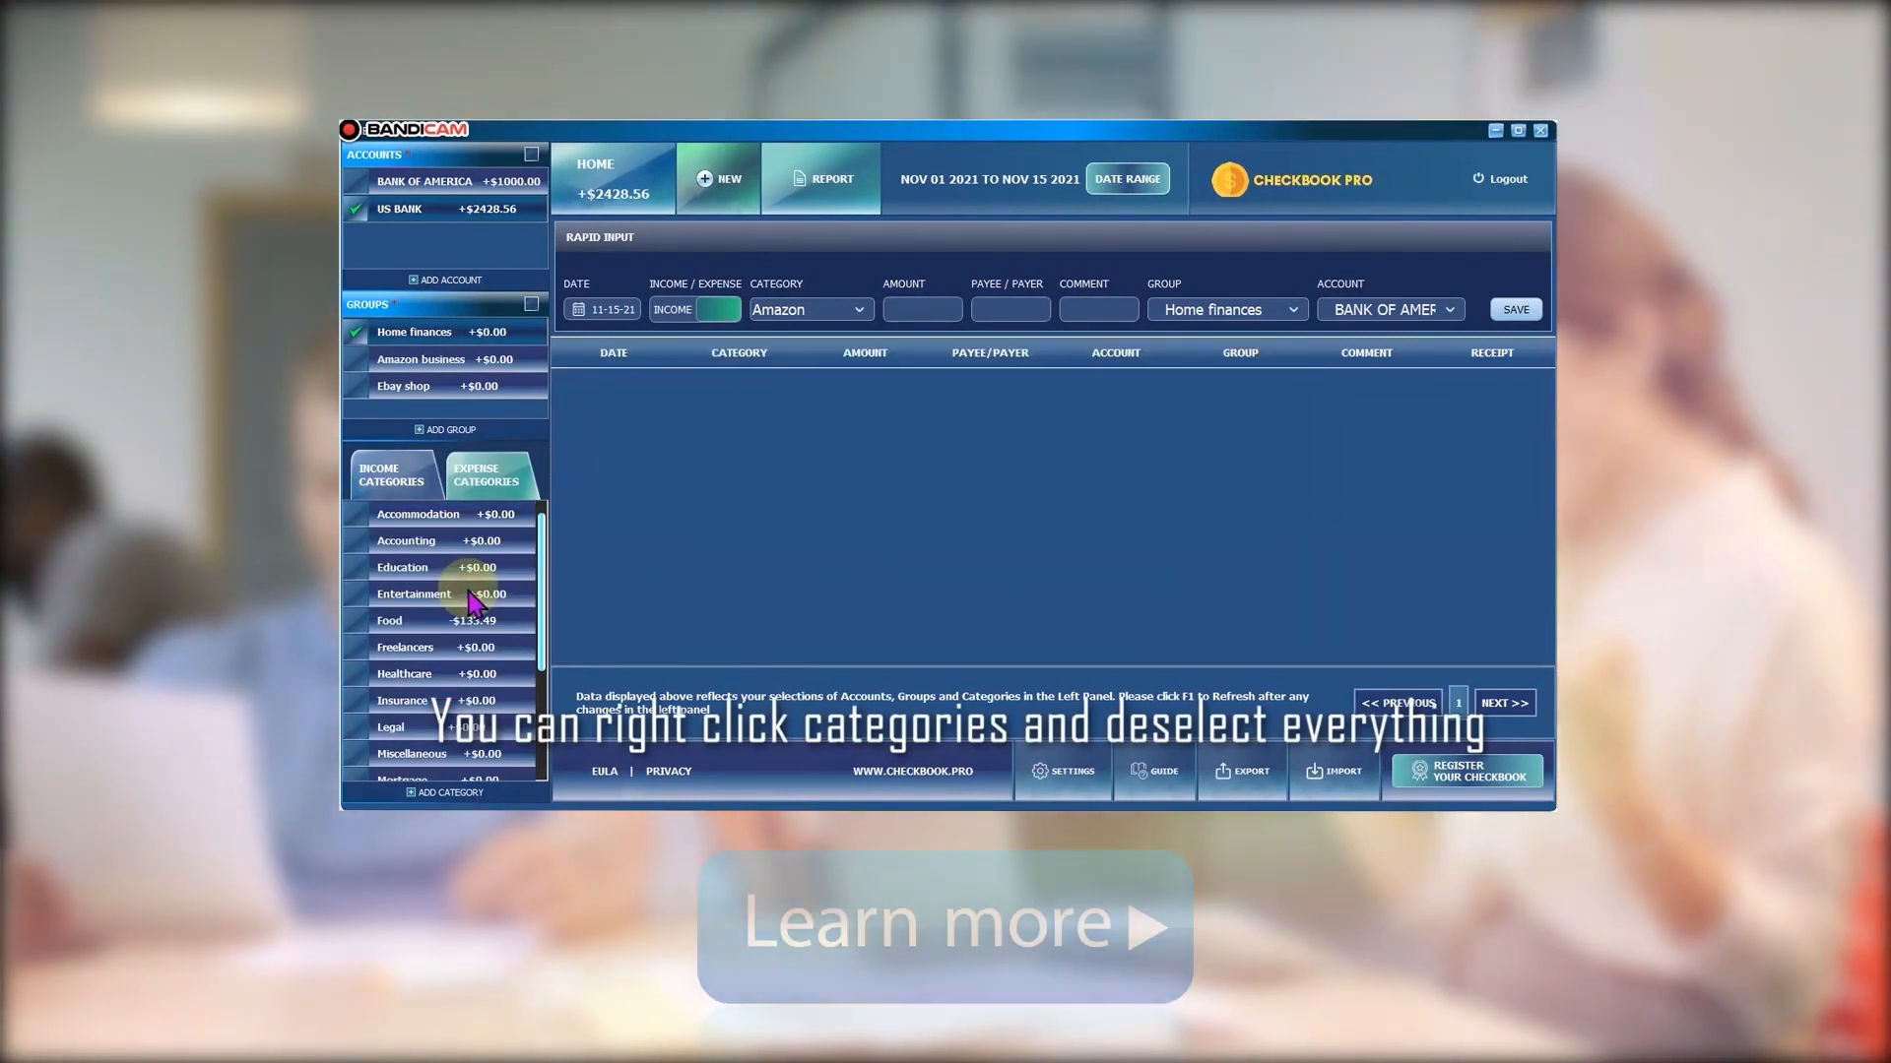
pyautogui.rightClick(414, 592)
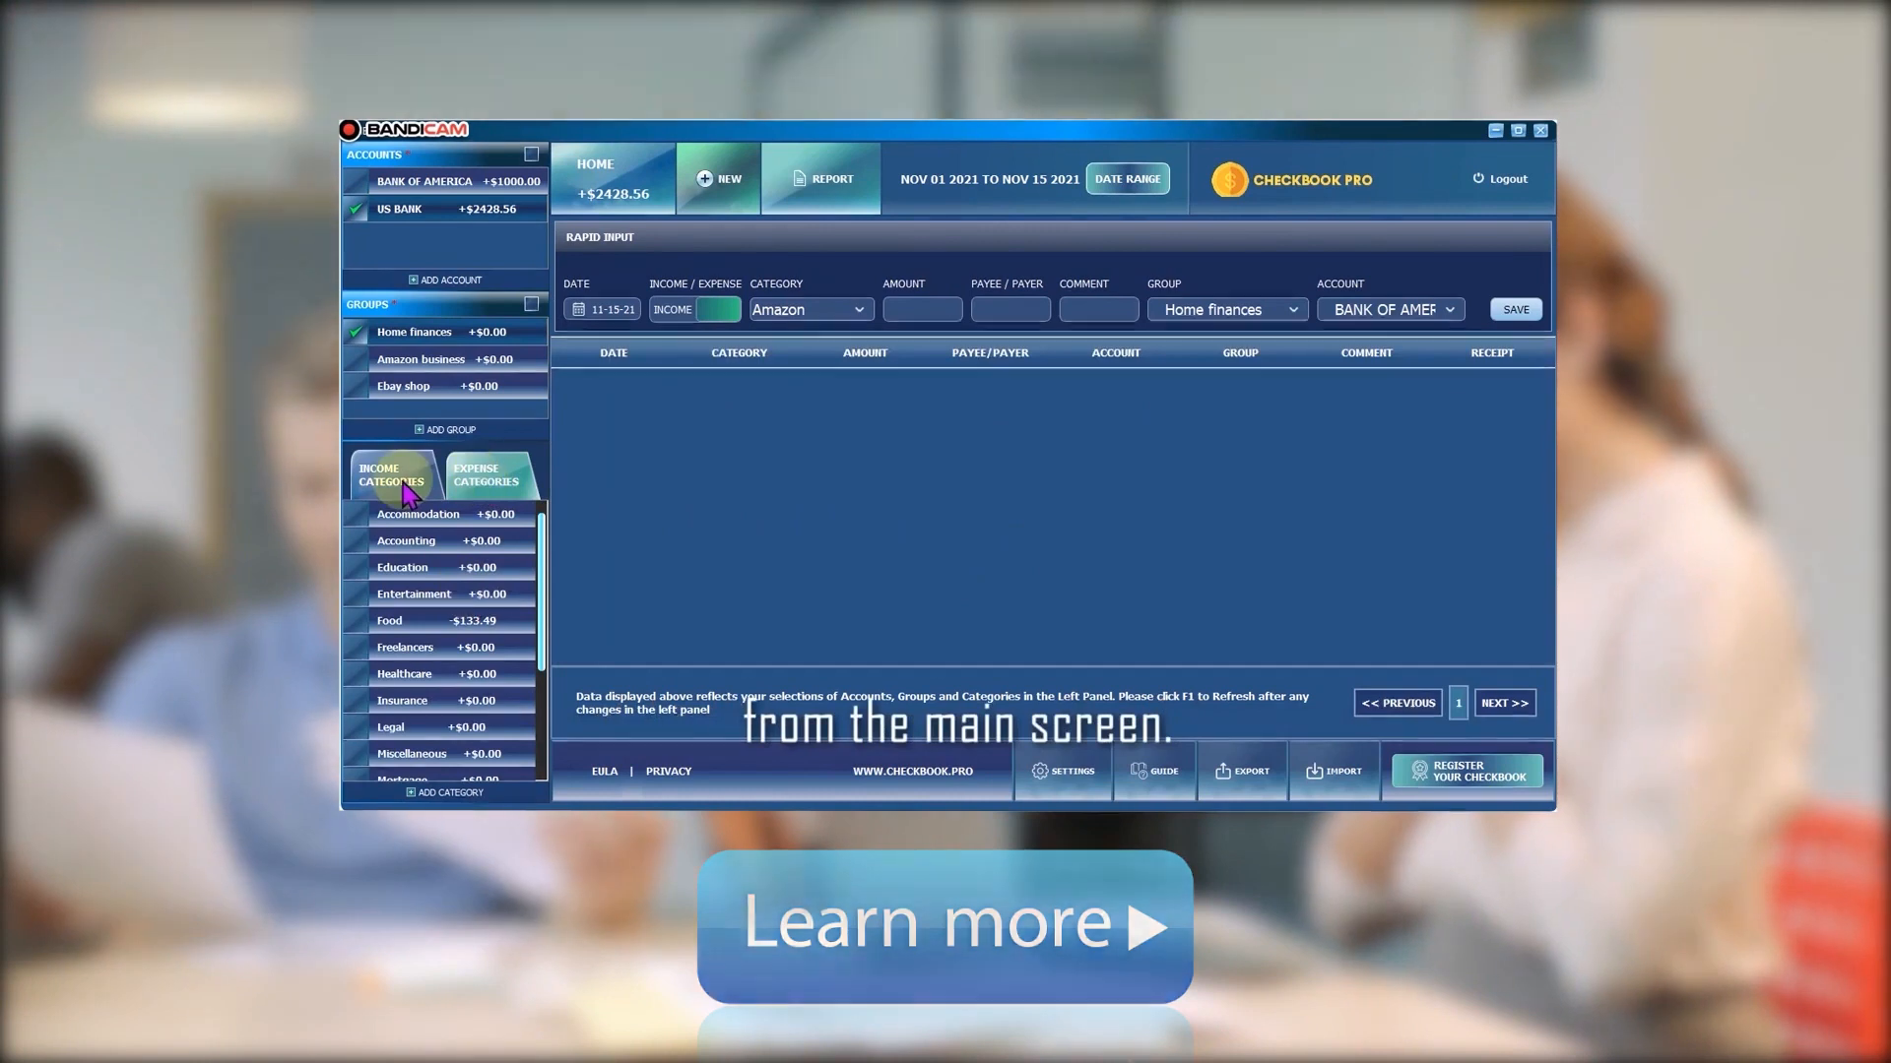
pyautogui.click(392, 474)
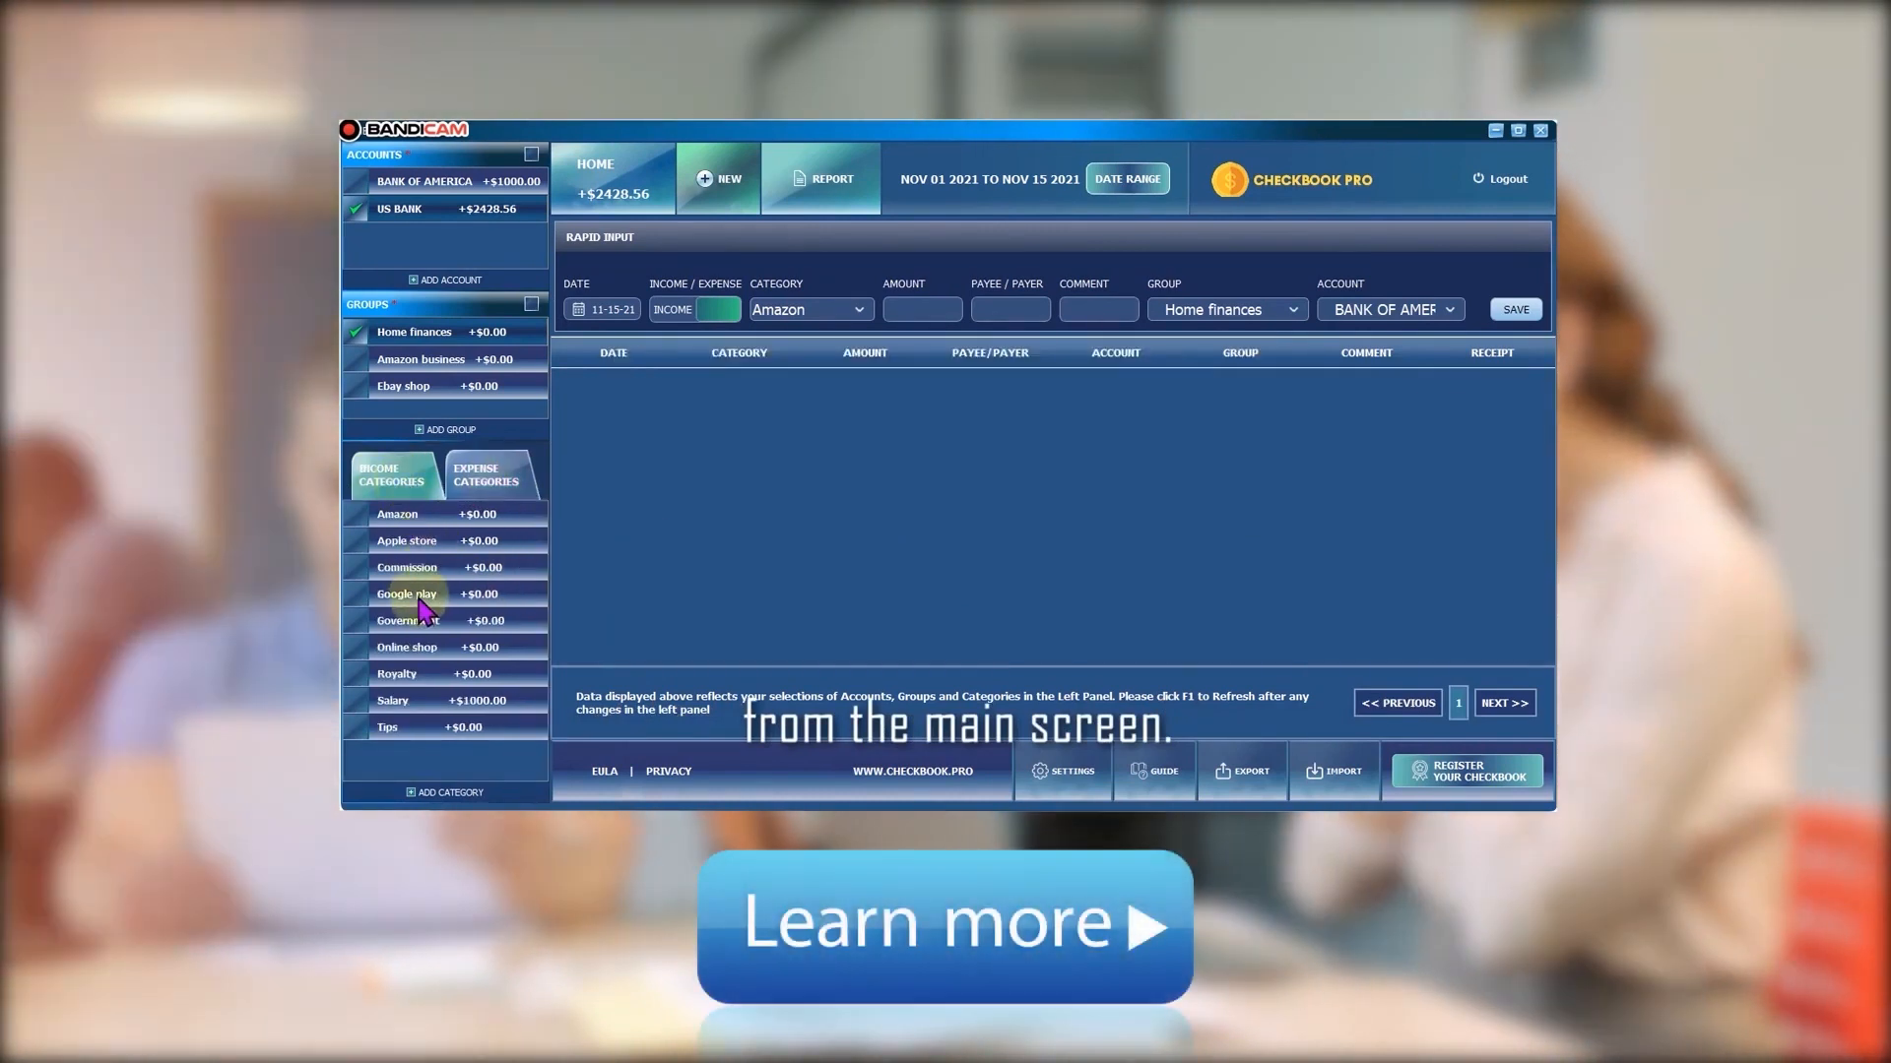
pyautogui.click(485, 474)
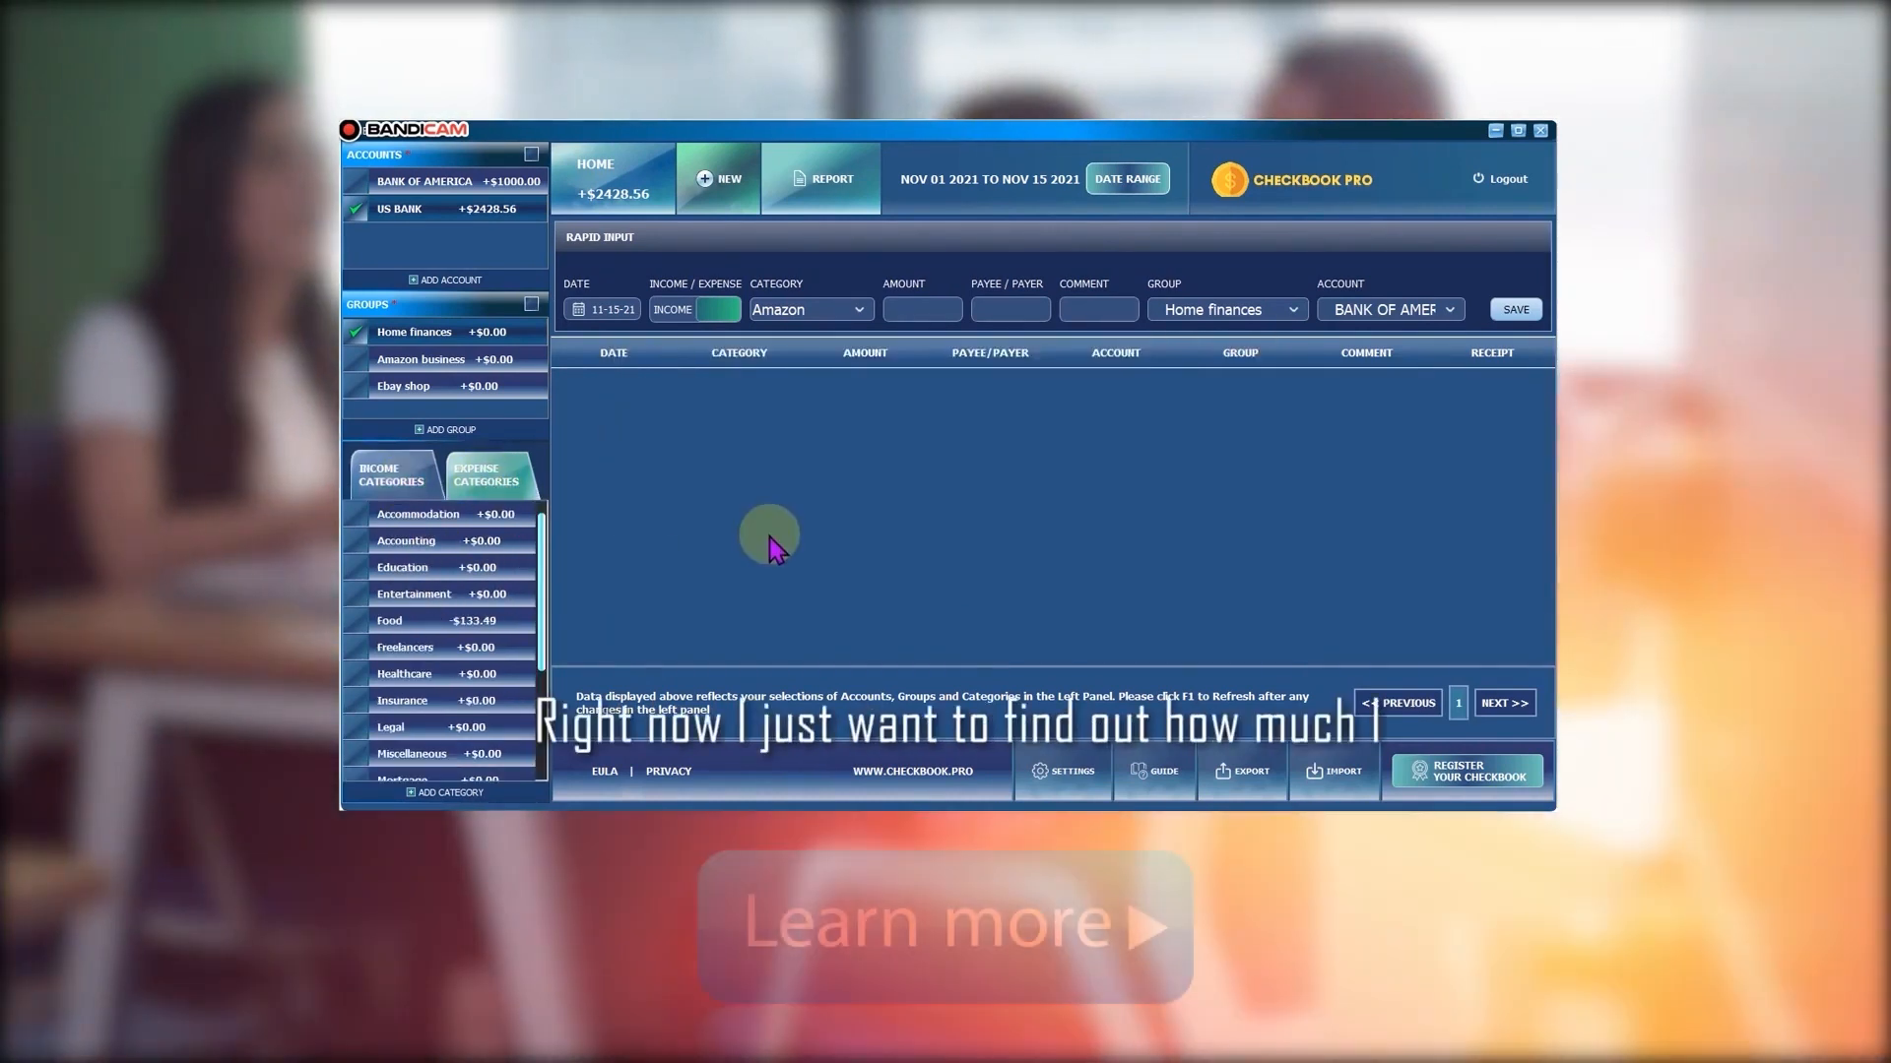
# Keep the November 1–15, 2021 date range and include Food, Home finances and US BANK
pyautogui.click(1125, 179)
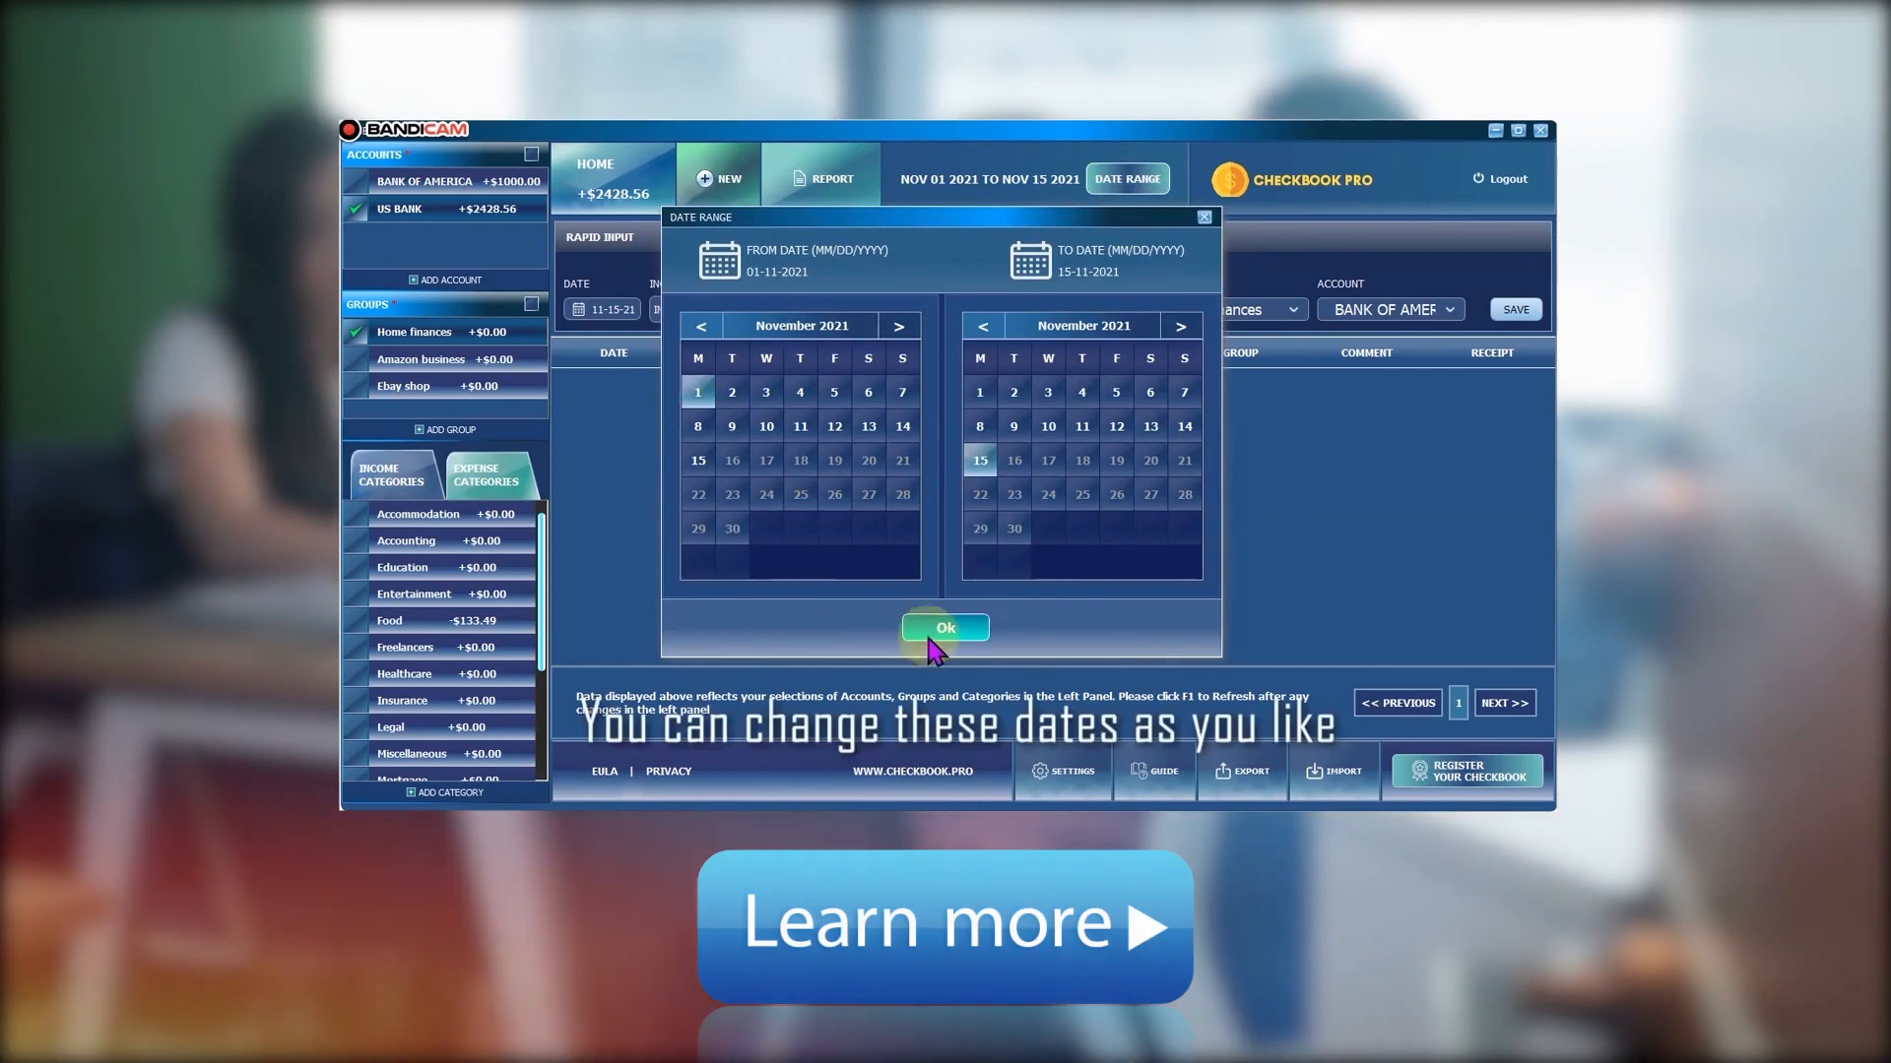
pyautogui.click(944, 629)
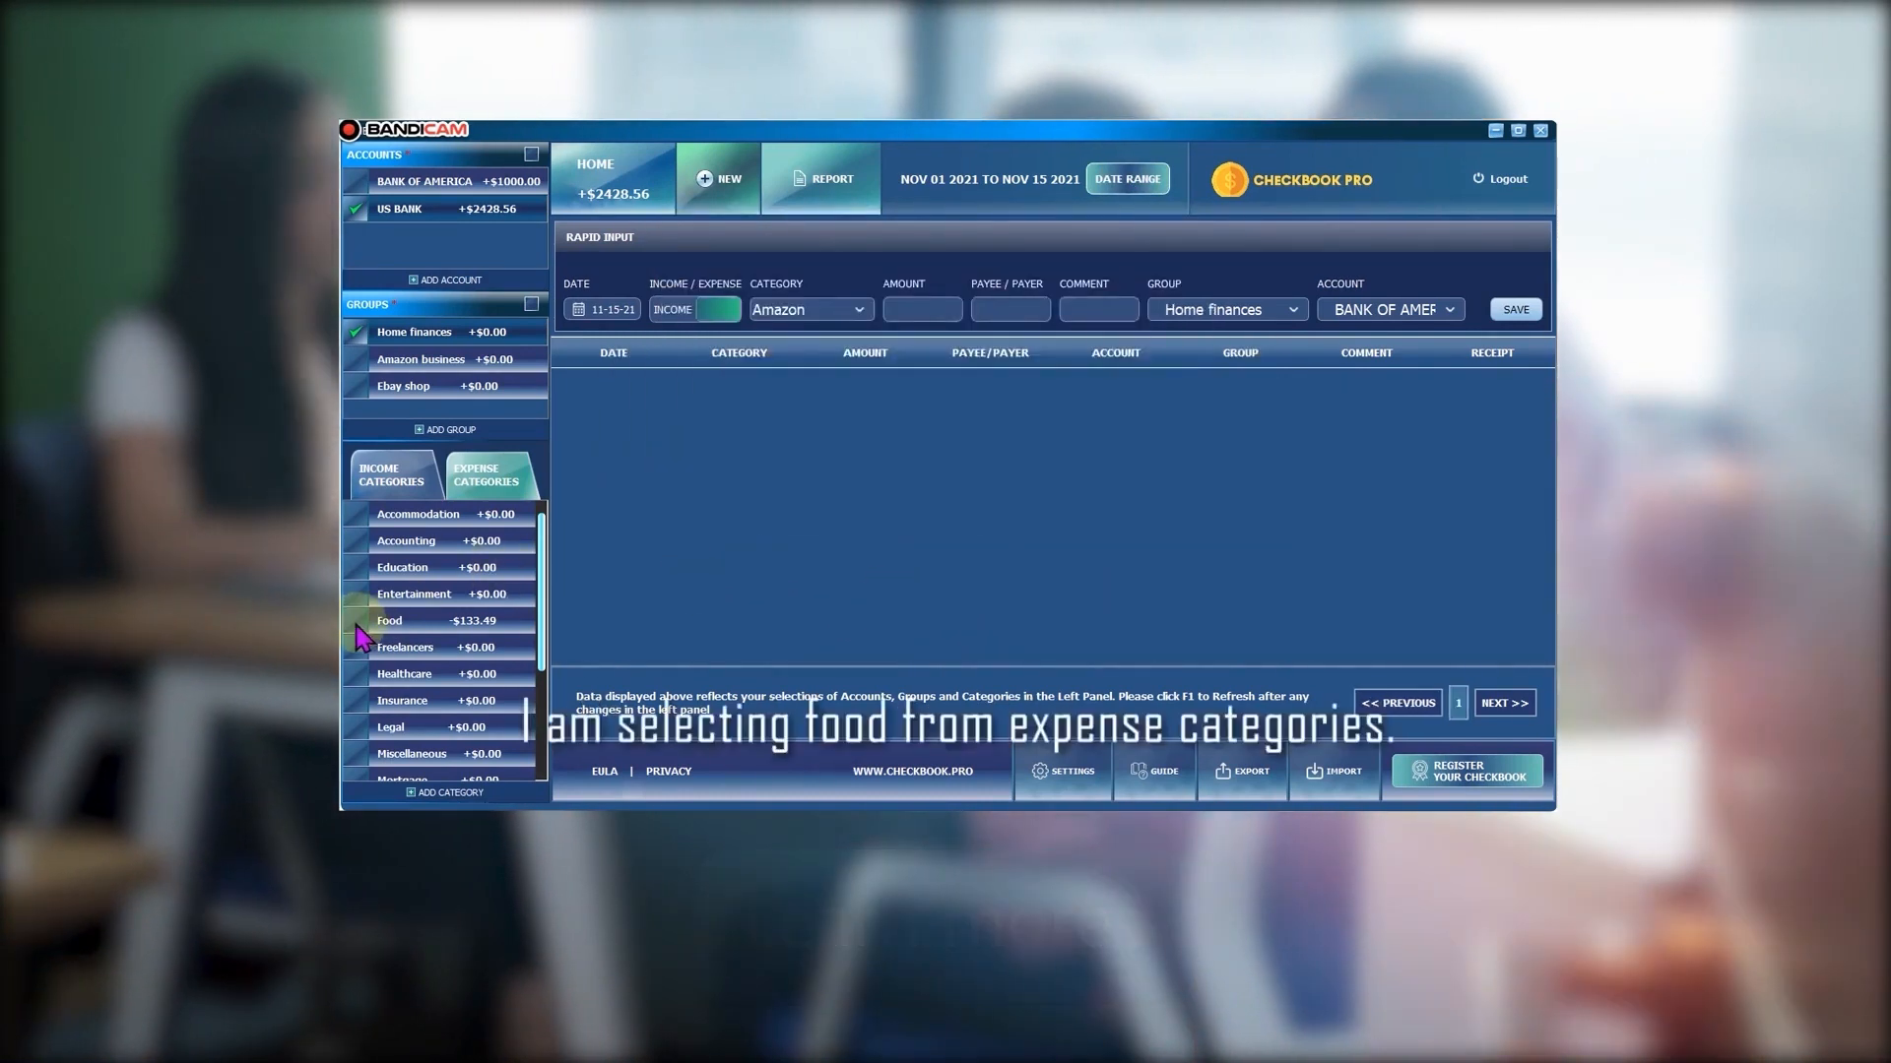
pyautogui.click(358, 633)
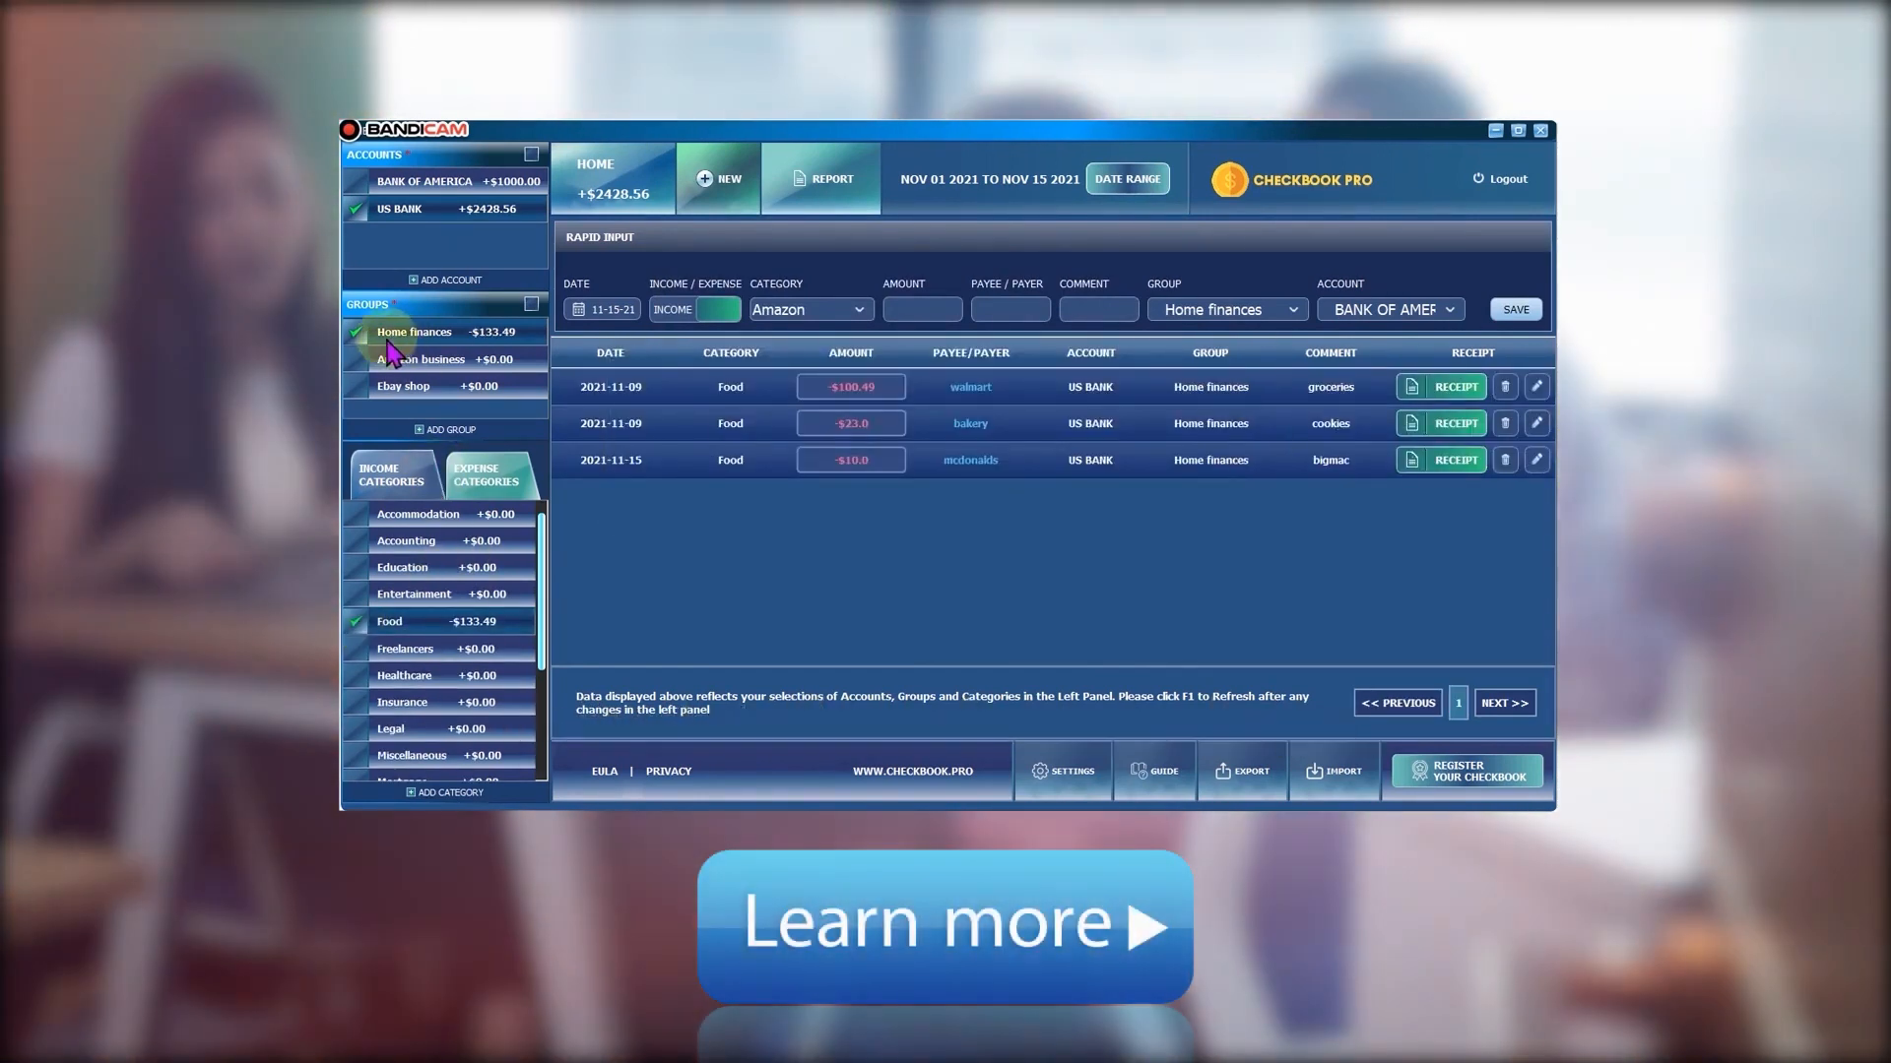
pyautogui.click(402, 209)
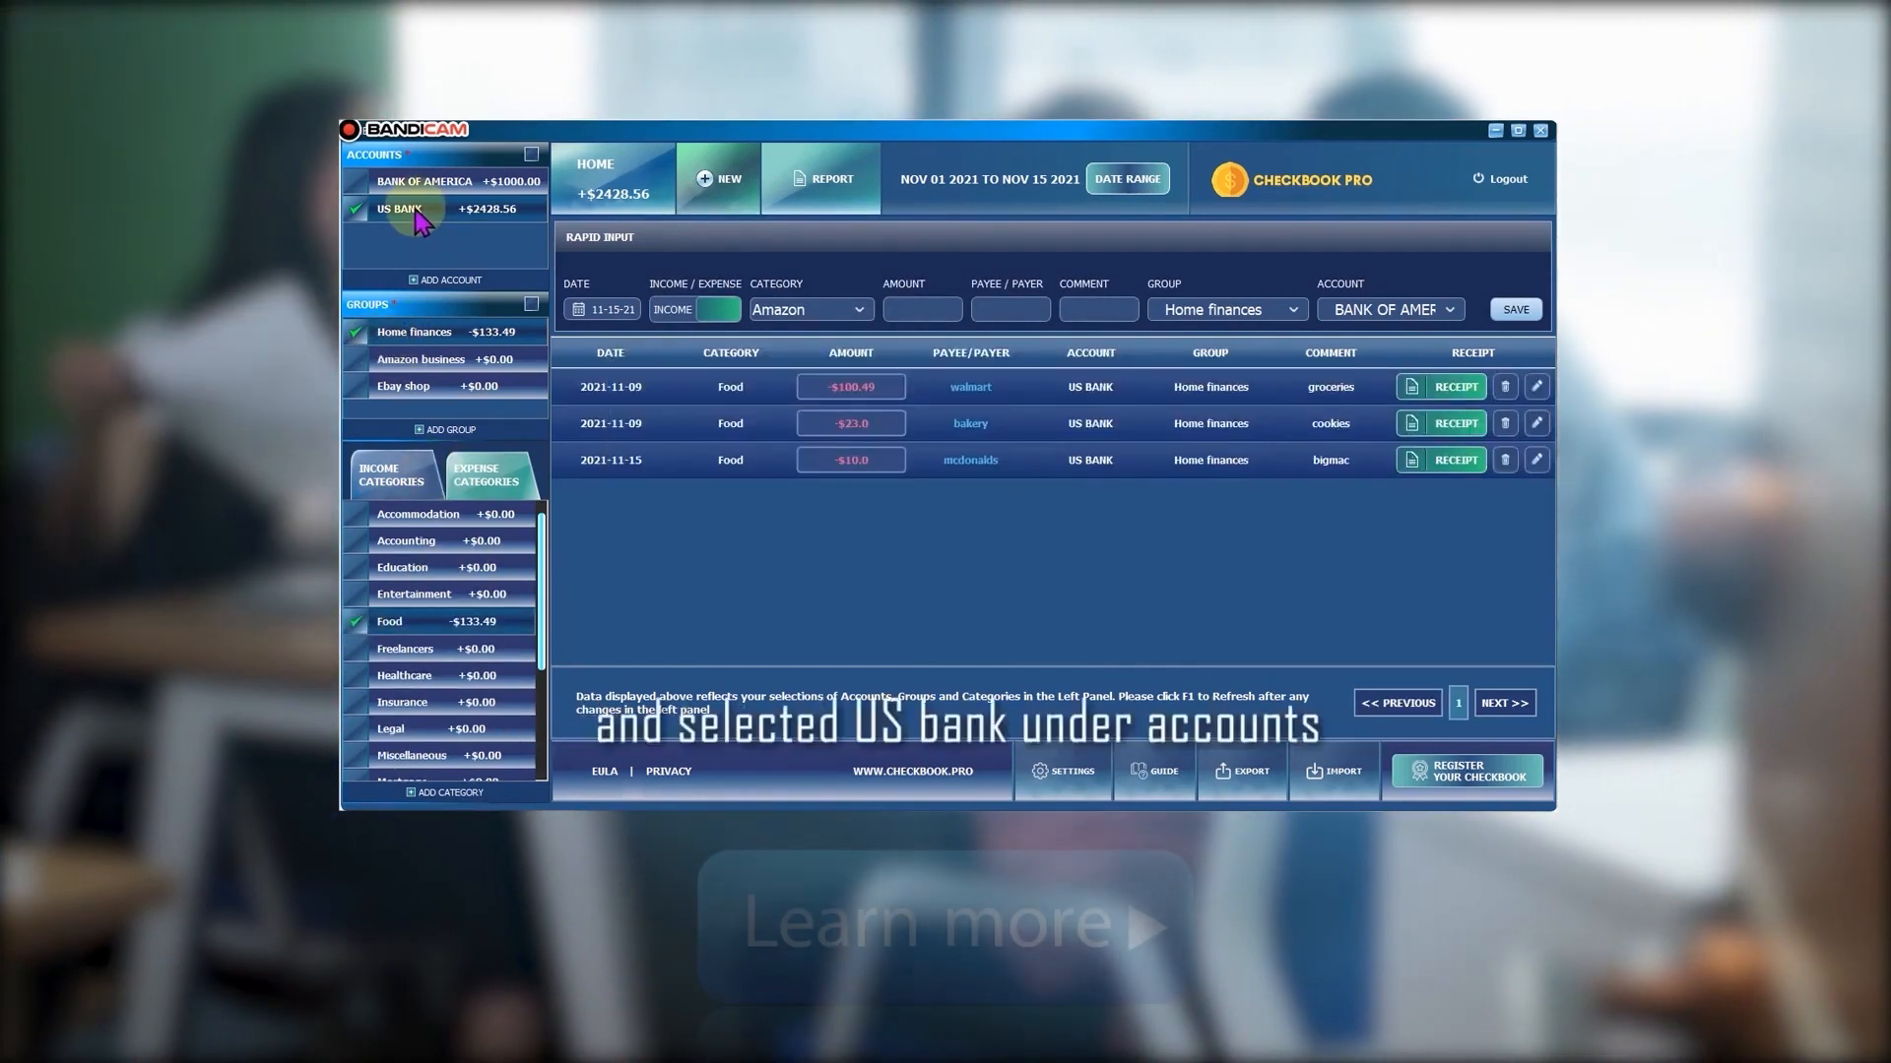
pyautogui.moveTo(1454, 452)
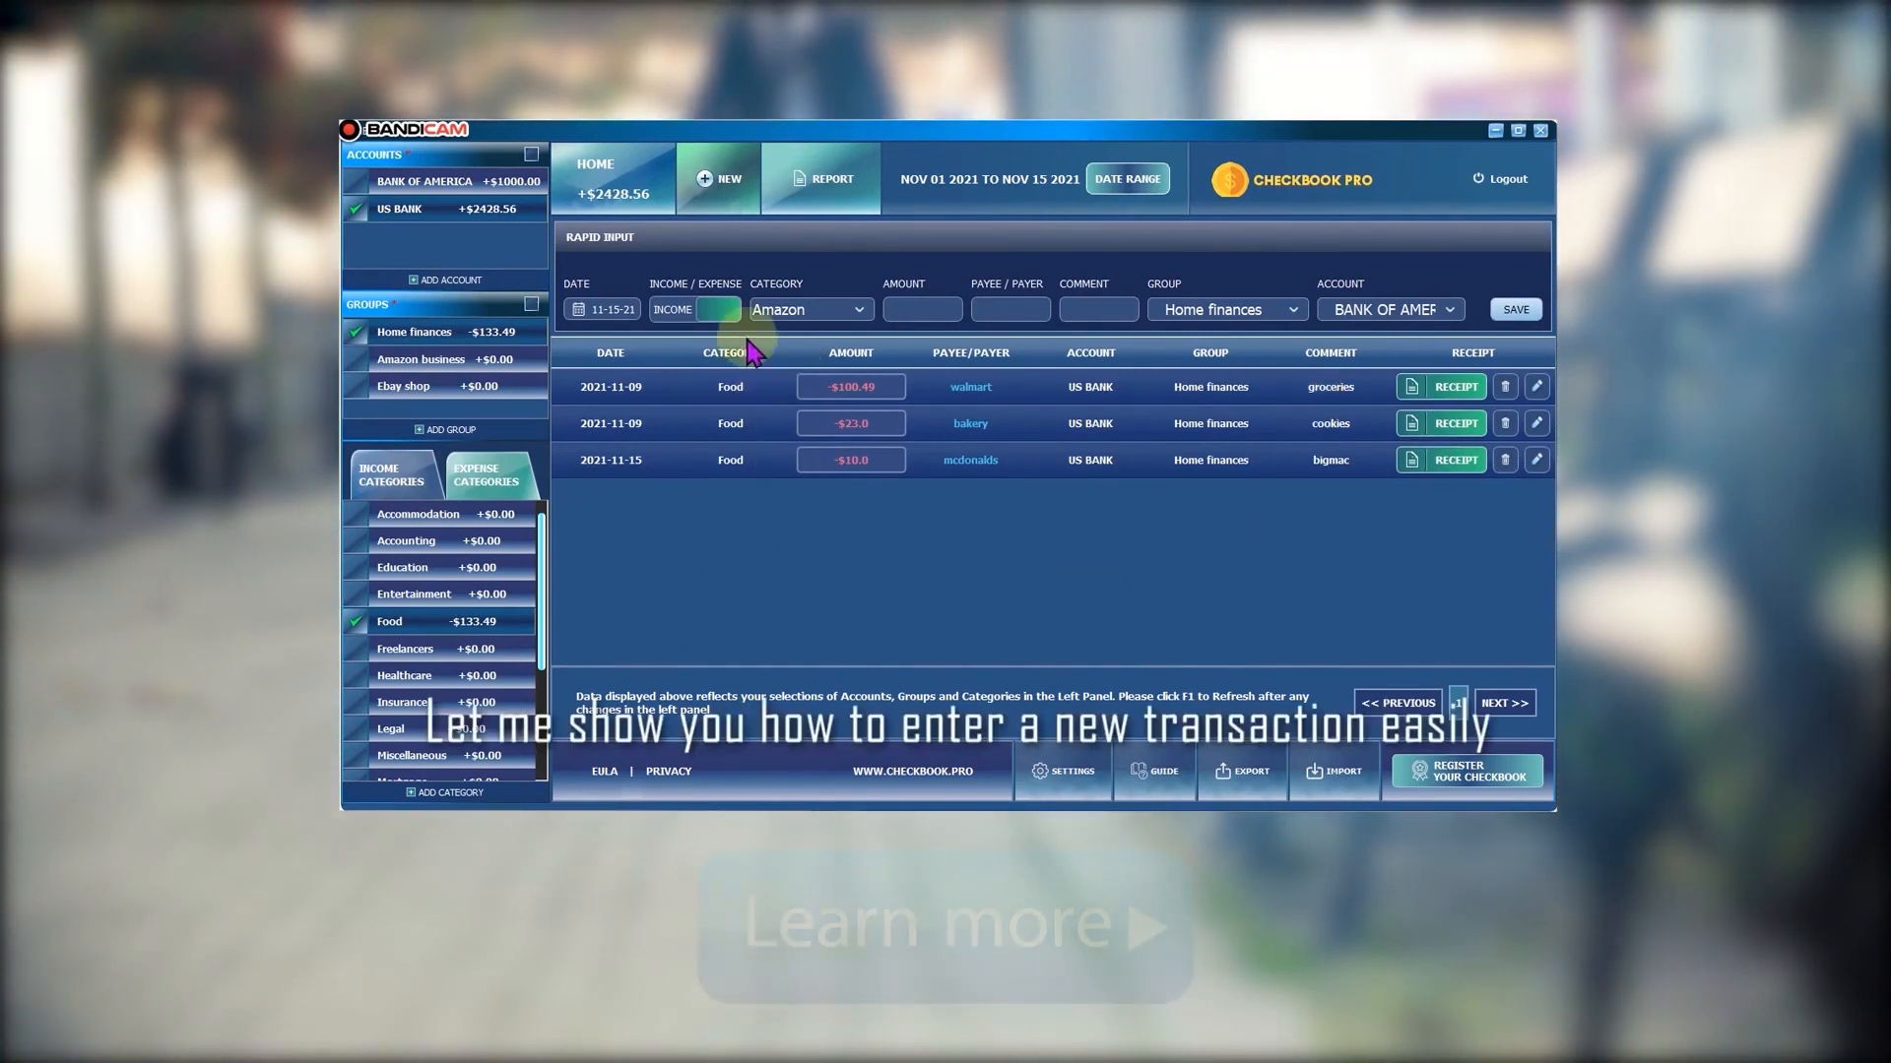
# Save a $9 'burger' Food expense to US BANK through Rapid Input
pyautogui.click(603, 316)
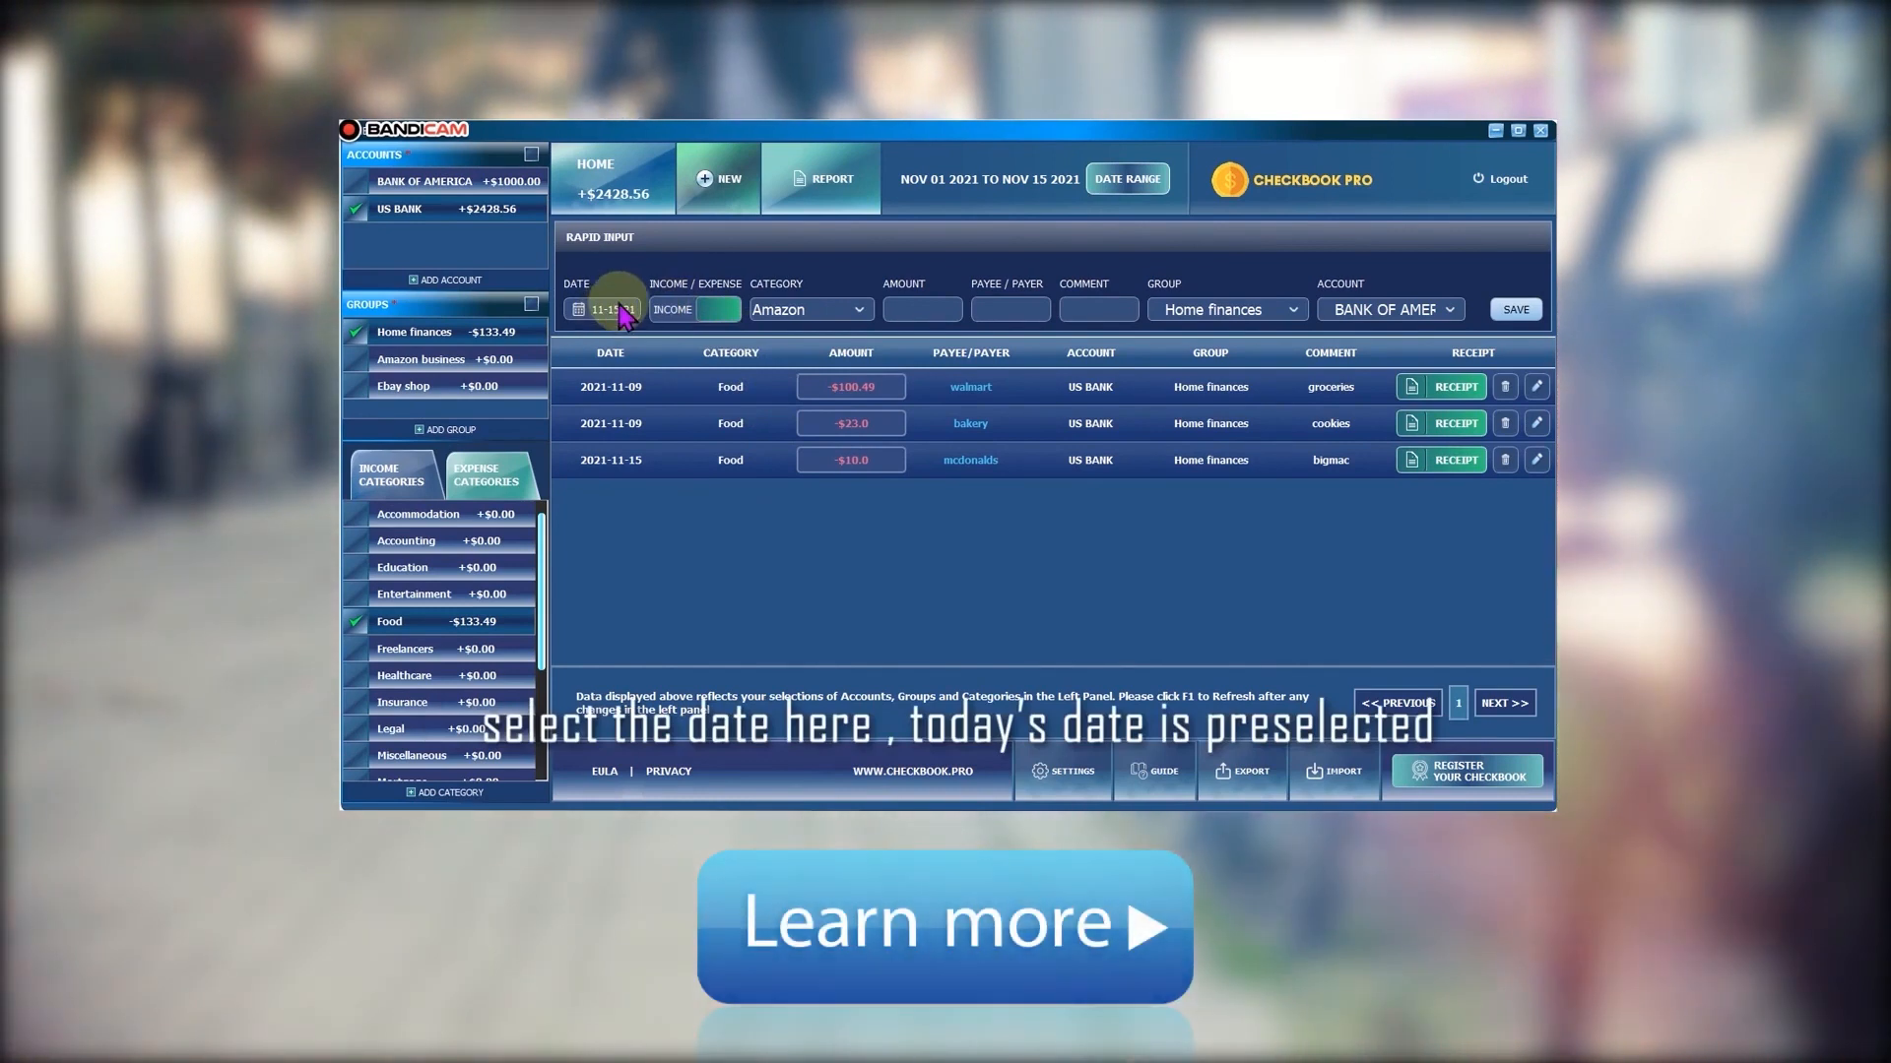
pyautogui.click(692, 308)
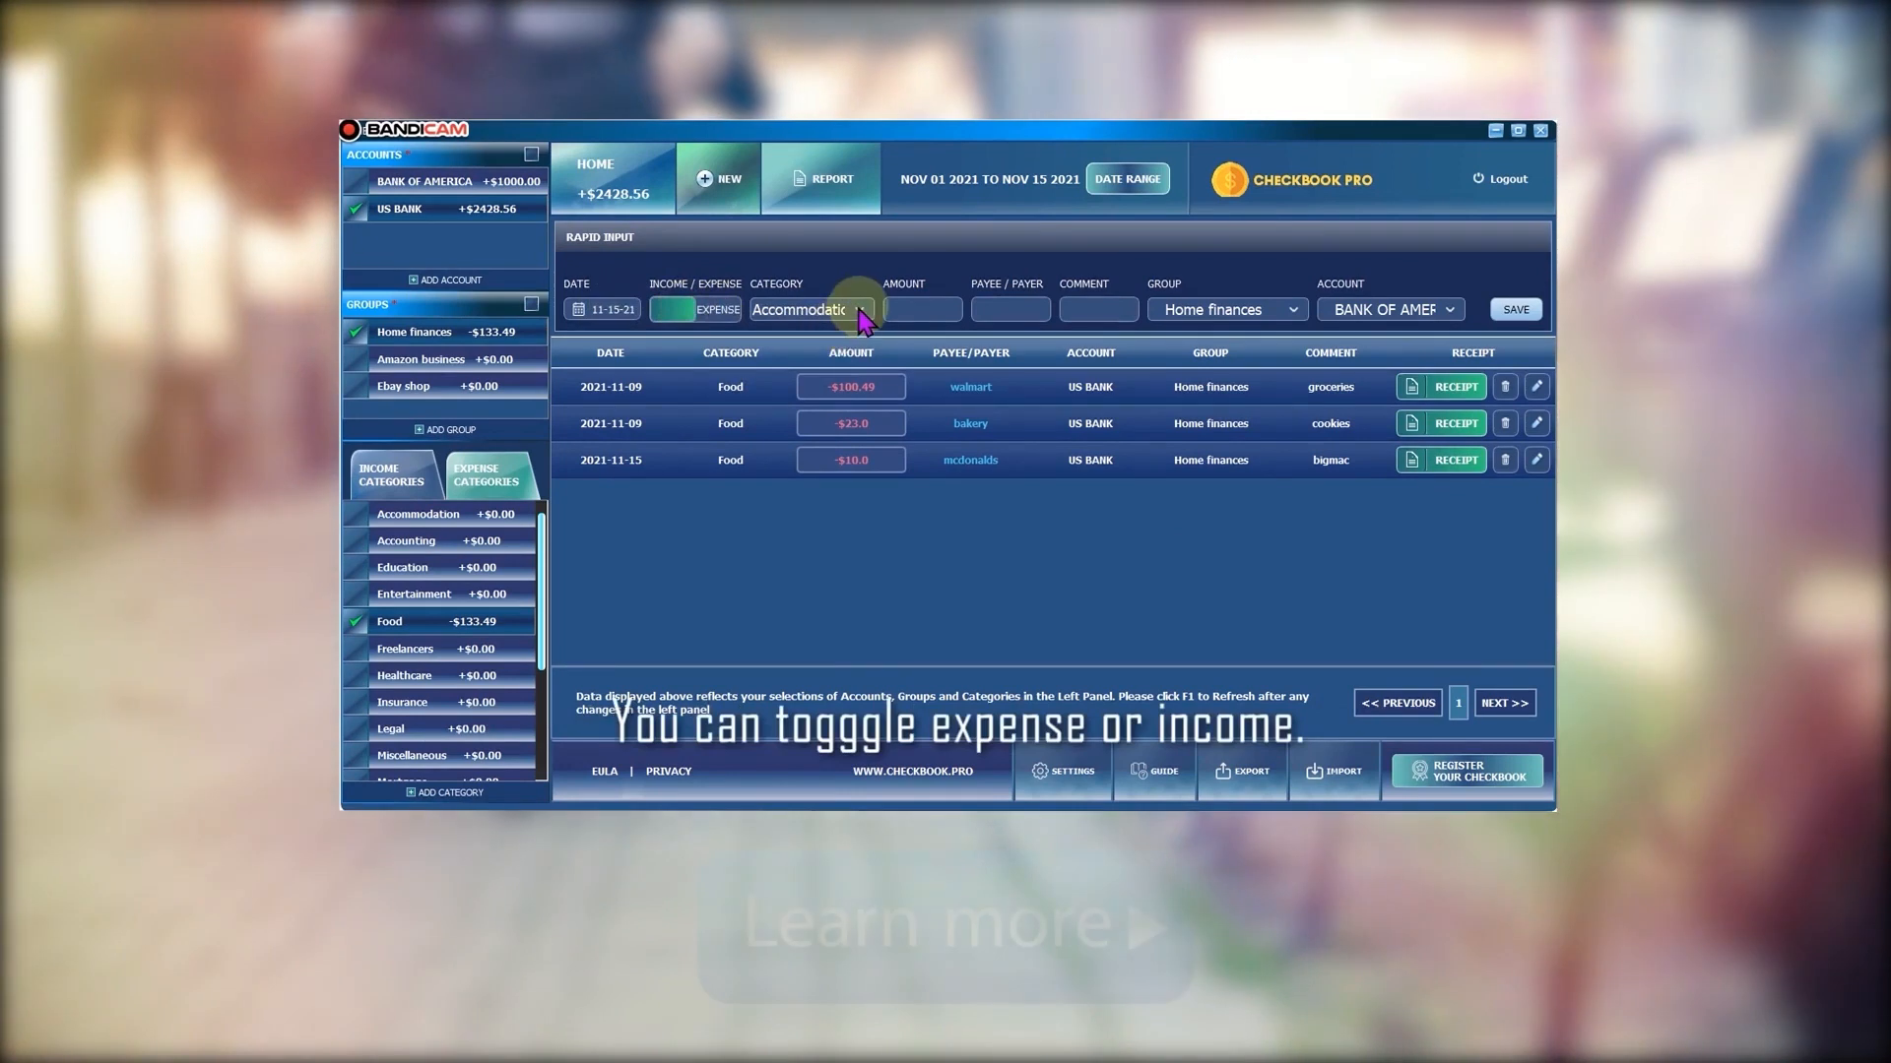
pyautogui.click(858, 308)
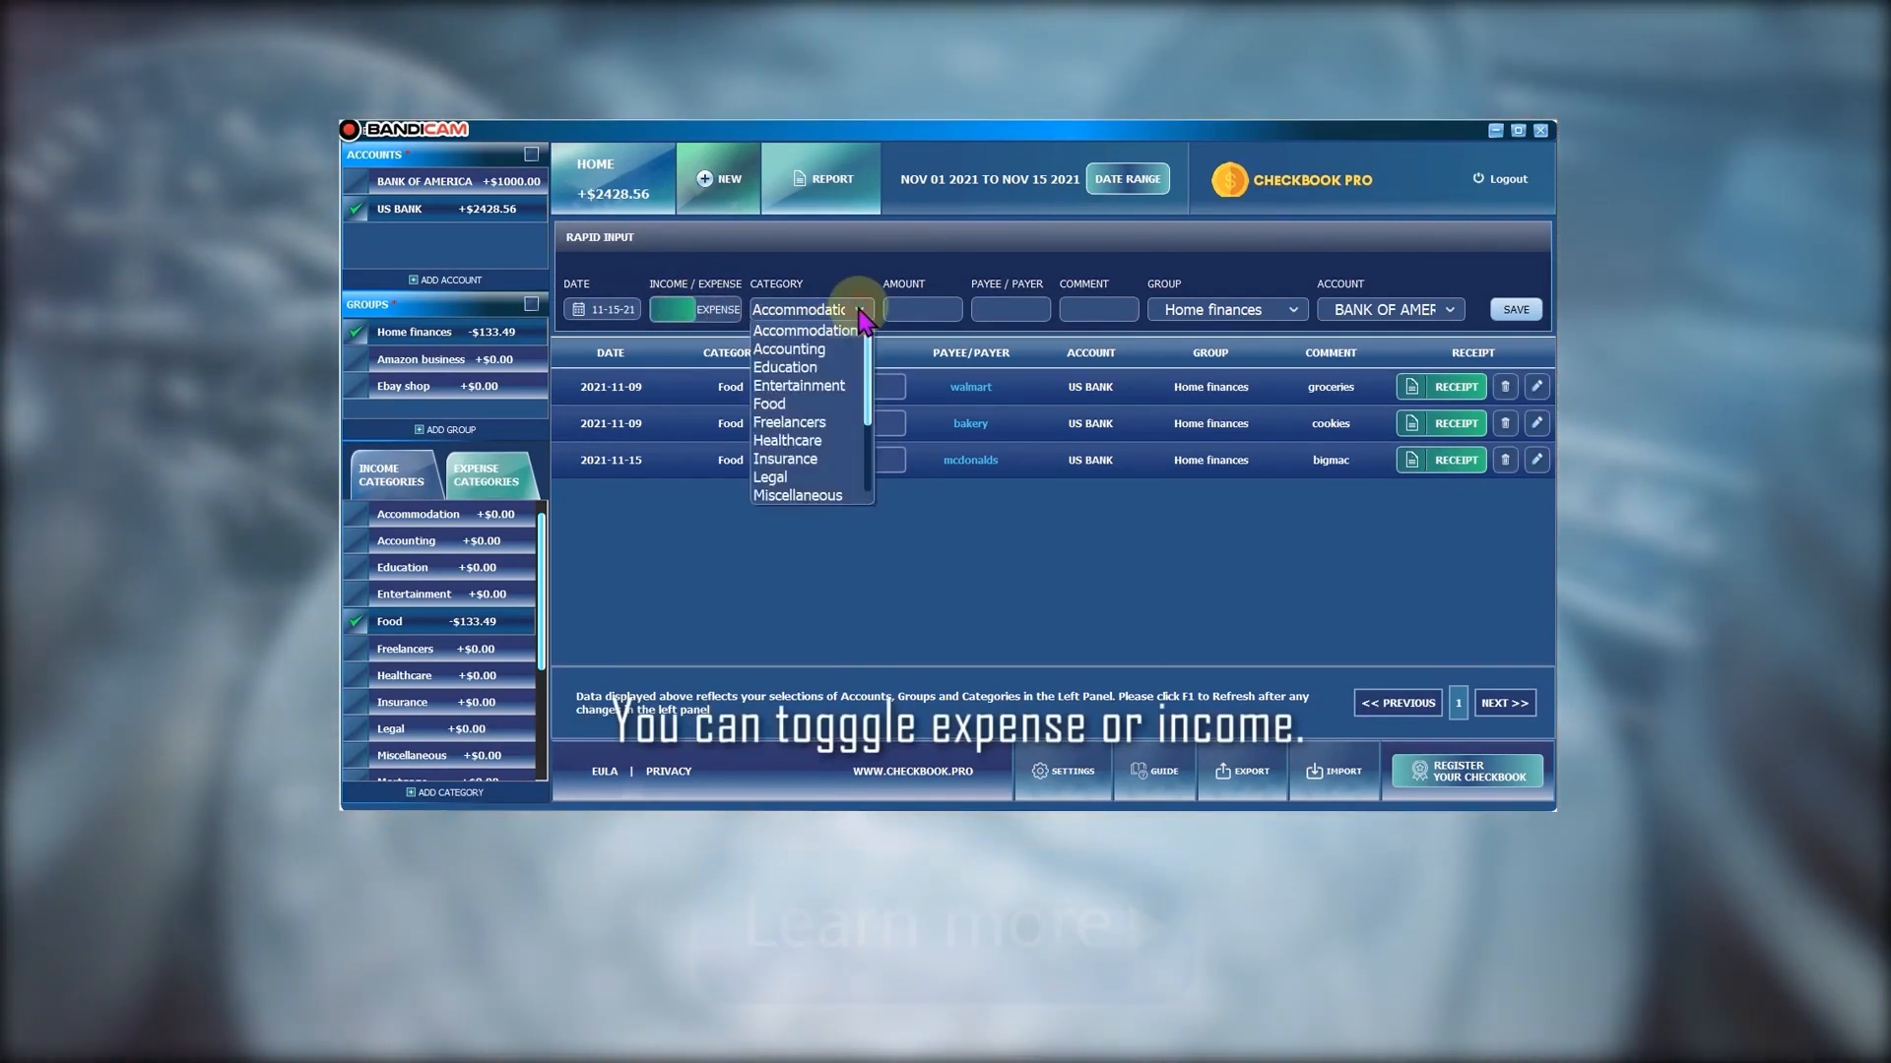
pyautogui.moveTo(807, 419)
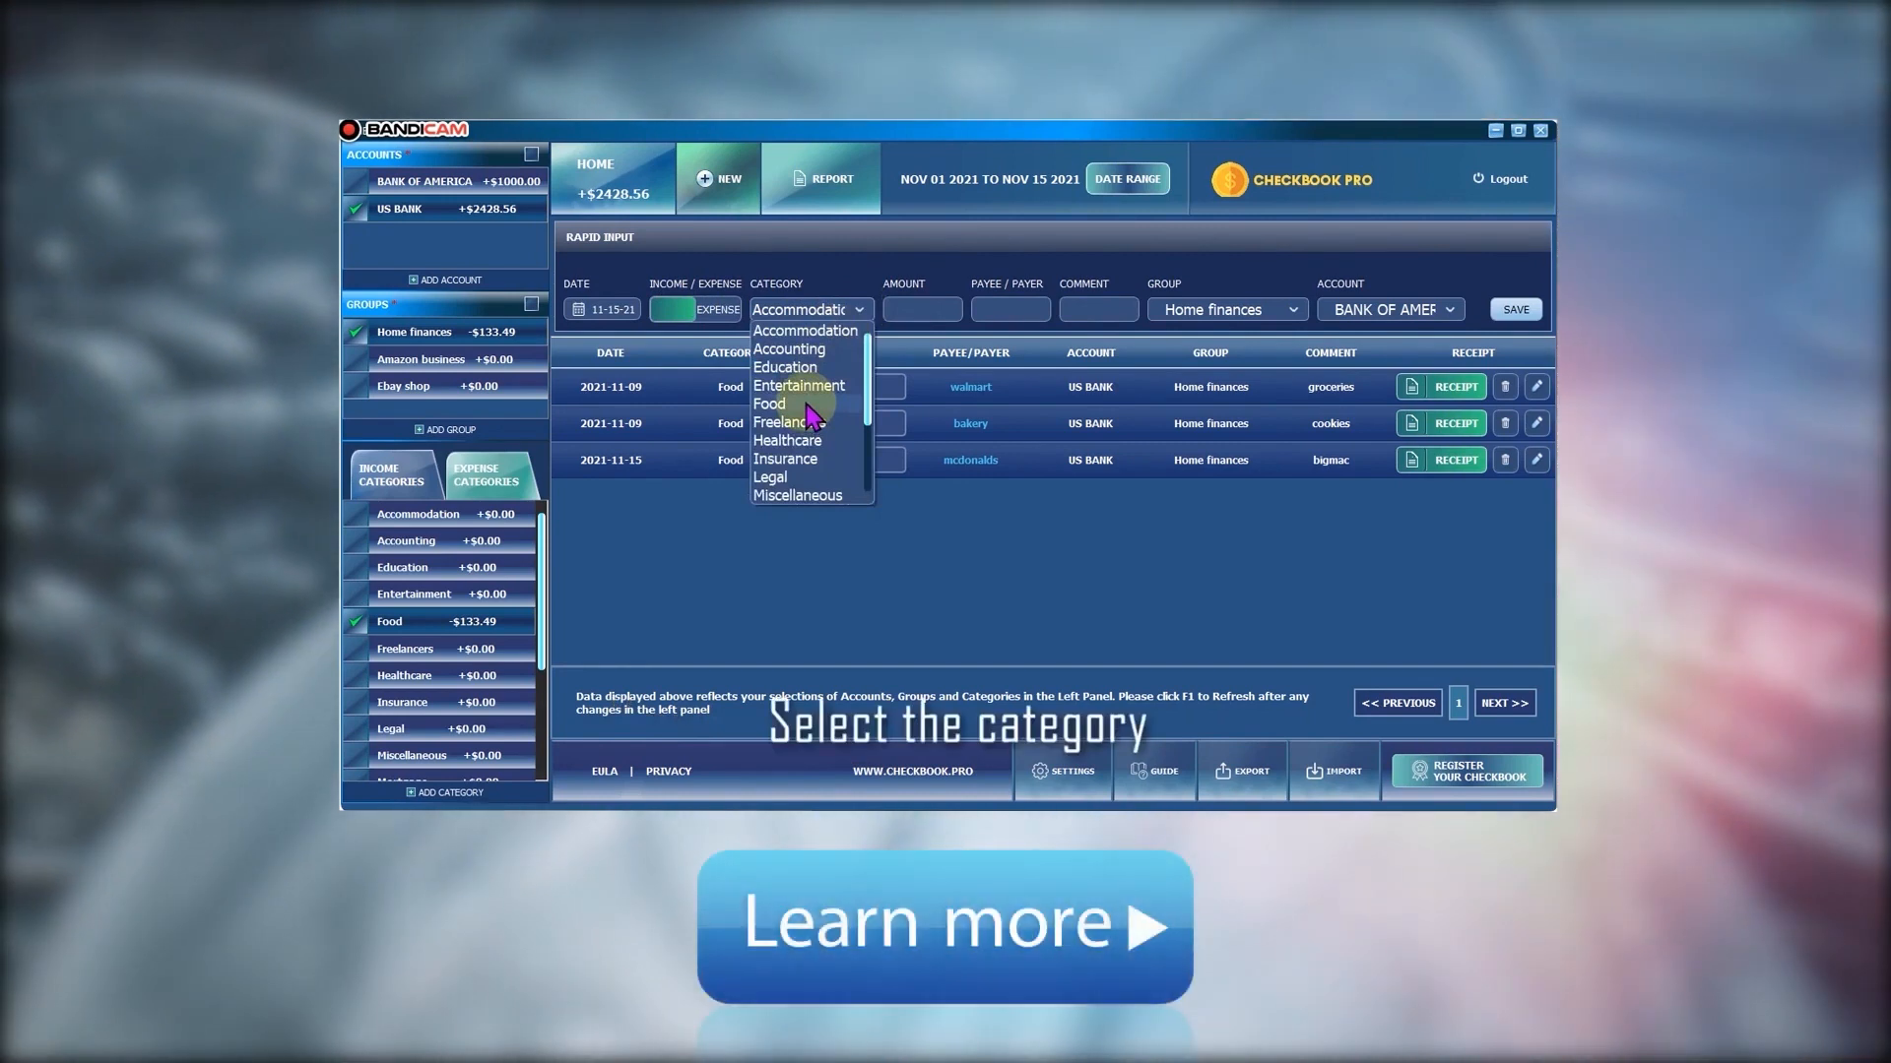
pyautogui.click(768, 403)
pyautogui.write('9')
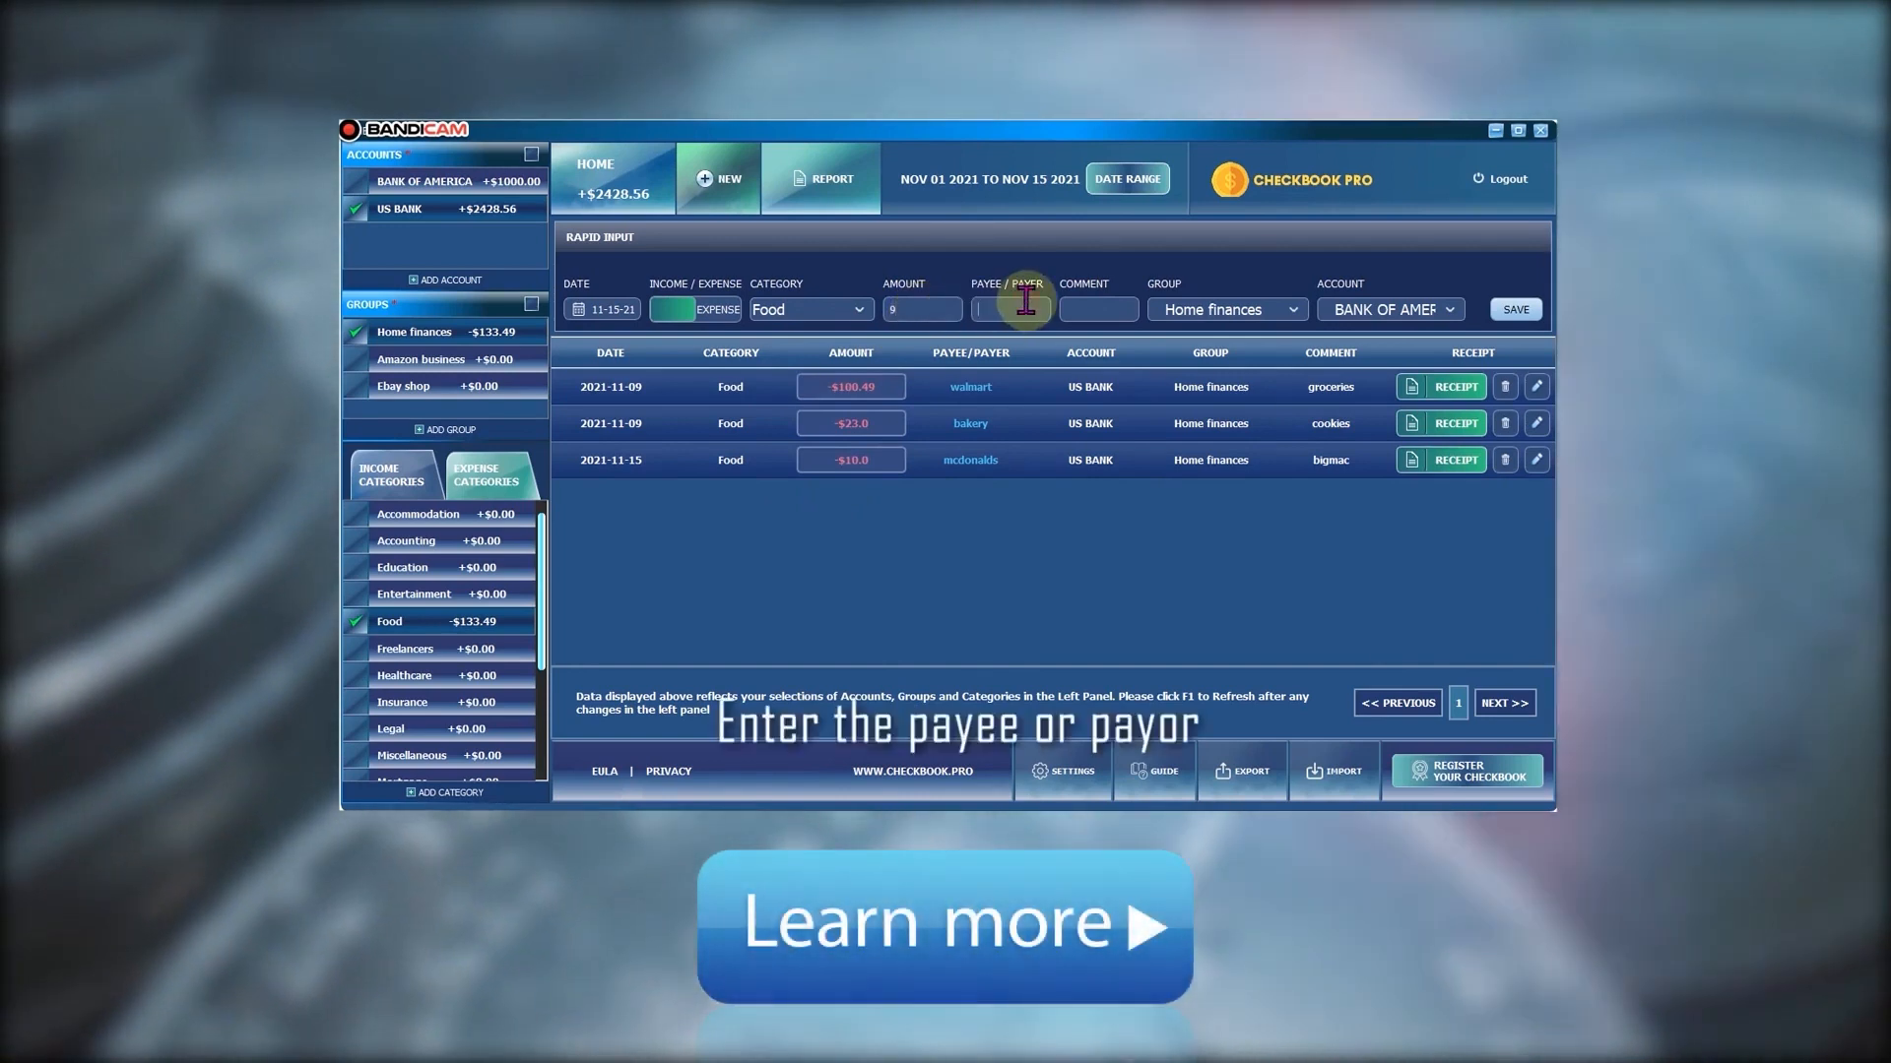
pyautogui.write('burger')
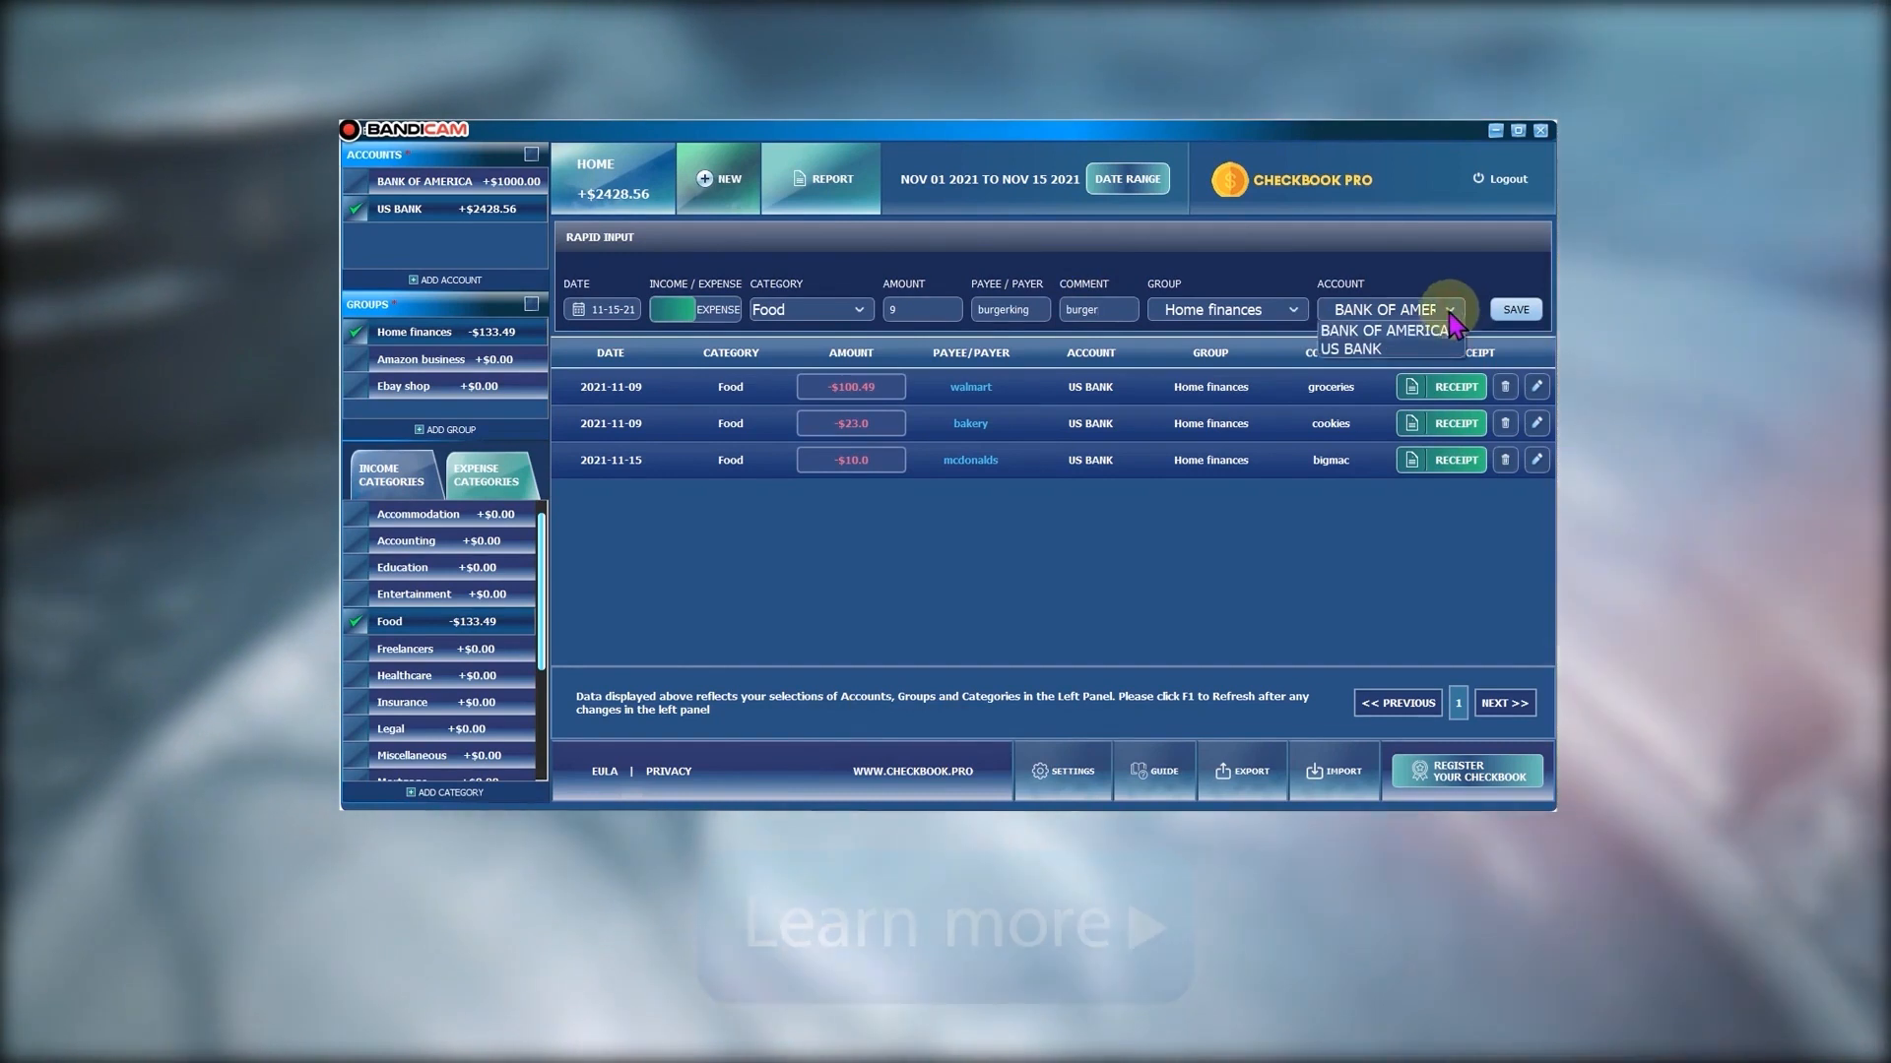
pyautogui.click(1350, 348)
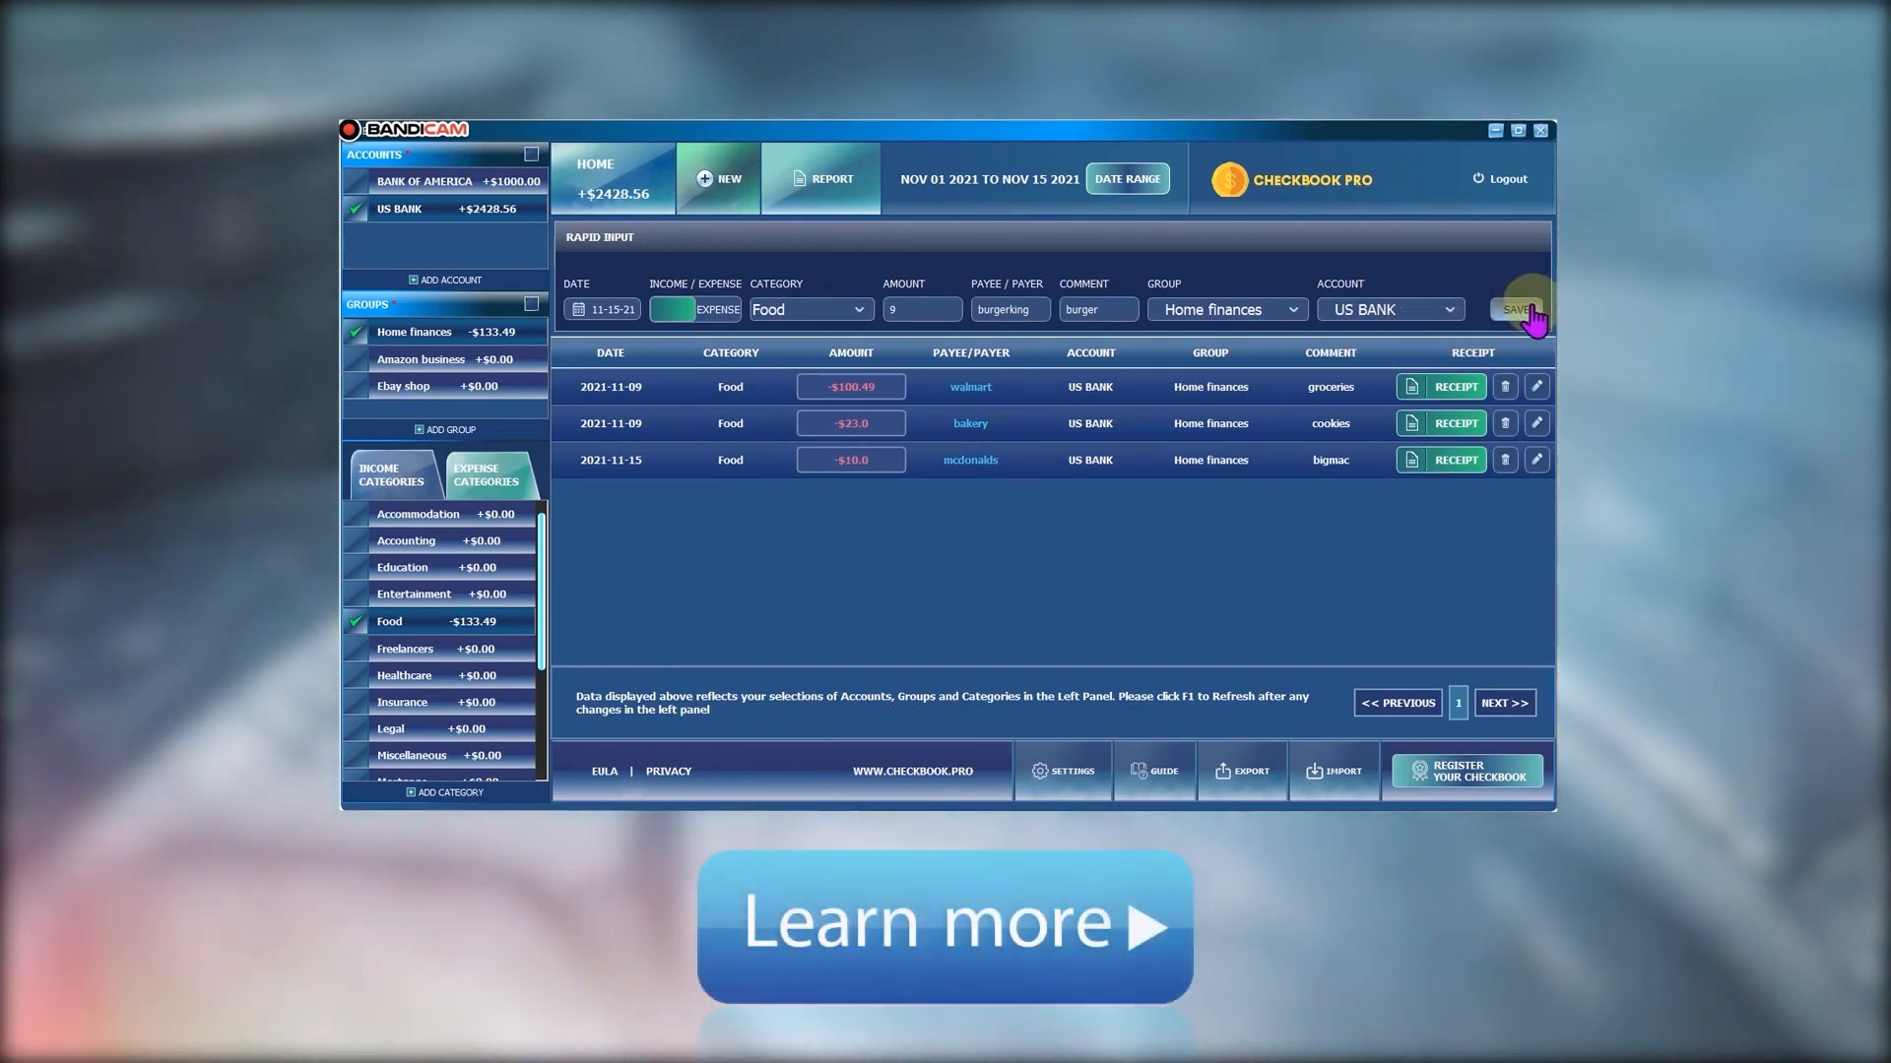
pyautogui.click(1517, 308)
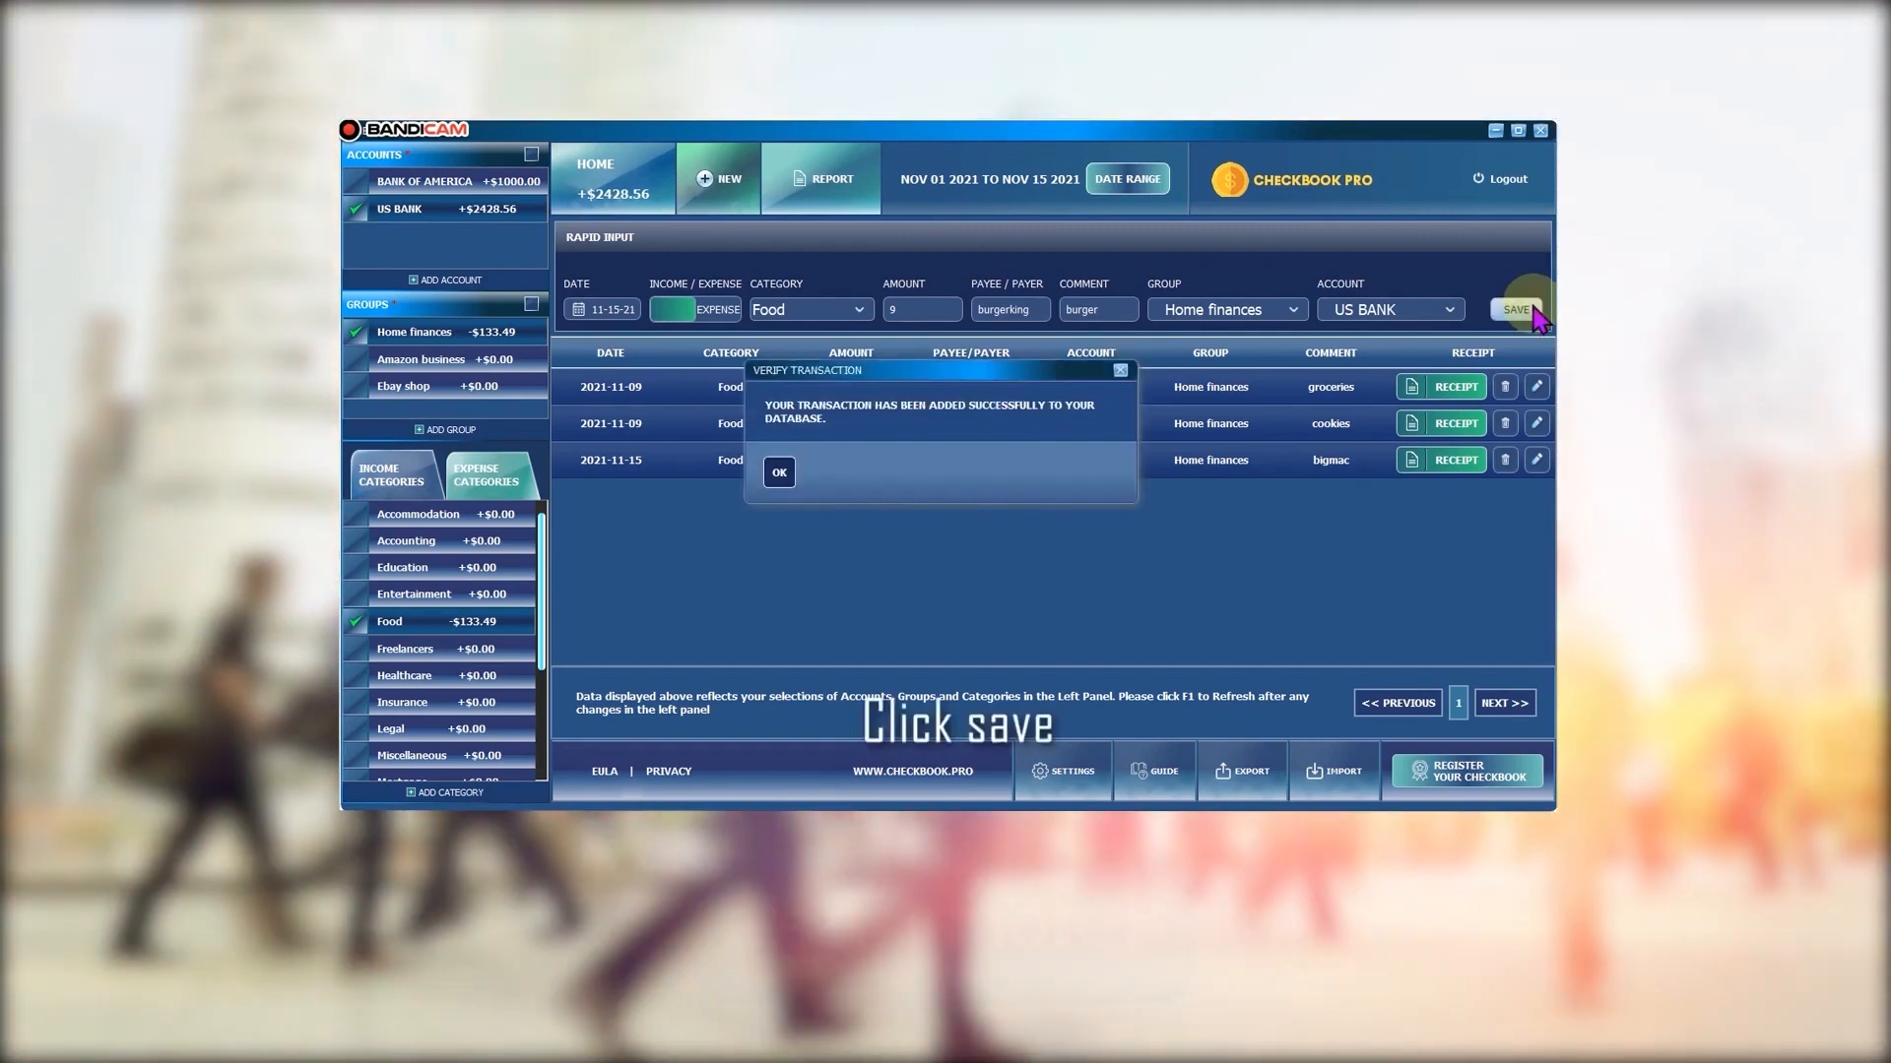
pyautogui.click(777, 472)
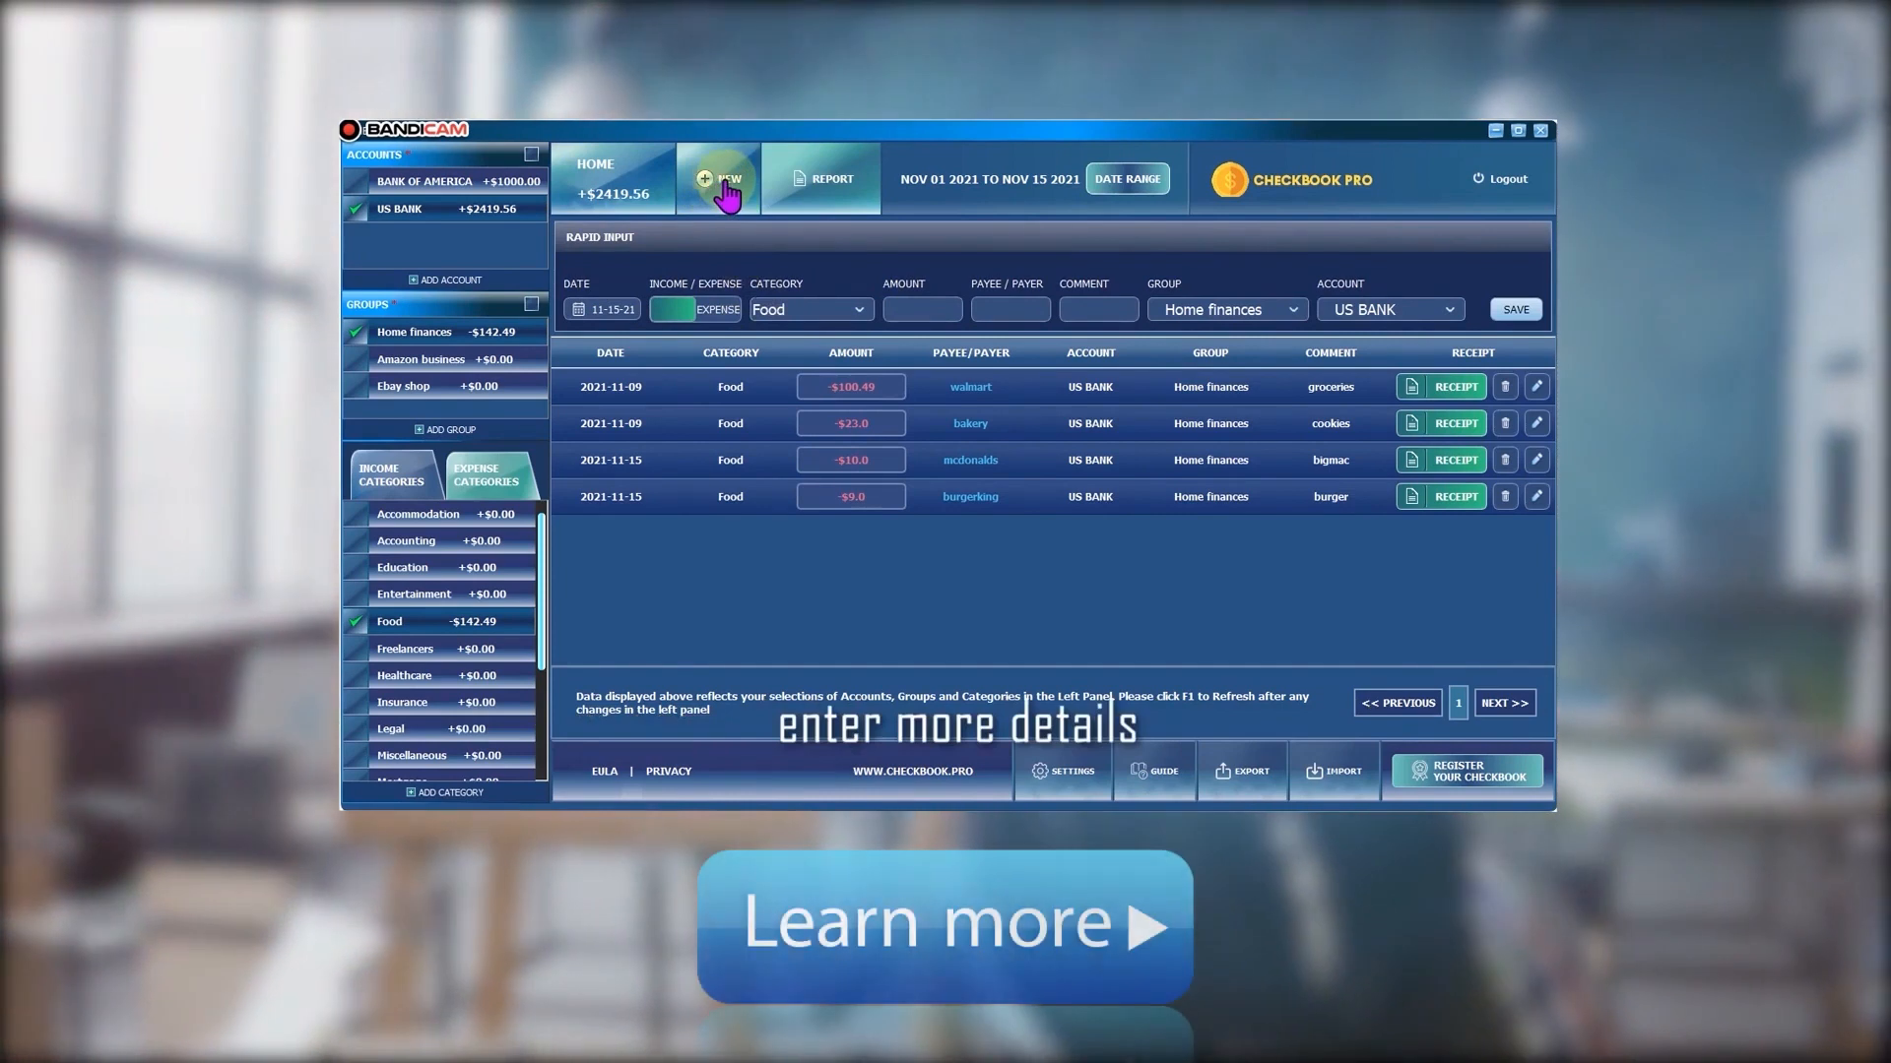
pyautogui.click(718, 178)
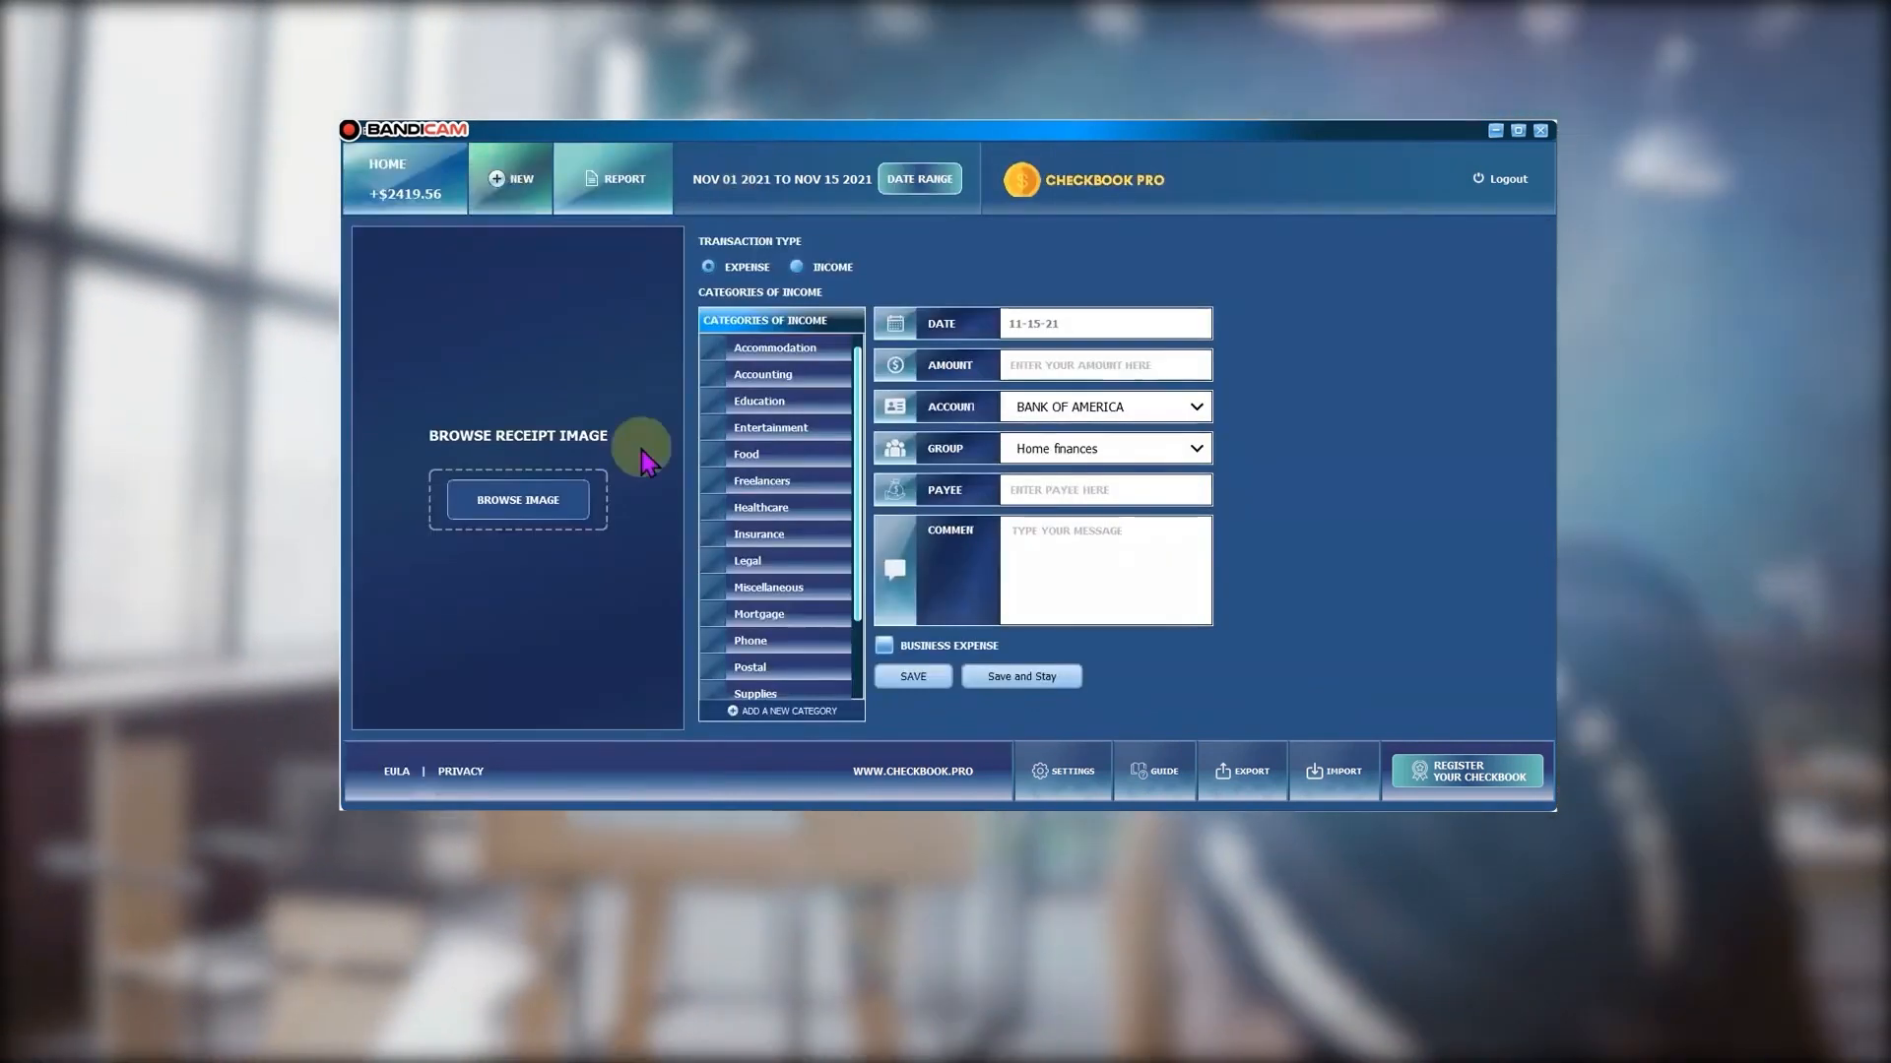
pyautogui.moveTo(742, 494)
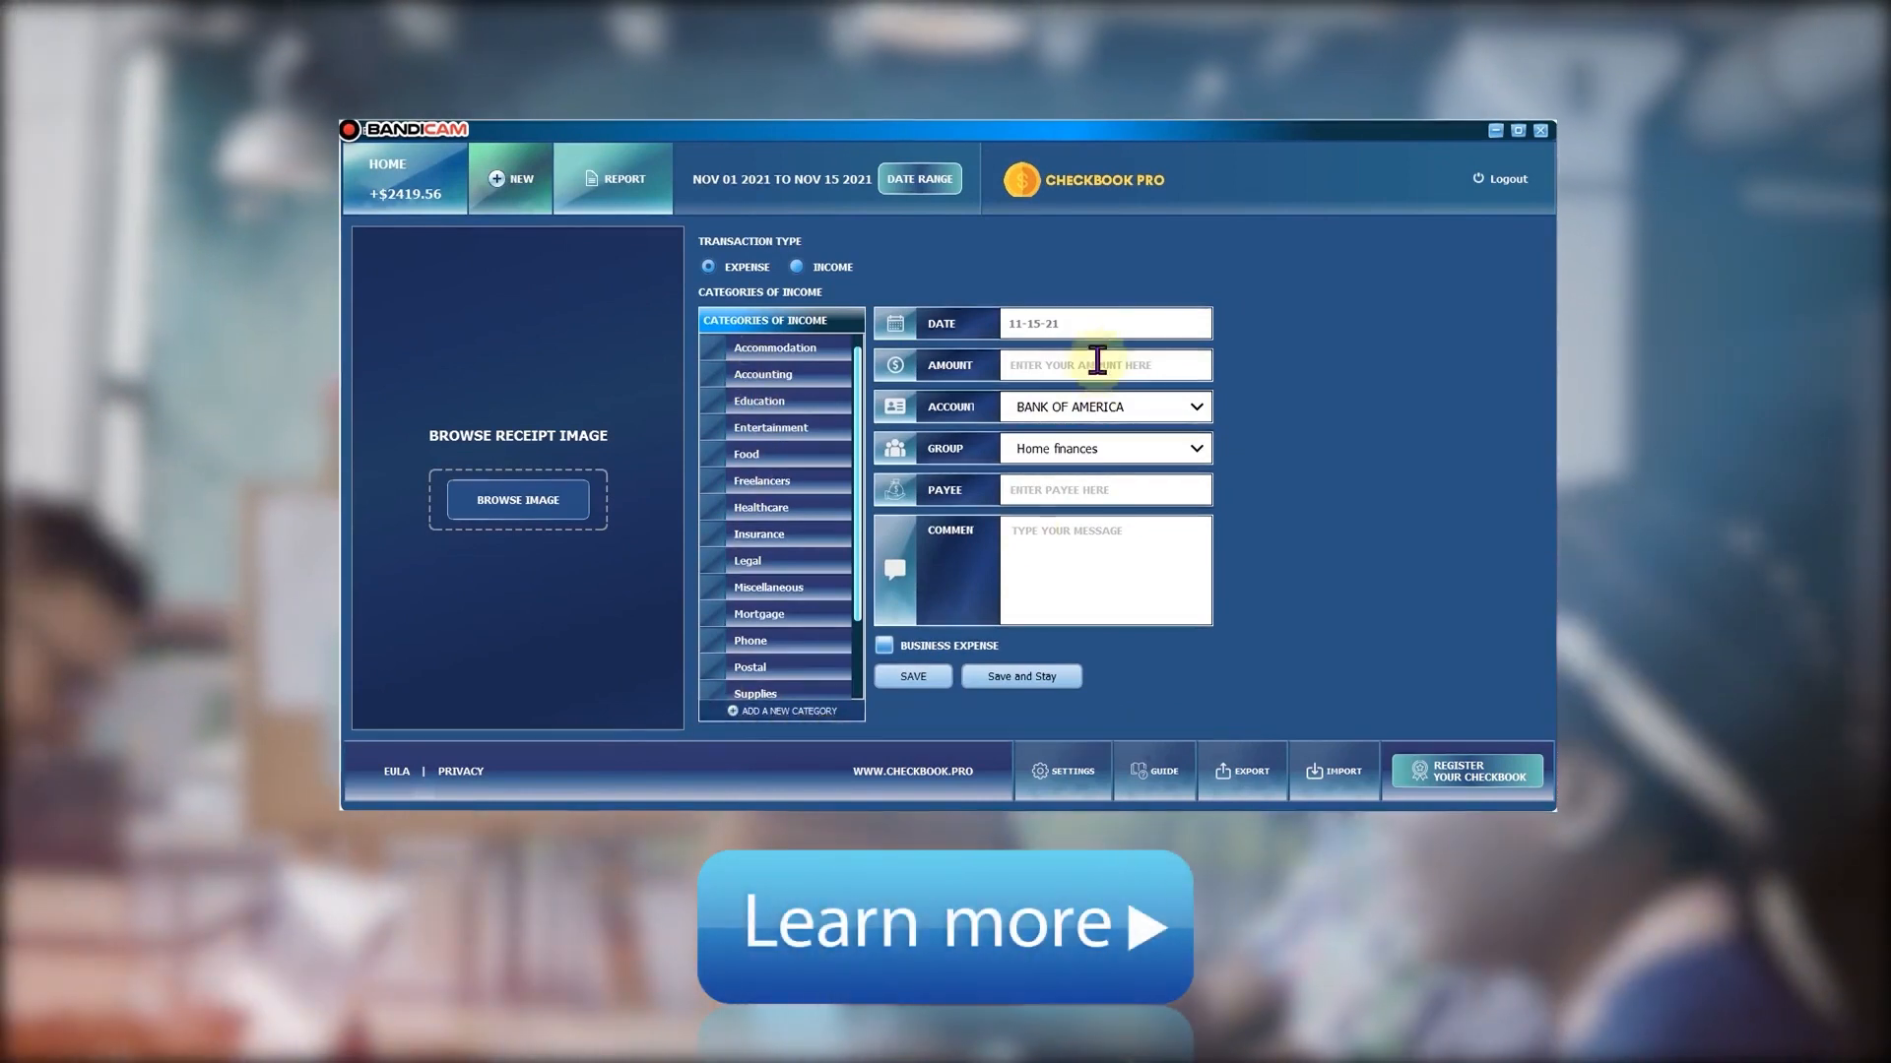
pyautogui.moveTo(517, 499)
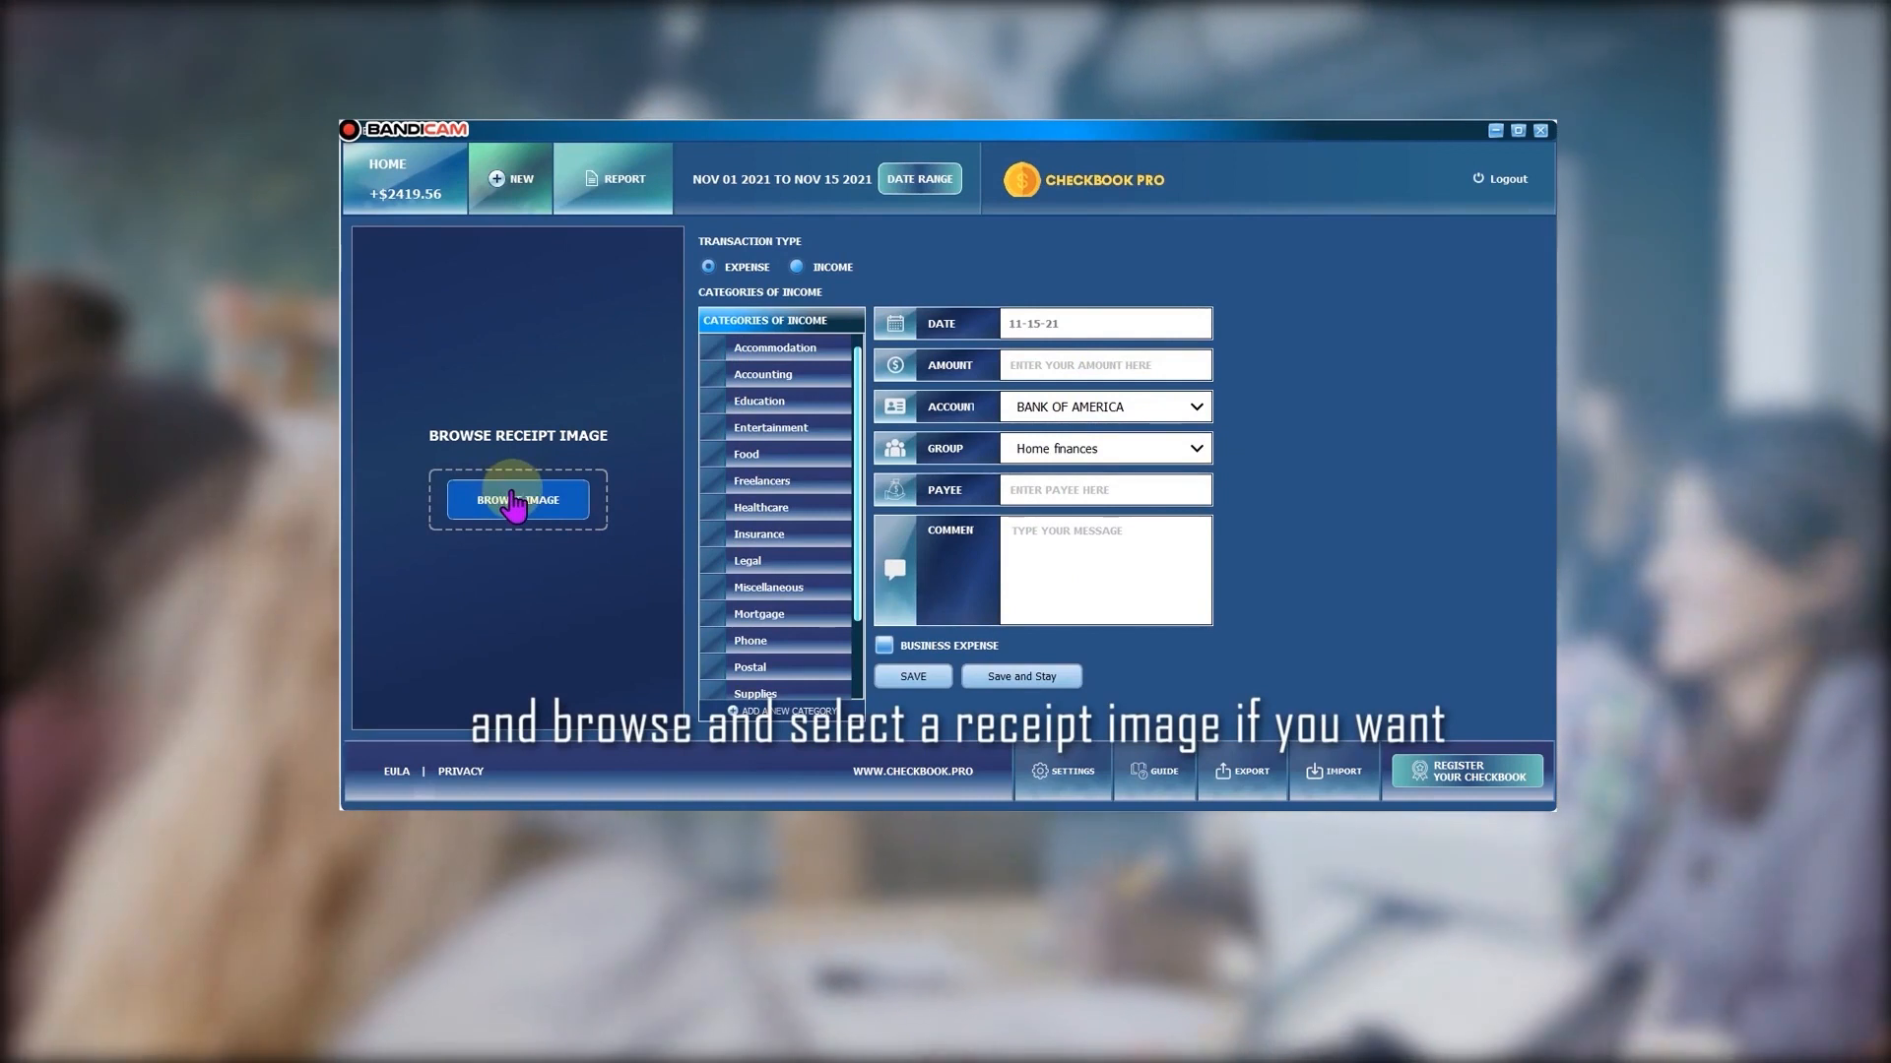
pyautogui.moveTo(714, 578)
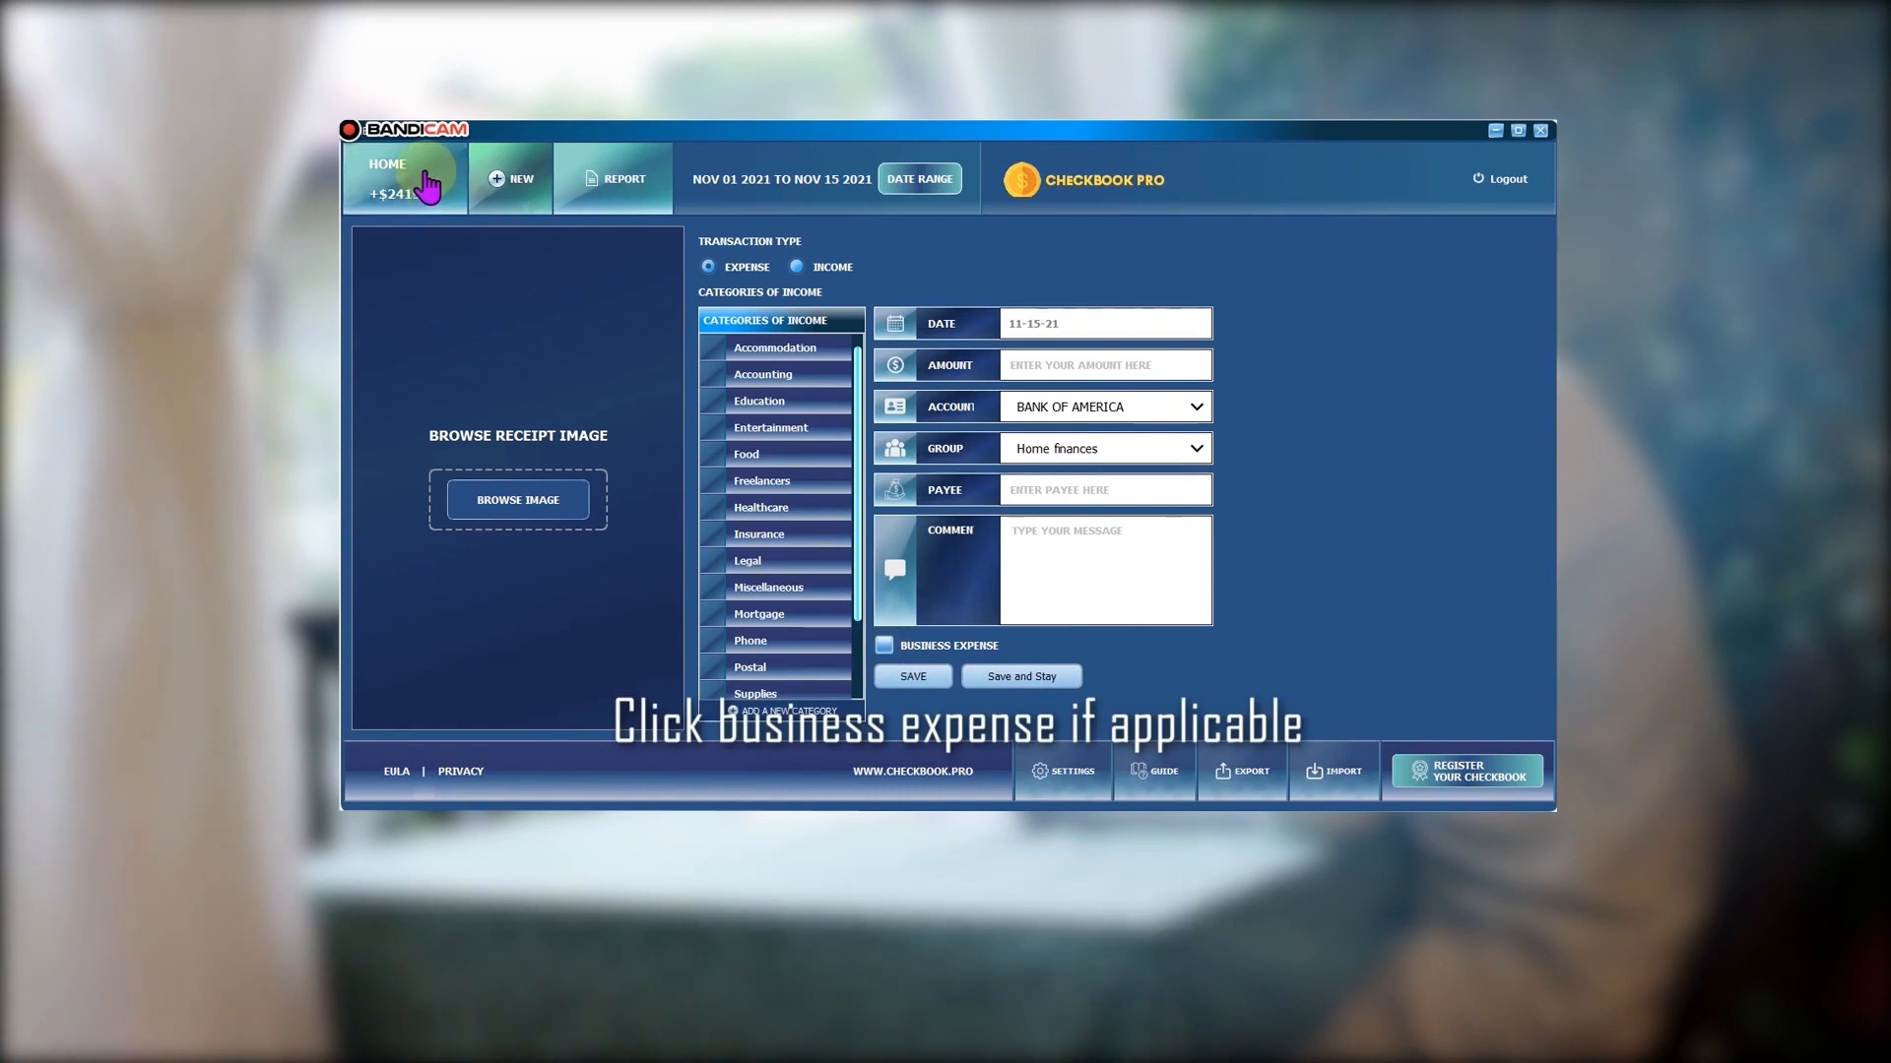
pyautogui.click(407, 178)
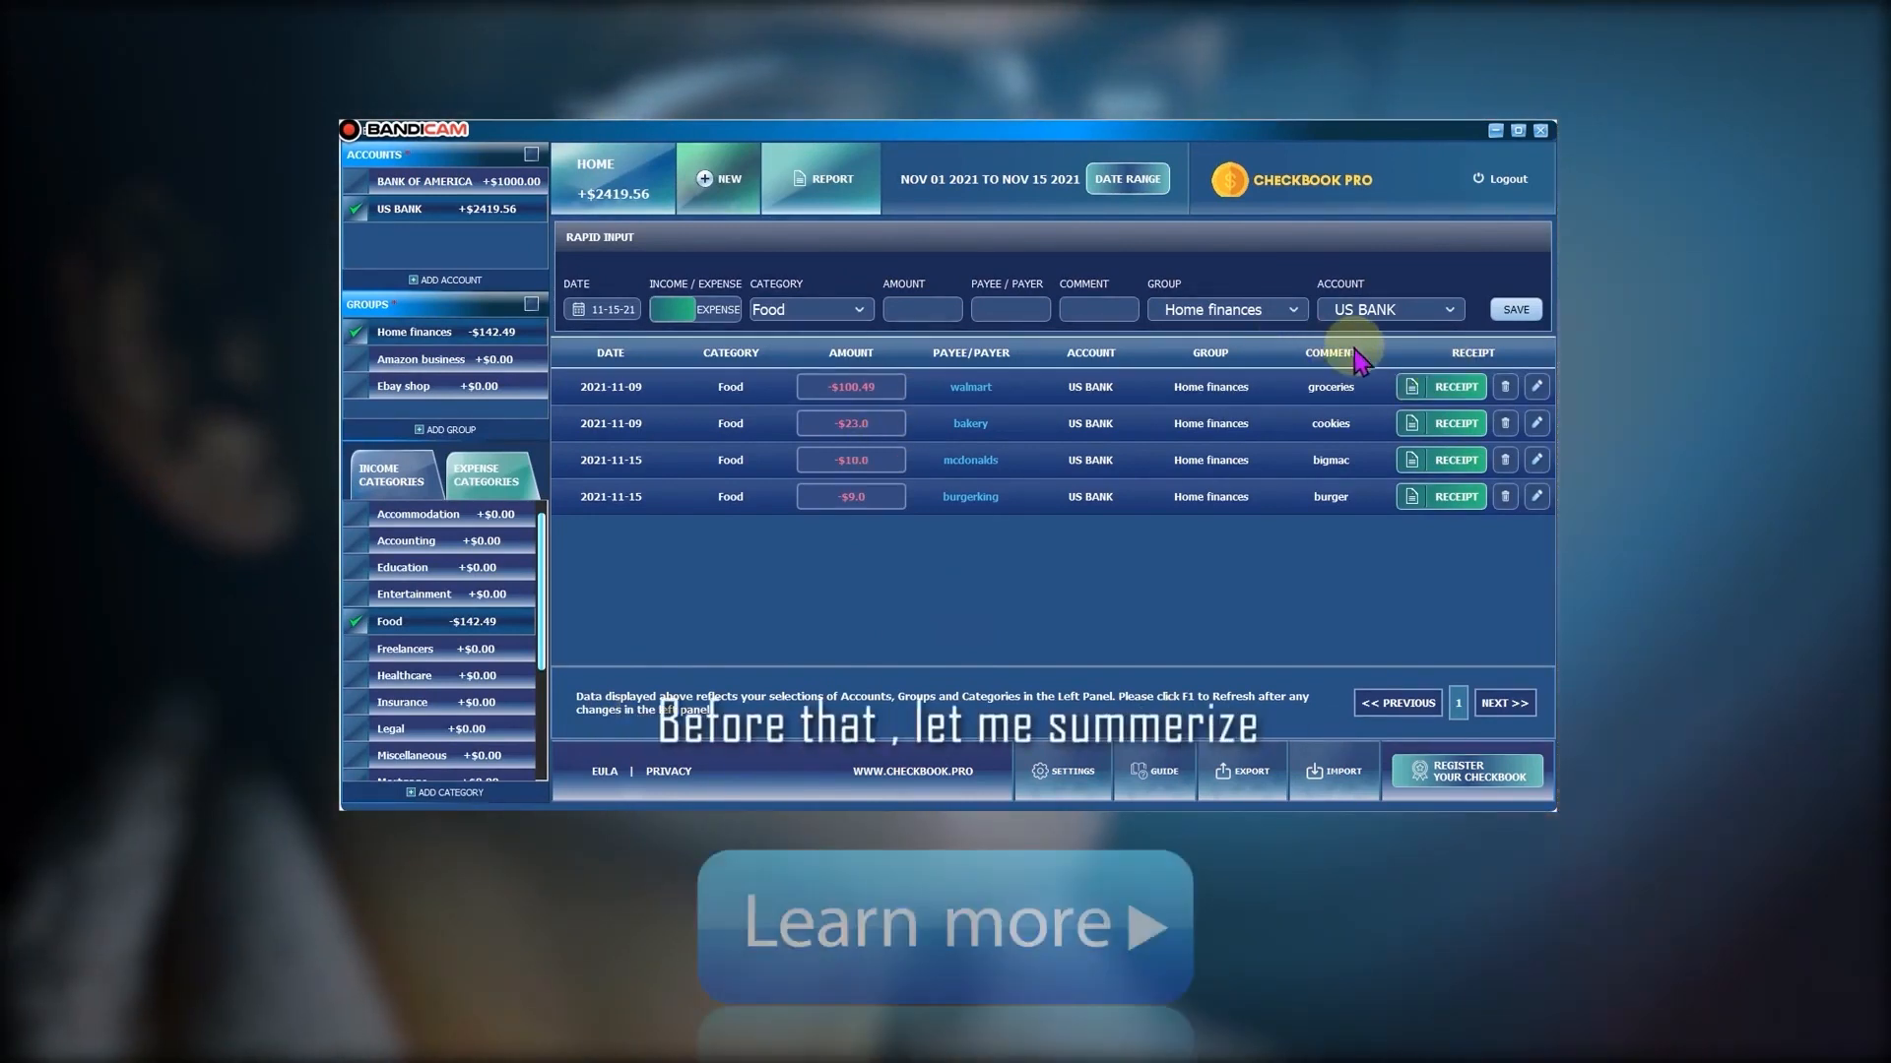
pyautogui.moveTo(1278, 410)
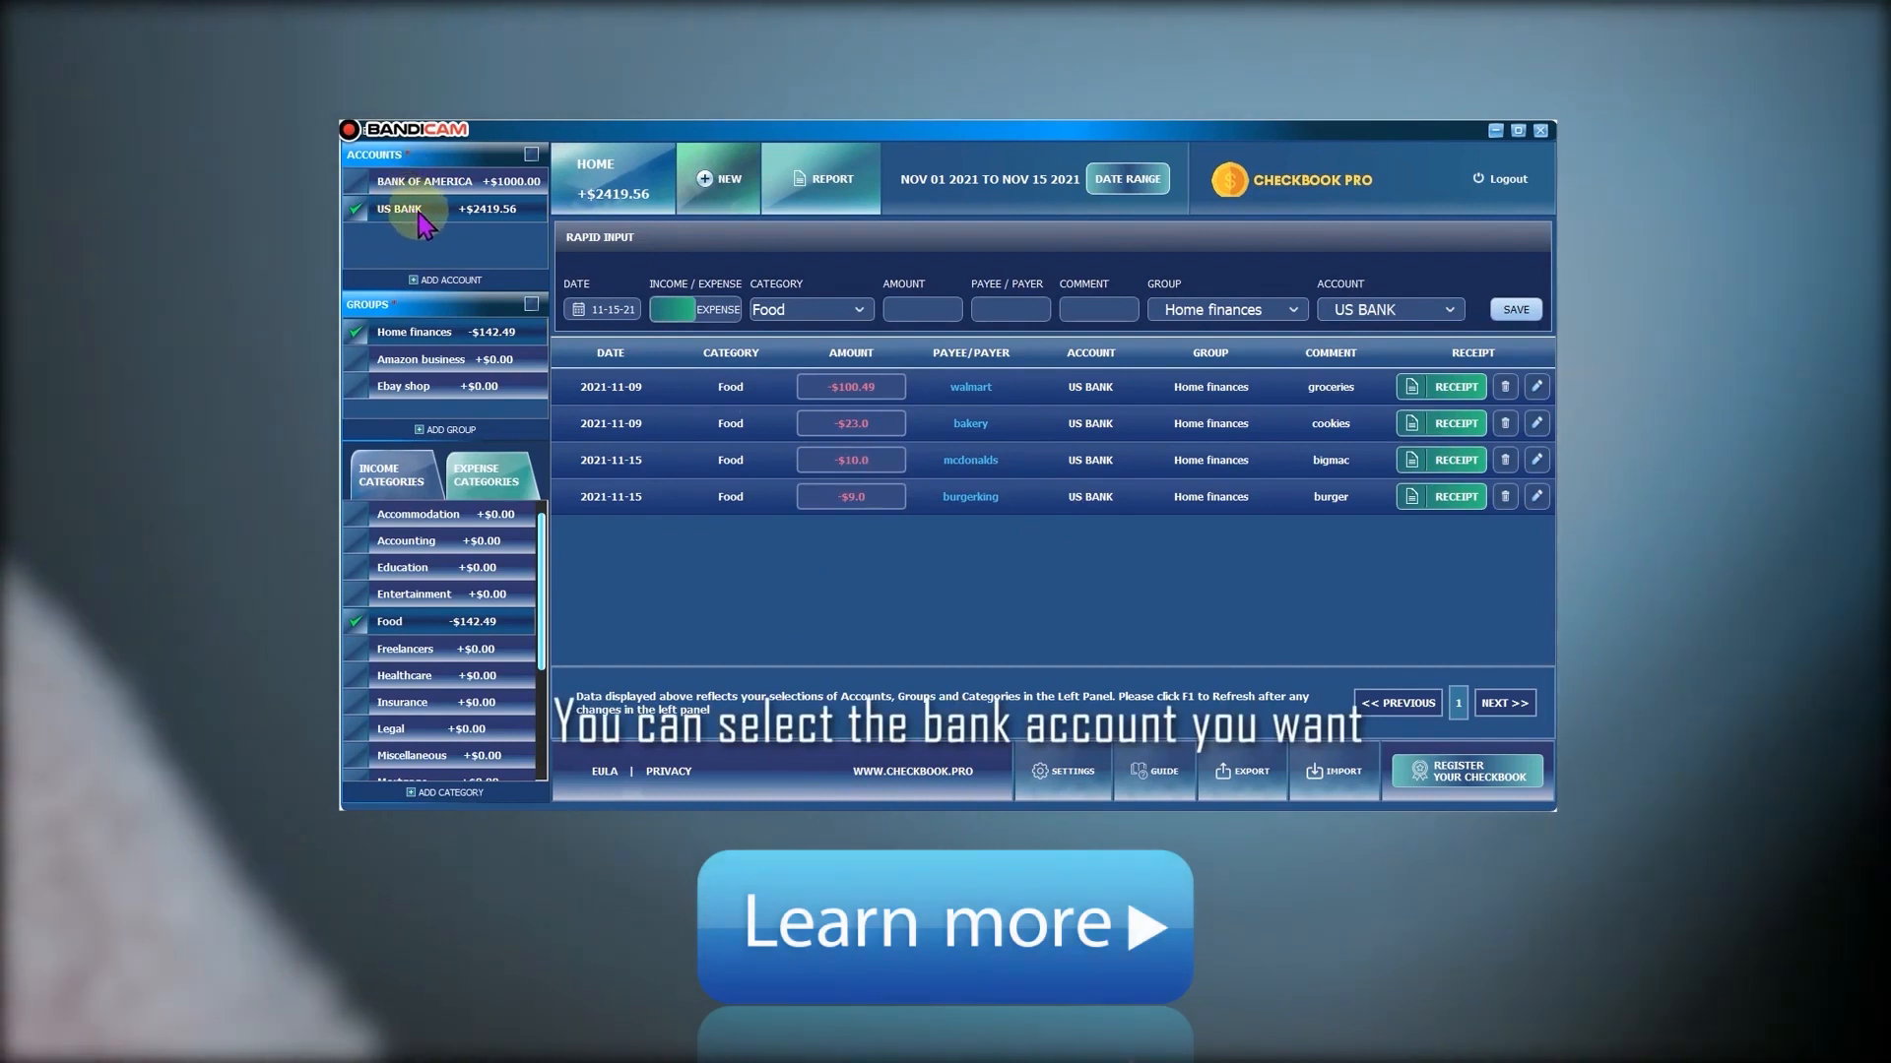
pyautogui.moveTo(408, 342)
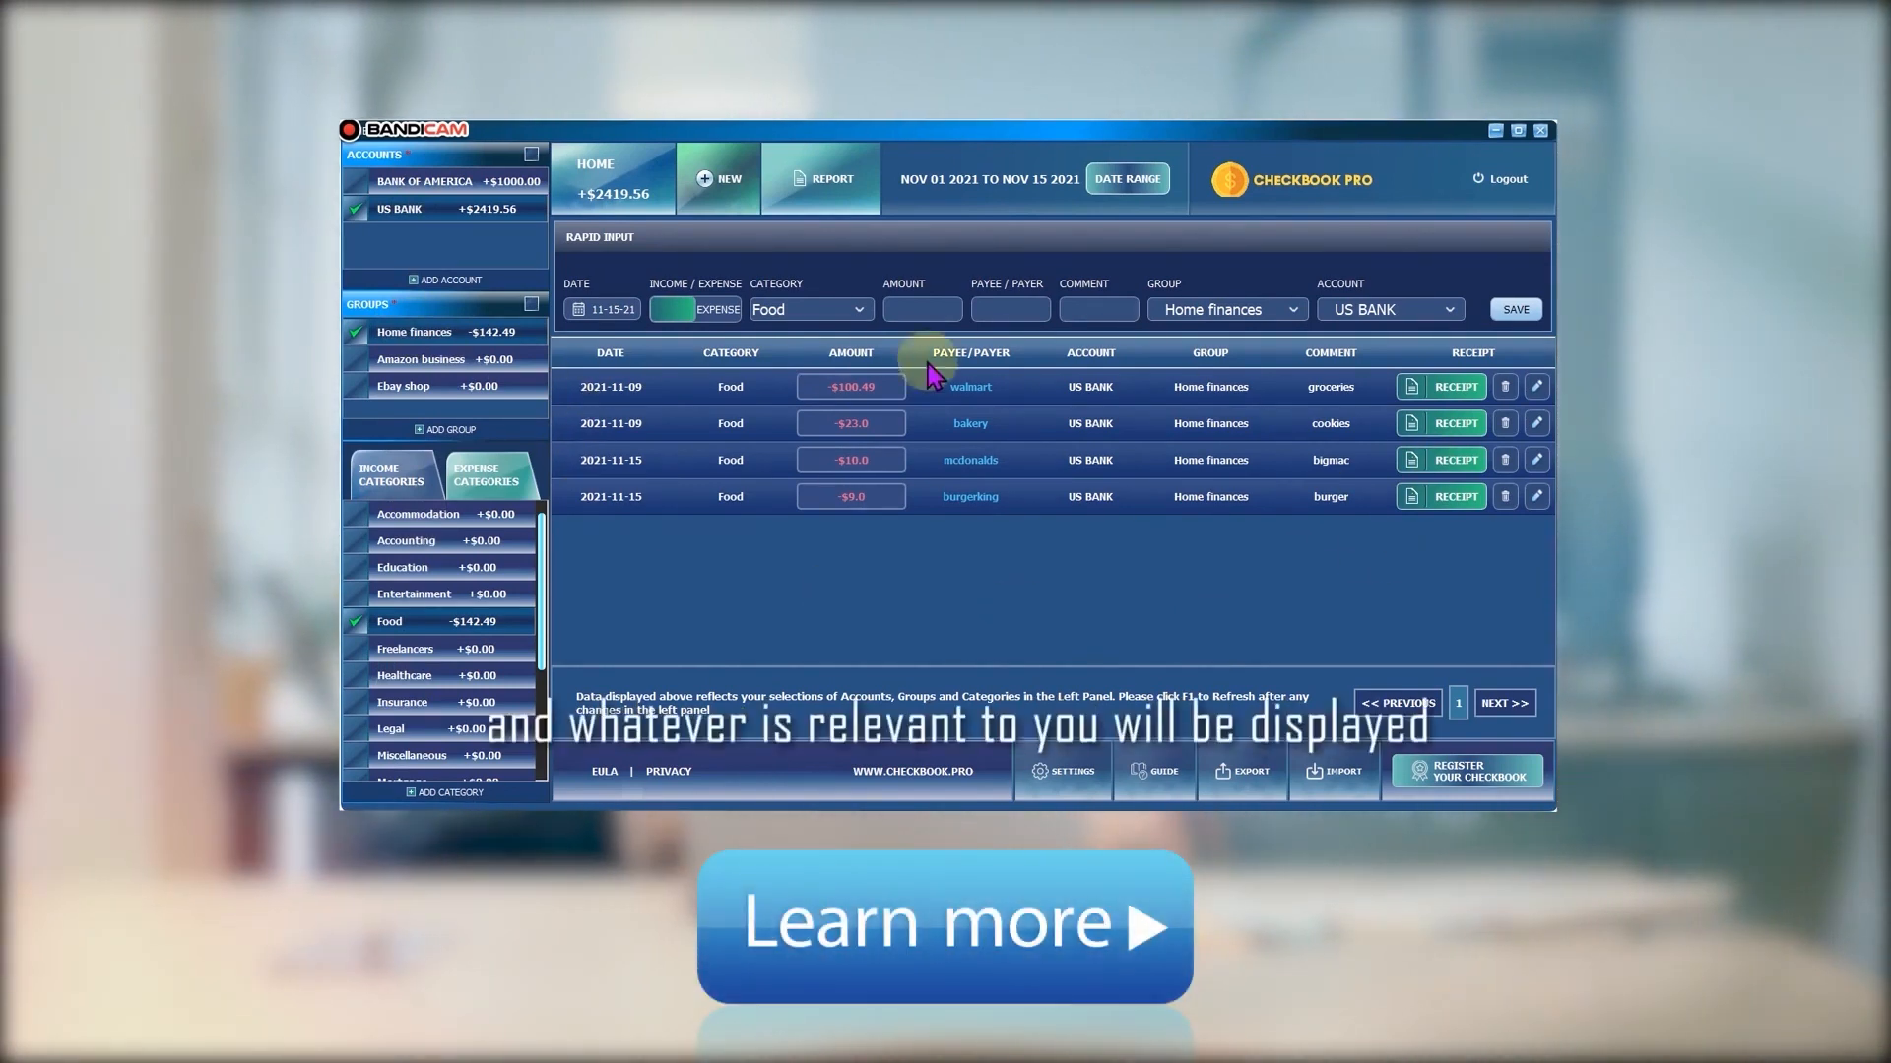
pyautogui.moveTo(1300, 509)
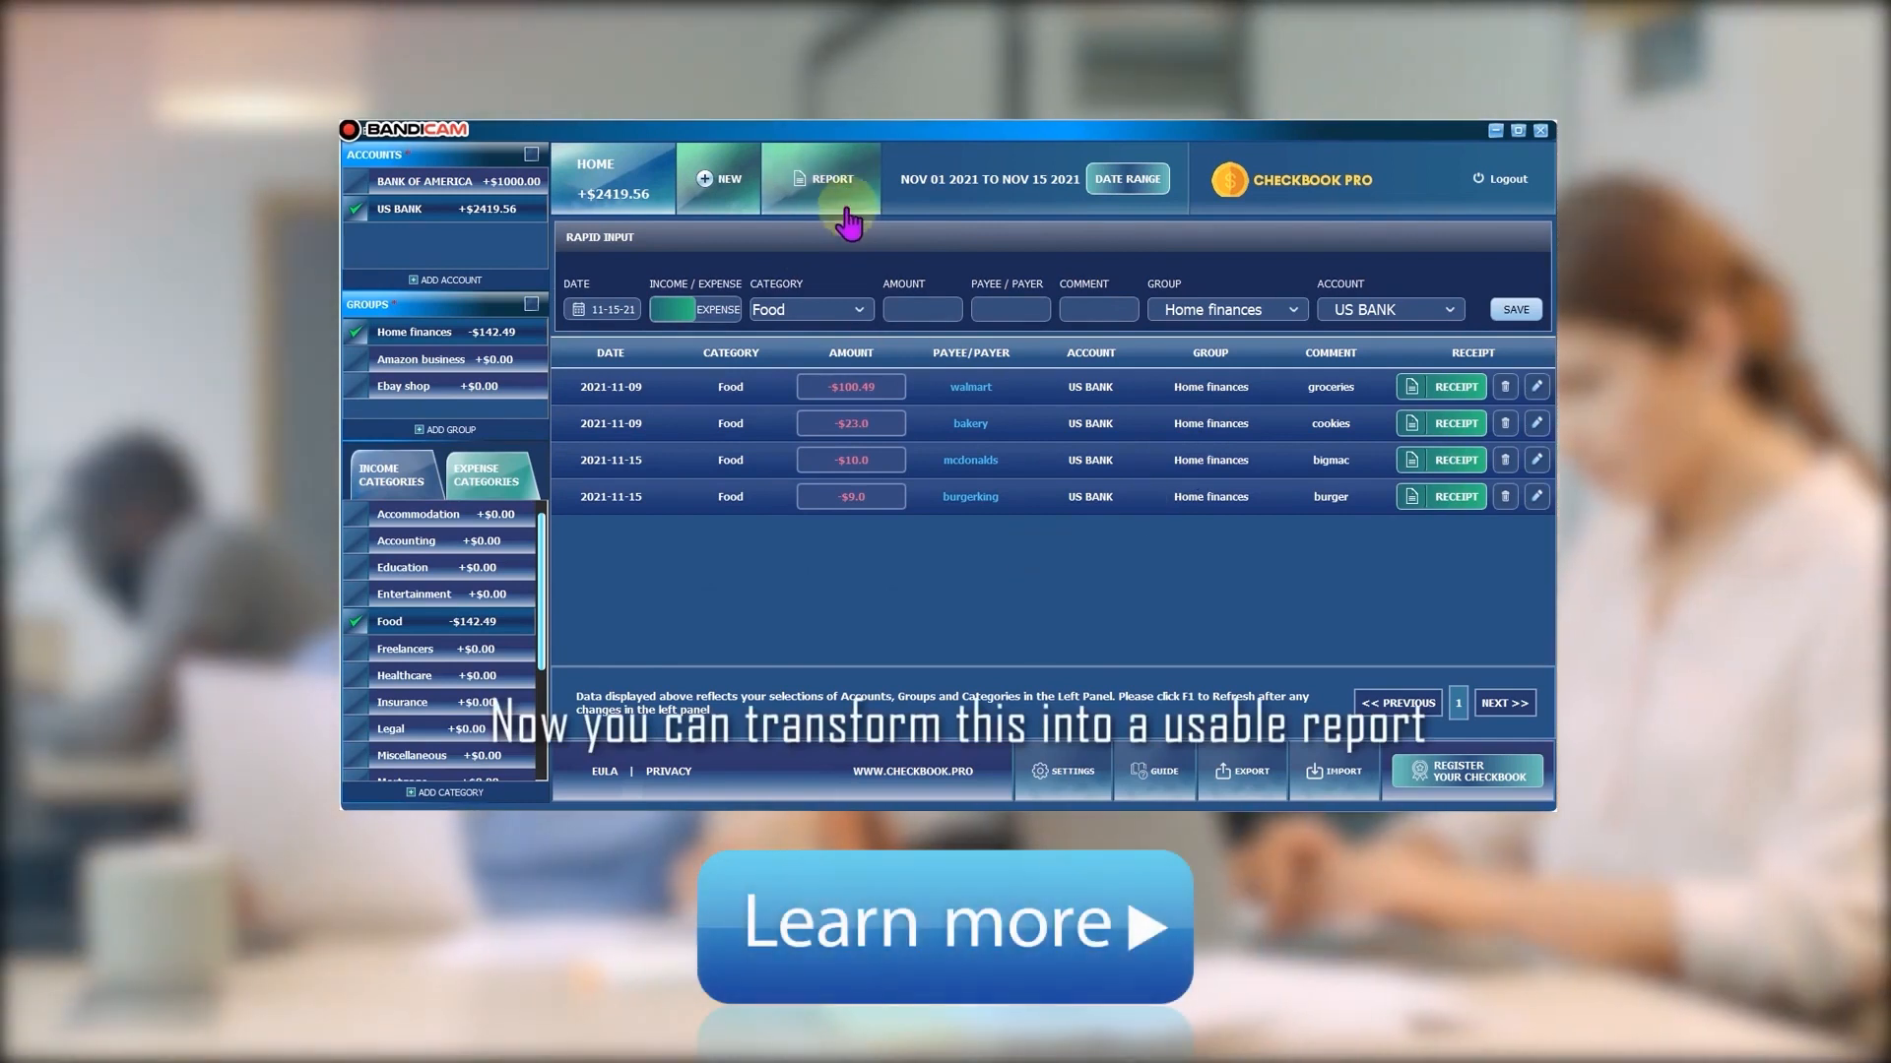
# Export the Summary report from REPORT, confirming the Export Report prompt
pyautogui.click(822, 178)
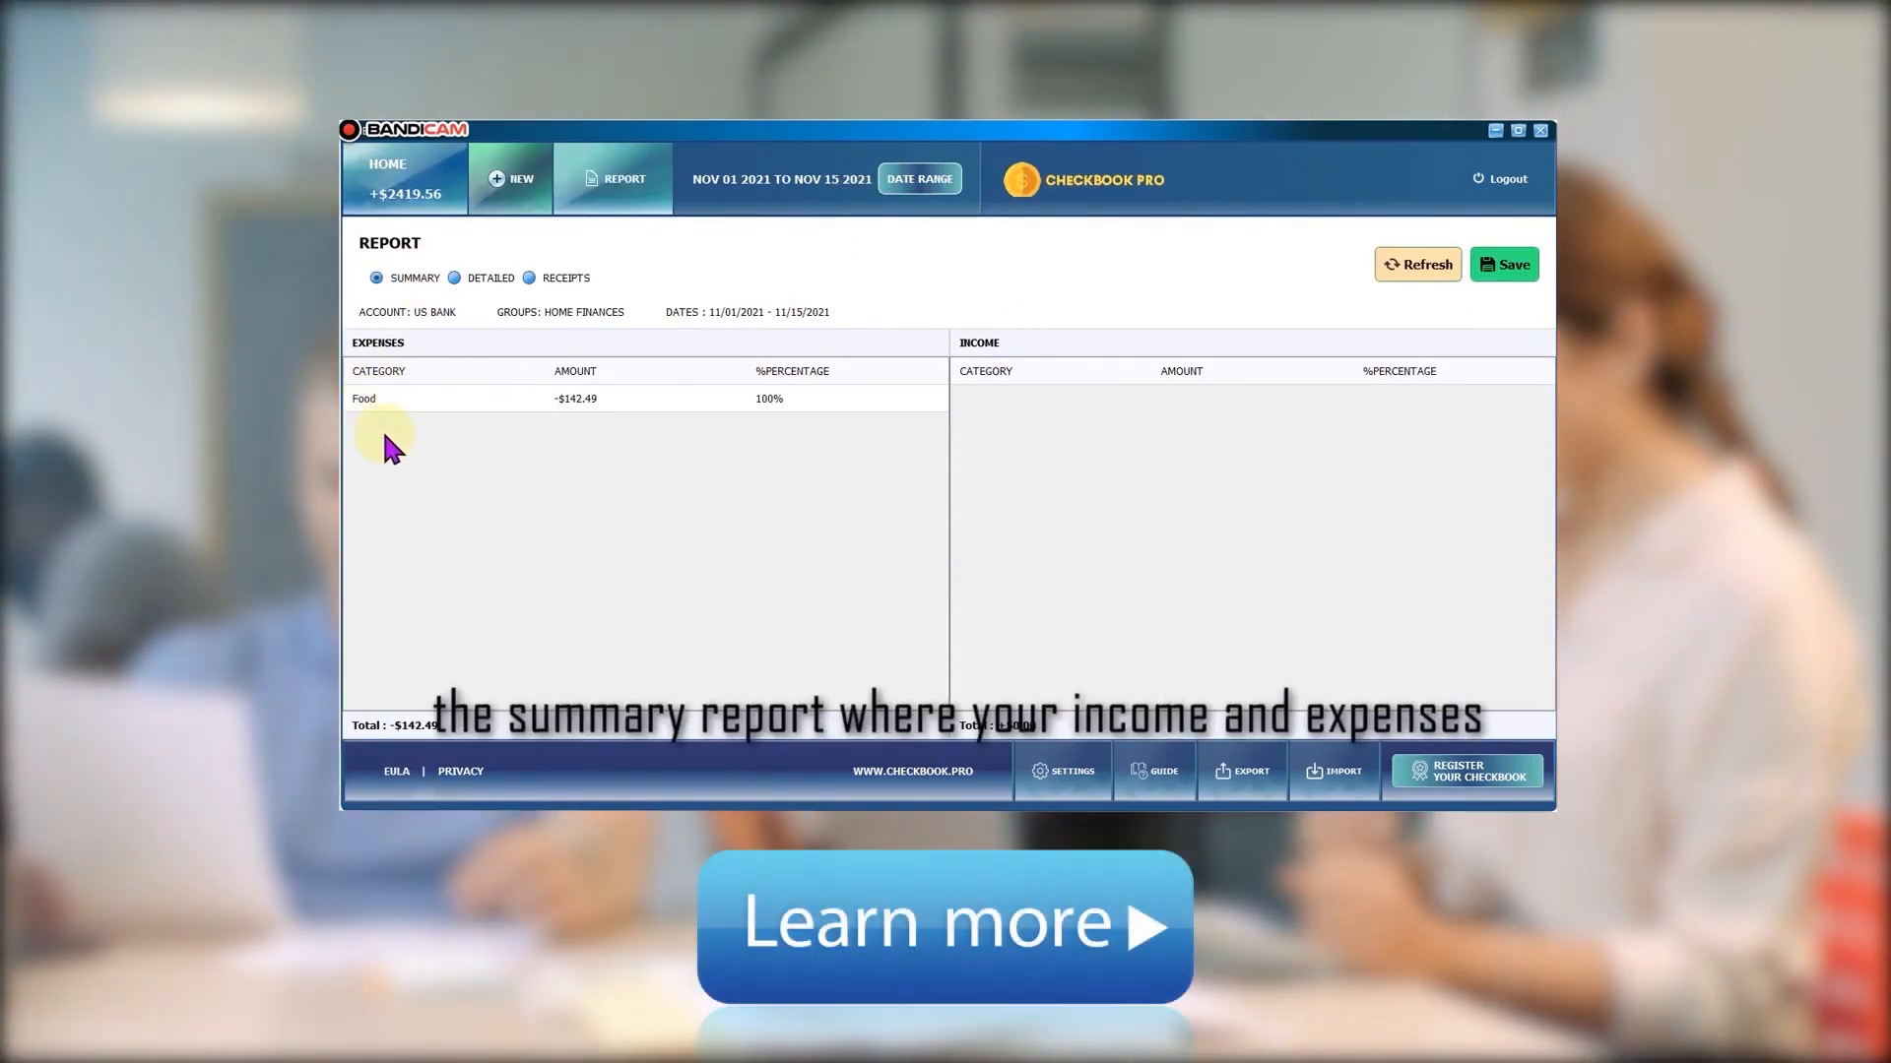
pyautogui.moveTo(398, 409)
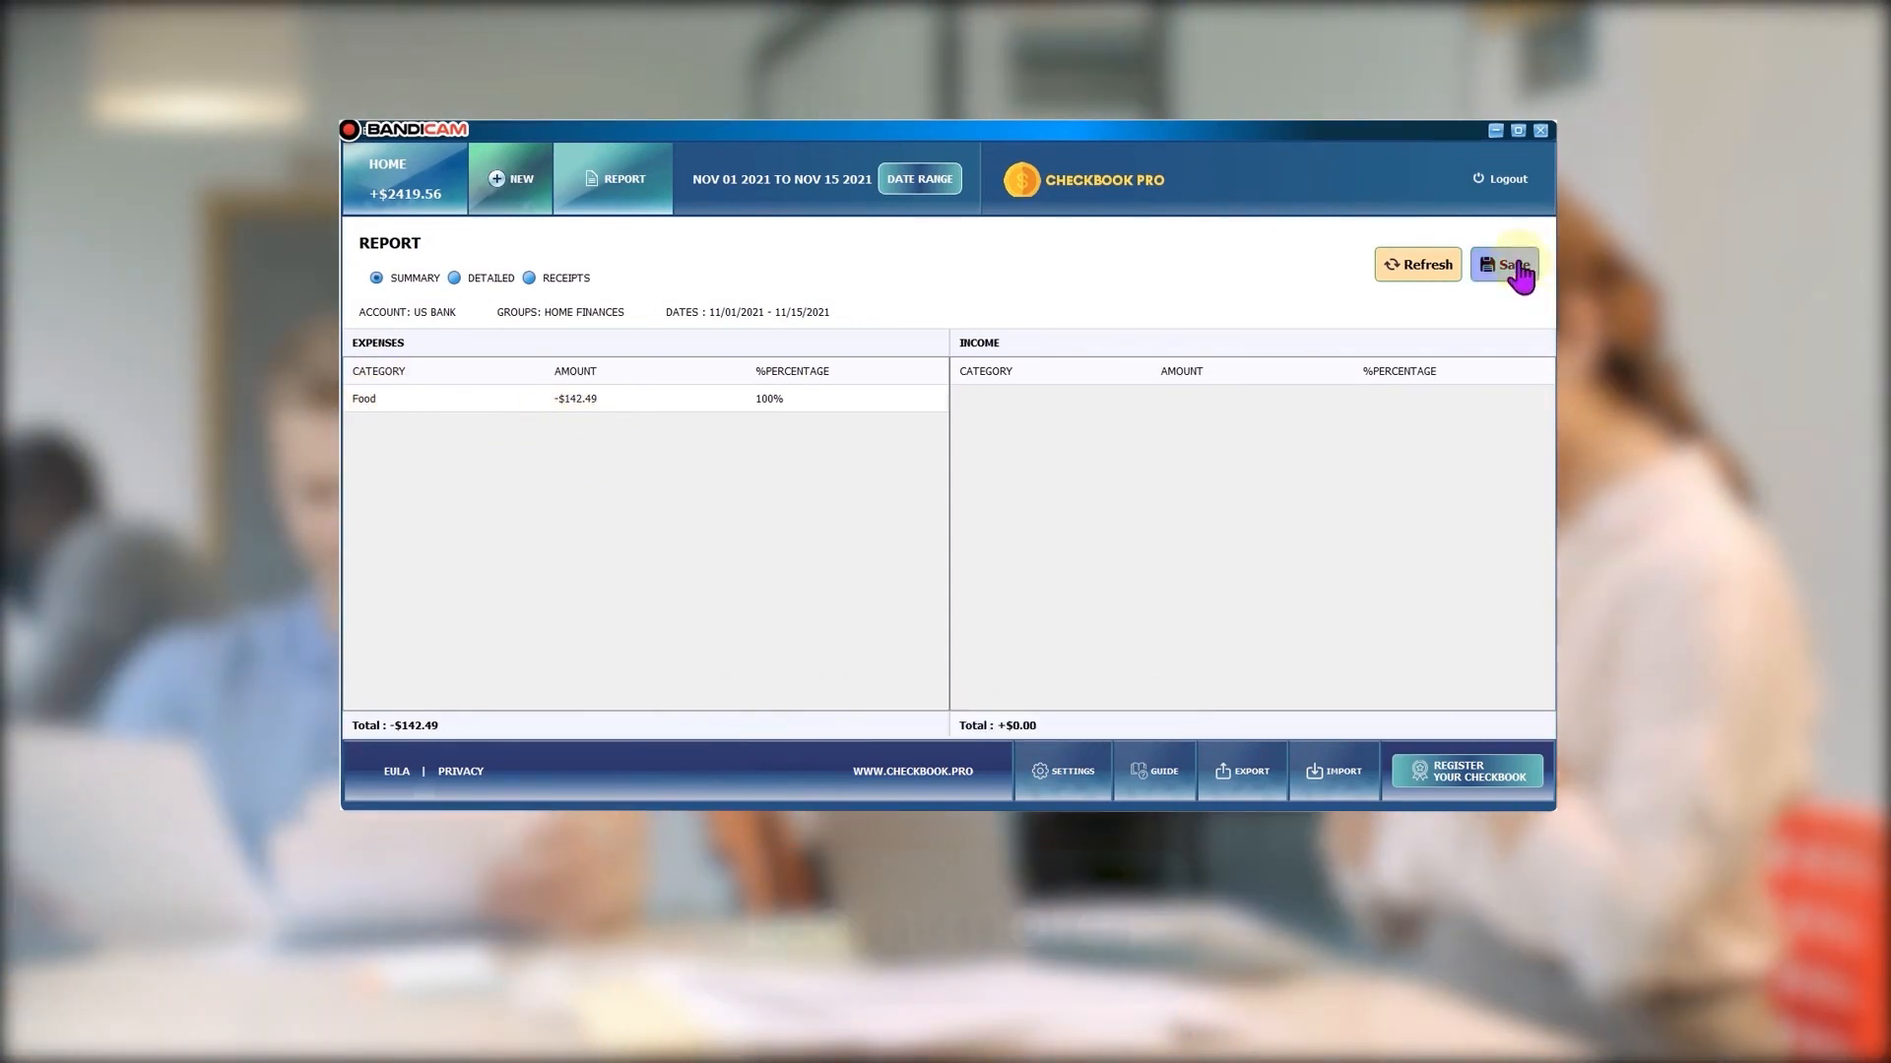
pyautogui.click(1504, 264)
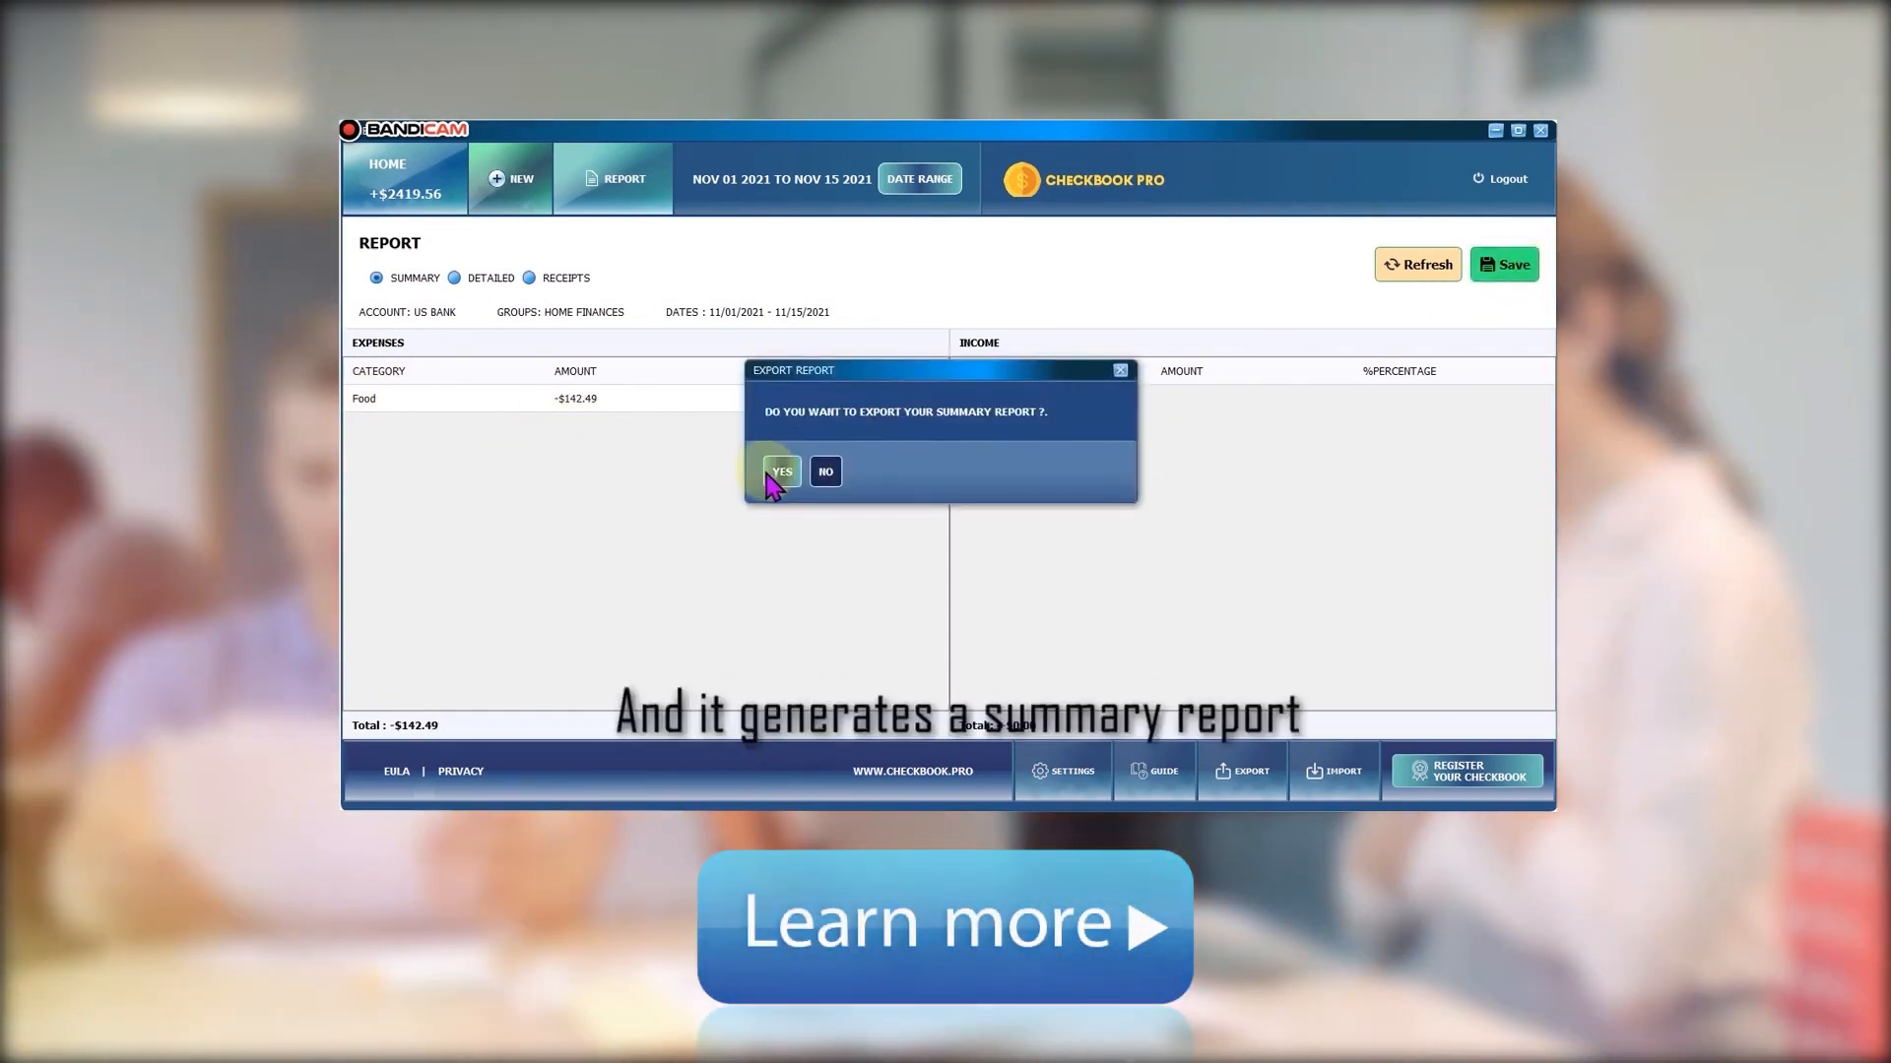
pyautogui.click(779, 471)
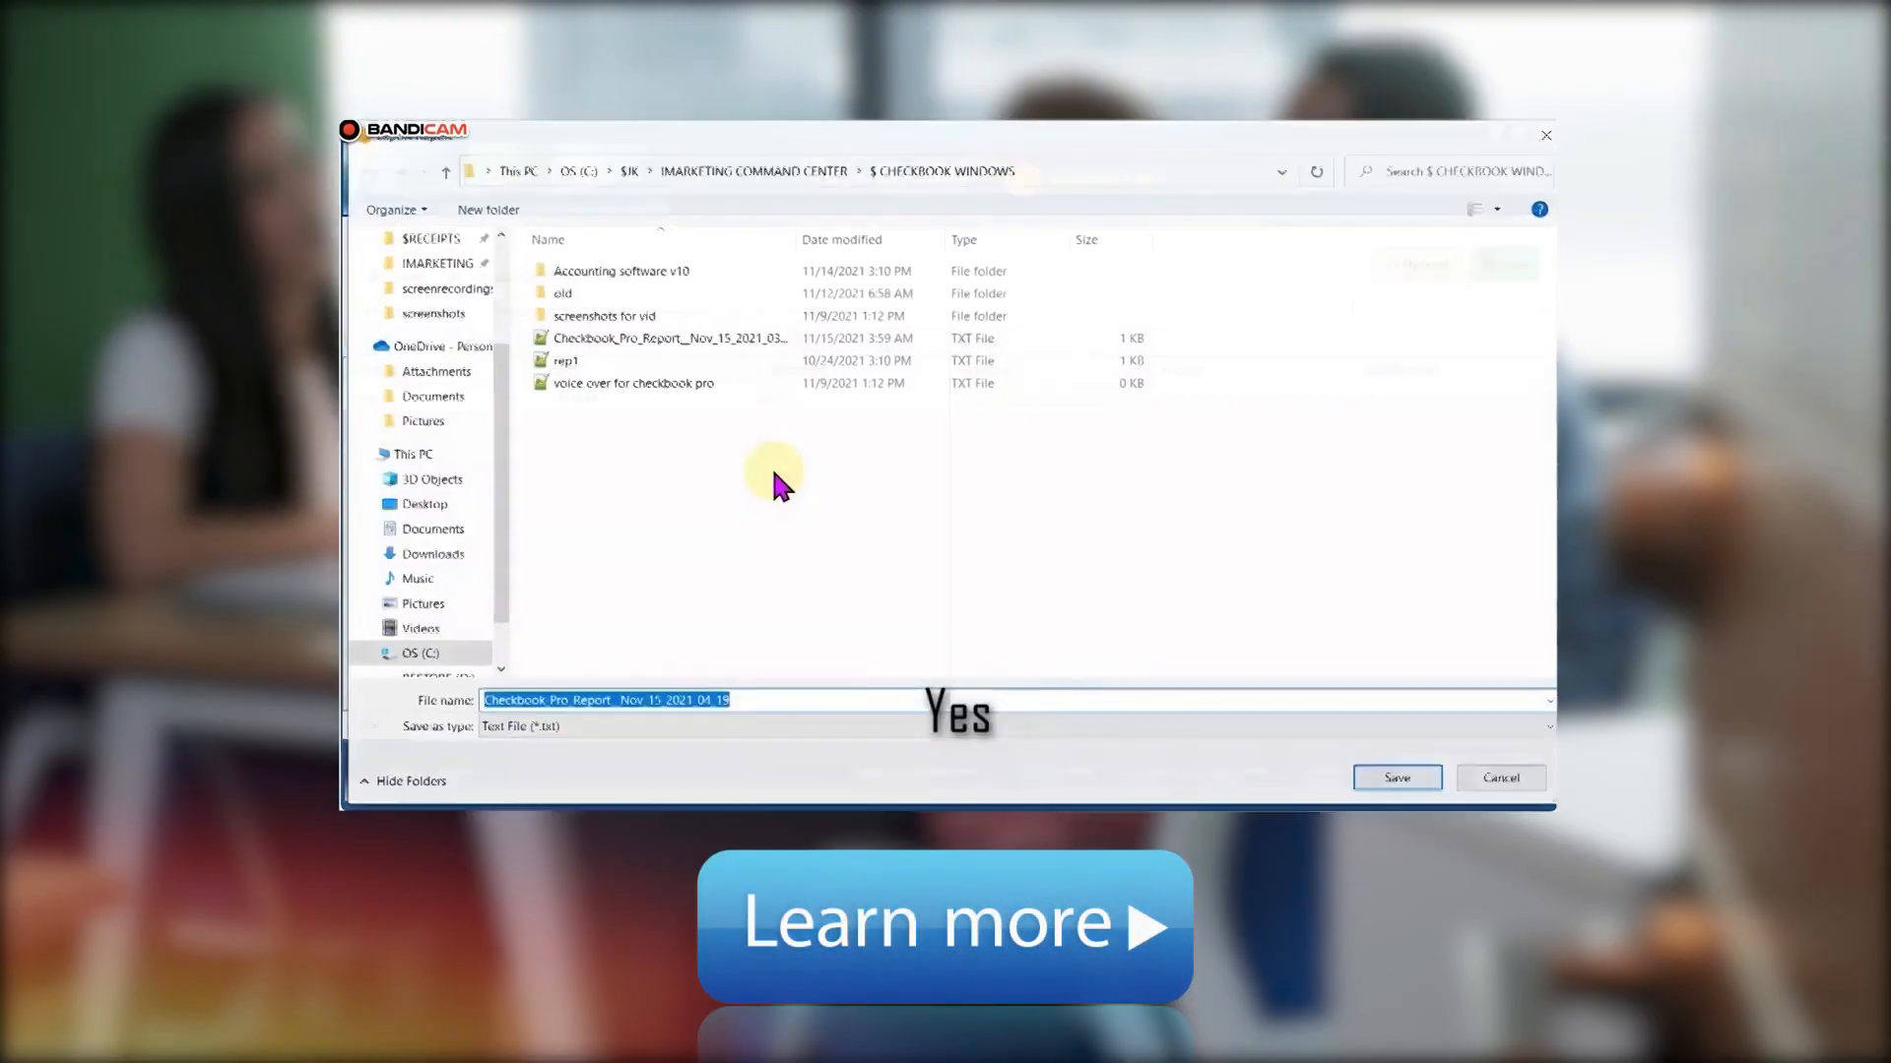
# Save the summary report as a text file so it opens in Notepad++
pyautogui.click(1395, 778)
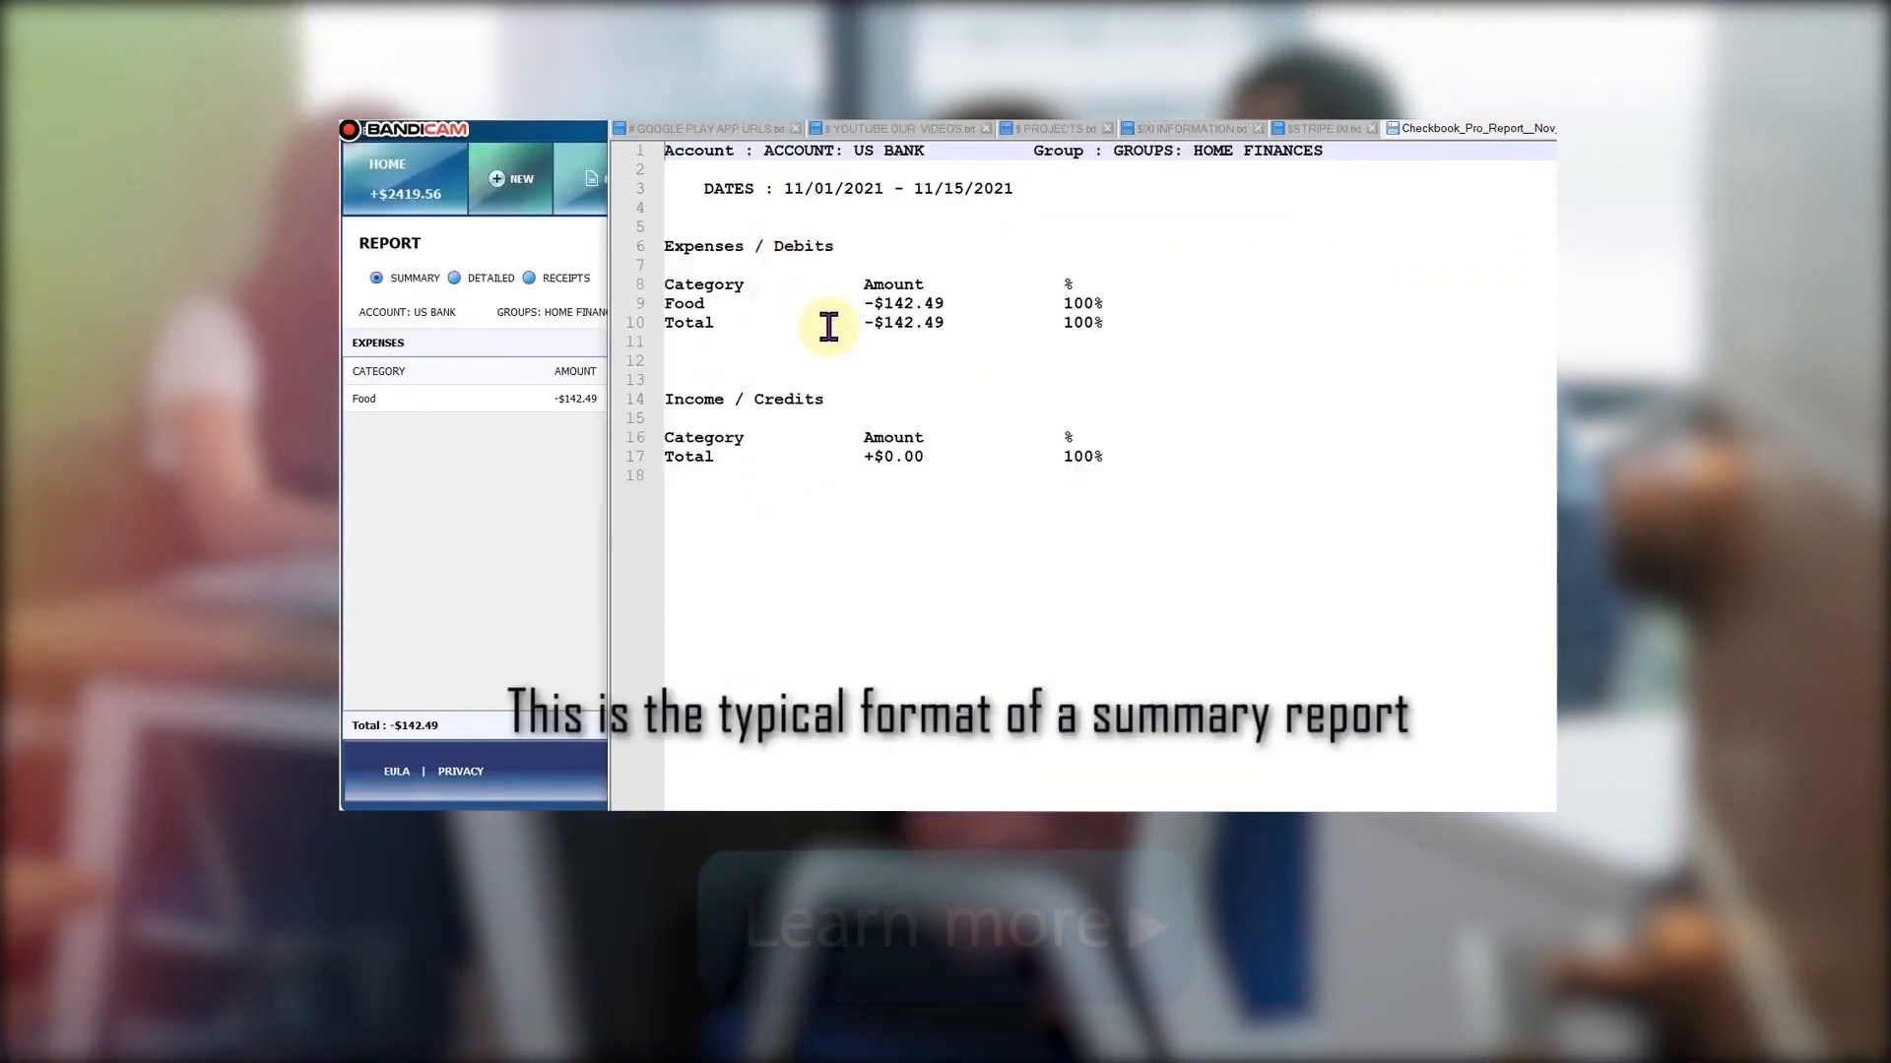
pyautogui.moveTo(694, 265)
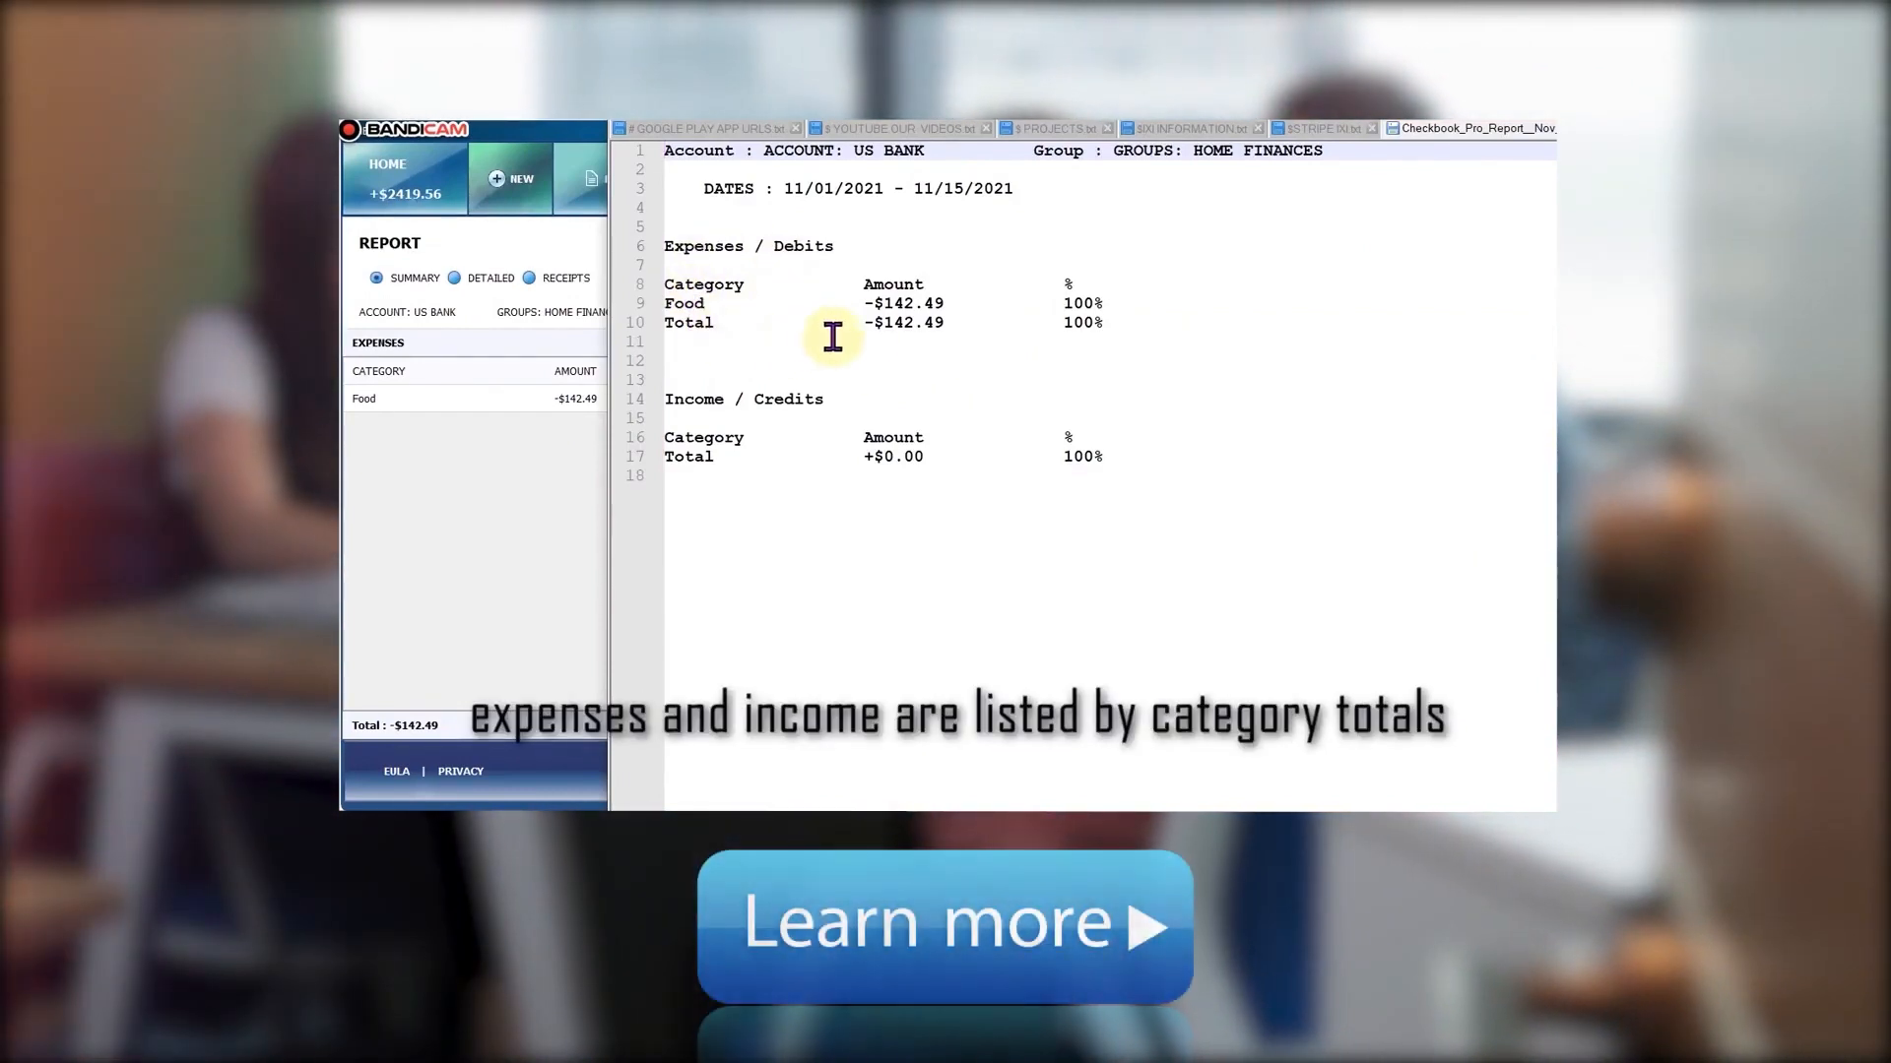
pyautogui.moveTo(1097, 506)
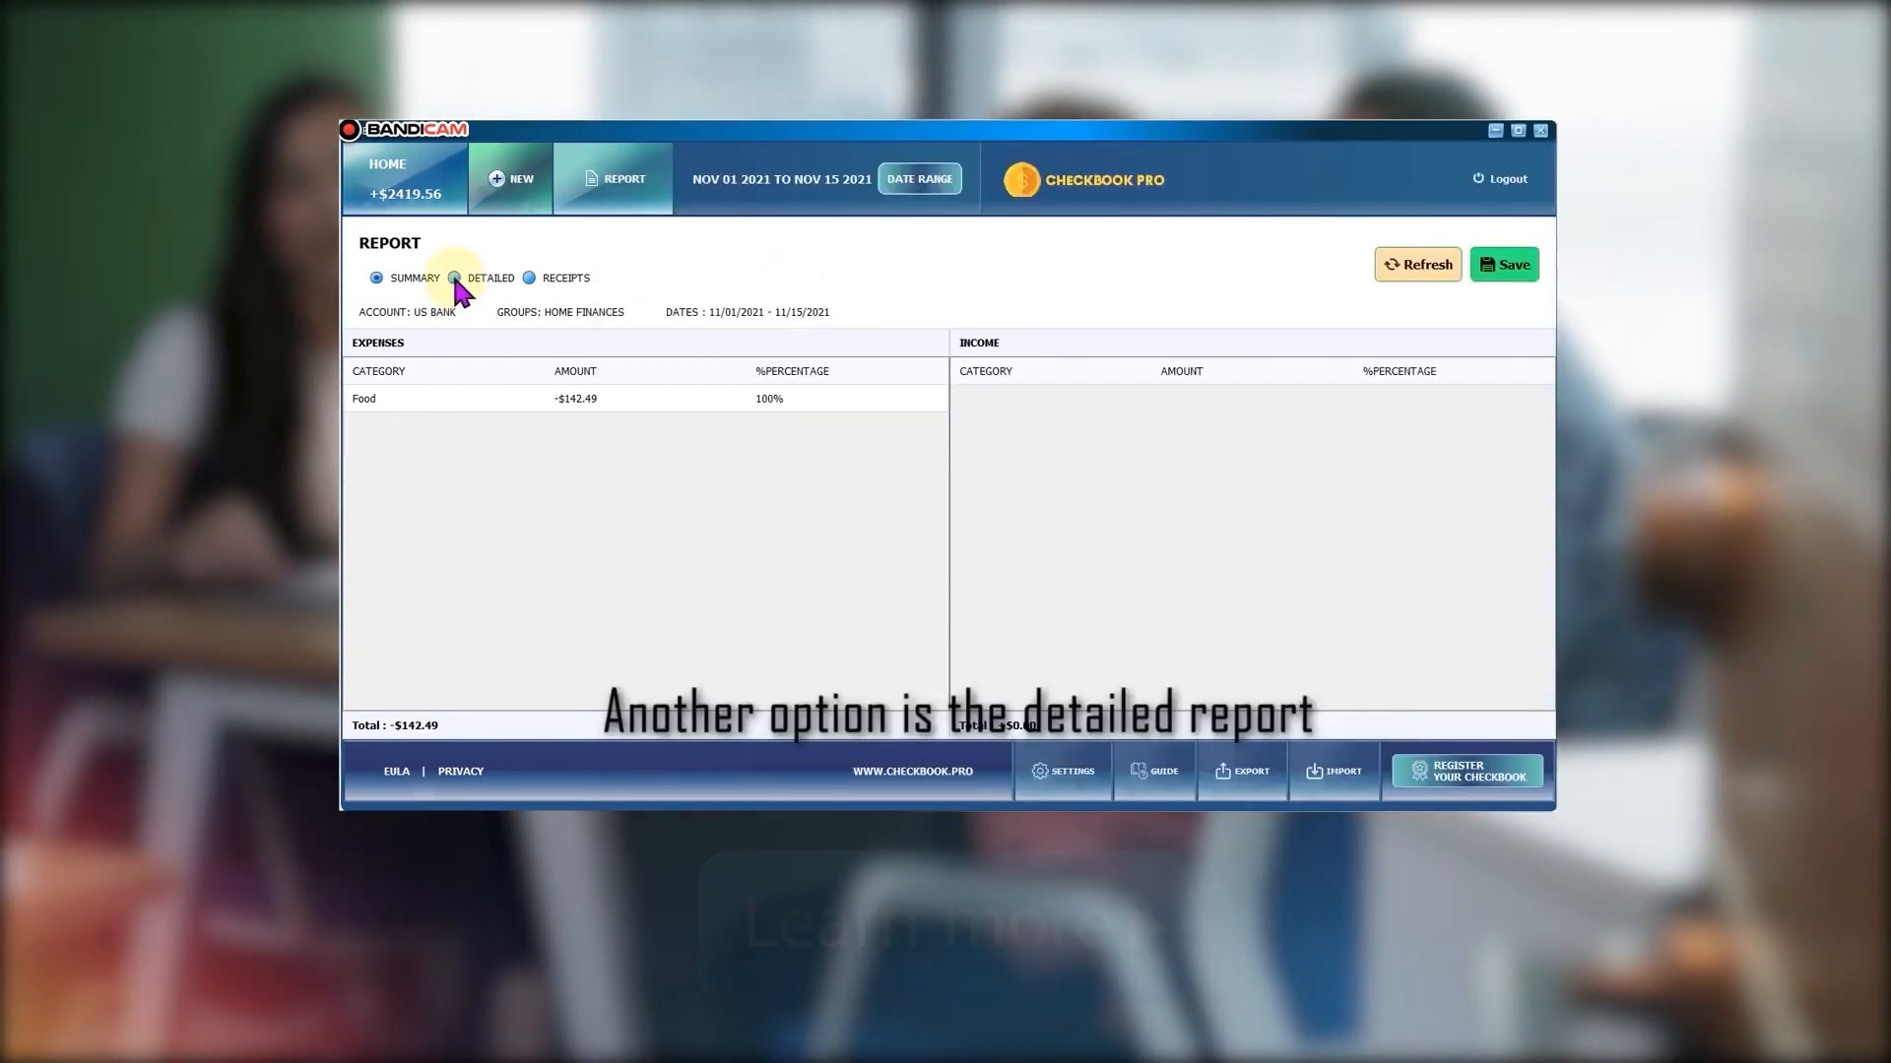
# Switch to the Detailed report, save it as an .xlsx file and open it
pyautogui.click(1504, 264)
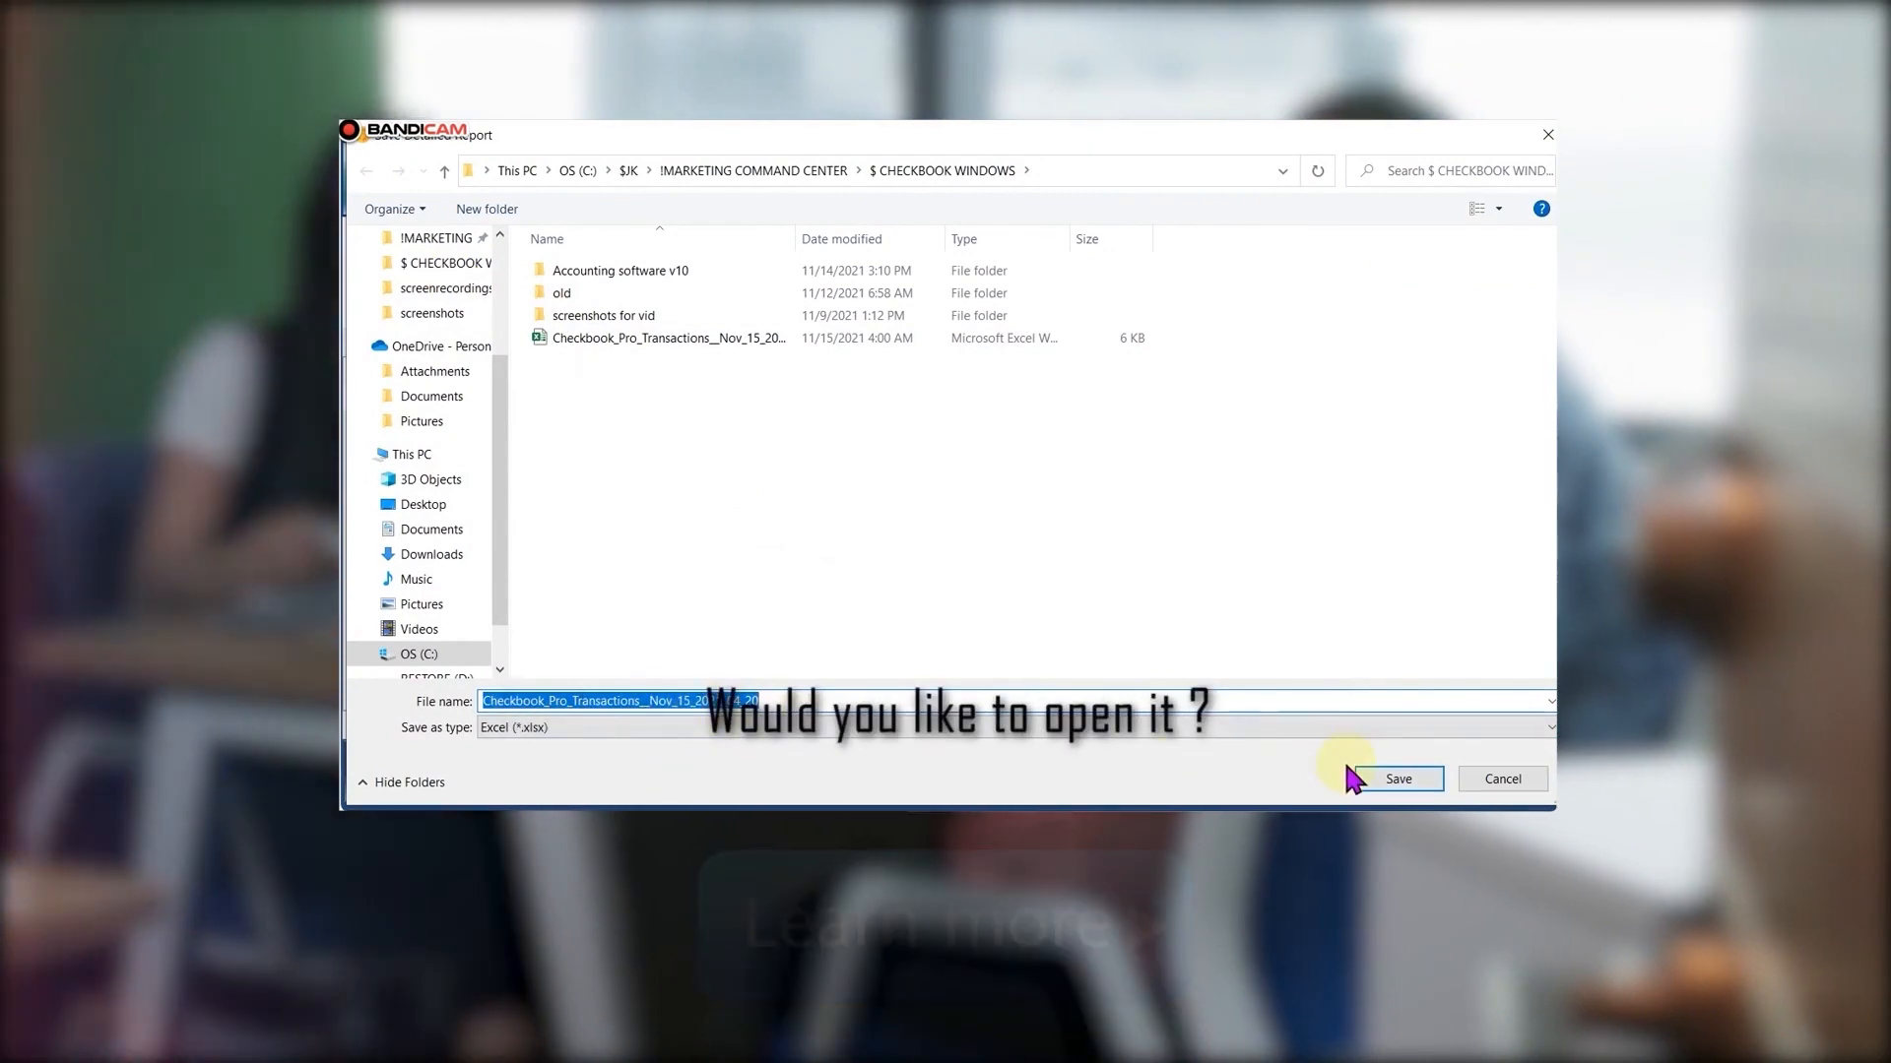
pyautogui.click(1395, 778)
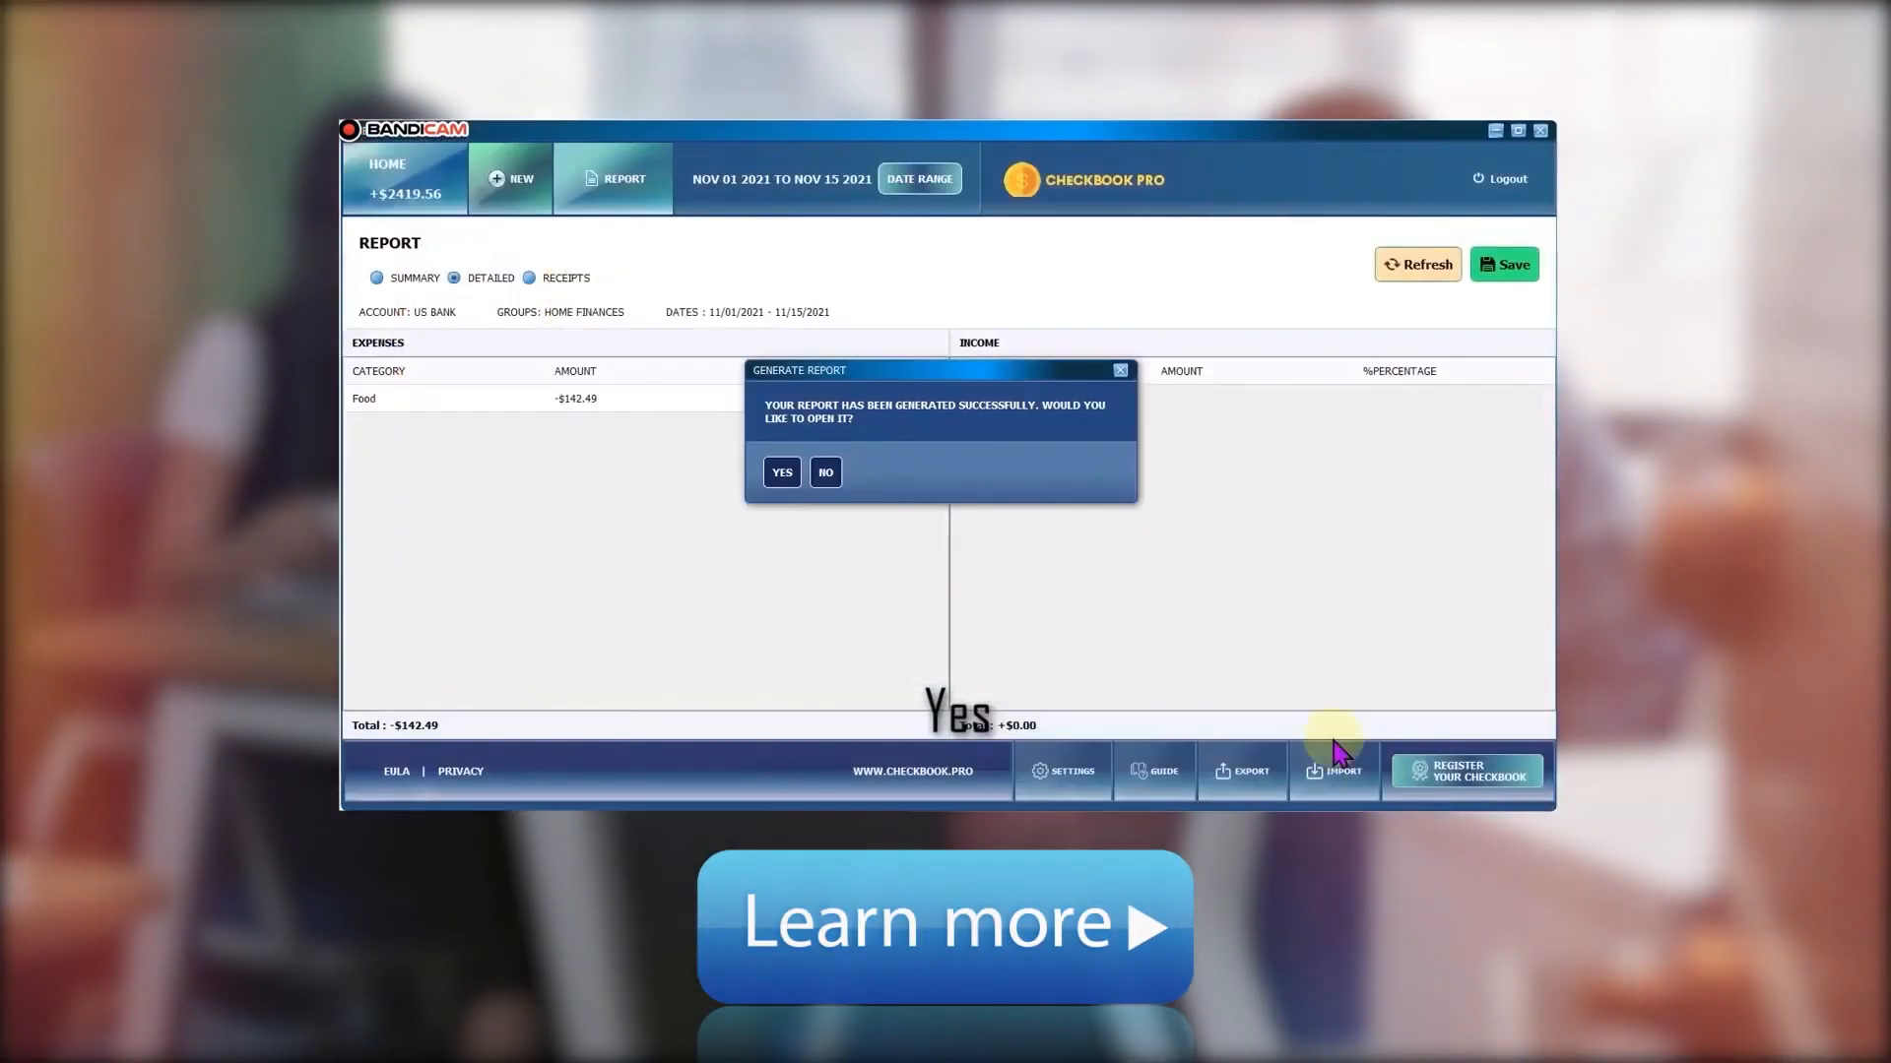
pyautogui.click(779, 471)
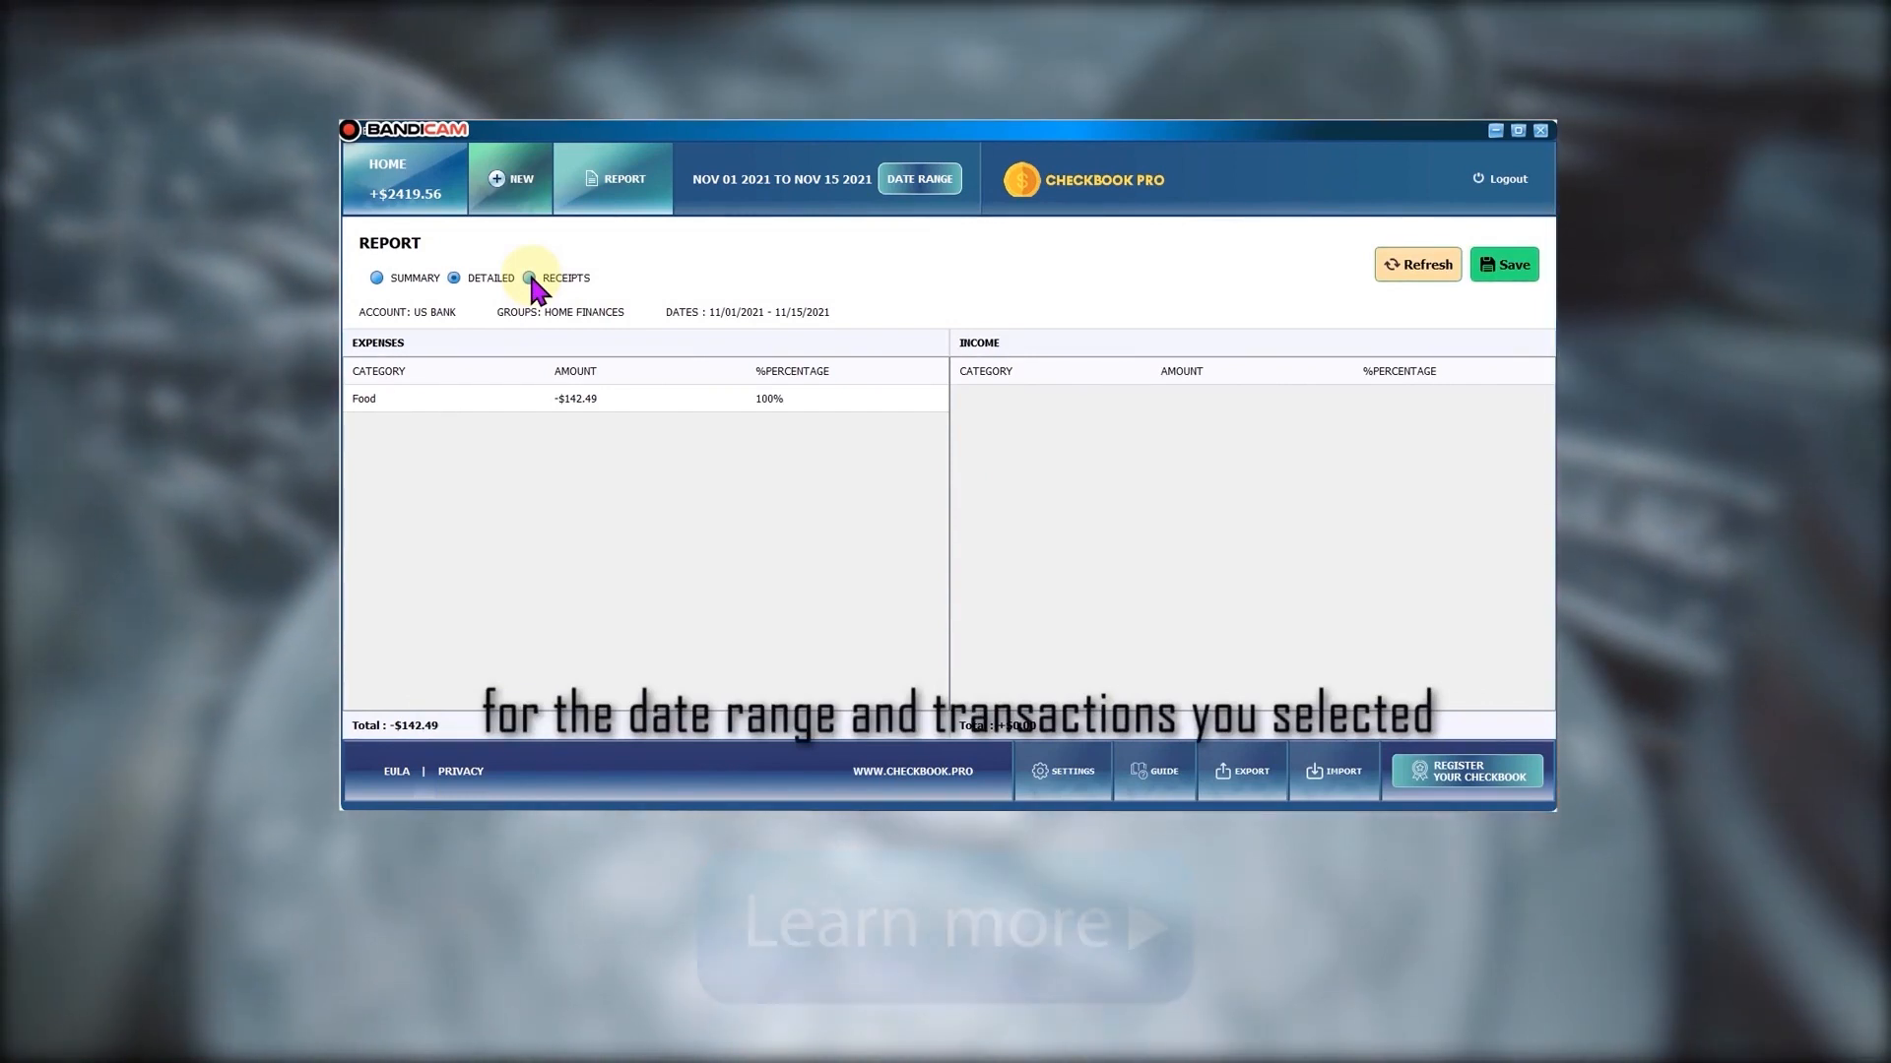
# Select the Receipts report option and dismiss the Extract Receipts PDF prompt
pyautogui.click(530, 278)
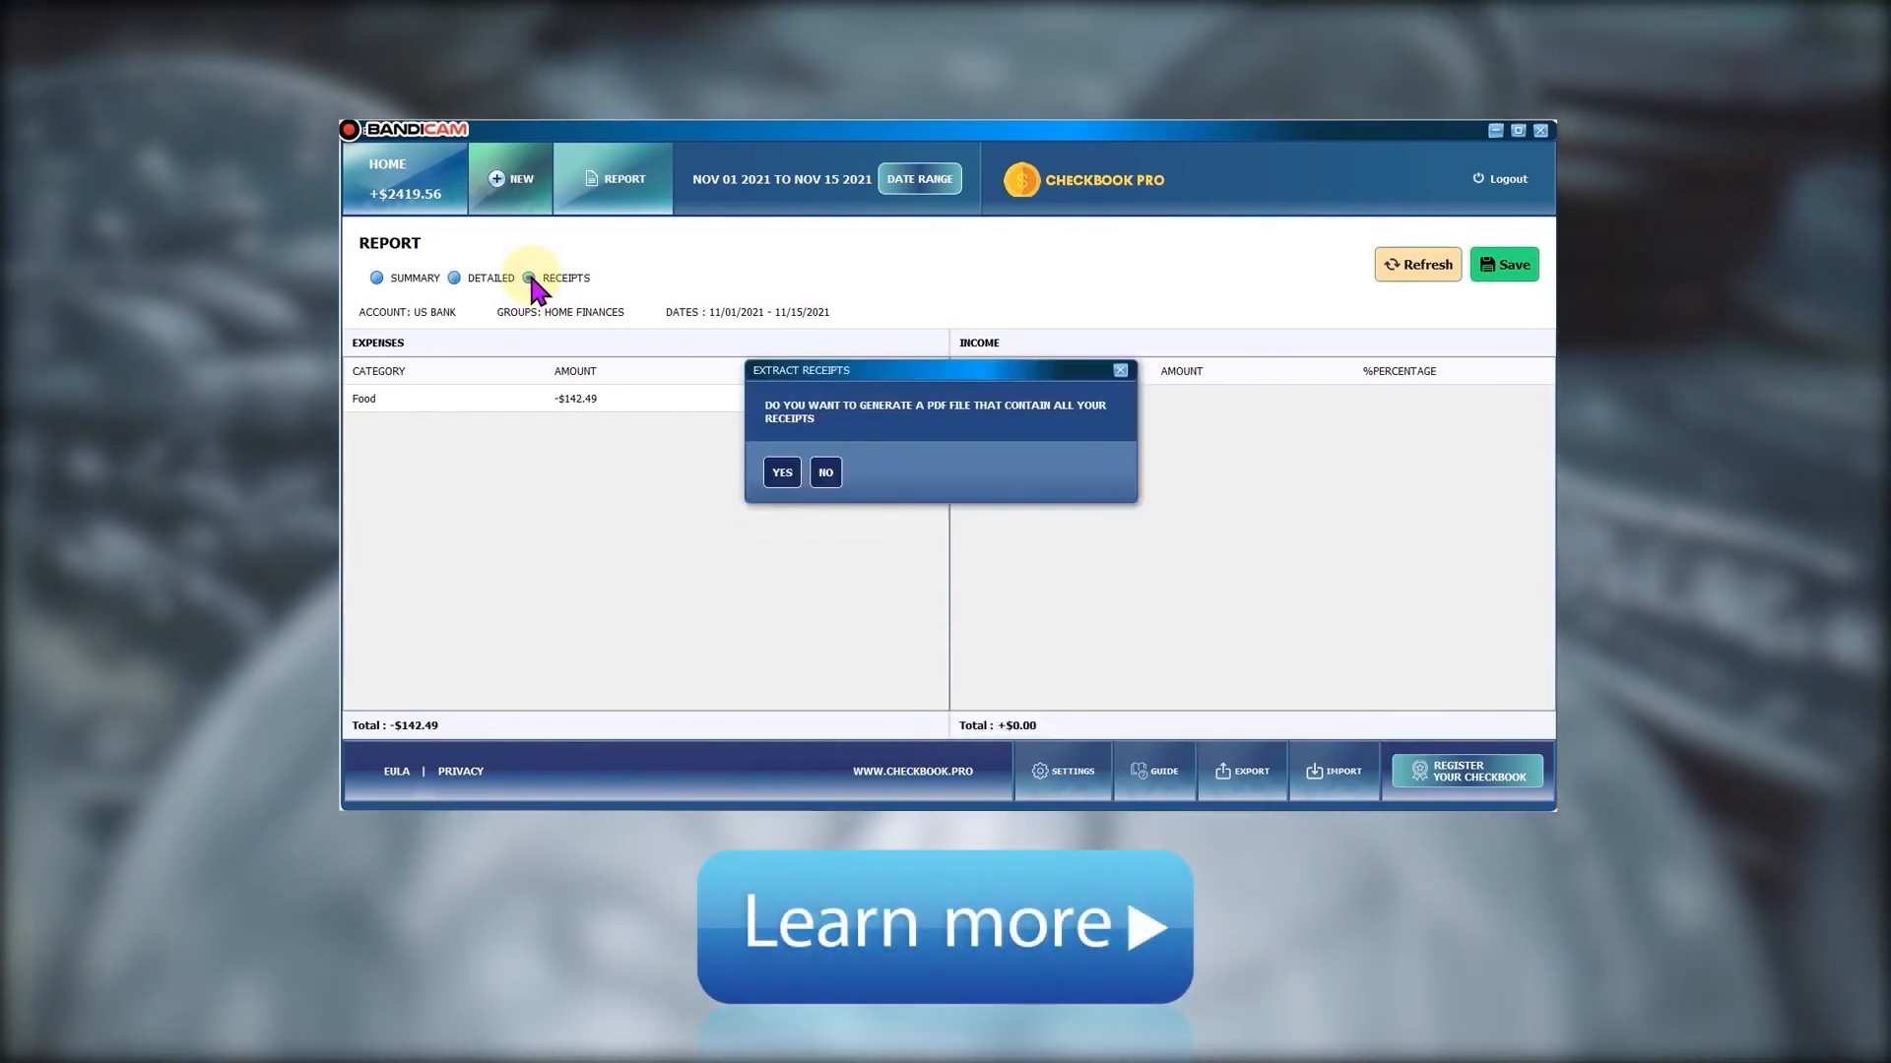
pyautogui.moveTo(660, 571)
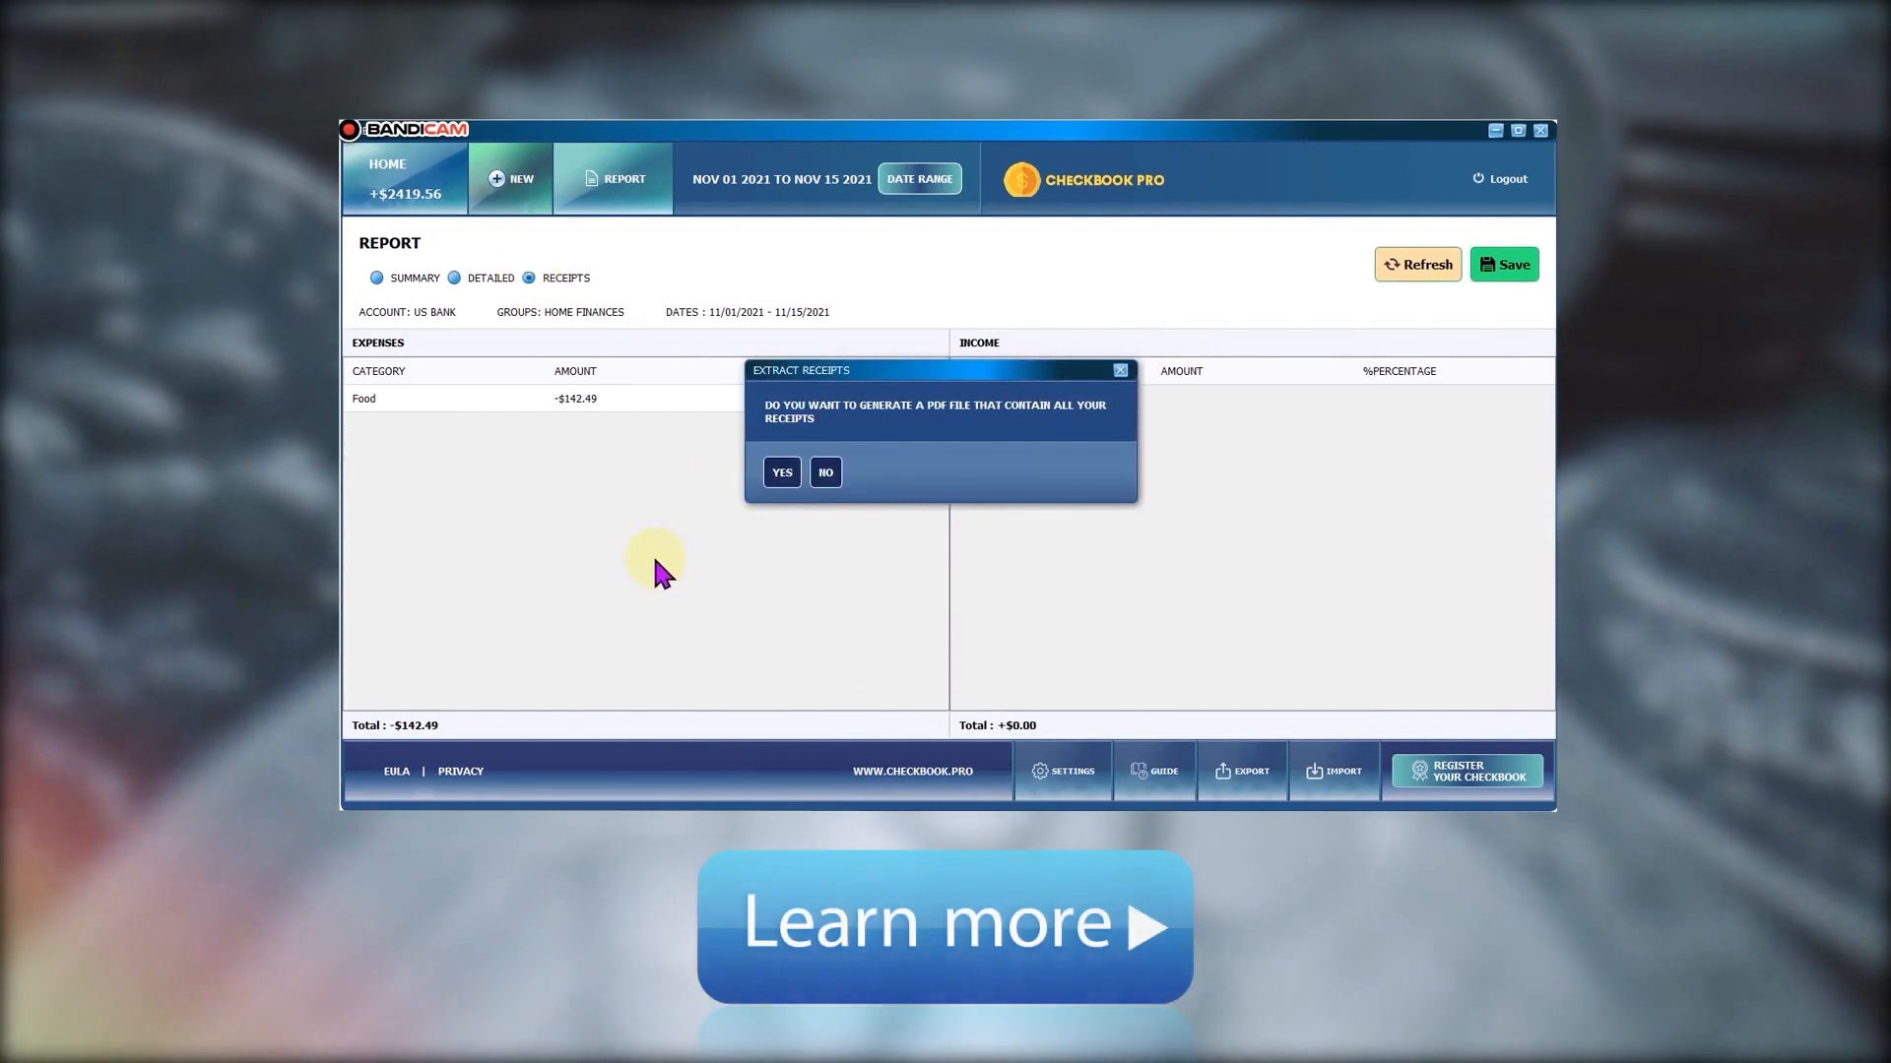
pyautogui.click(781, 472)
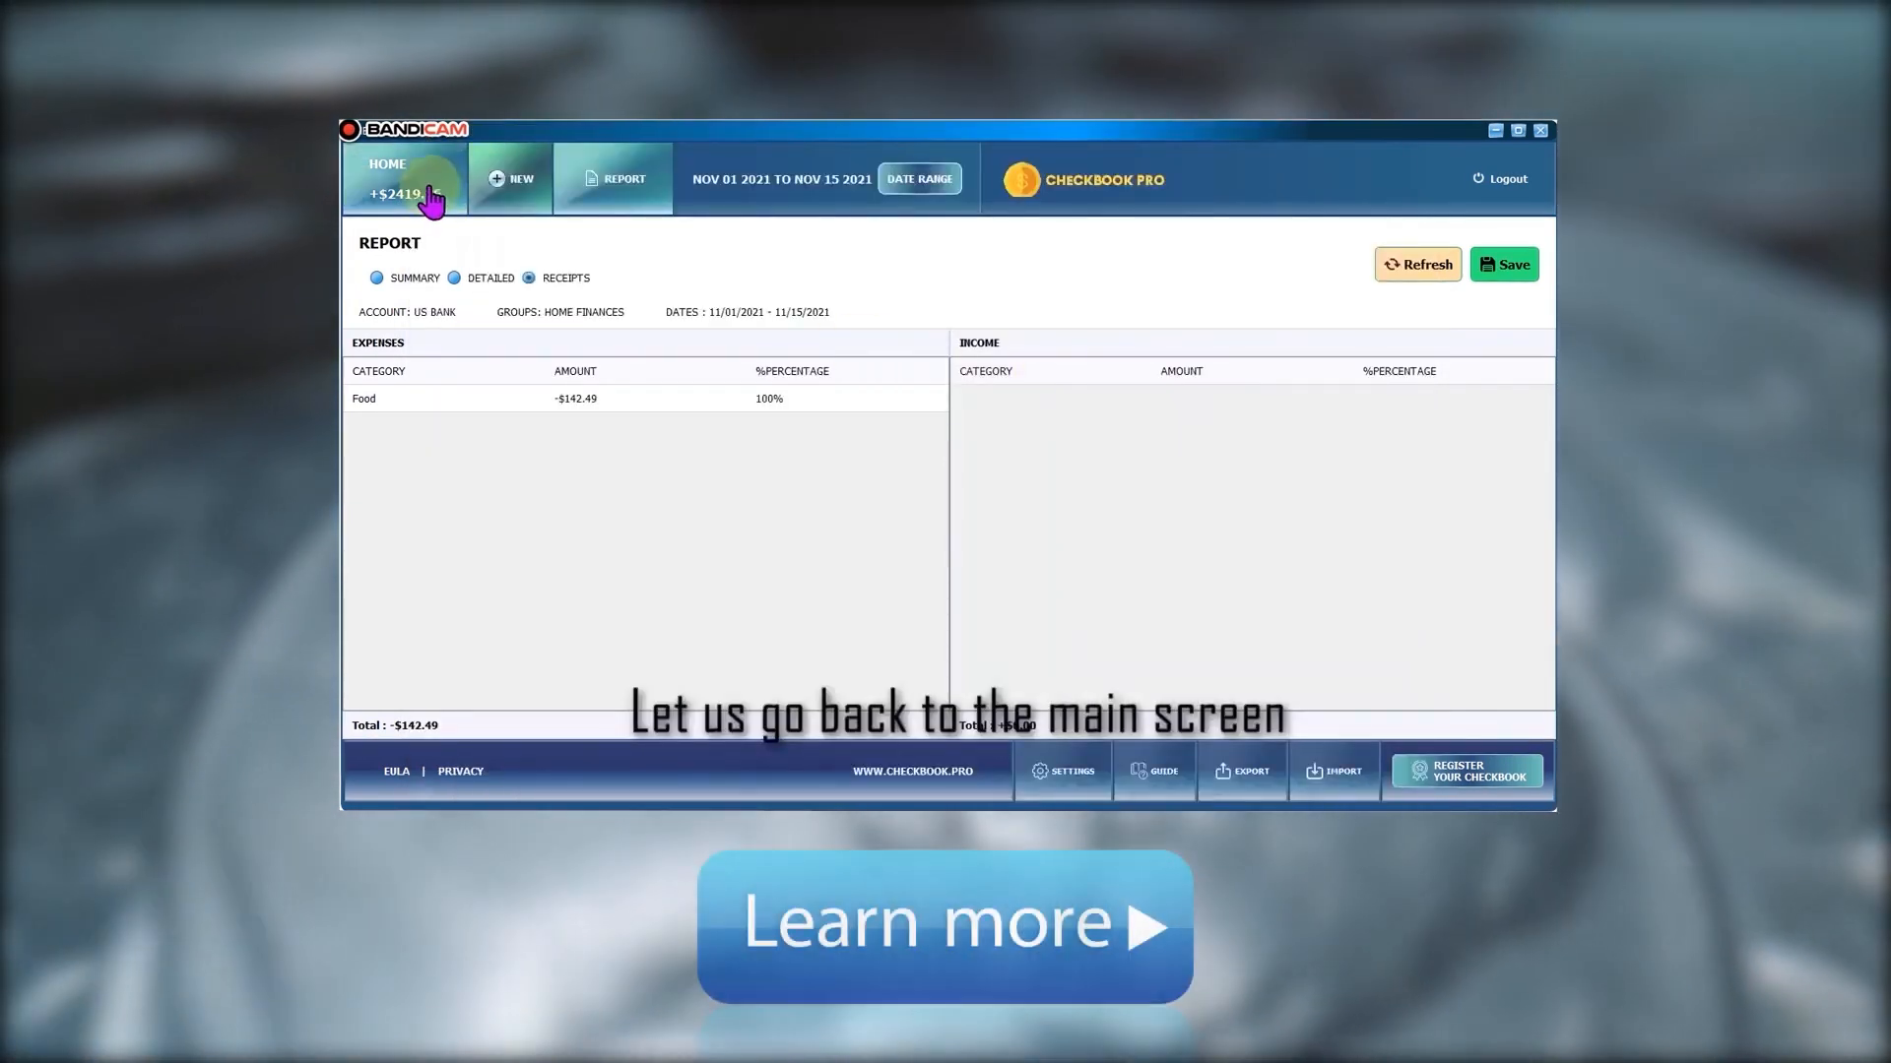
# Go back HOME, then open SETTINGS from the bottom bar
pyautogui.click(403, 178)
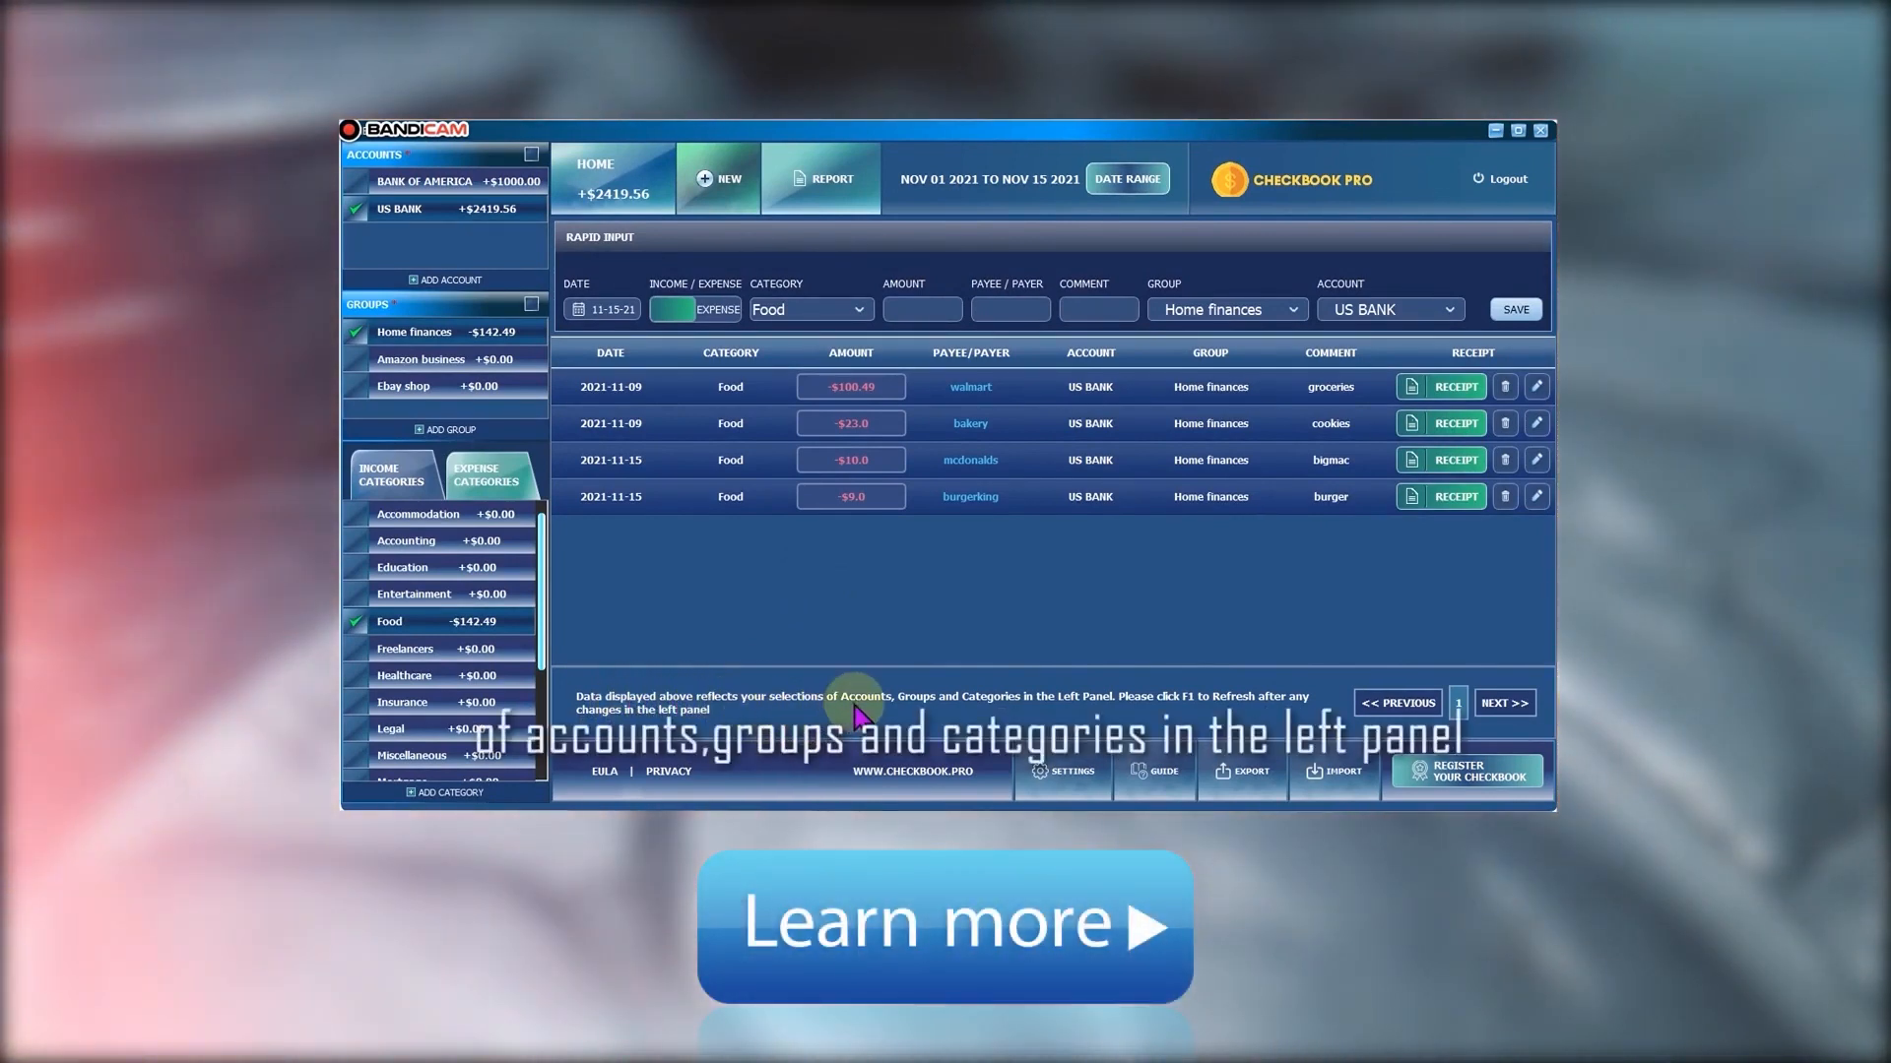
pyautogui.moveTo(995, 718)
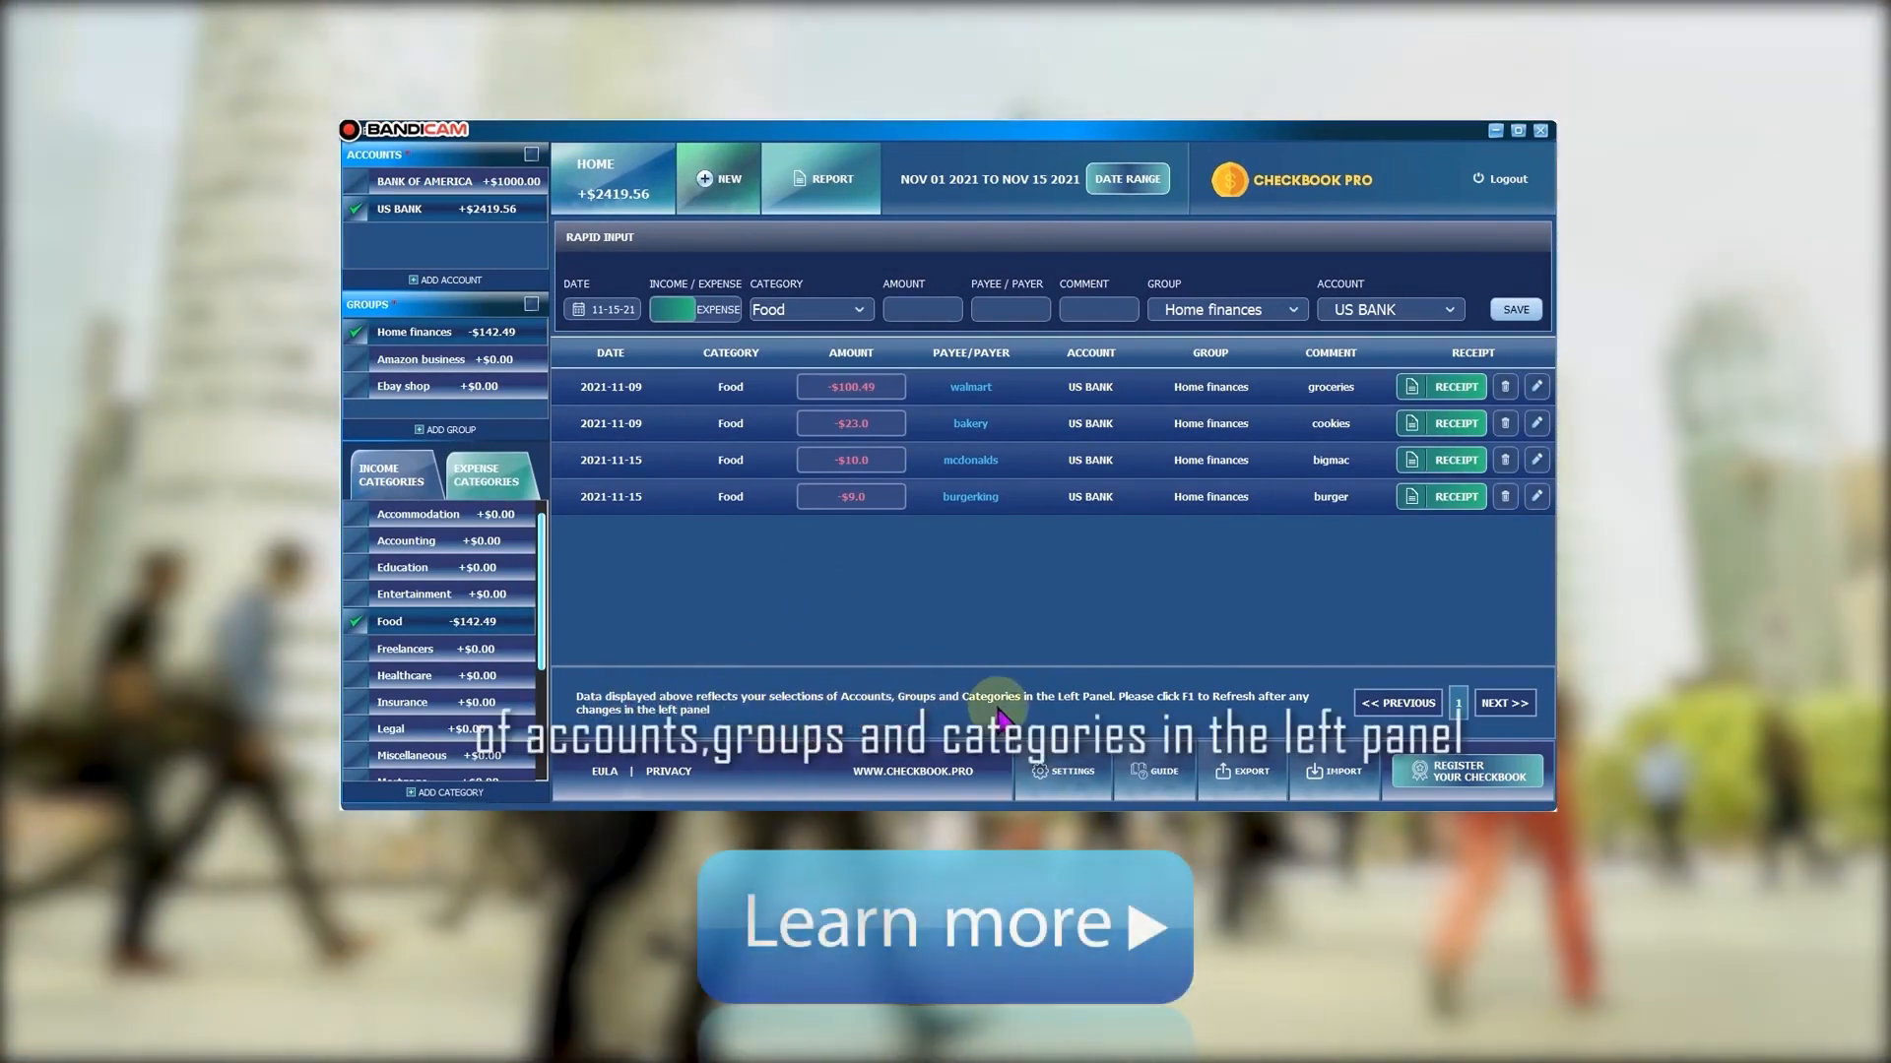
pyautogui.click(1062, 772)
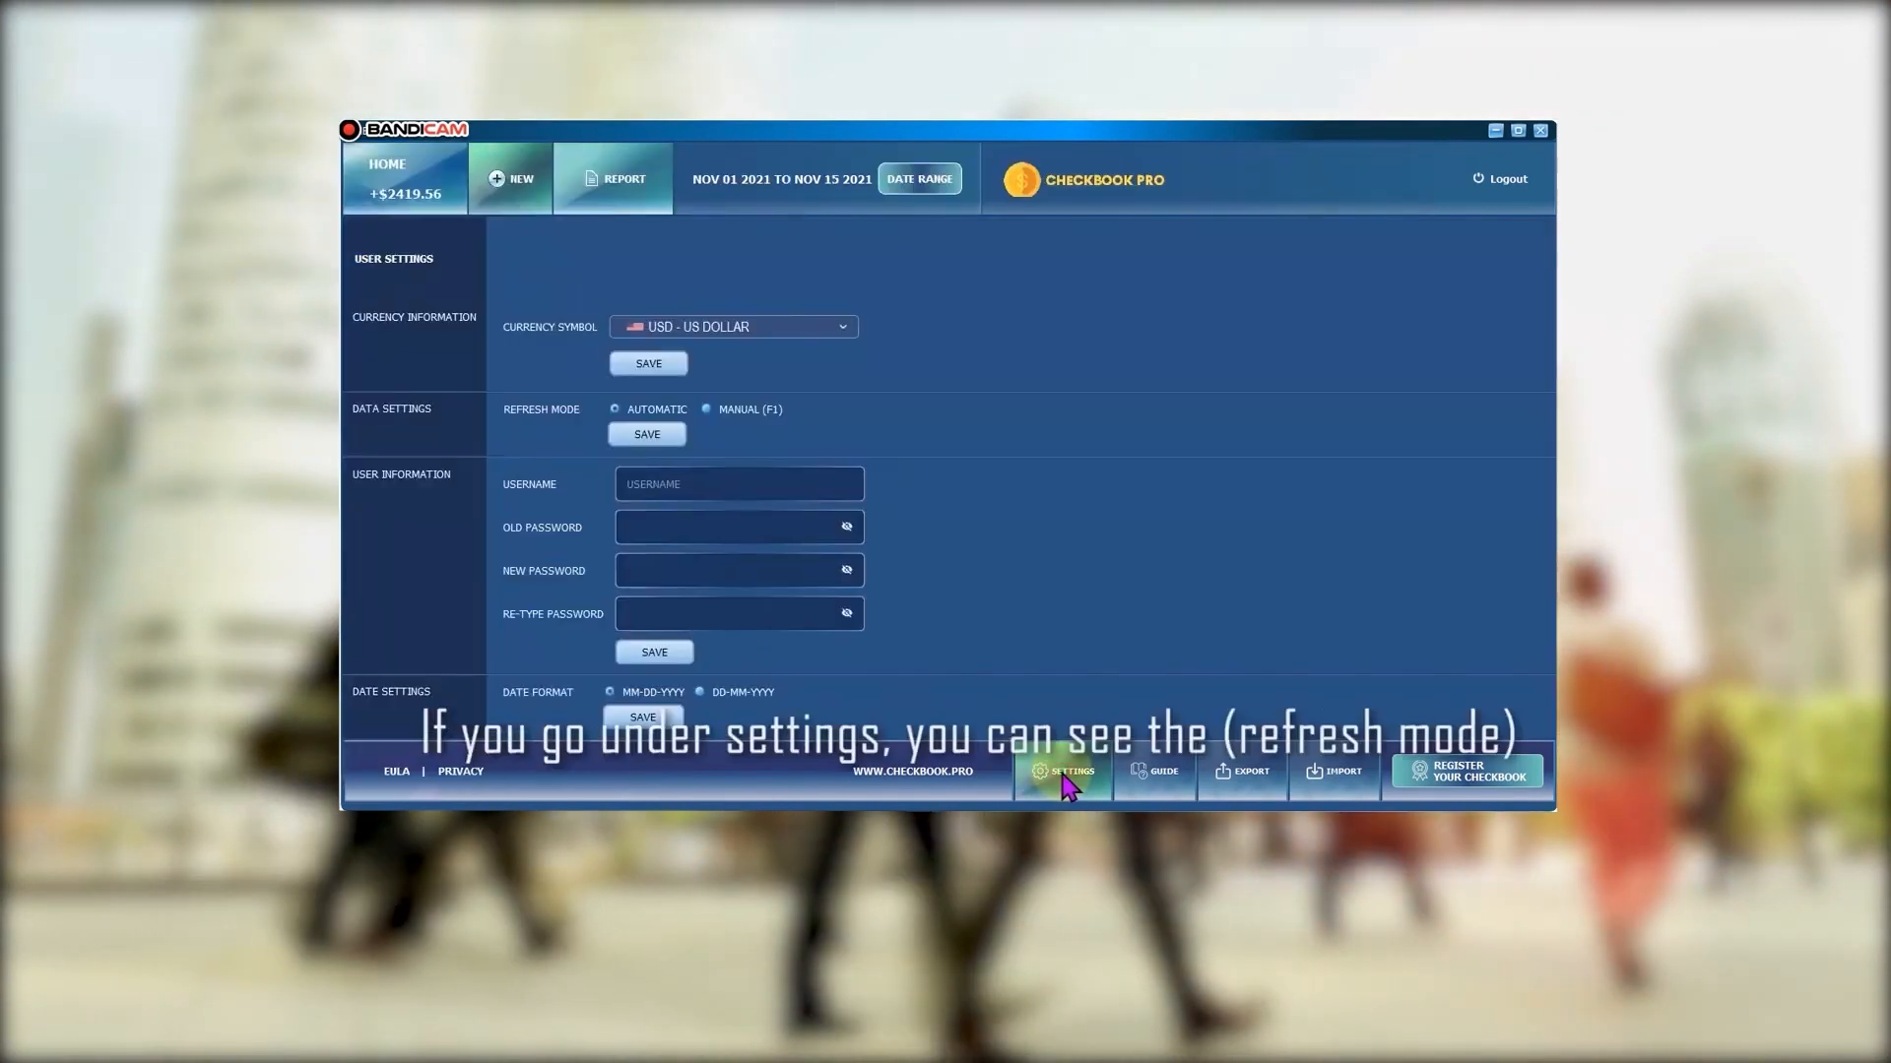
pyautogui.moveTo(1079, 537)
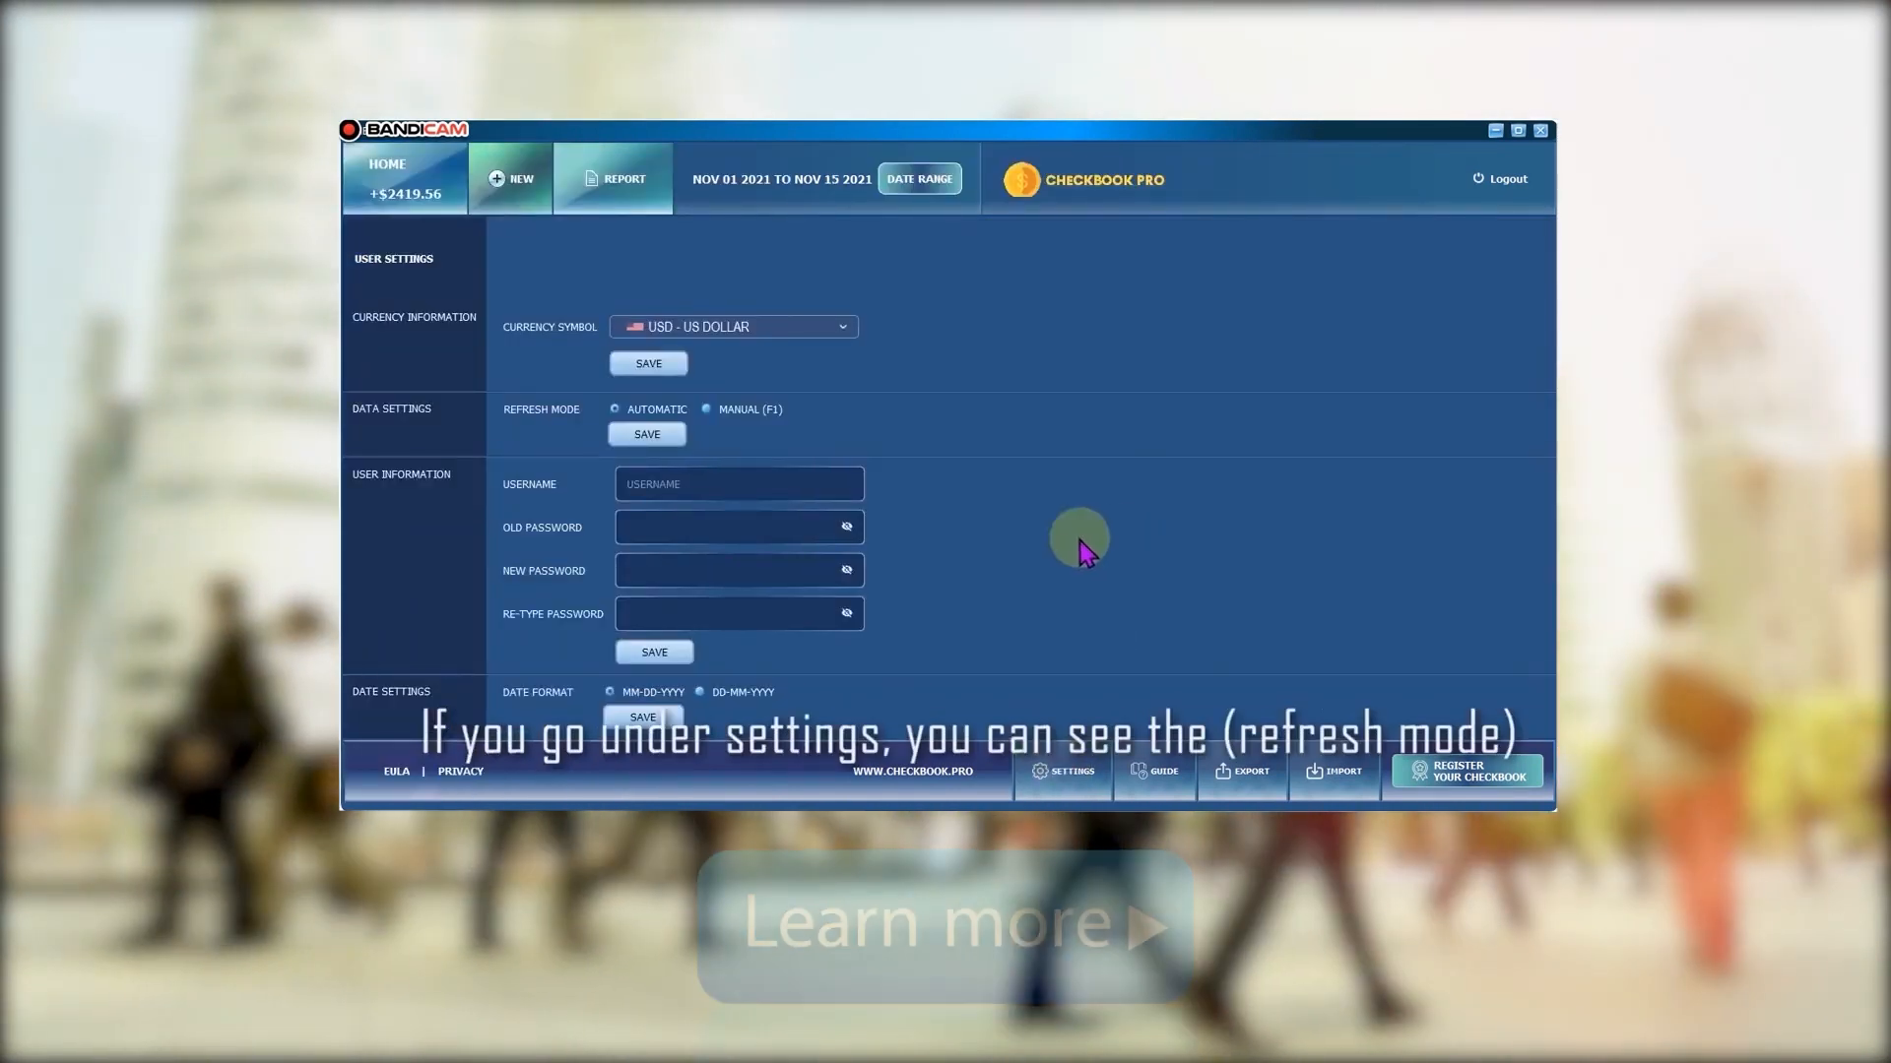
pyautogui.moveTo(567, 446)
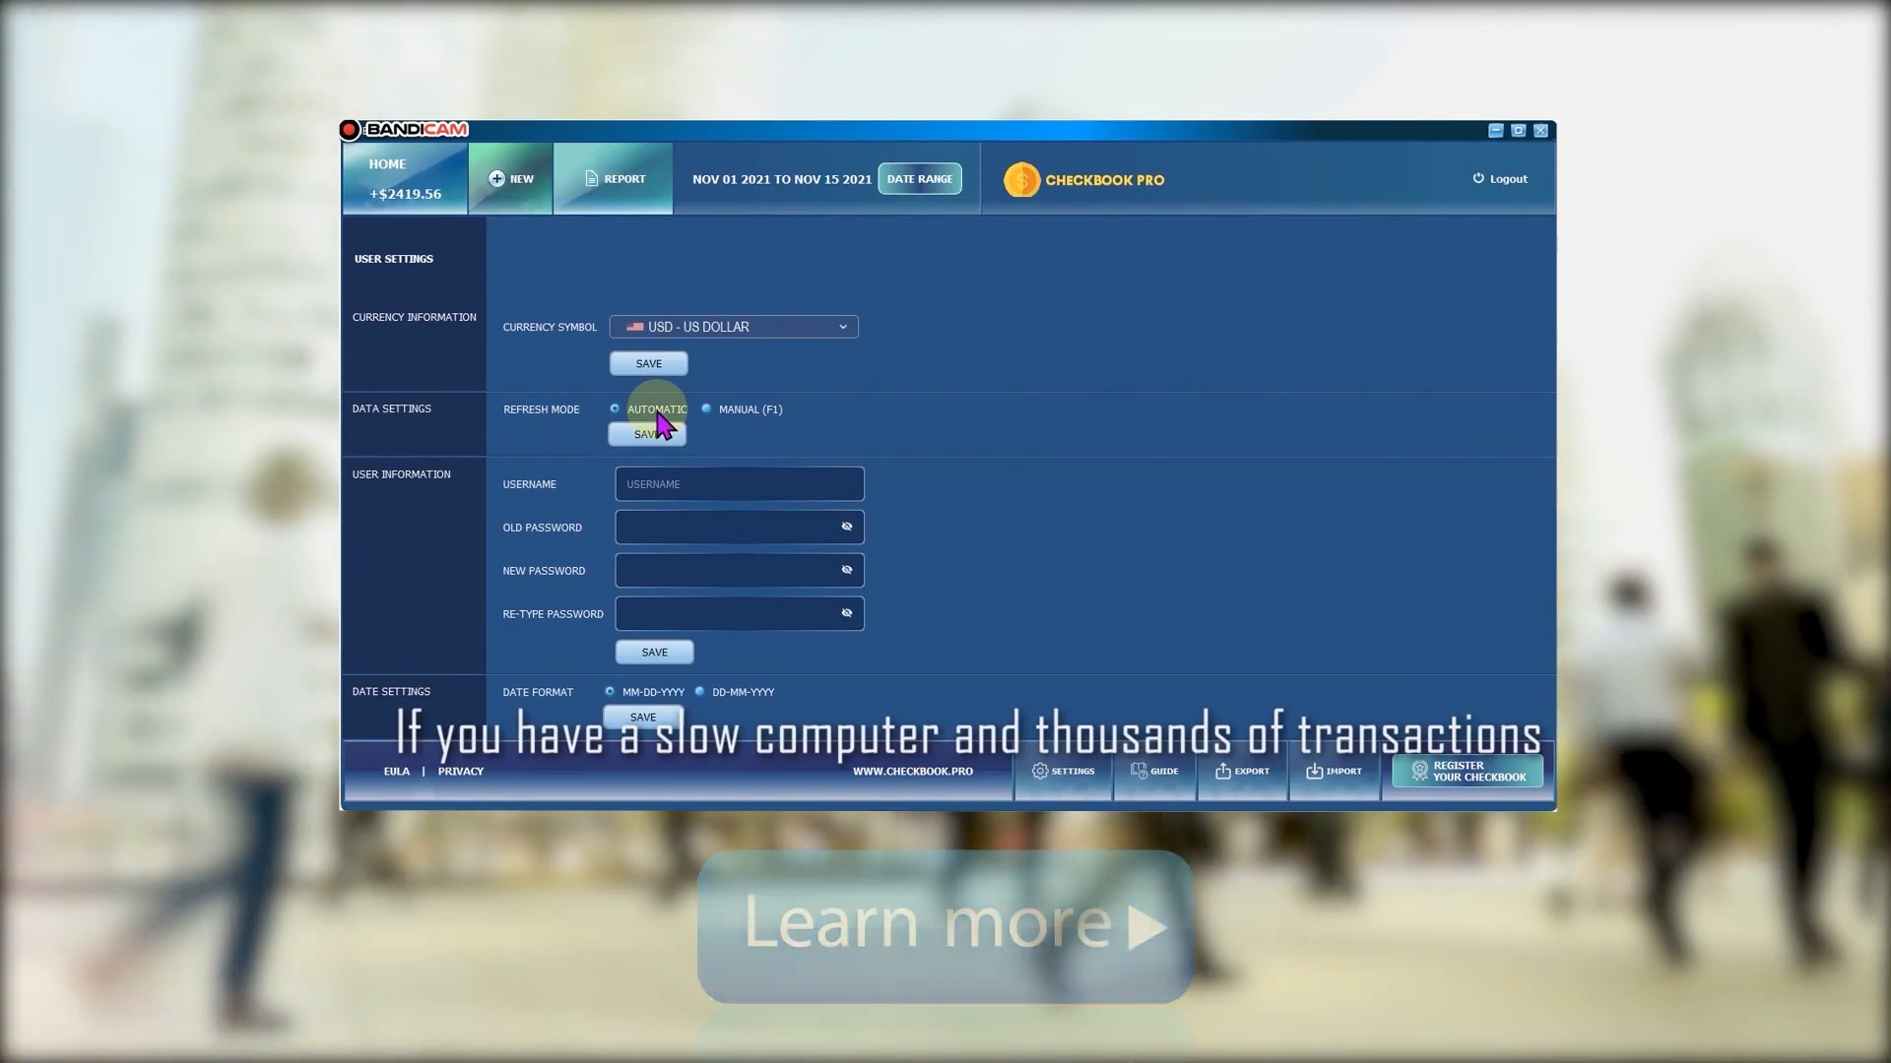
pyautogui.moveTo(952, 471)
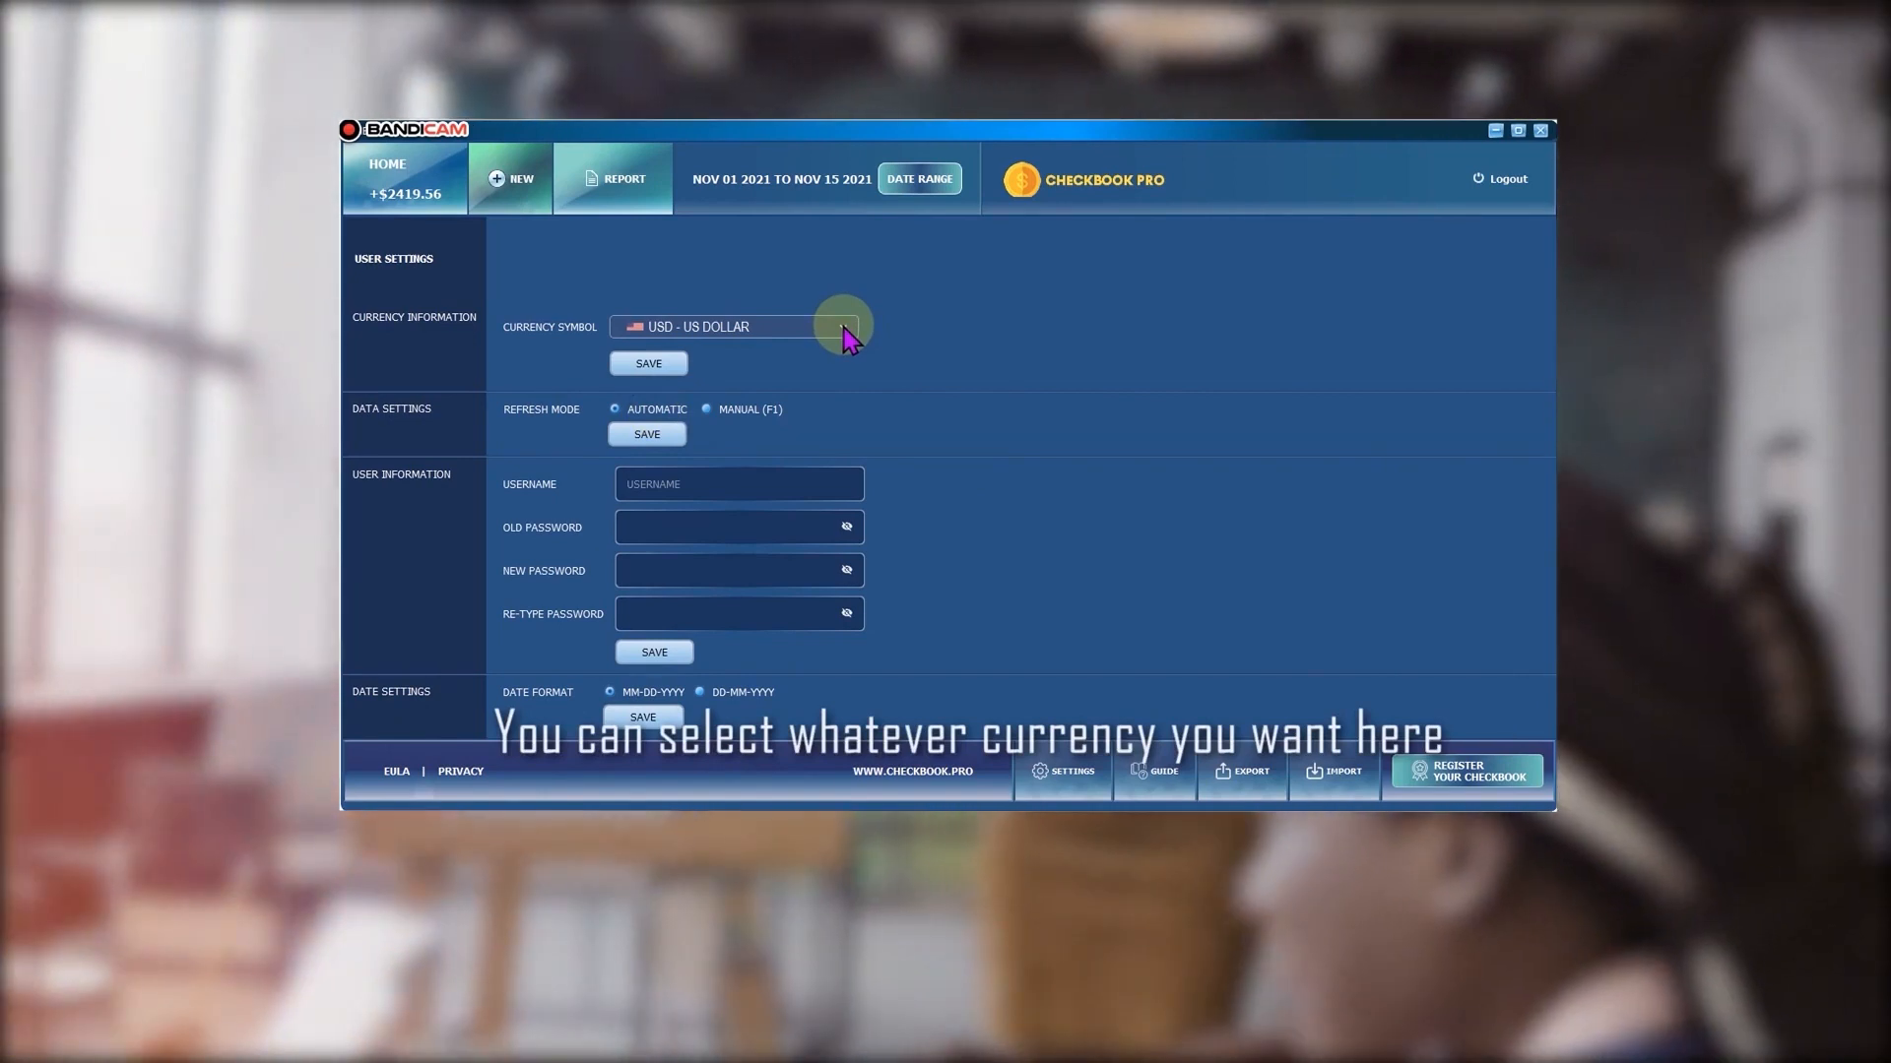
pyautogui.moveTo(711, 512)
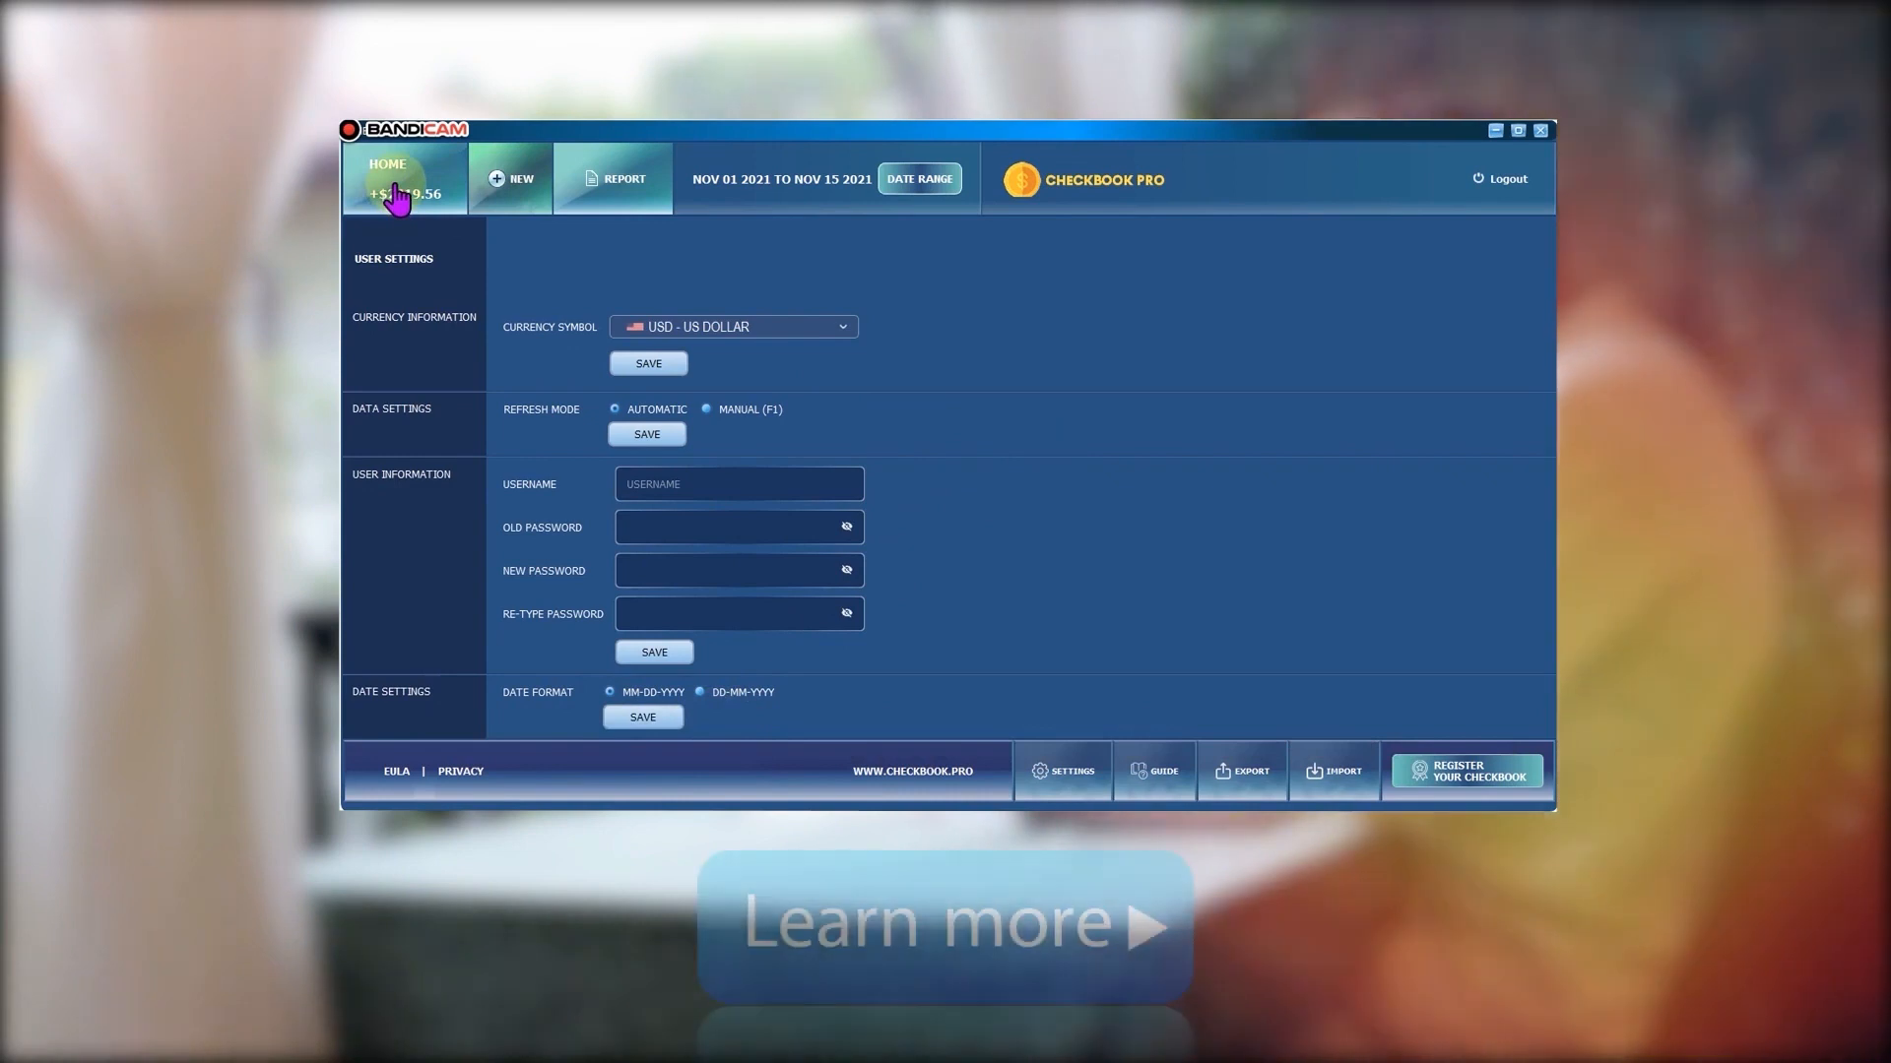
# Leave settings unchanged and go HOME to the four-item US Bank food list
pyautogui.click(387, 178)
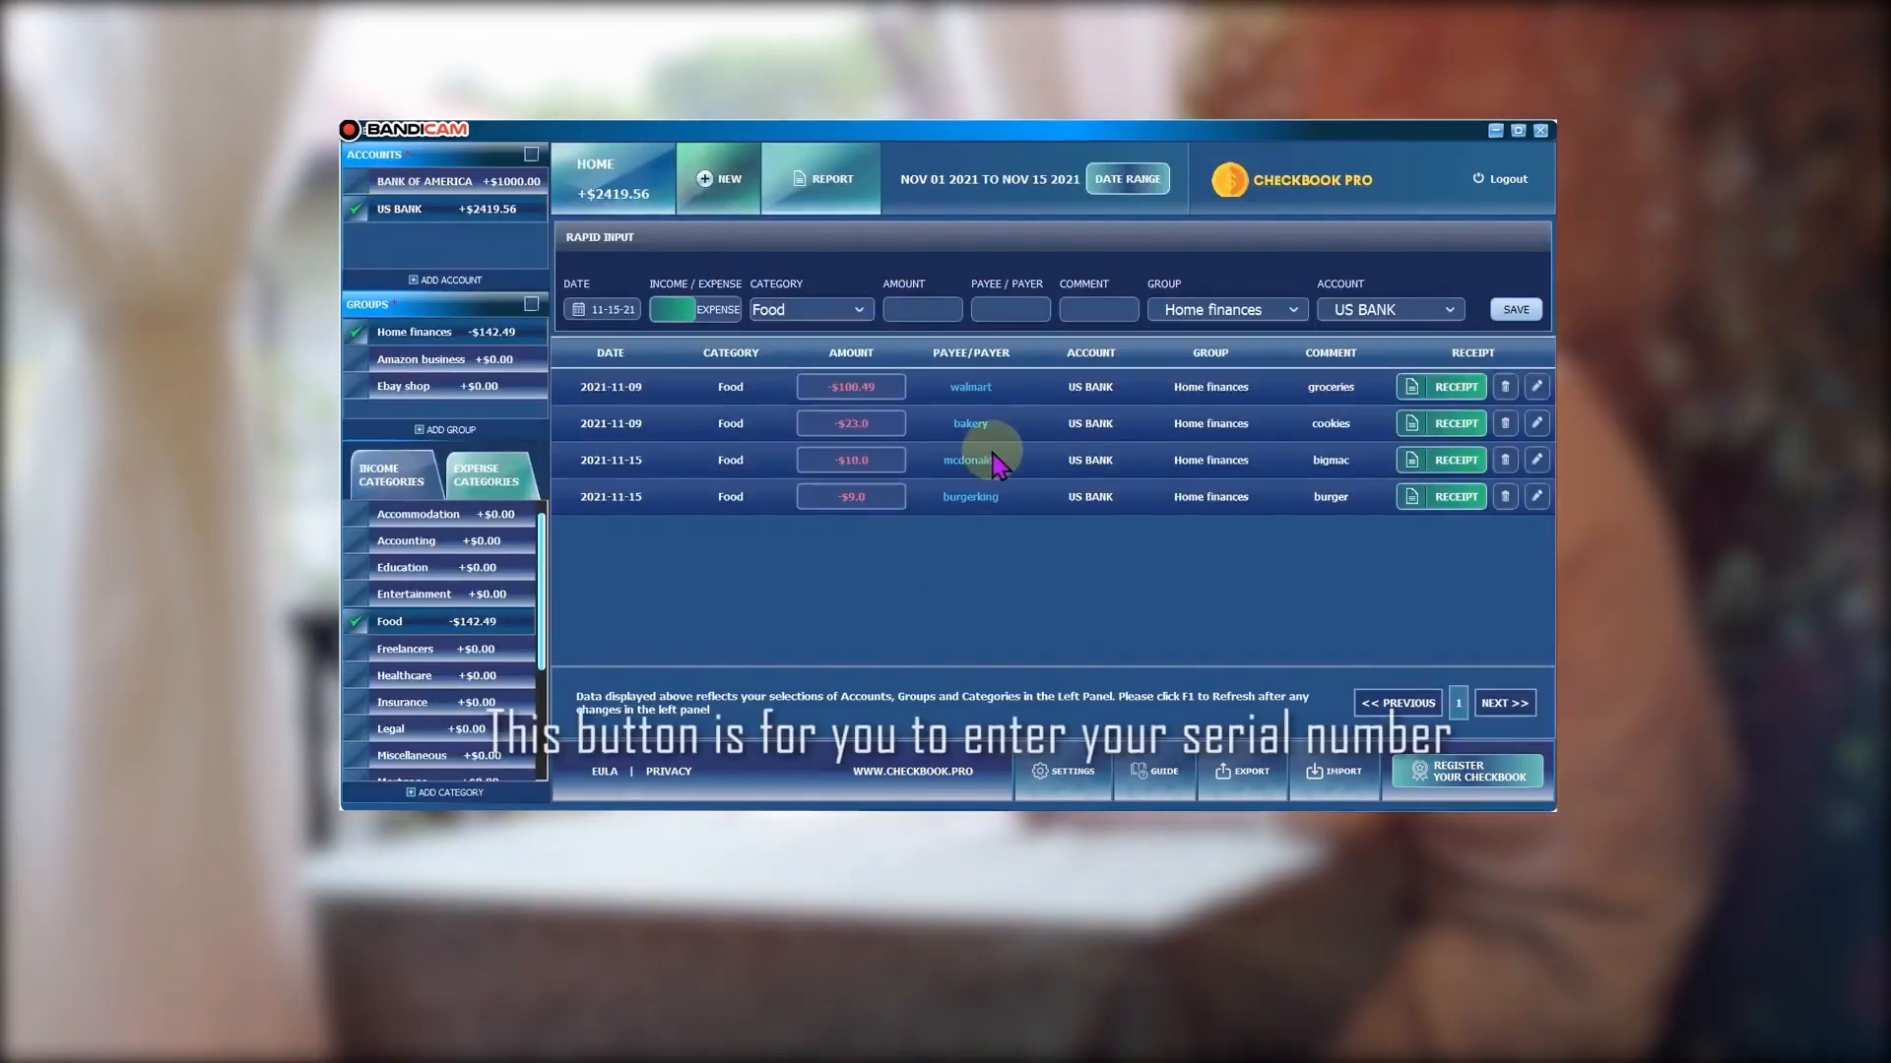
pyautogui.moveTo(1464, 790)
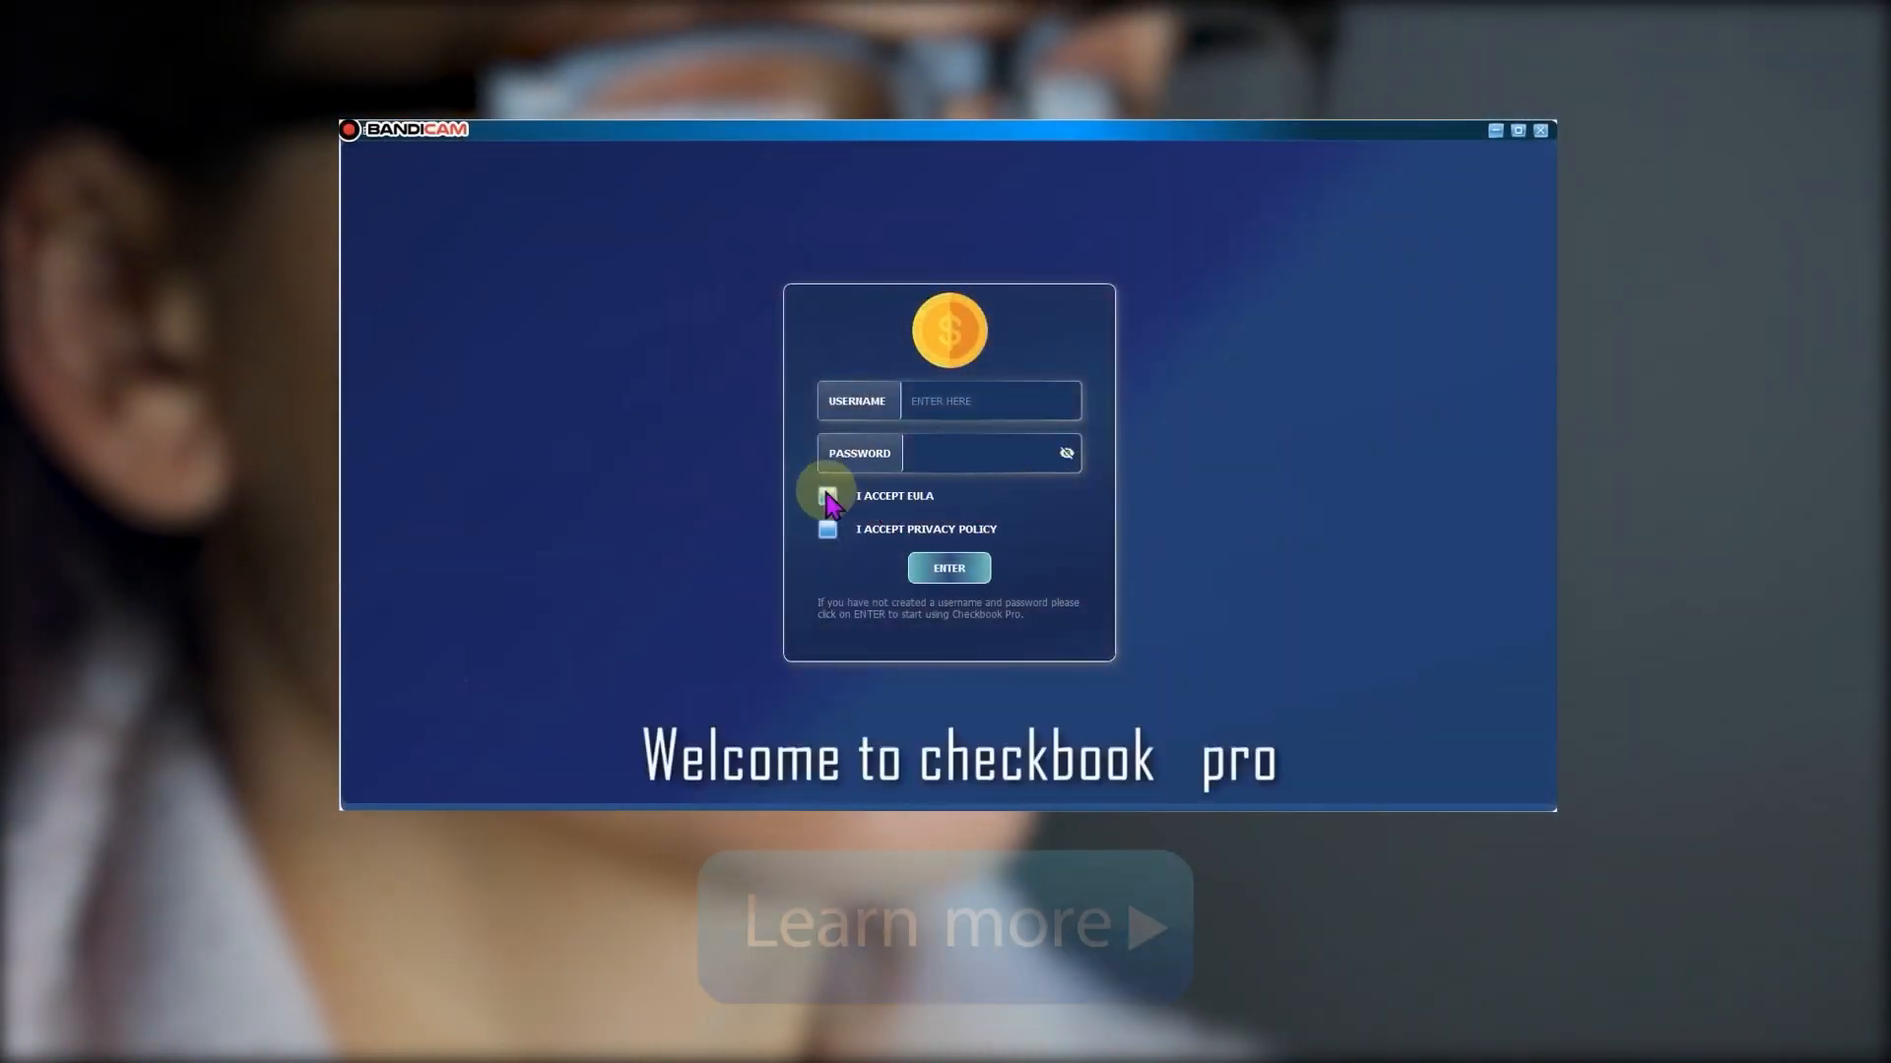
# Accept the EULA and privacy policy, then log in with a blank password
pyautogui.click(827, 495)
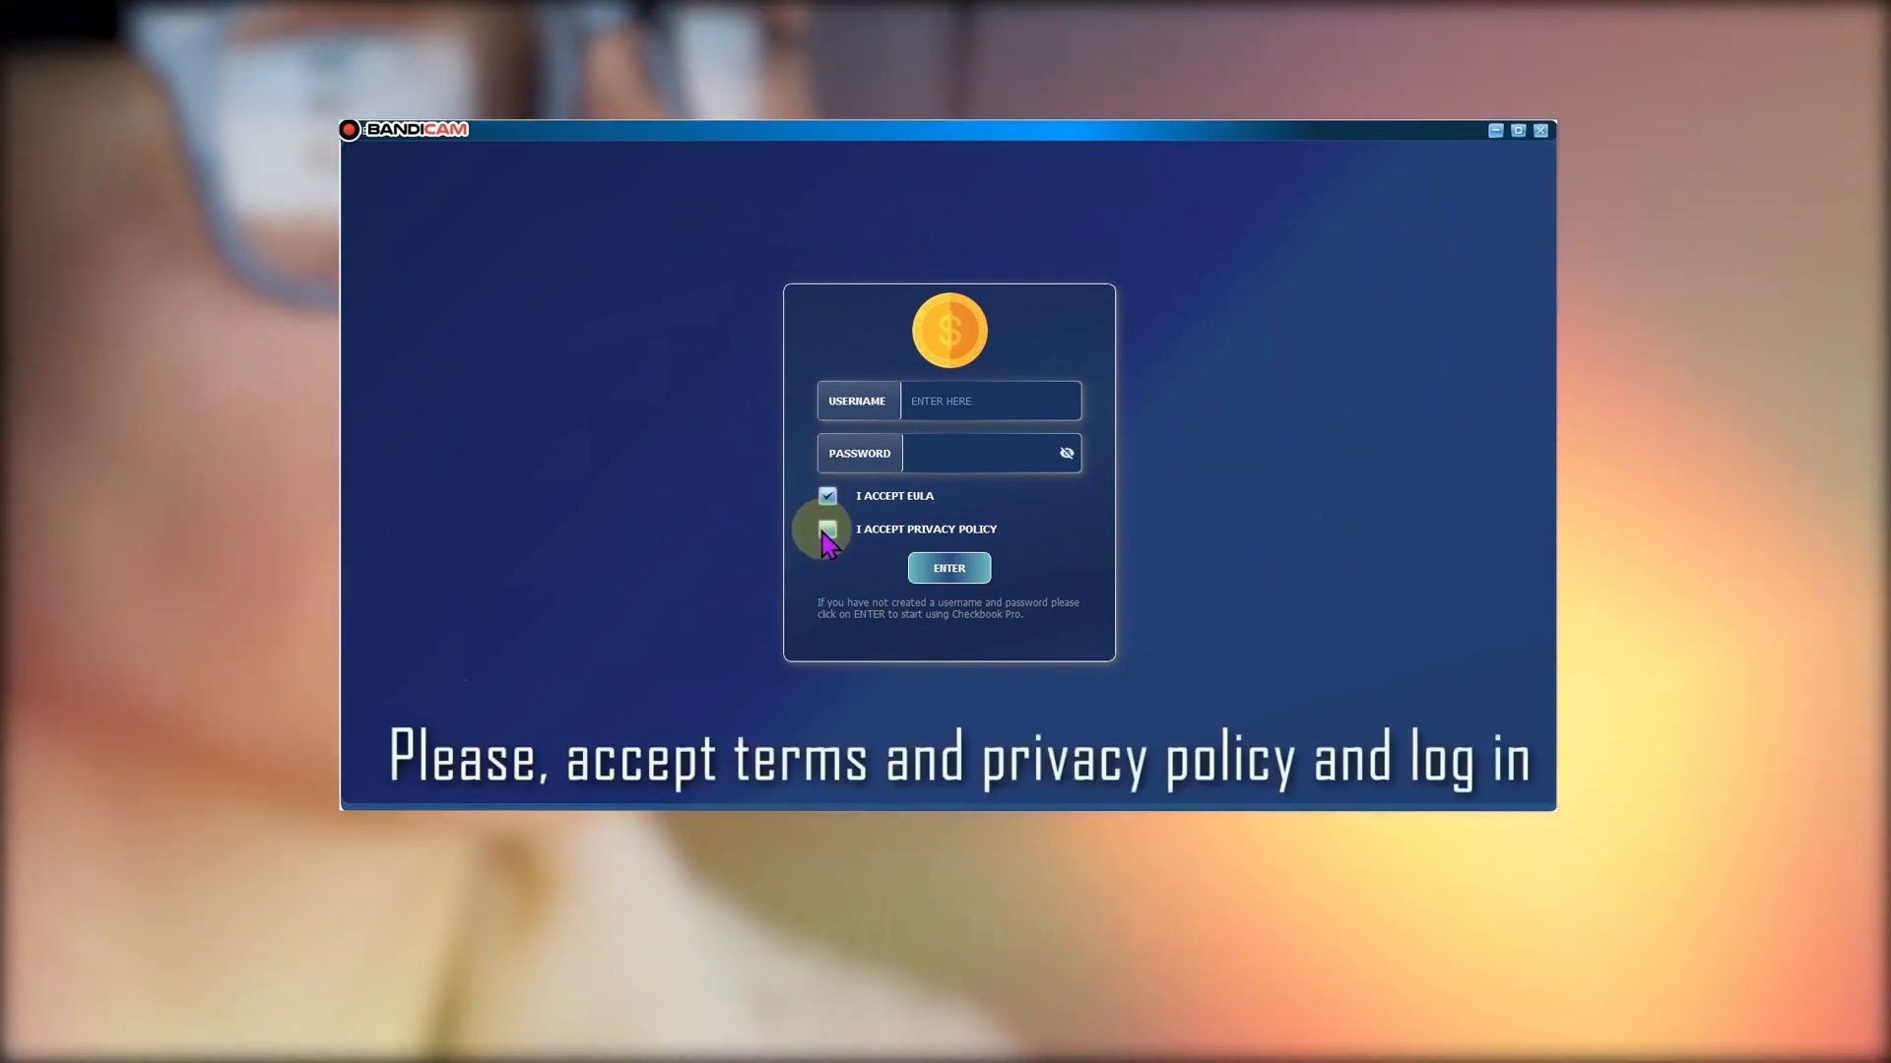
pyautogui.click(826, 528)
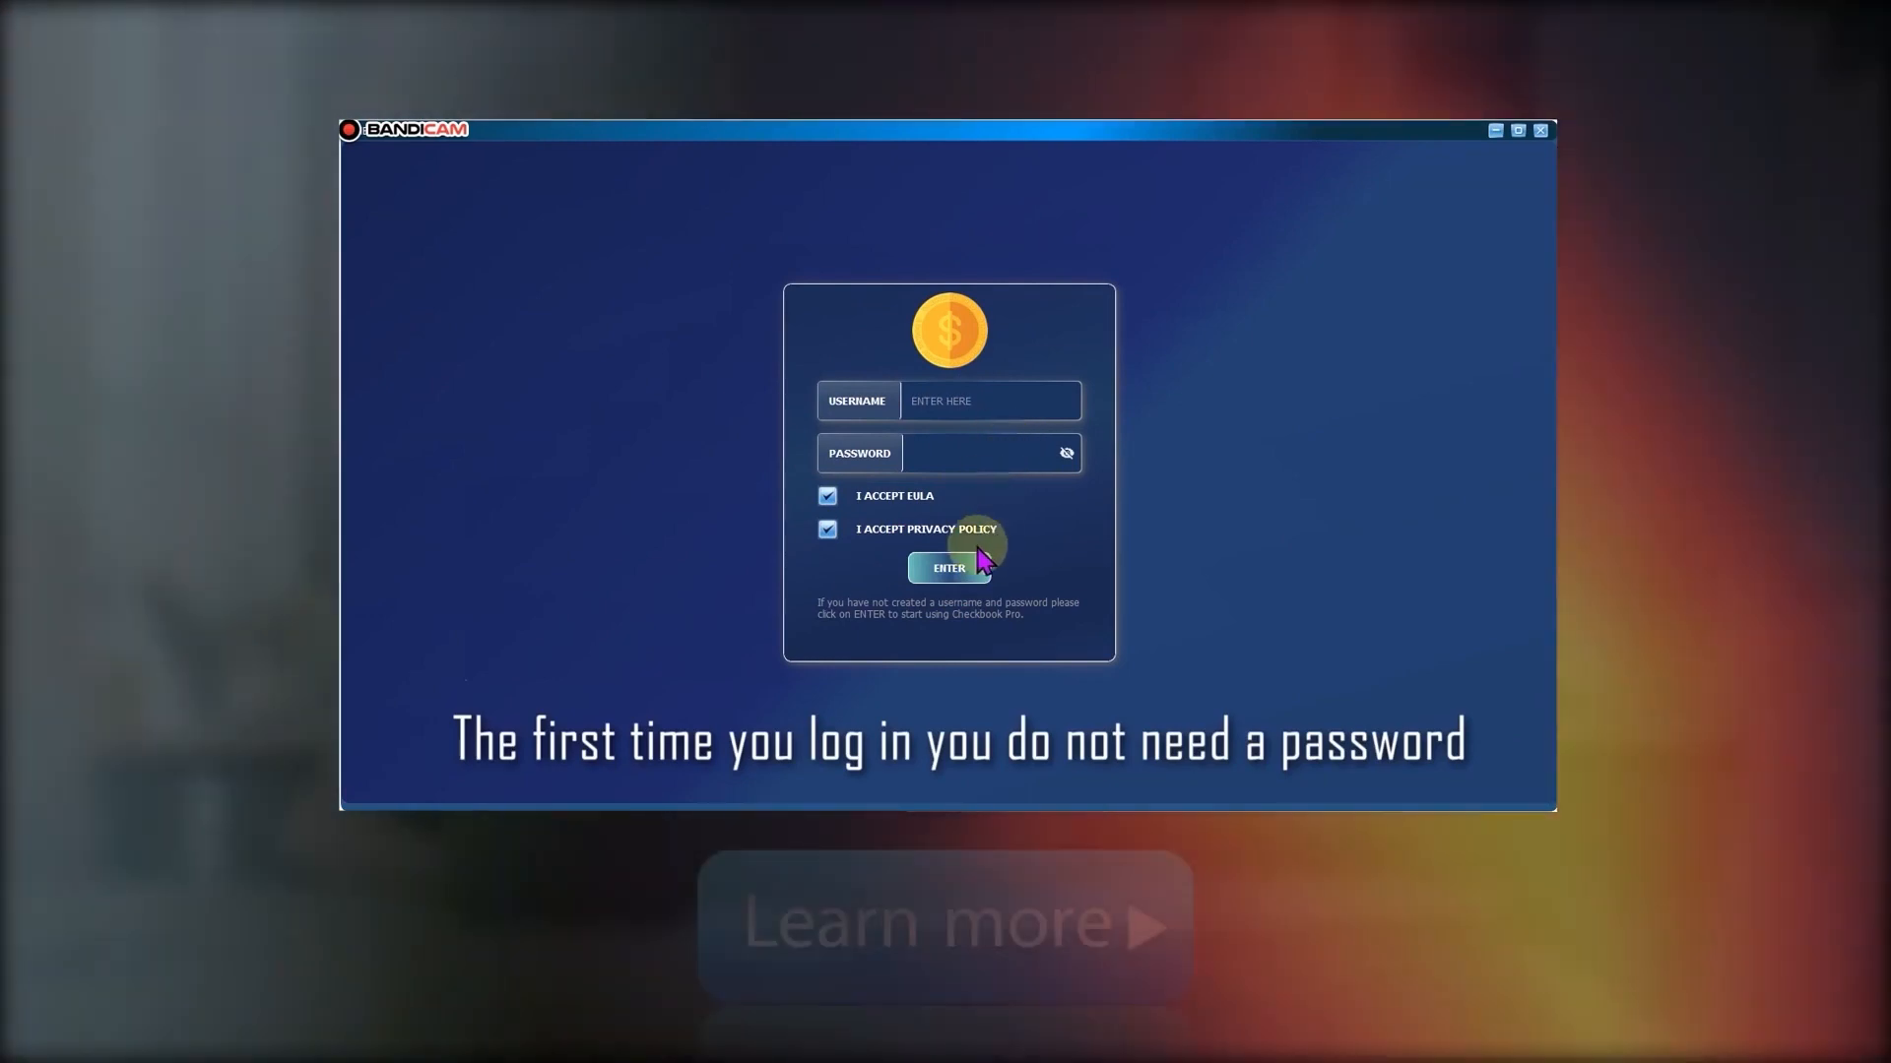
pyautogui.click(947, 568)
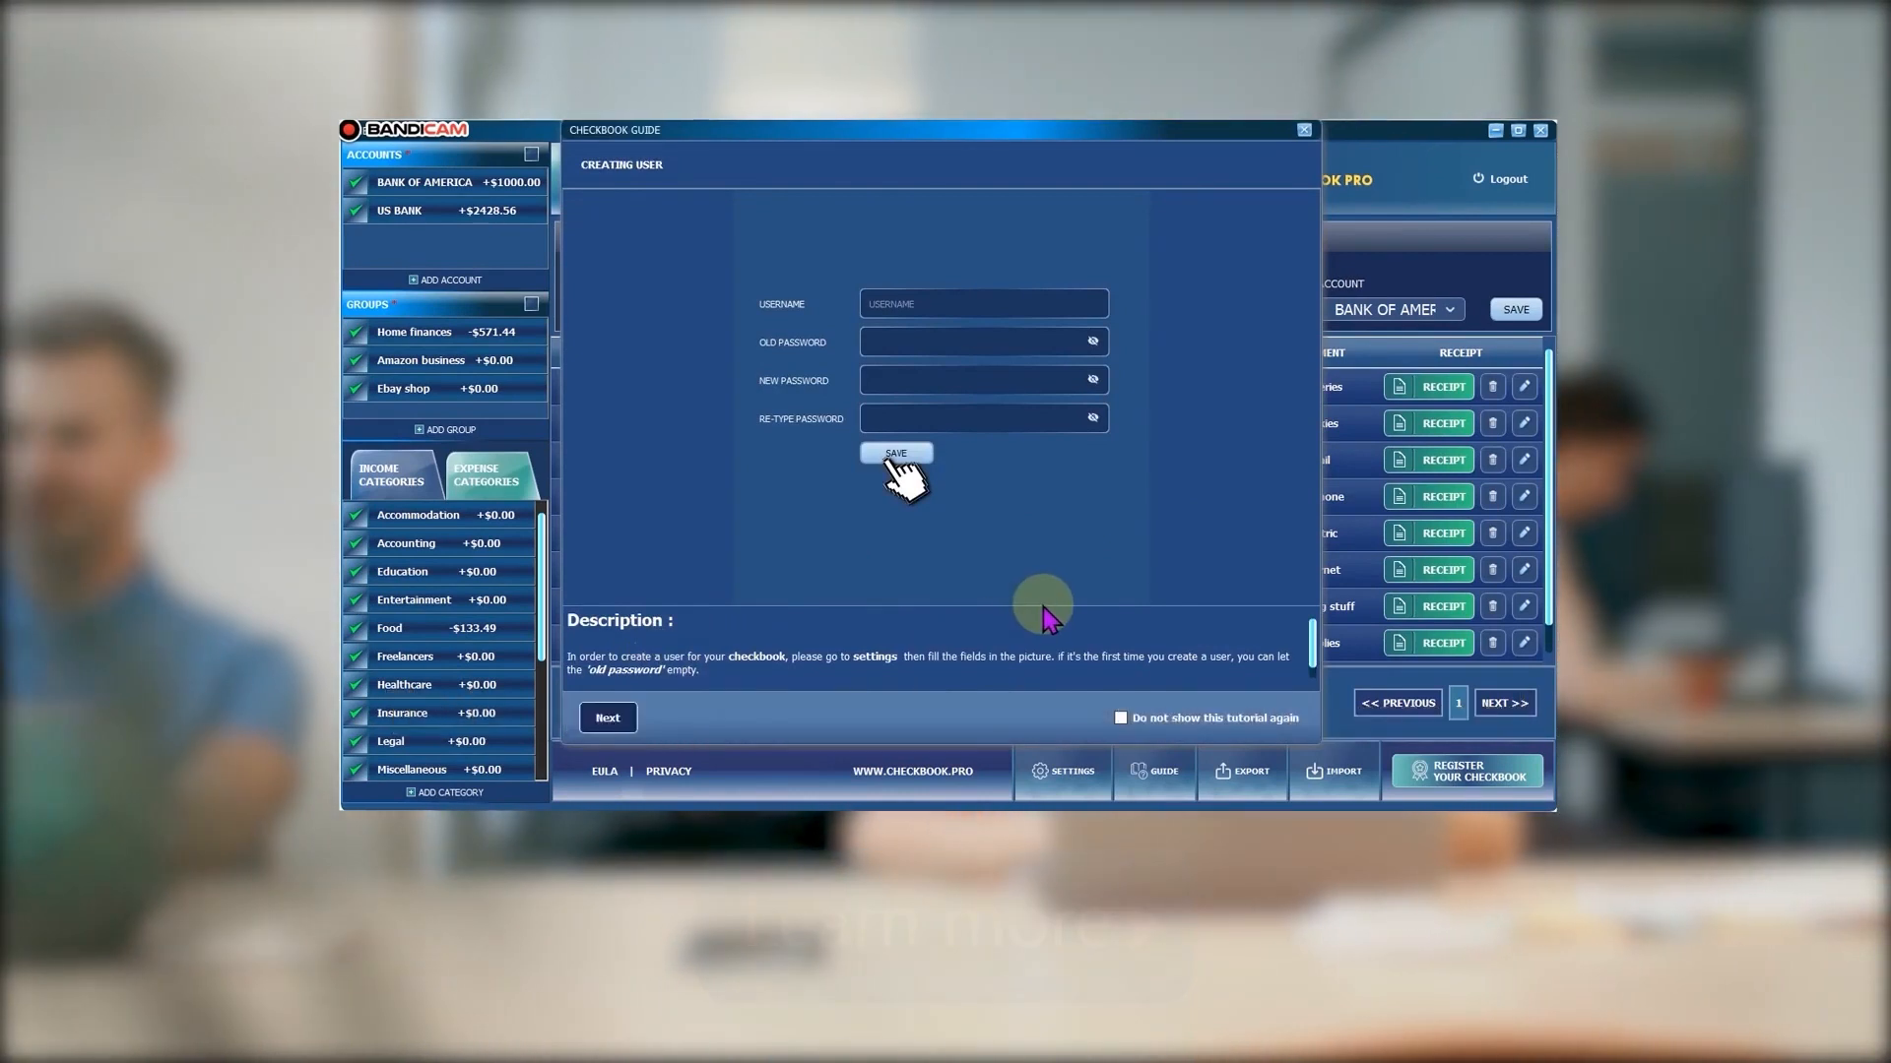
# Page through the guide on accounts, groups and adding transactions, then close it
pyautogui.click(608, 718)
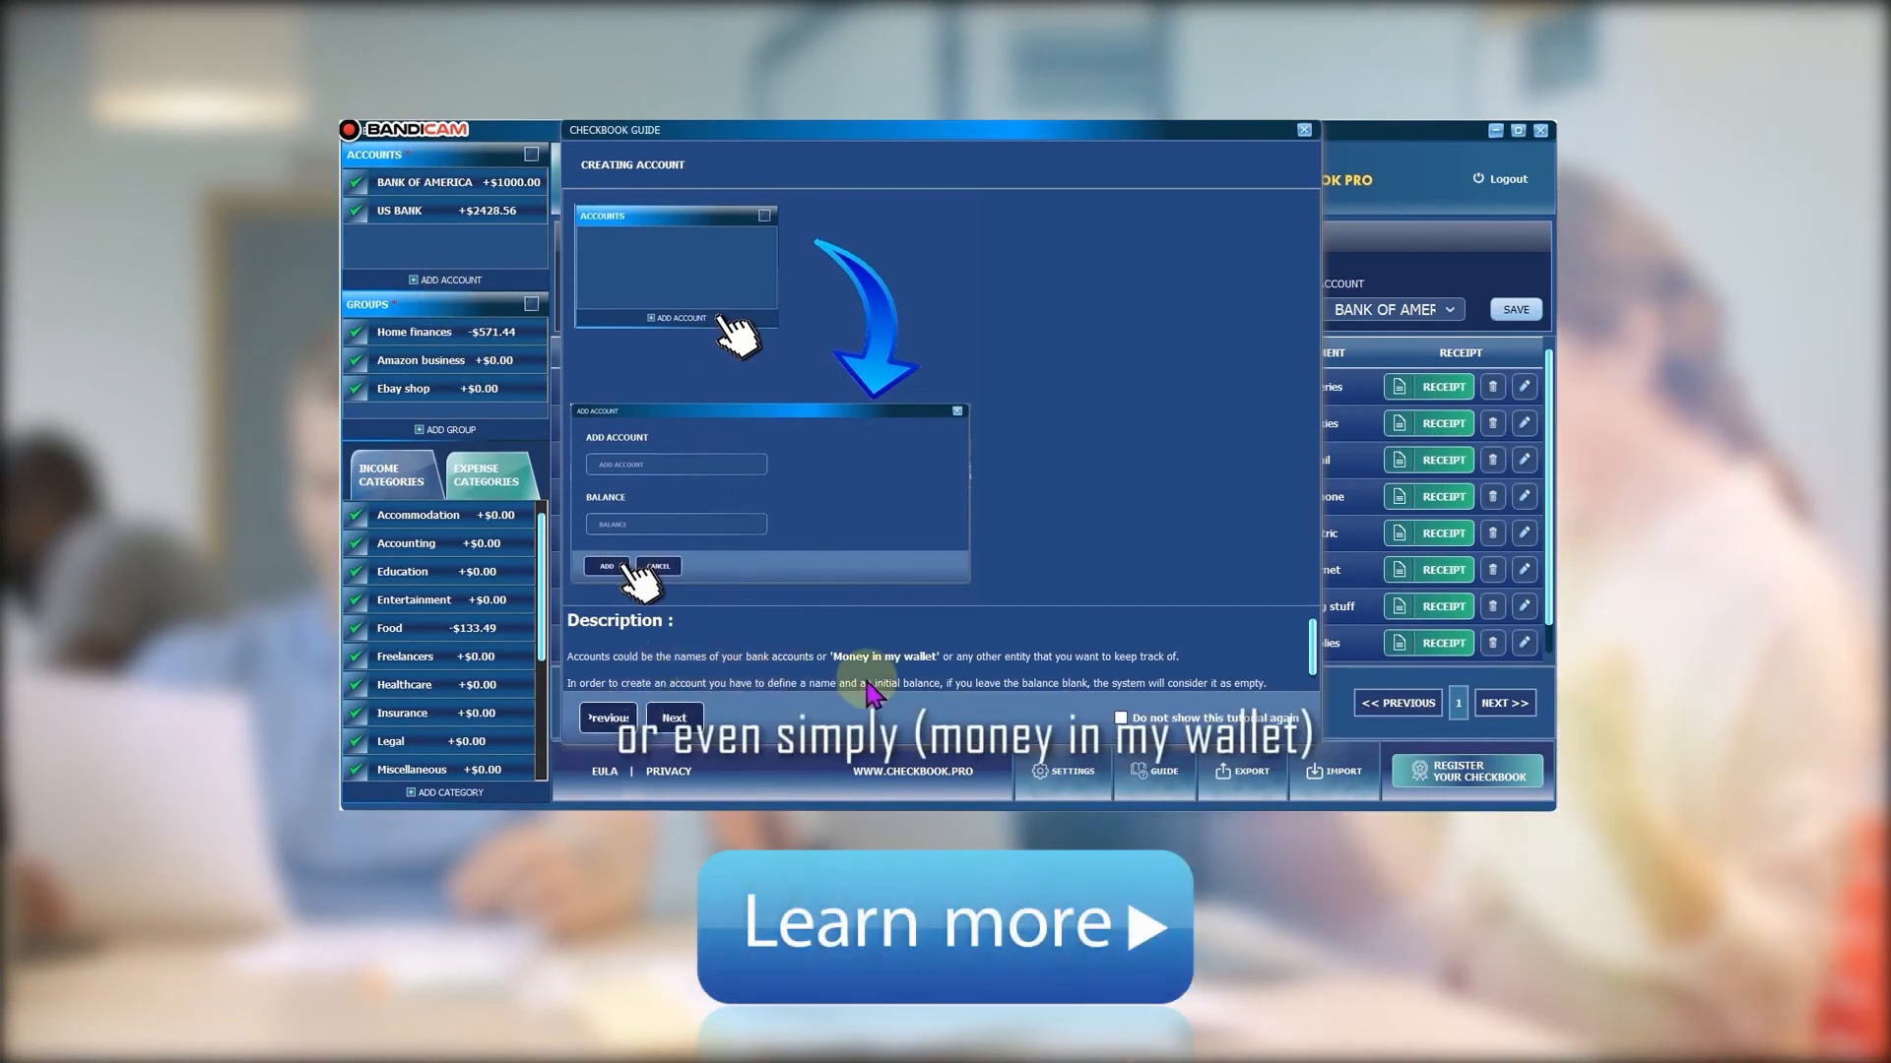
pyautogui.click(673, 717)
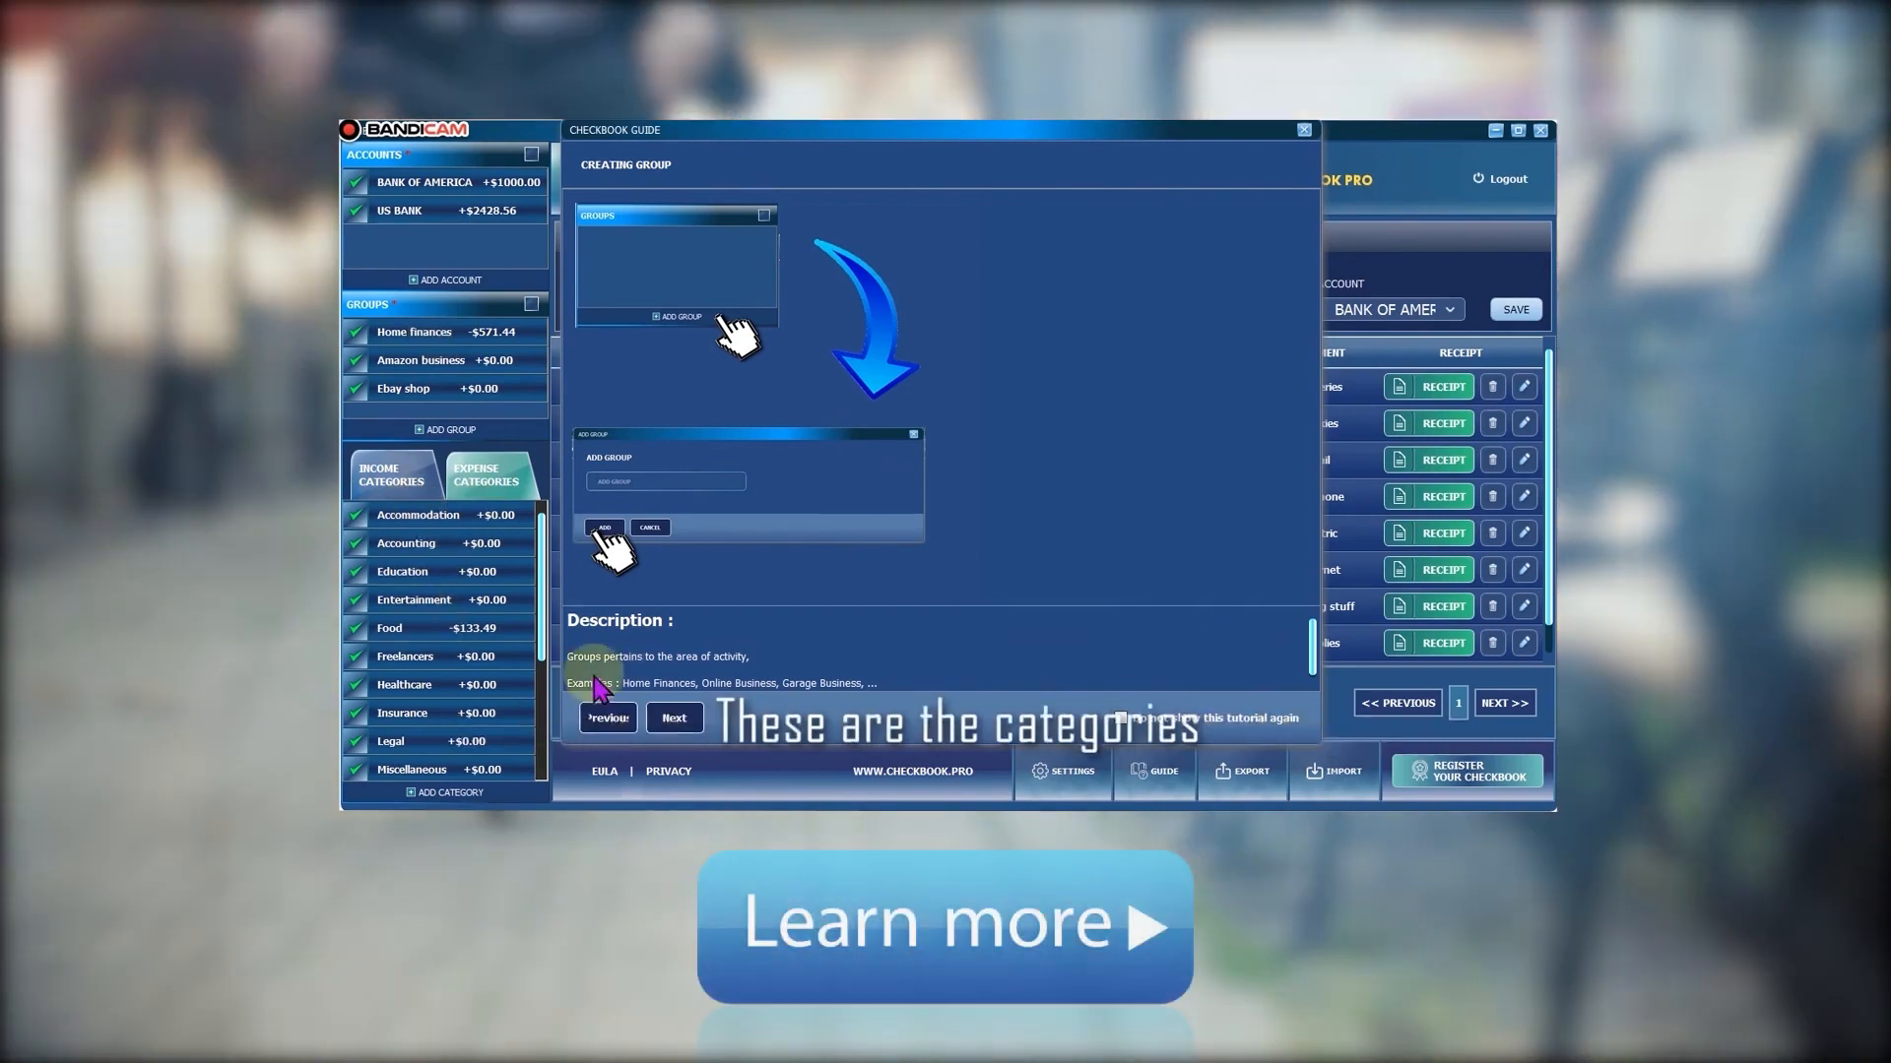
pyautogui.click(673, 717)
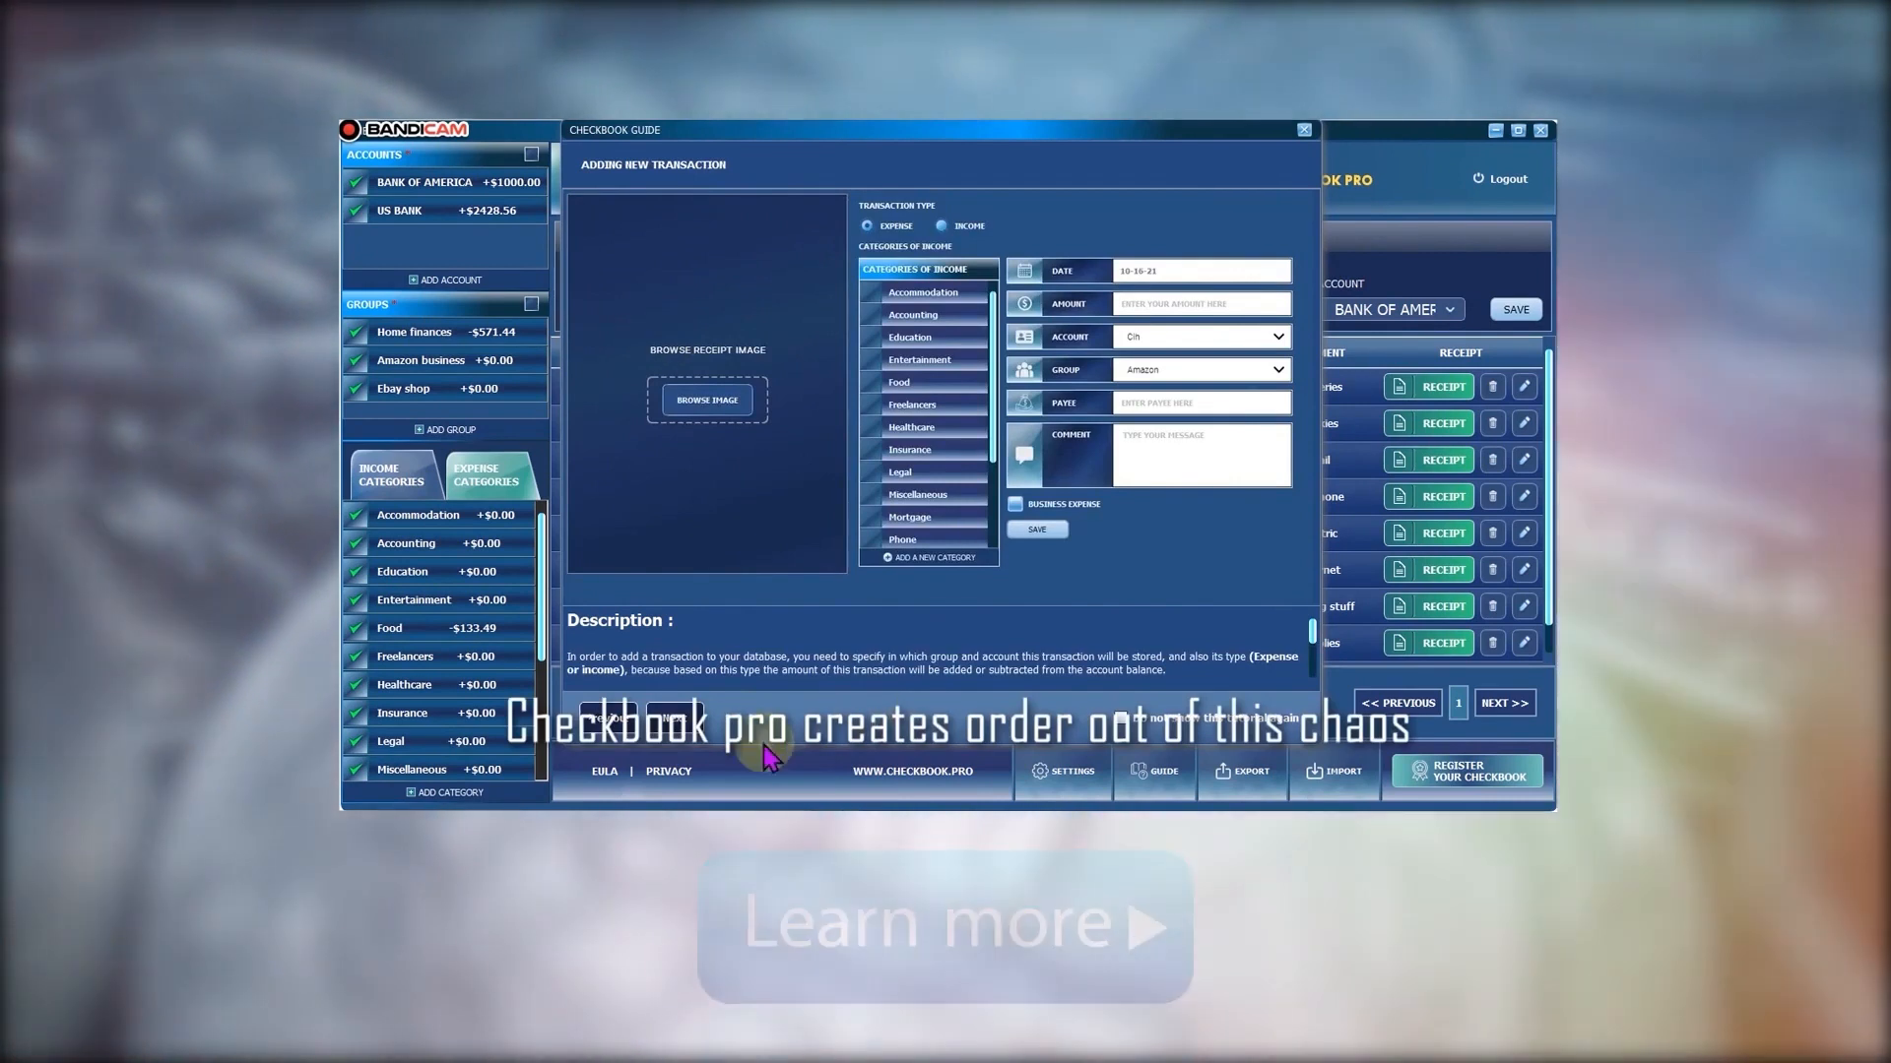
pyautogui.click(1304, 129)
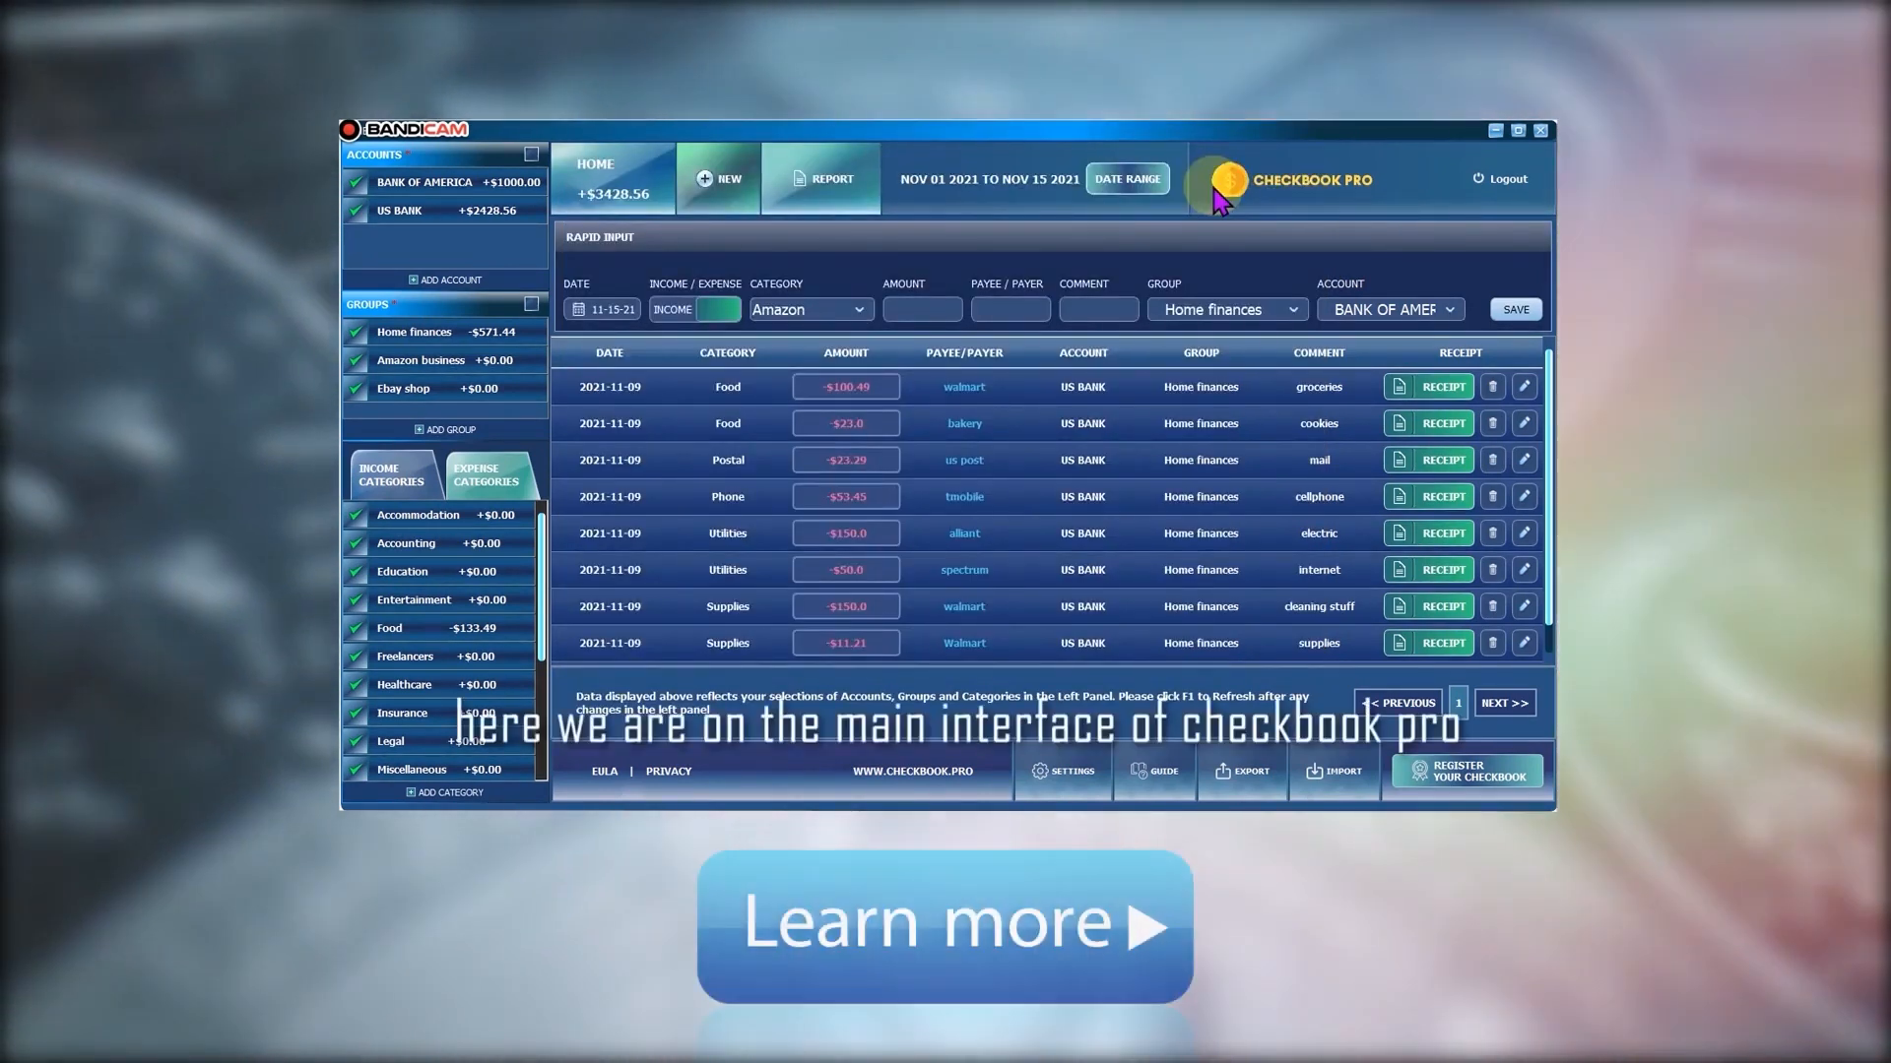
pyautogui.moveTo(1374, 344)
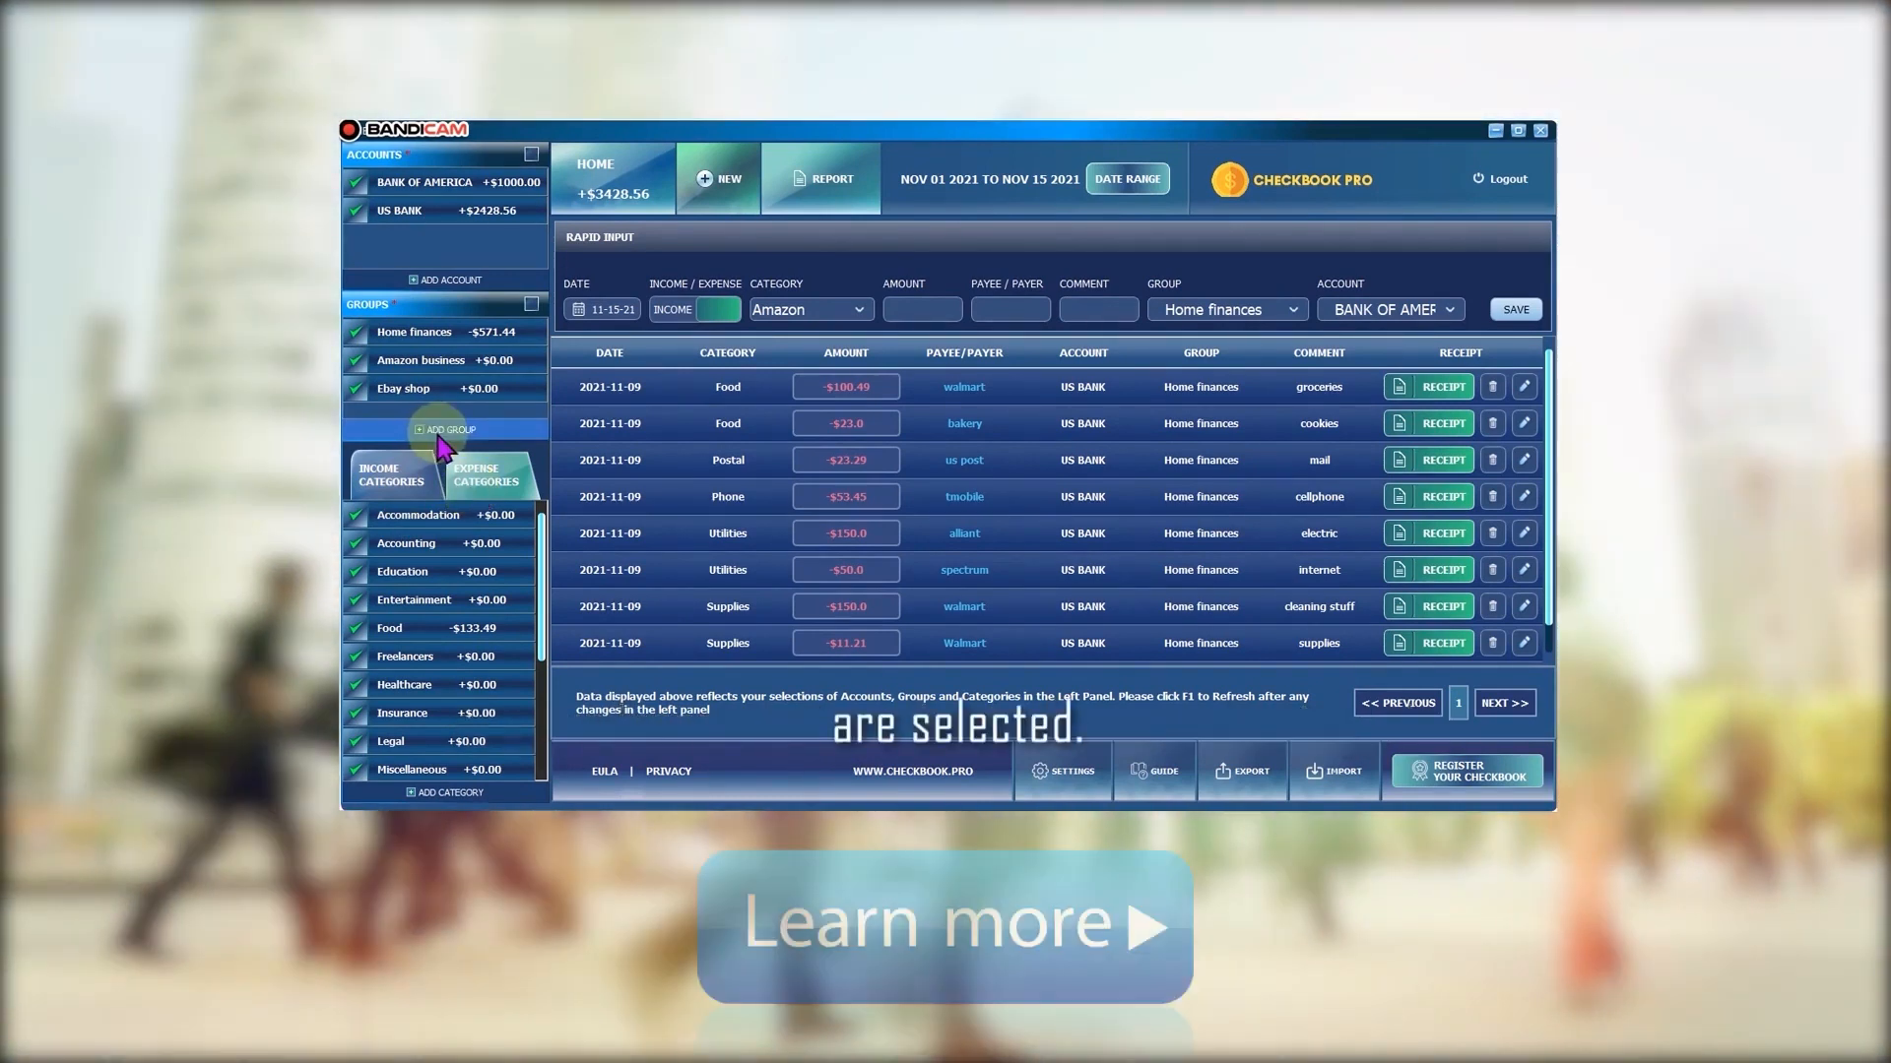
pyautogui.moveTo(476, 393)
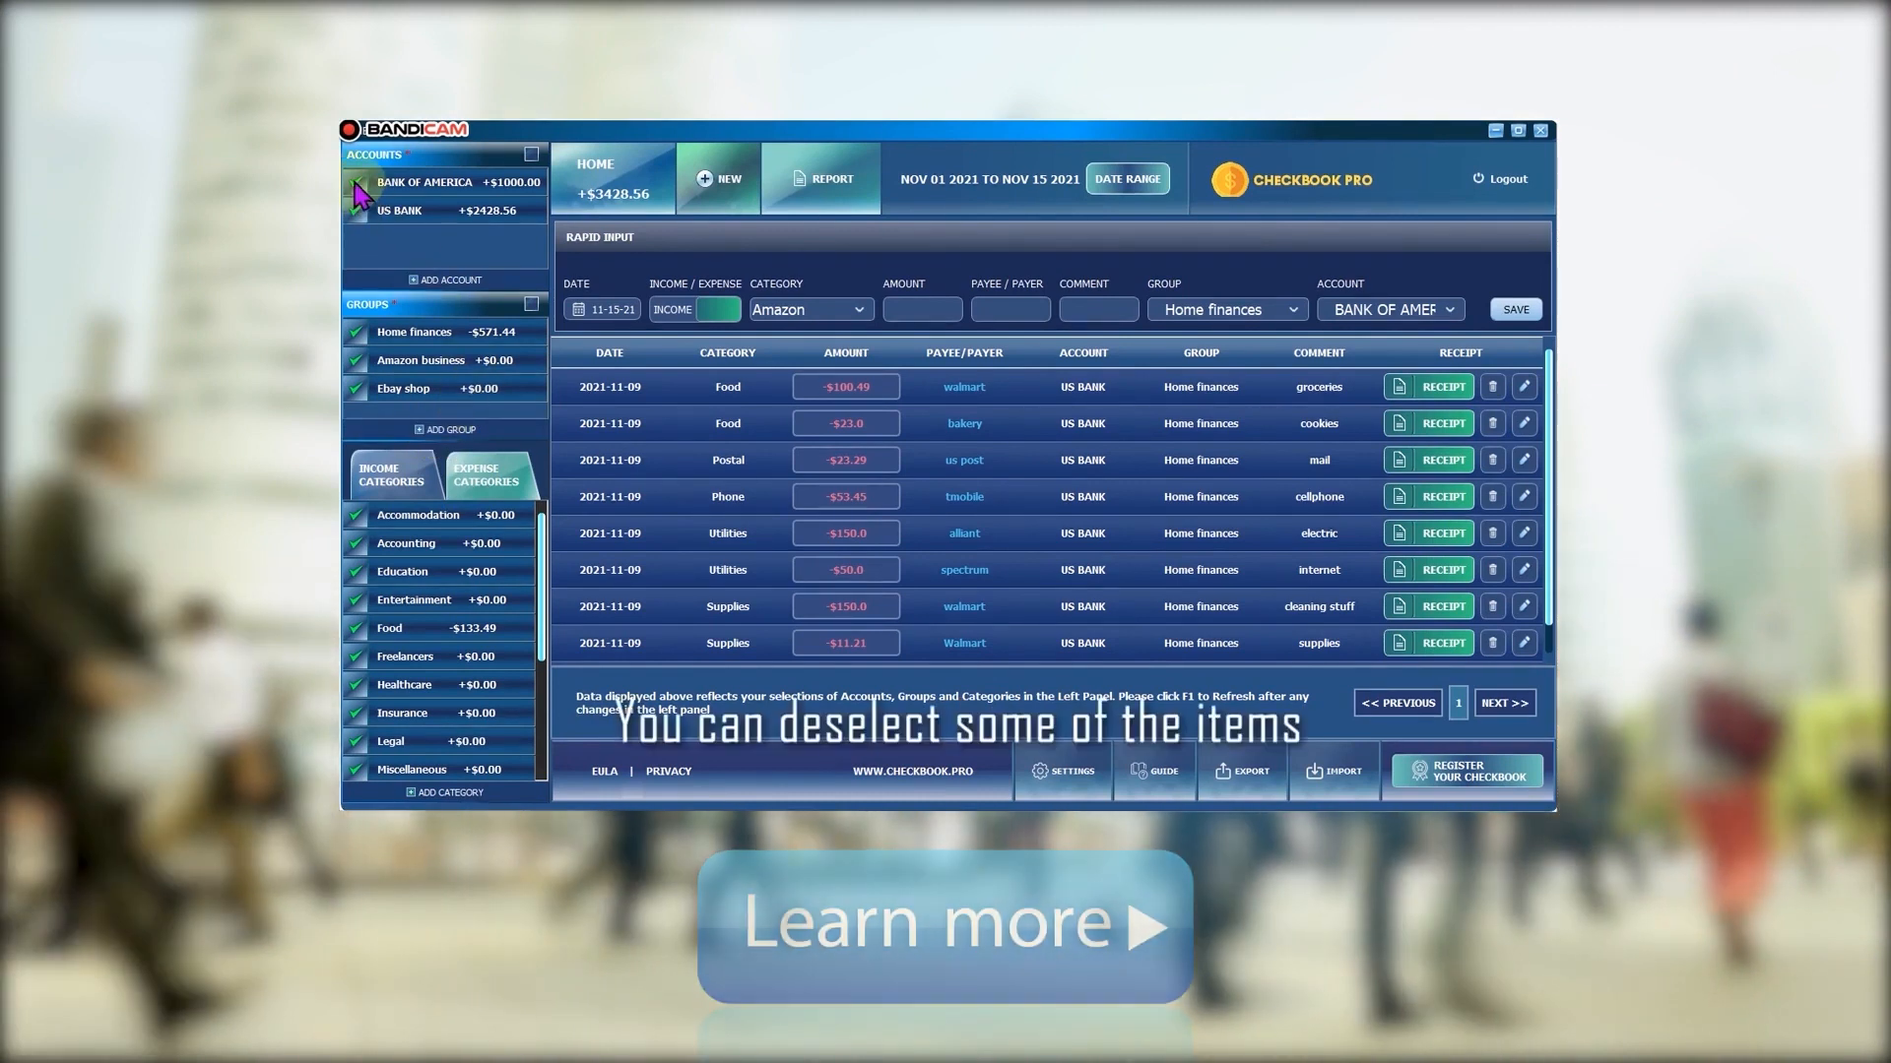
# Exclude Bank of America and the other groups, and deselect all expense categories
pyautogui.click(354, 182)
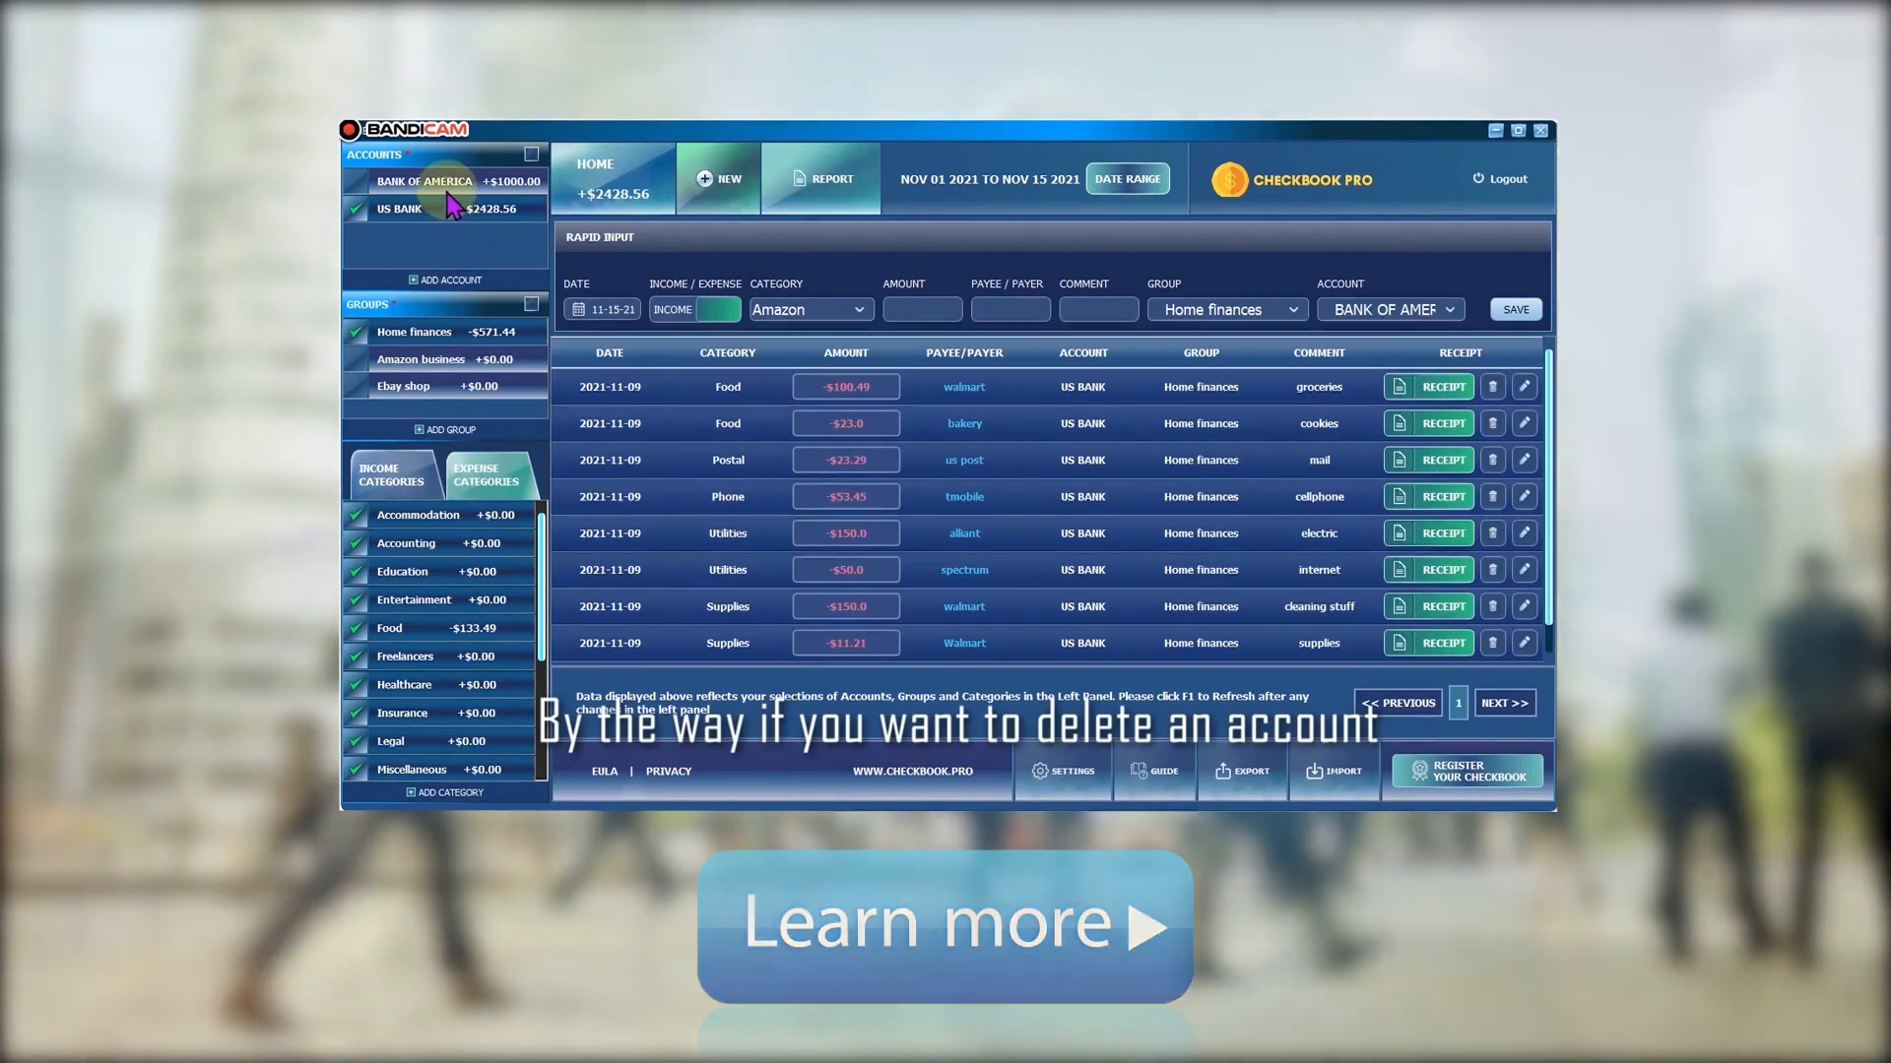
pyautogui.rightClick(426, 182)
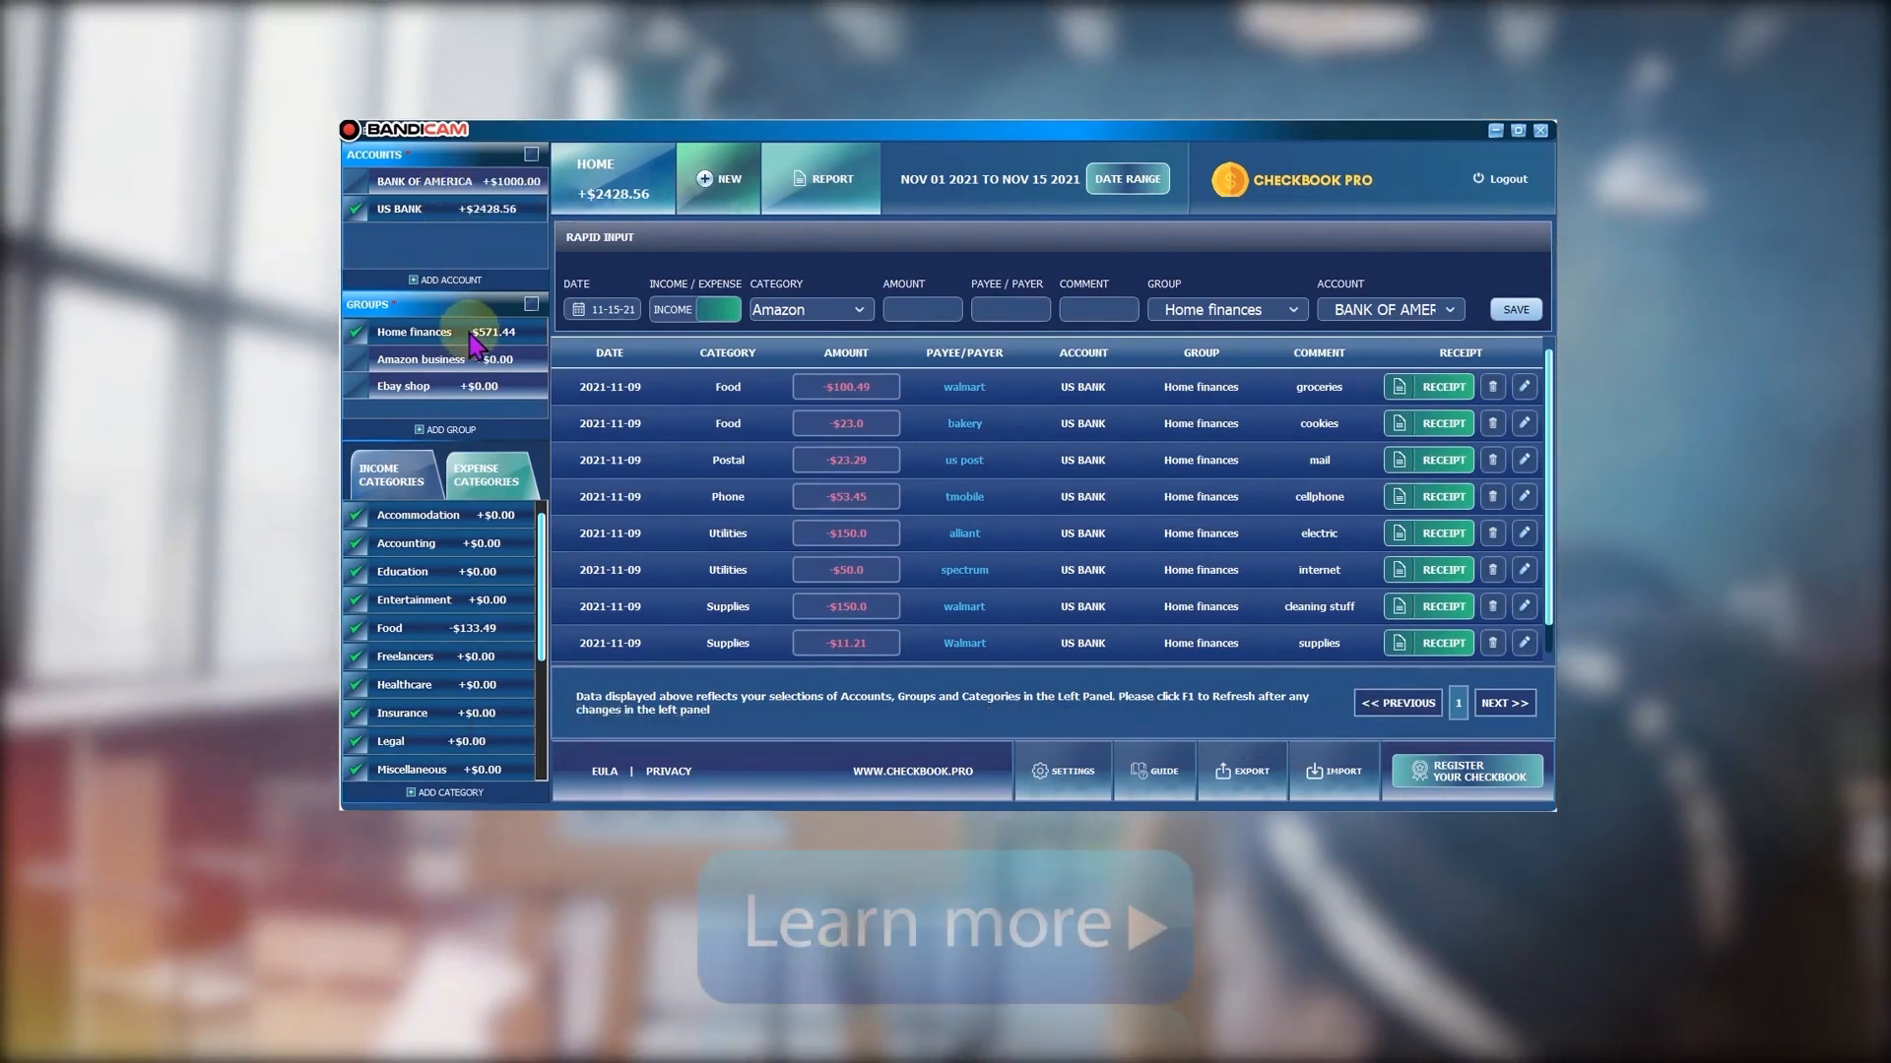
pyautogui.rightClick(413, 332)
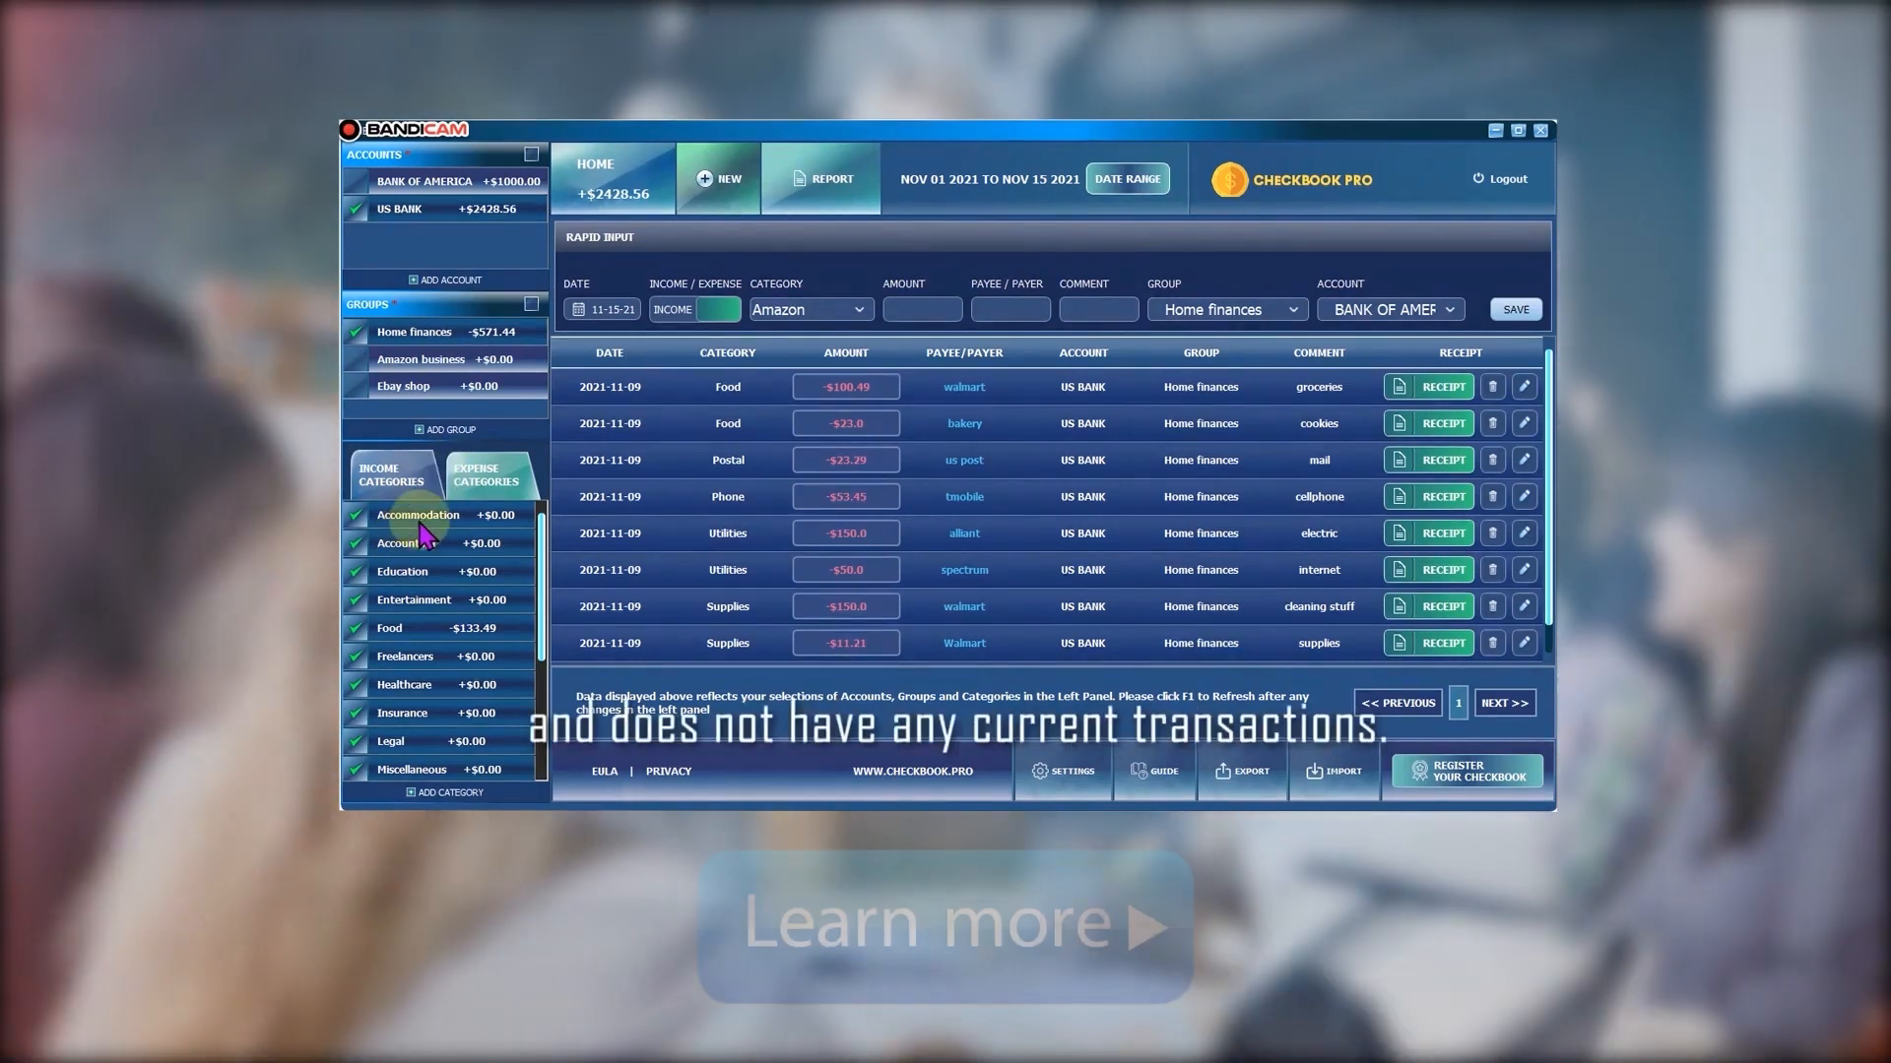
pyautogui.rightClick(418, 543)
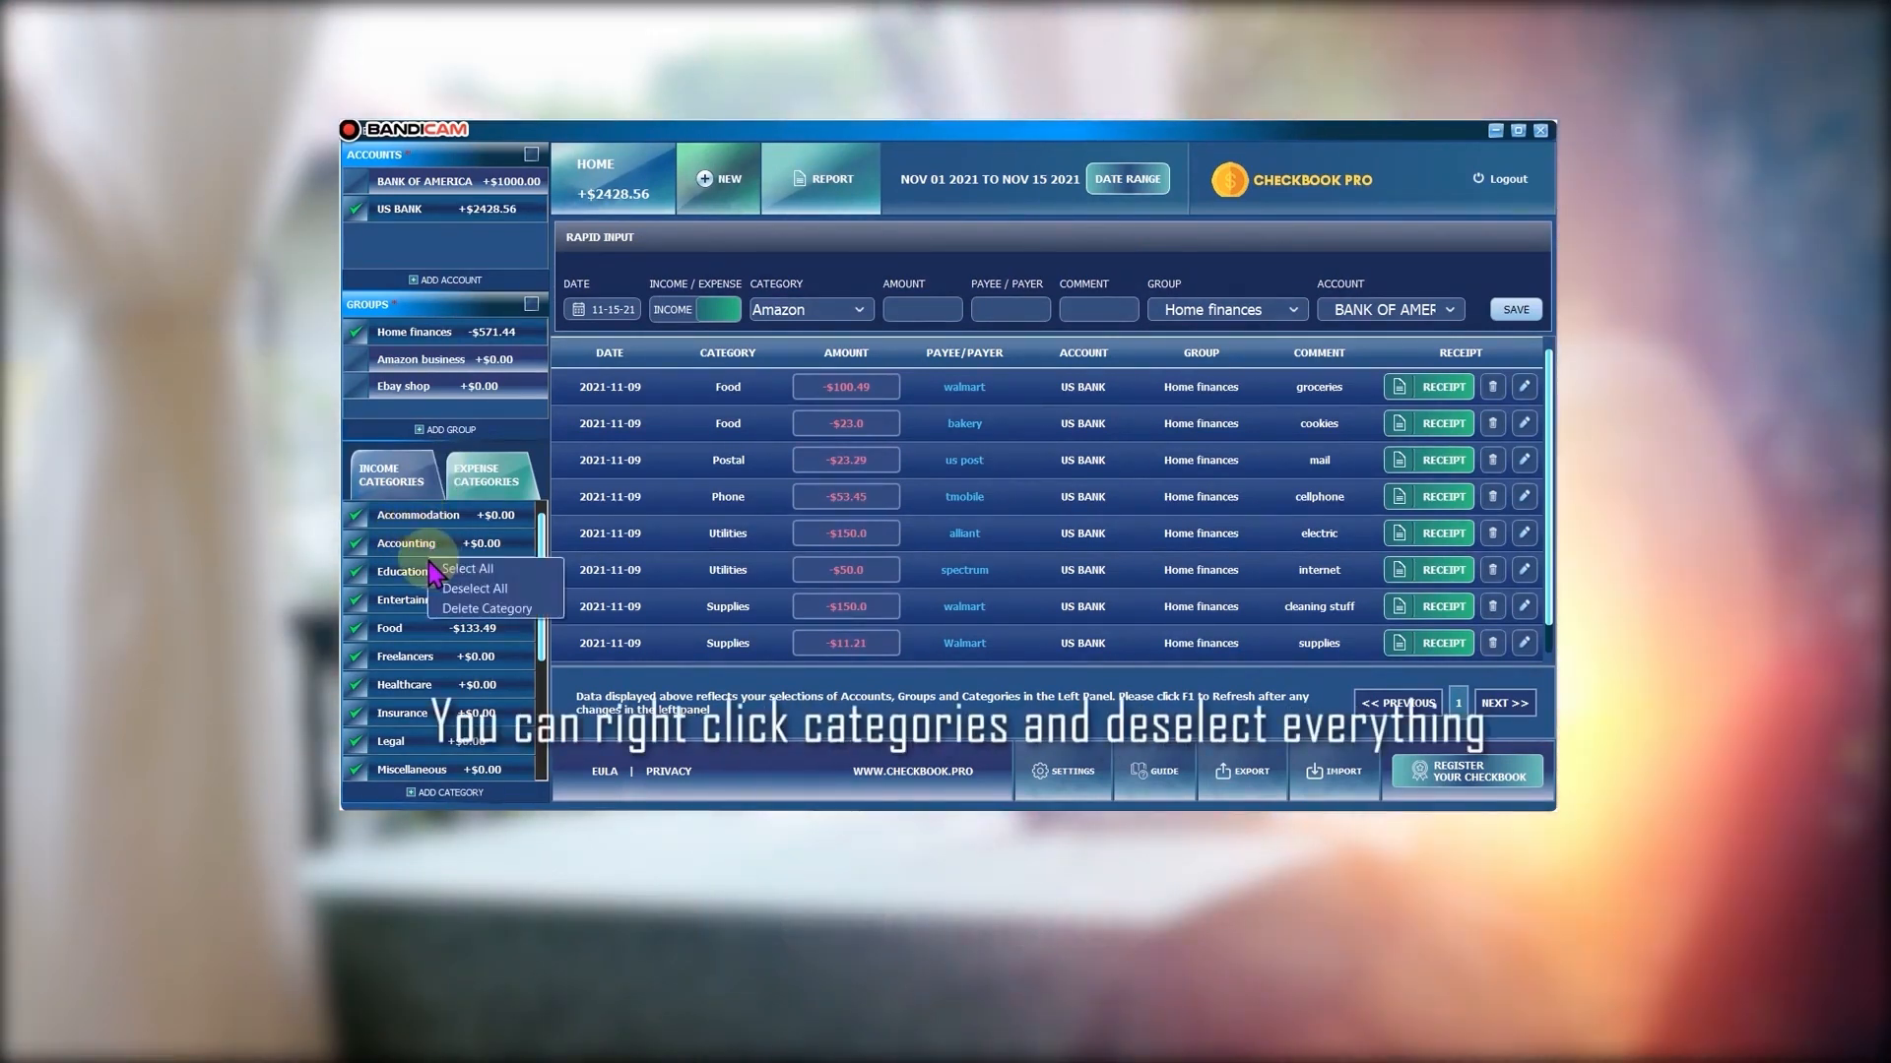
pyautogui.click(474, 587)
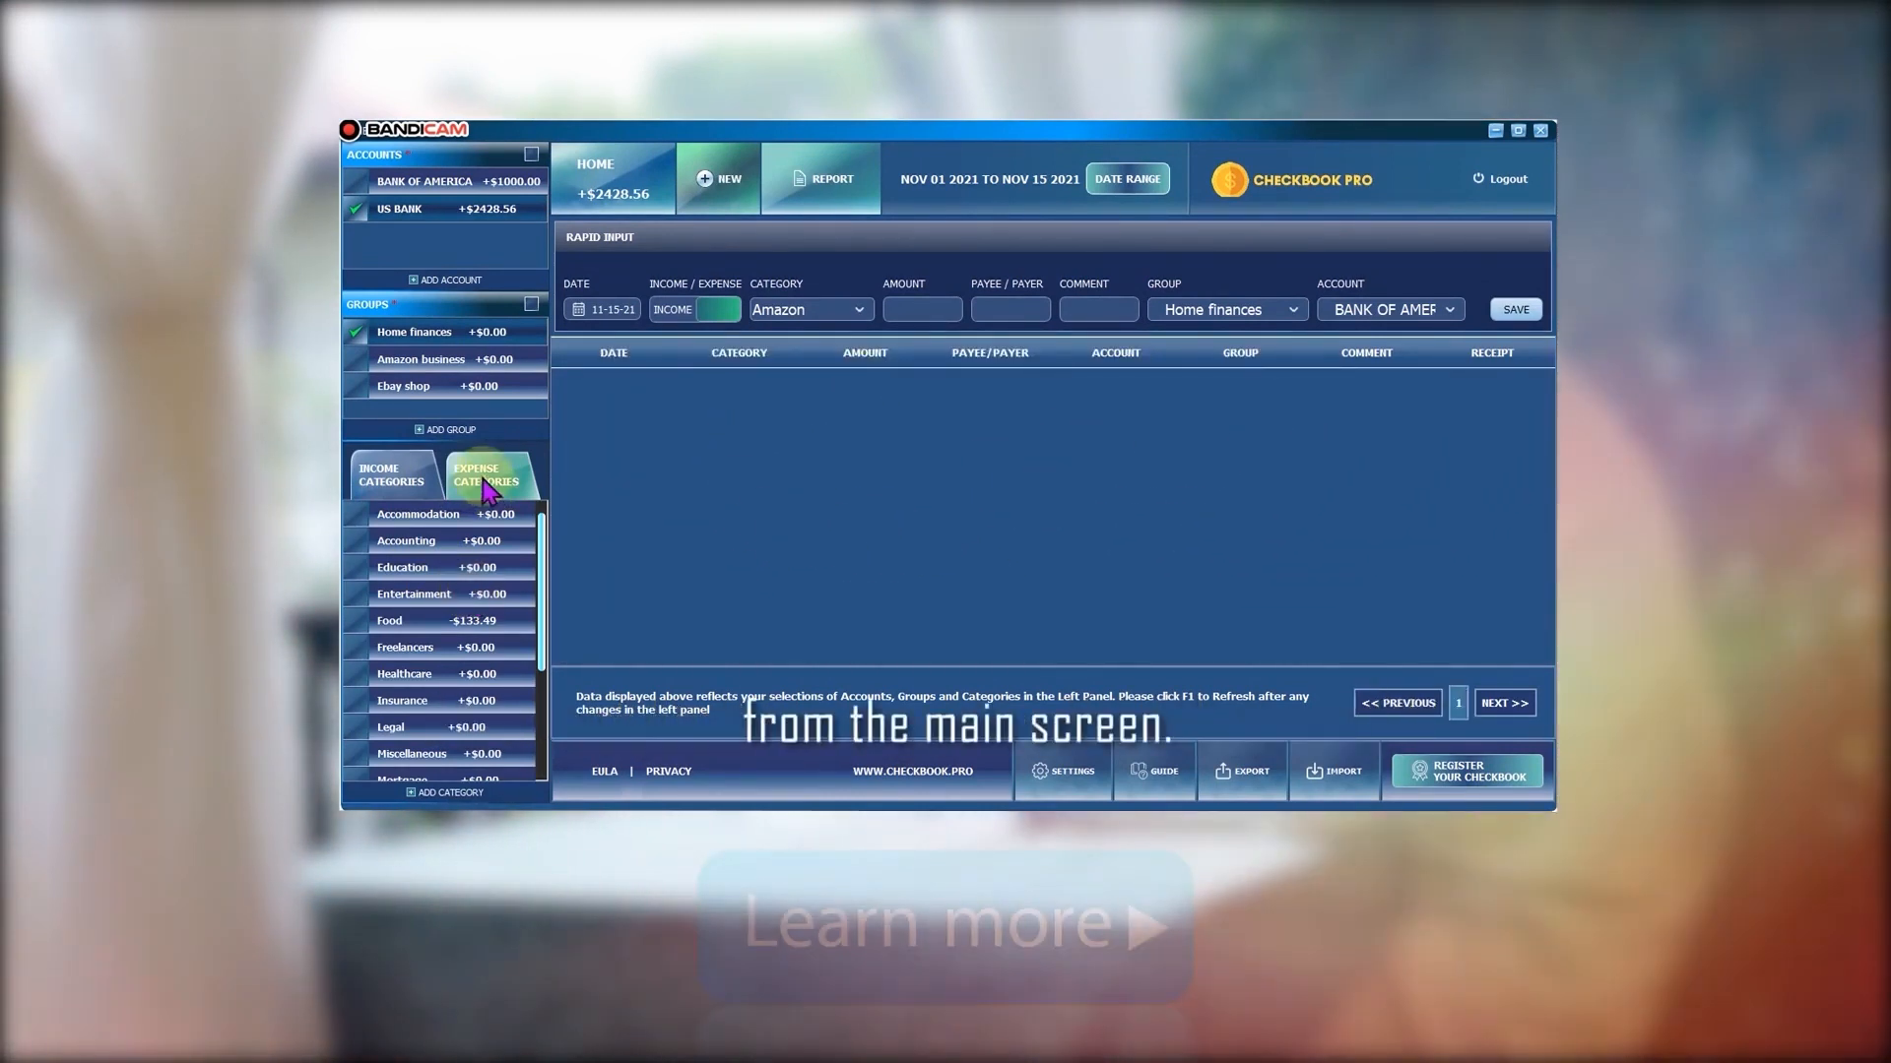
pyautogui.click(391, 474)
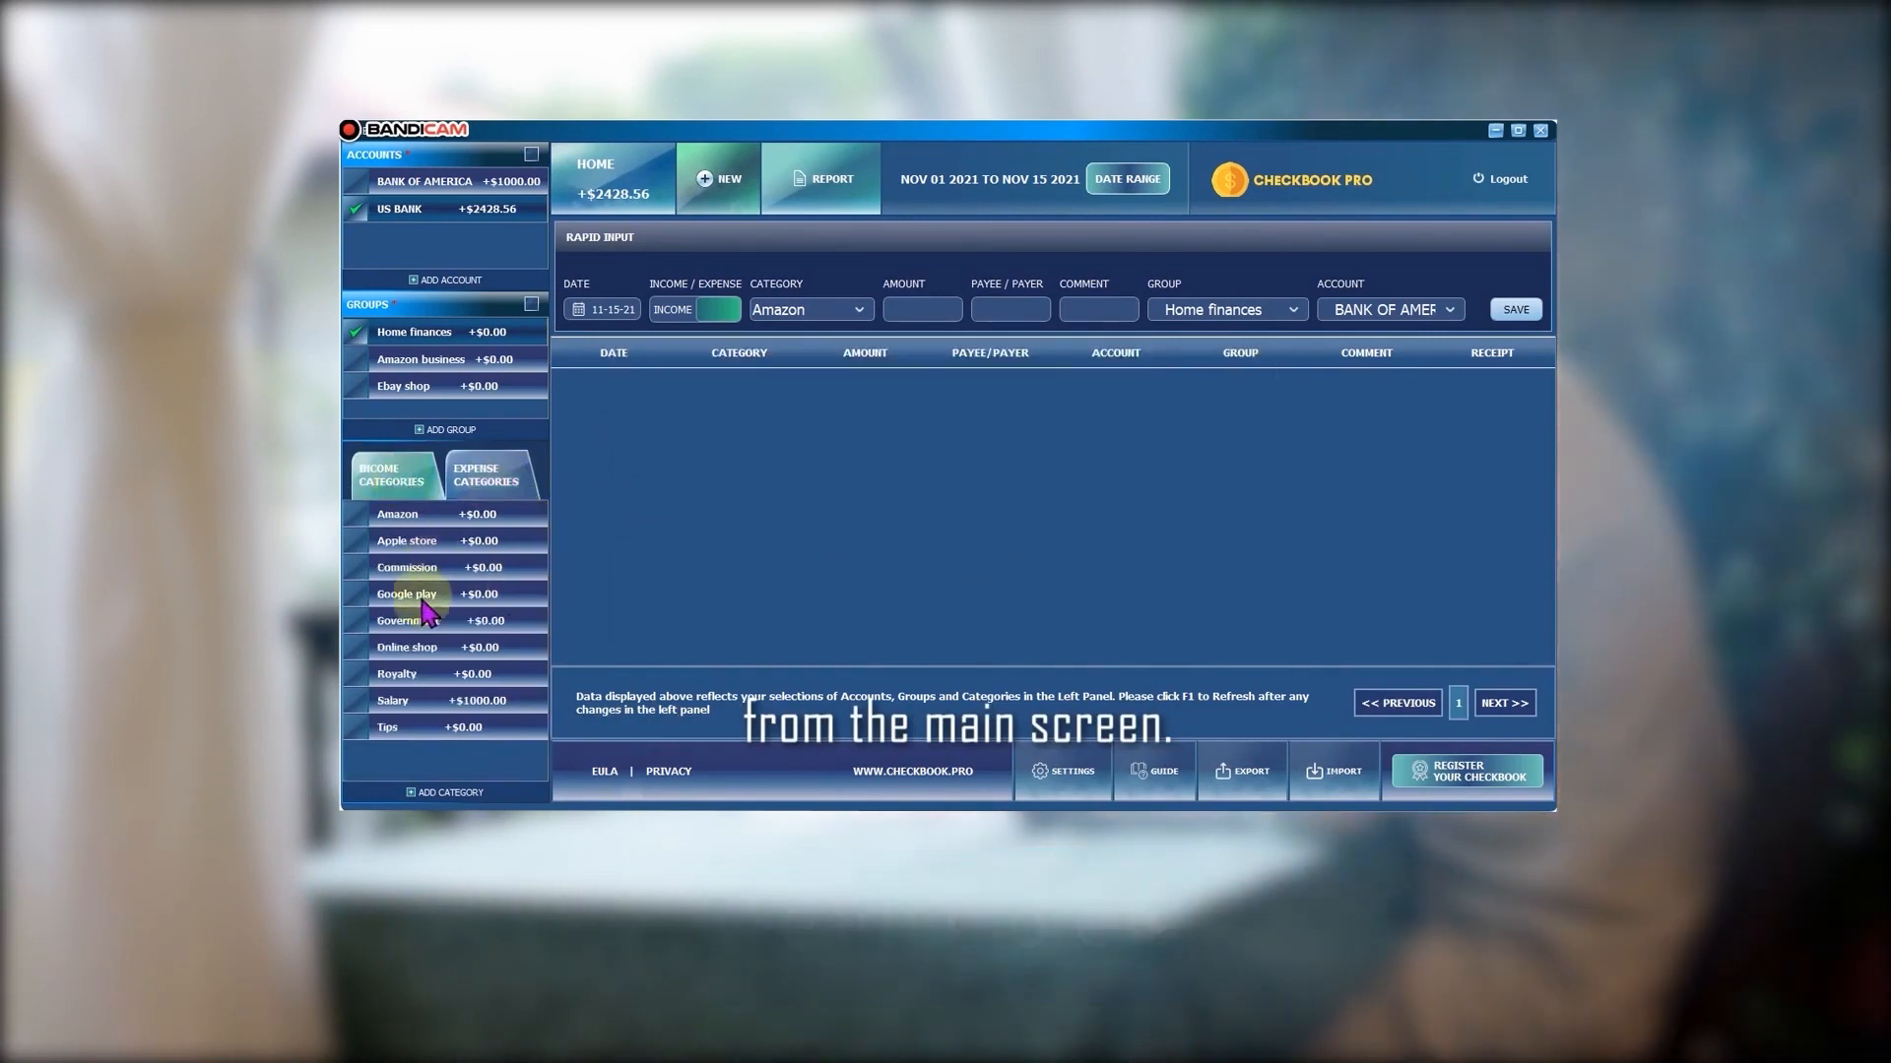
pyautogui.click(484, 473)
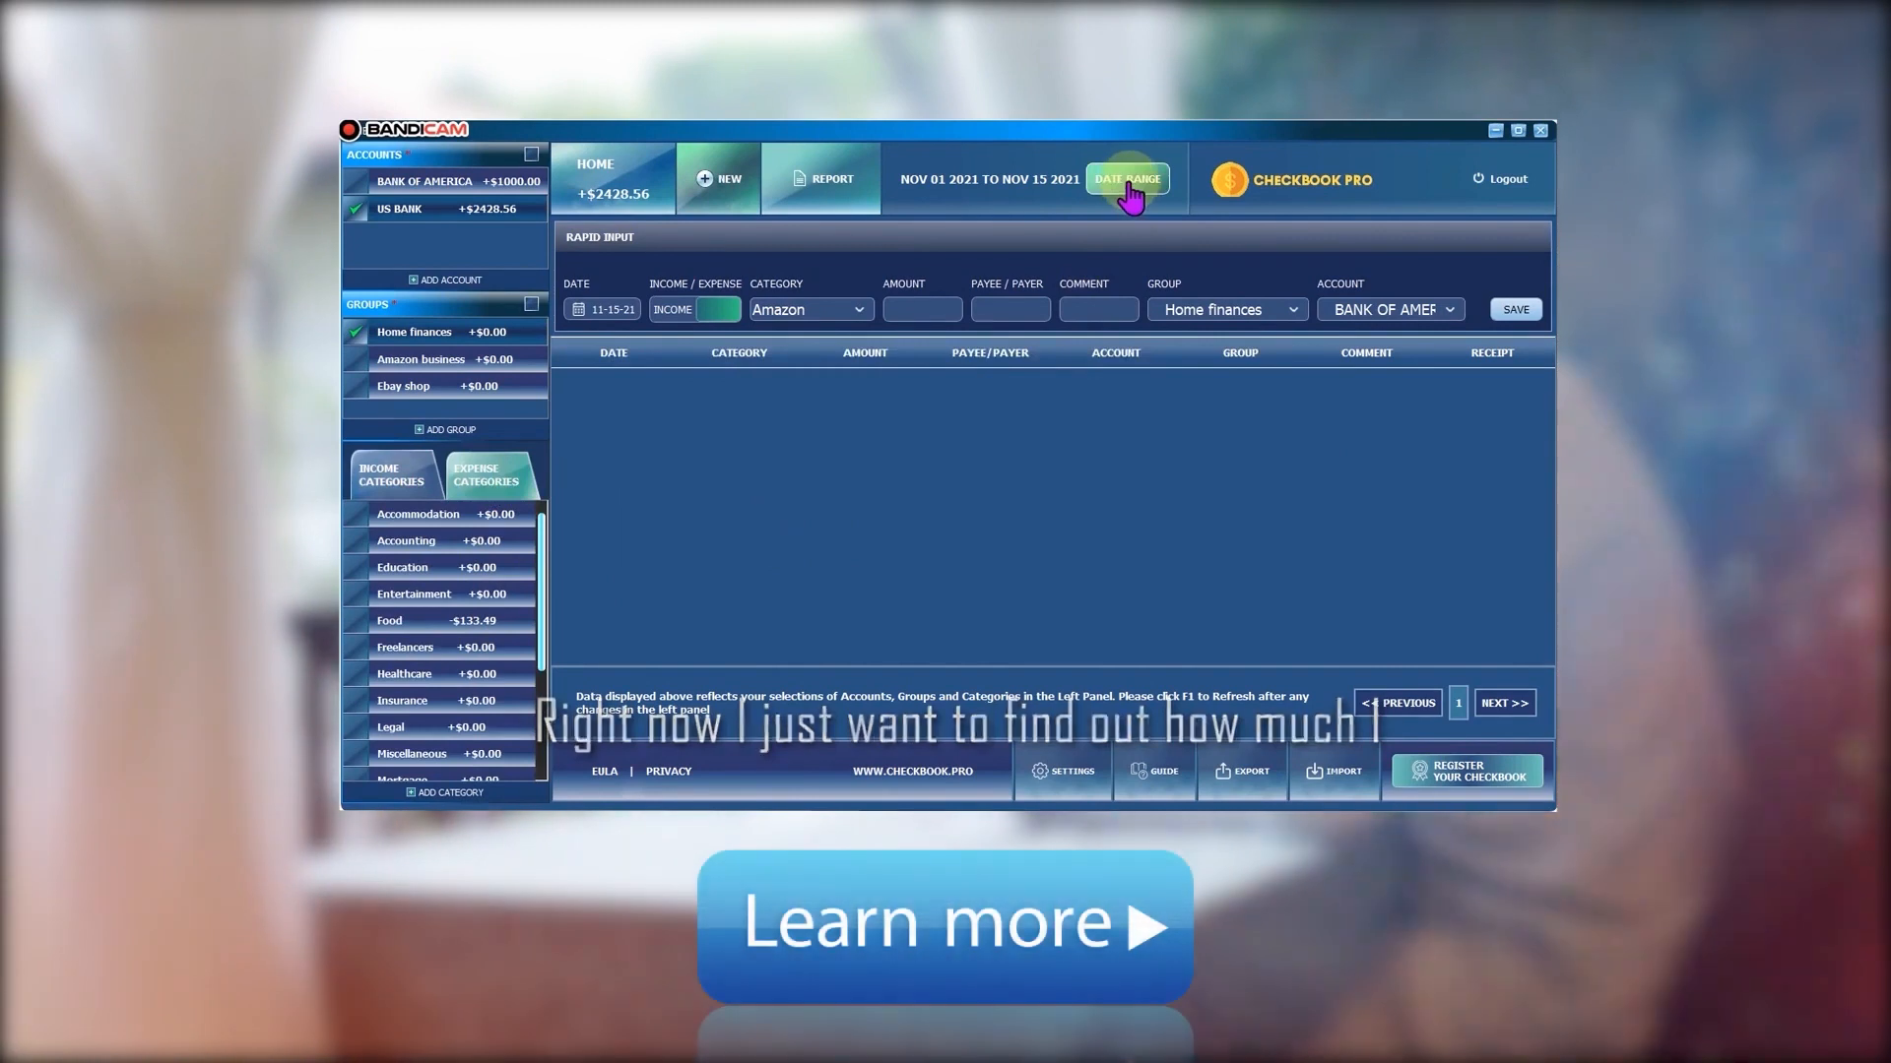
# Keep the November 1–15, 2021 date range and include the Food category
pyautogui.click(1124, 179)
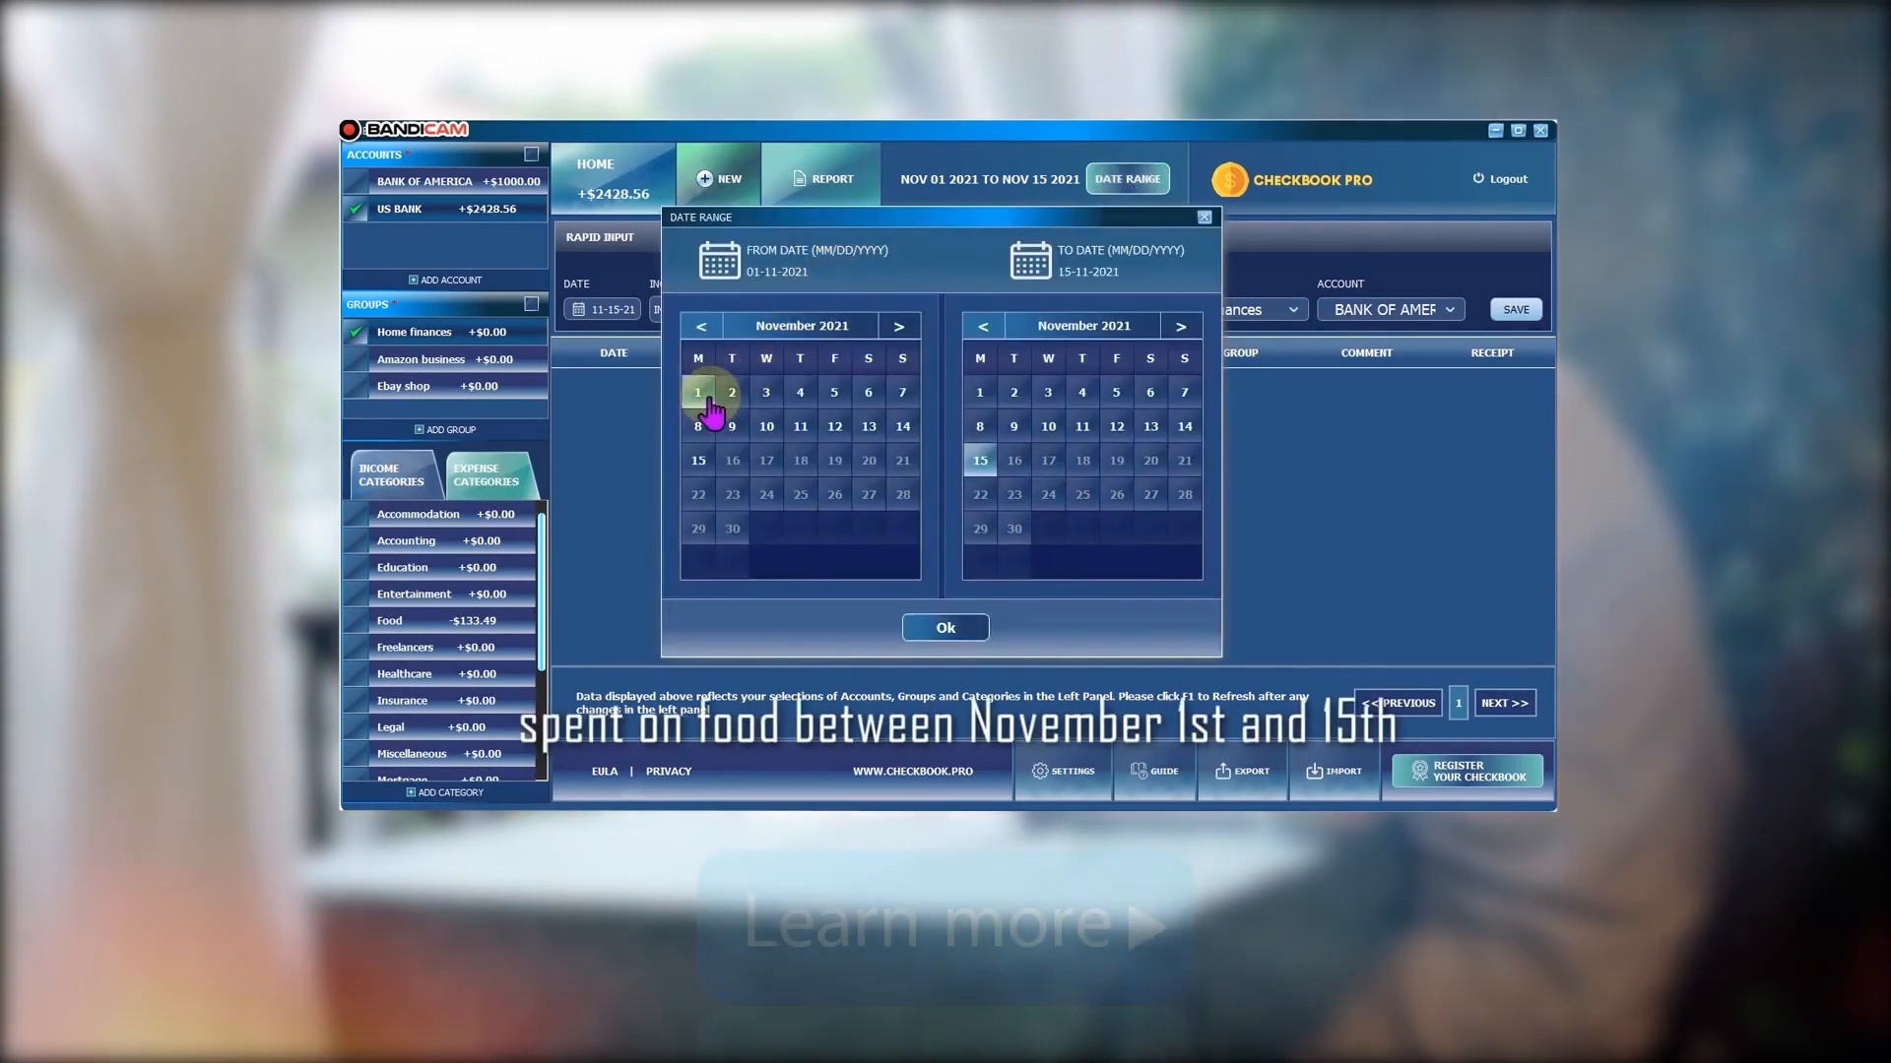
pyautogui.moveTo(814, 567)
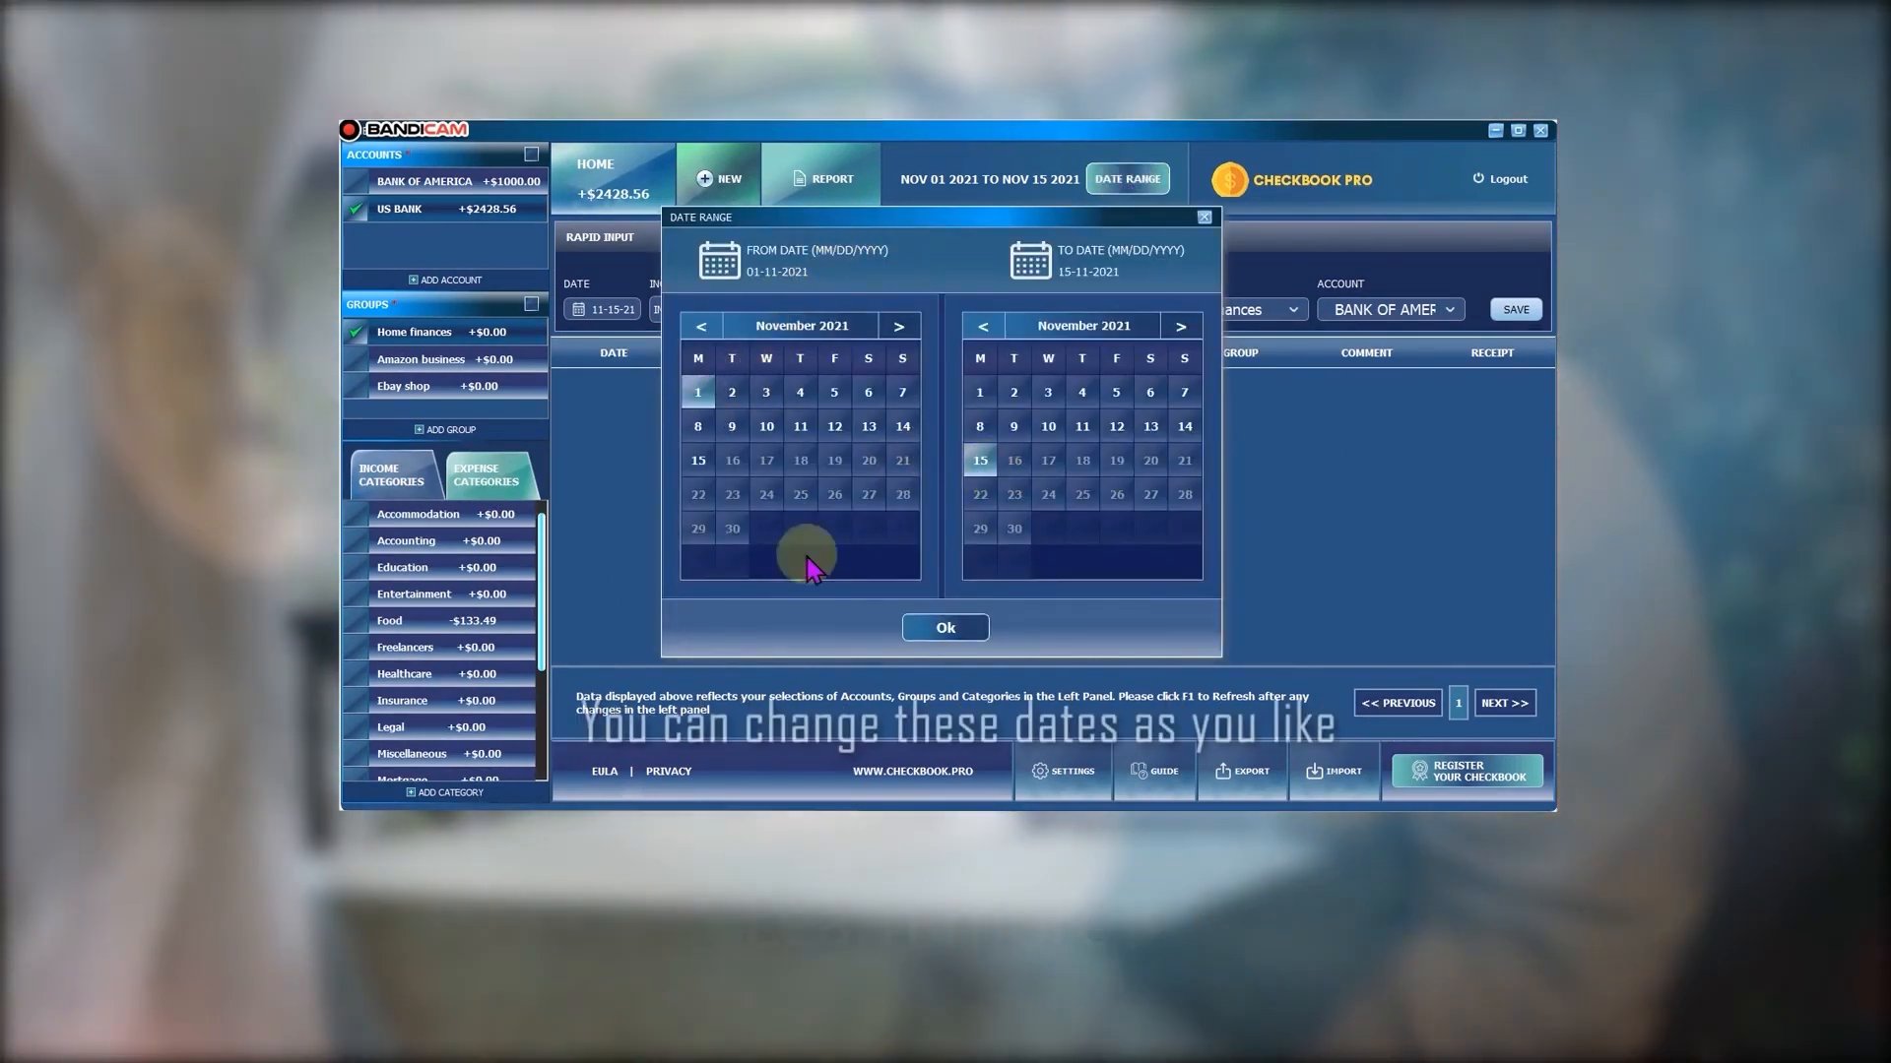
pyautogui.click(944, 628)
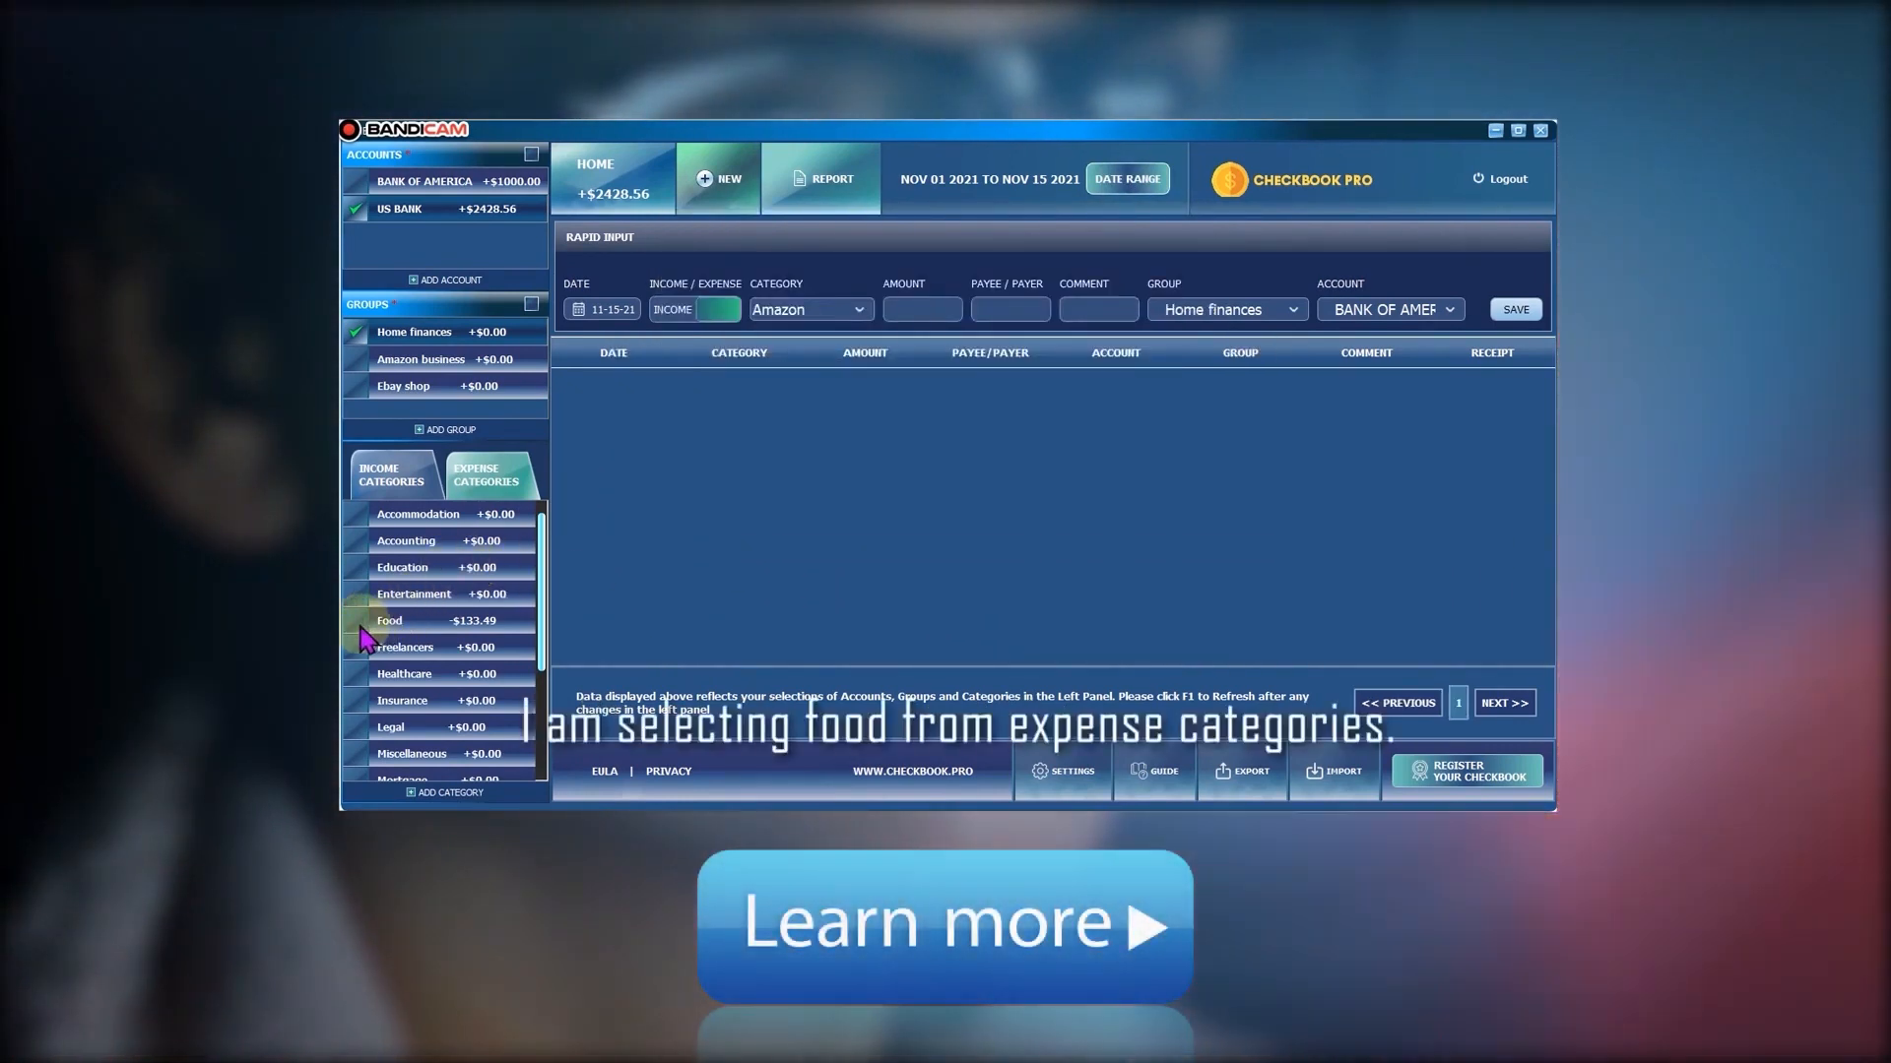
pyautogui.click(388, 620)
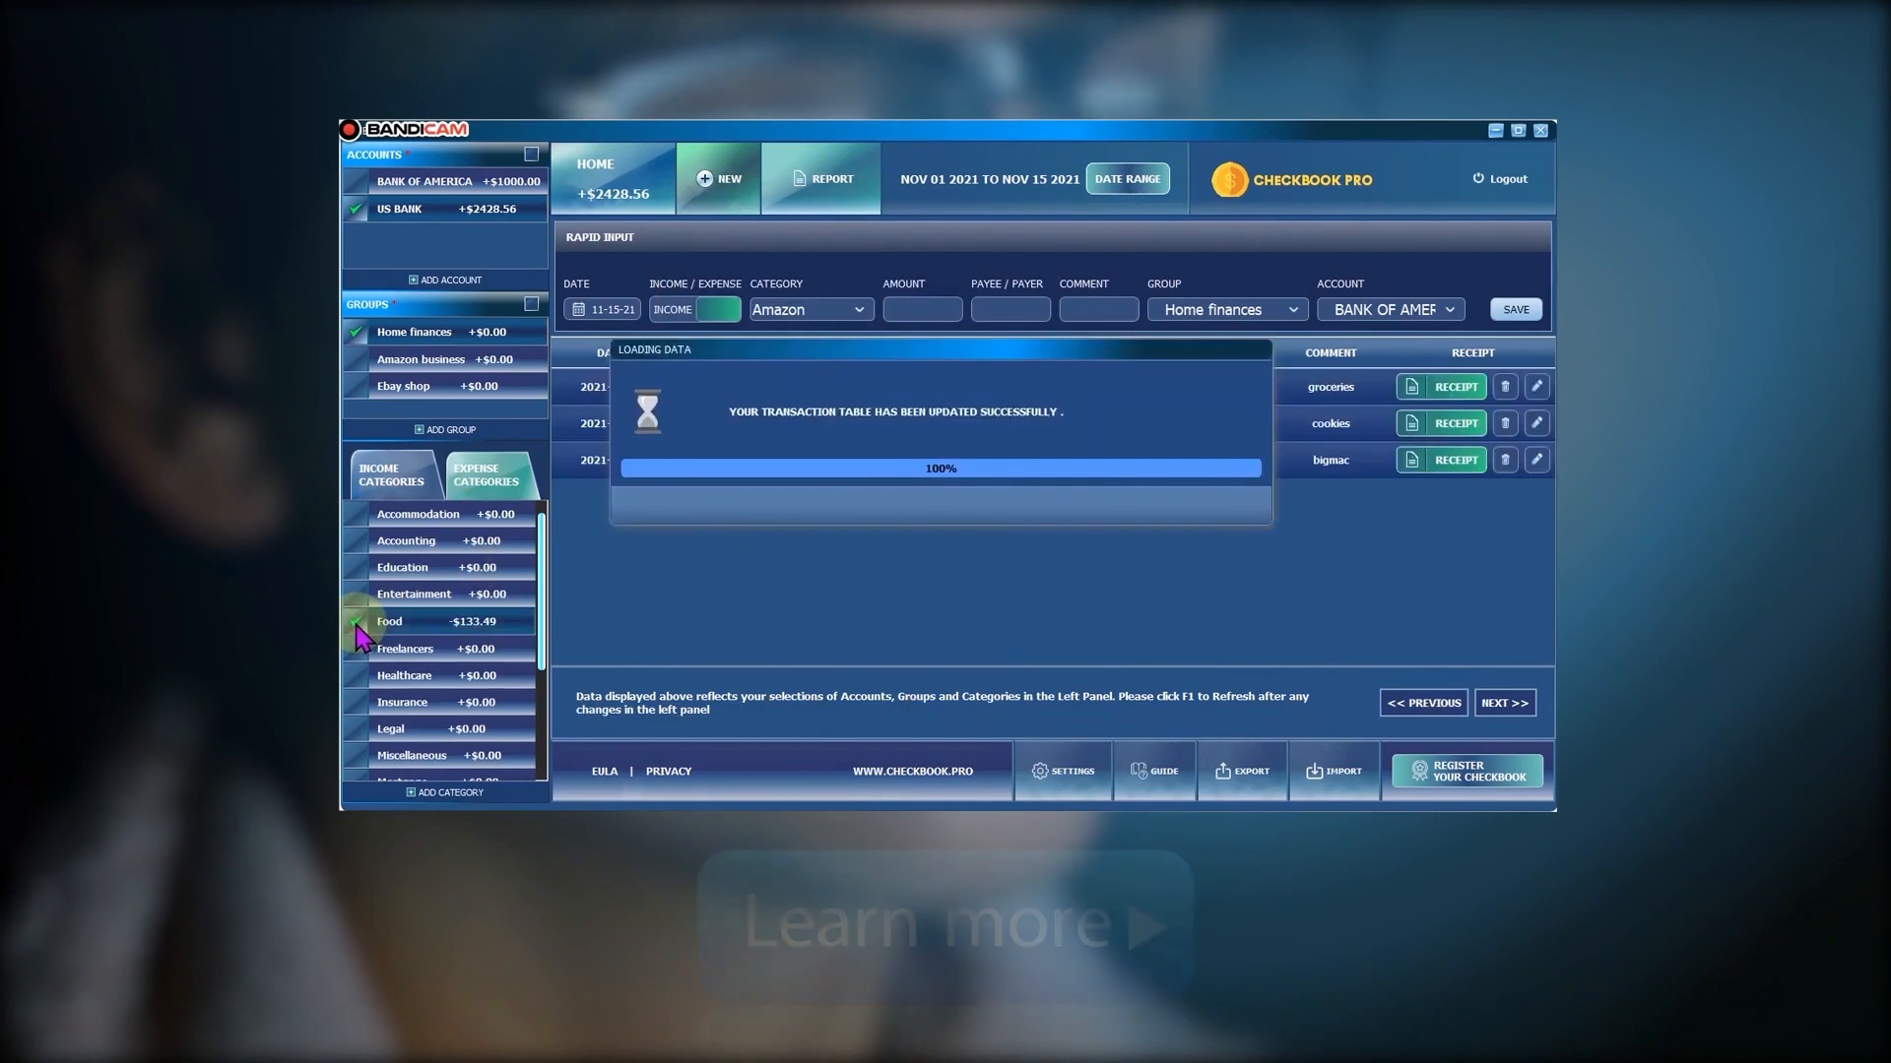
pyautogui.click(413, 331)
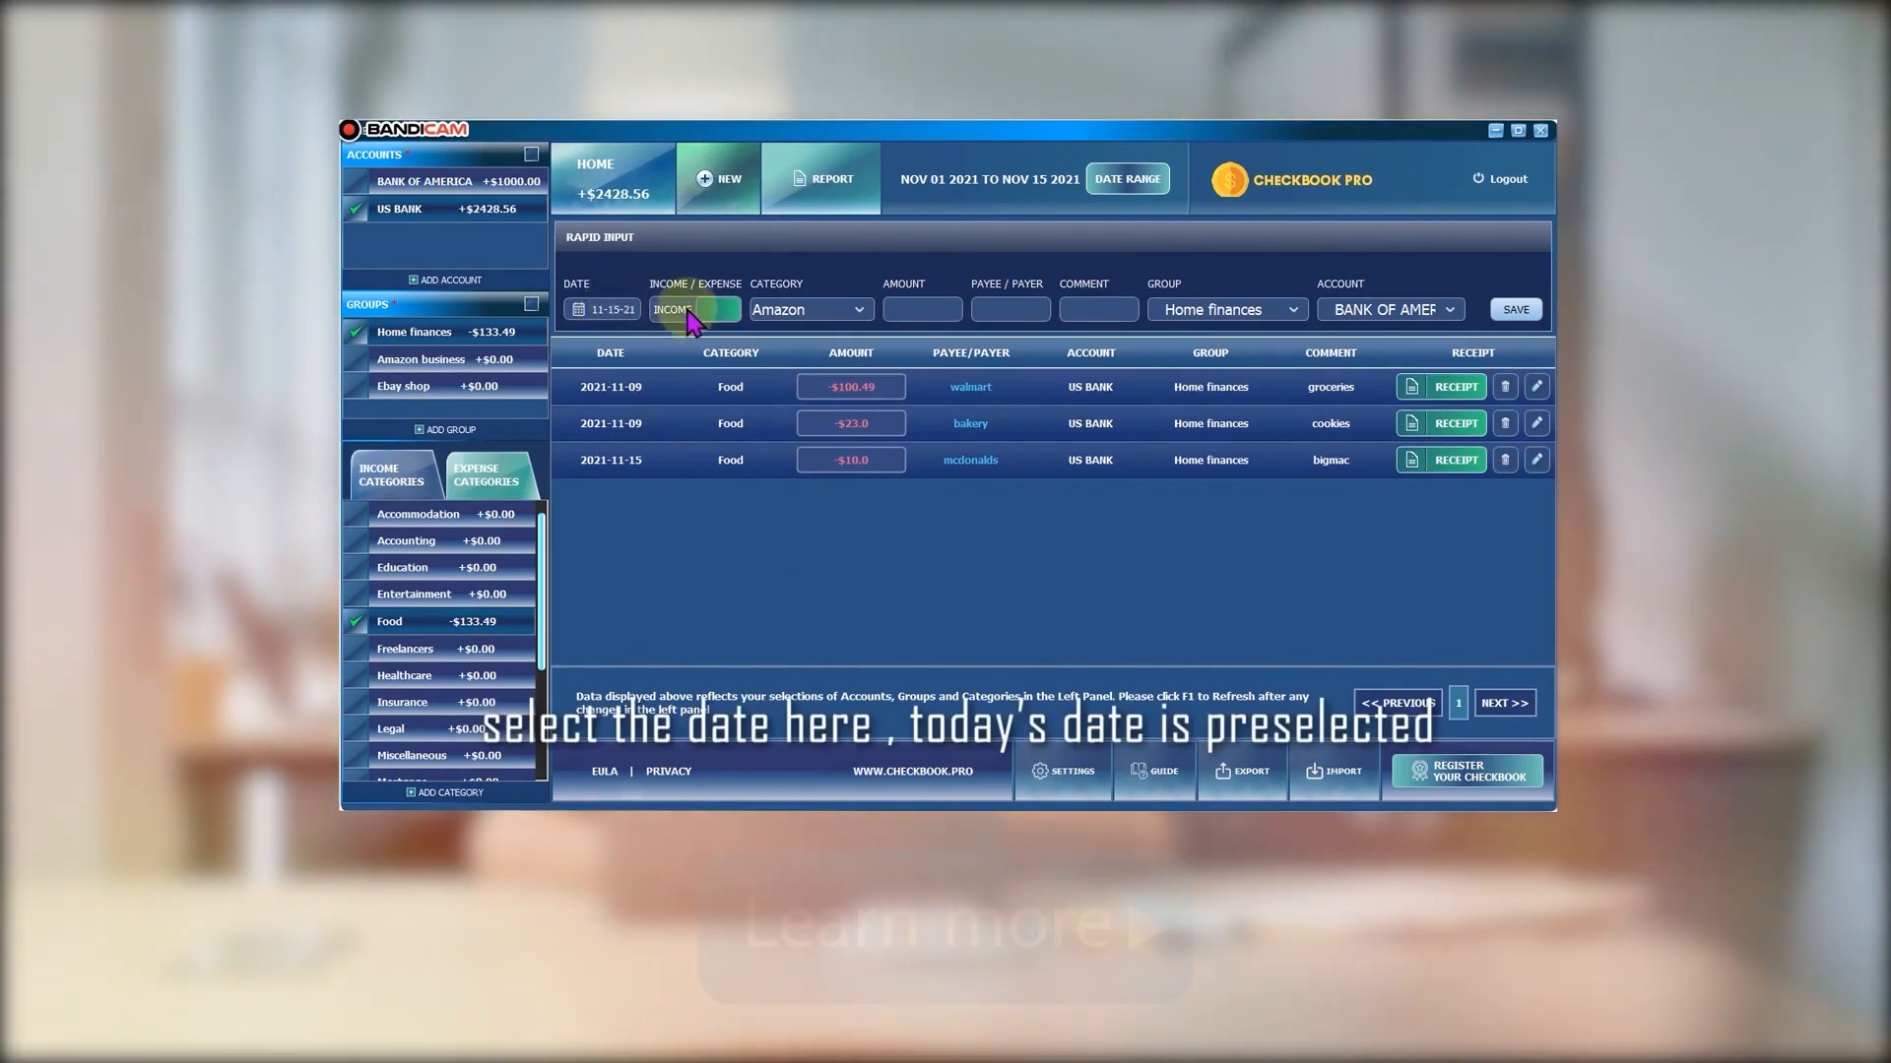
# Save a $9 Food expense to burgerking on US BANK via Rapid Input
pyautogui.click(693, 309)
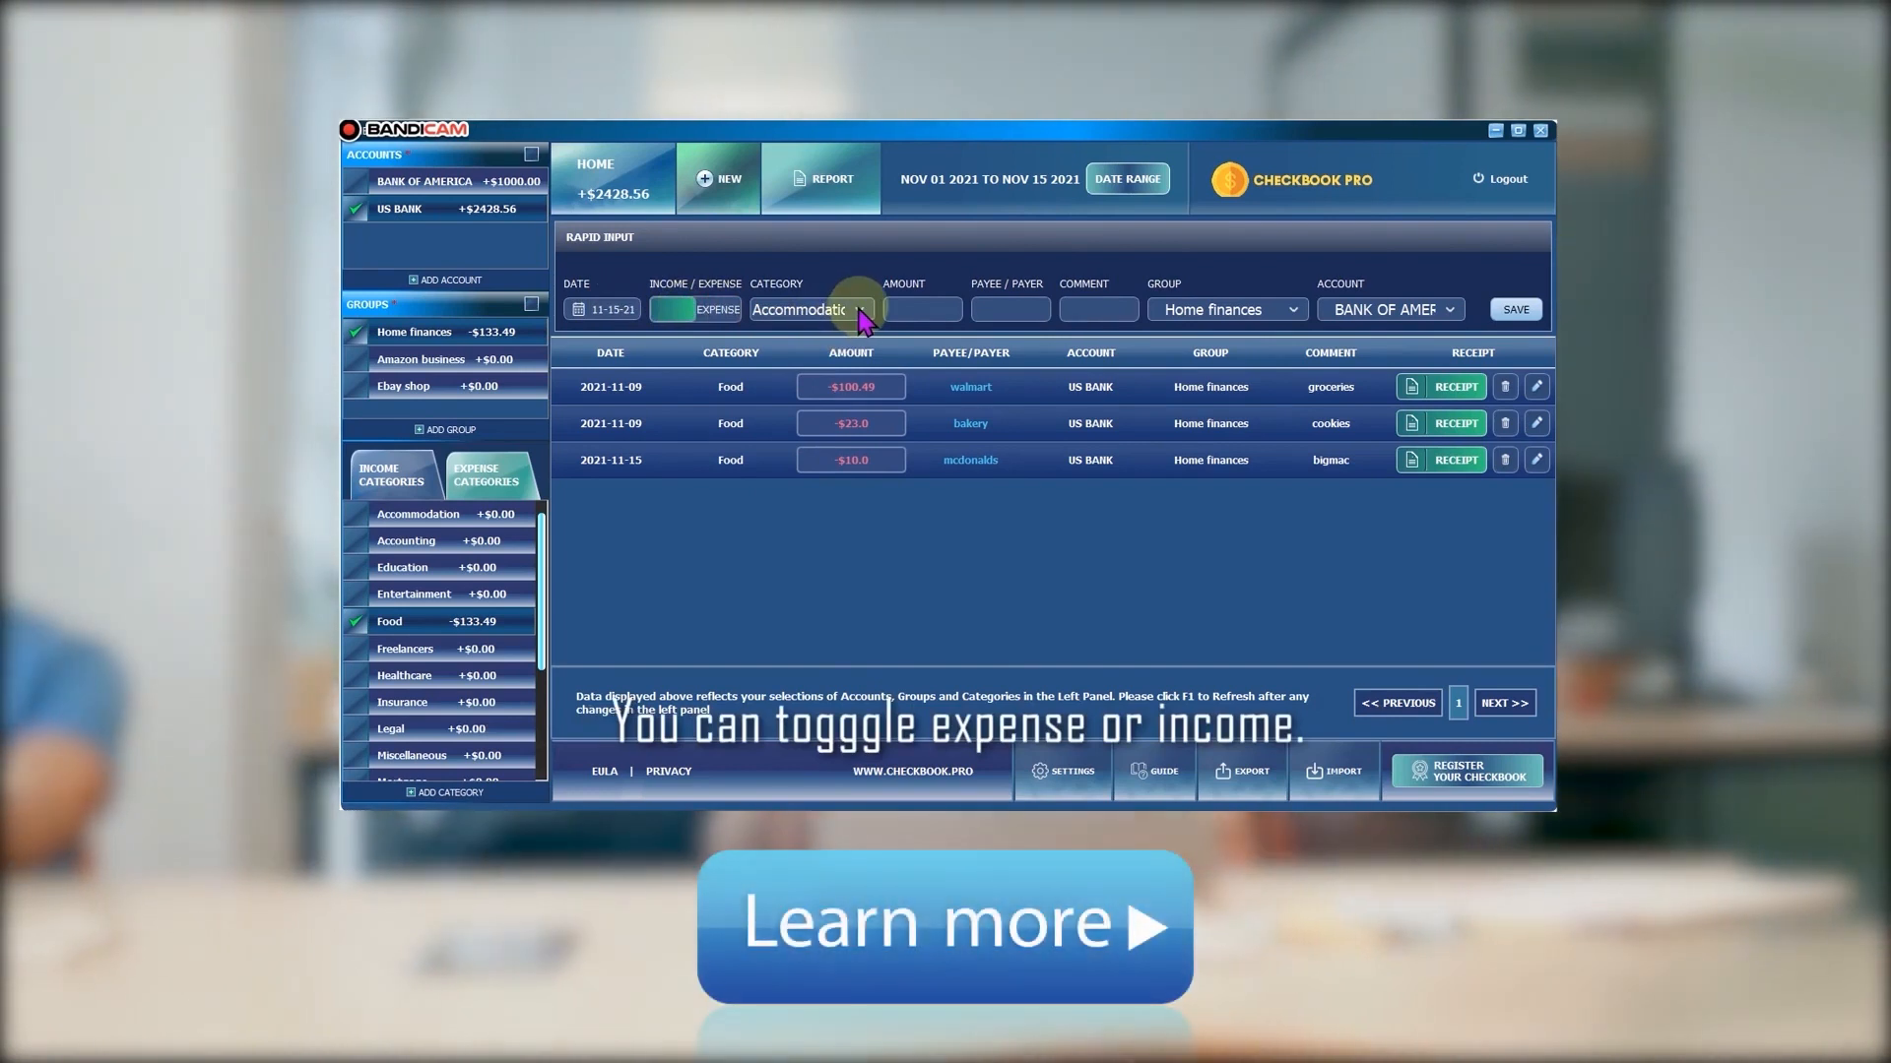
pyautogui.click(859, 309)
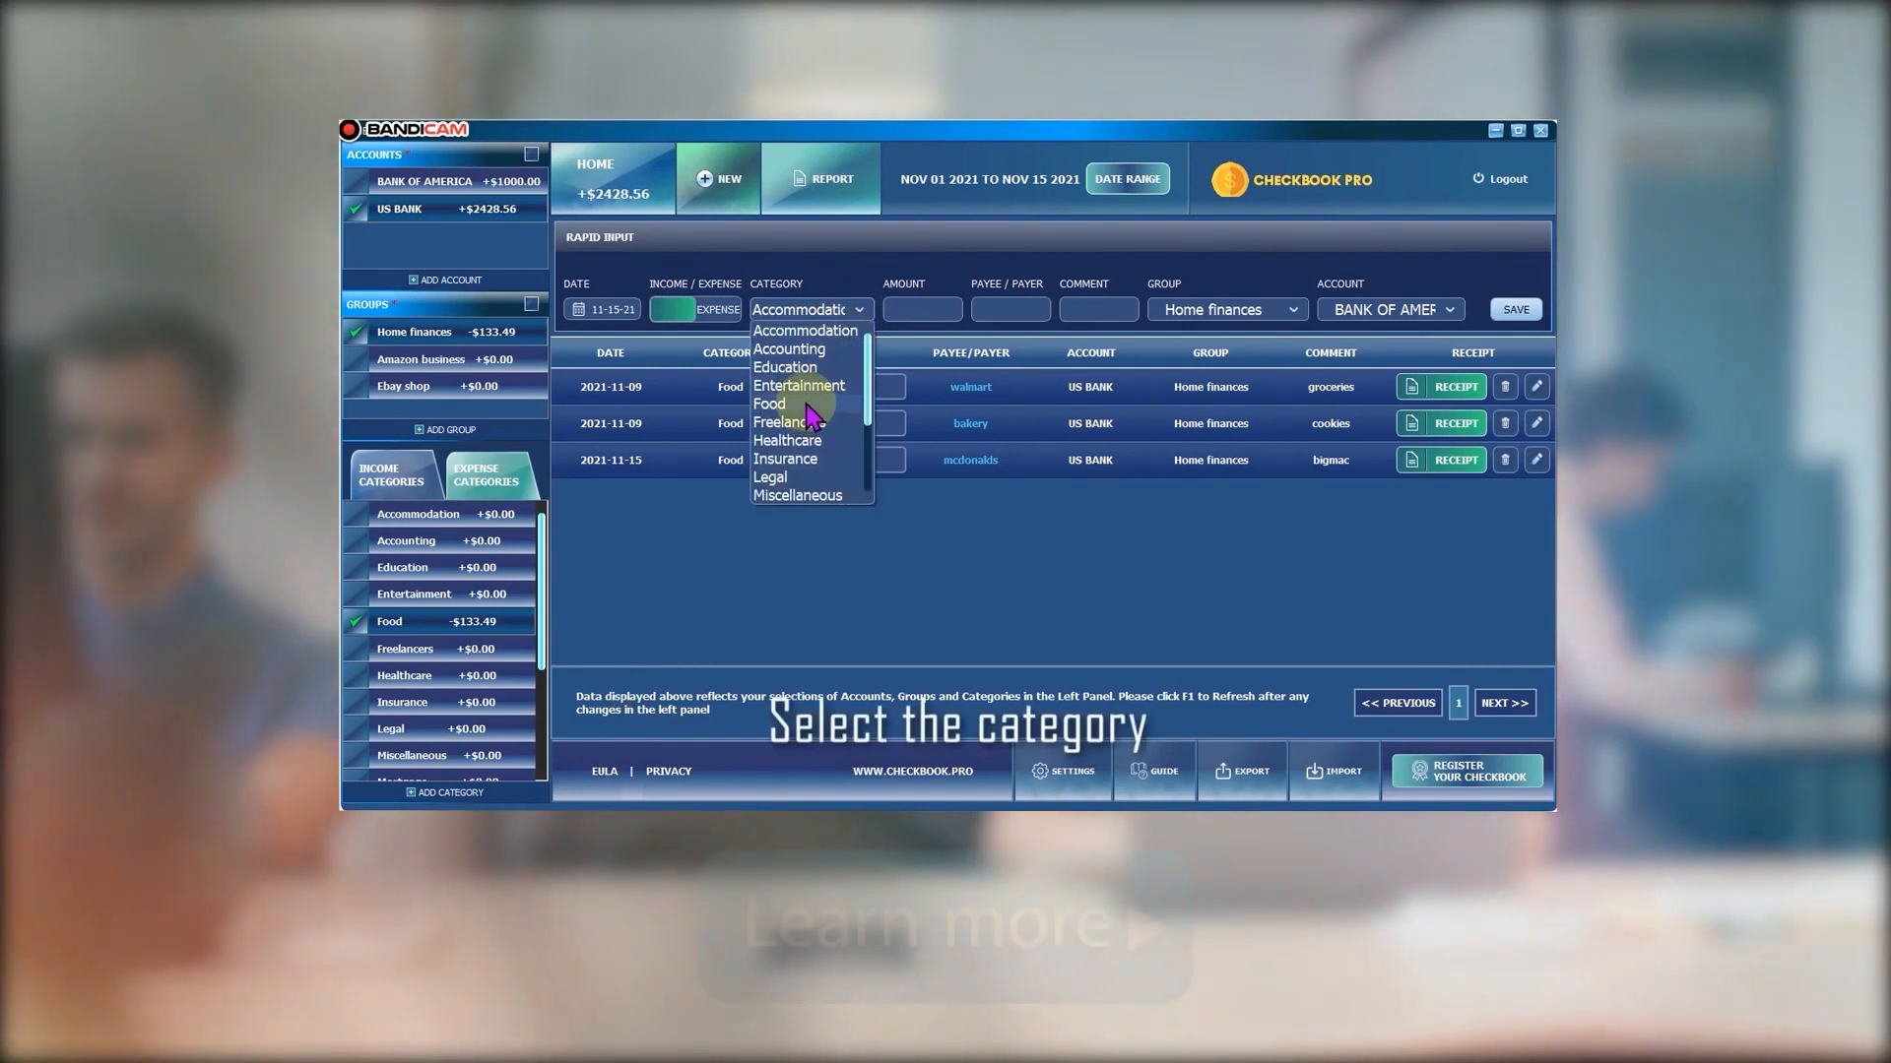
pyautogui.click(768, 403)
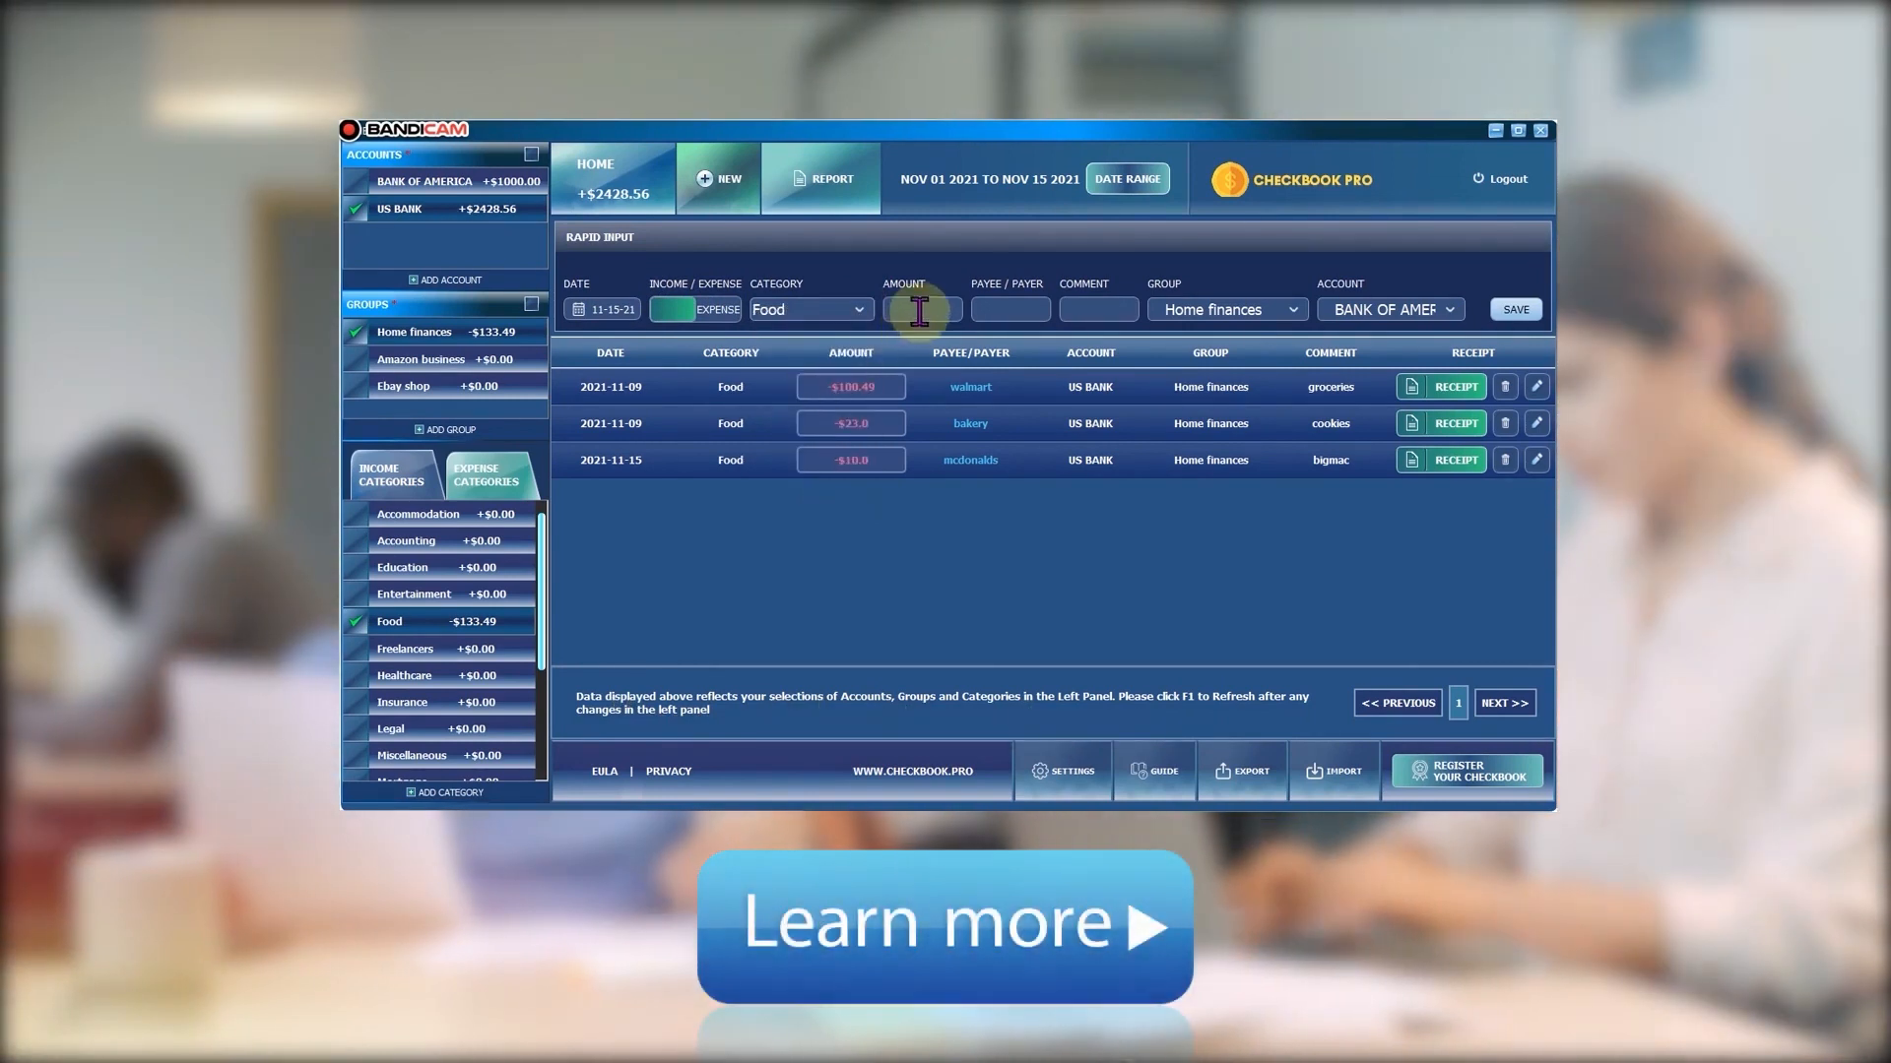
pyautogui.write('9')
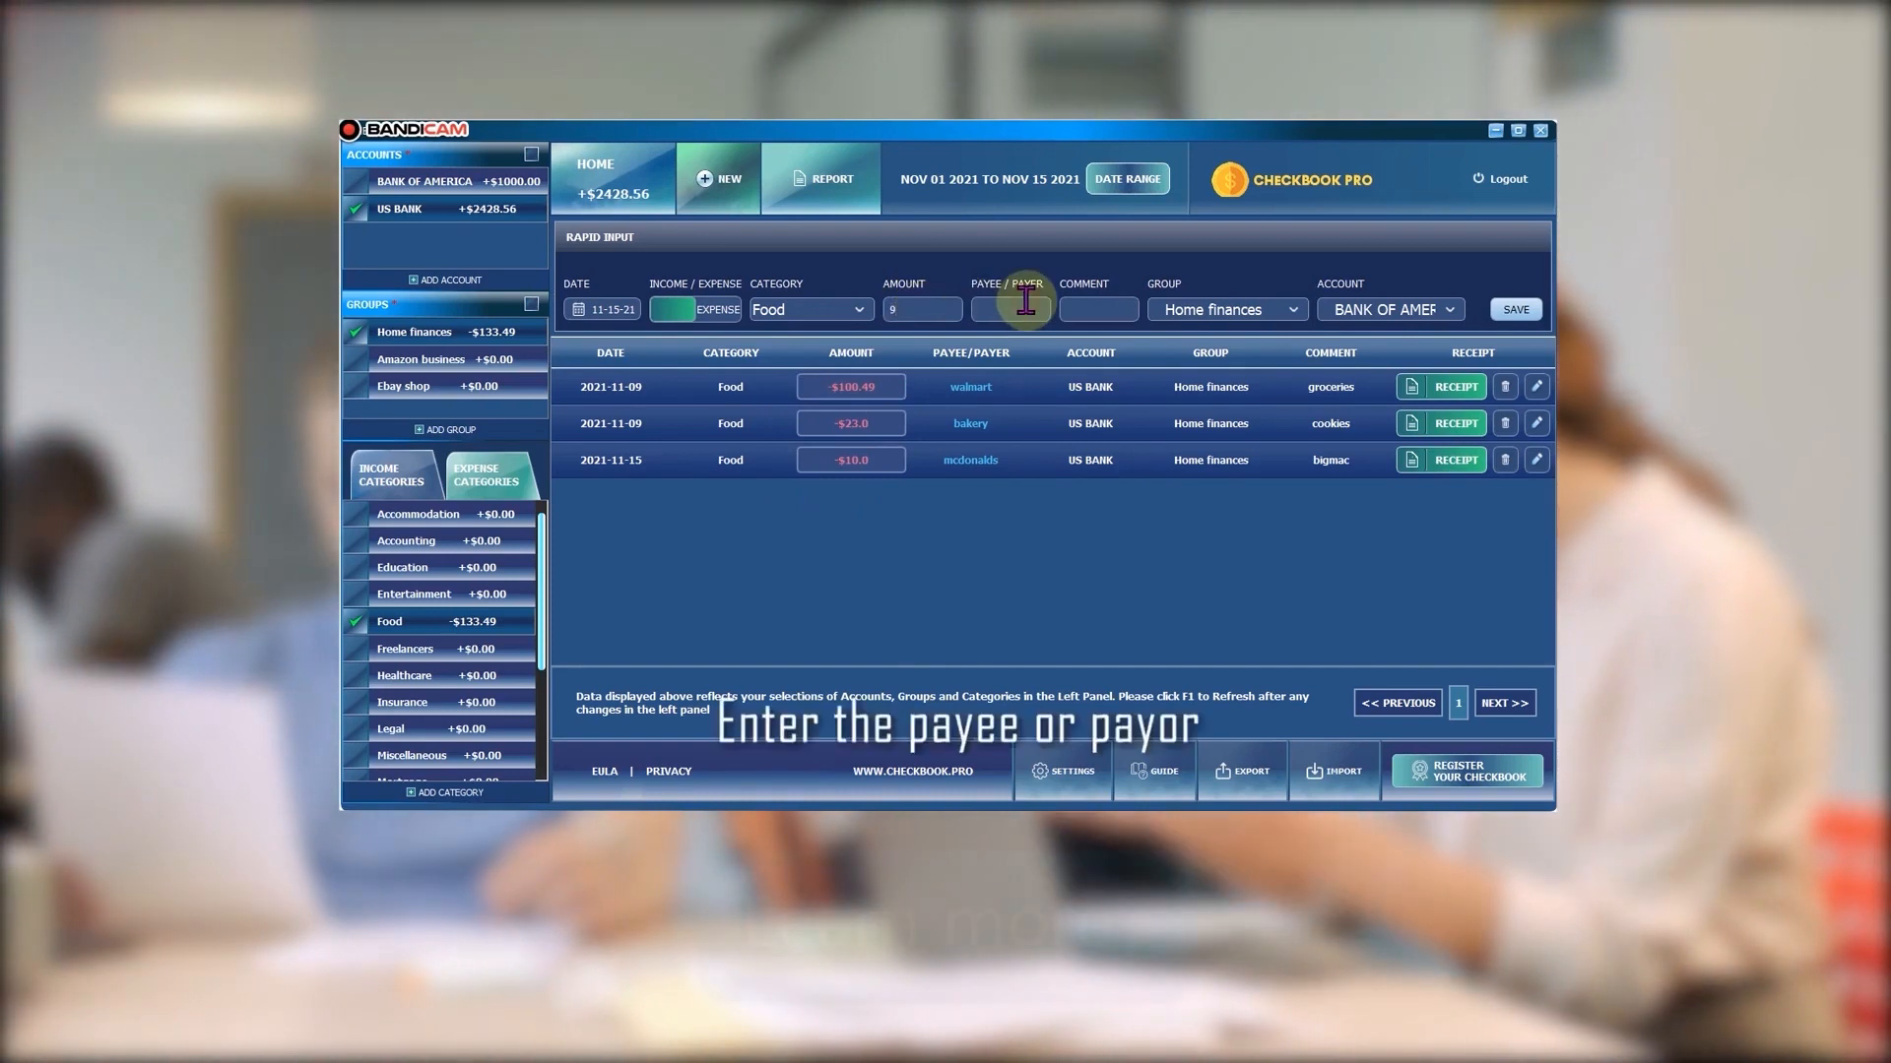
pyautogui.write('burgerking')
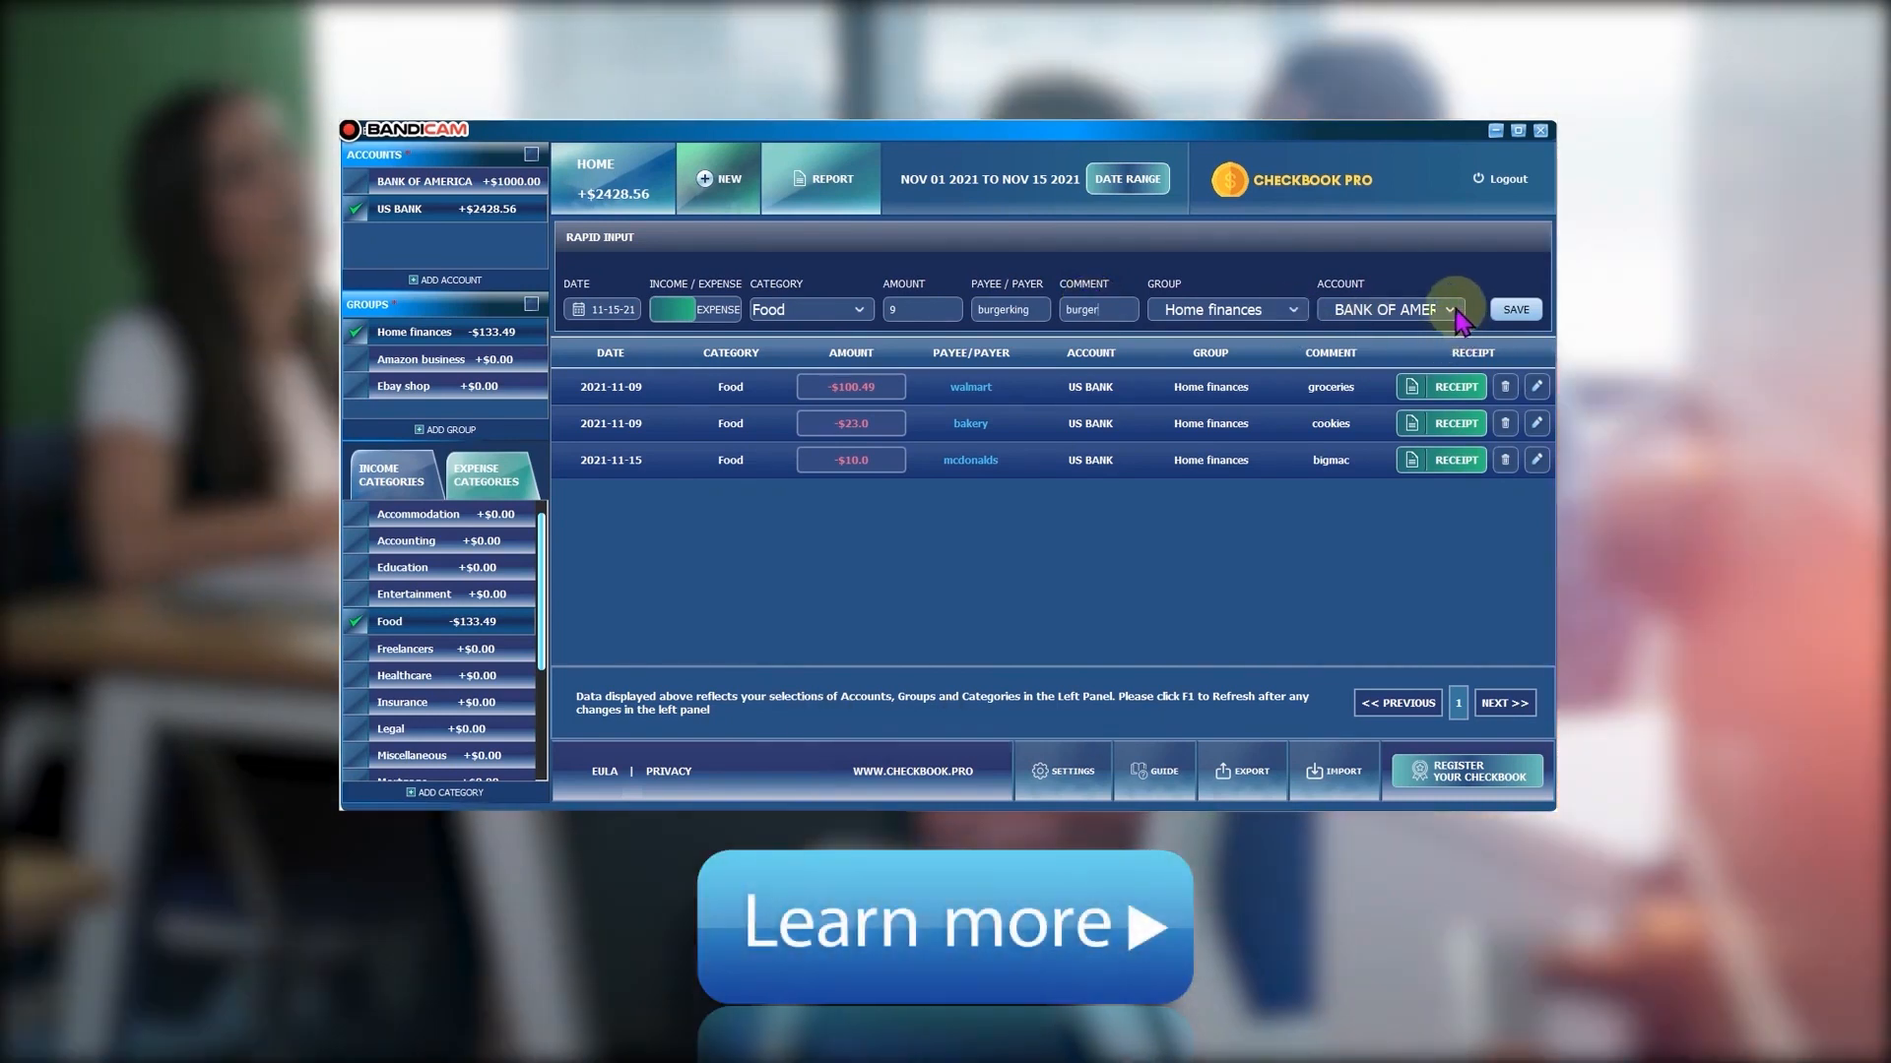
pyautogui.moveTo(1460, 319)
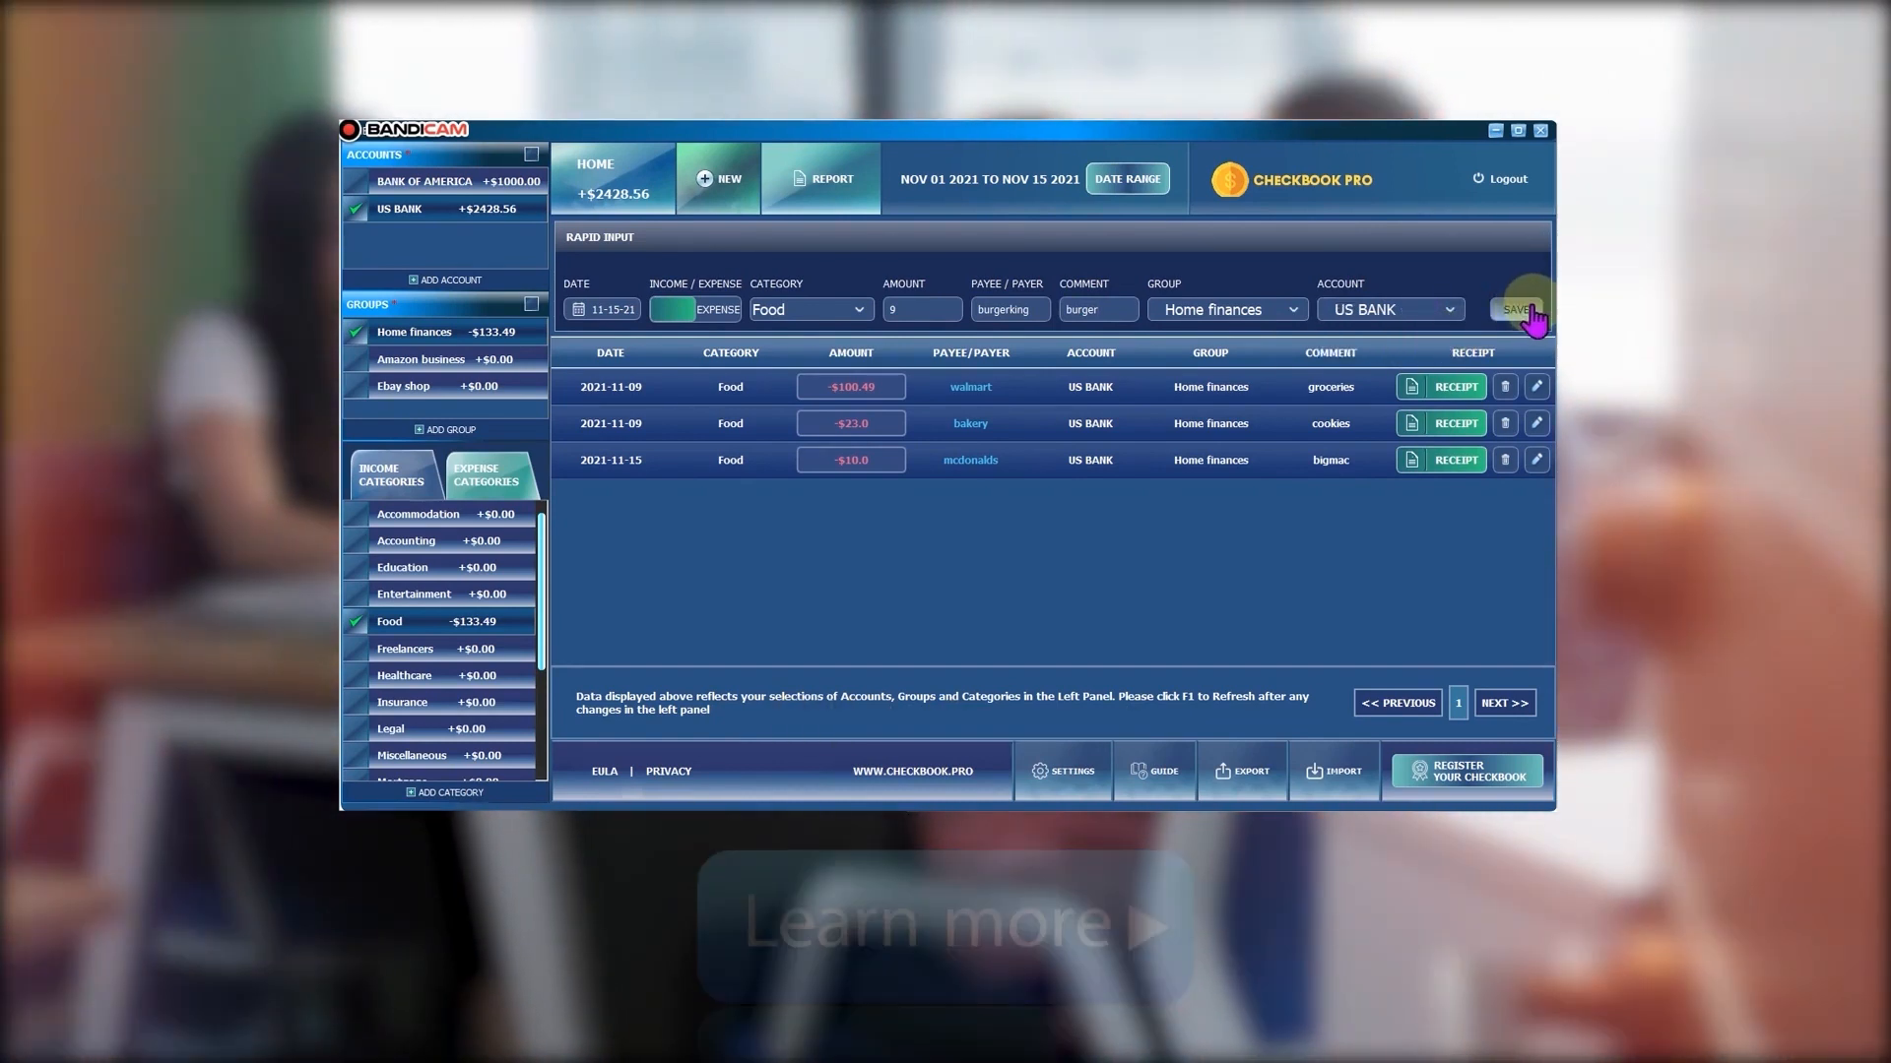
pyautogui.click(1515, 309)
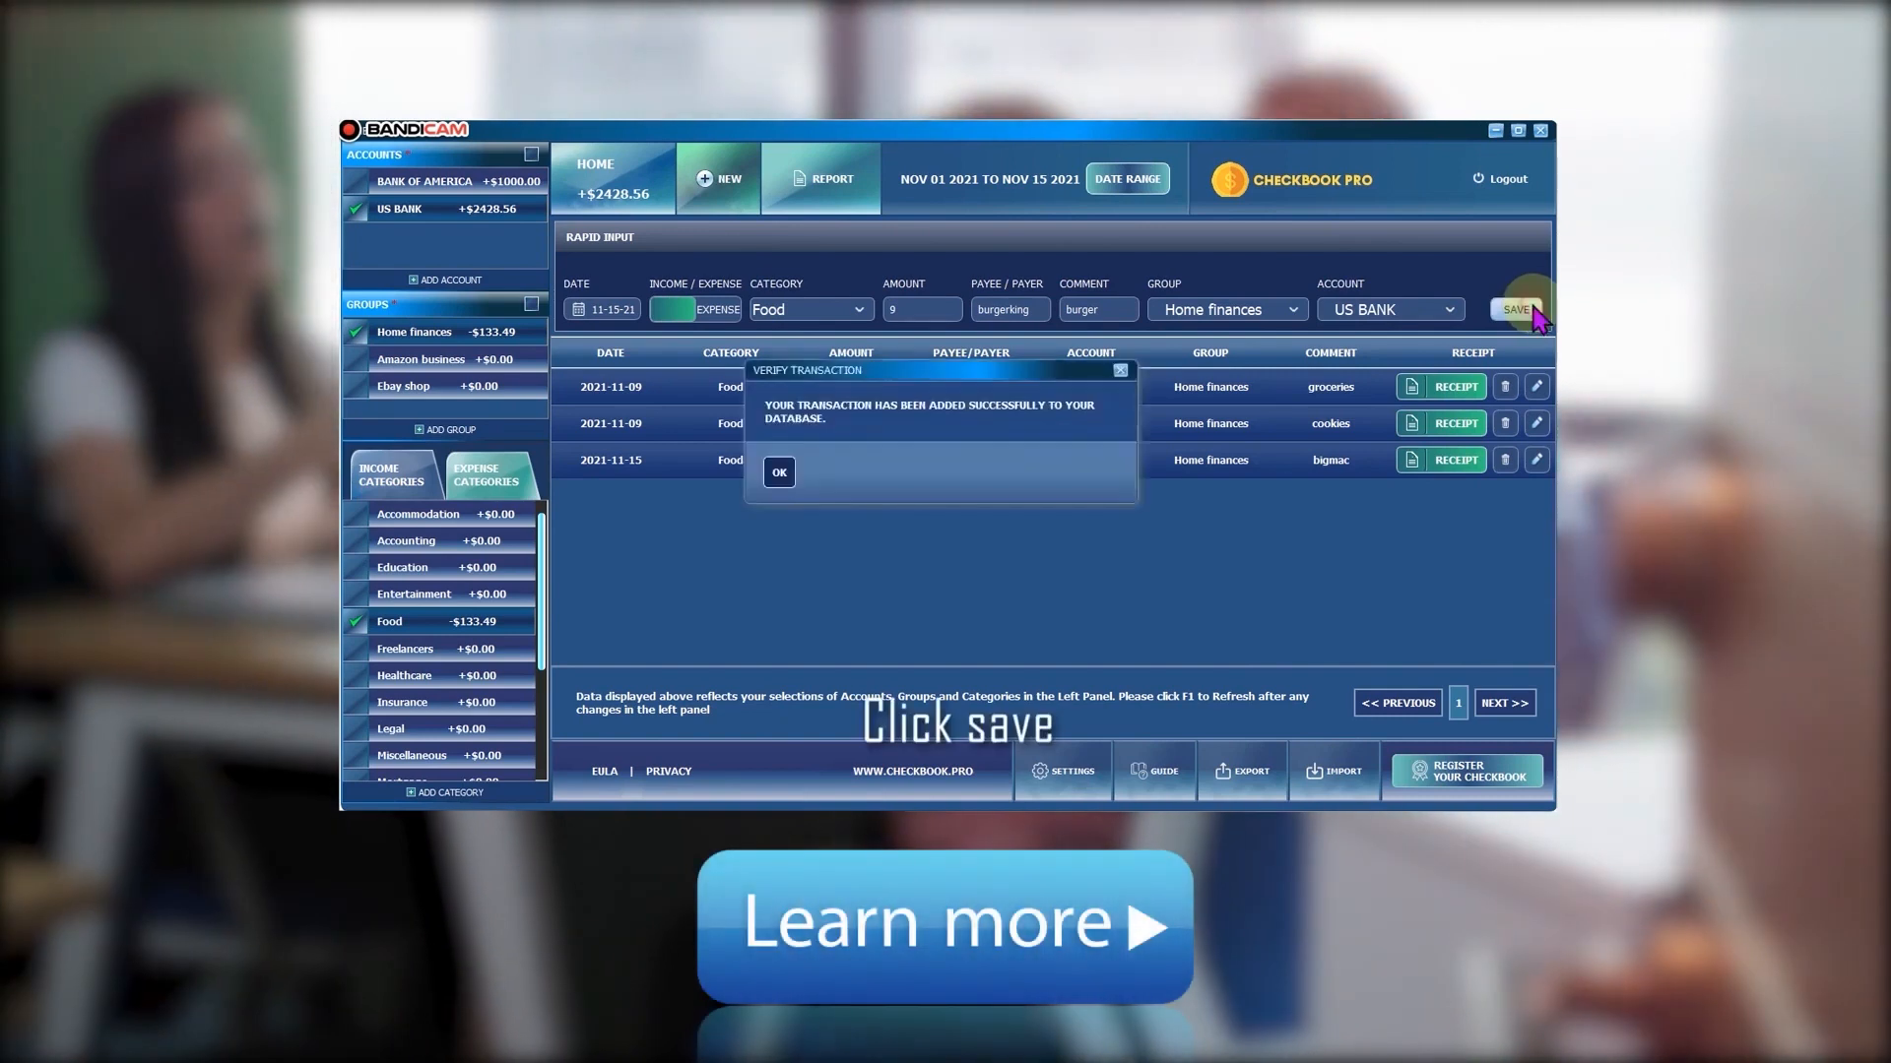
pyautogui.click(779, 472)
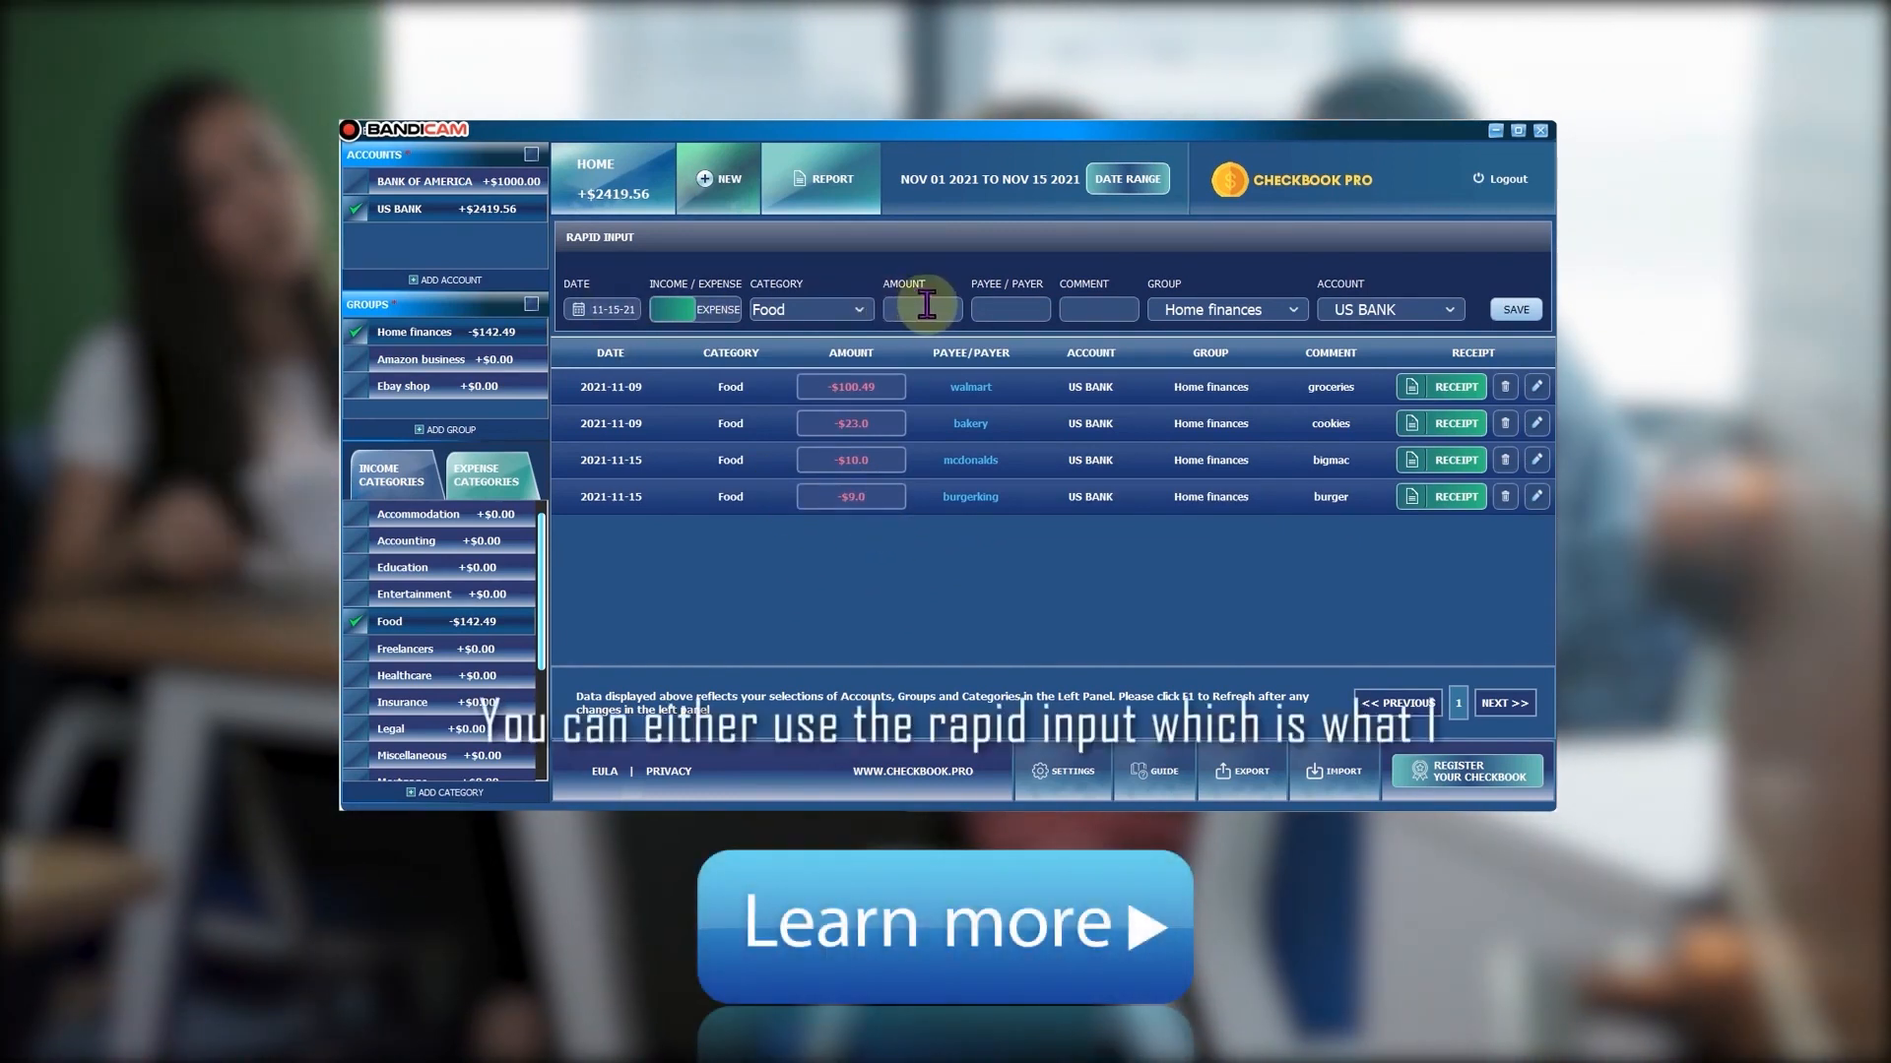
pyautogui.moveTo(1423, 311)
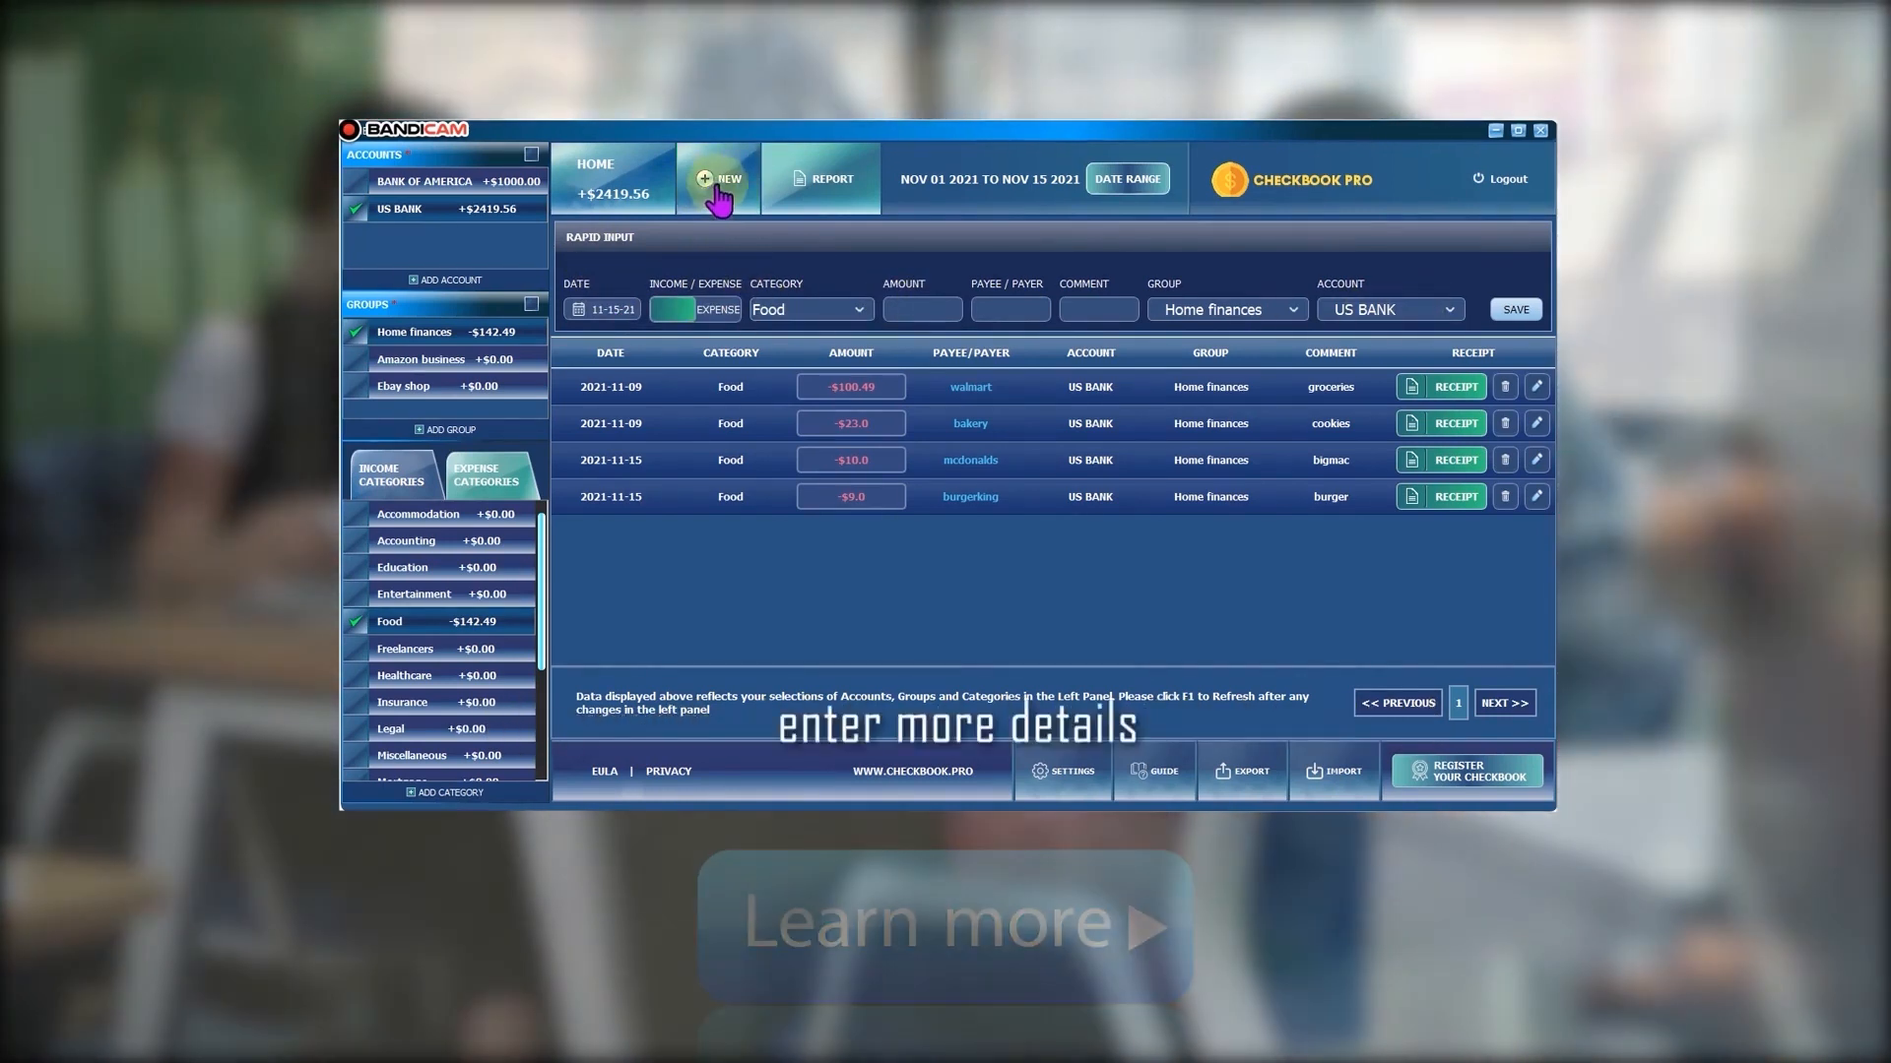
# Open the full new-transaction form, prefilled with November 15 and Bank of America
pyautogui.click(718, 178)
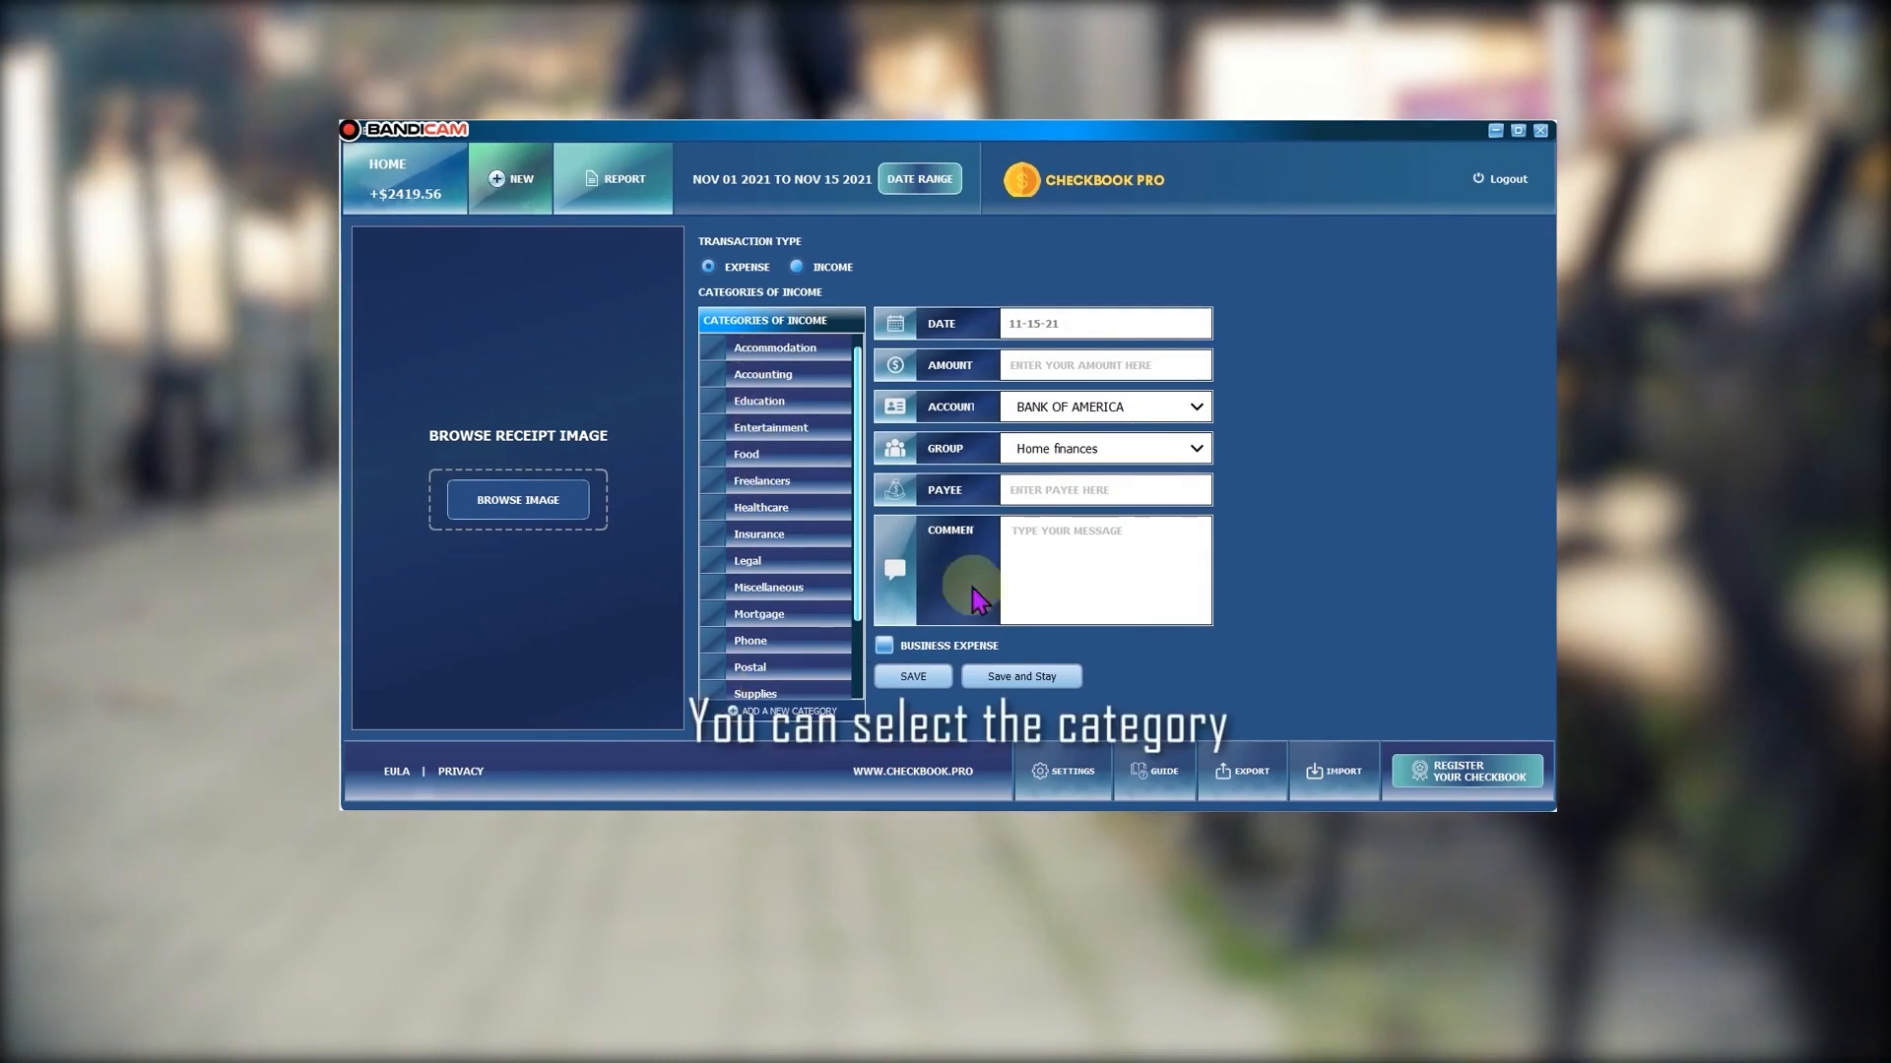
pyautogui.moveTo(517, 499)
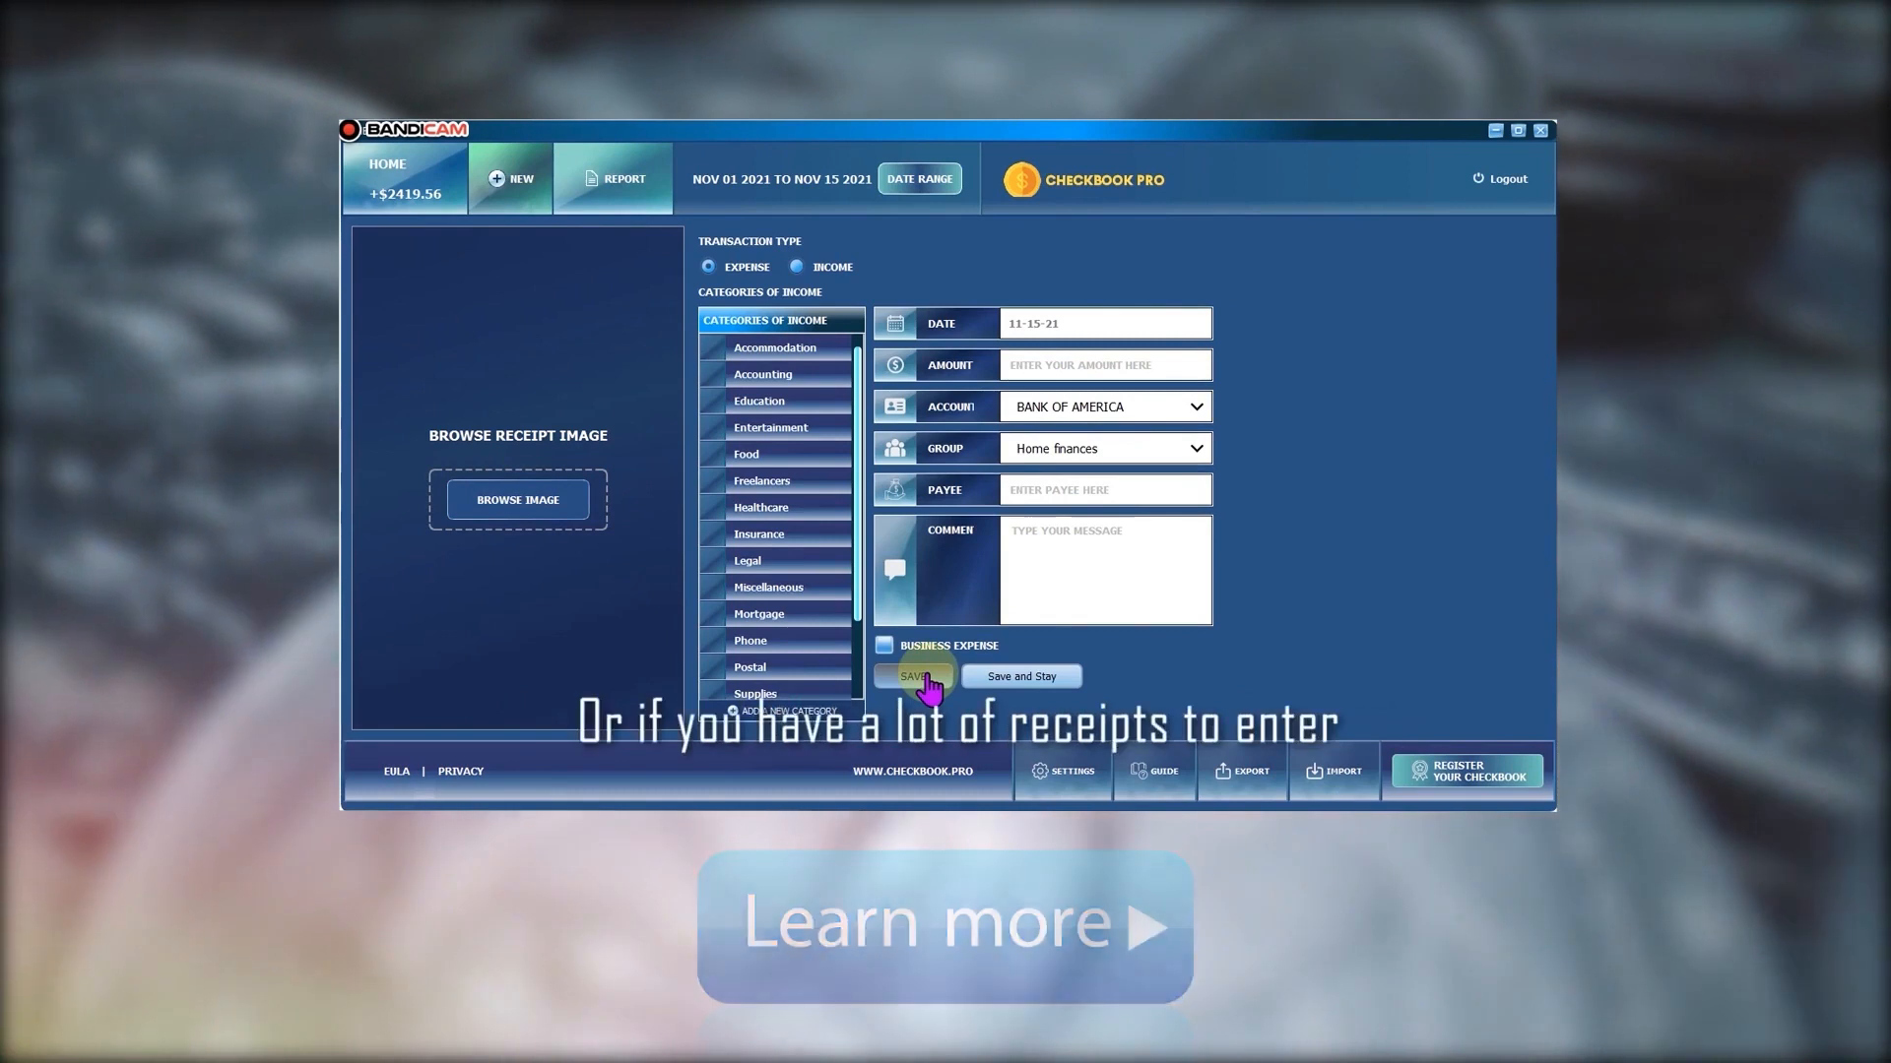
pyautogui.moveTo(1040, 675)
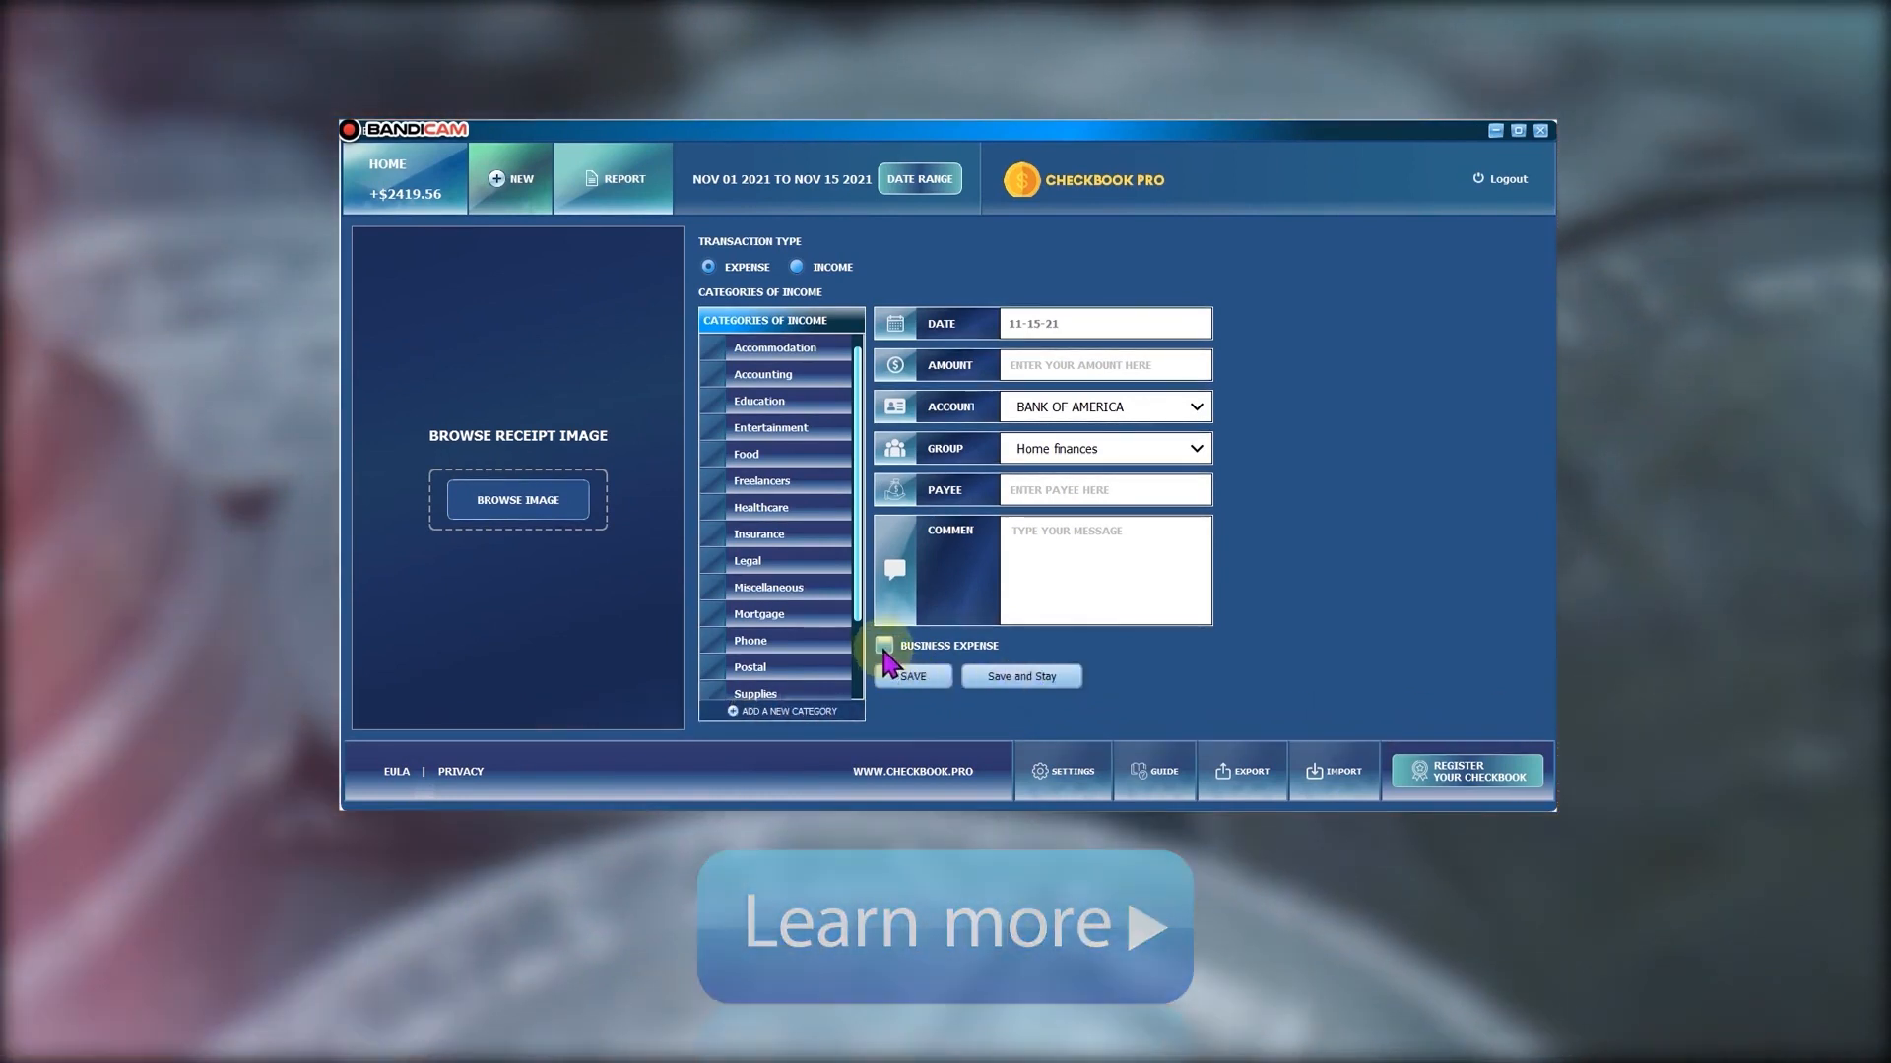
pyautogui.moveTo(428, 229)
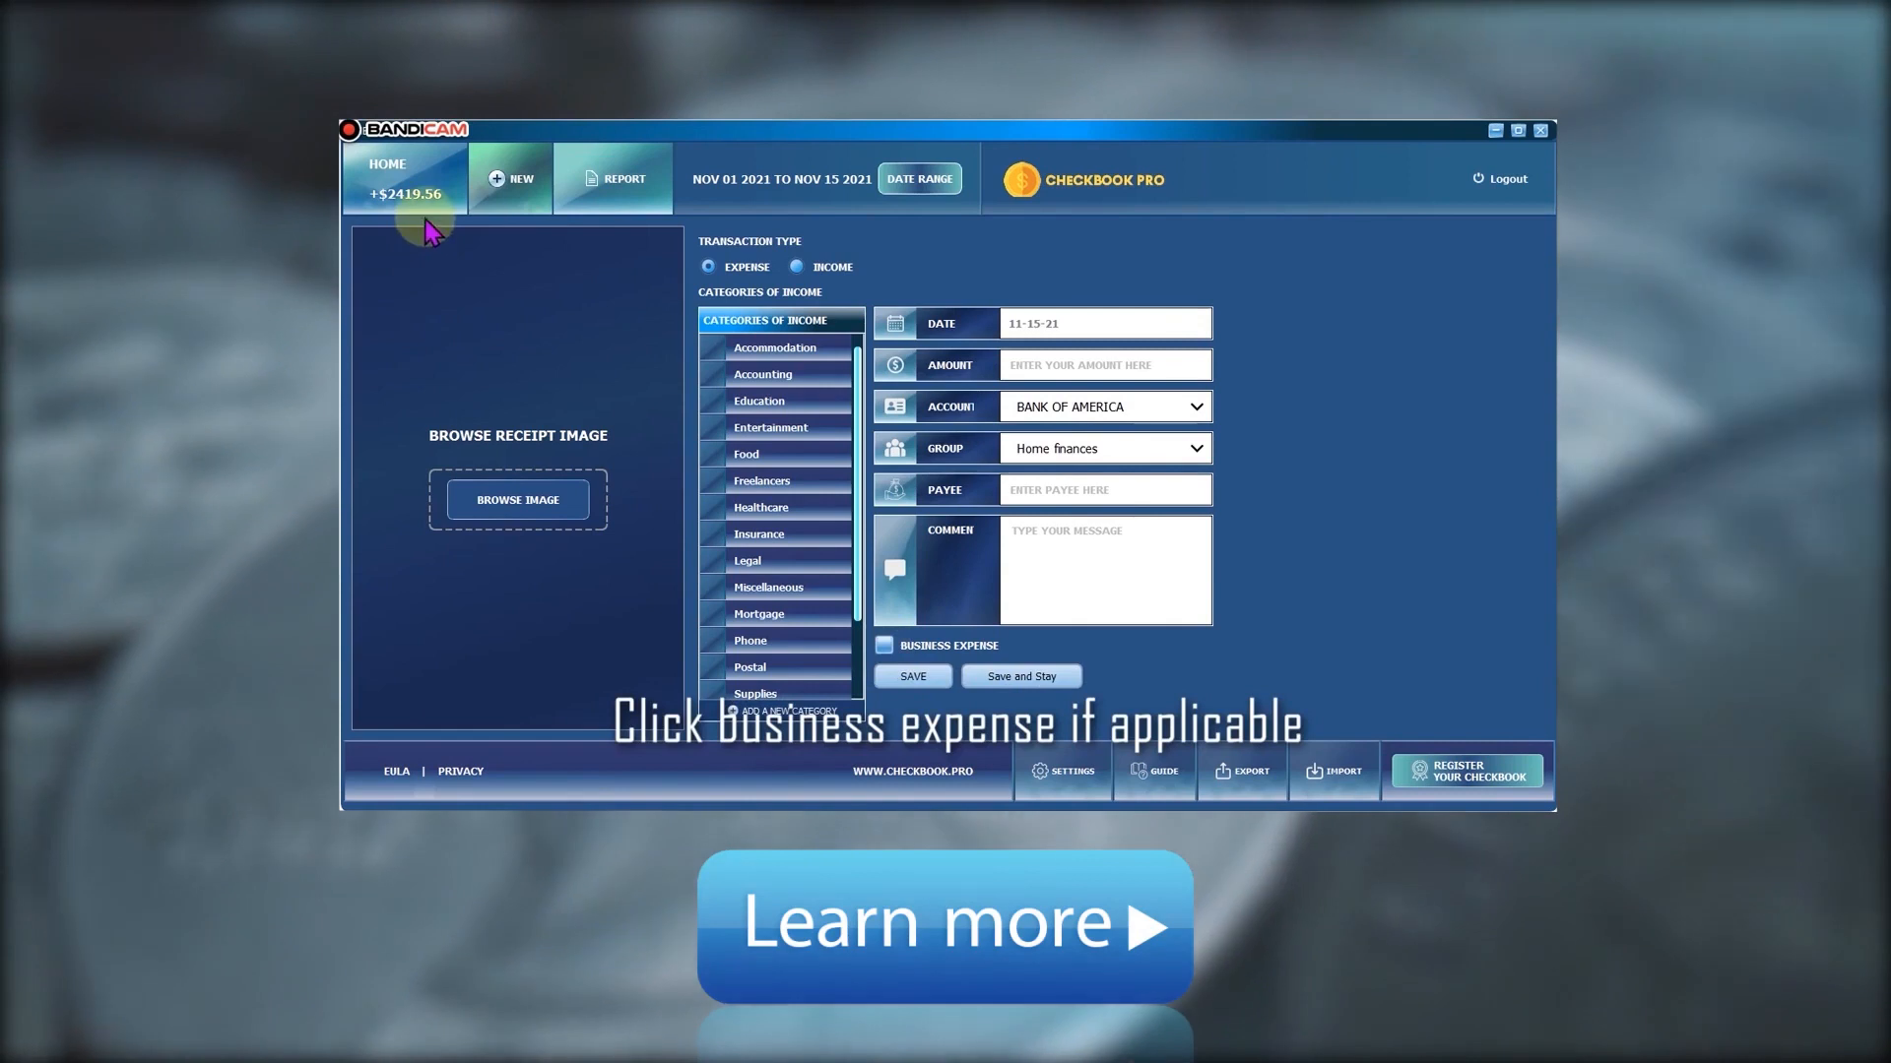
pyautogui.moveTo(428, 181)
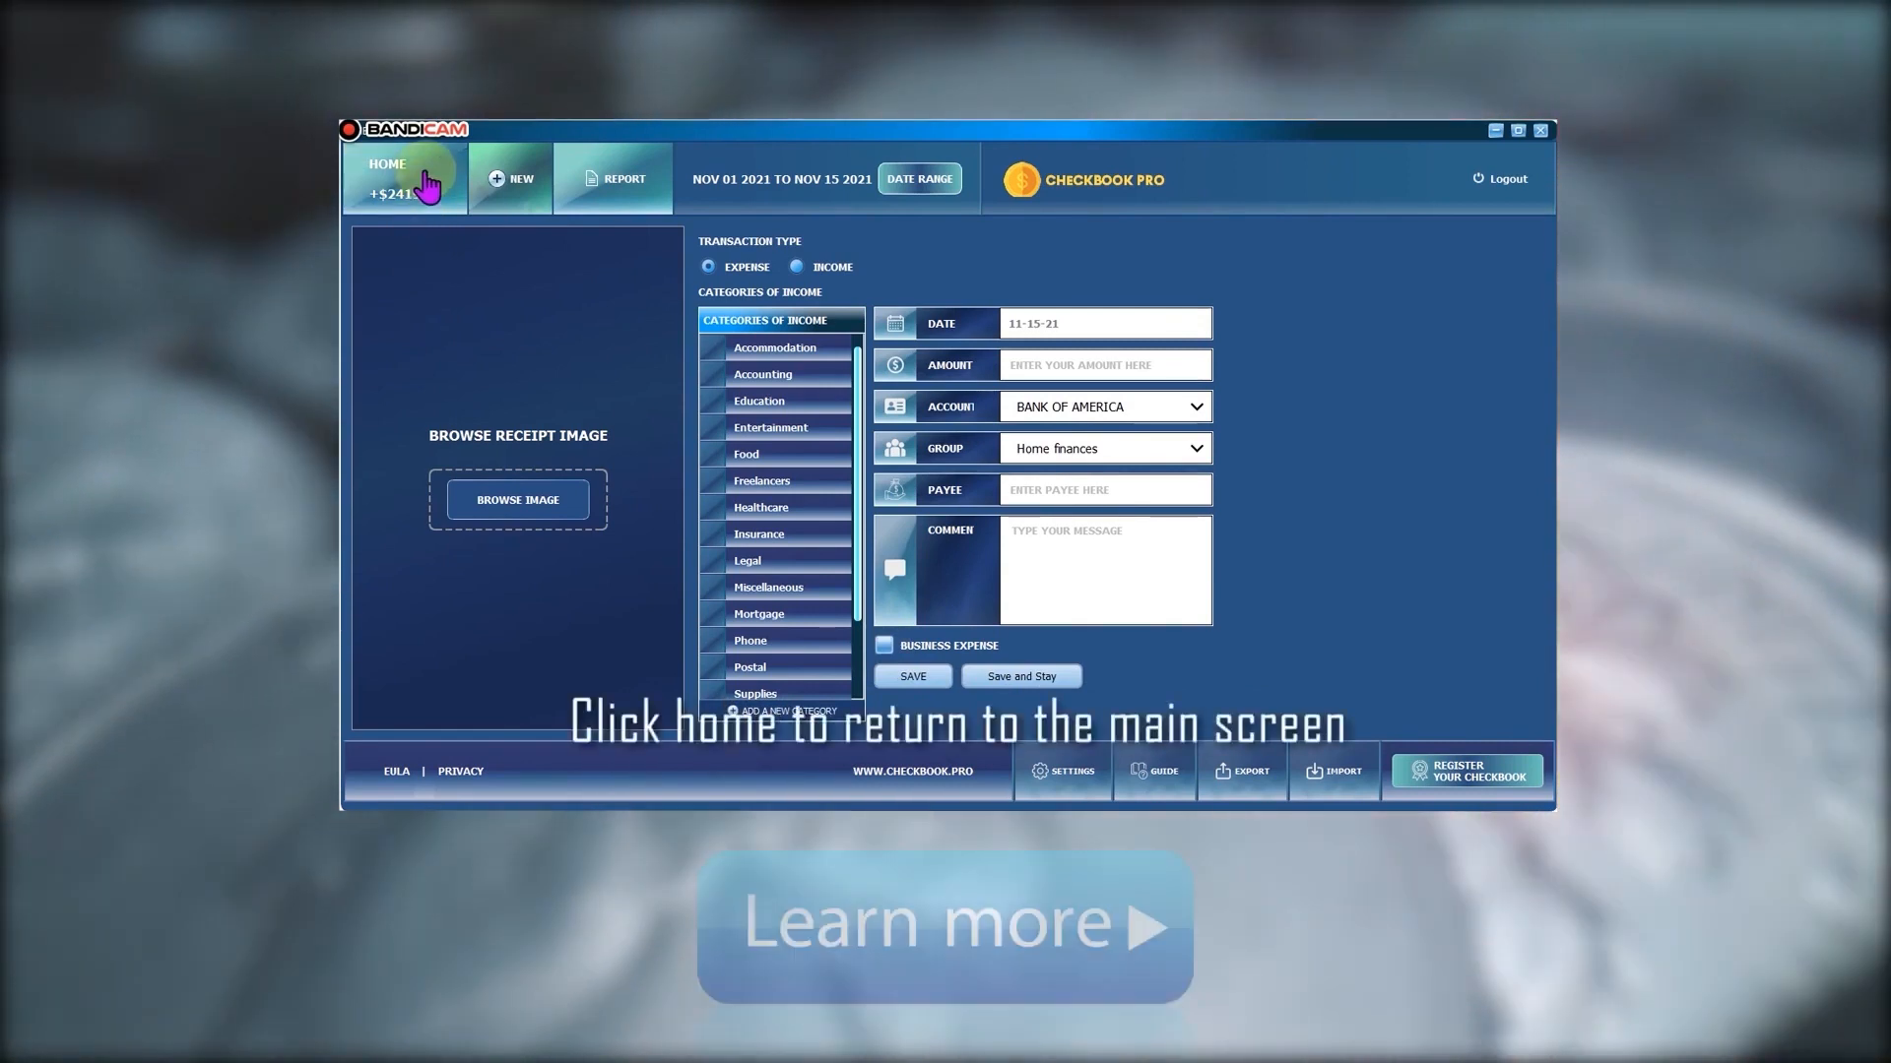
# Go back to the Home list showing four US Bank food expenses totaling -$142.49
pyautogui.click(404, 179)
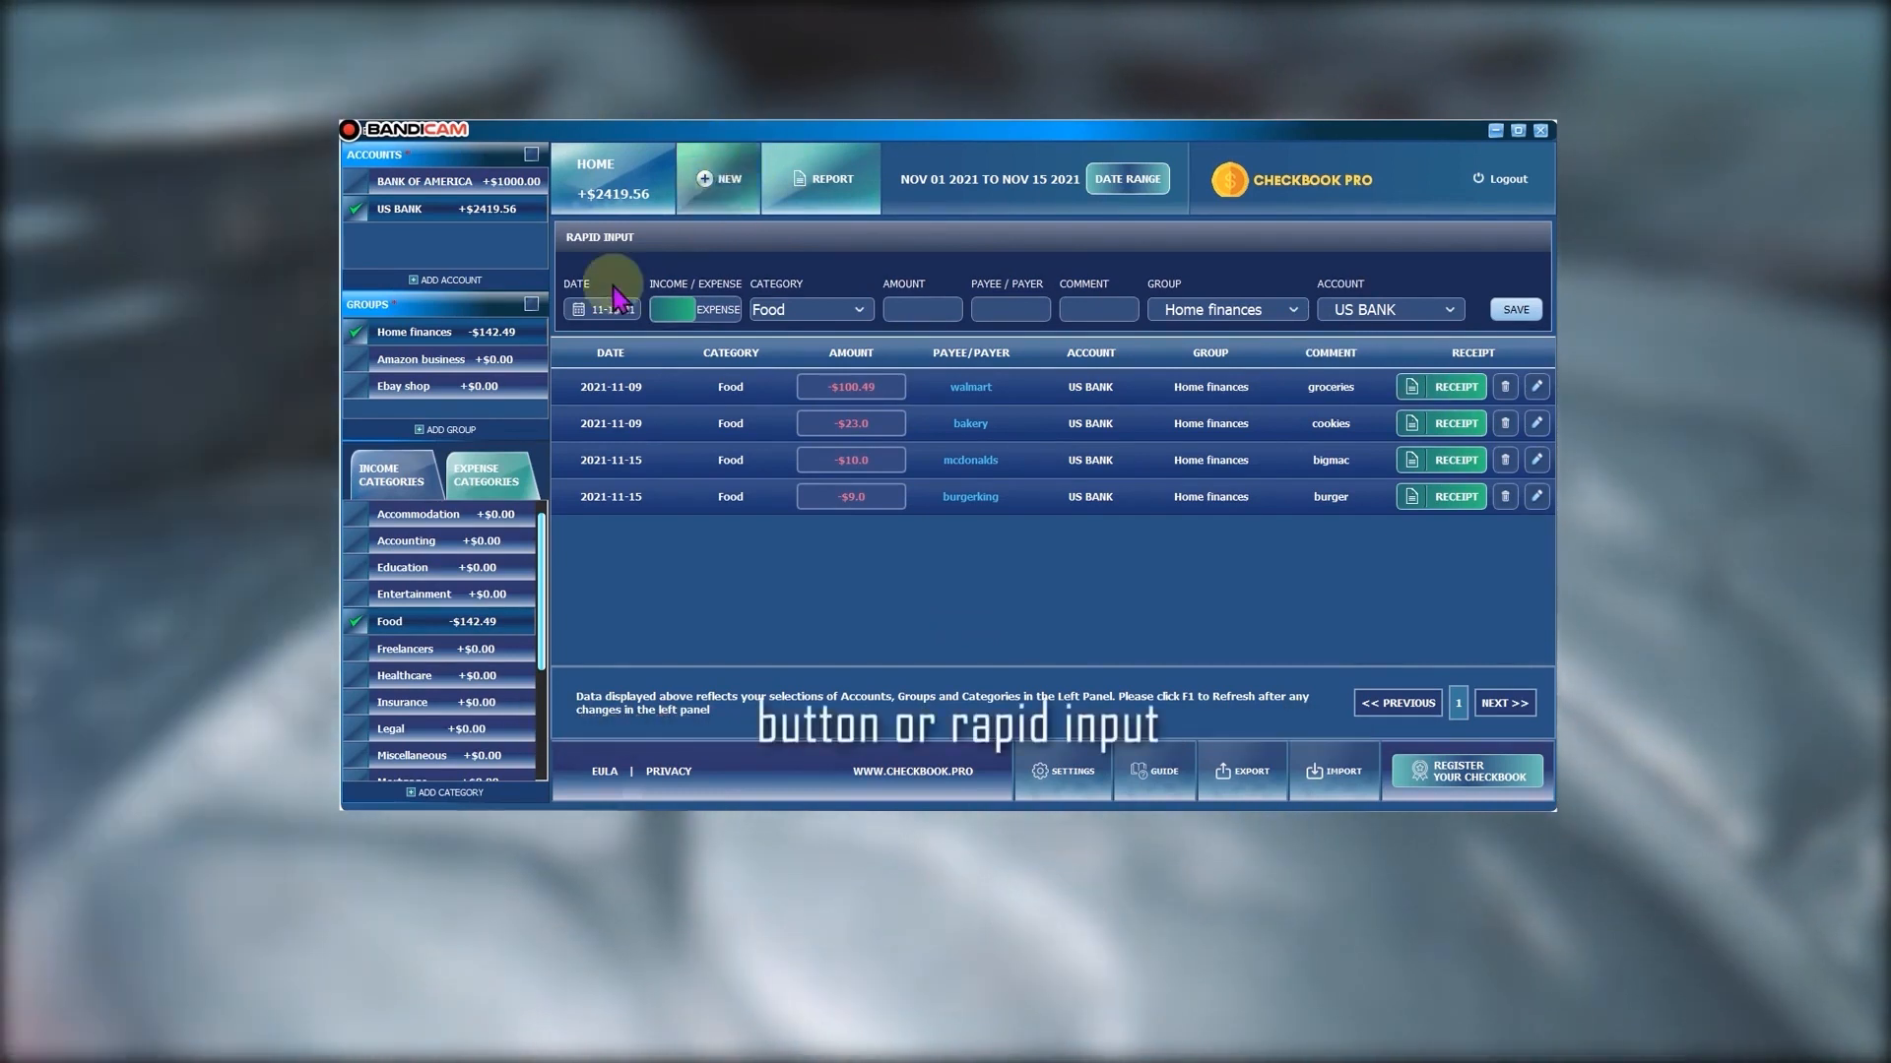
pyautogui.moveTo(1375, 311)
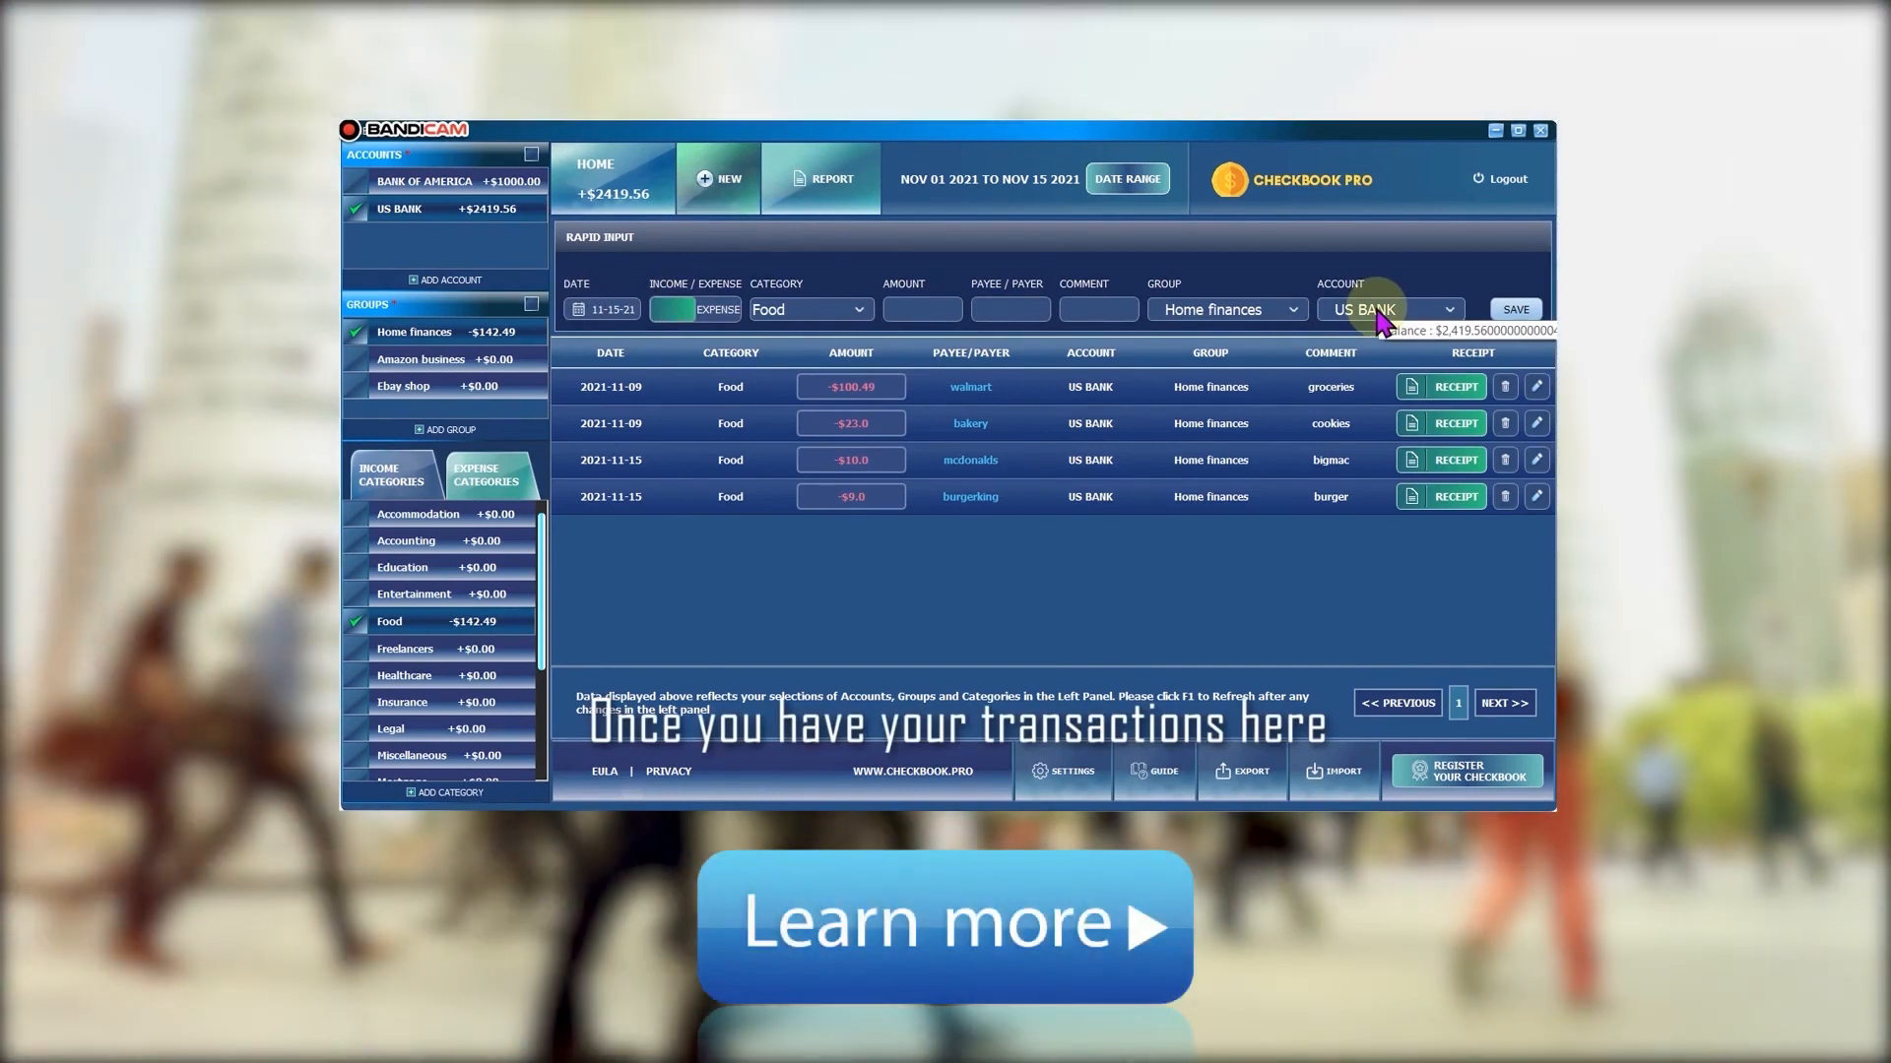
pyautogui.moveTo(874, 468)
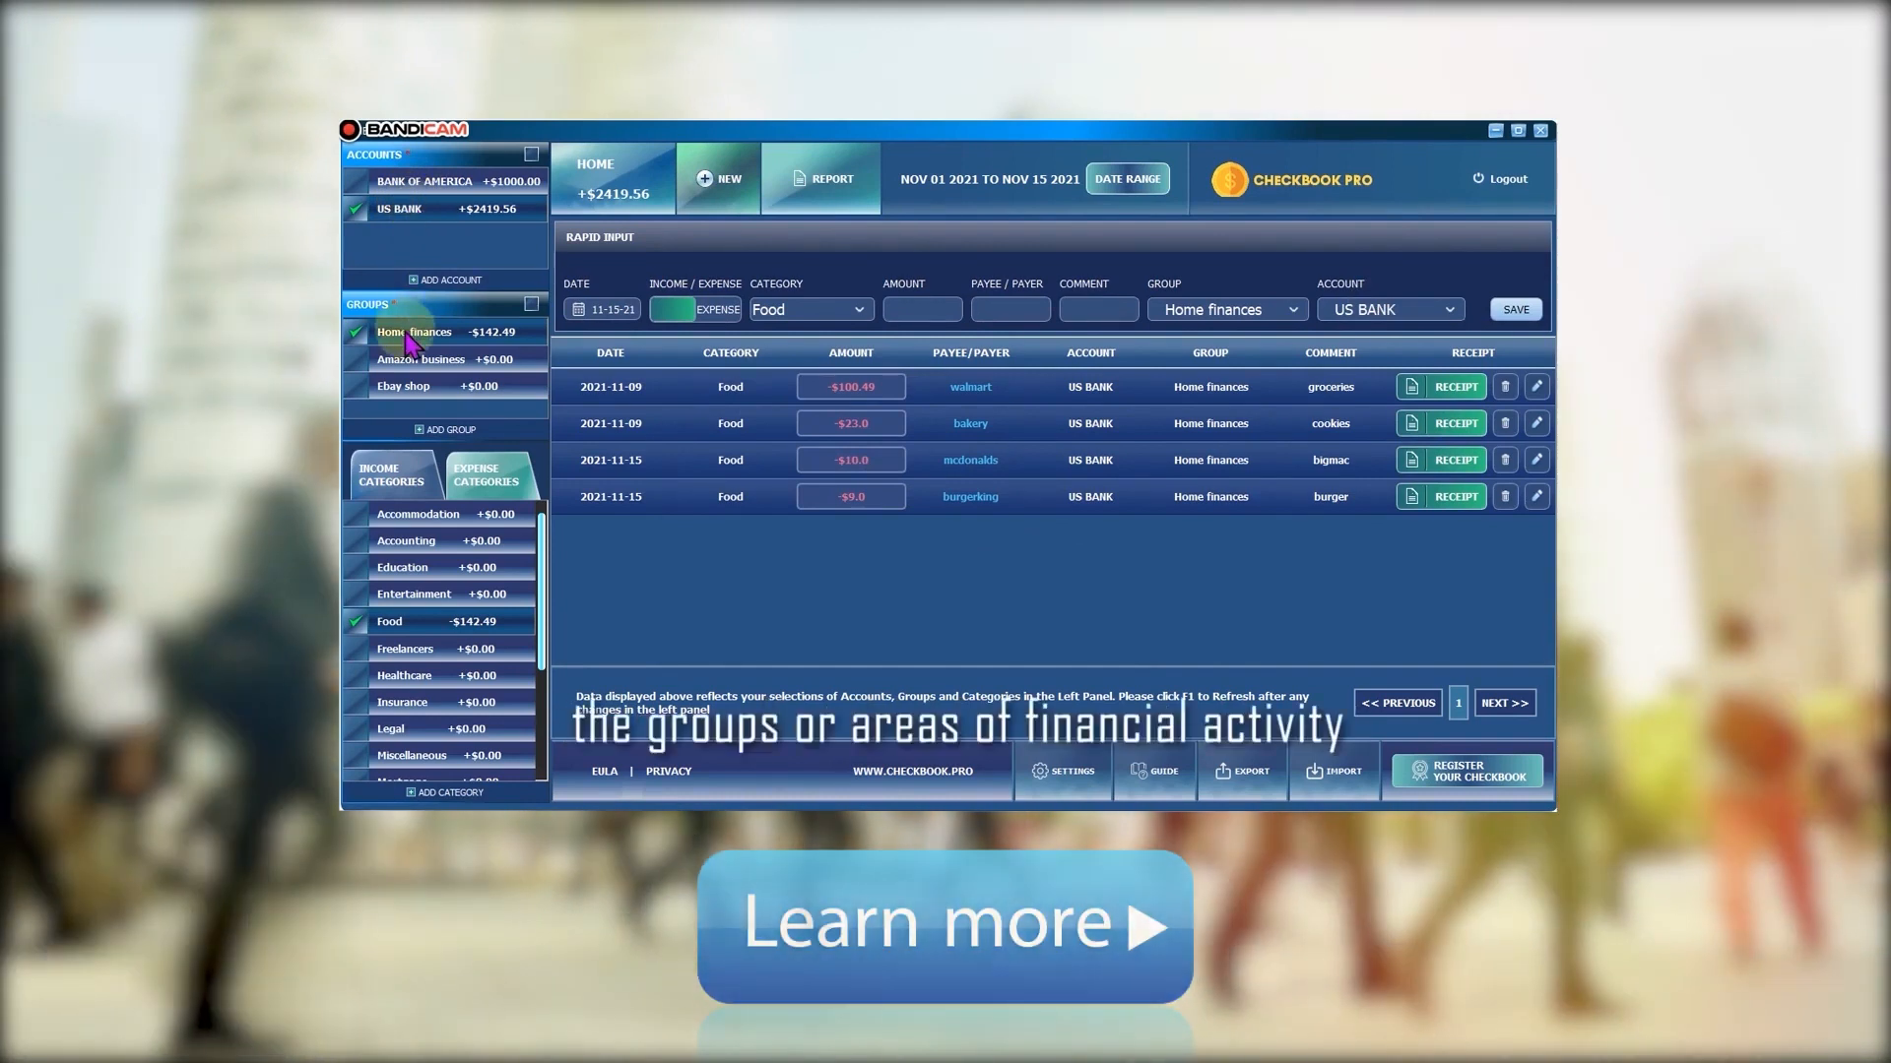
pyautogui.moveTo(423, 533)
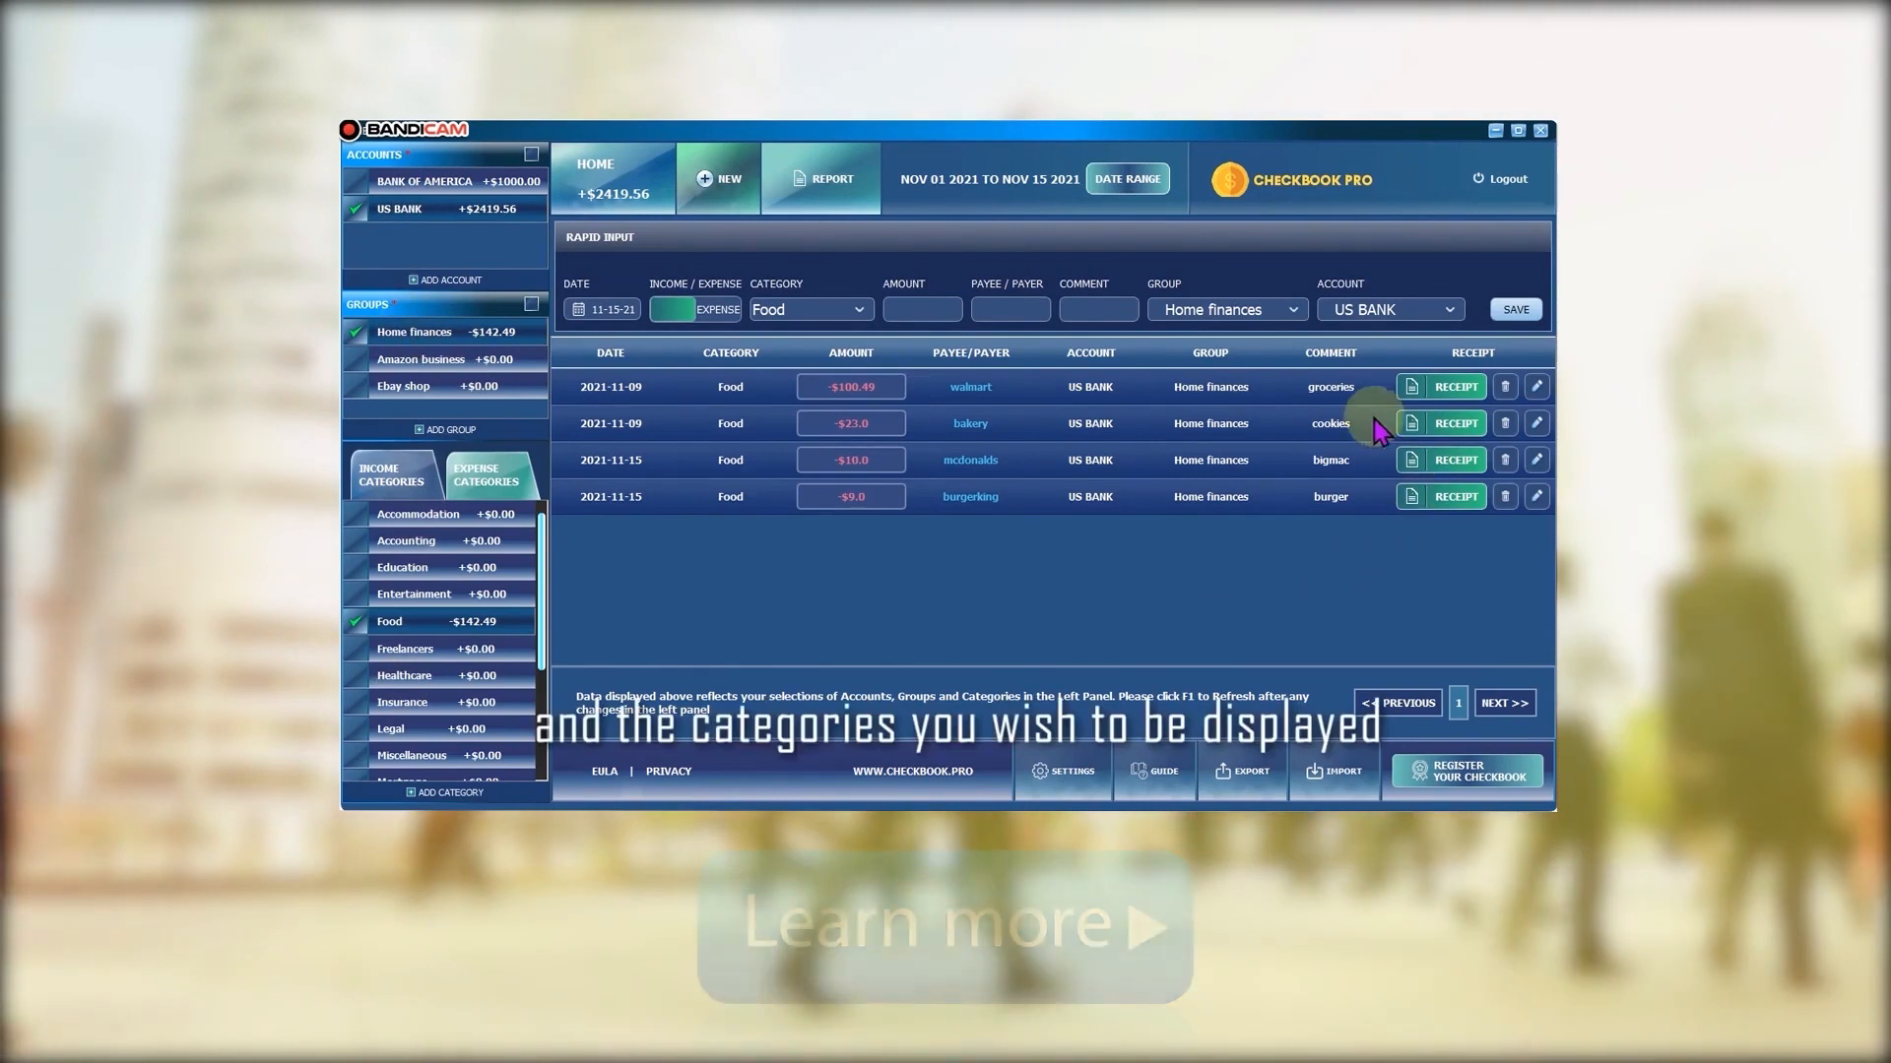
pyautogui.moveTo(1097, 618)
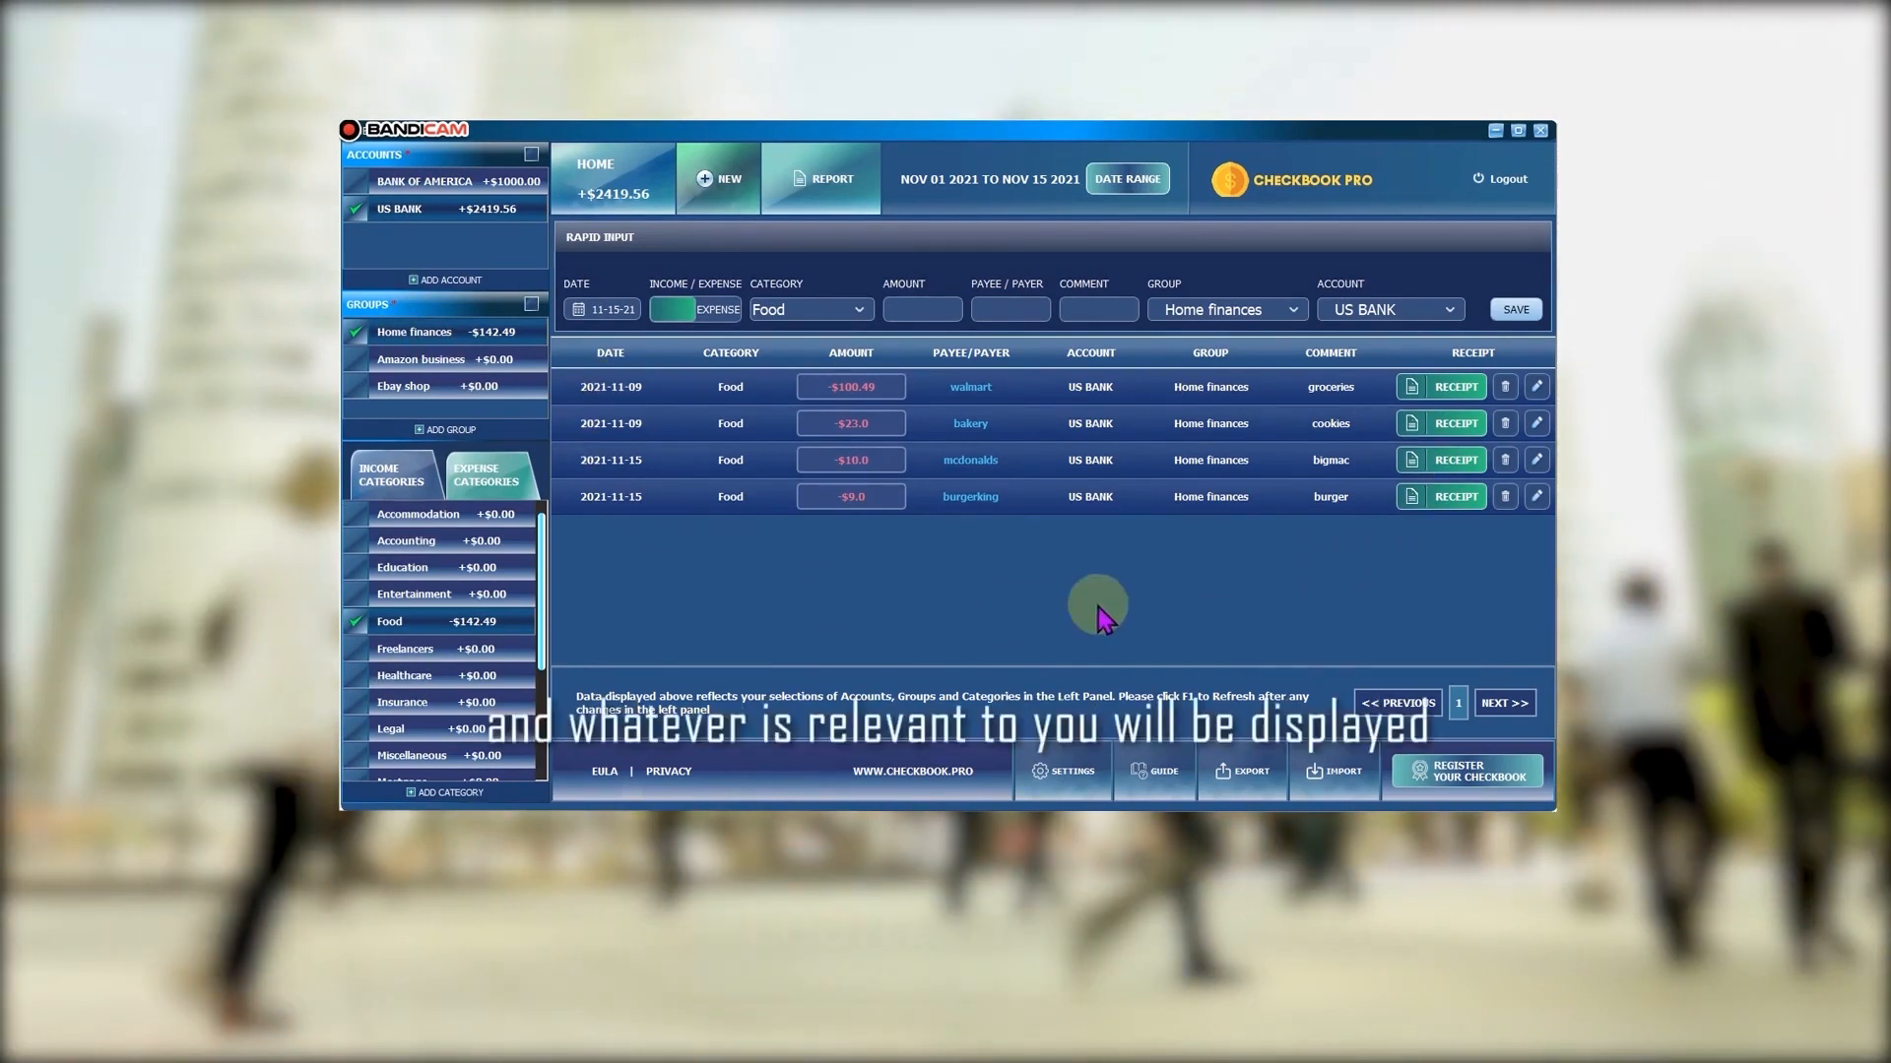
pyautogui.moveTo(1296, 506)
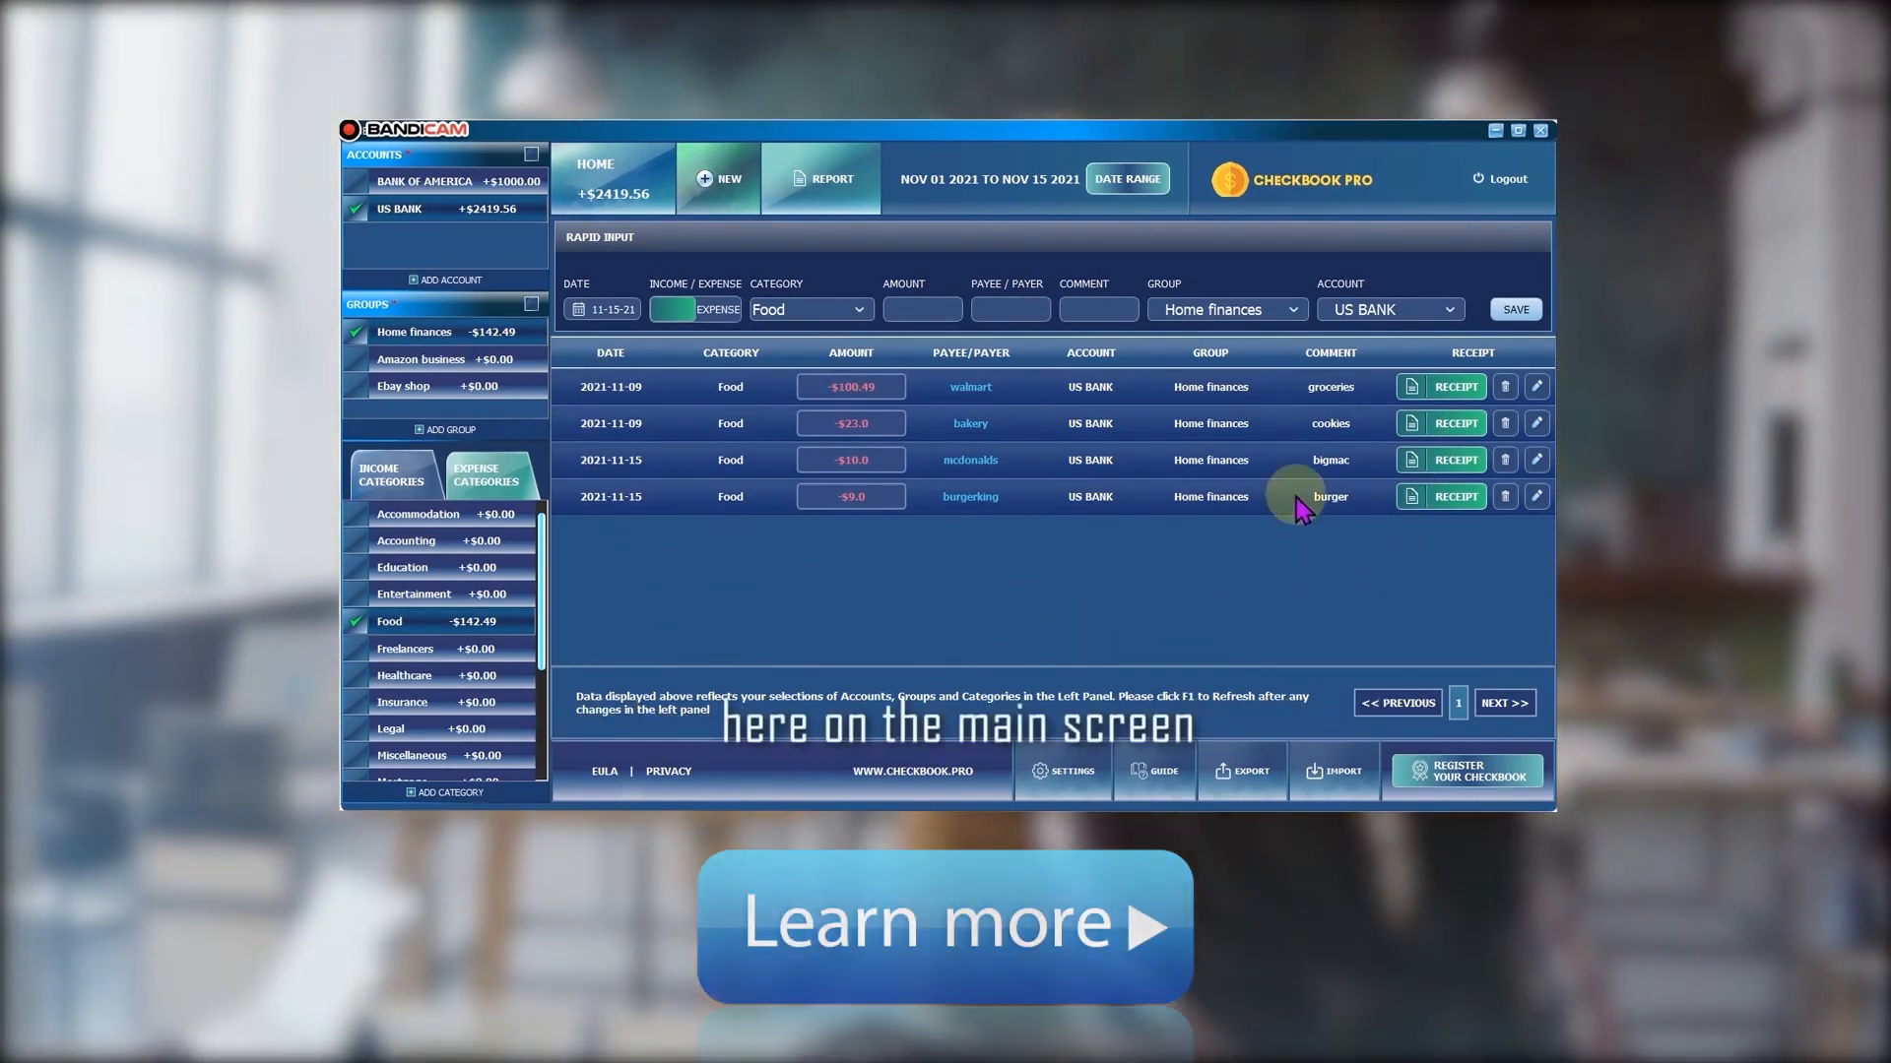
pyautogui.moveTo(854, 230)
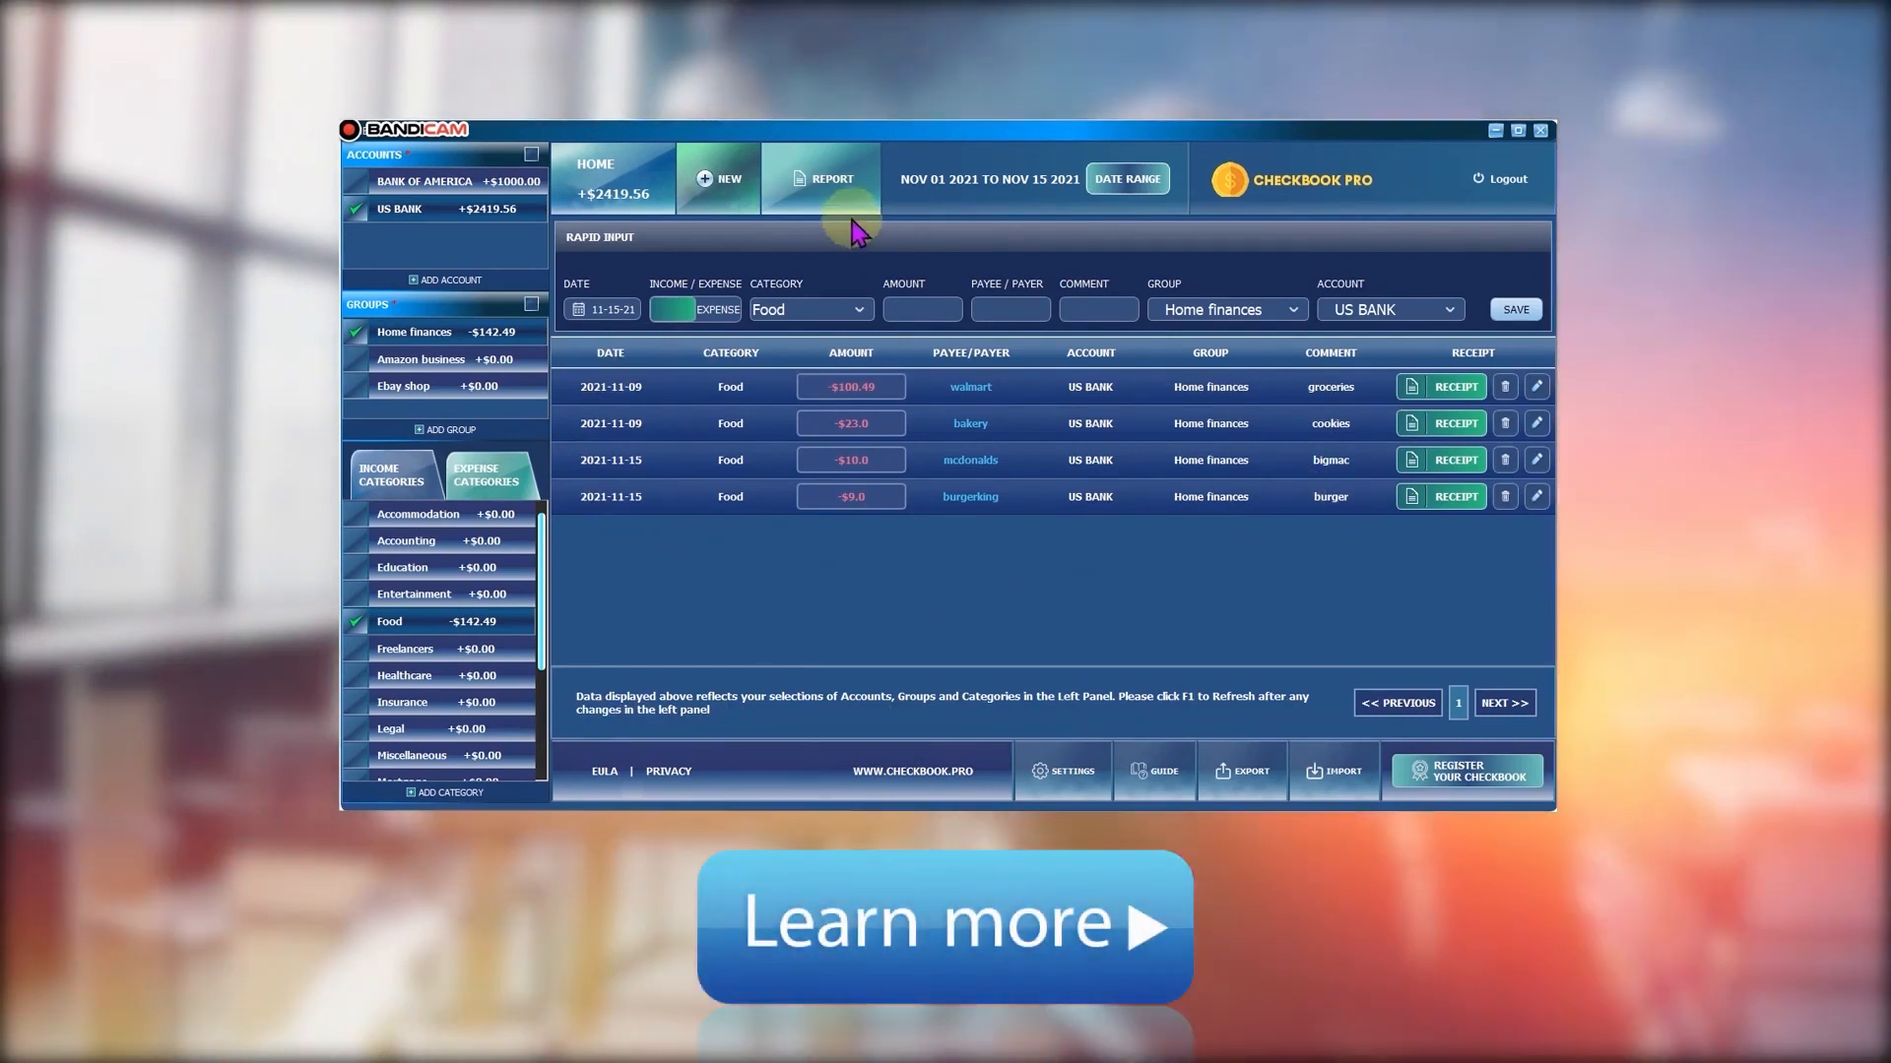
pyautogui.moveTo(1187, 470)
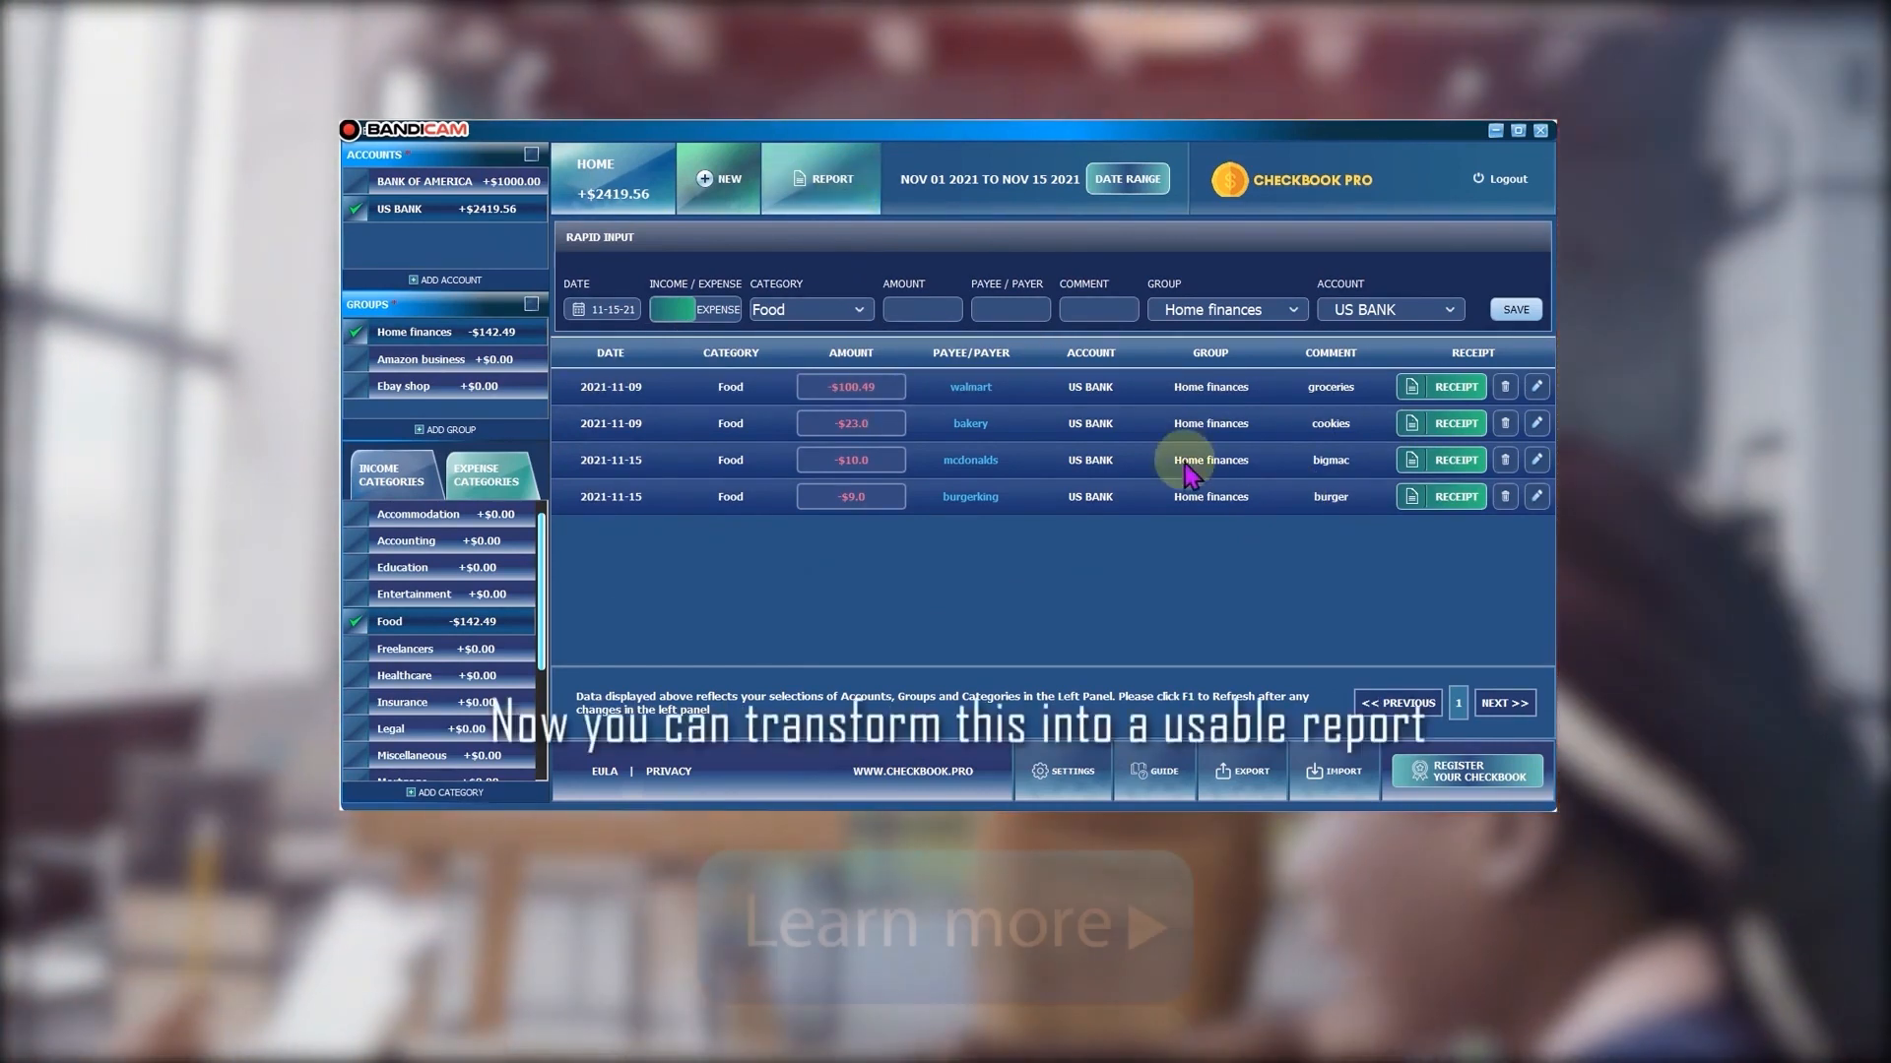
pyautogui.moveTo(952, 543)
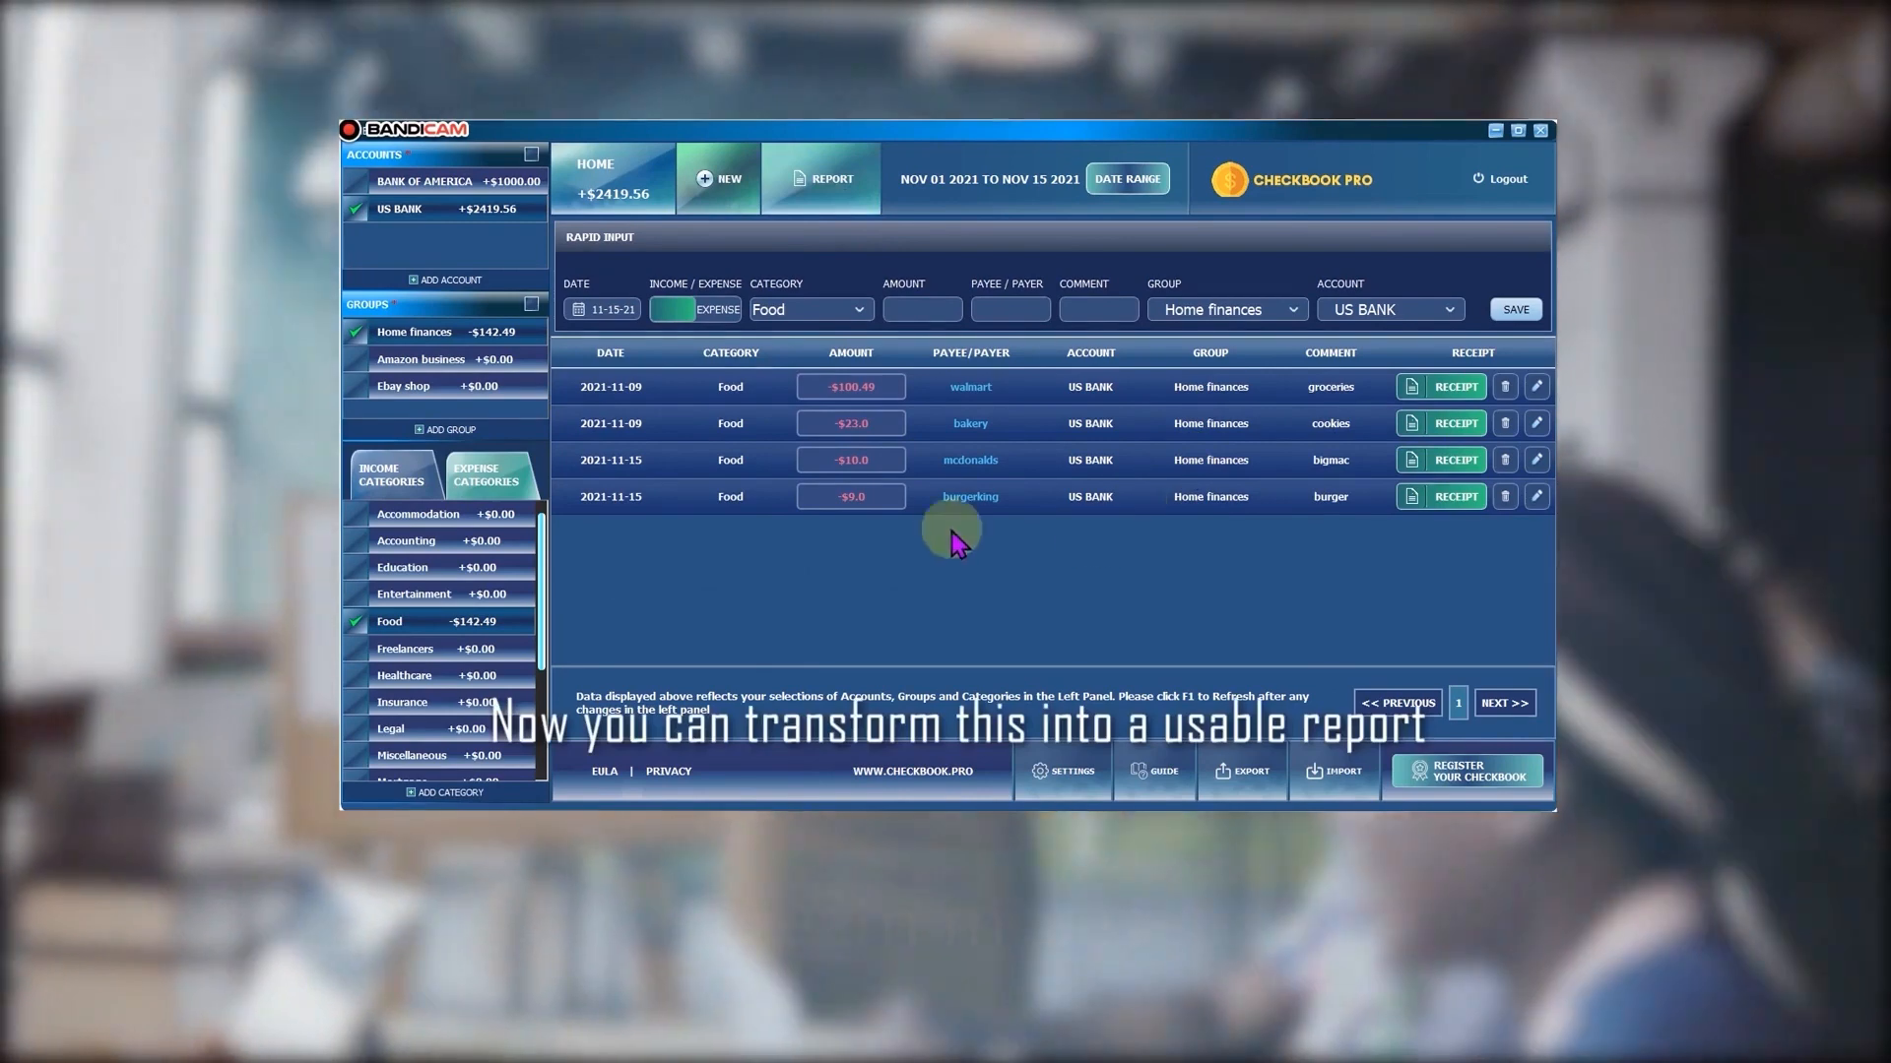
# Export the Summary report of -$142.49 Food expenses and open it as text
pyautogui.click(822, 178)
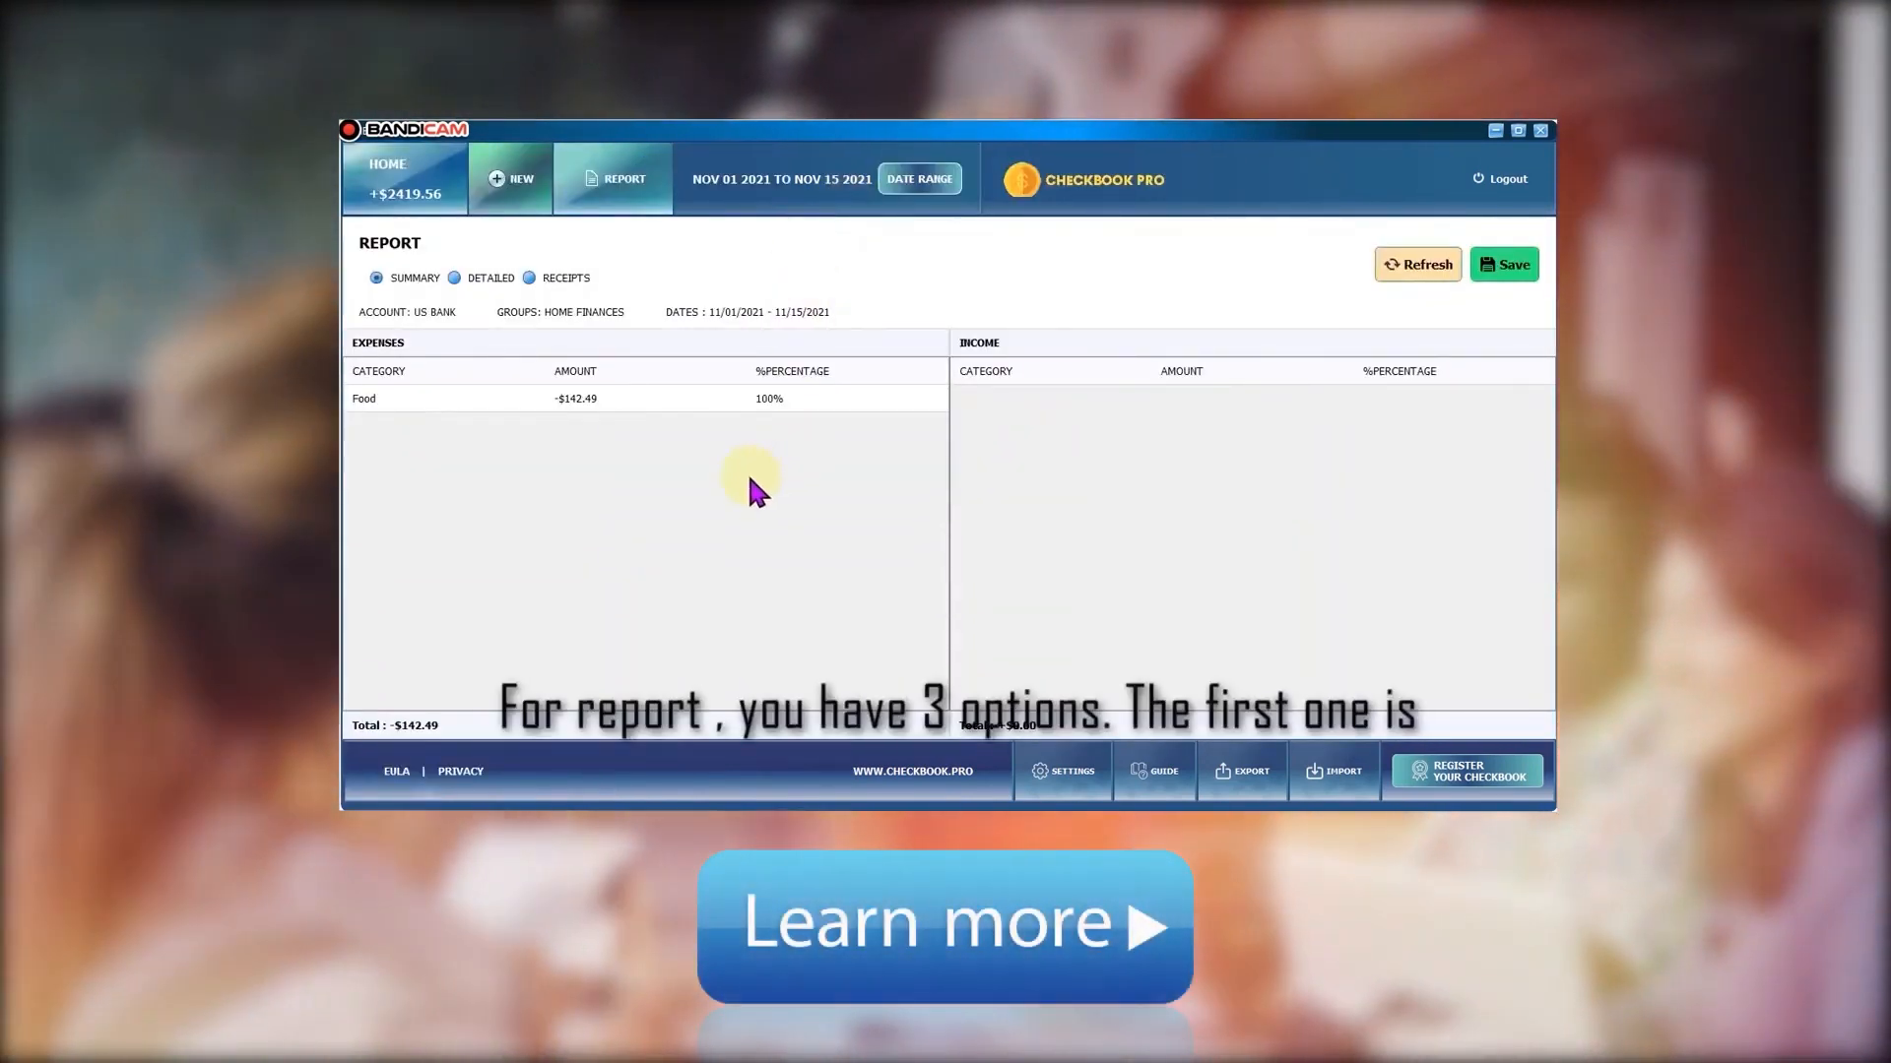
pyautogui.moveTo(386, 386)
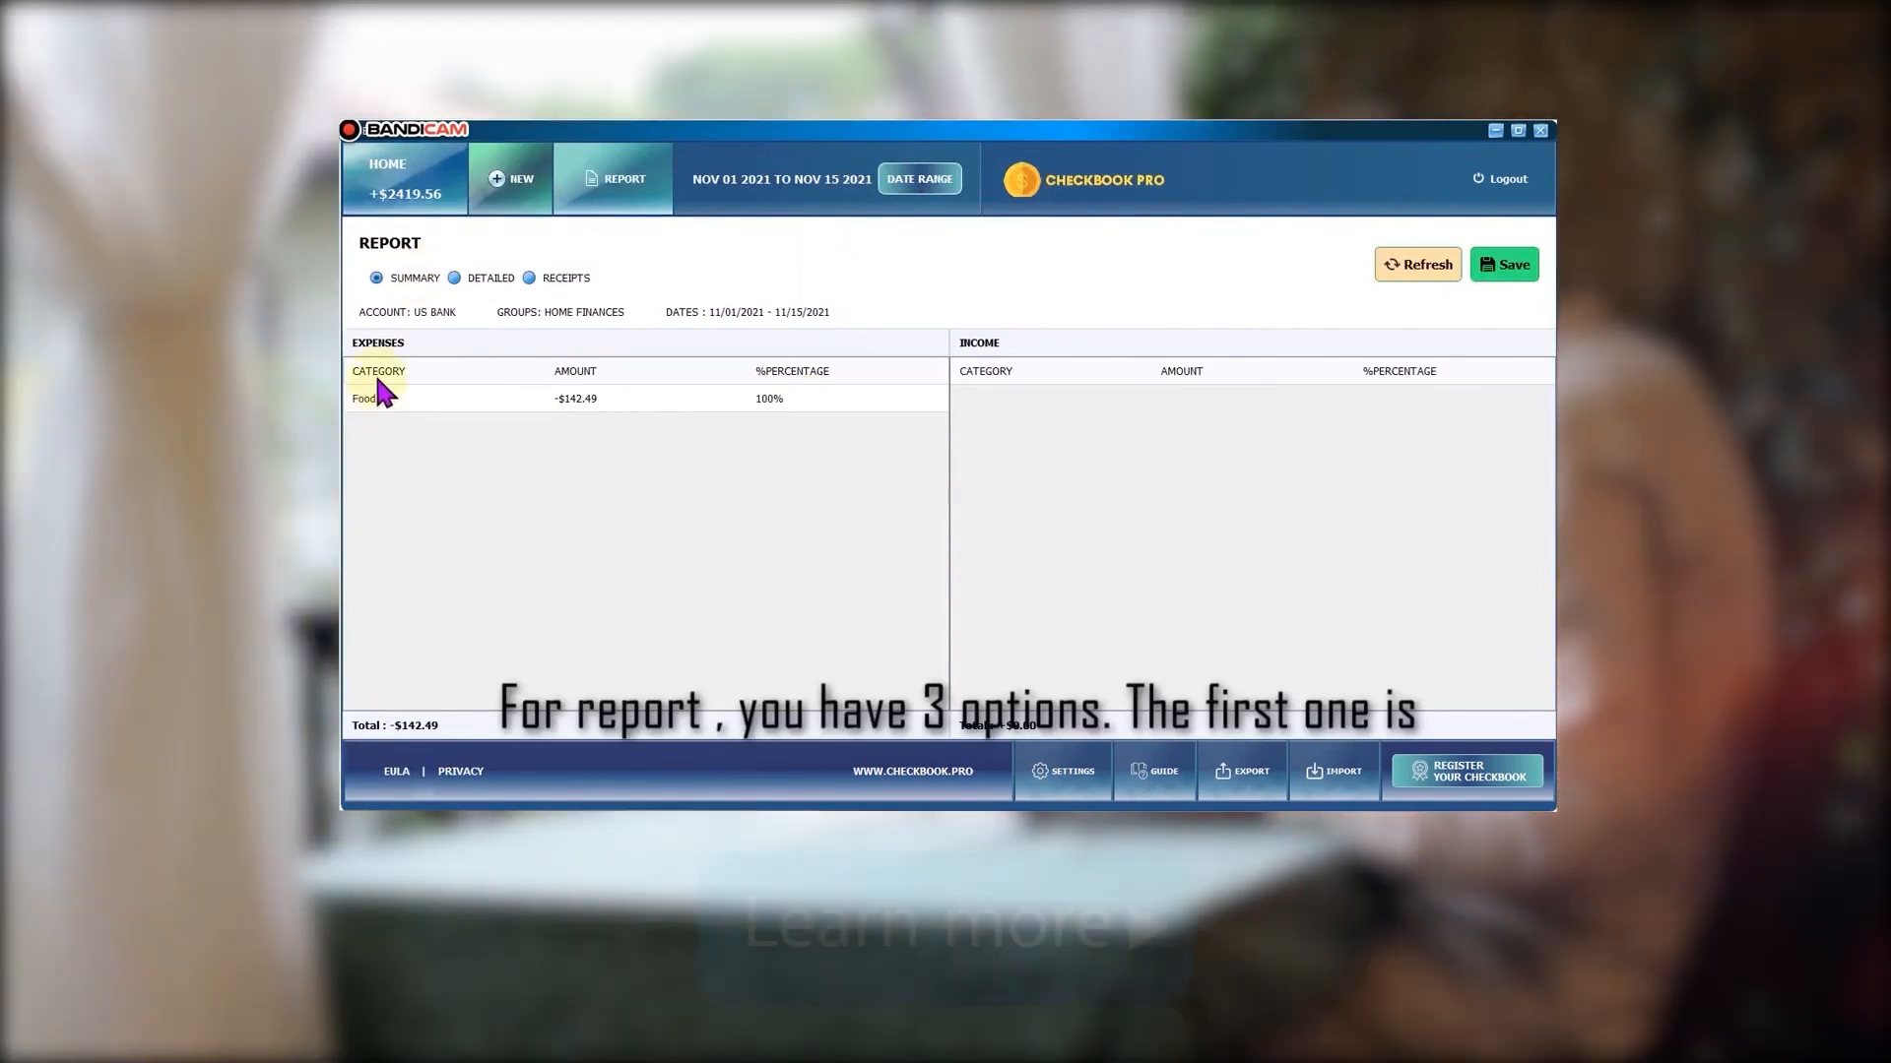
pyautogui.moveTo(390, 449)
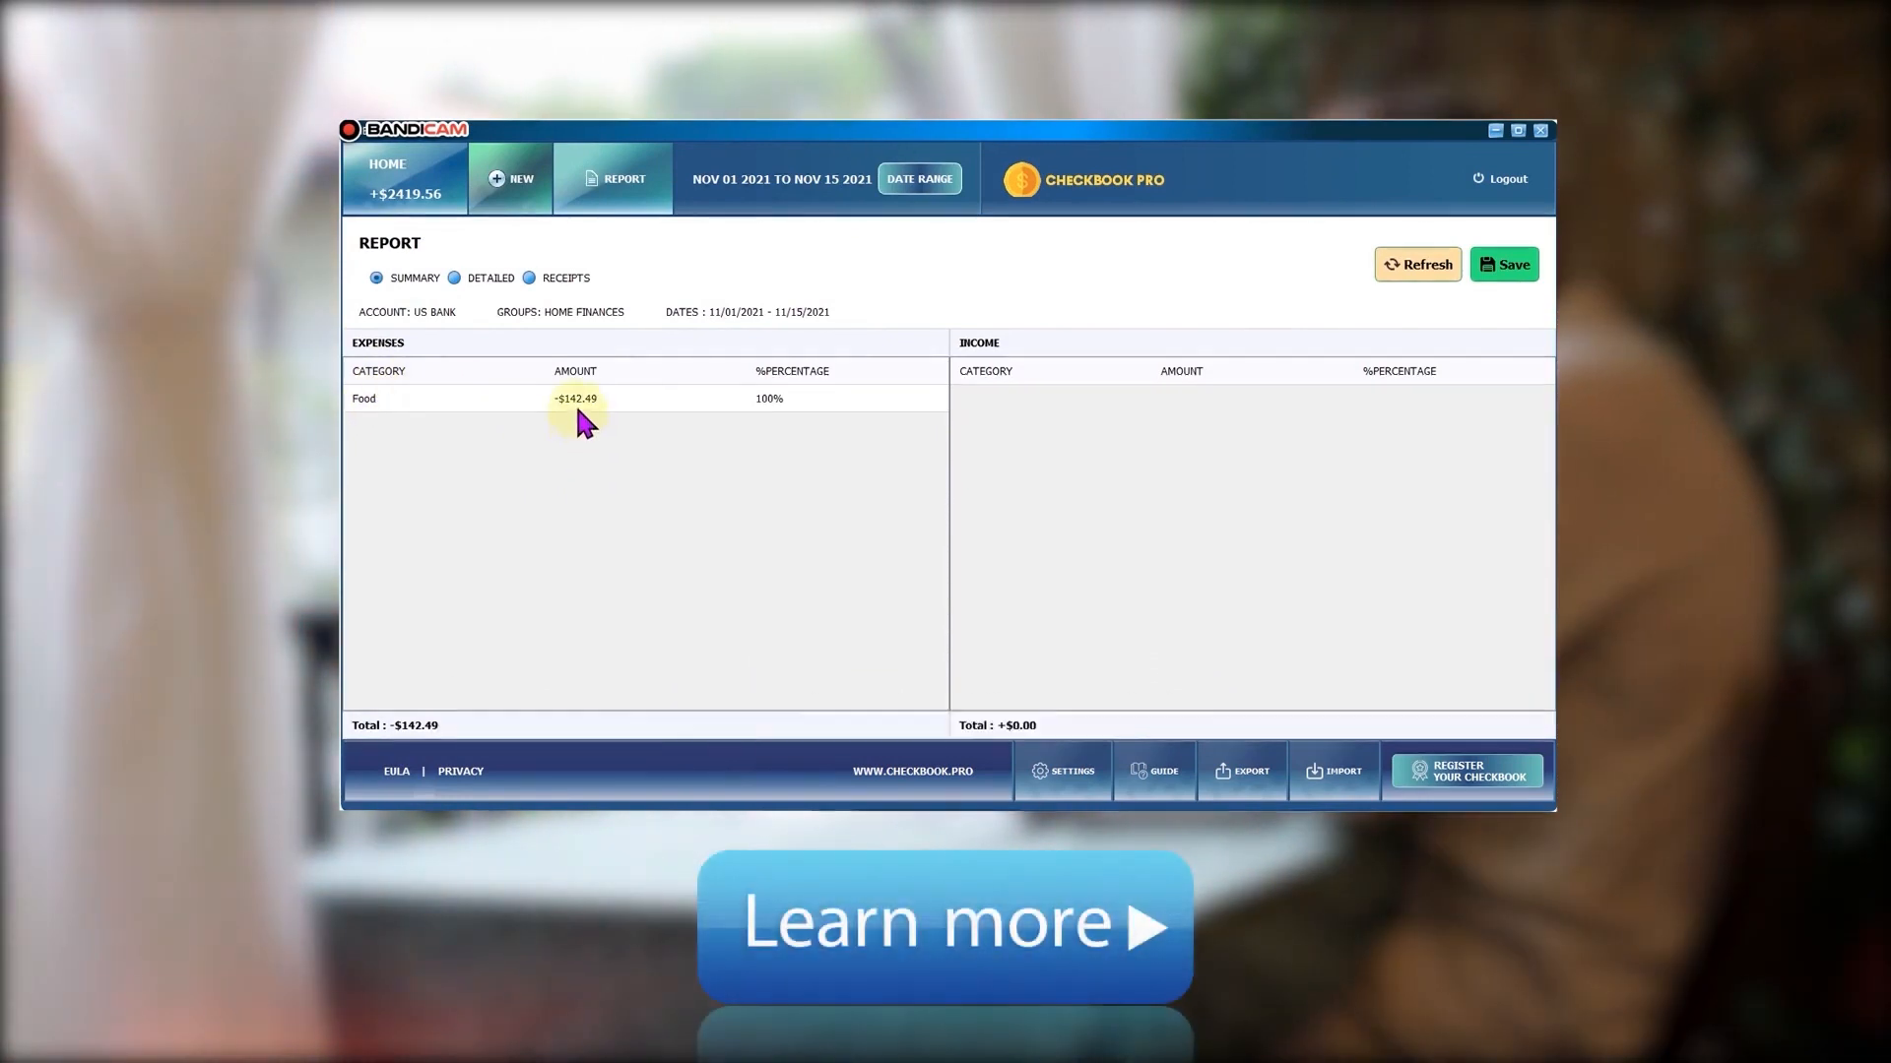
pyautogui.click(1241, 771)
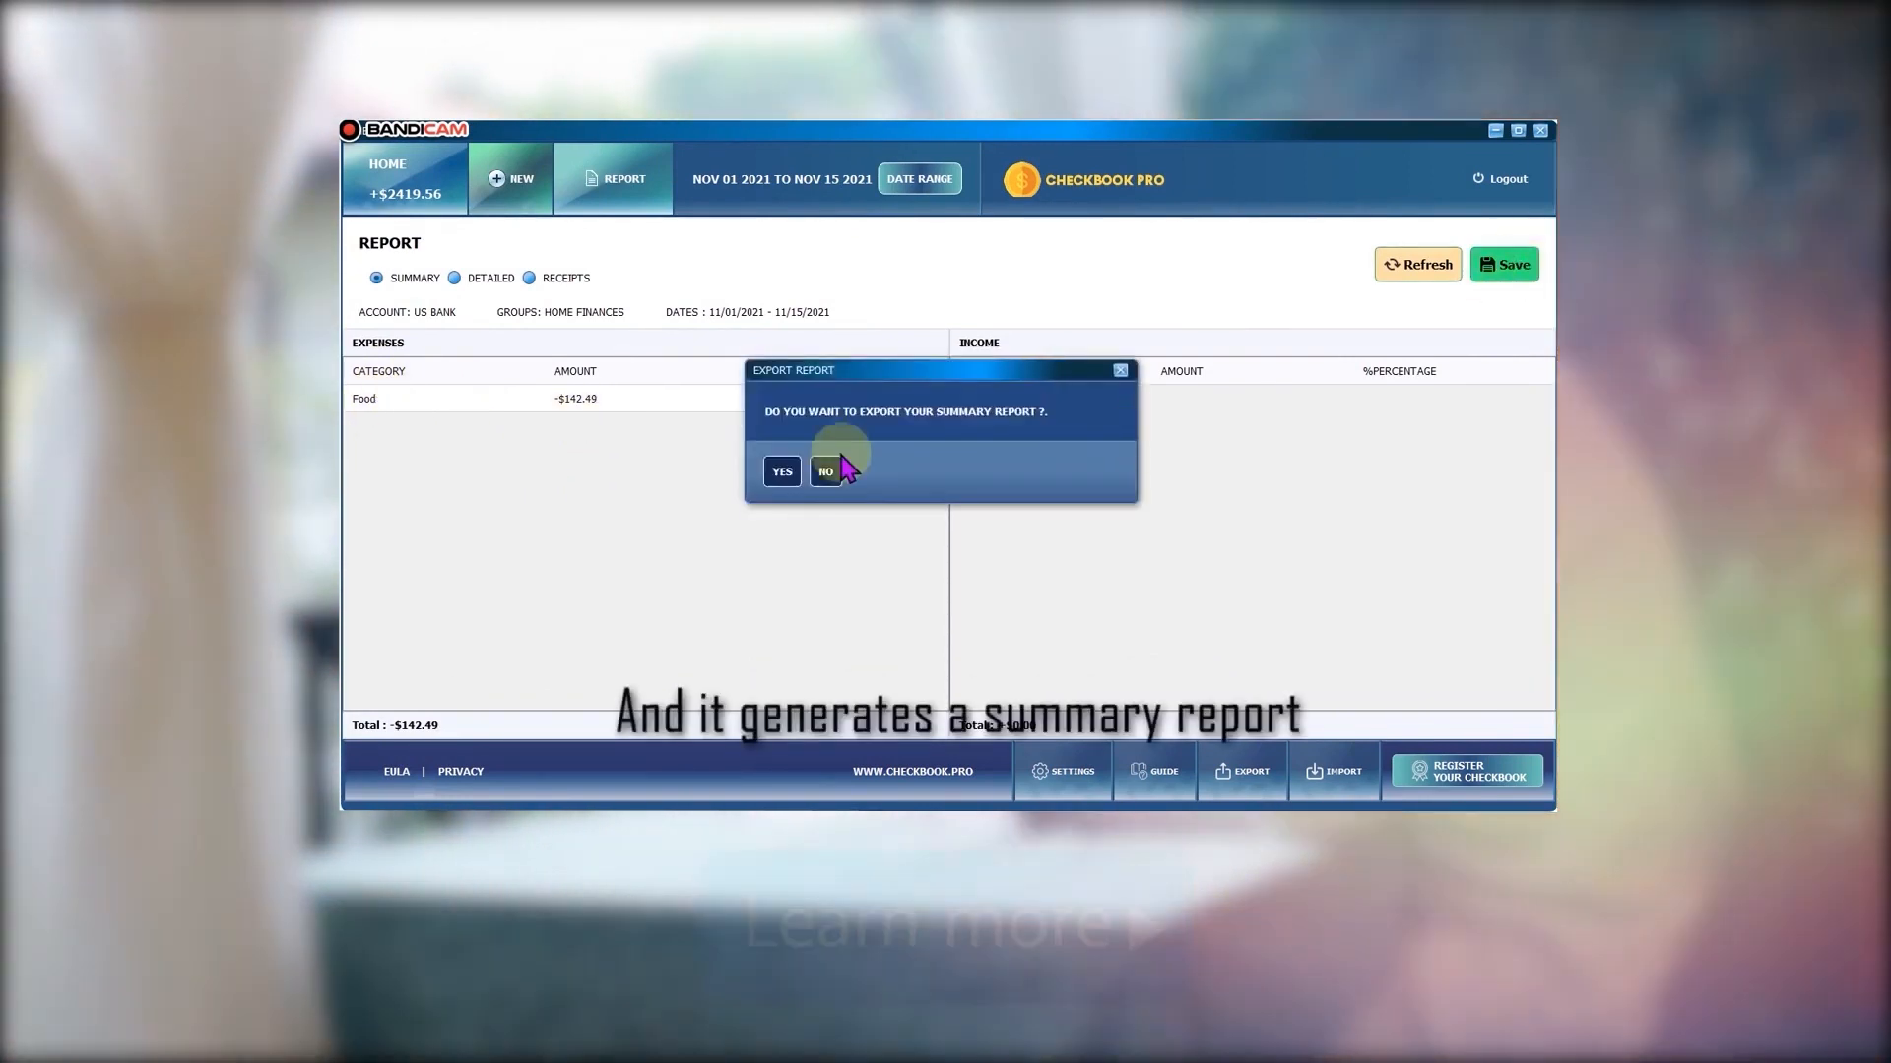
pyautogui.click(825, 470)
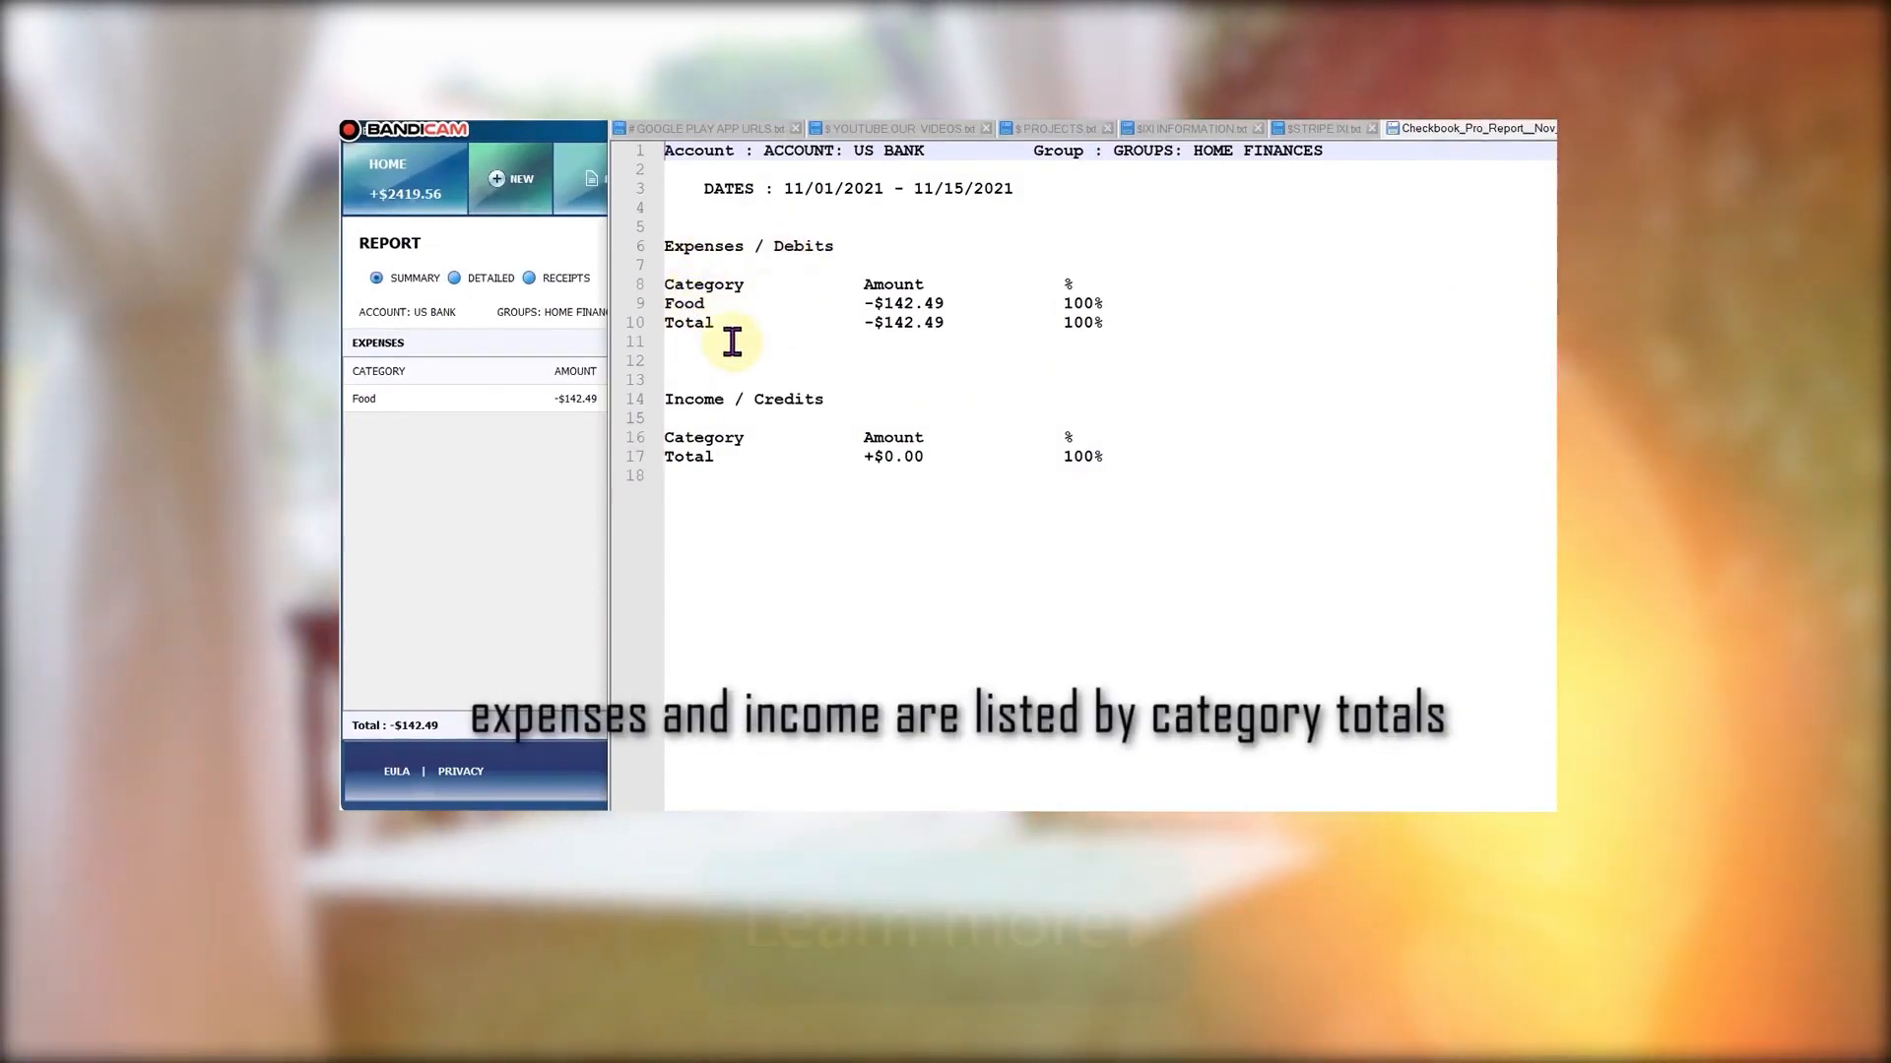
pyautogui.moveTo(1007, 498)
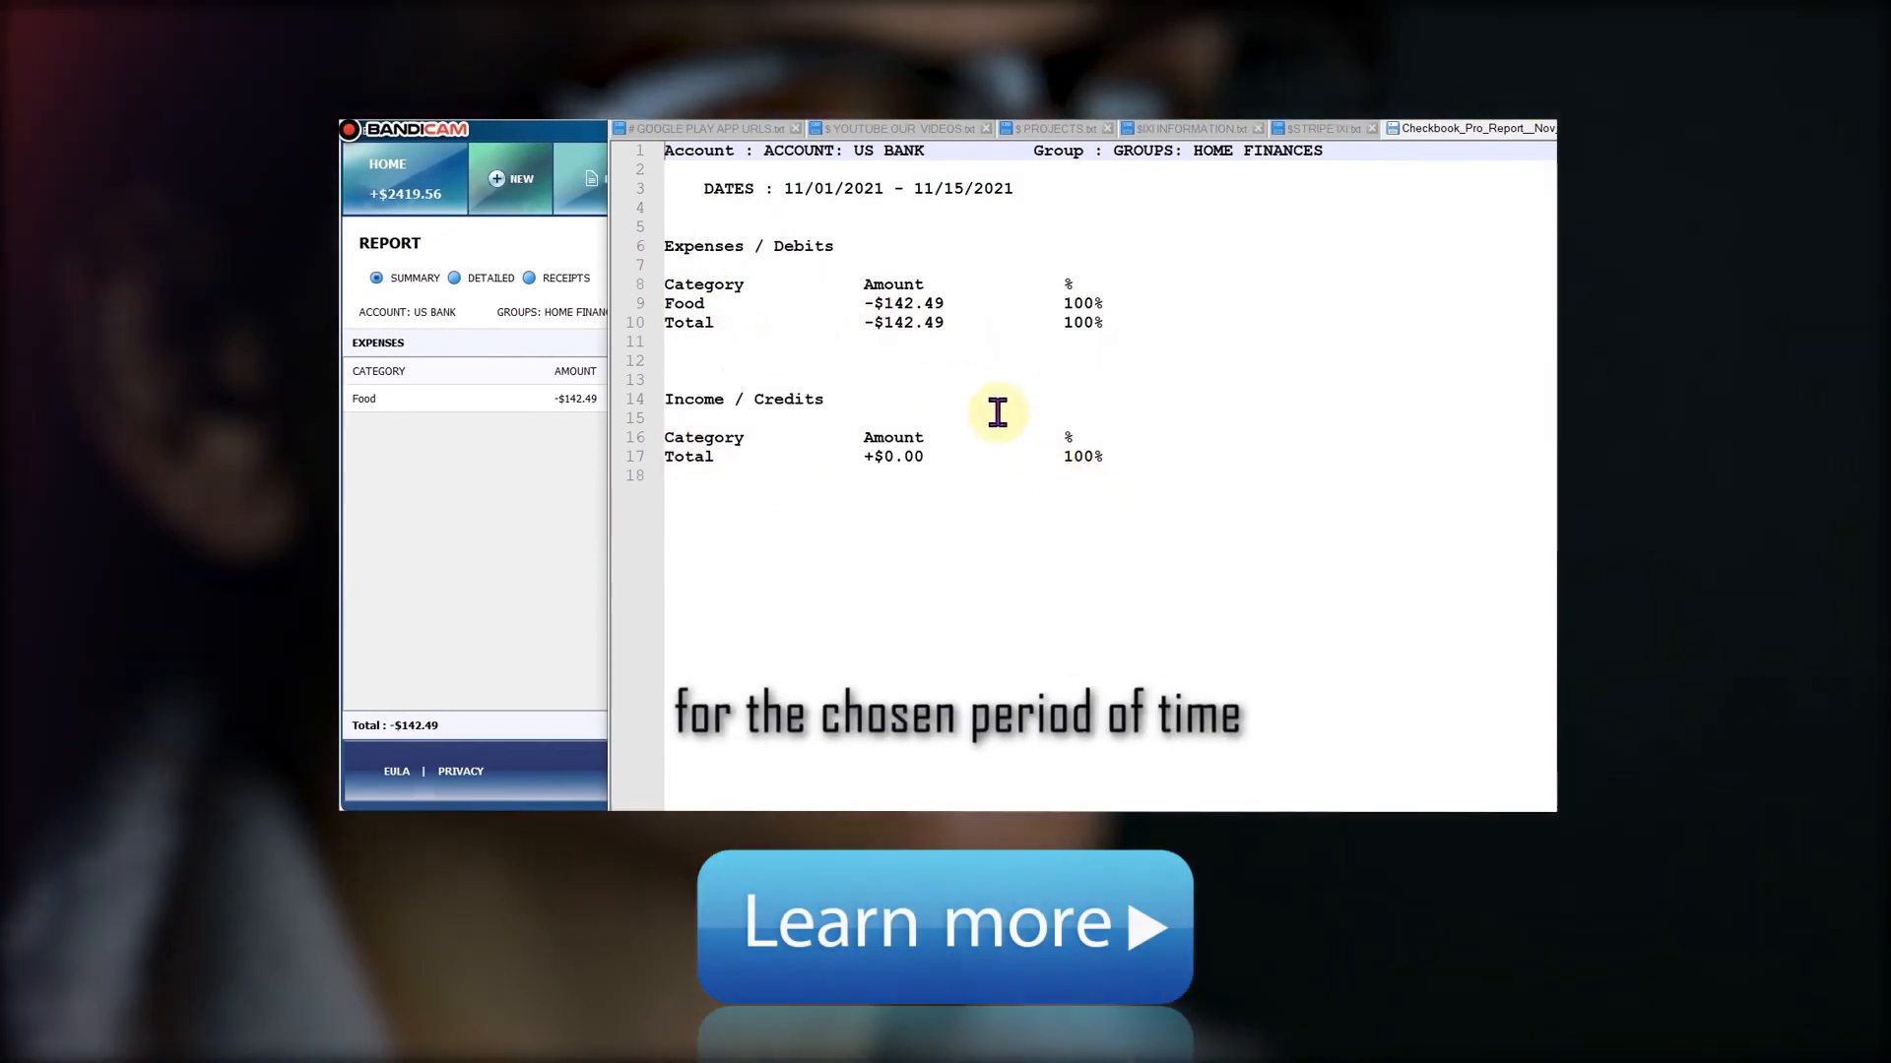
# Switch the report to Detailed and save it as an Excel (*.xlsx) file
pyautogui.click(455, 278)
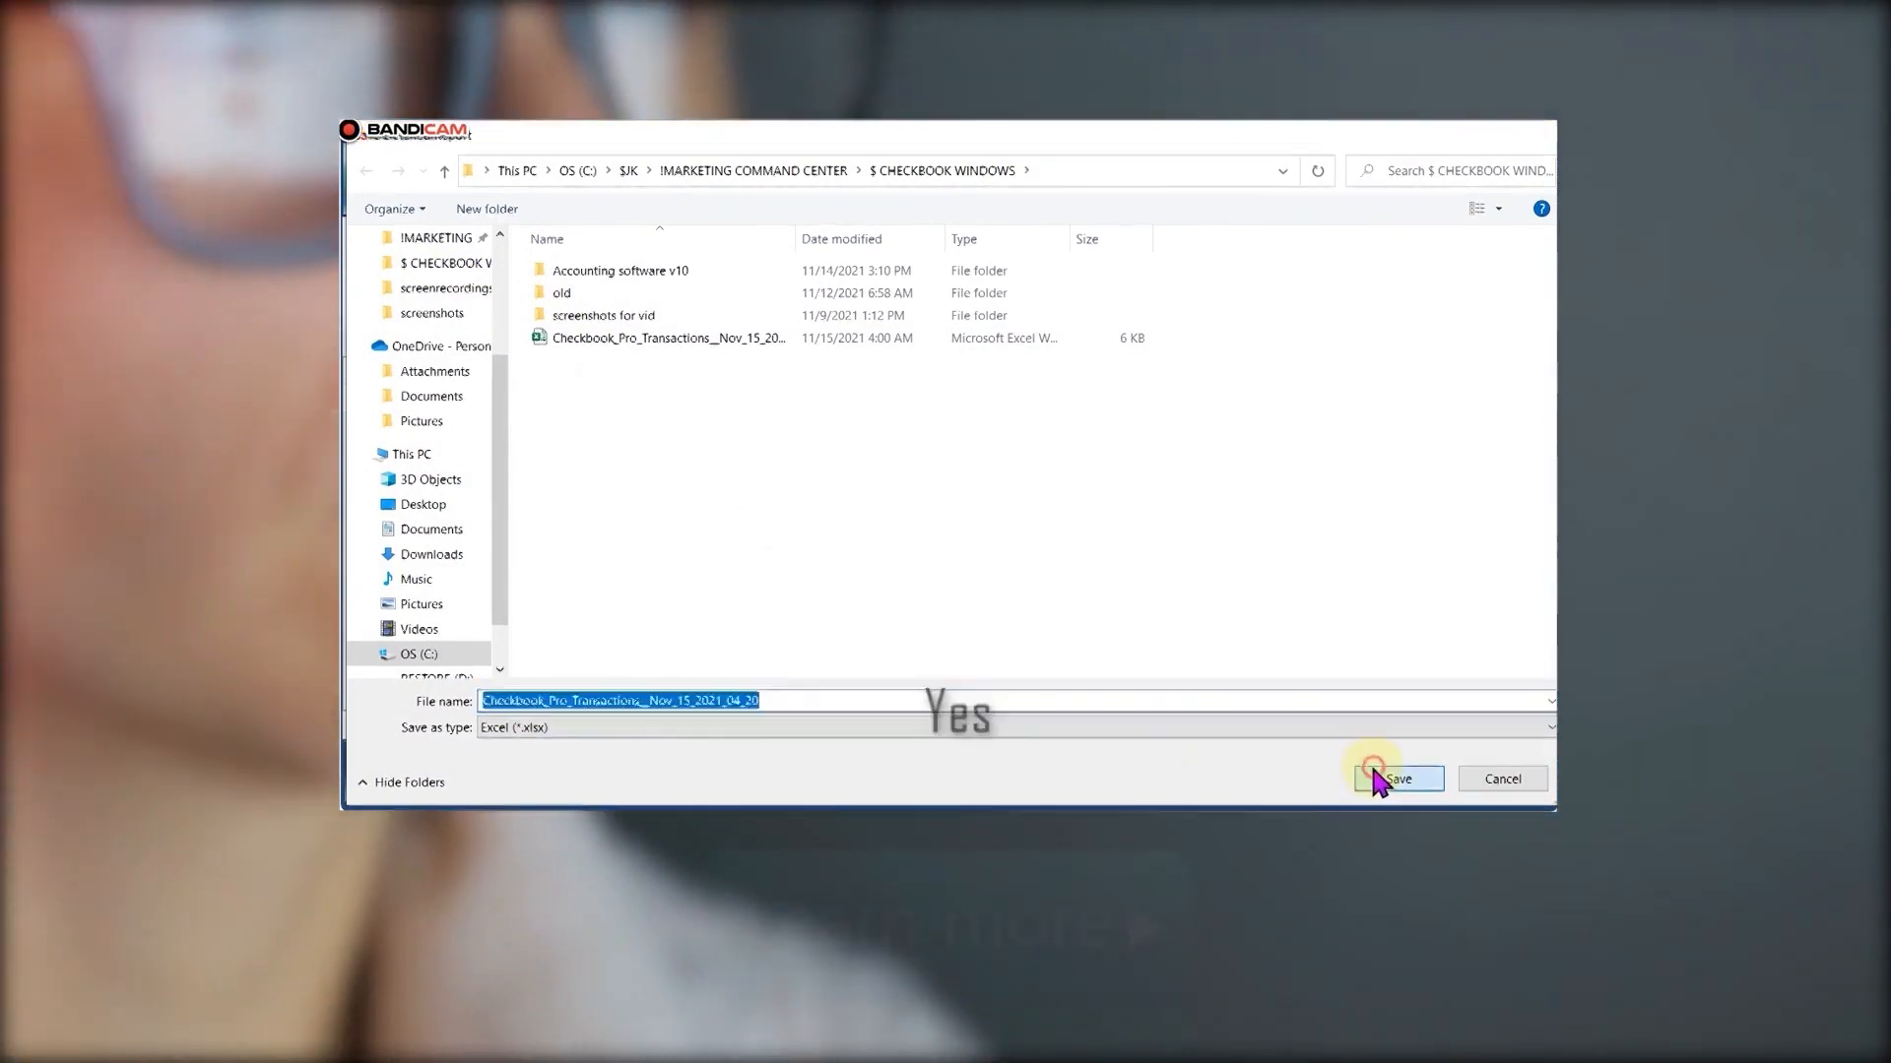
pyautogui.click(1395, 778)
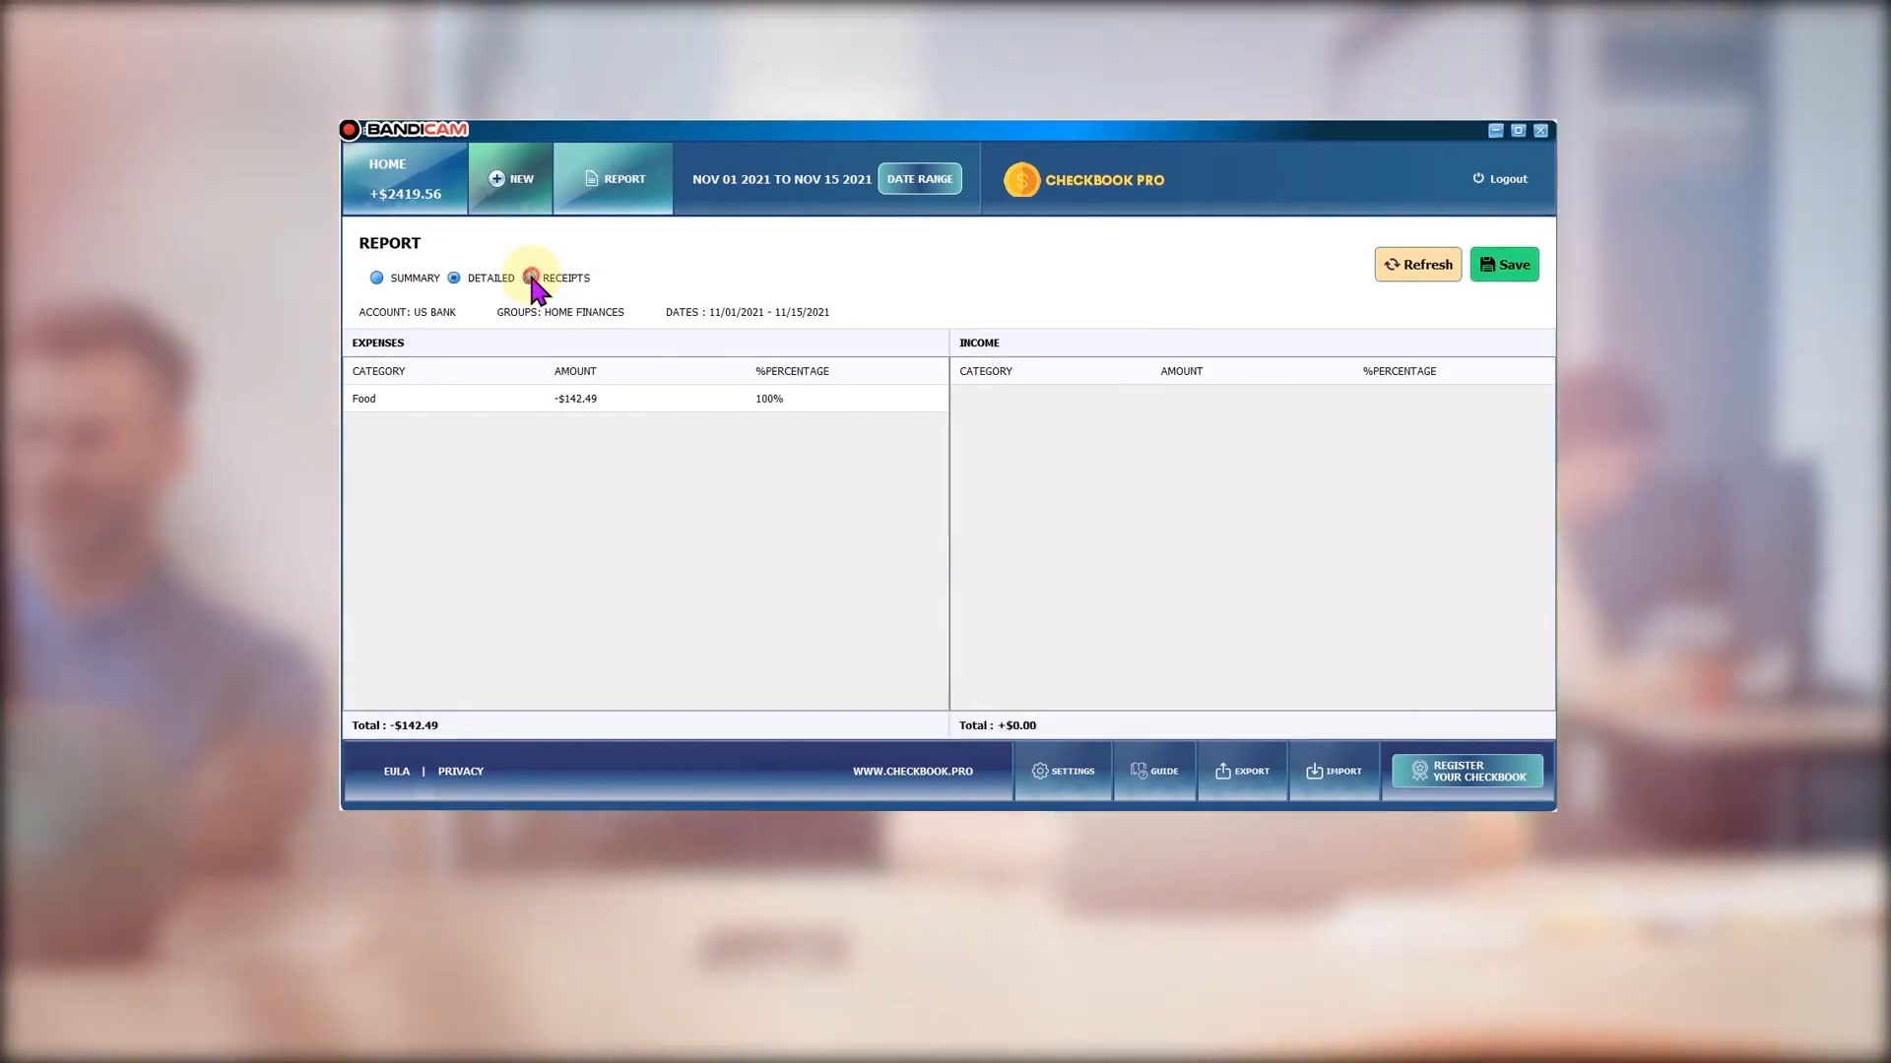
# Choose Receipts and confirm extracting all saved receipts into a PDF
pyautogui.click(528, 278)
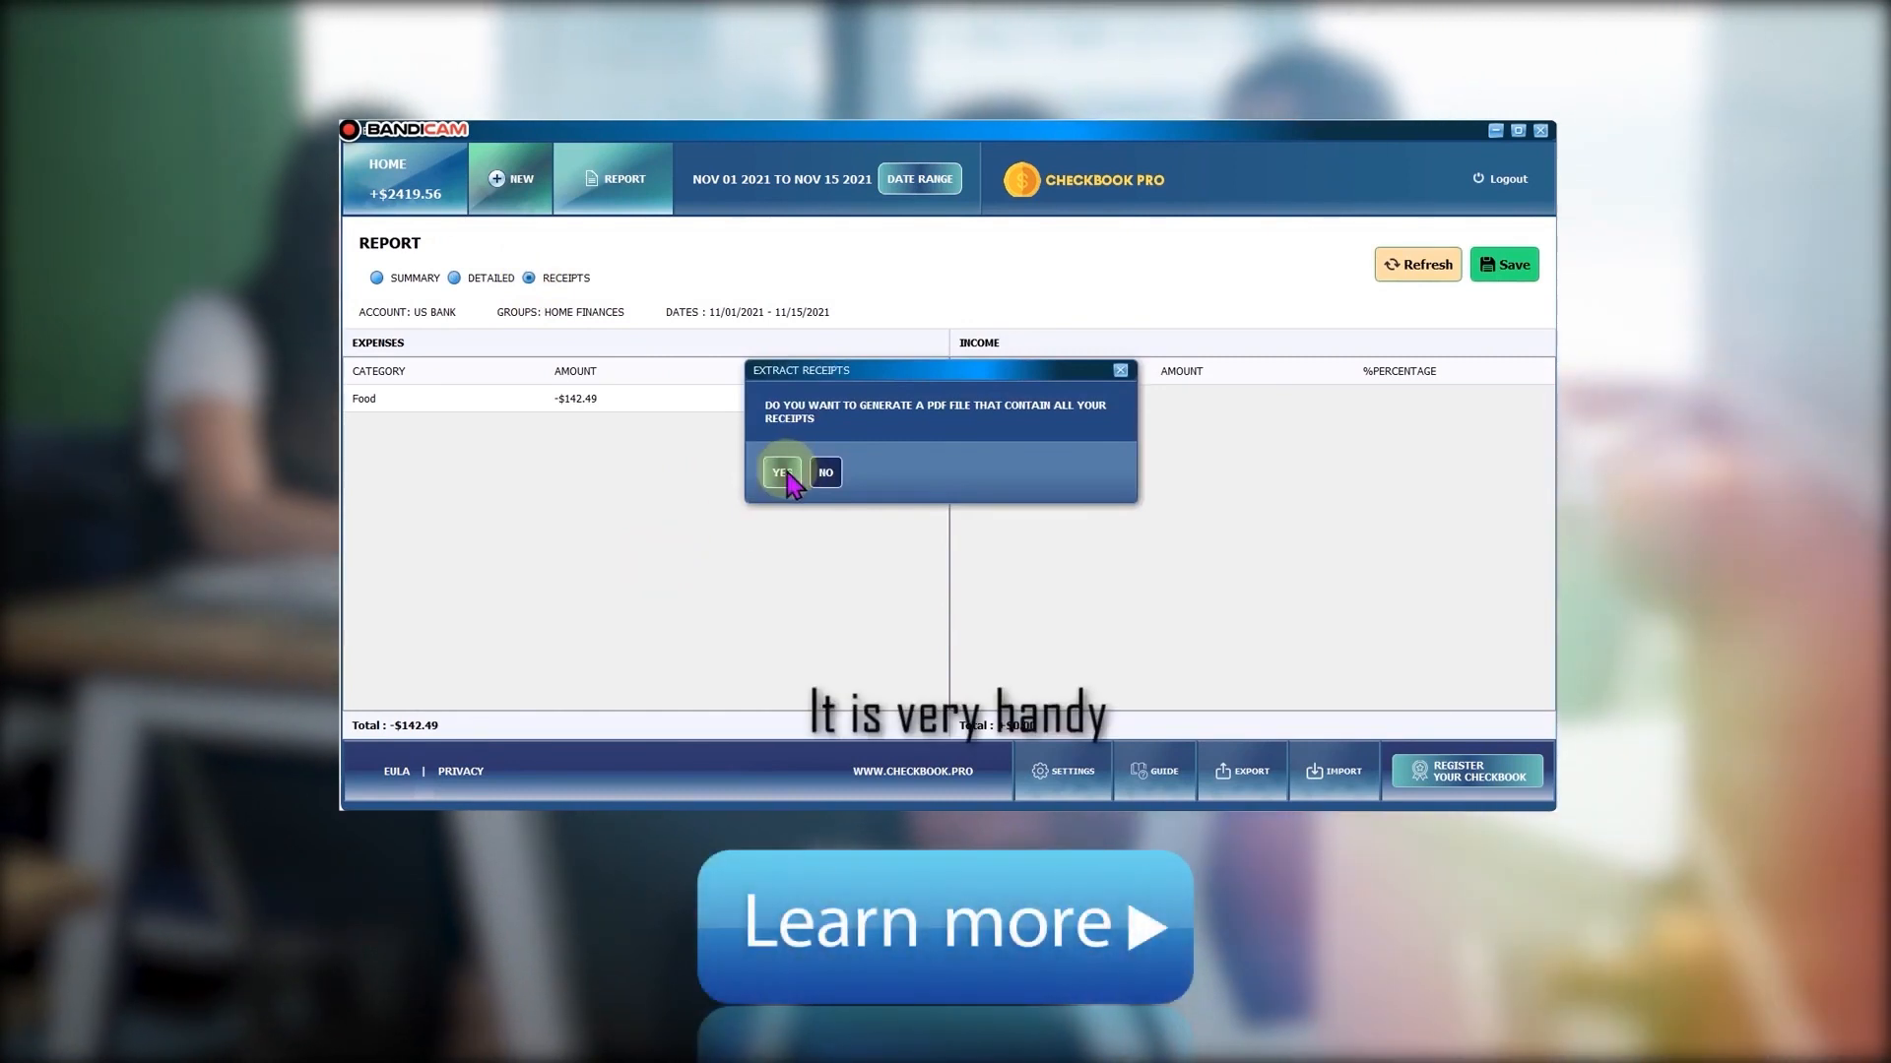
pyautogui.click(781, 472)
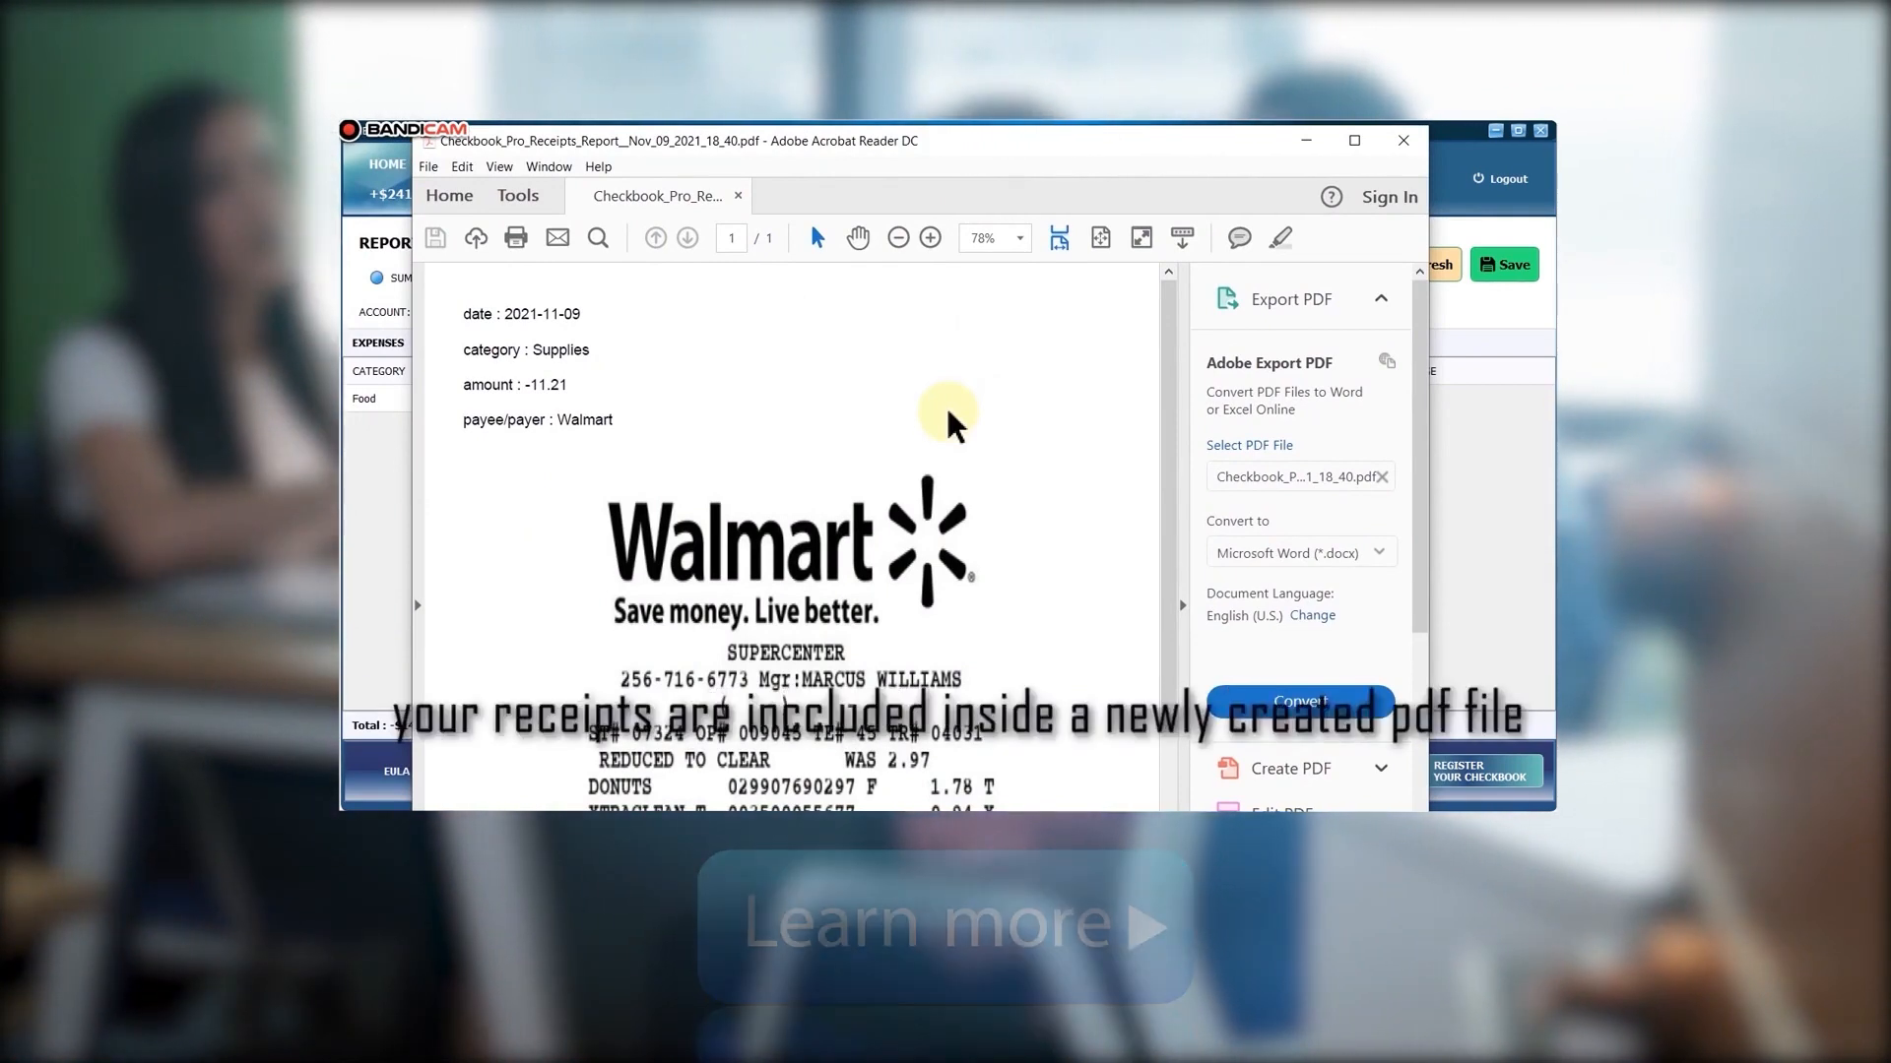
pyautogui.moveTo(516, 311)
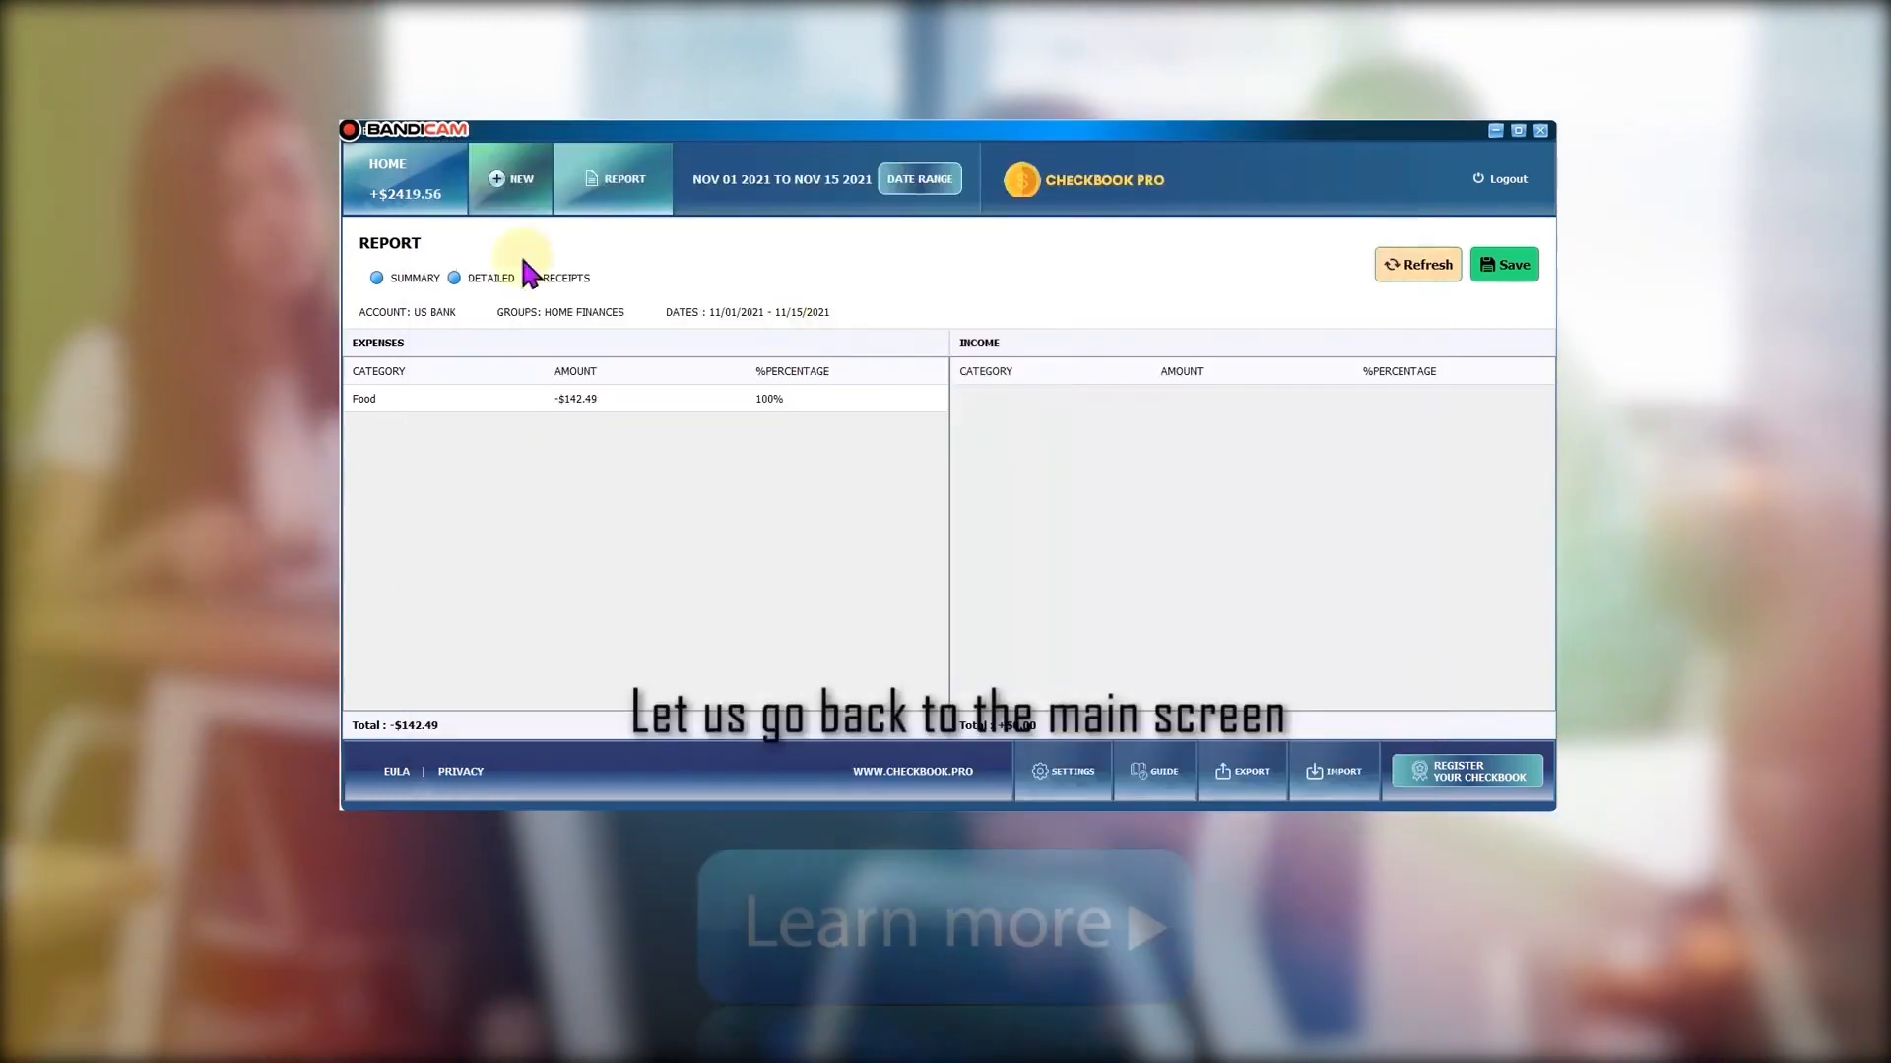
# Return from the PDF to the transaction list and open the User Settings page
pyautogui.click(387, 178)
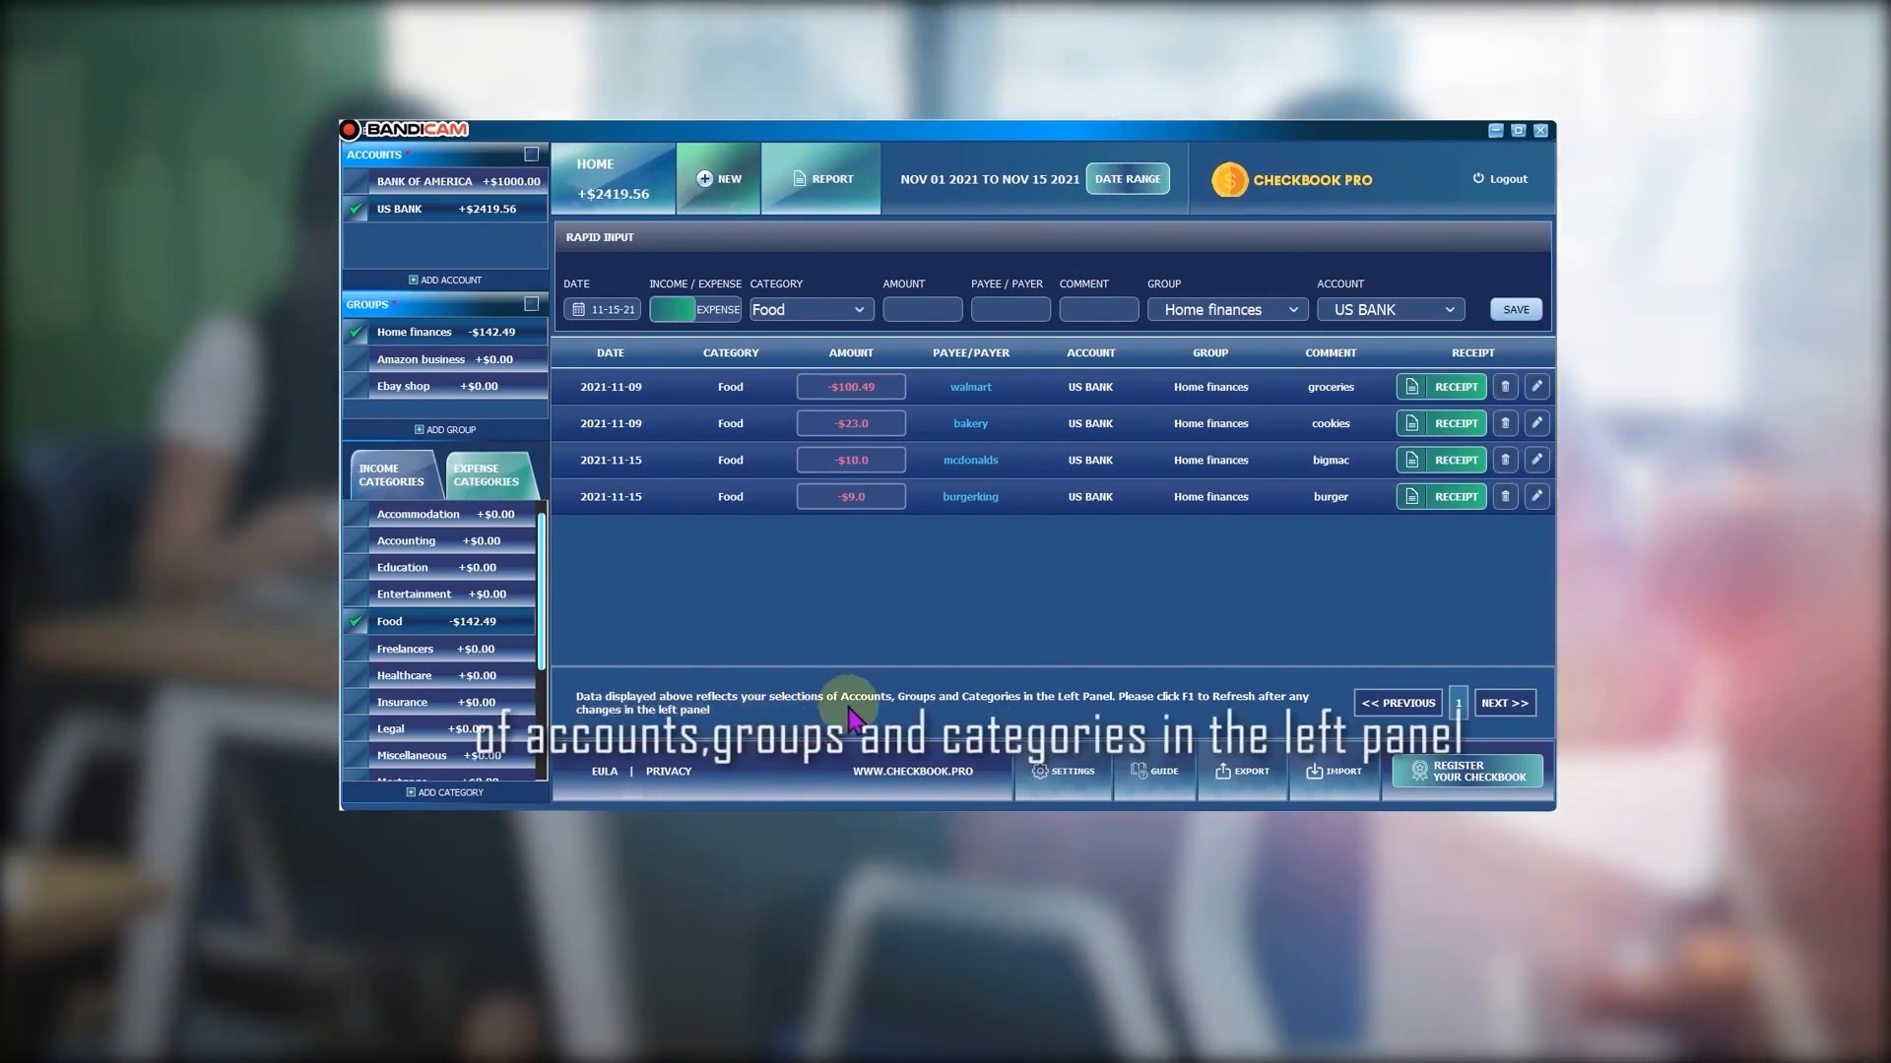
pyautogui.moveTo(940, 699)
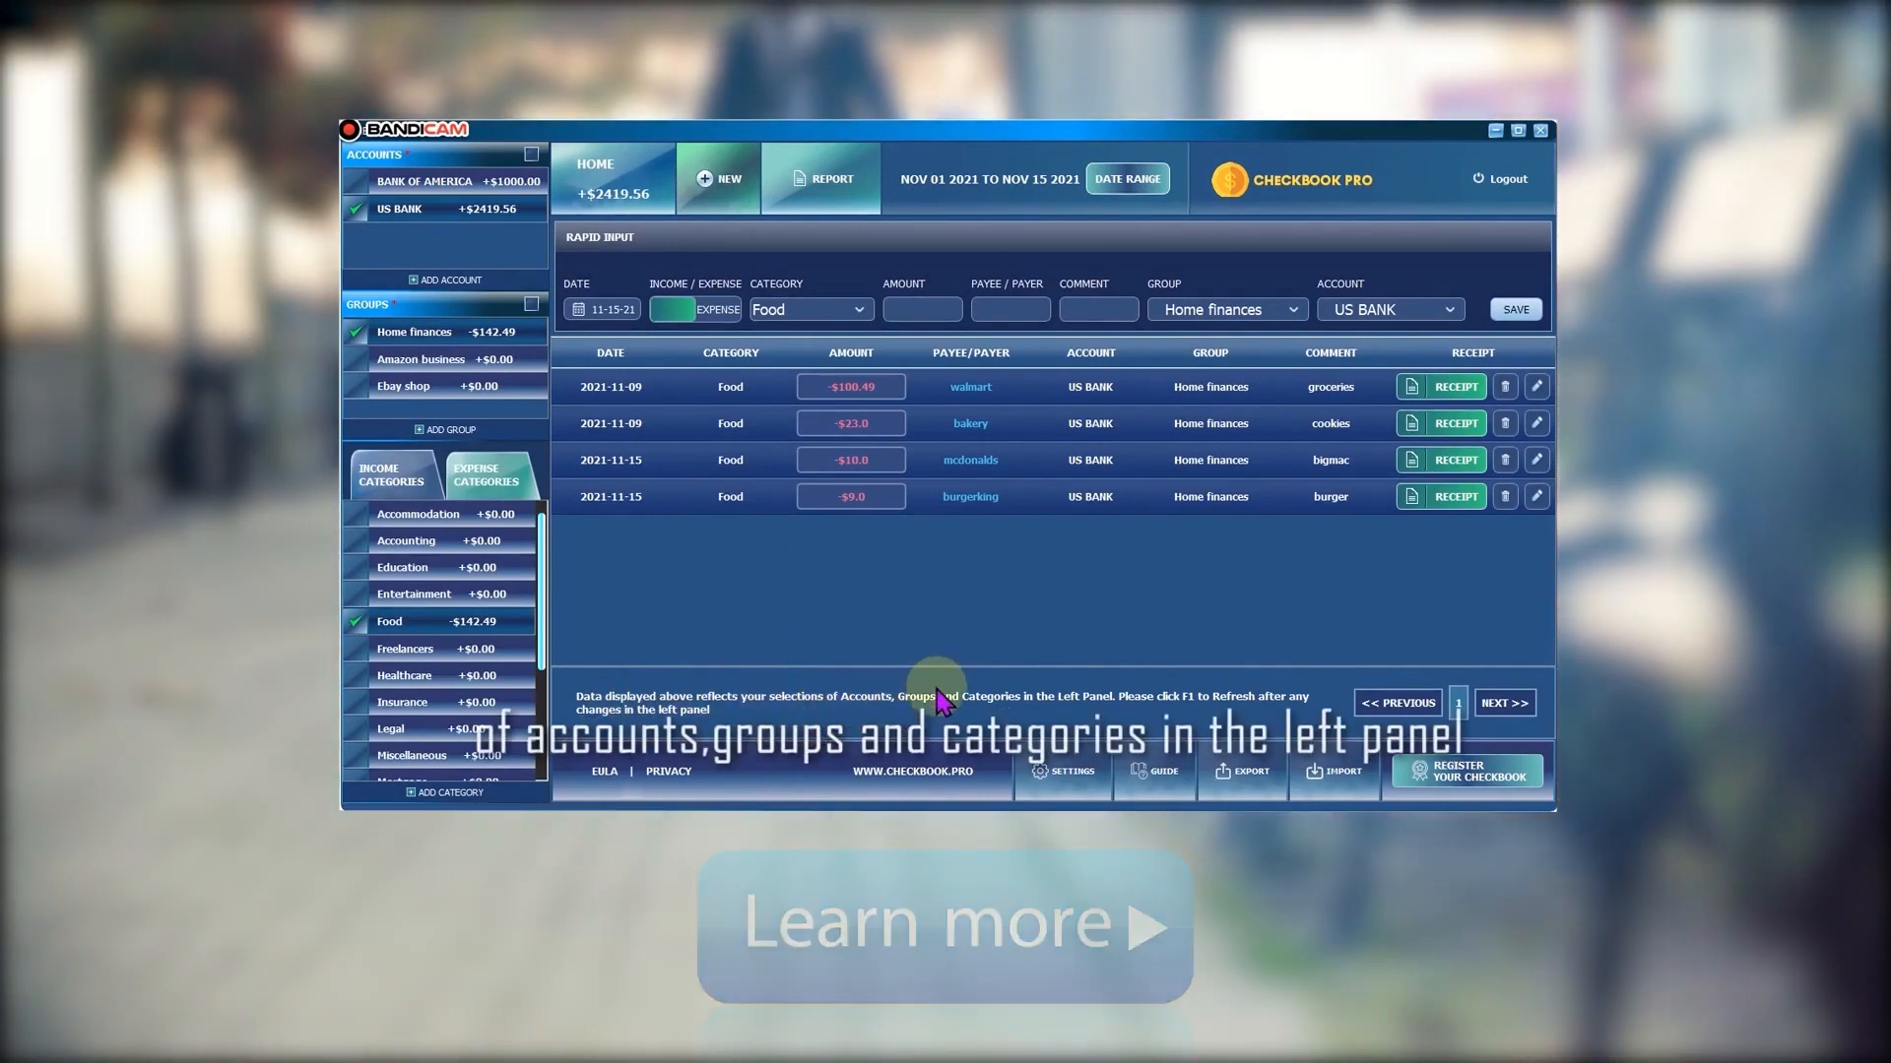
pyautogui.moveTo(1063, 778)
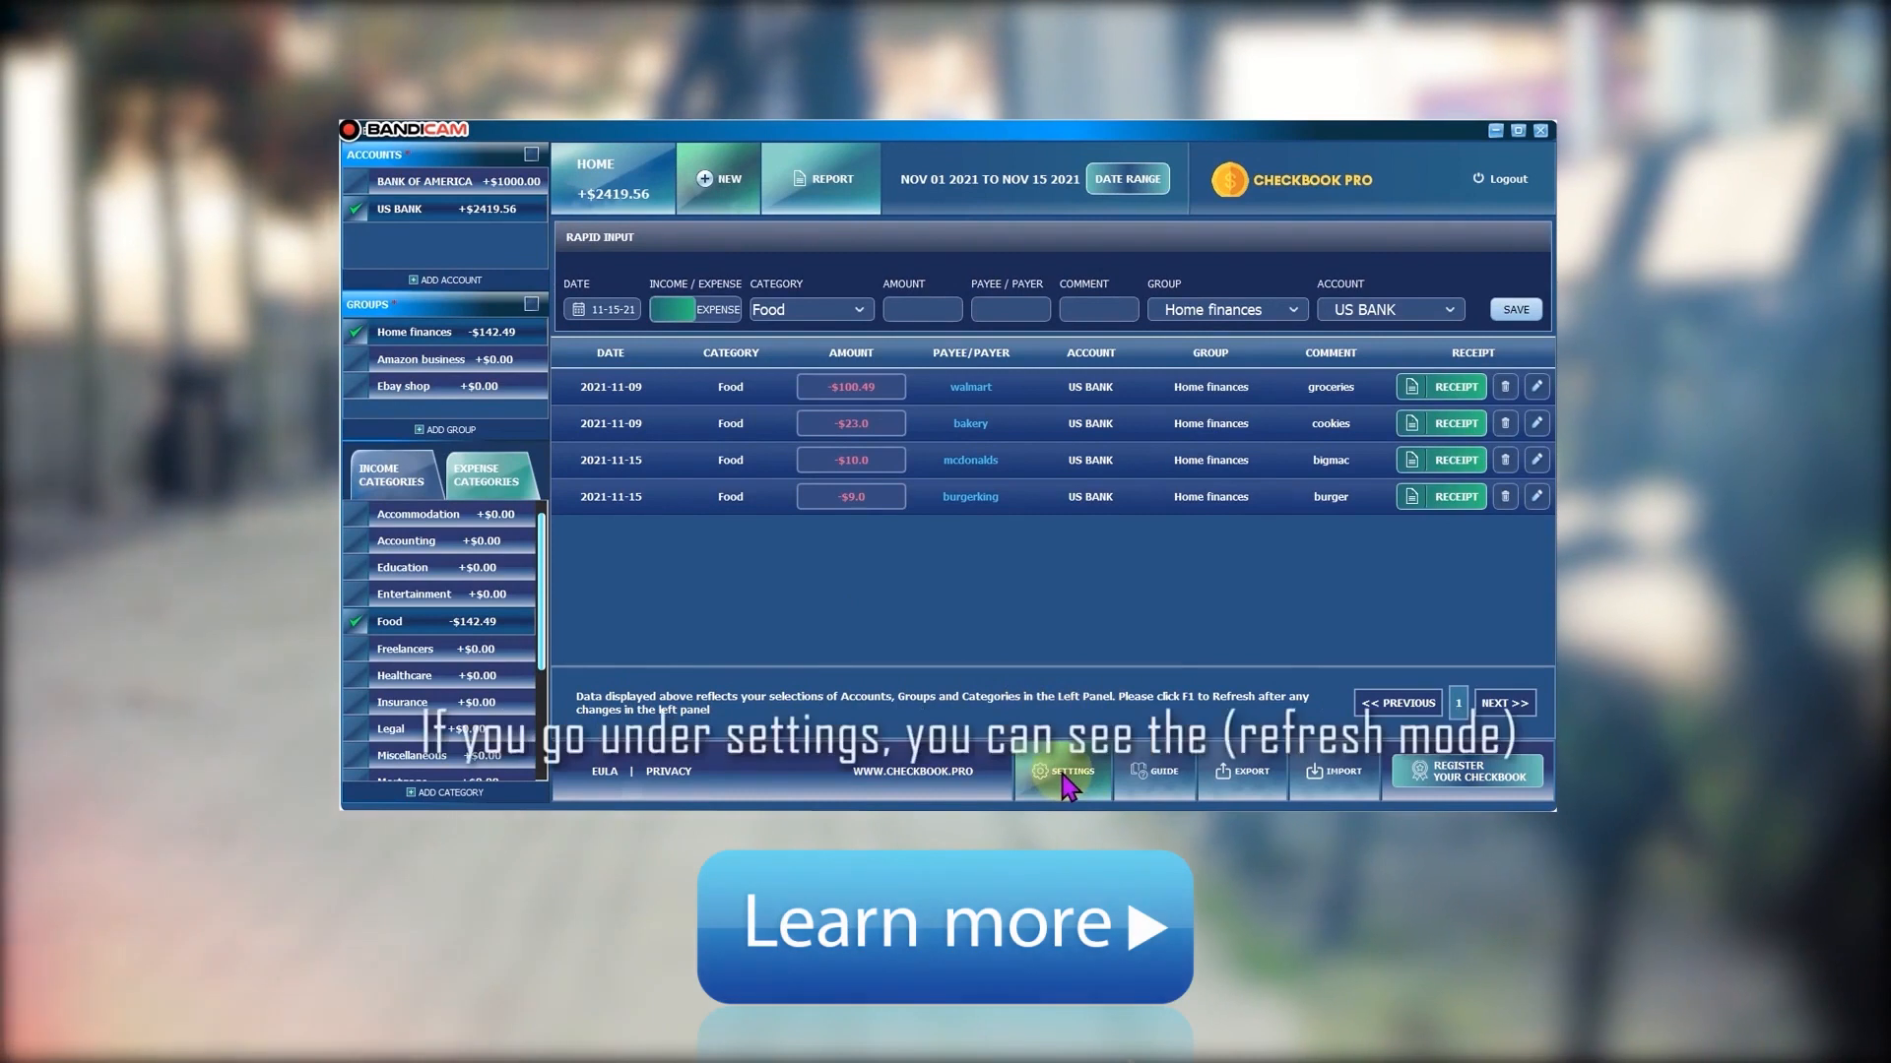
pyautogui.click(1070, 772)
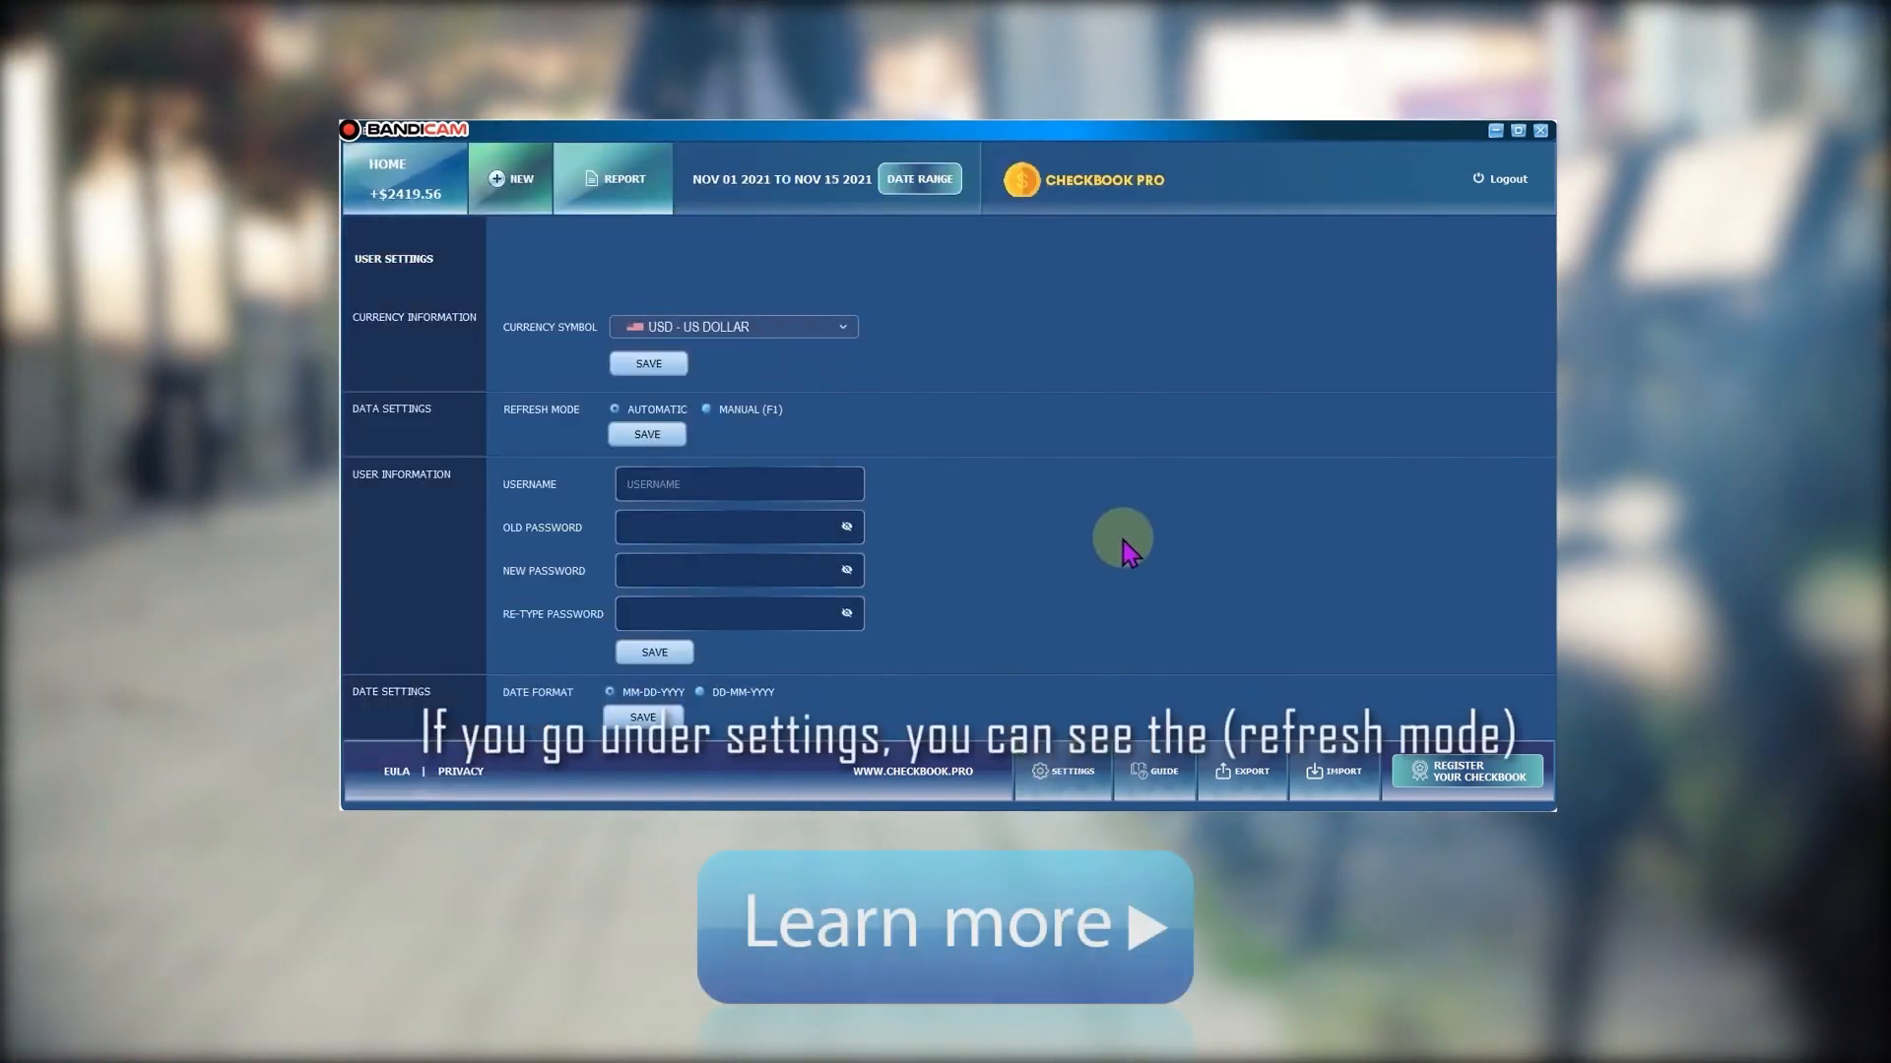
pyautogui.moveTo(428, 416)
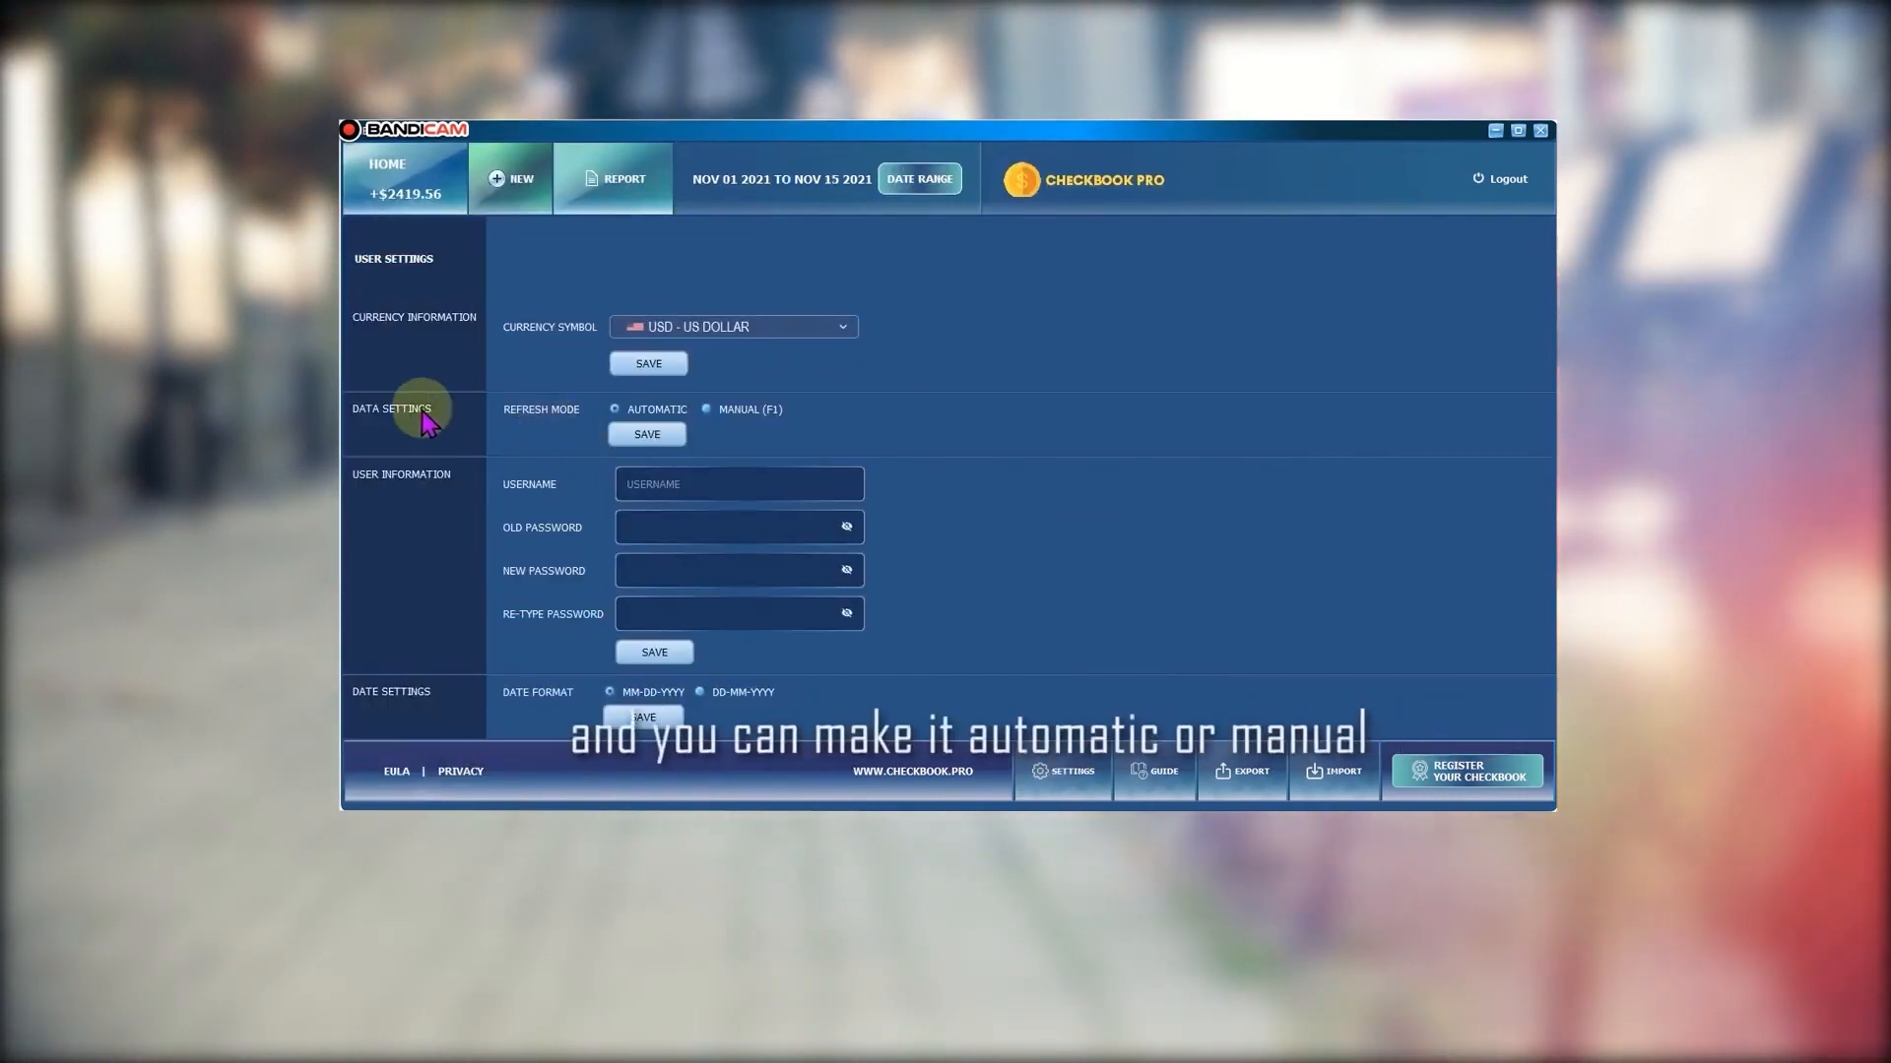
pyautogui.moveTo(541, 429)
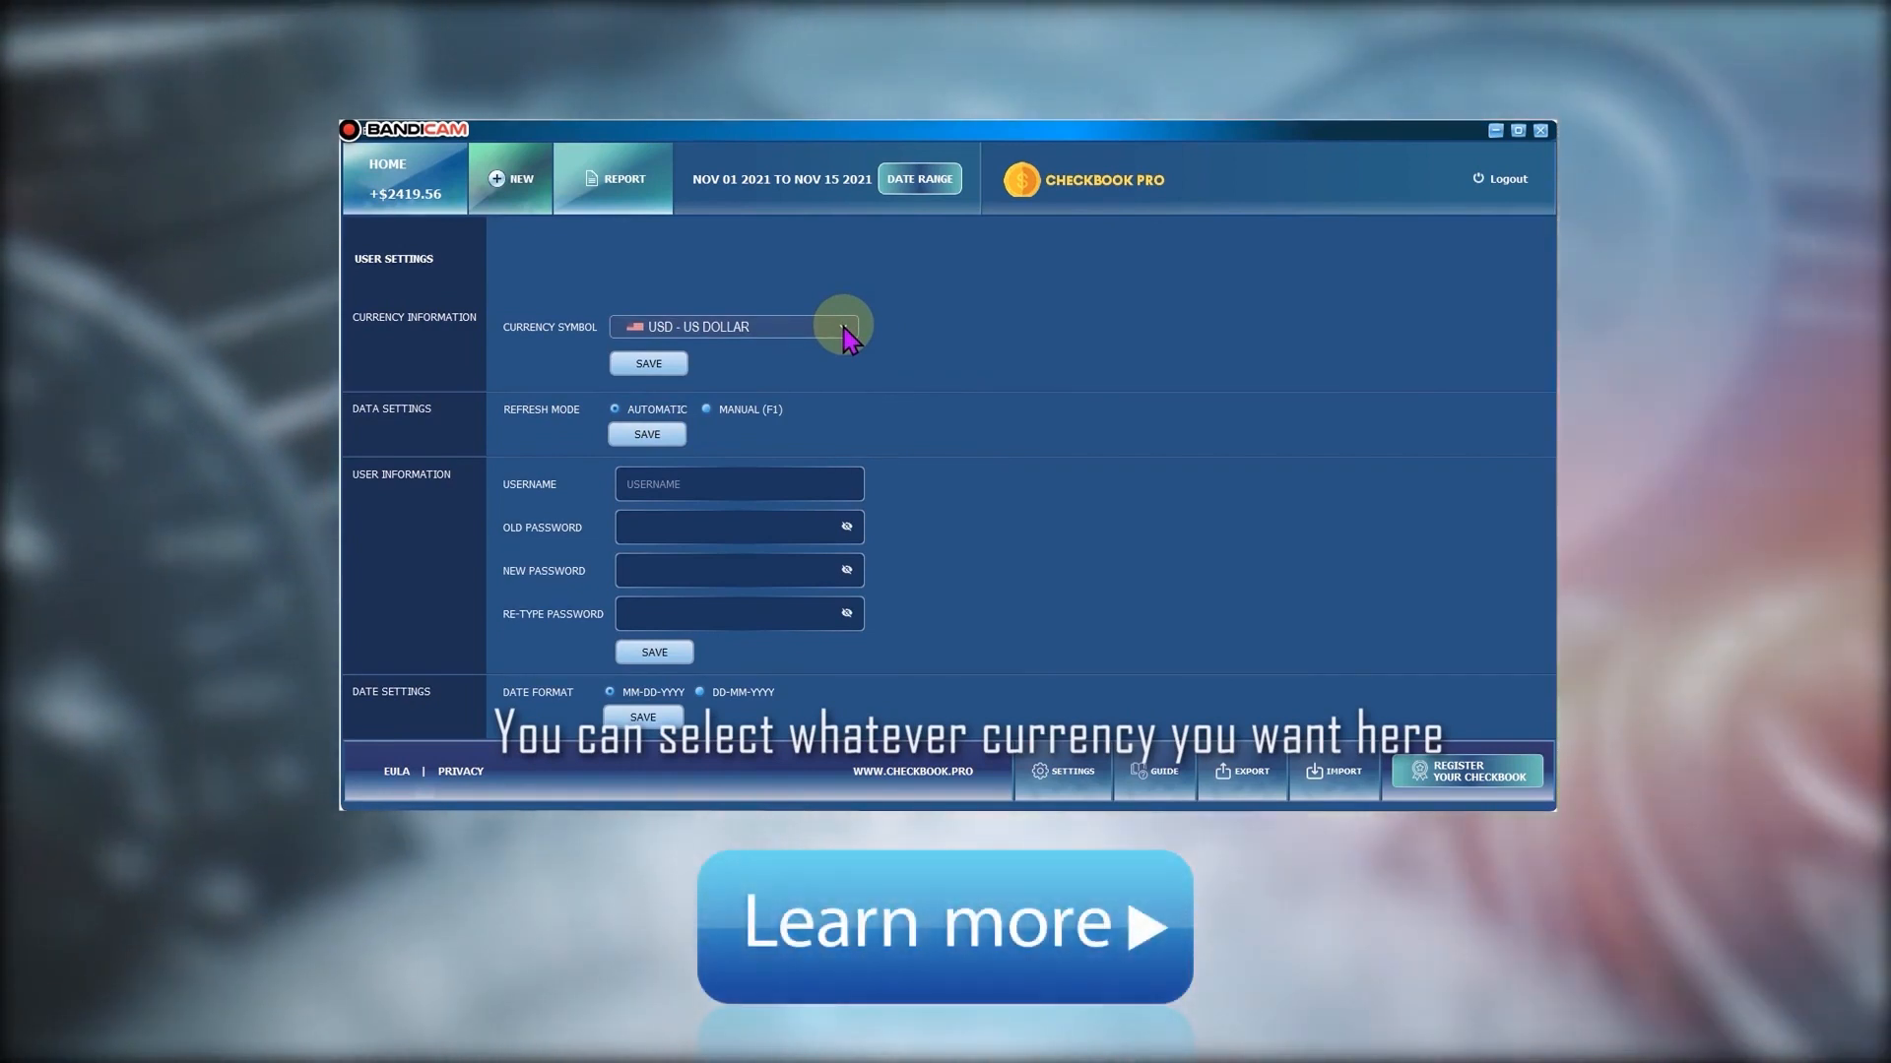
pyautogui.moveTo(671, 510)
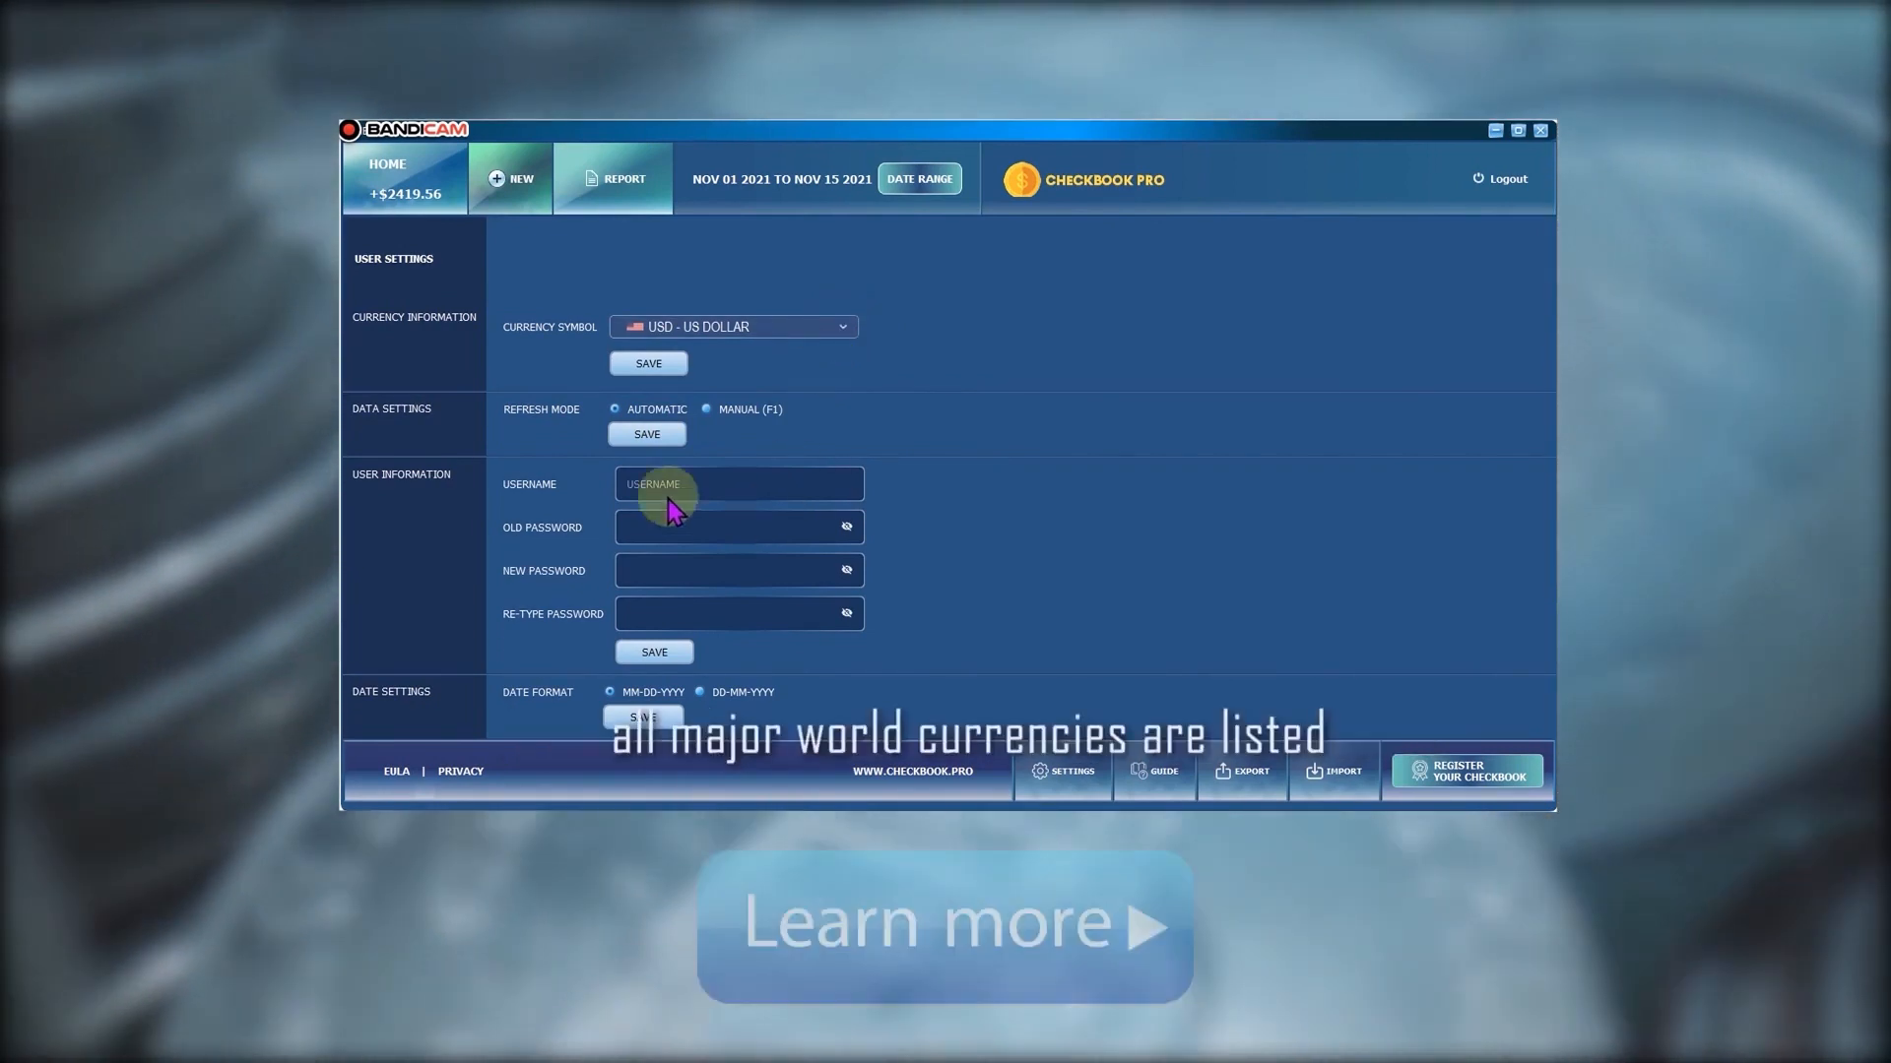
pyautogui.moveTo(953, 597)
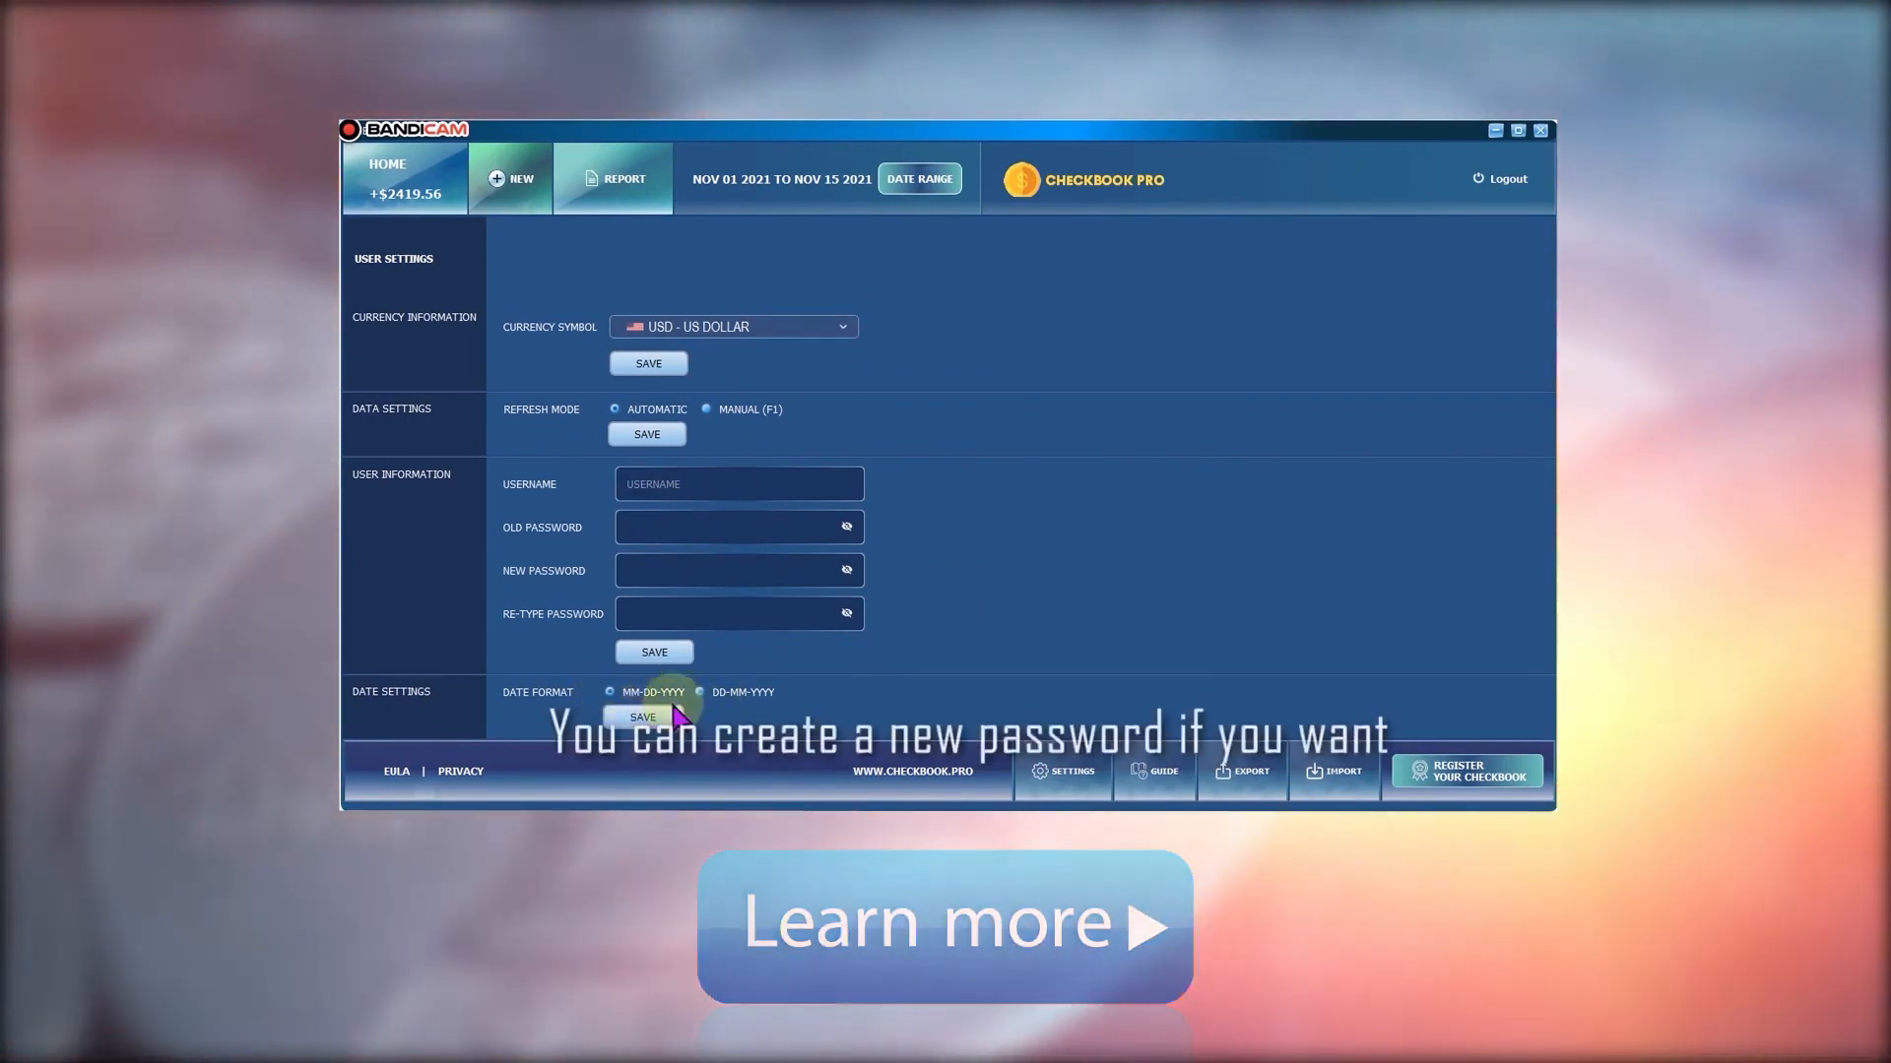
pyautogui.click(699, 692)
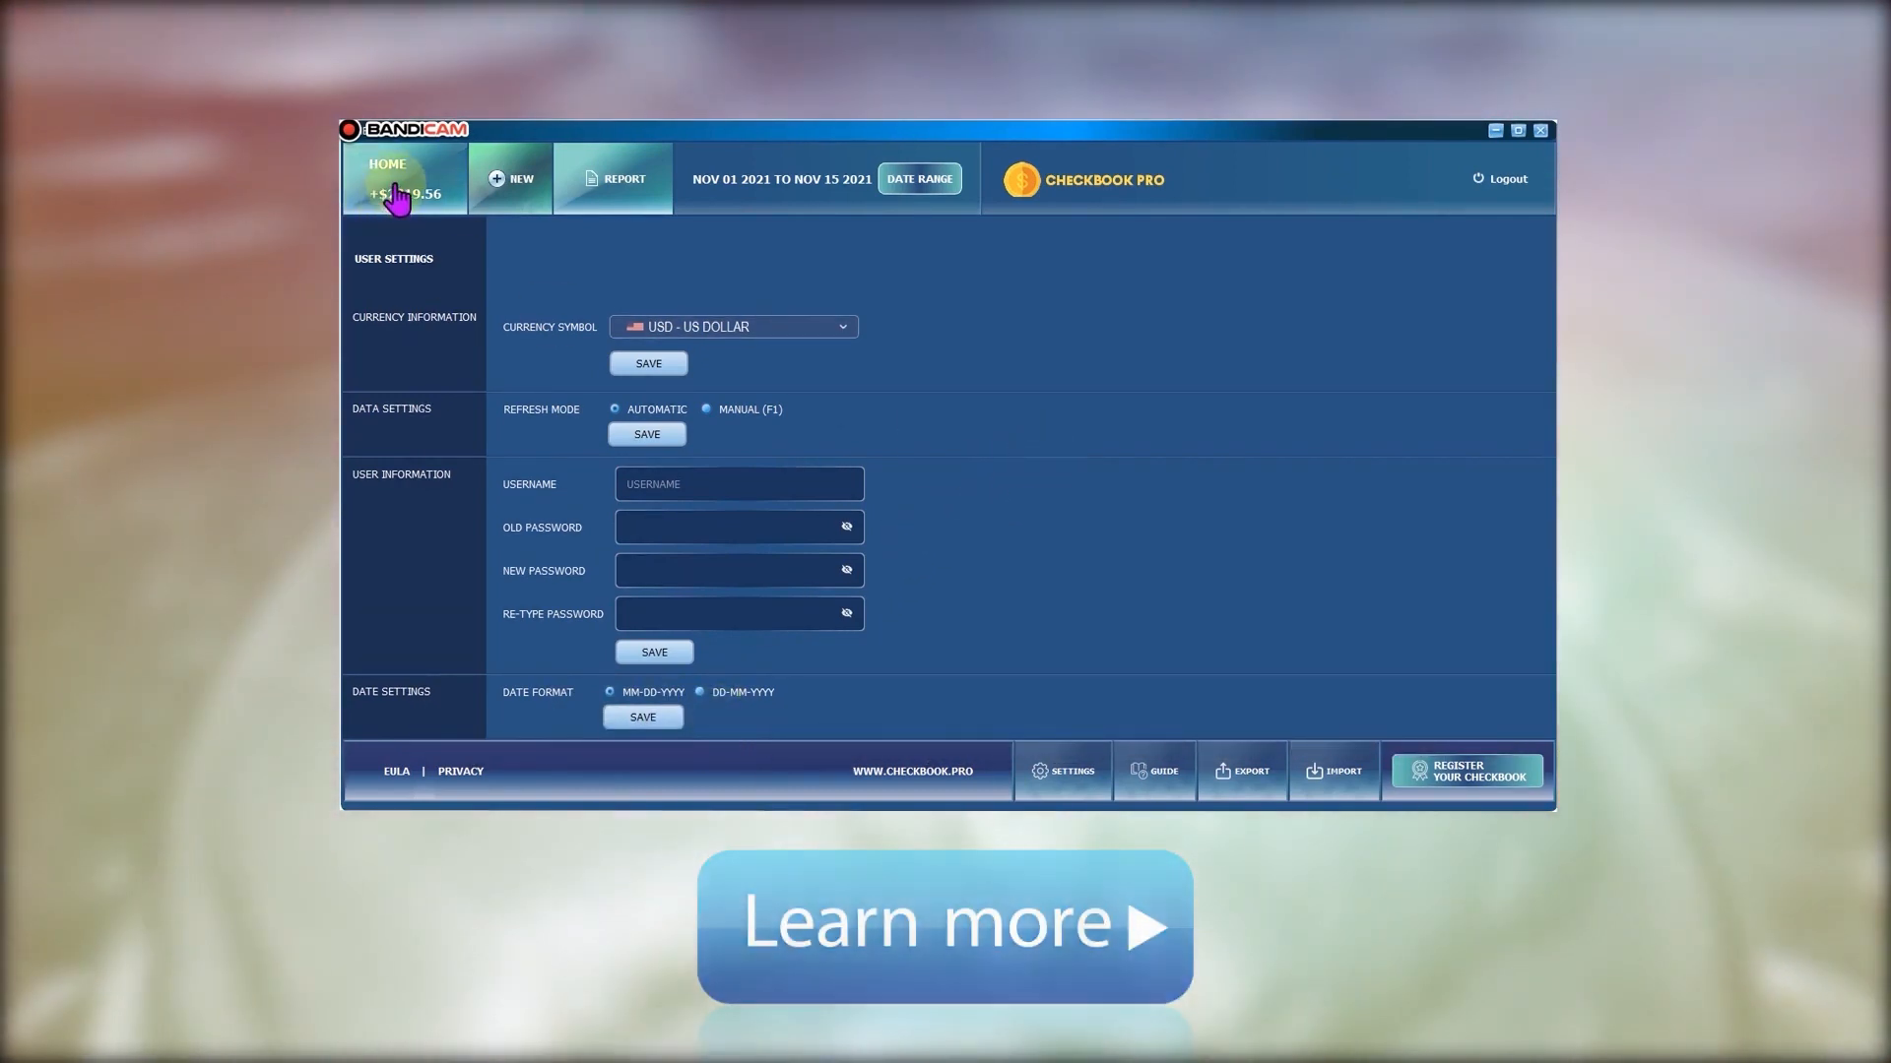
# Go back to transactions, start license registration, and accept the EULA and privacy policy
pyautogui.click(387, 171)
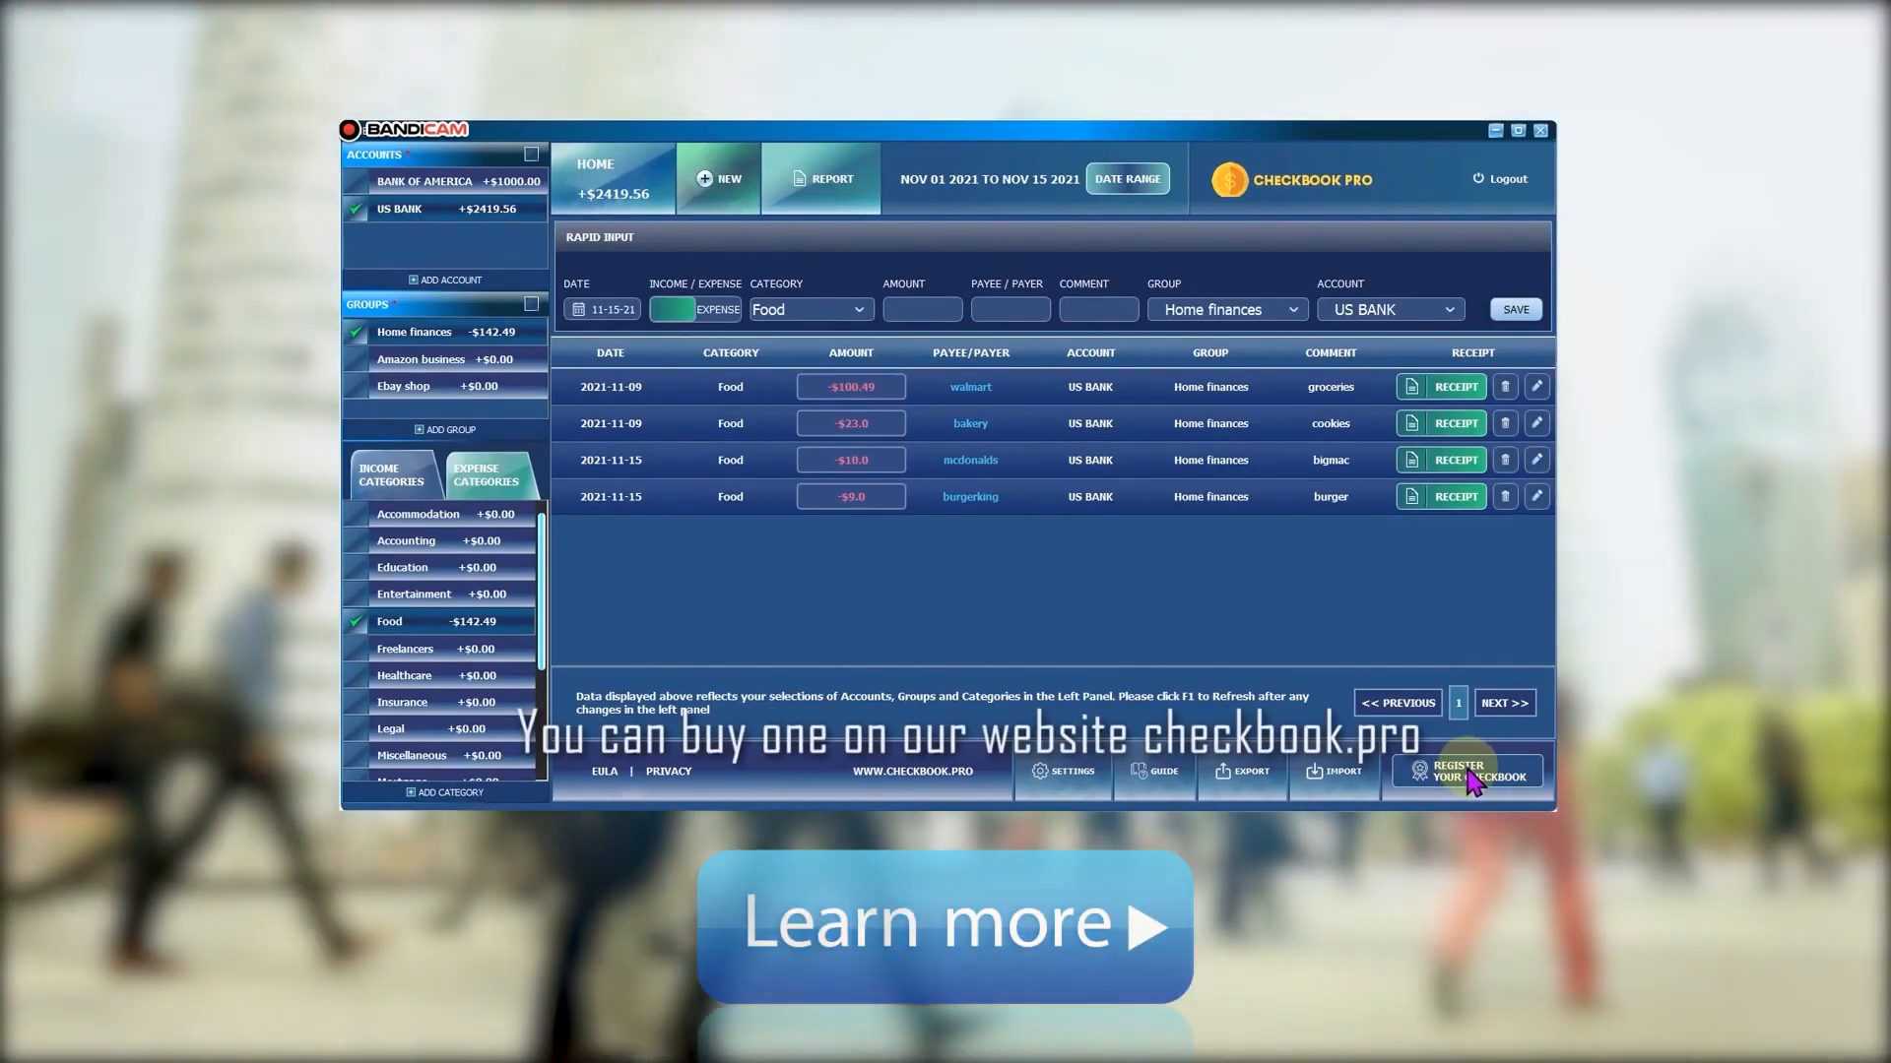
pyautogui.click(1465, 770)
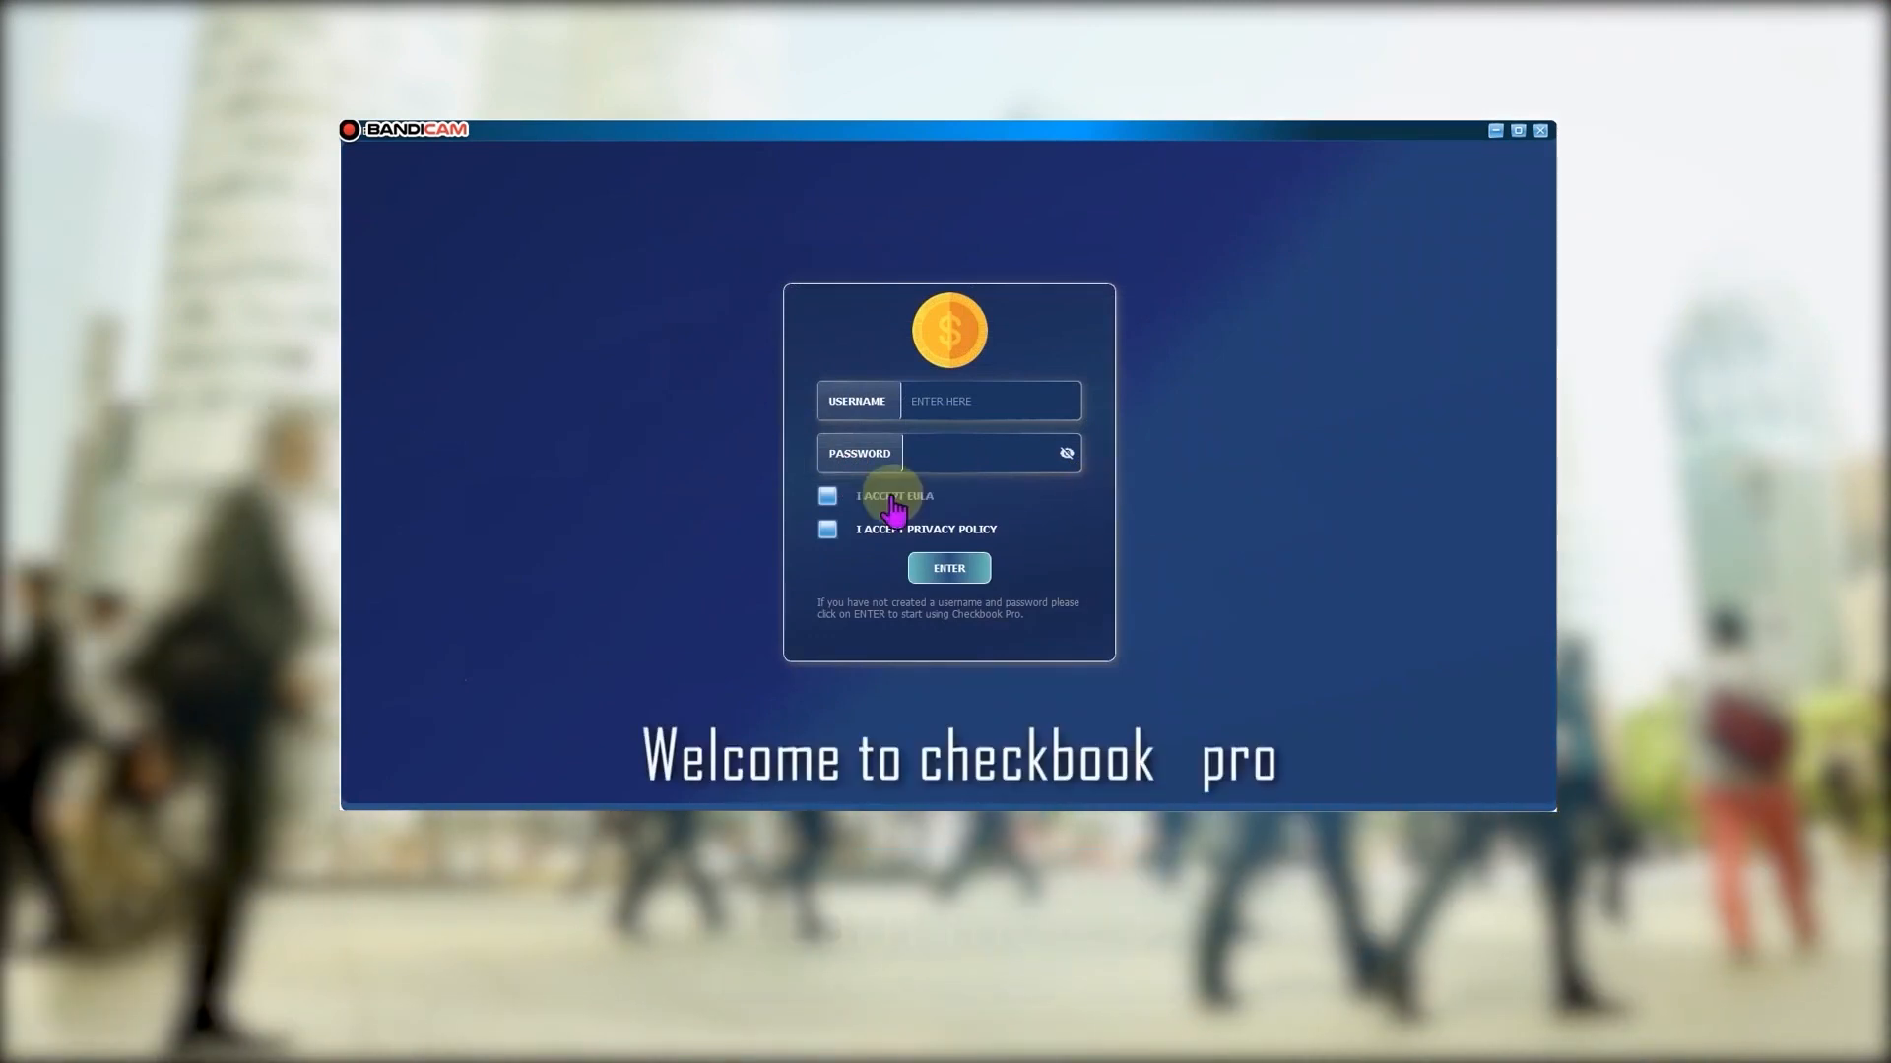
pyautogui.click(829, 495)
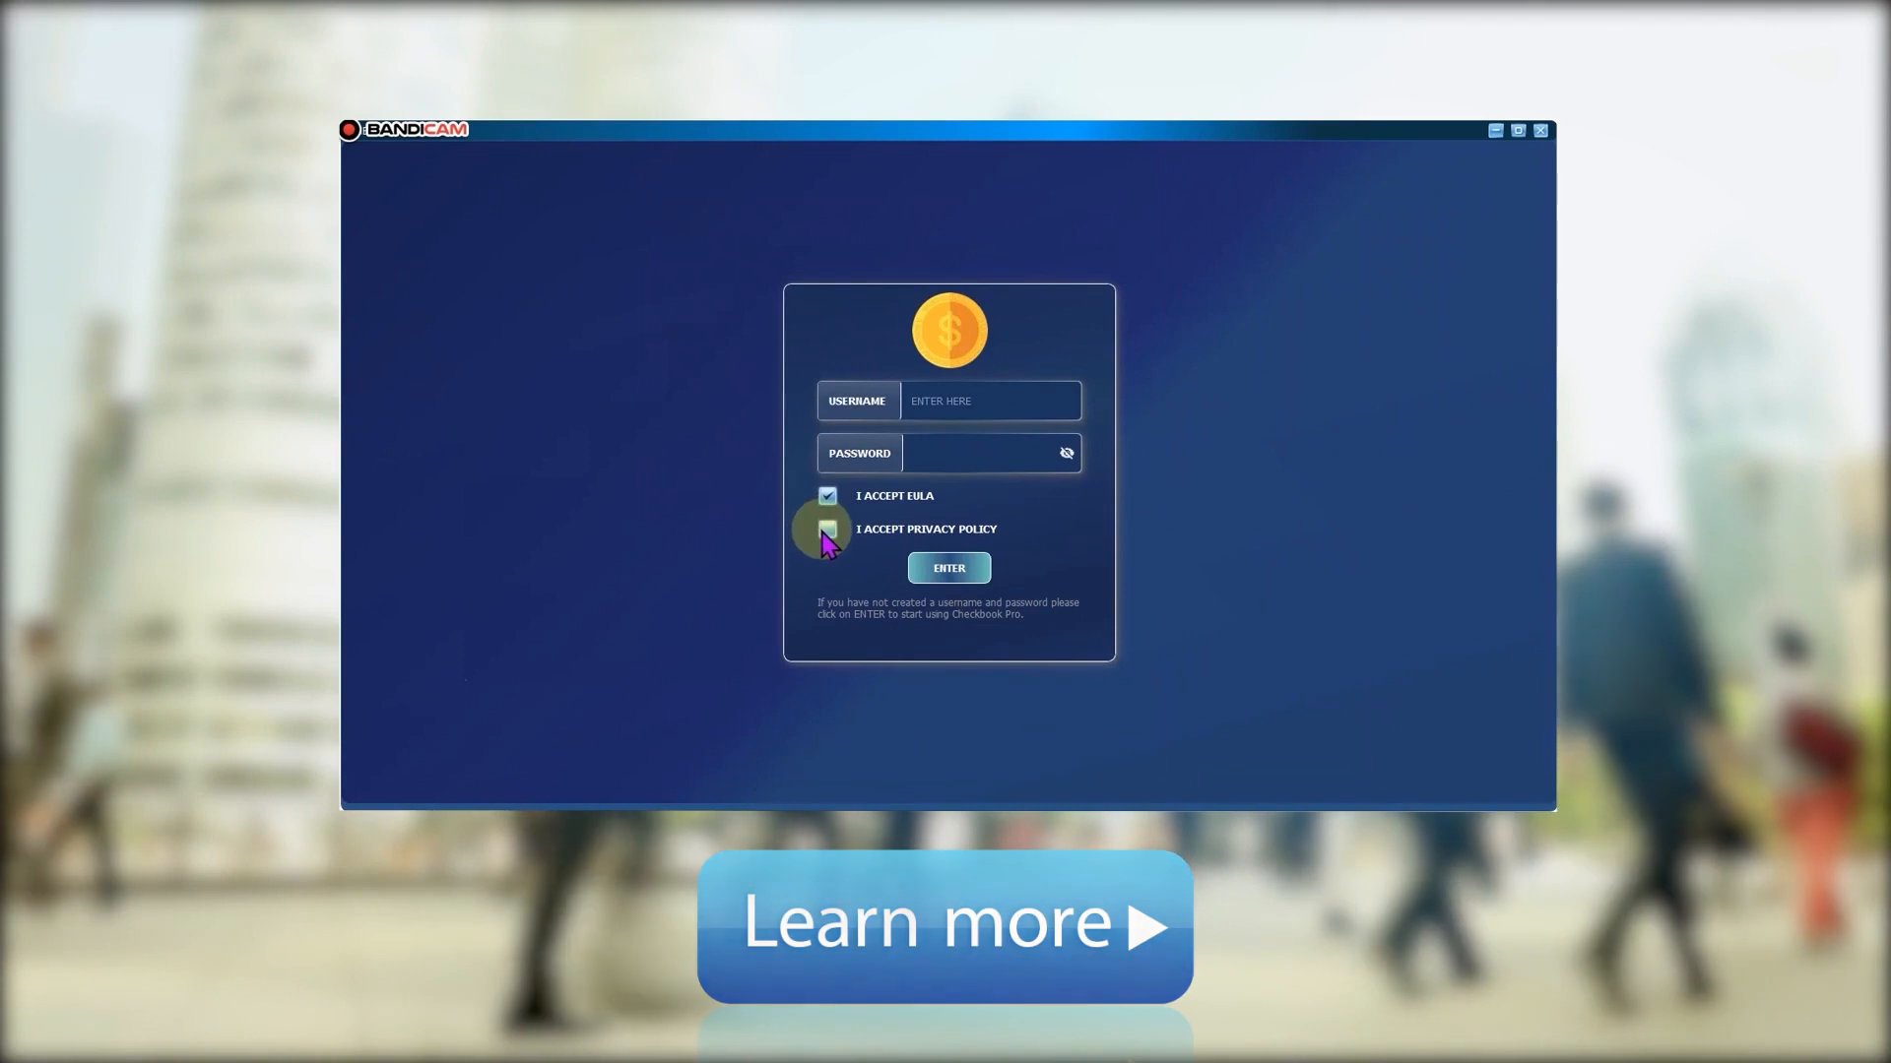
pyautogui.click(827, 530)
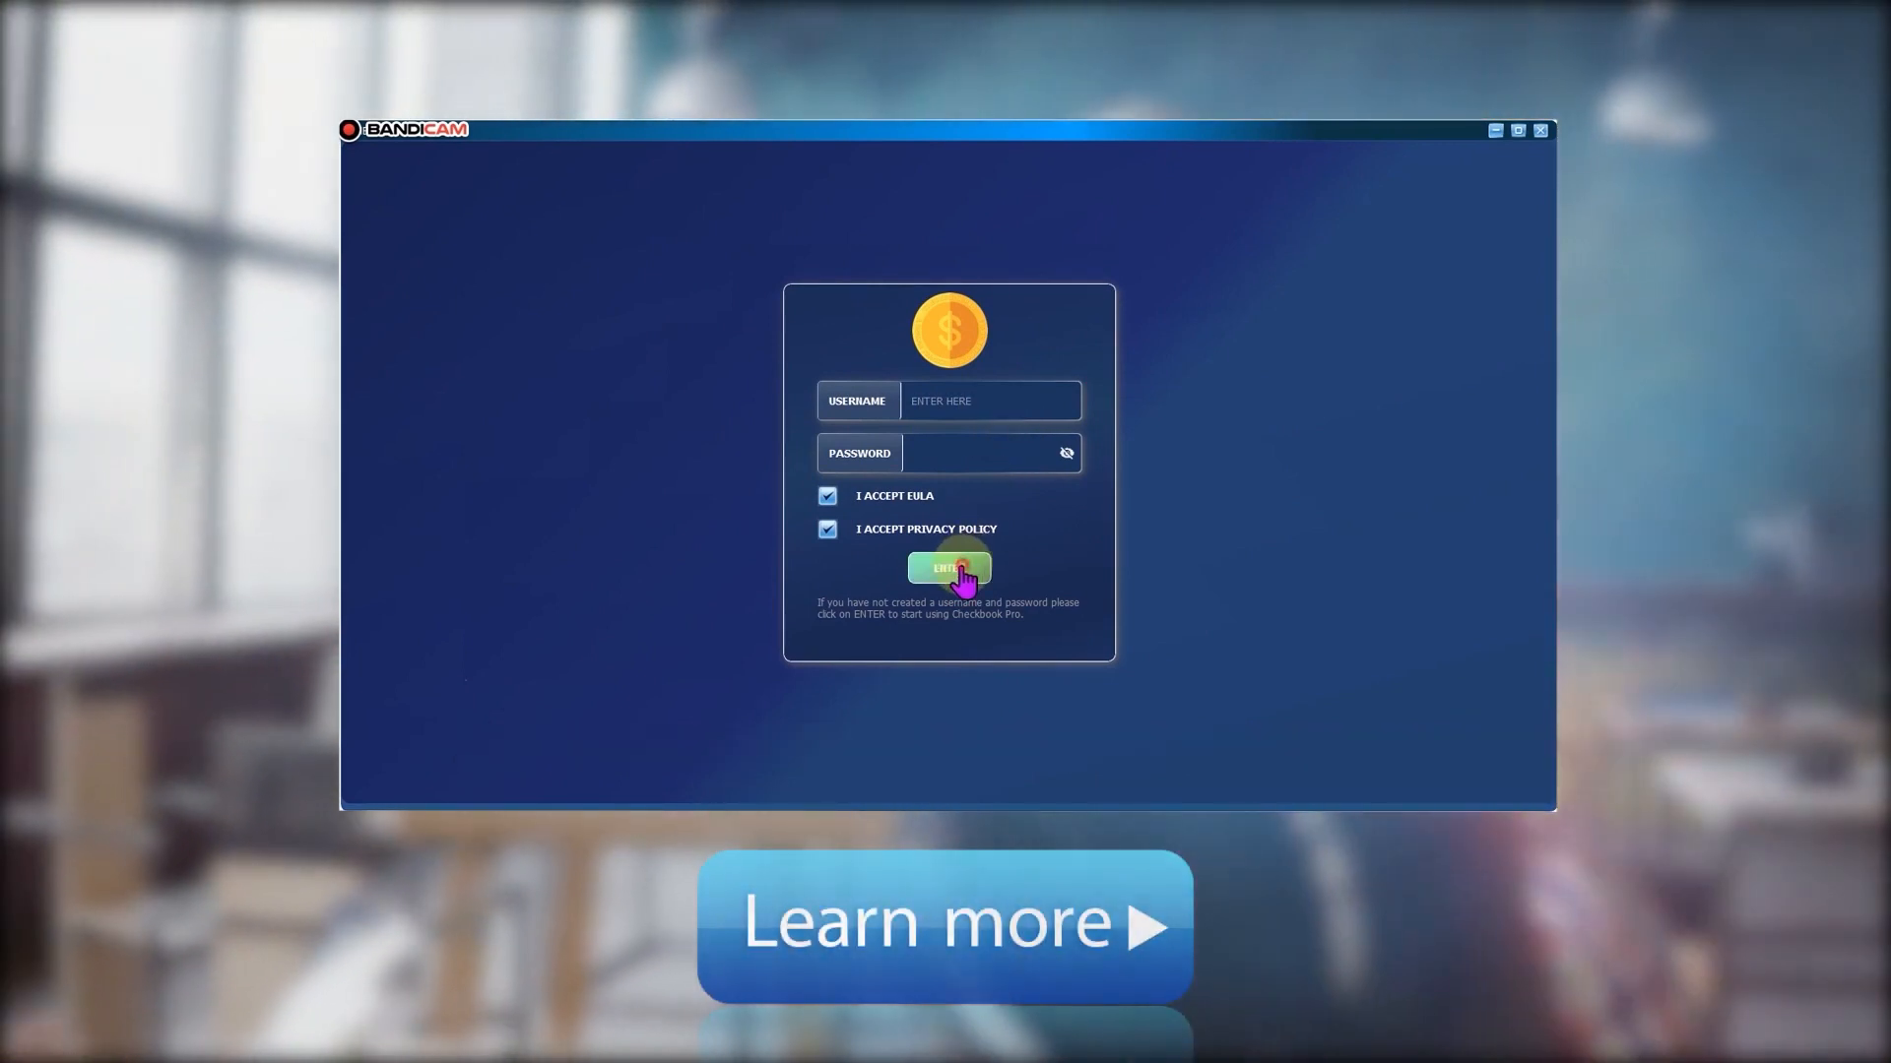
# Enter without credentials and page the guide through Creating User, Account and Group
pyautogui.click(947, 568)
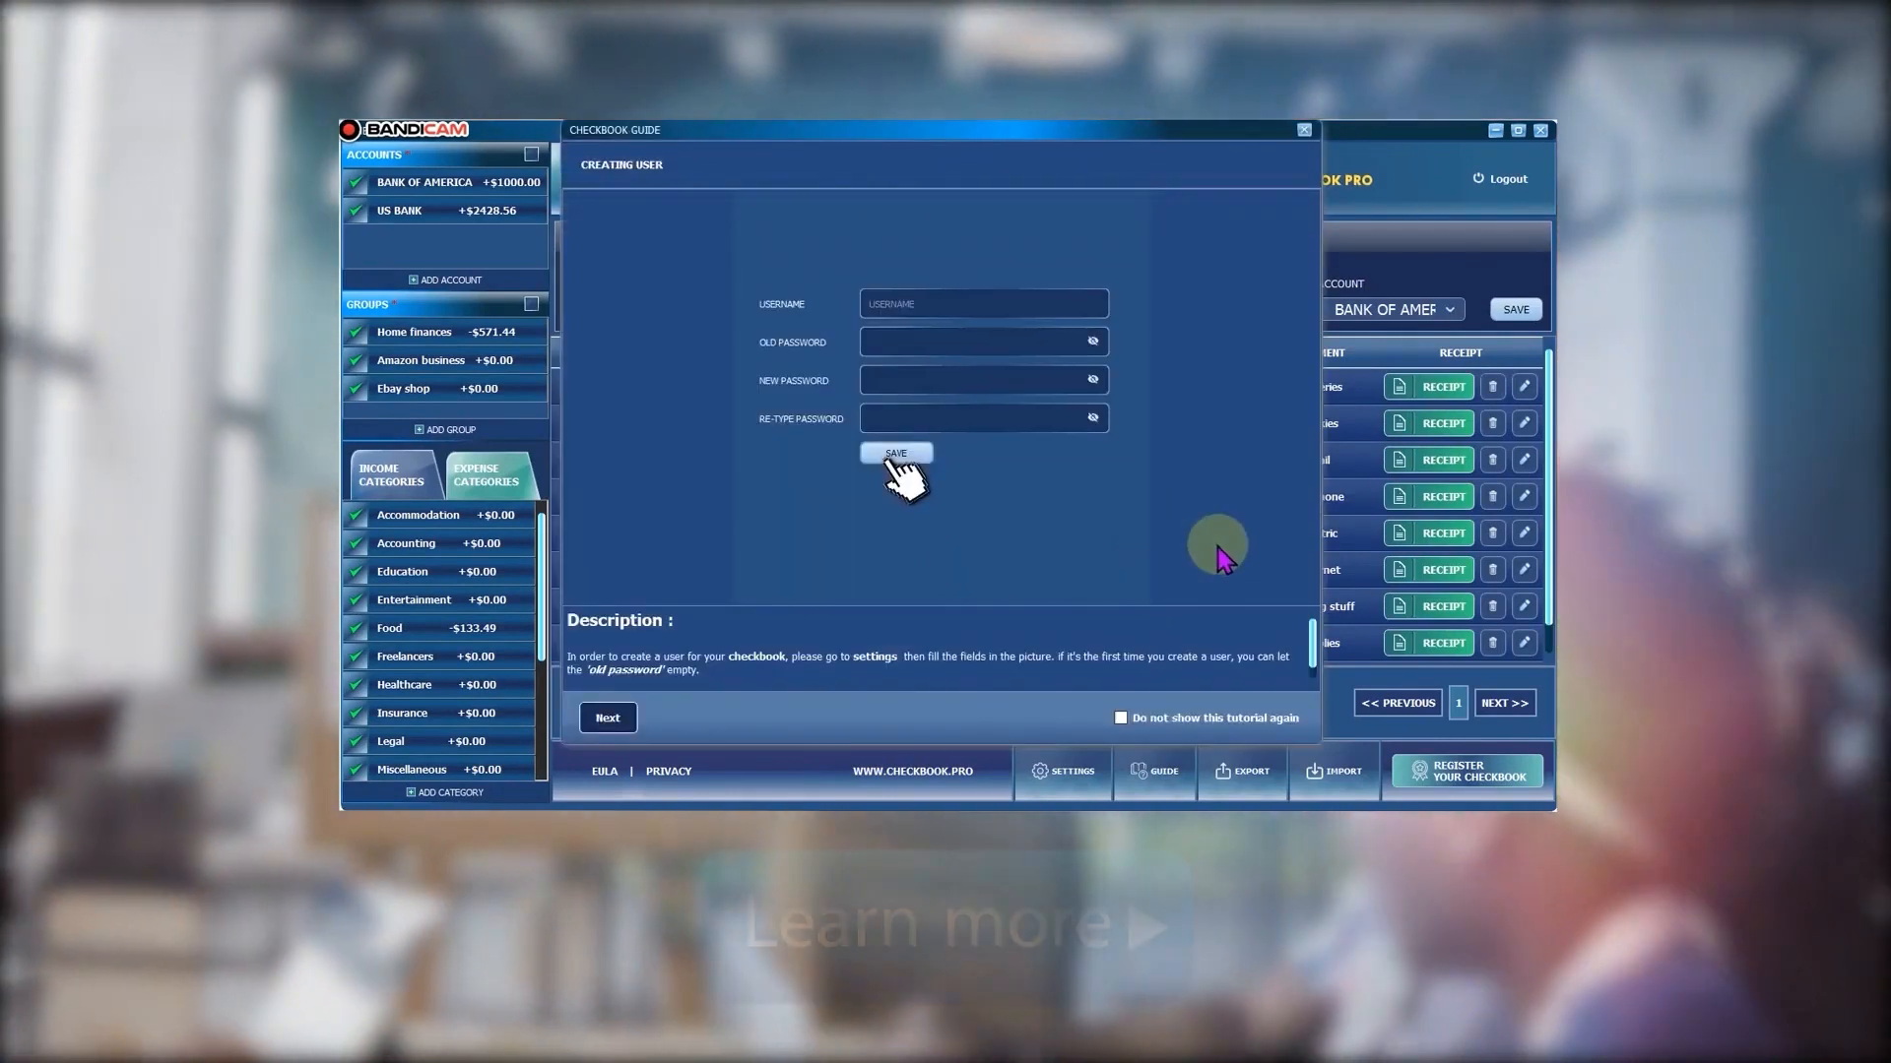
pyautogui.moveTo(856, 584)
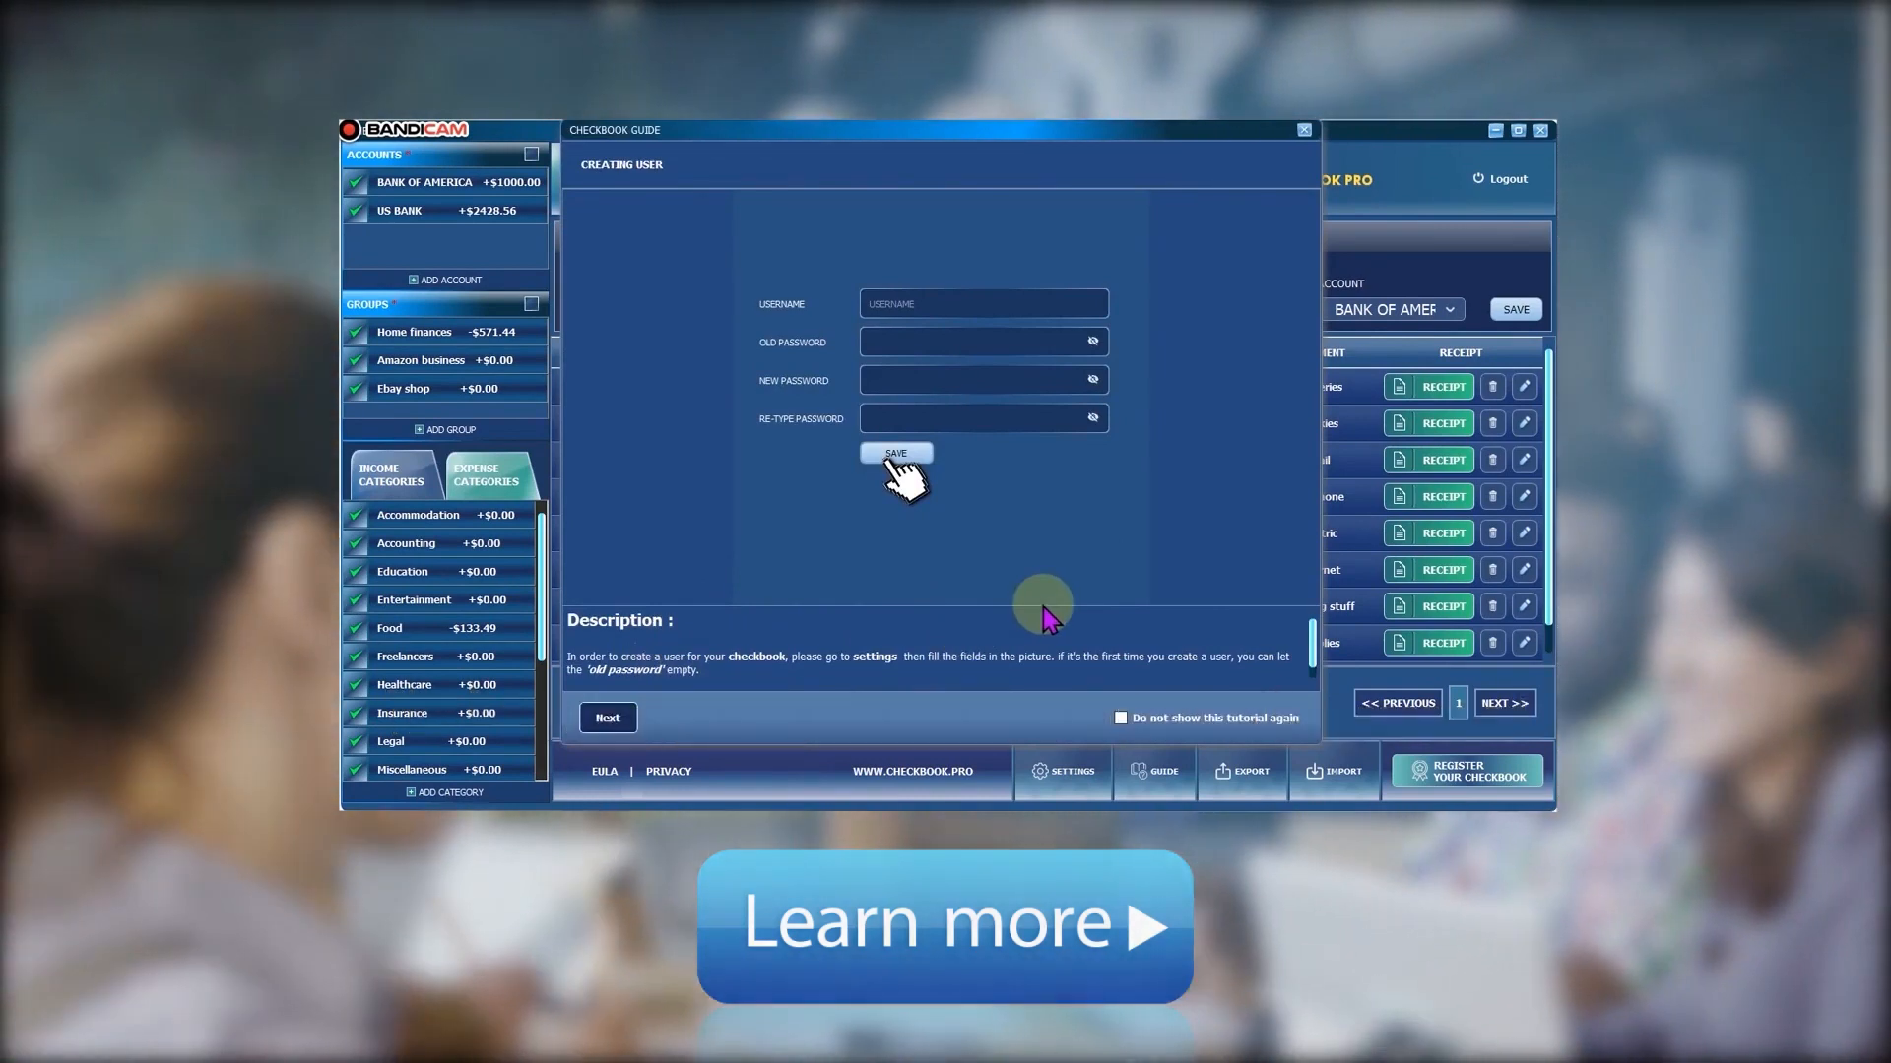
pyautogui.click(607, 718)
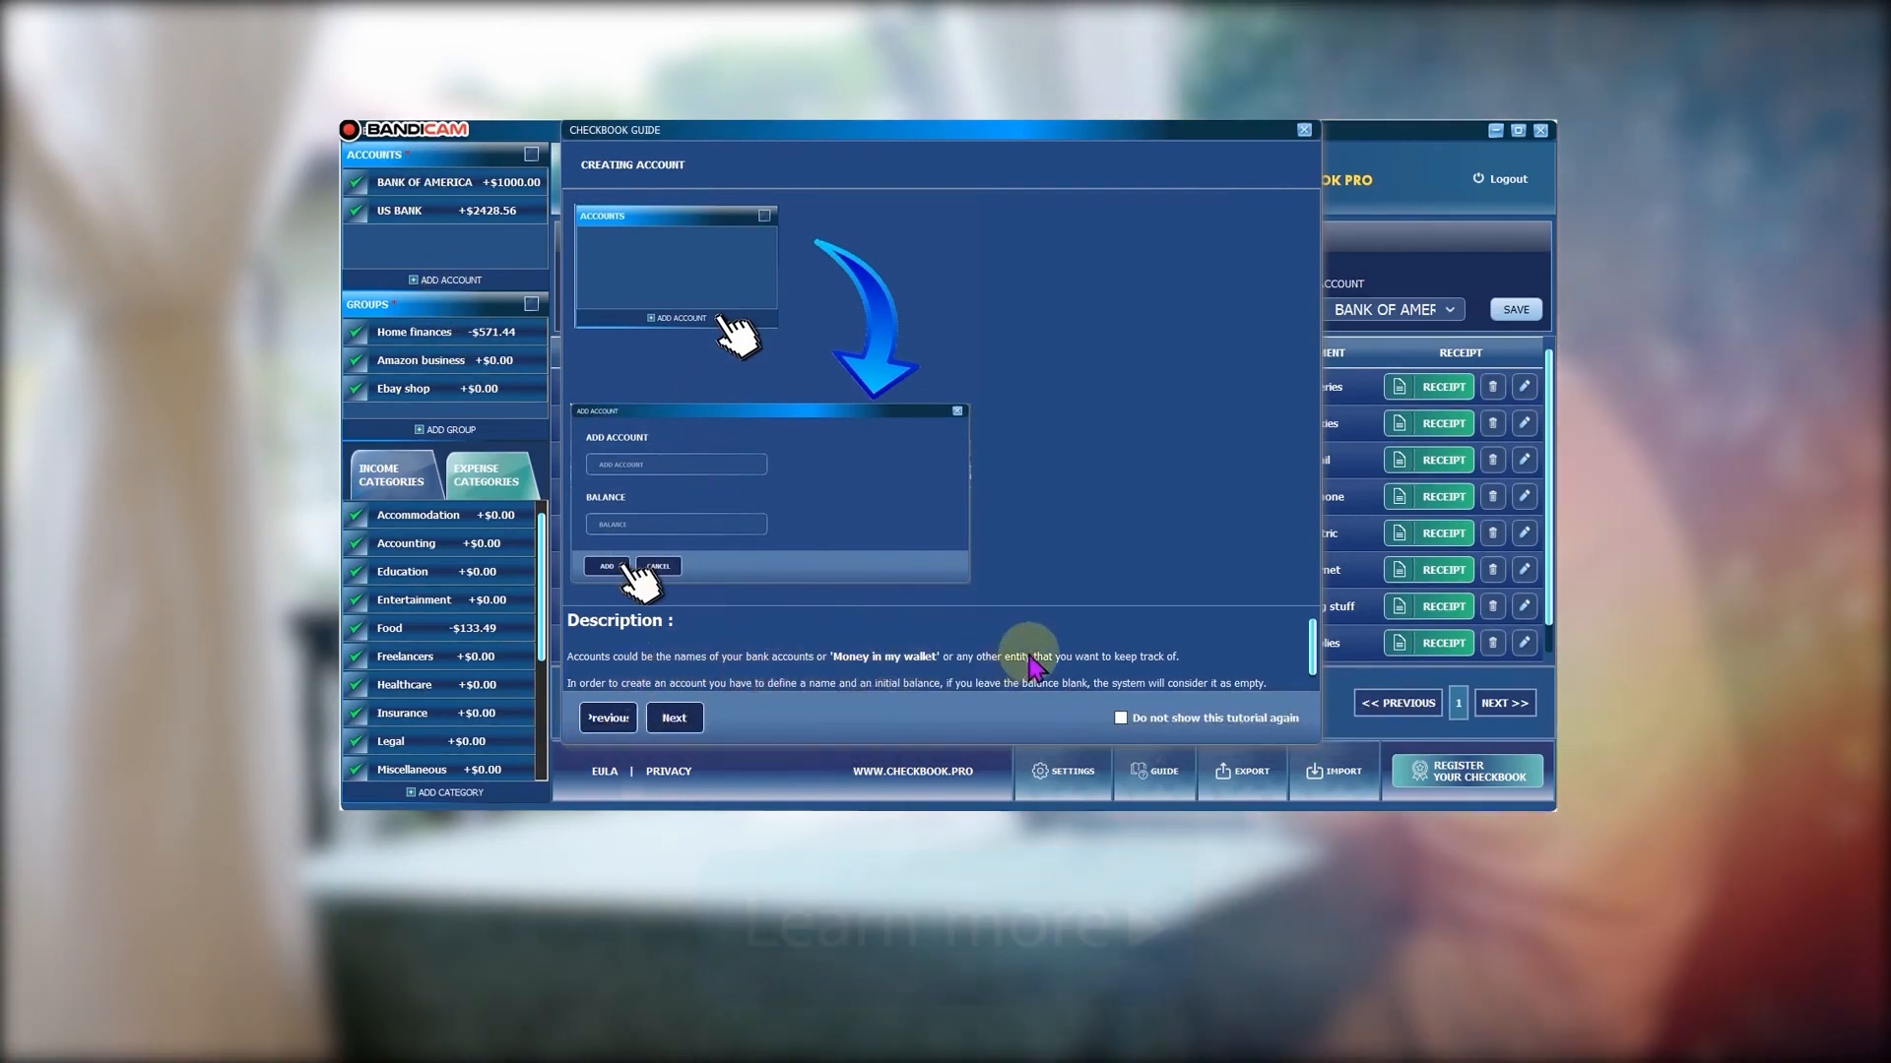
pyautogui.click(673, 718)
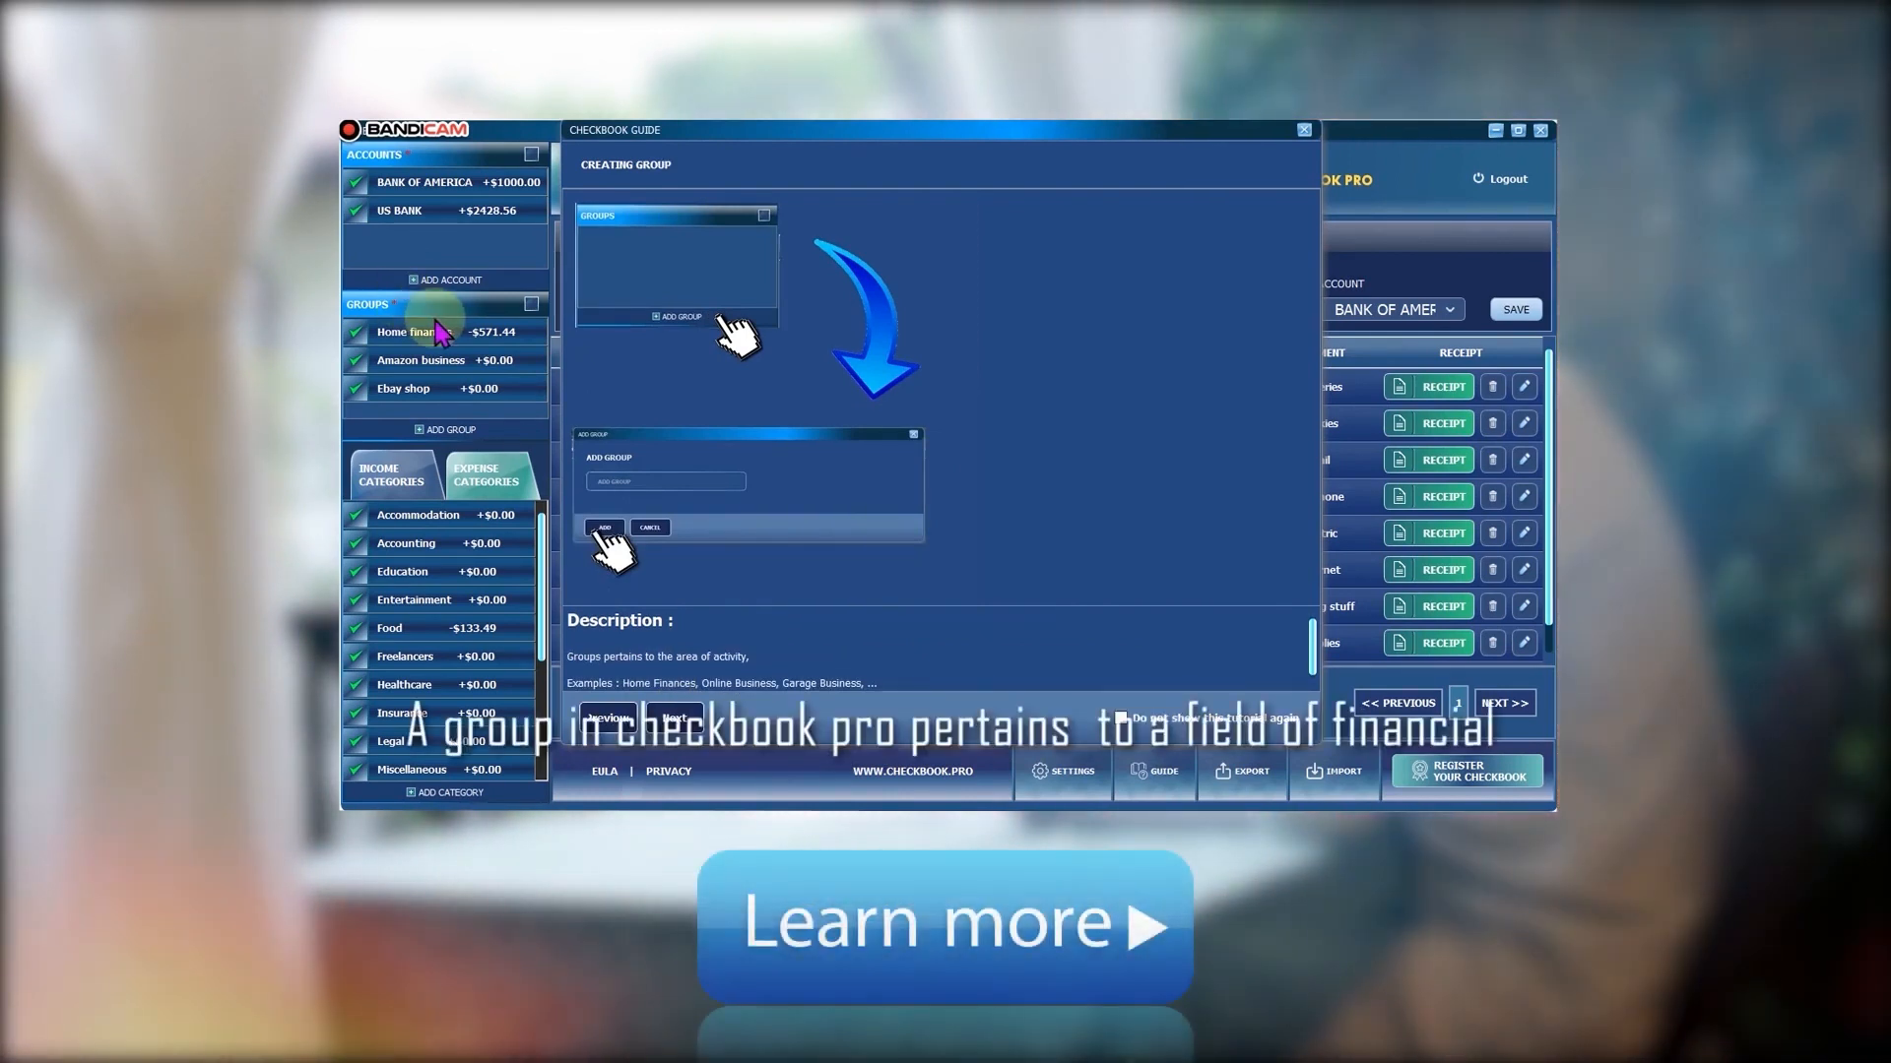
pyautogui.moveTo(844, 661)
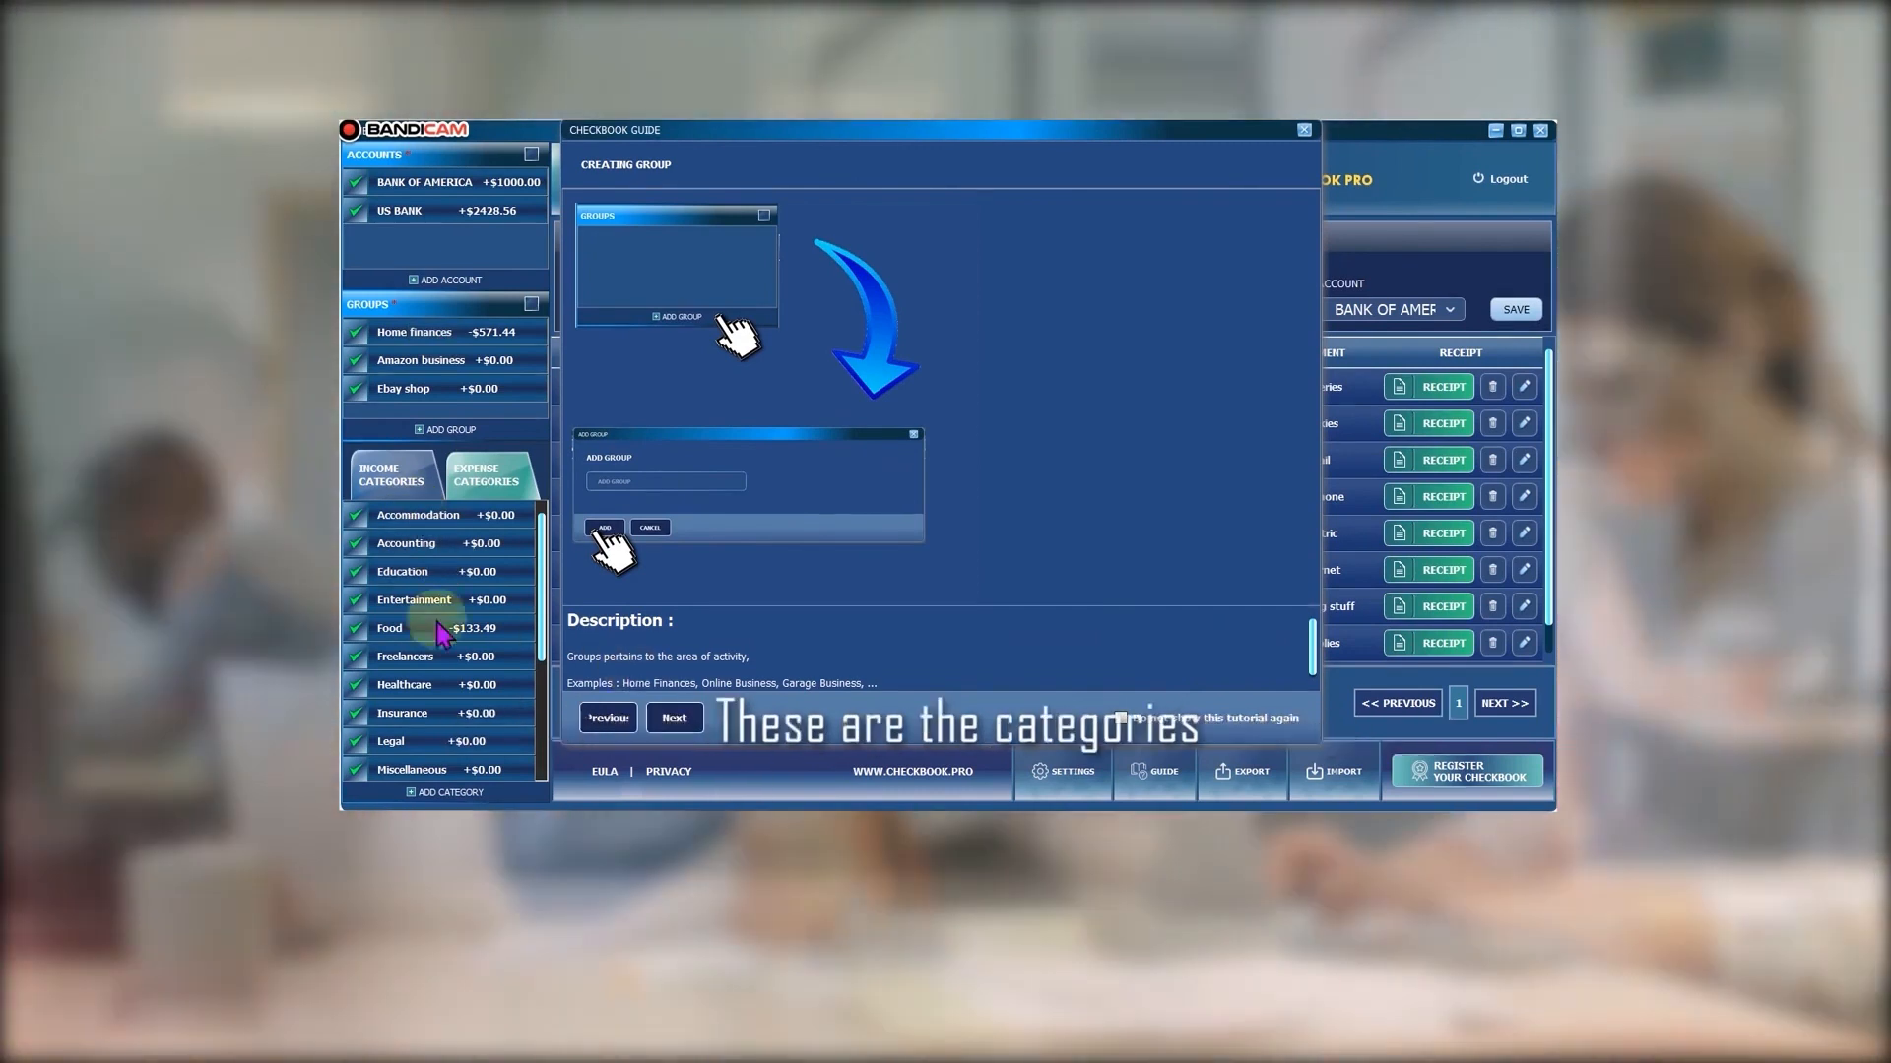
pyautogui.click(674, 718)
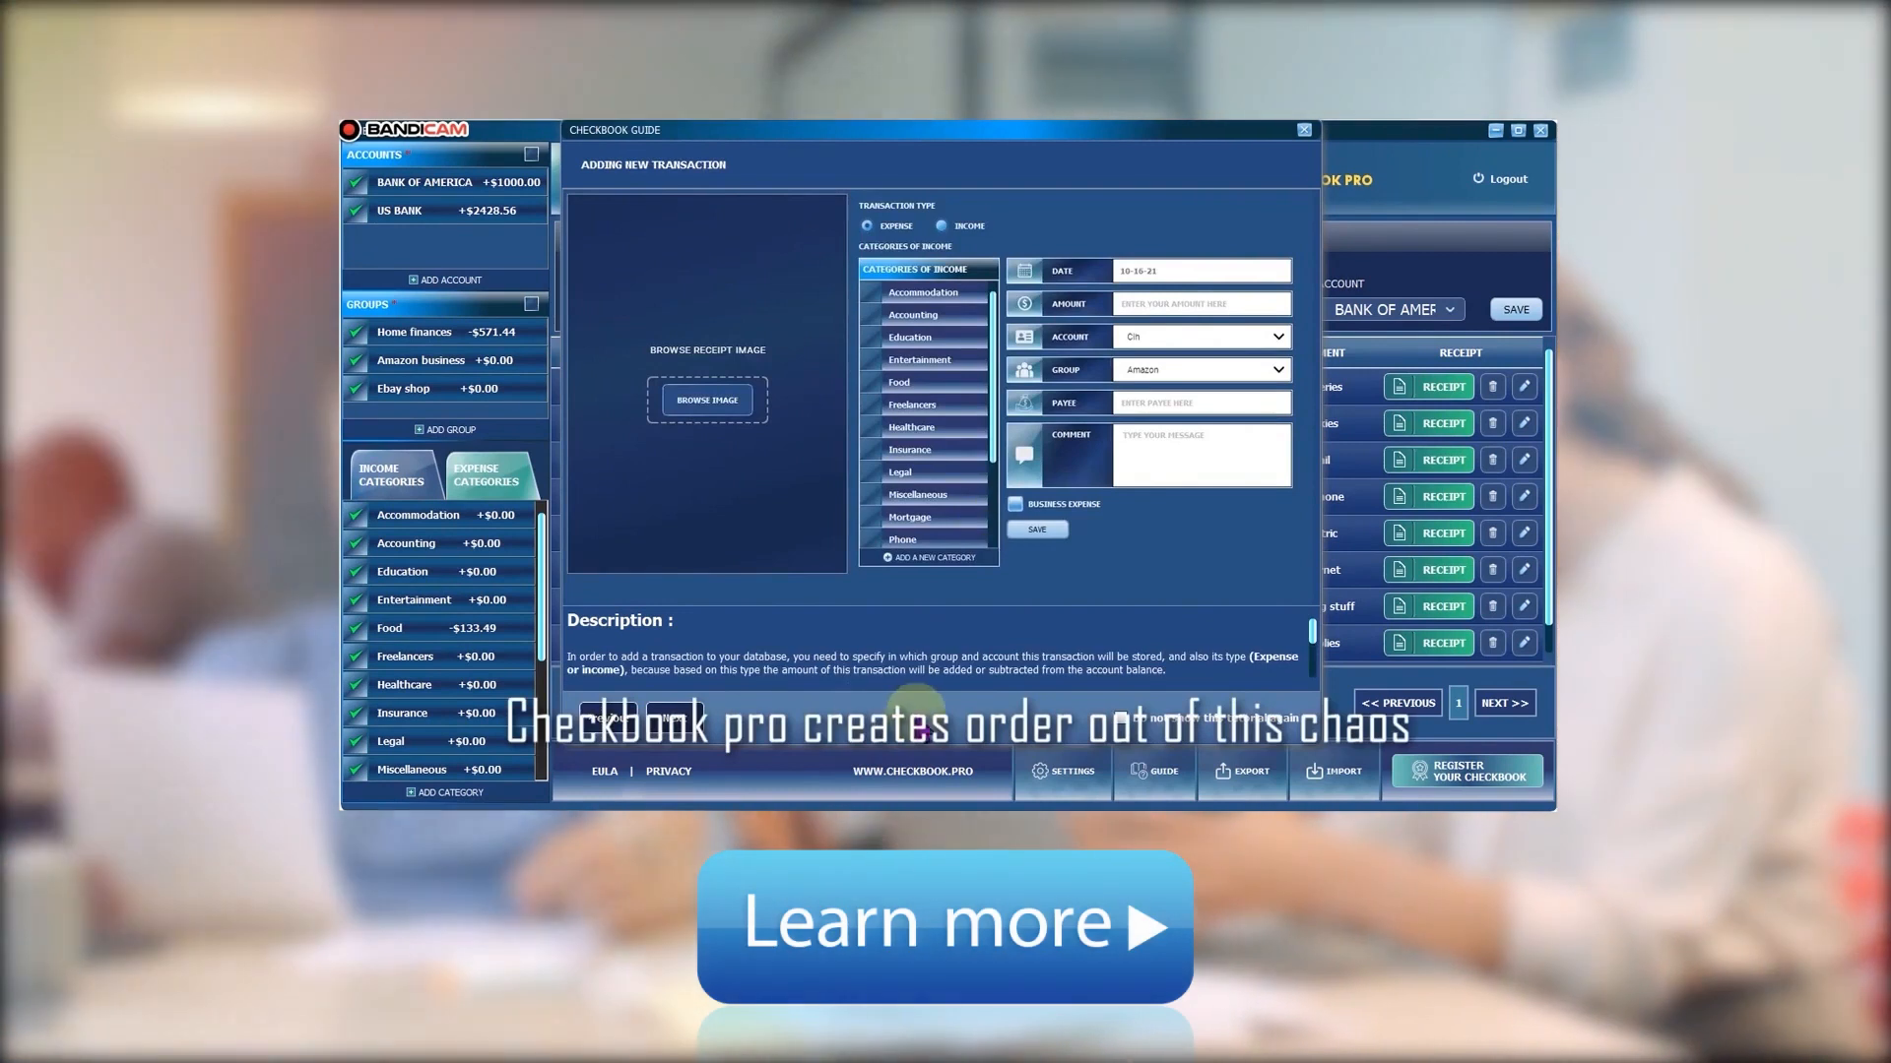
# Close the guide and untick Bank of America and Amazon business, leaving a $2,428.56 total
pyautogui.click(1301, 129)
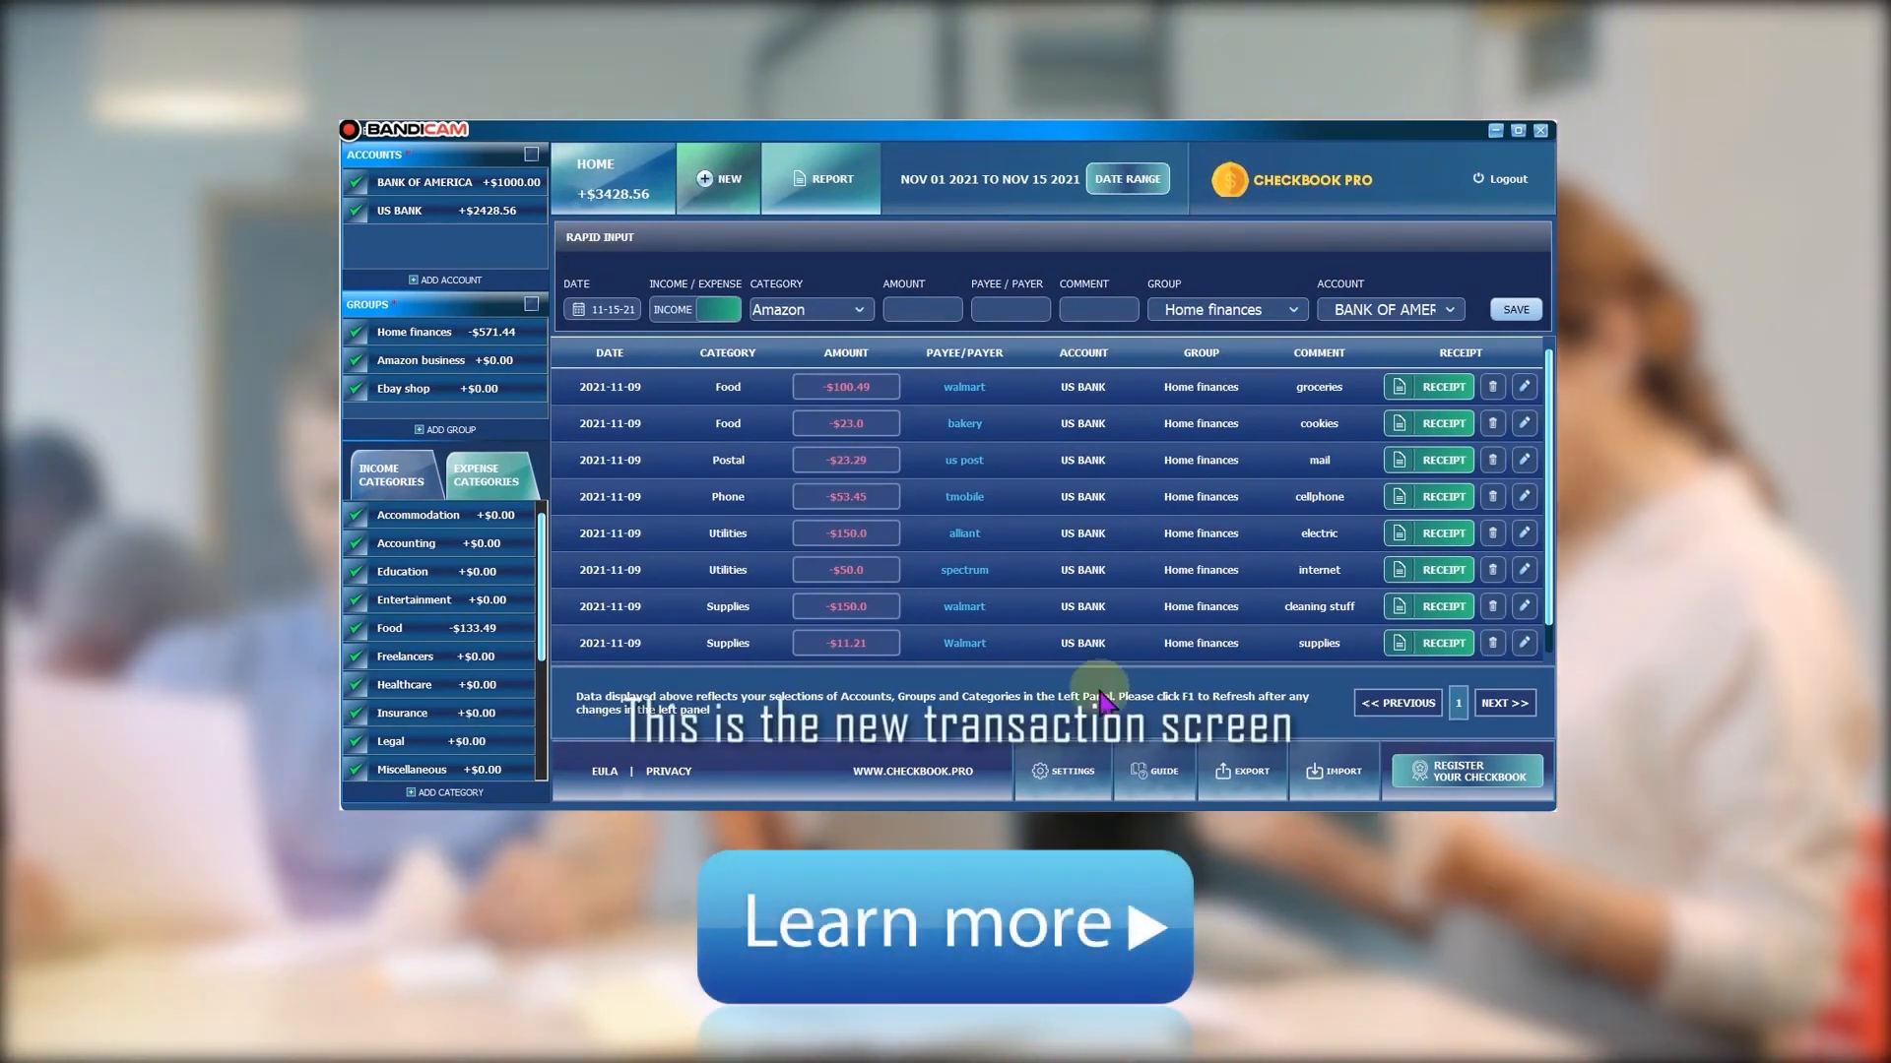
pyautogui.moveTo(1398, 687)
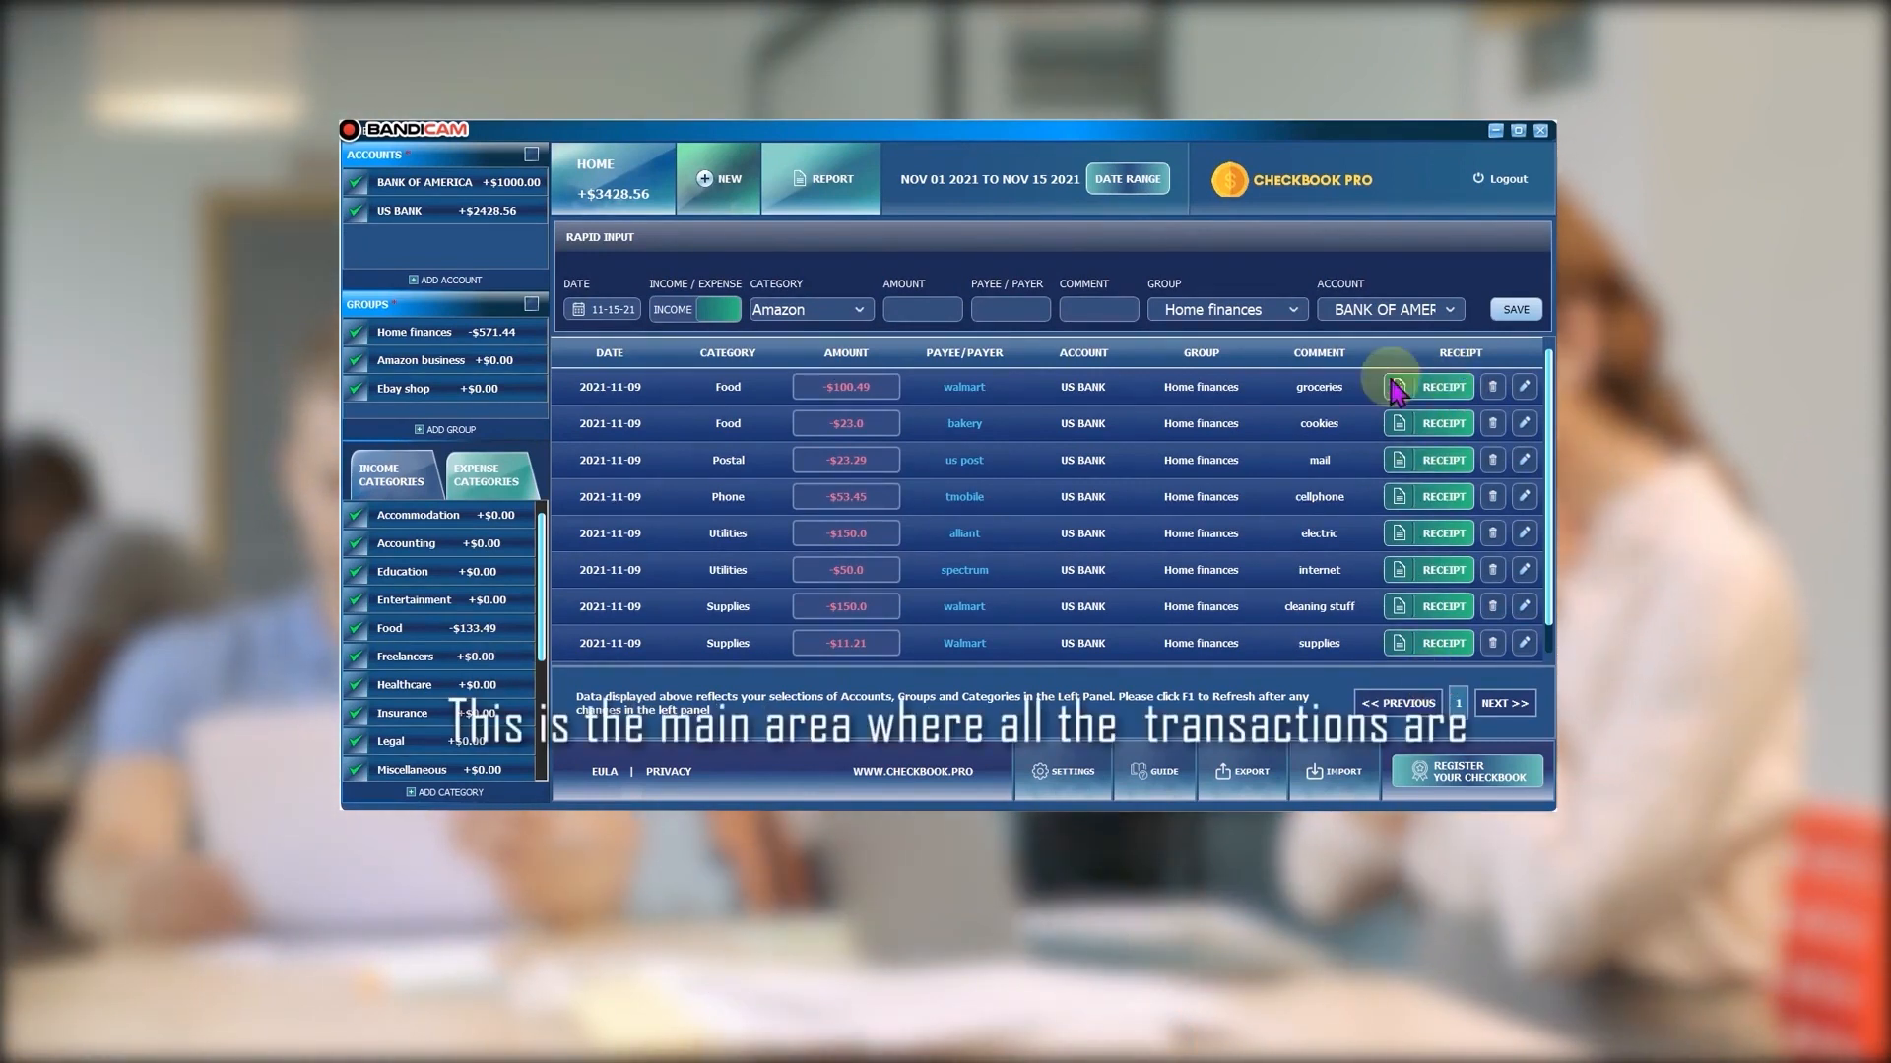
pyautogui.moveTo(1411, 709)
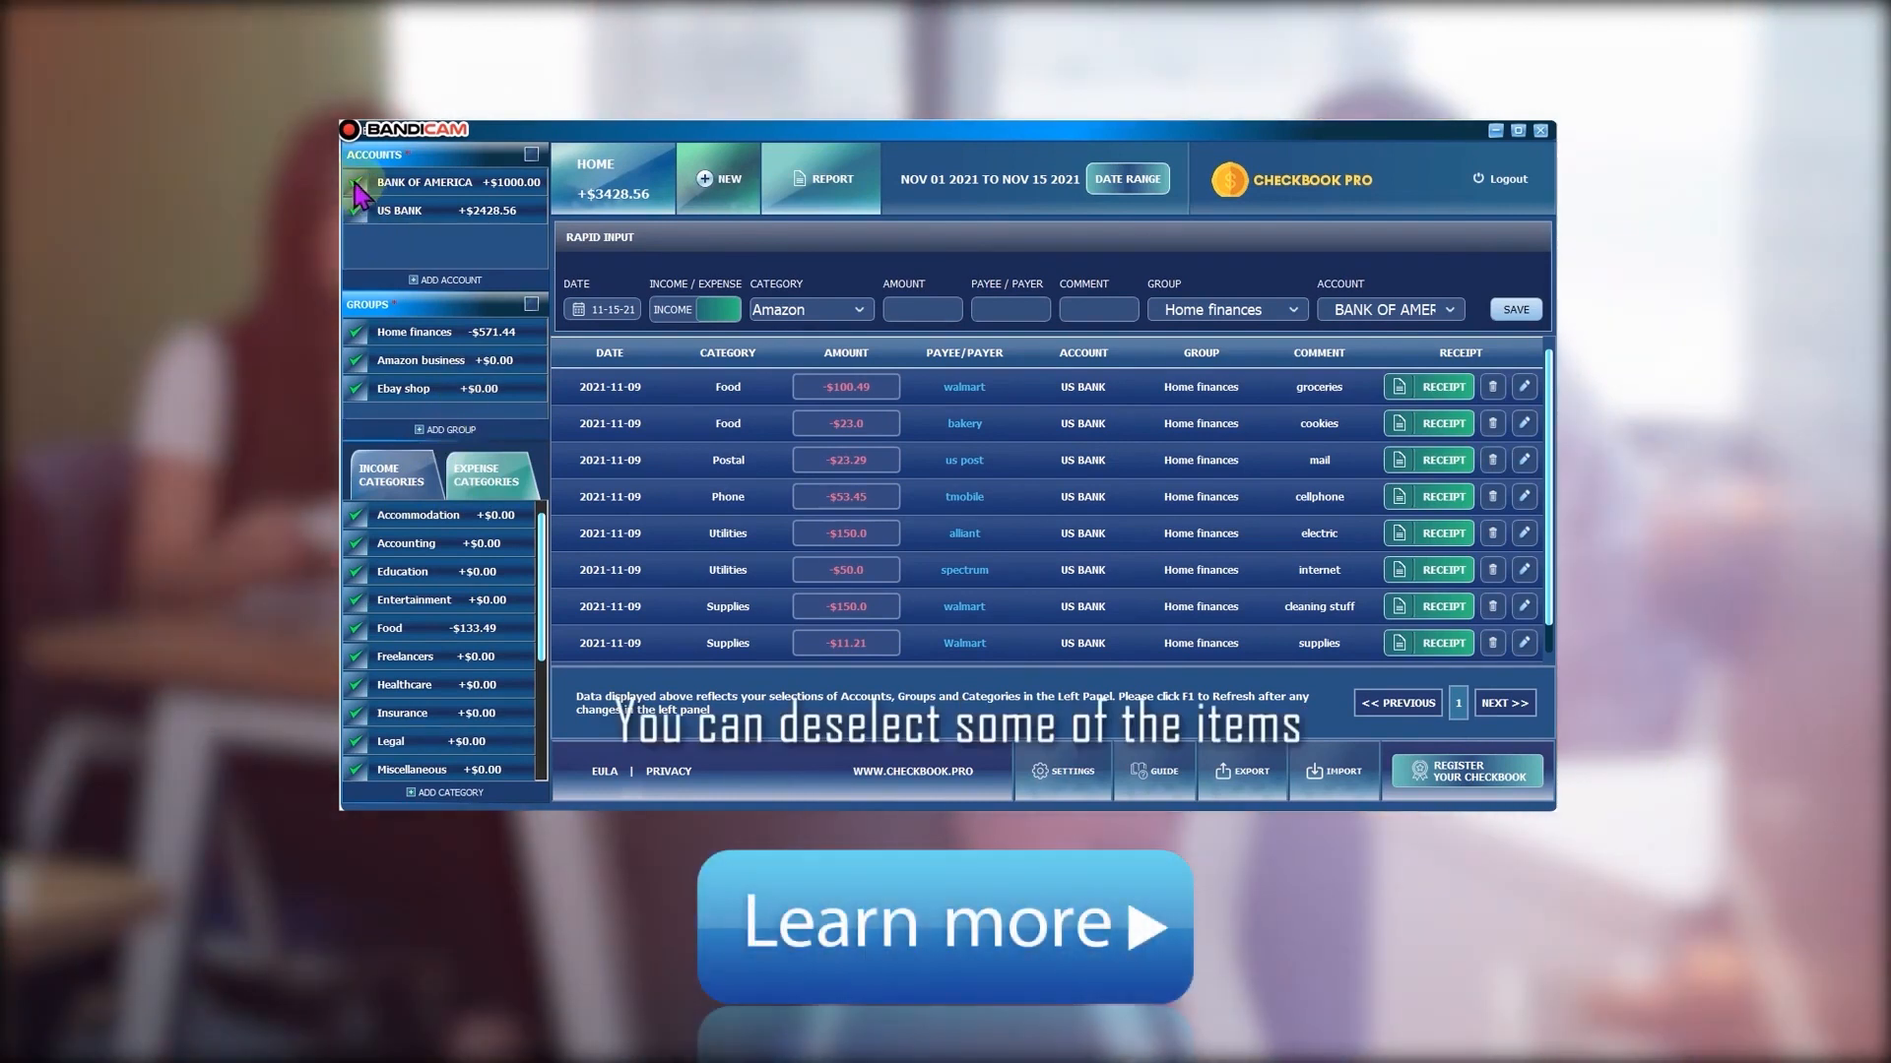
pyautogui.click(355, 182)
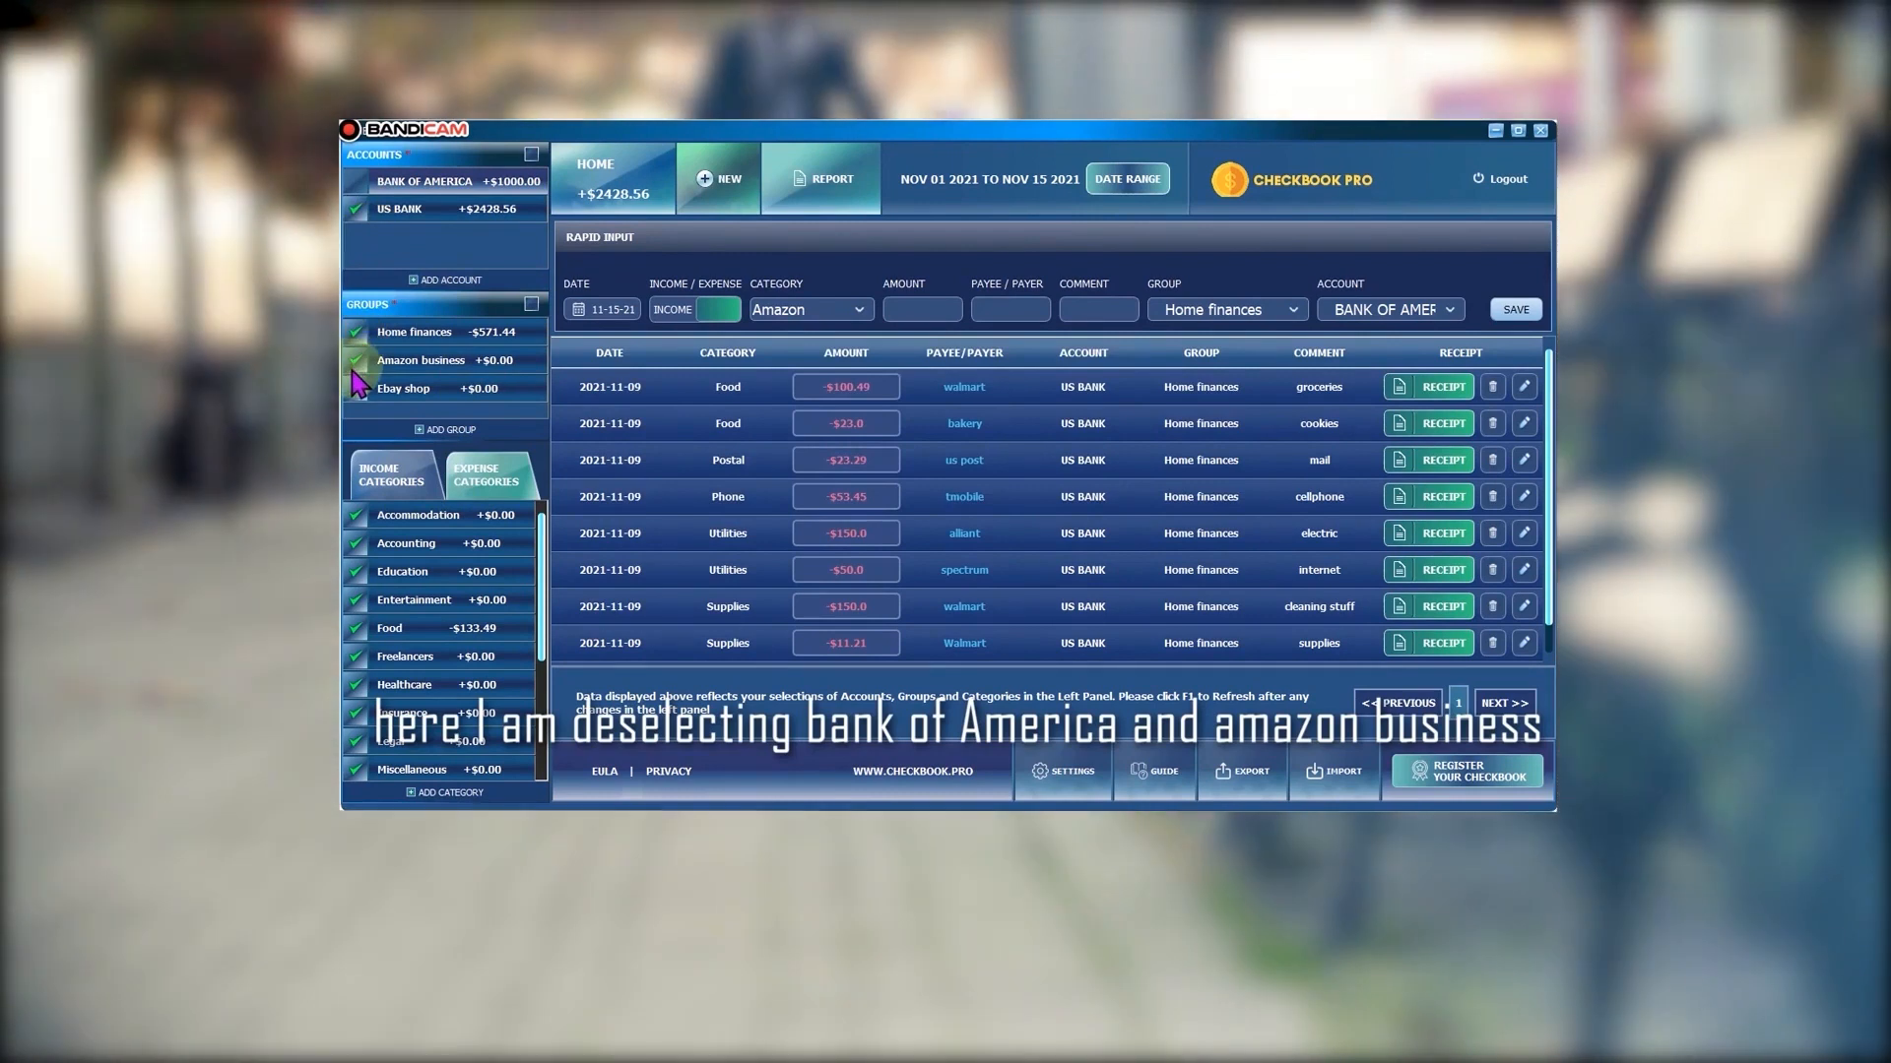
pyautogui.click(354, 359)
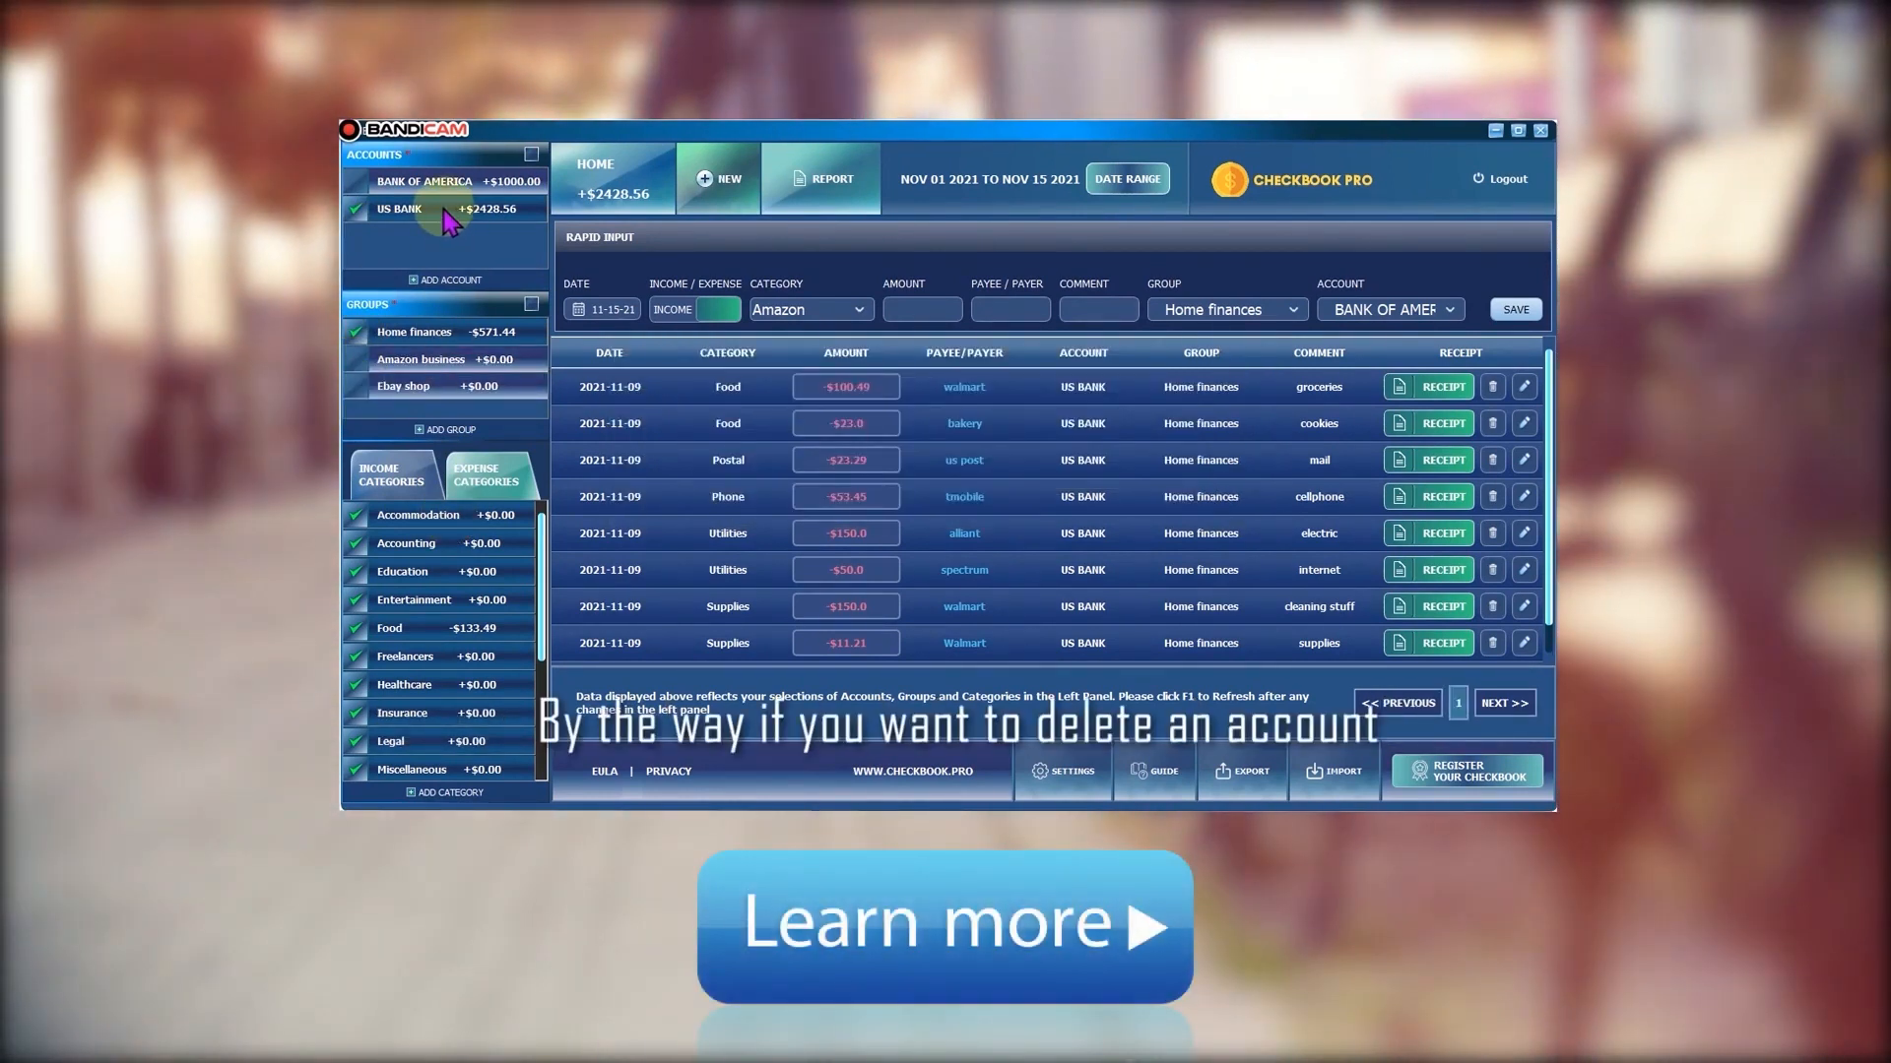
# Use the category right-click menu's Deselect All to clear every expense category
pyautogui.rightClick(424, 180)
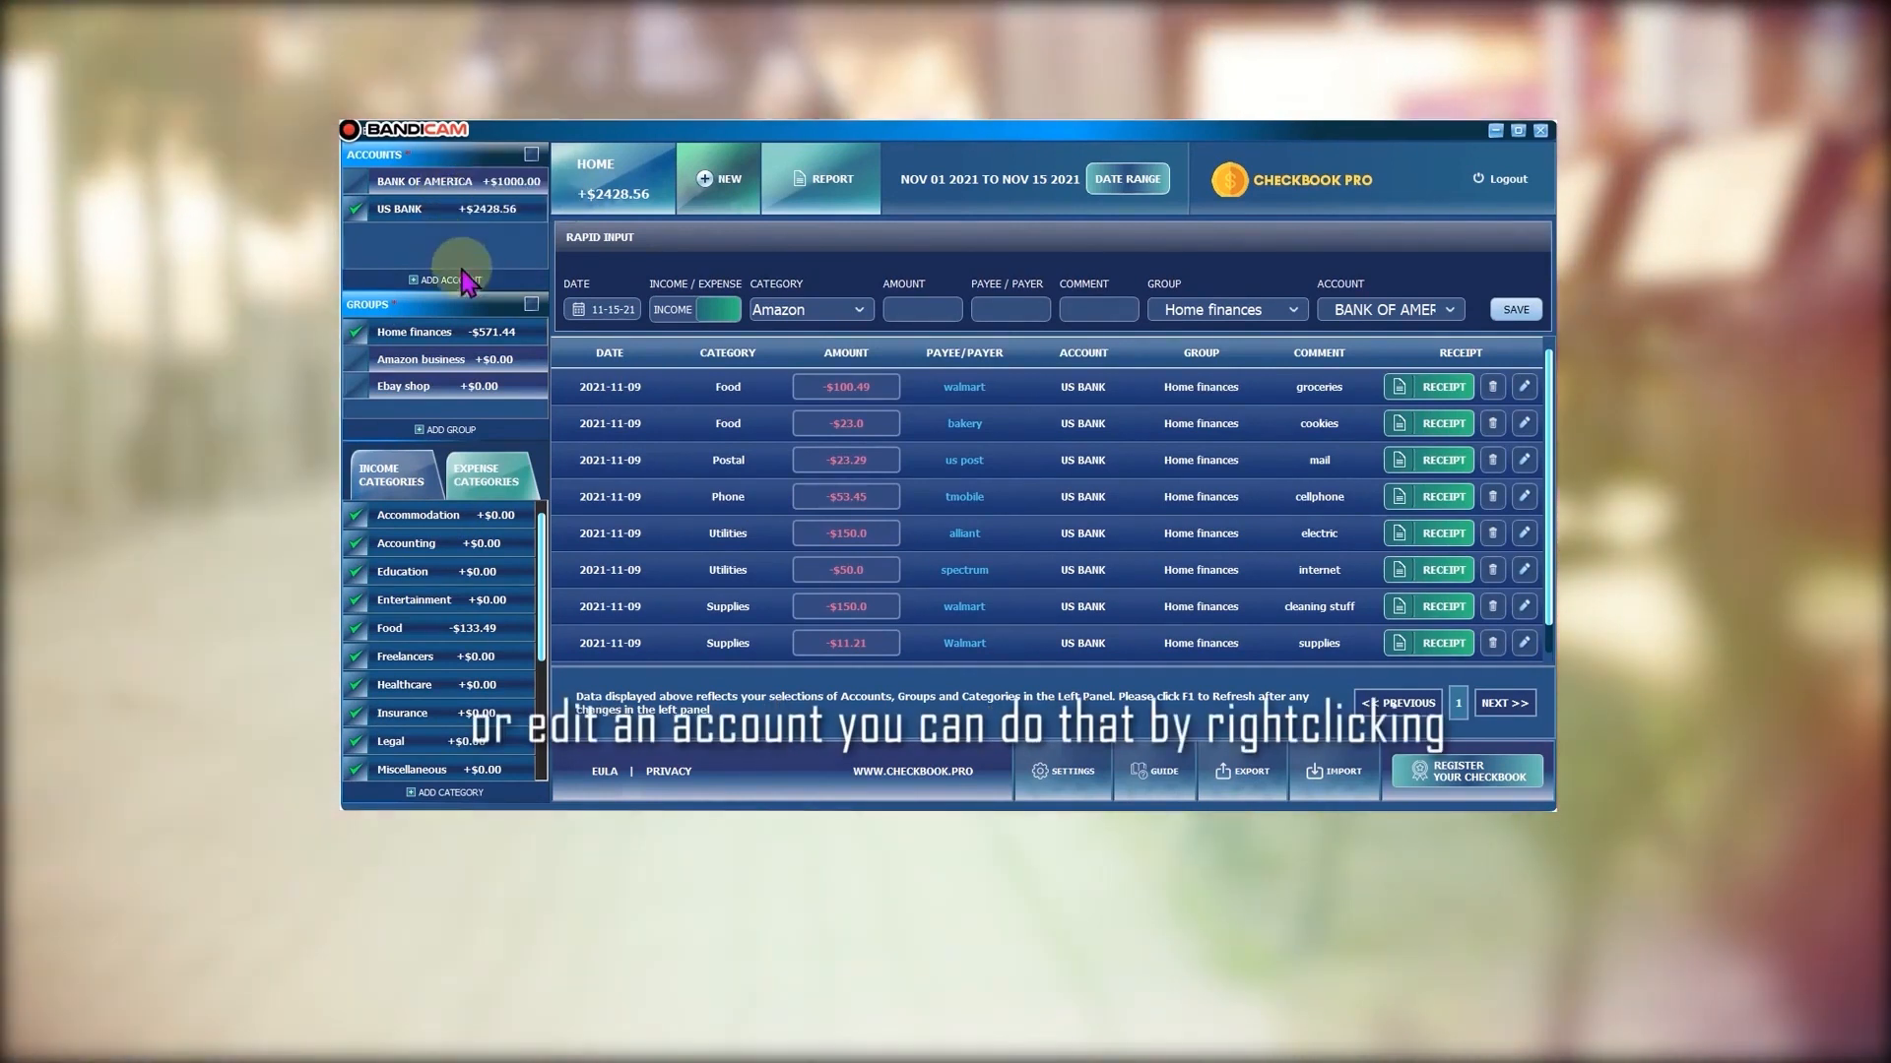
pyautogui.rightClick(413, 332)
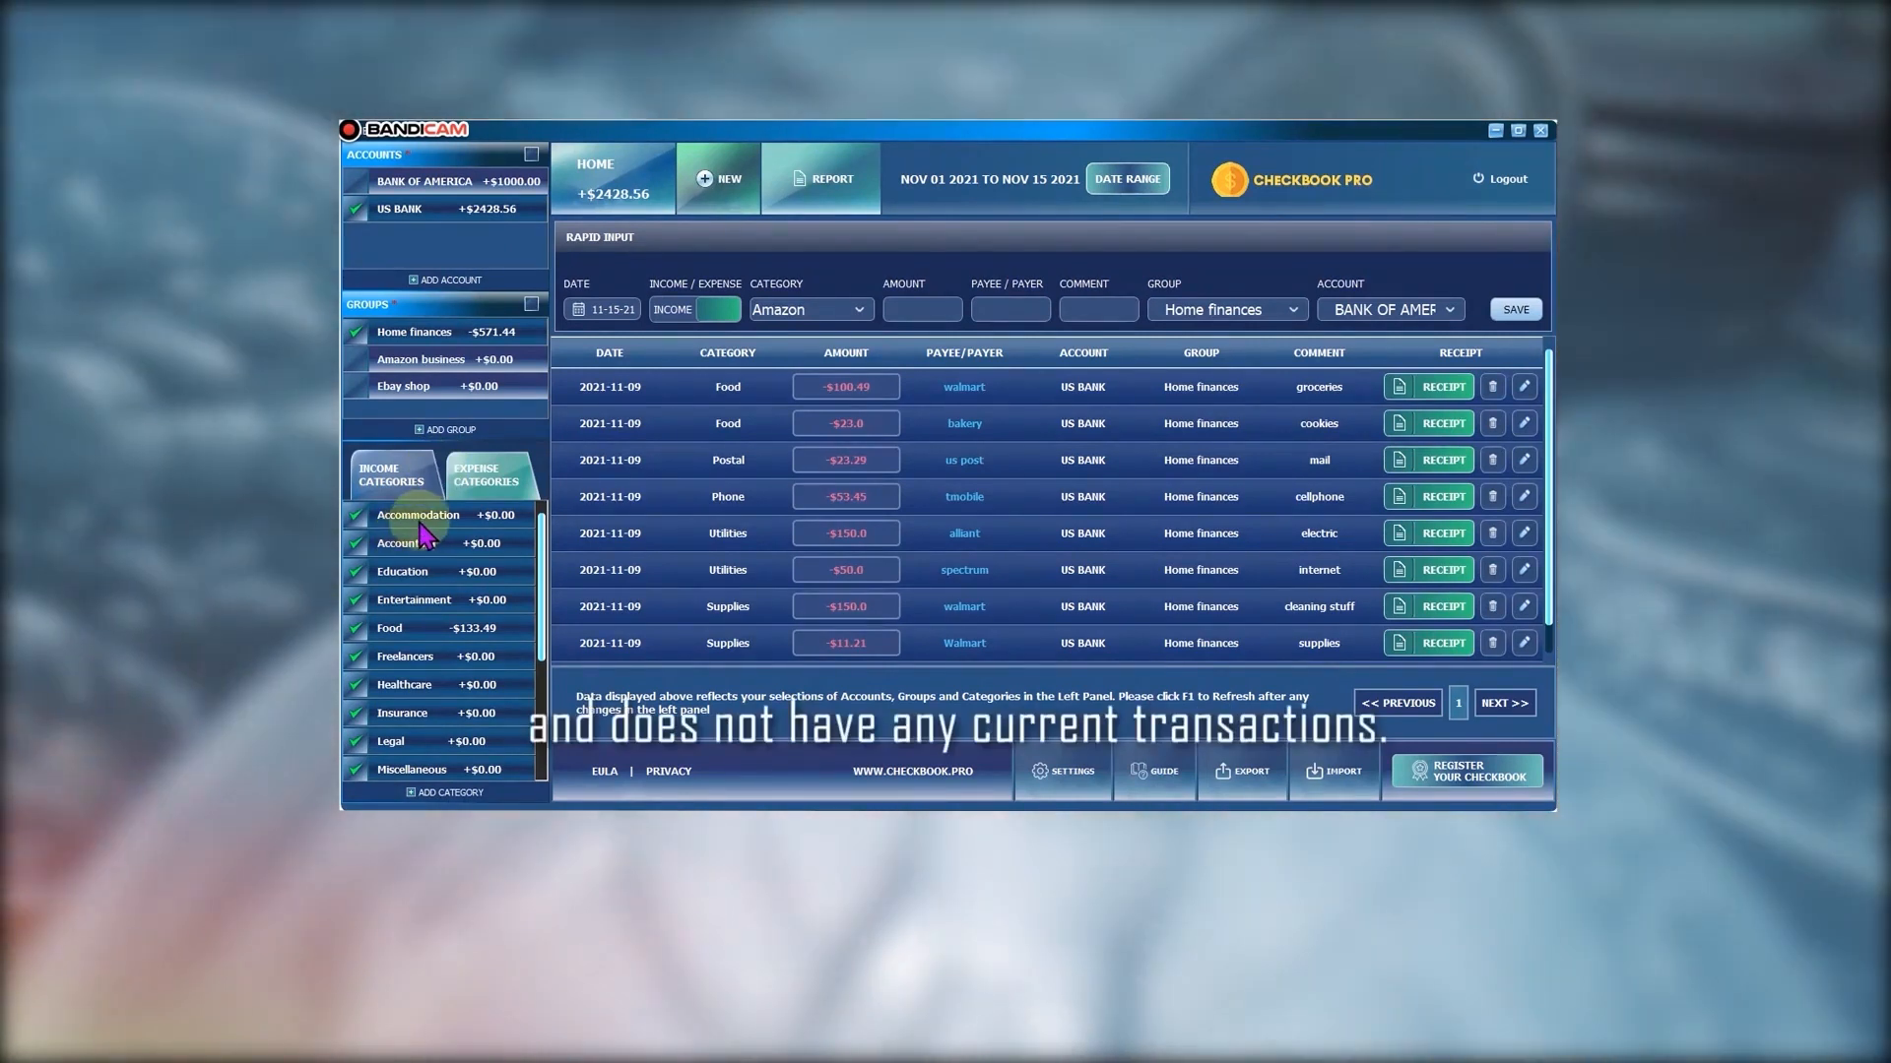
pyautogui.rightClick(405, 542)
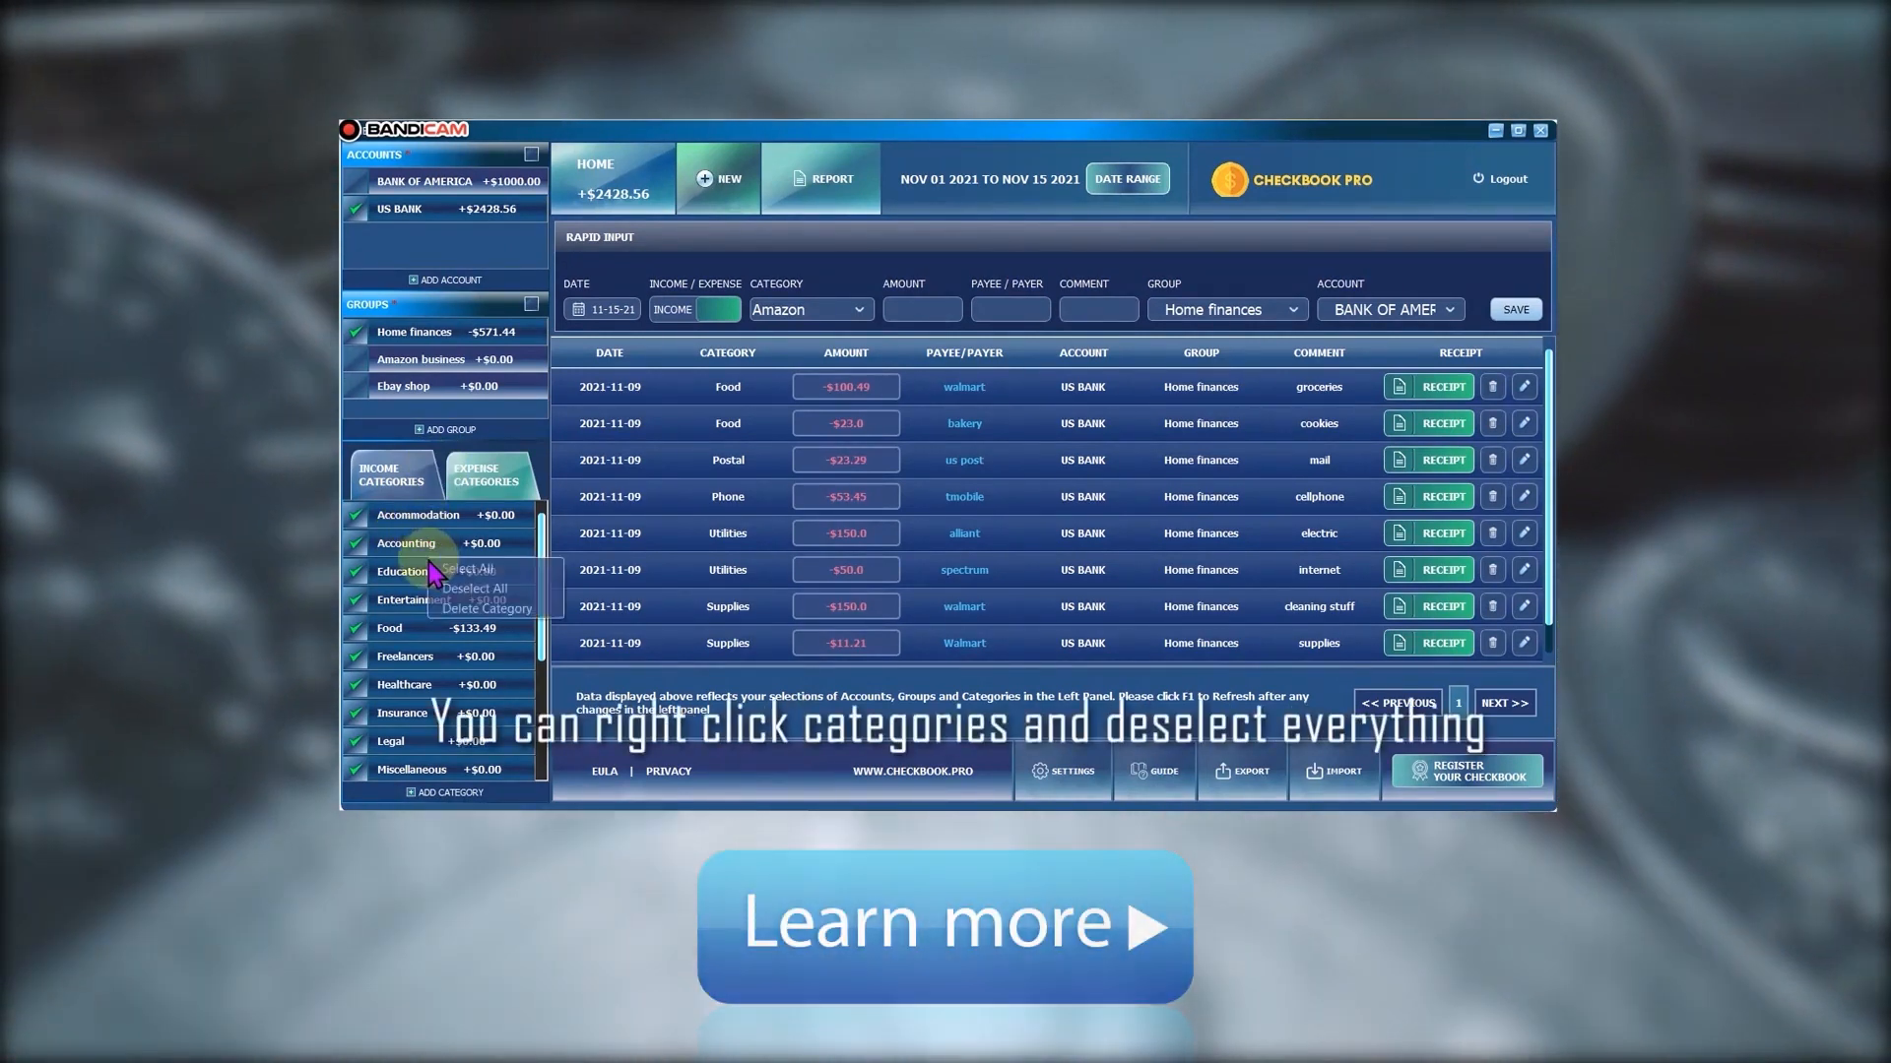
pyautogui.click(475, 587)
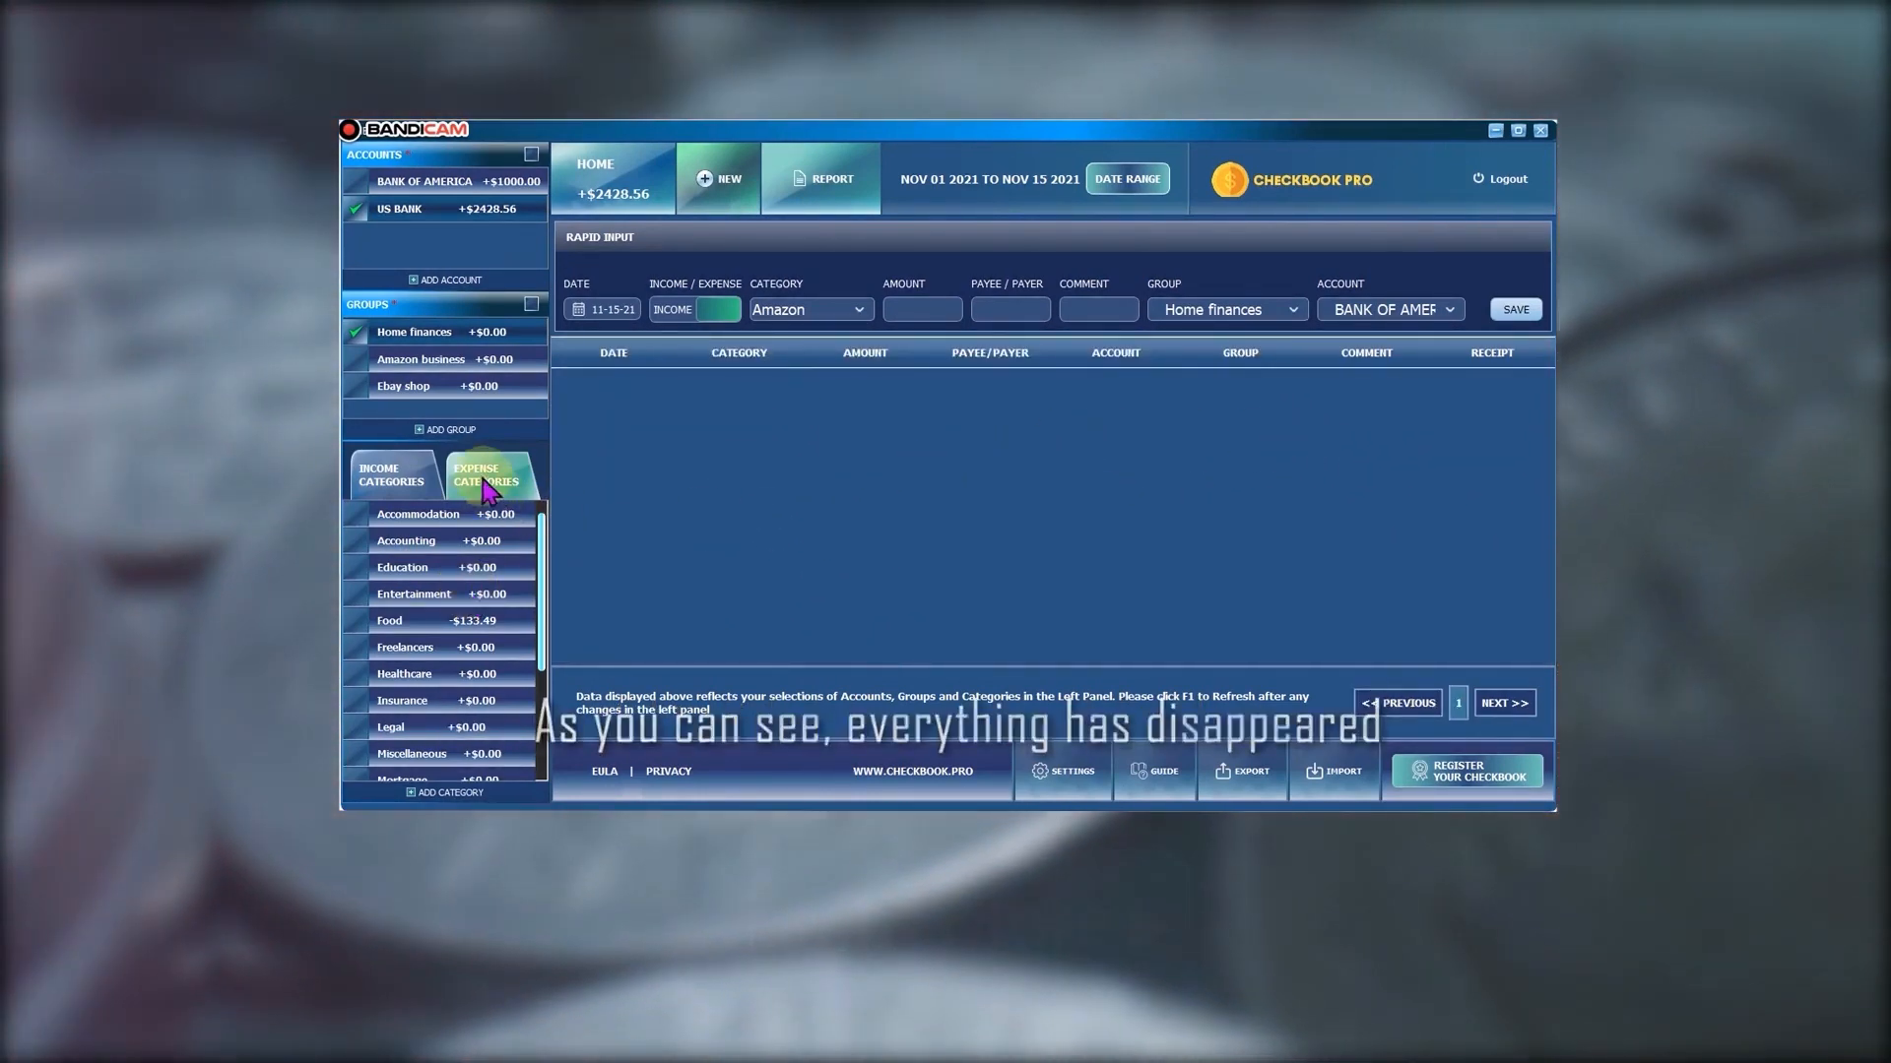
# Filter to Food expenses for November 1–15, 2021, showing three transactions totaling -$133.49
pyautogui.click(390, 473)
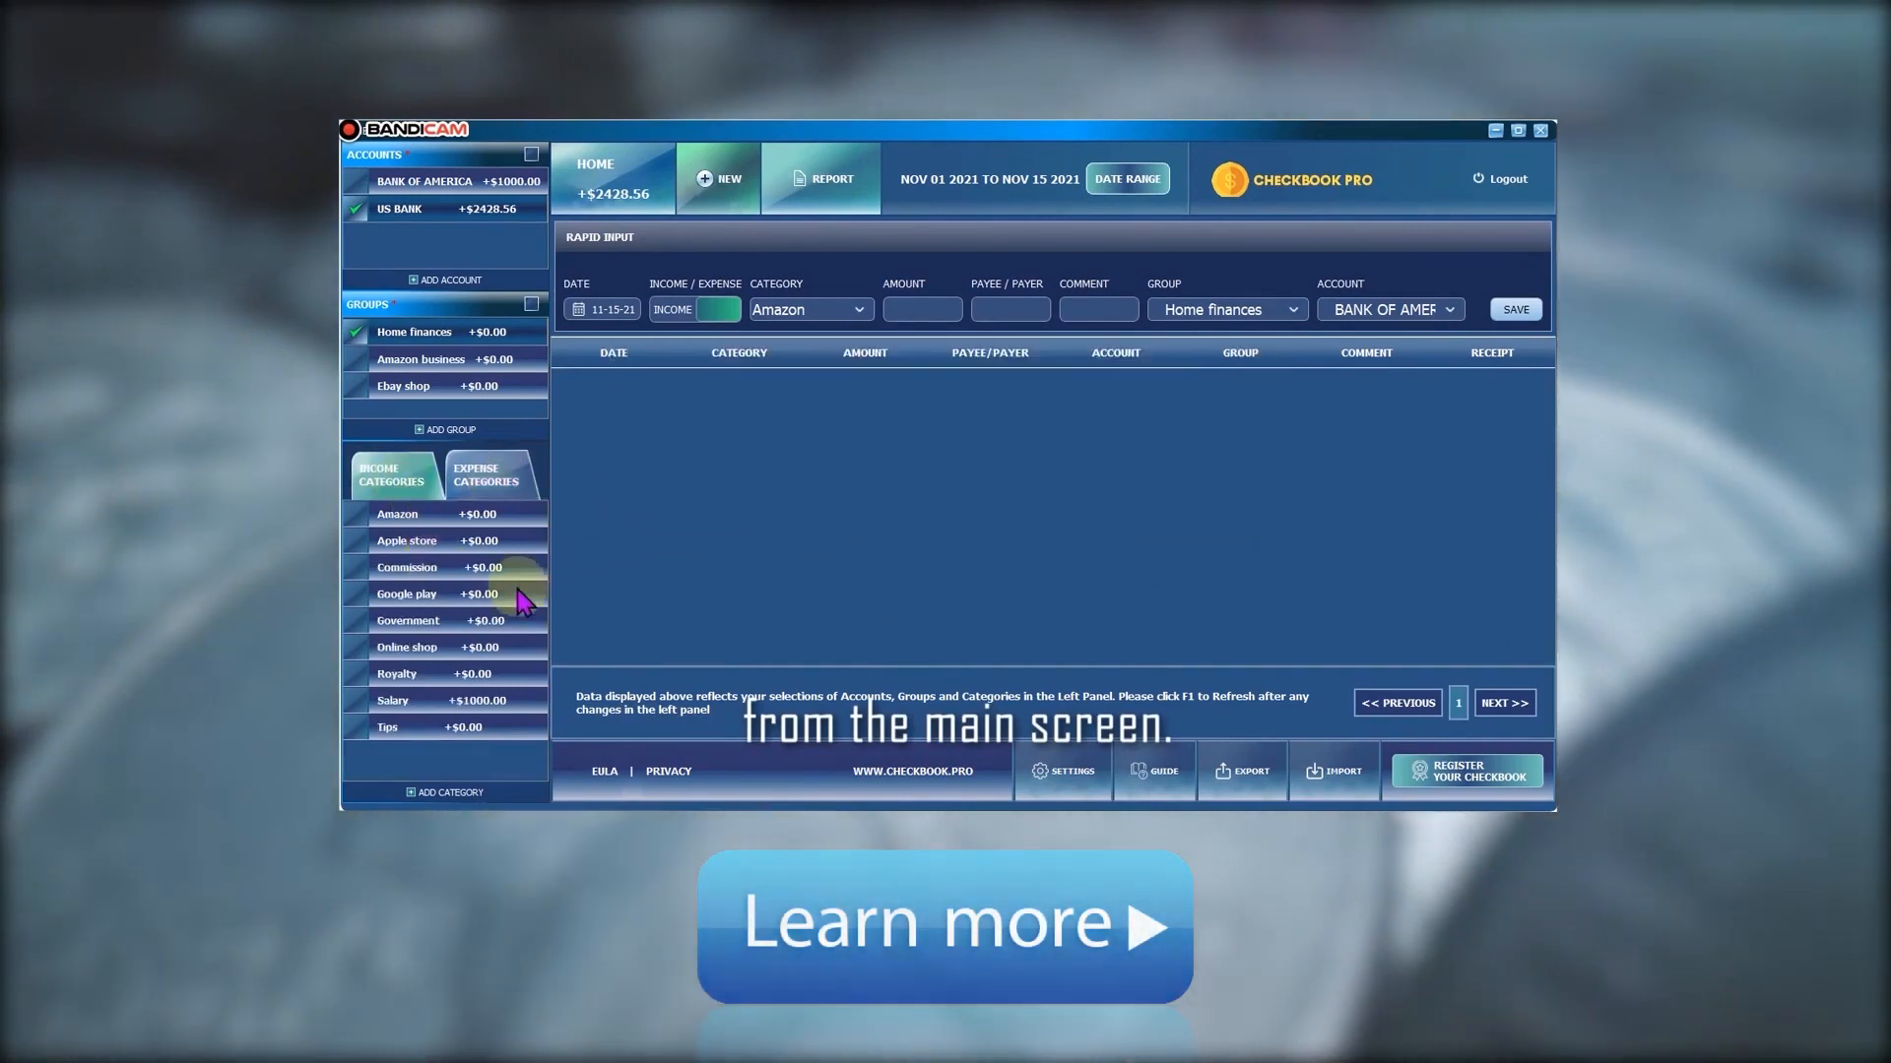
pyautogui.click(485, 473)
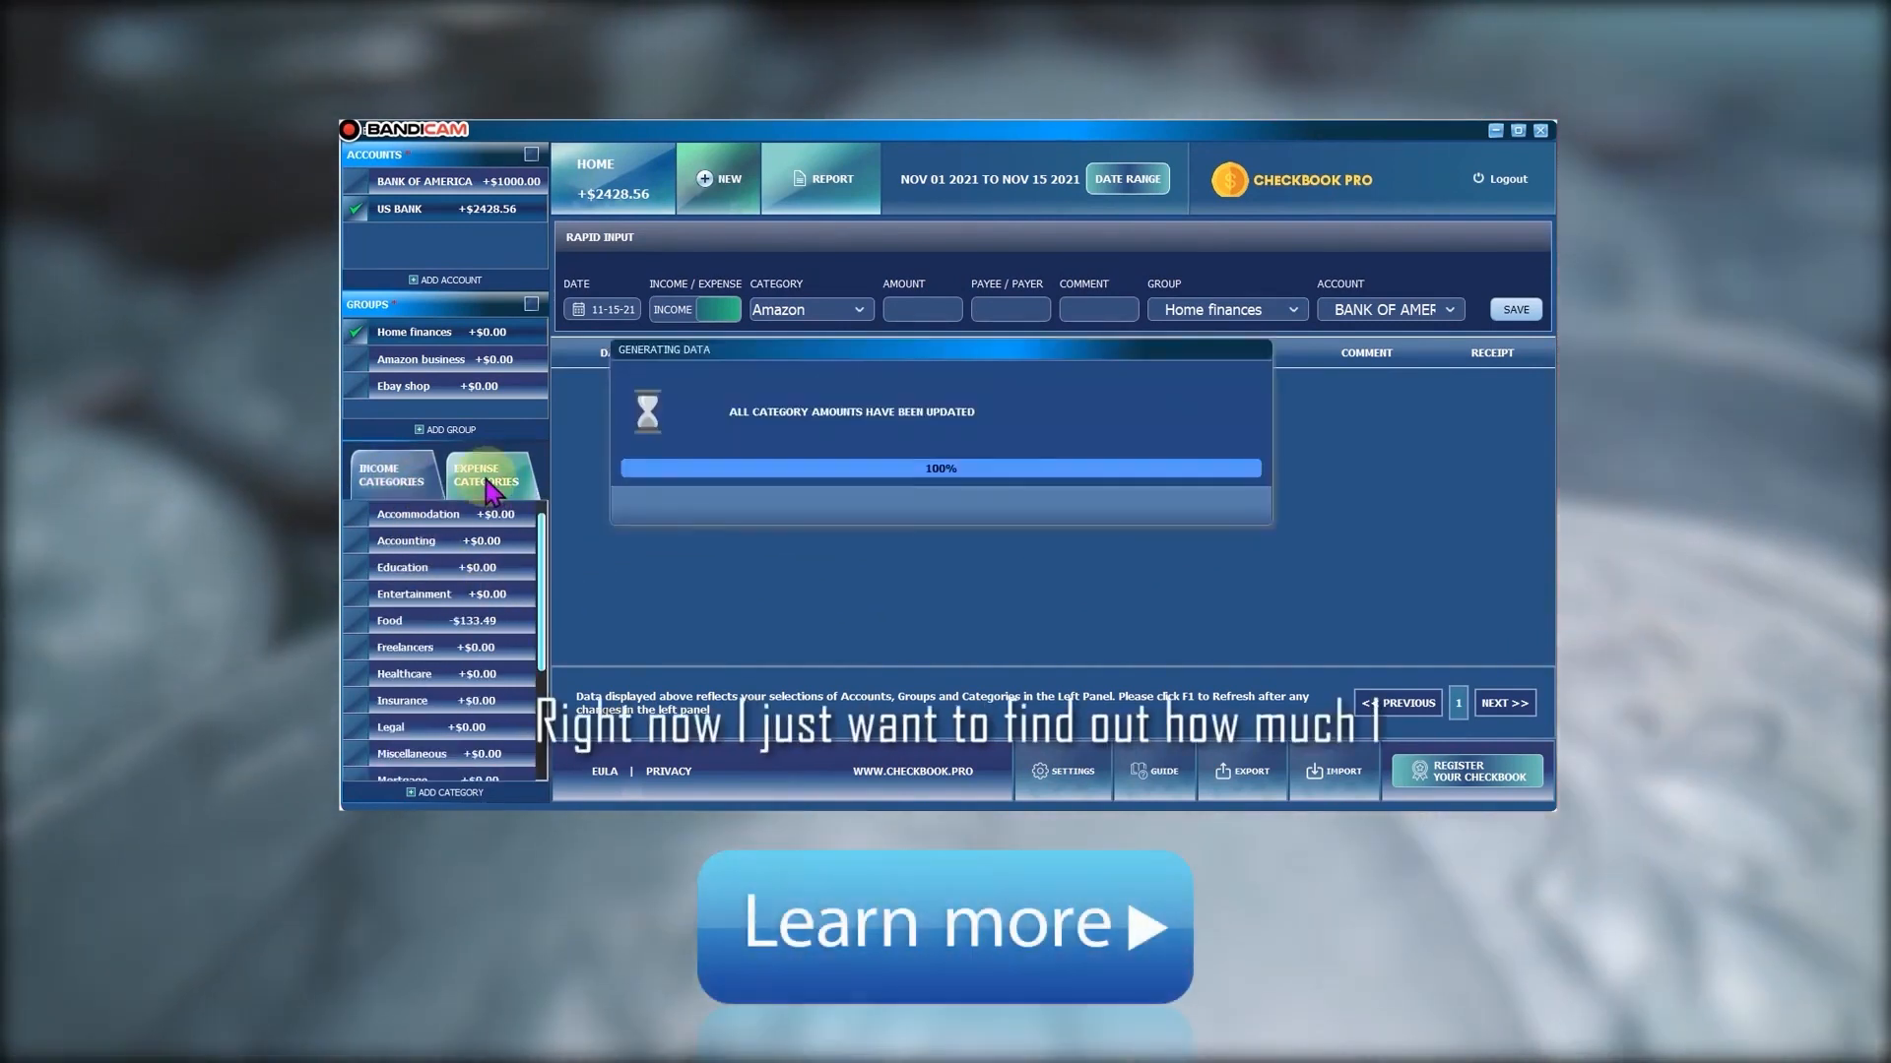
pyautogui.click(1125, 178)
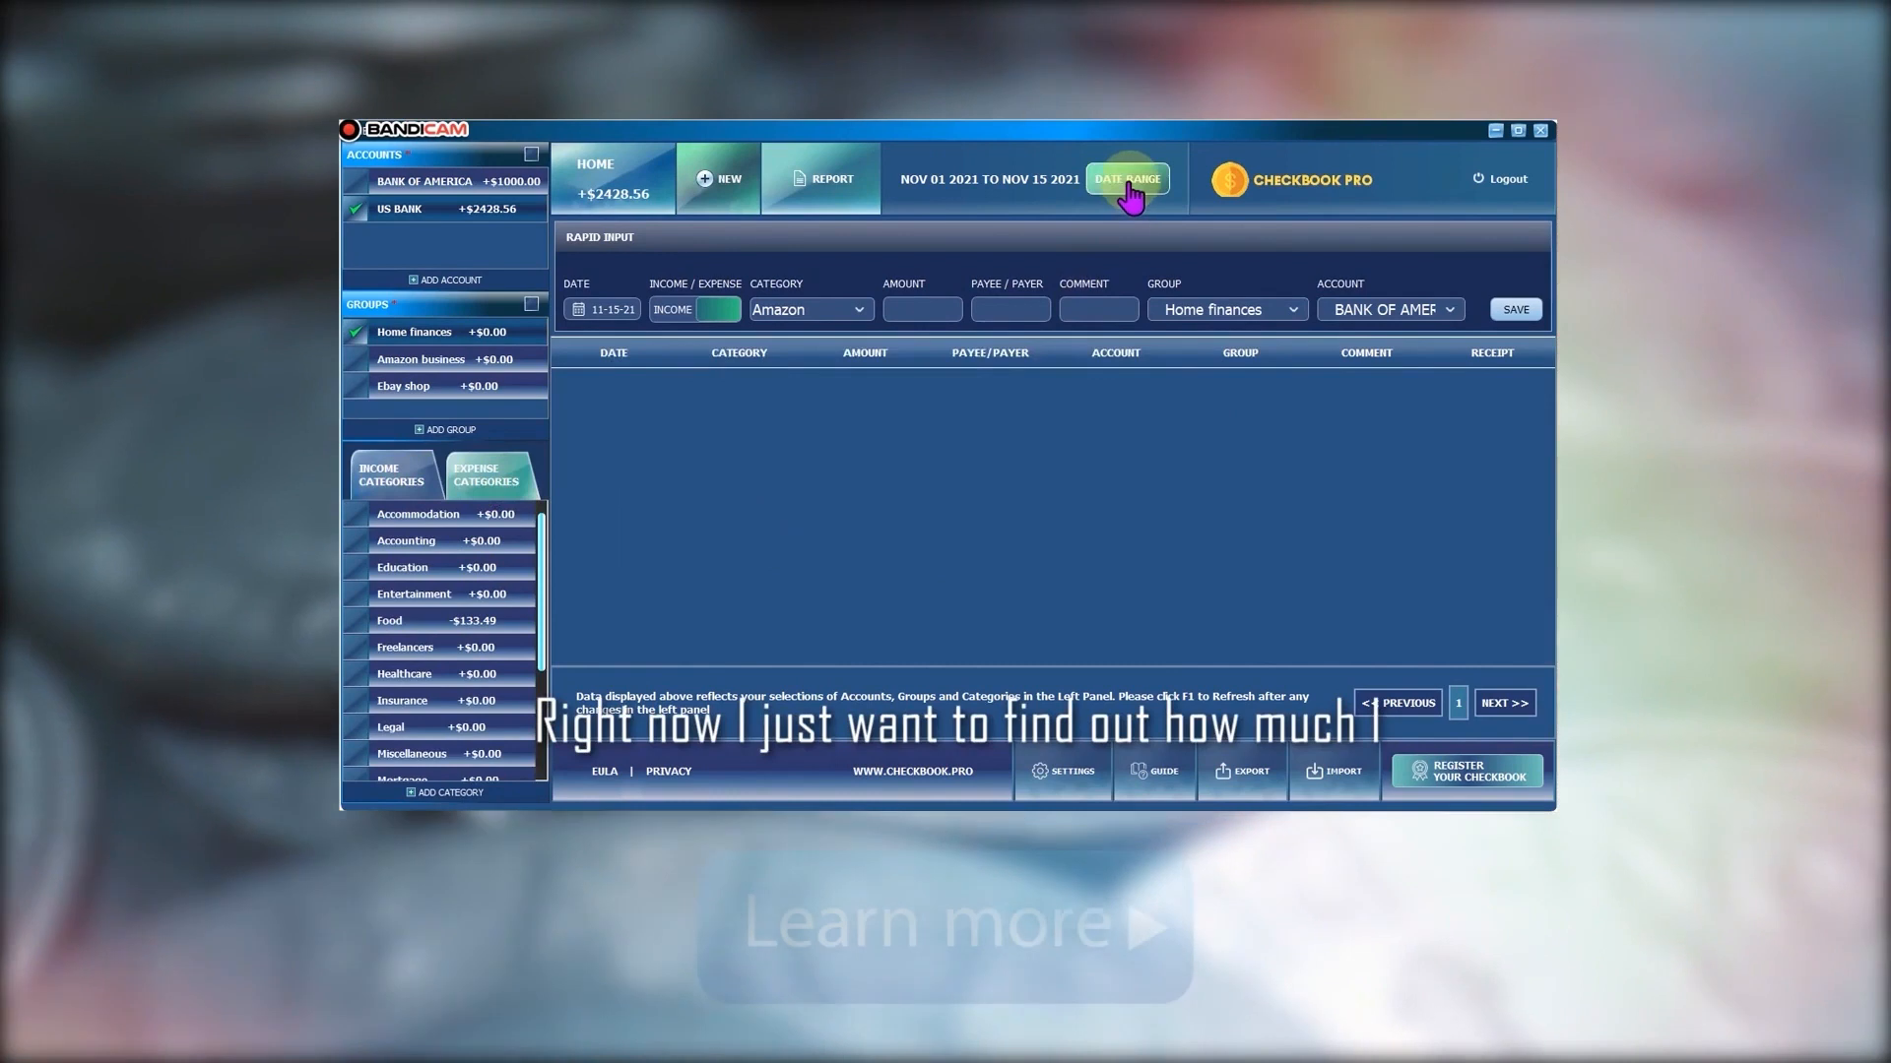
pyautogui.click(1125, 178)
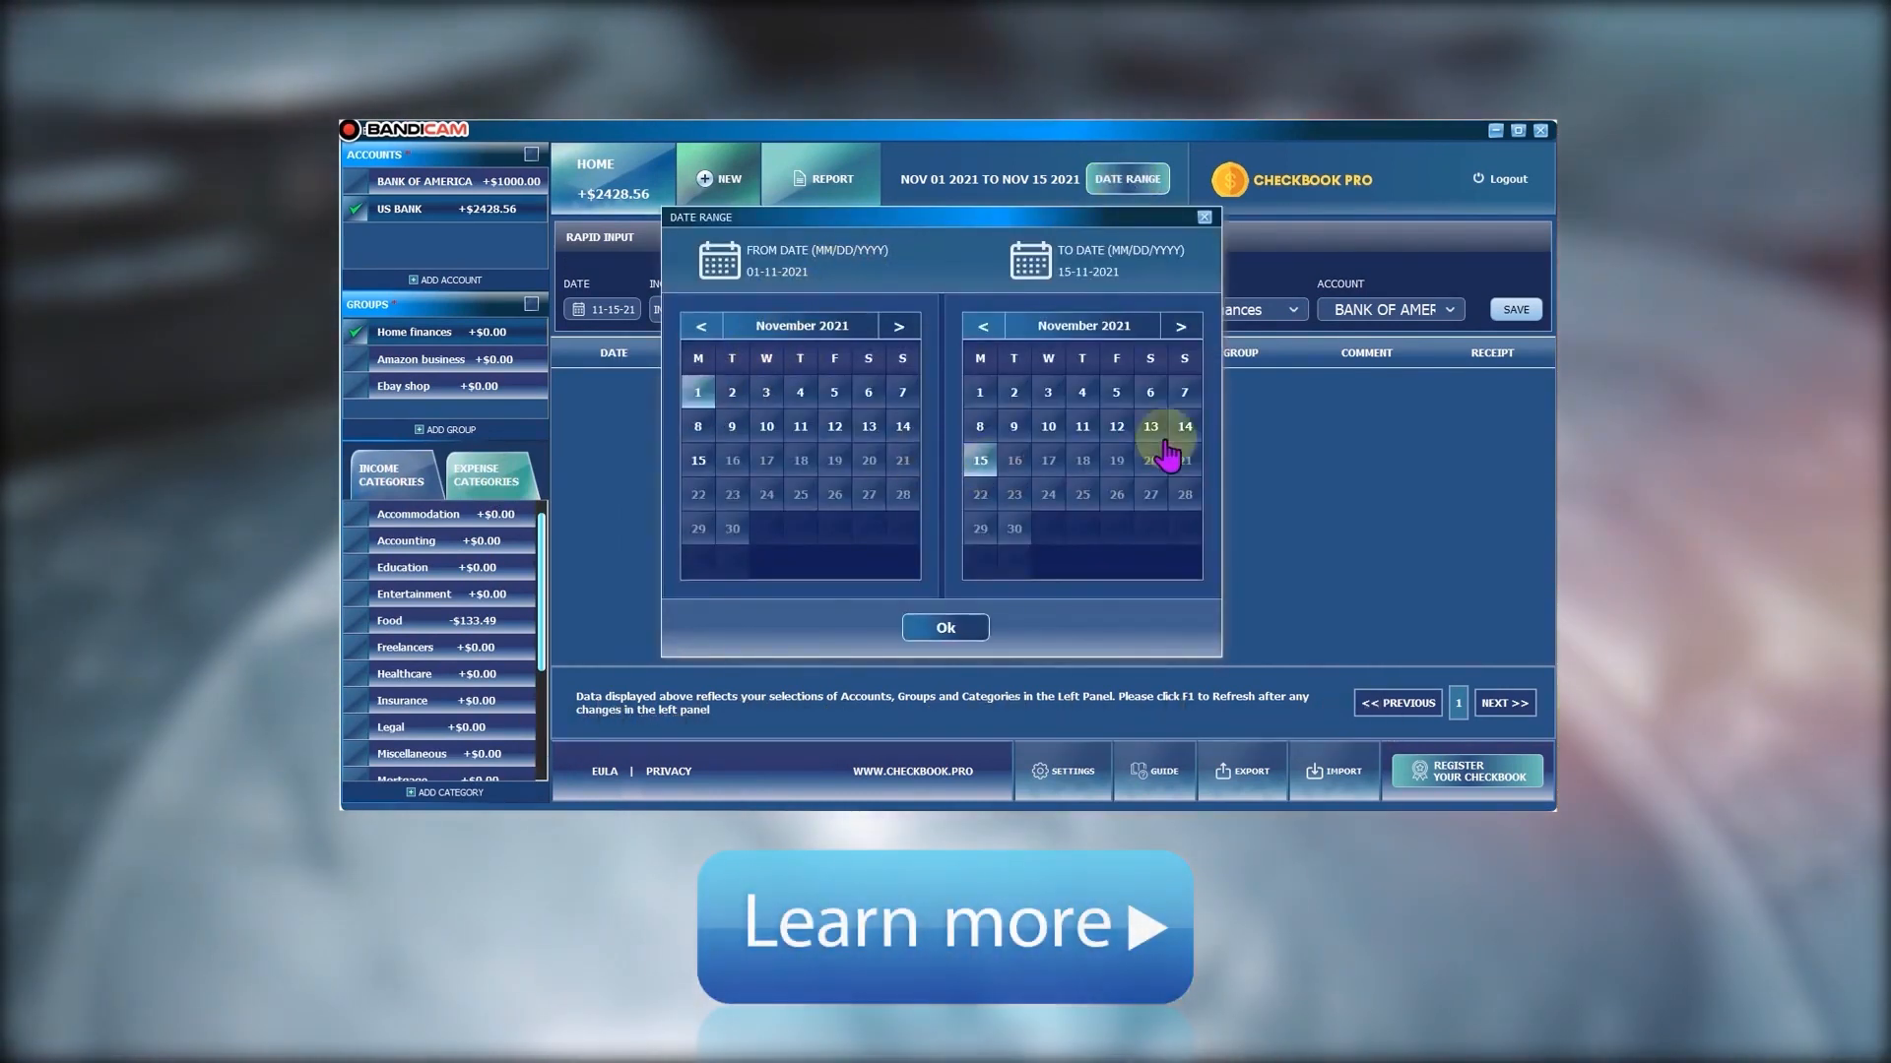
pyautogui.click(944, 627)
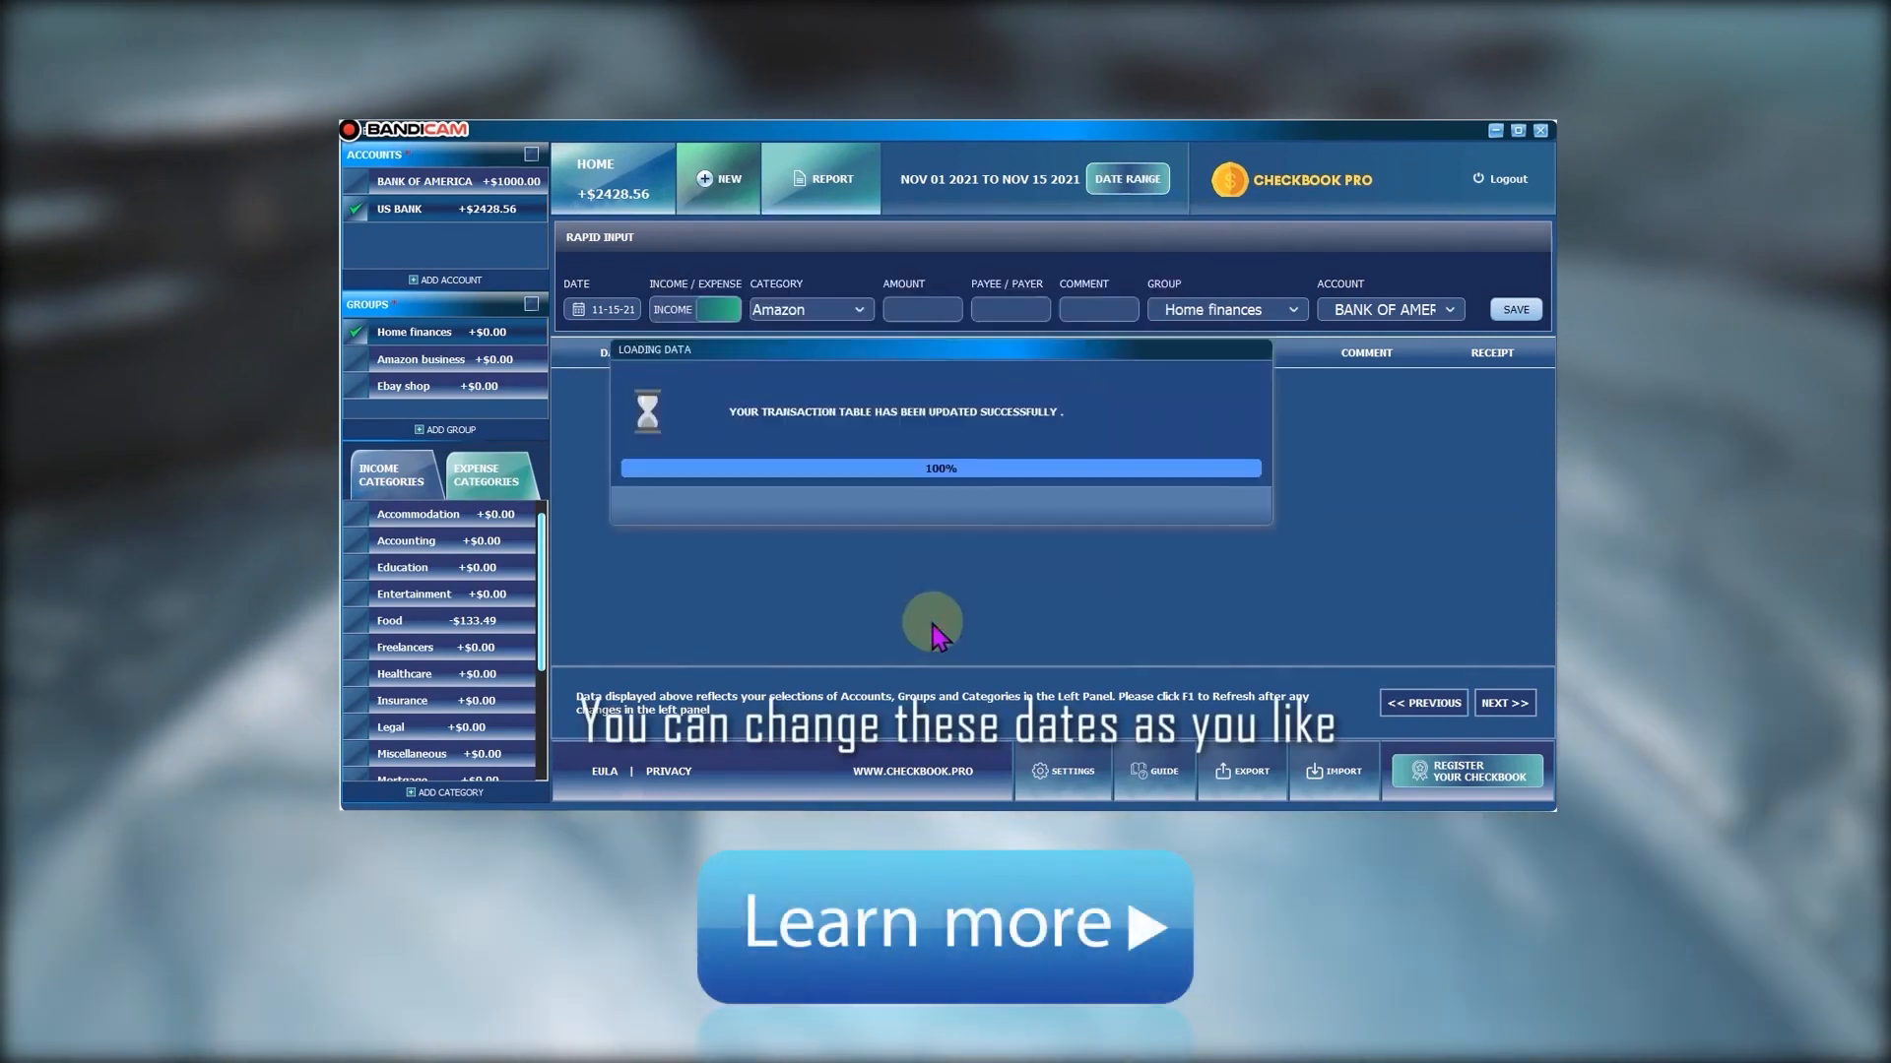
pyautogui.click(388, 619)
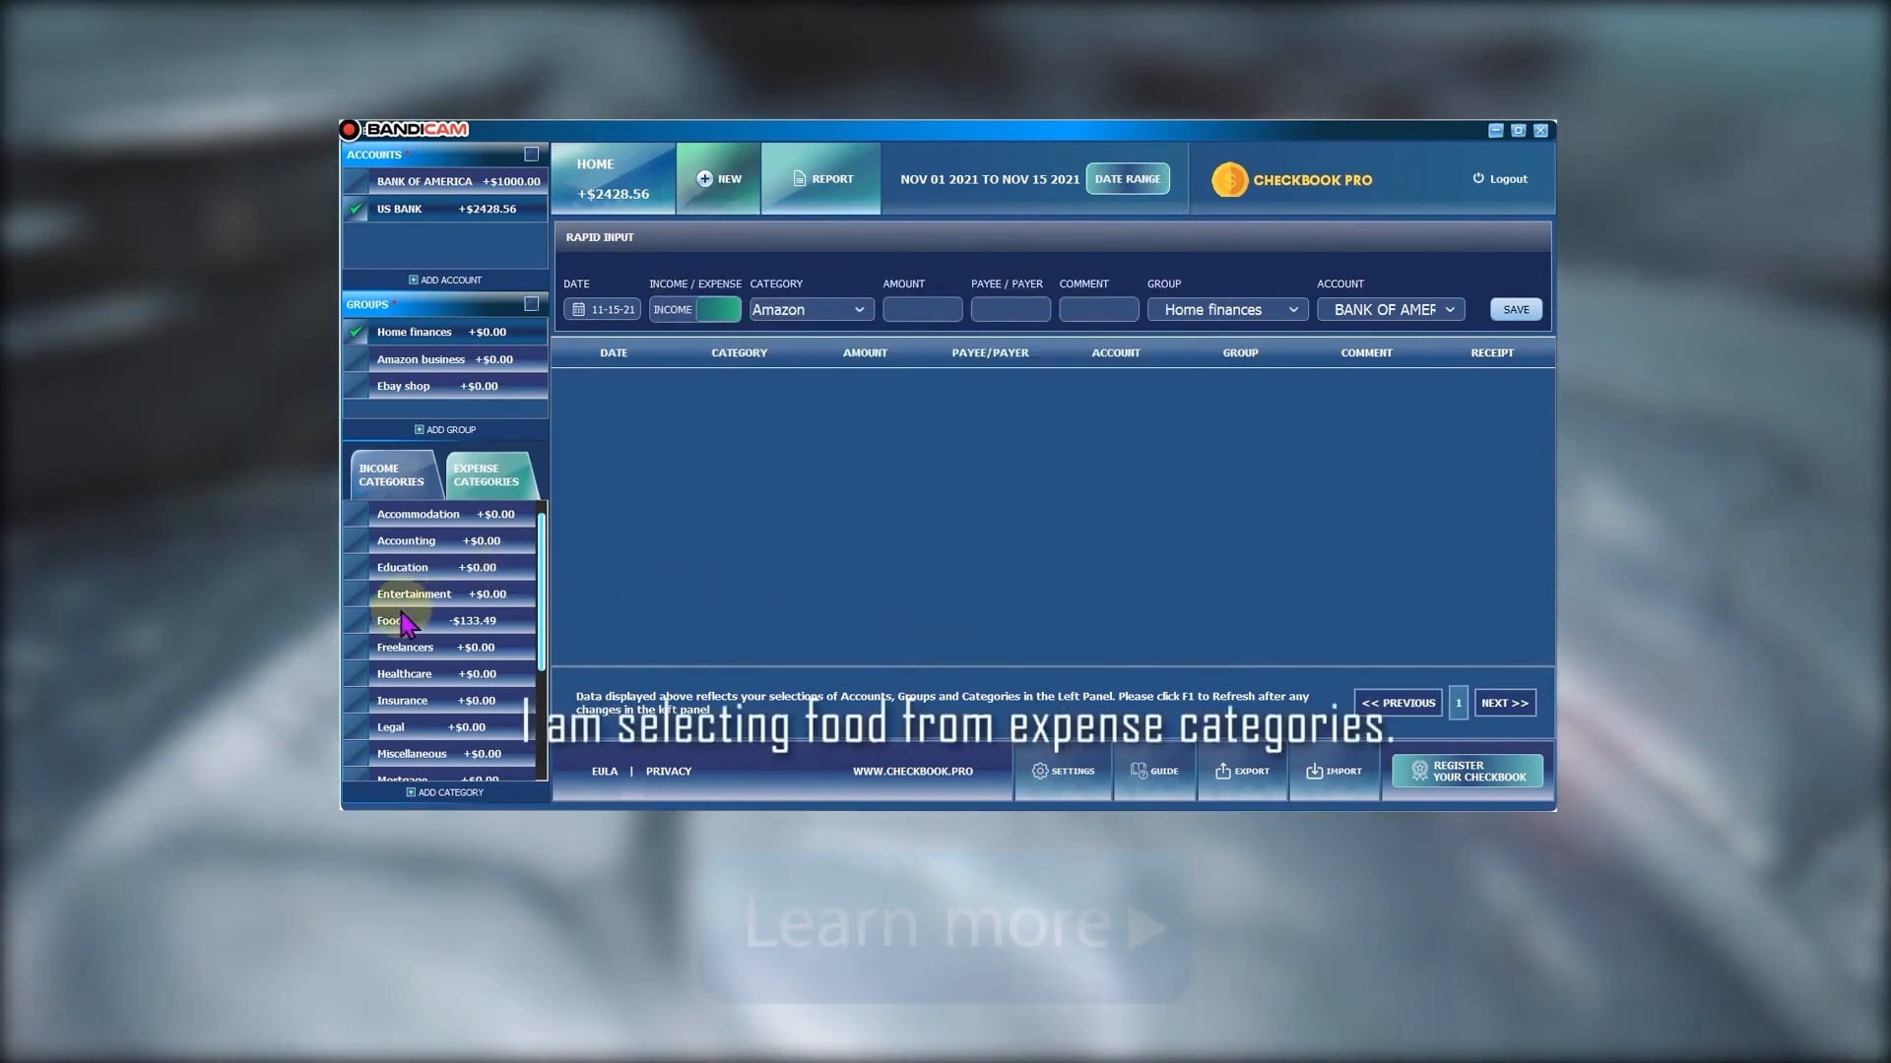
pyautogui.click(357, 619)
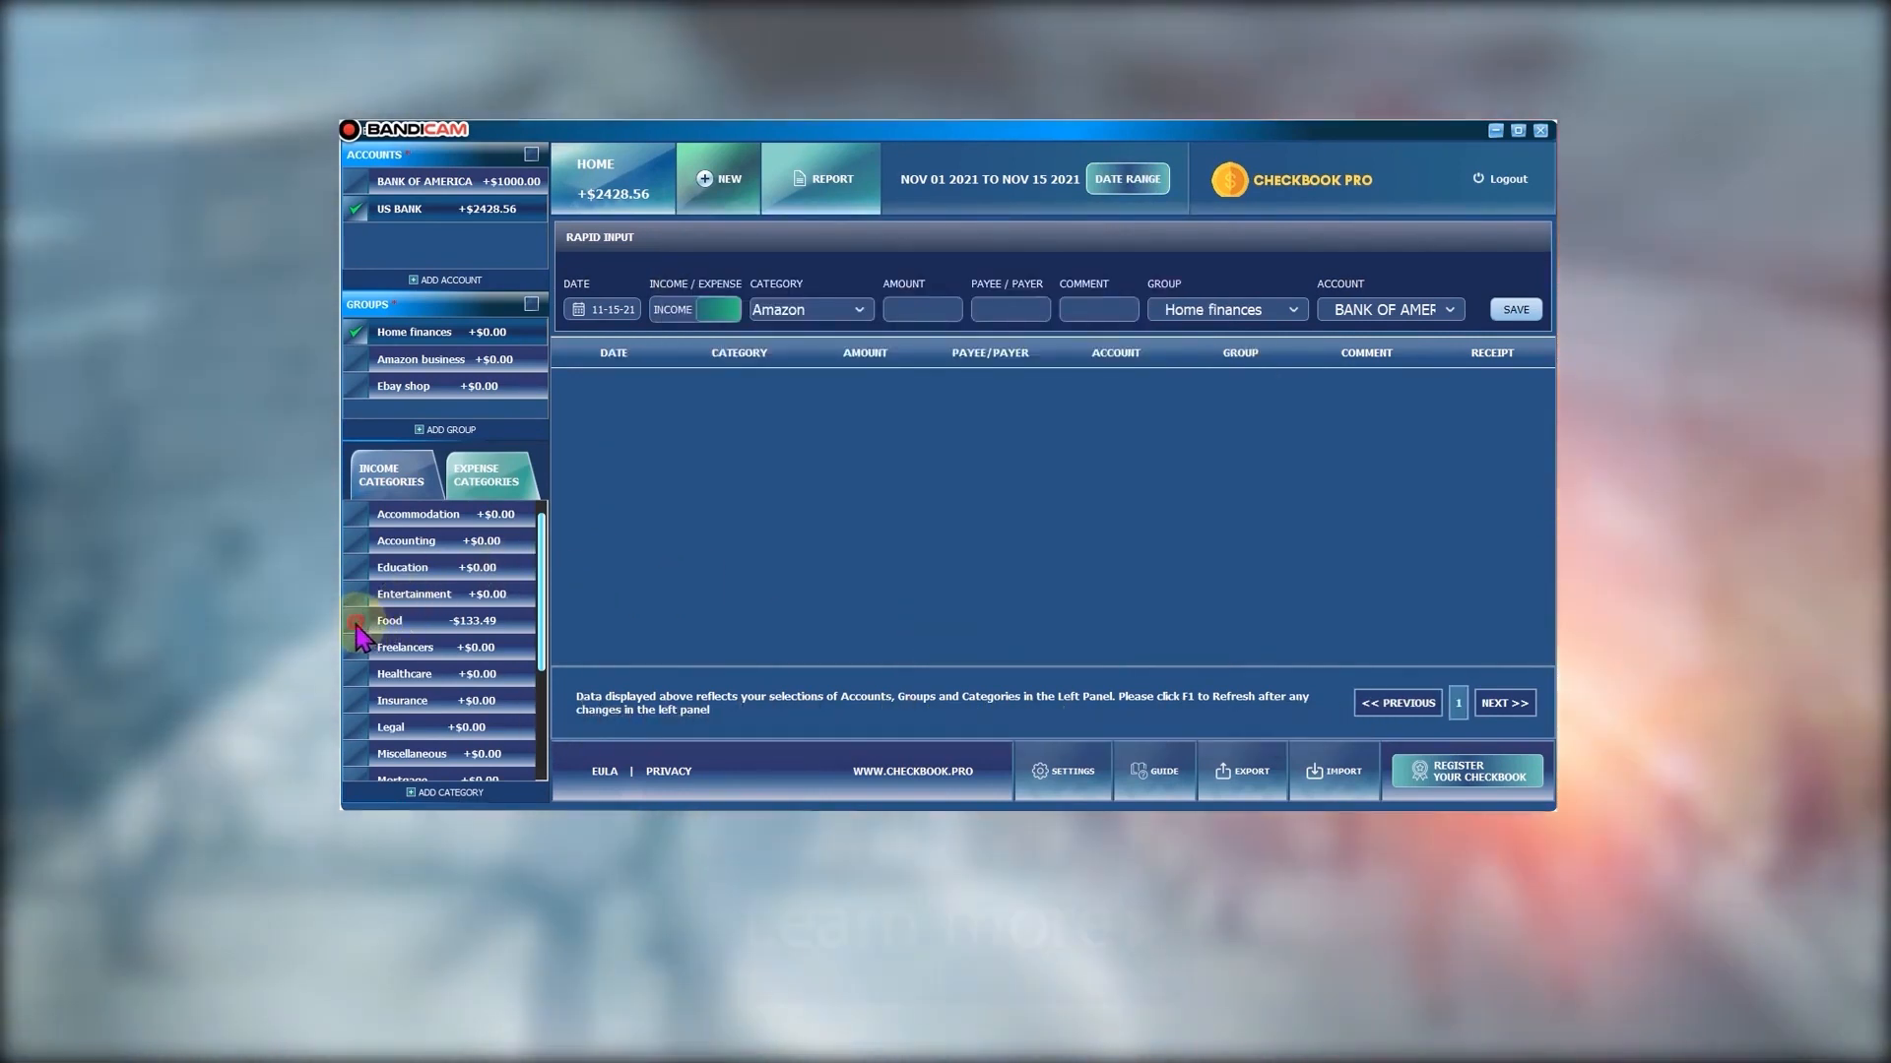
pyautogui.click(388, 620)
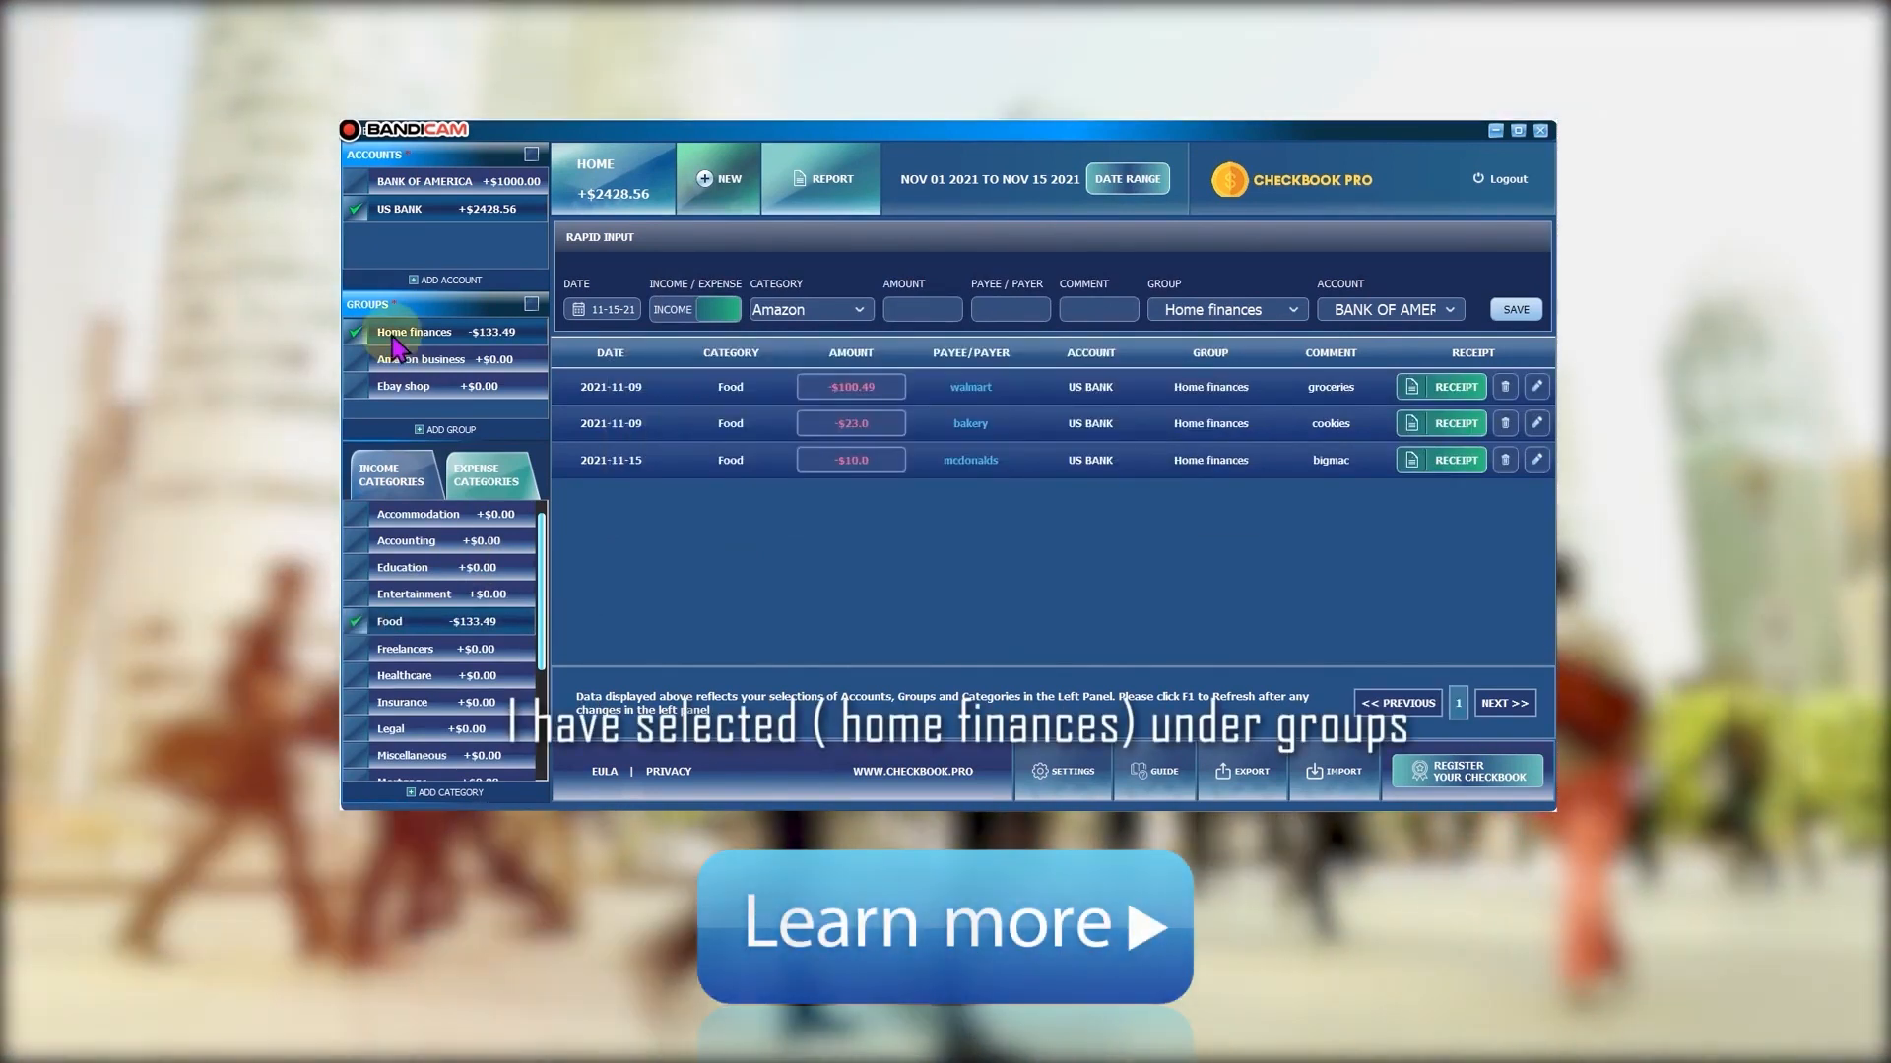
# Include Home finances and save a $9 Food expense to burgerking, comment 'burger', in US Bank
pyautogui.click(399, 208)
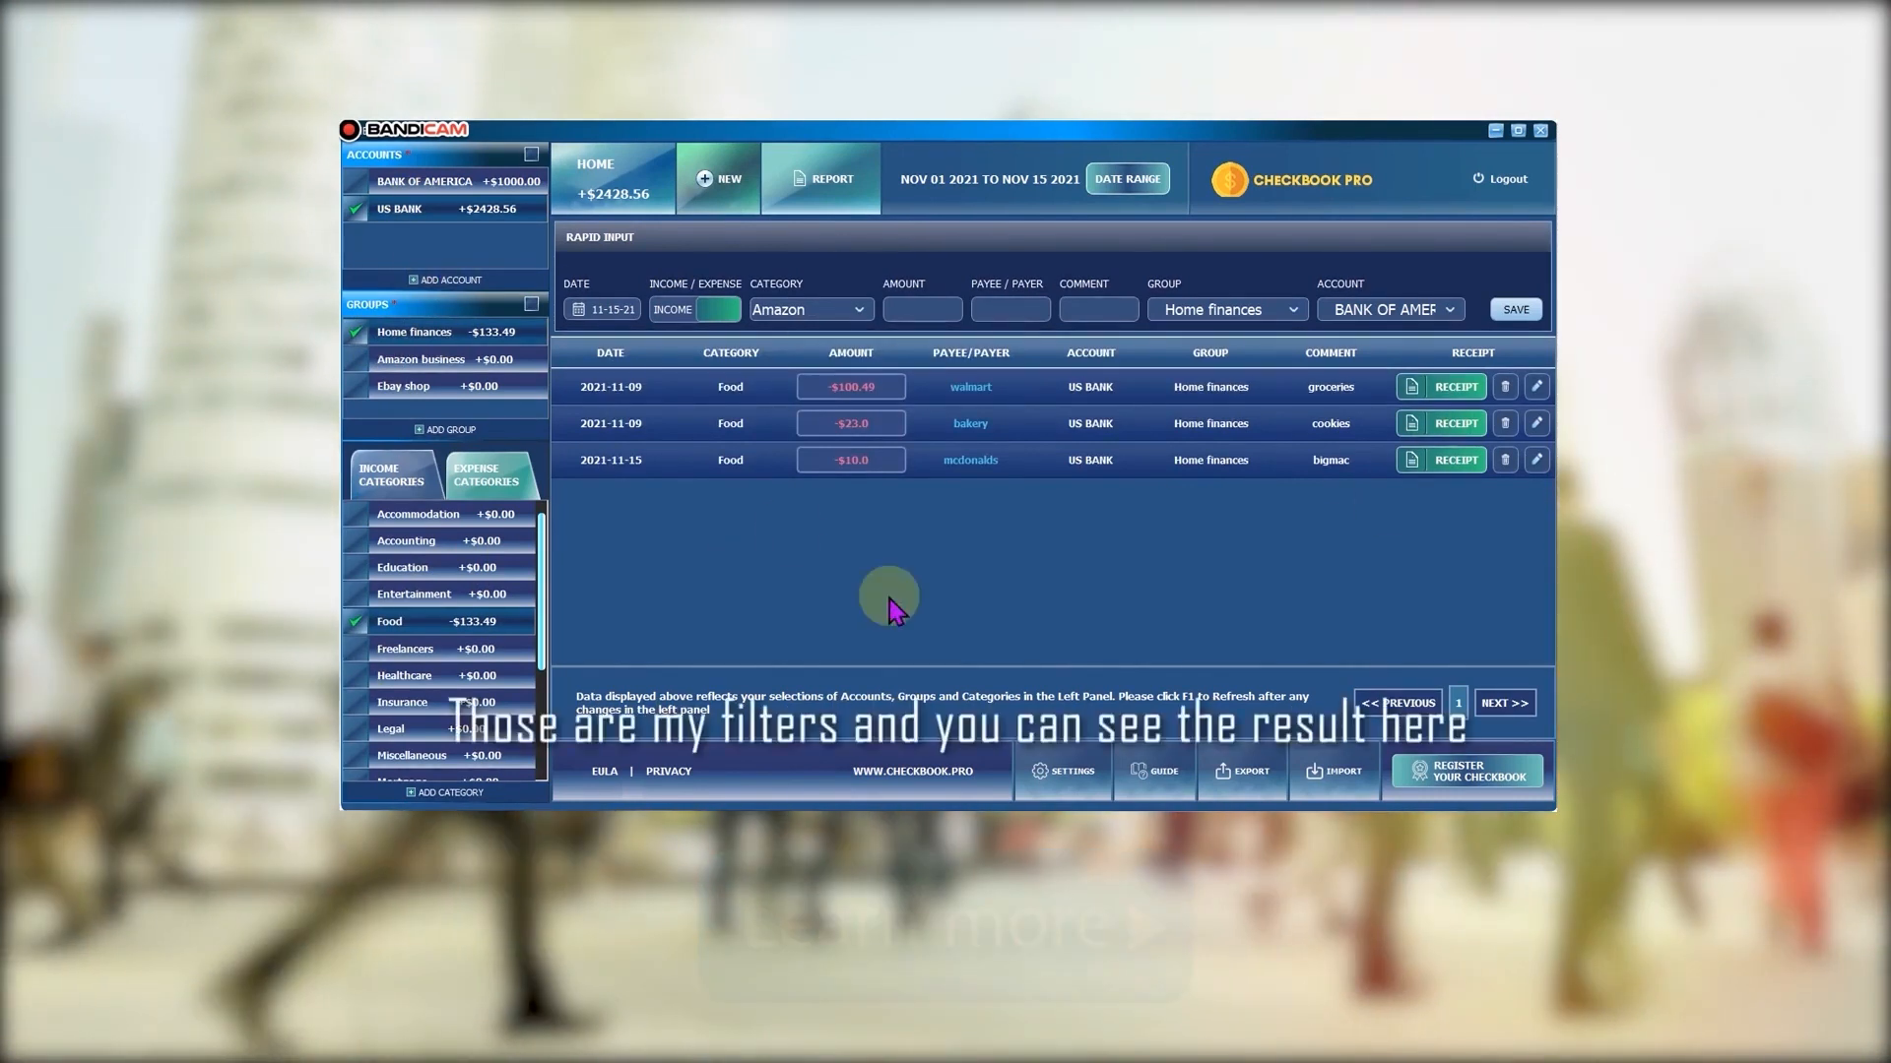
pyautogui.moveTo(1320, 409)
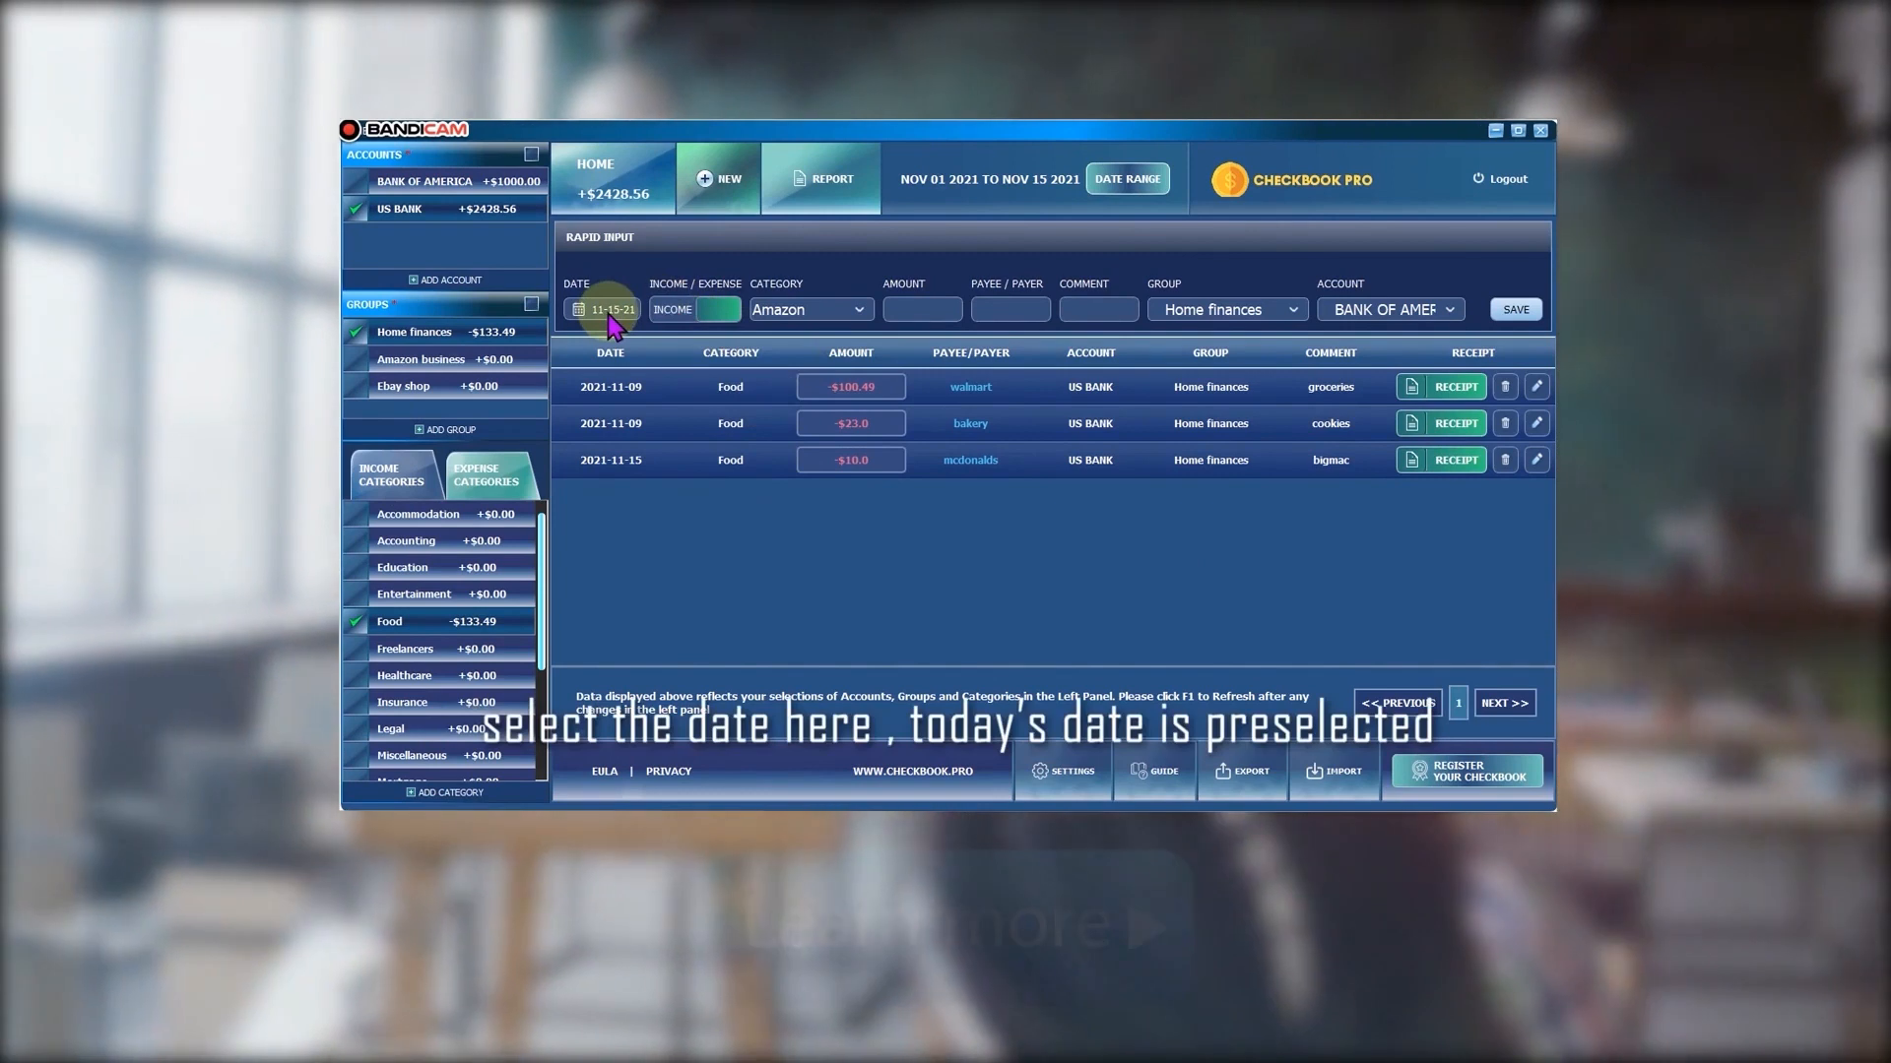
pyautogui.moveTo(688, 326)
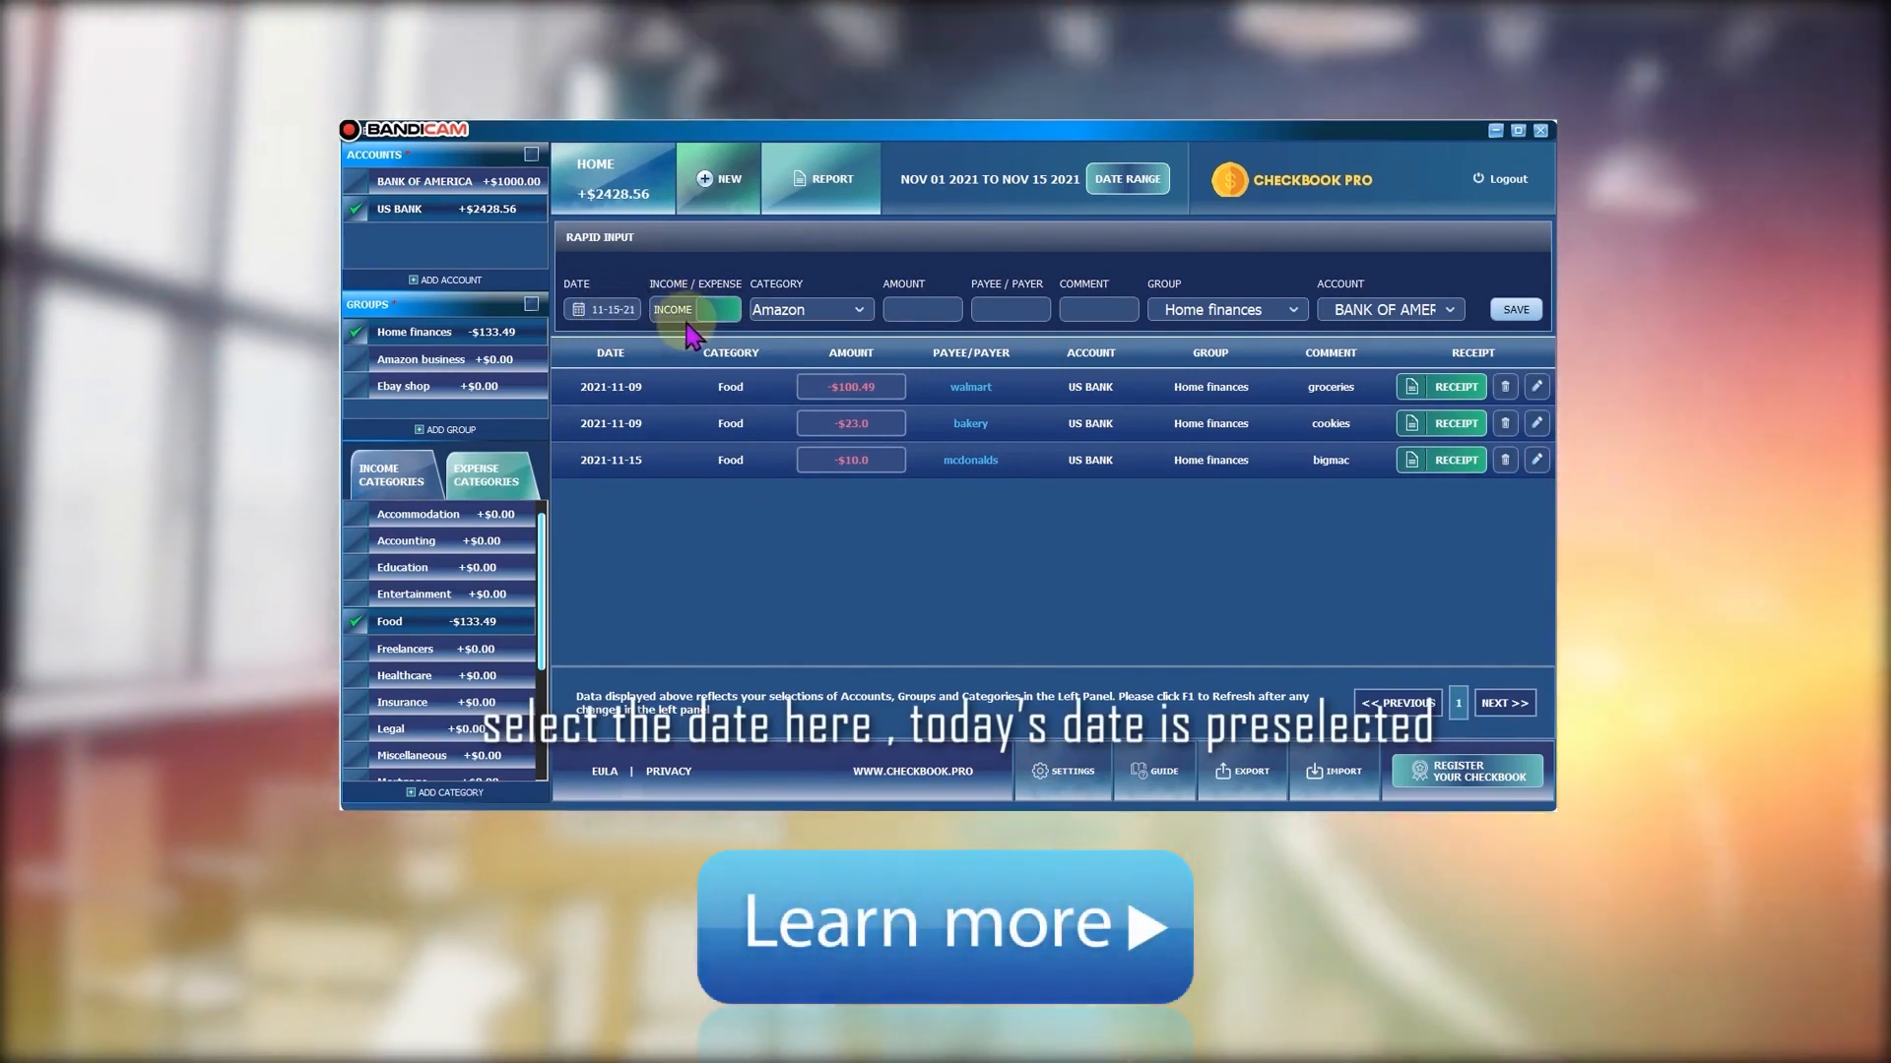
pyautogui.click(693, 310)
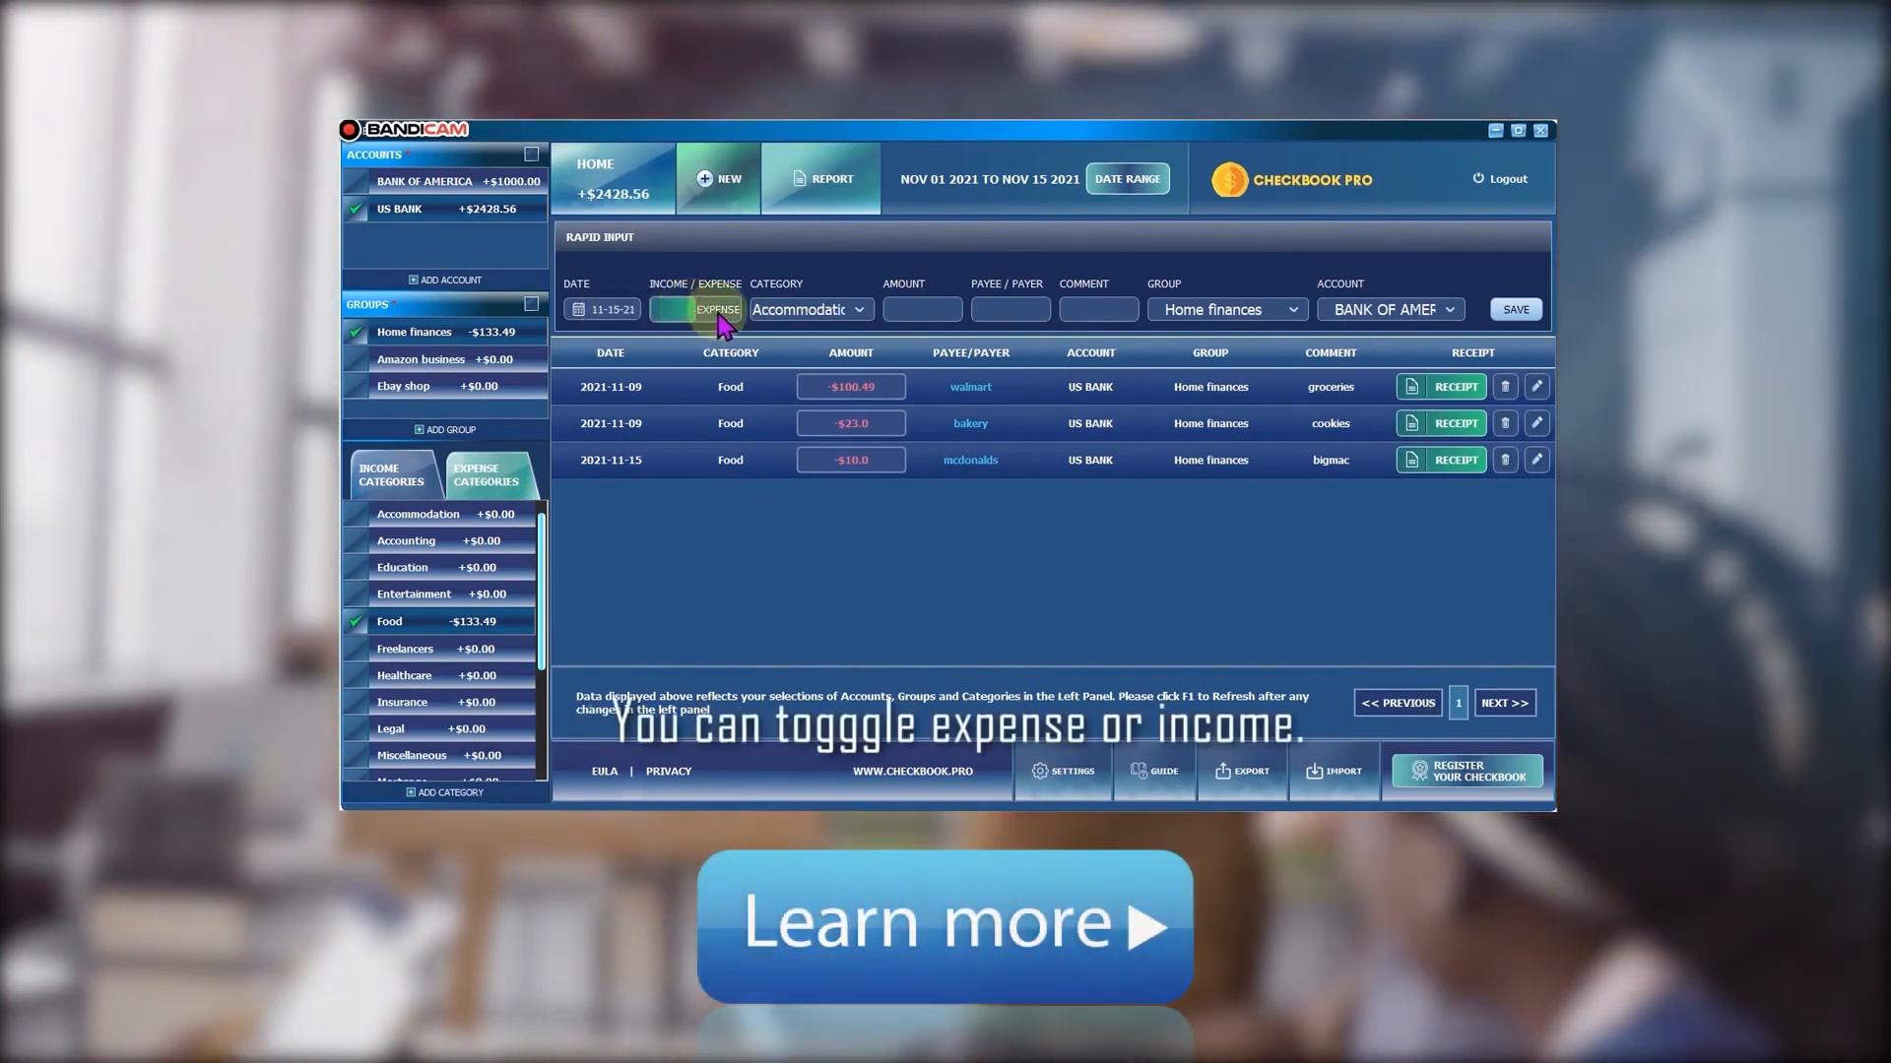
pyautogui.moveTo(859, 316)
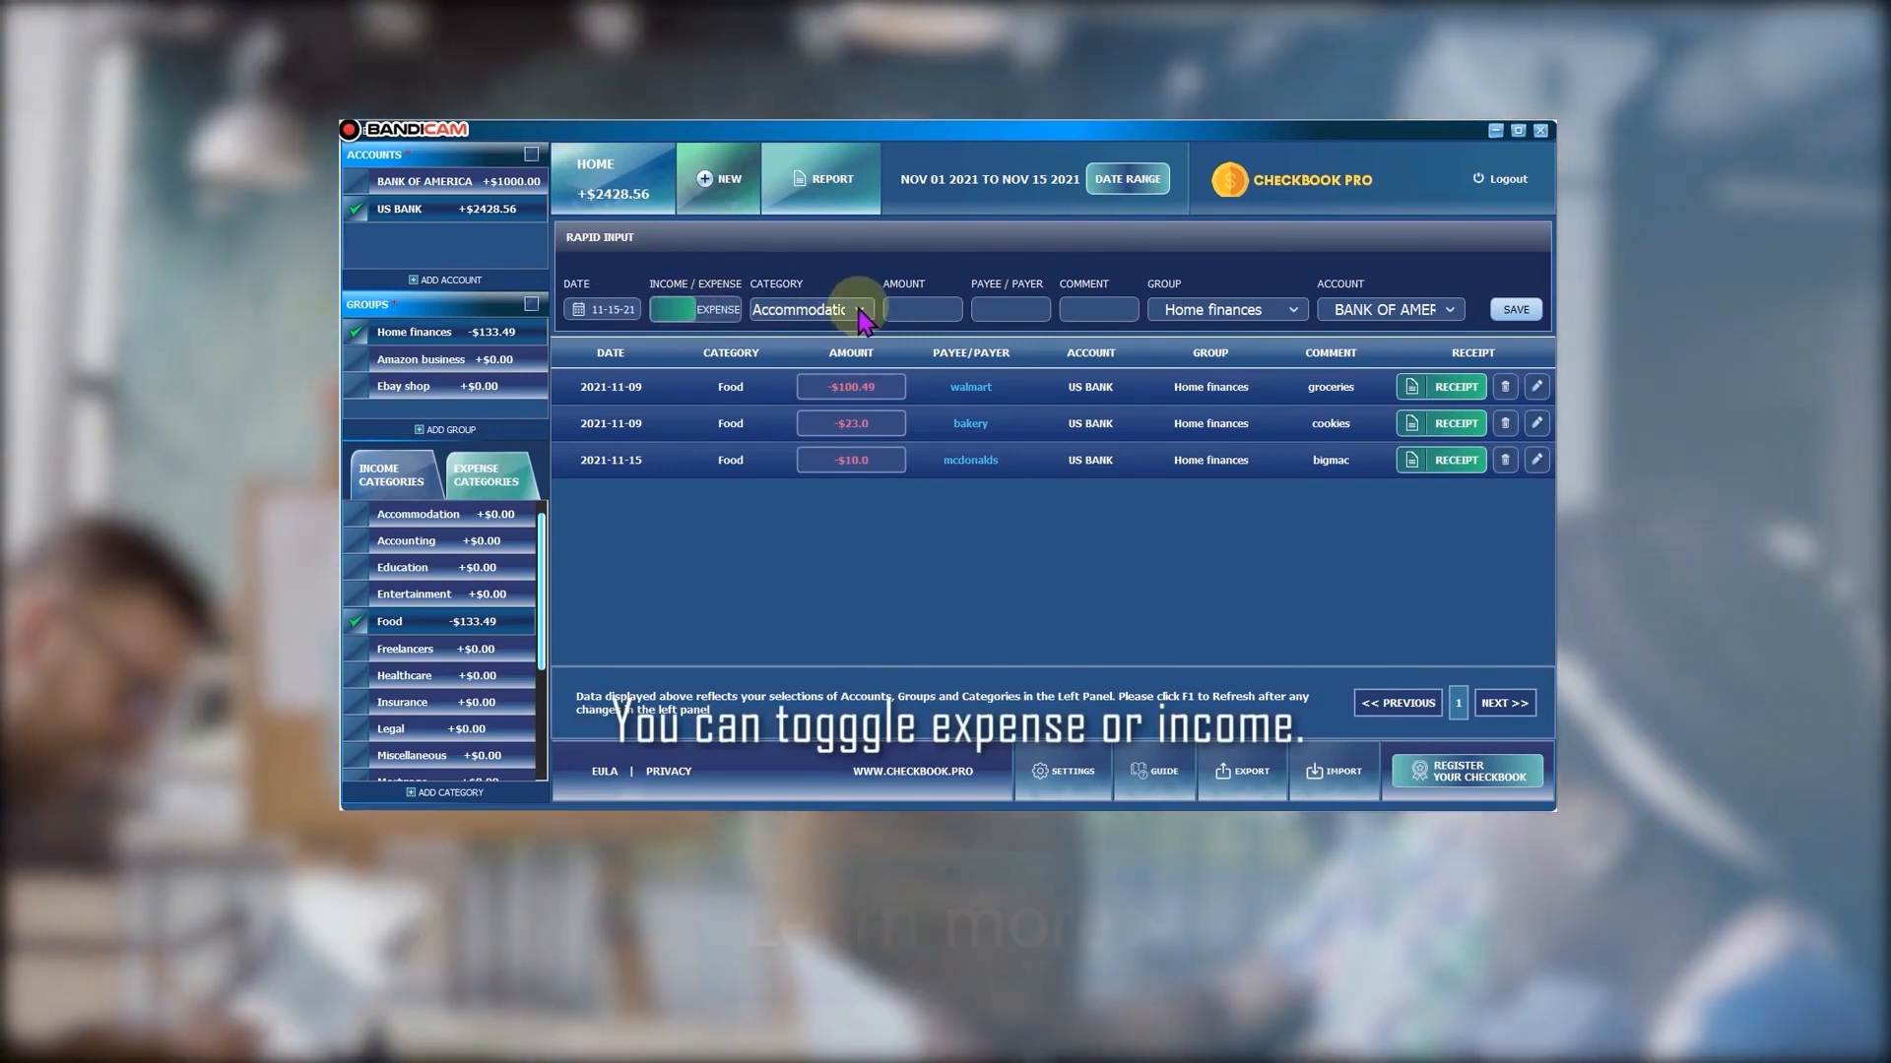
pyautogui.click(856, 310)
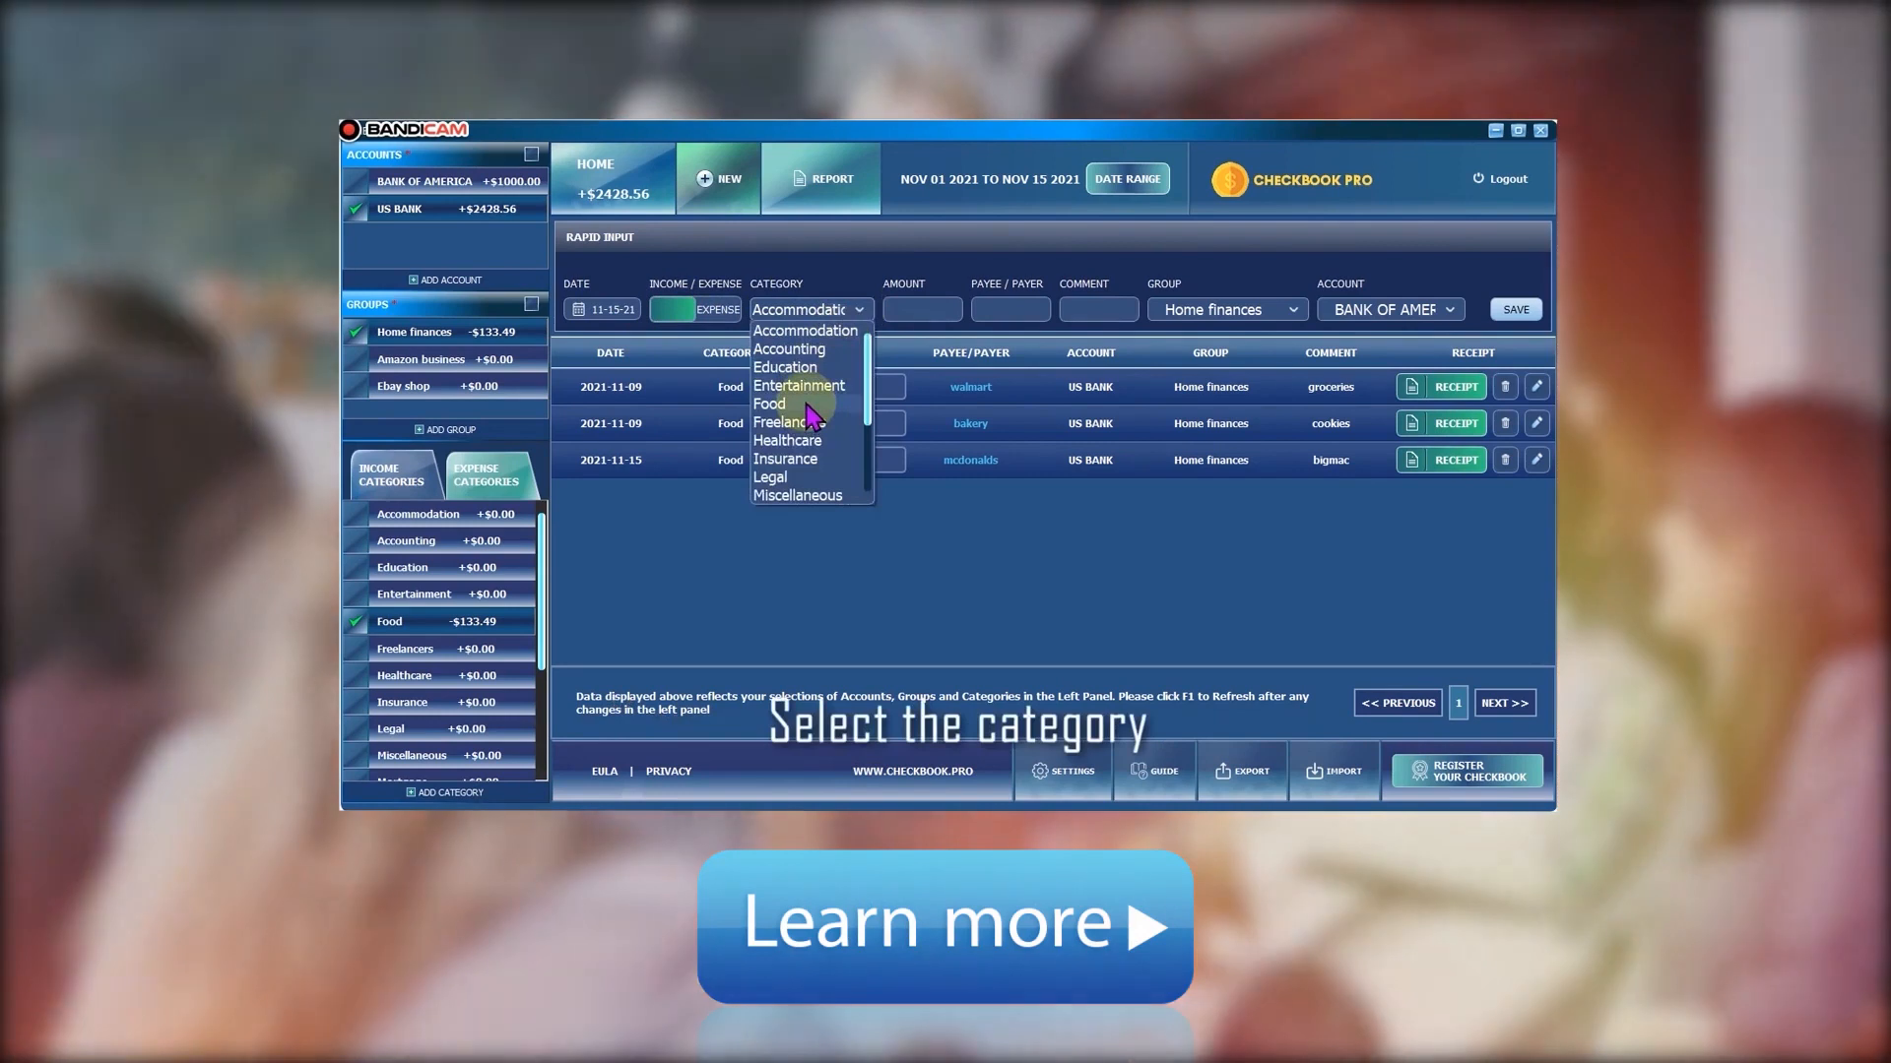
pyautogui.click(768, 403)
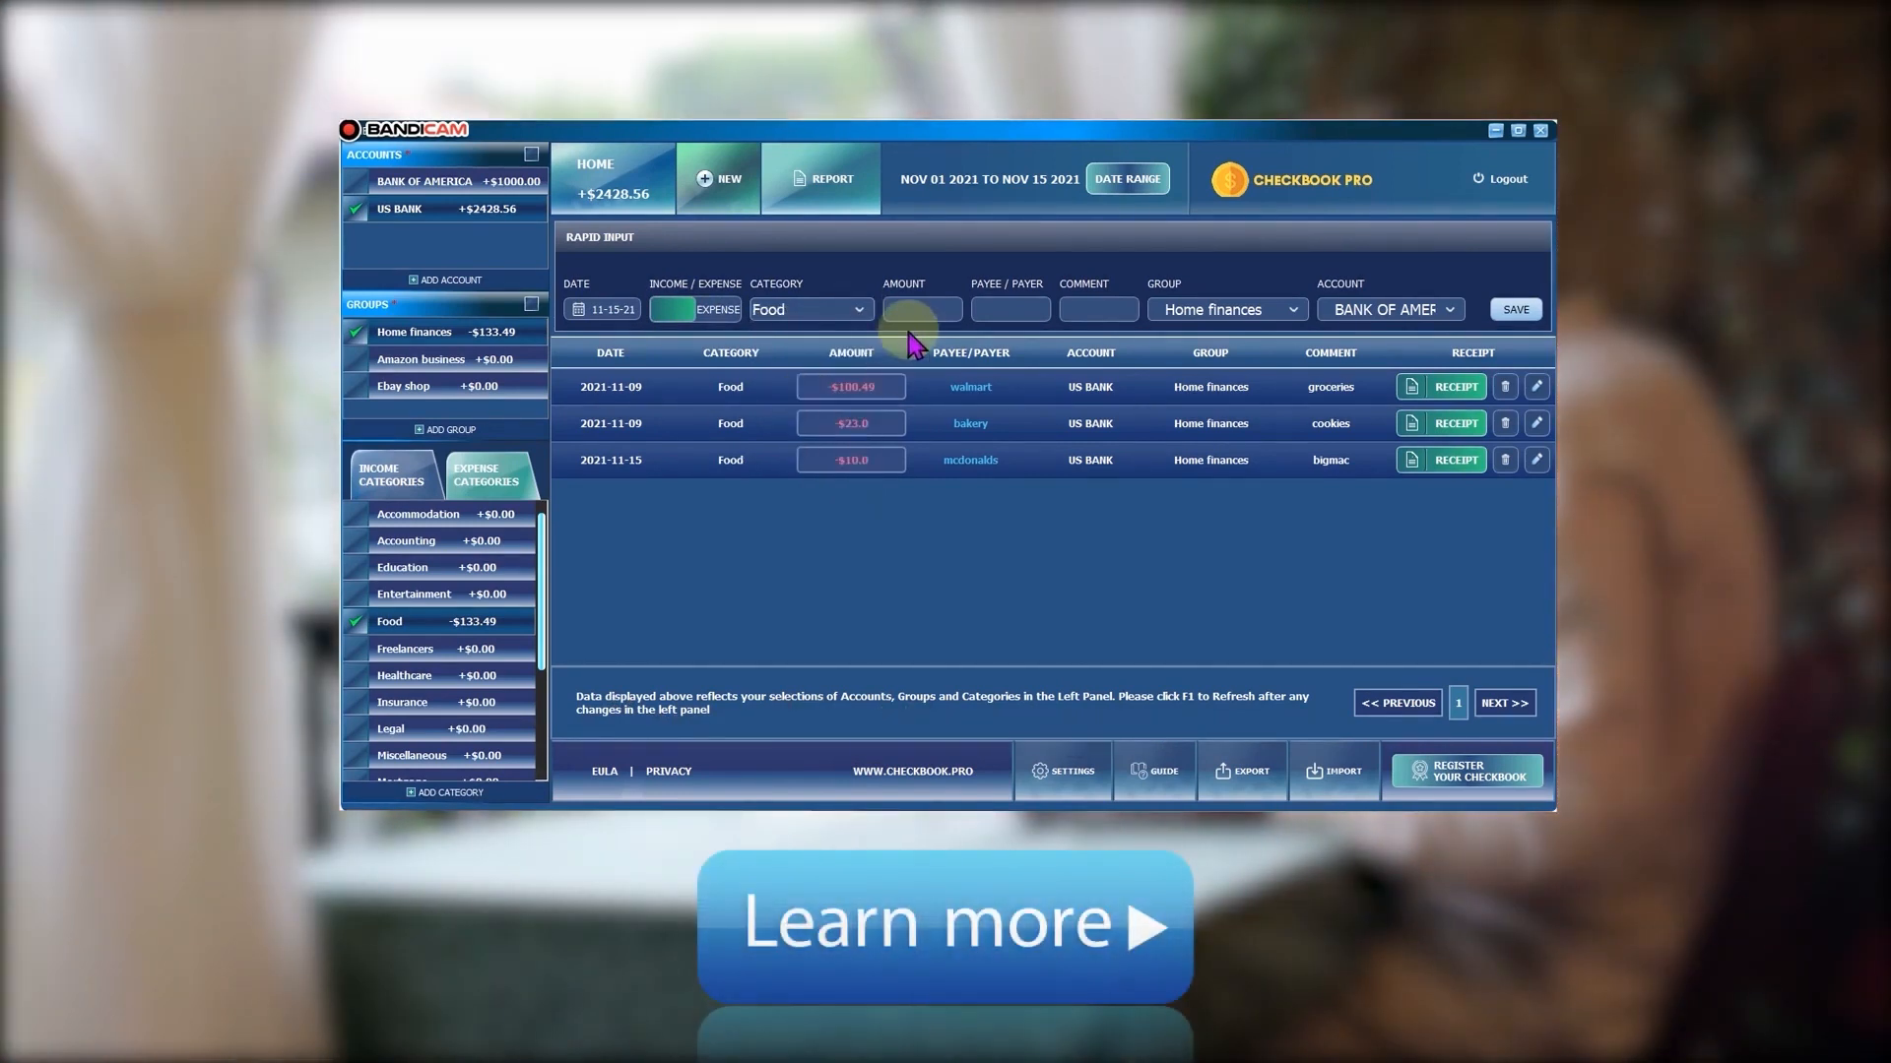
pyautogui.click(922, 308)
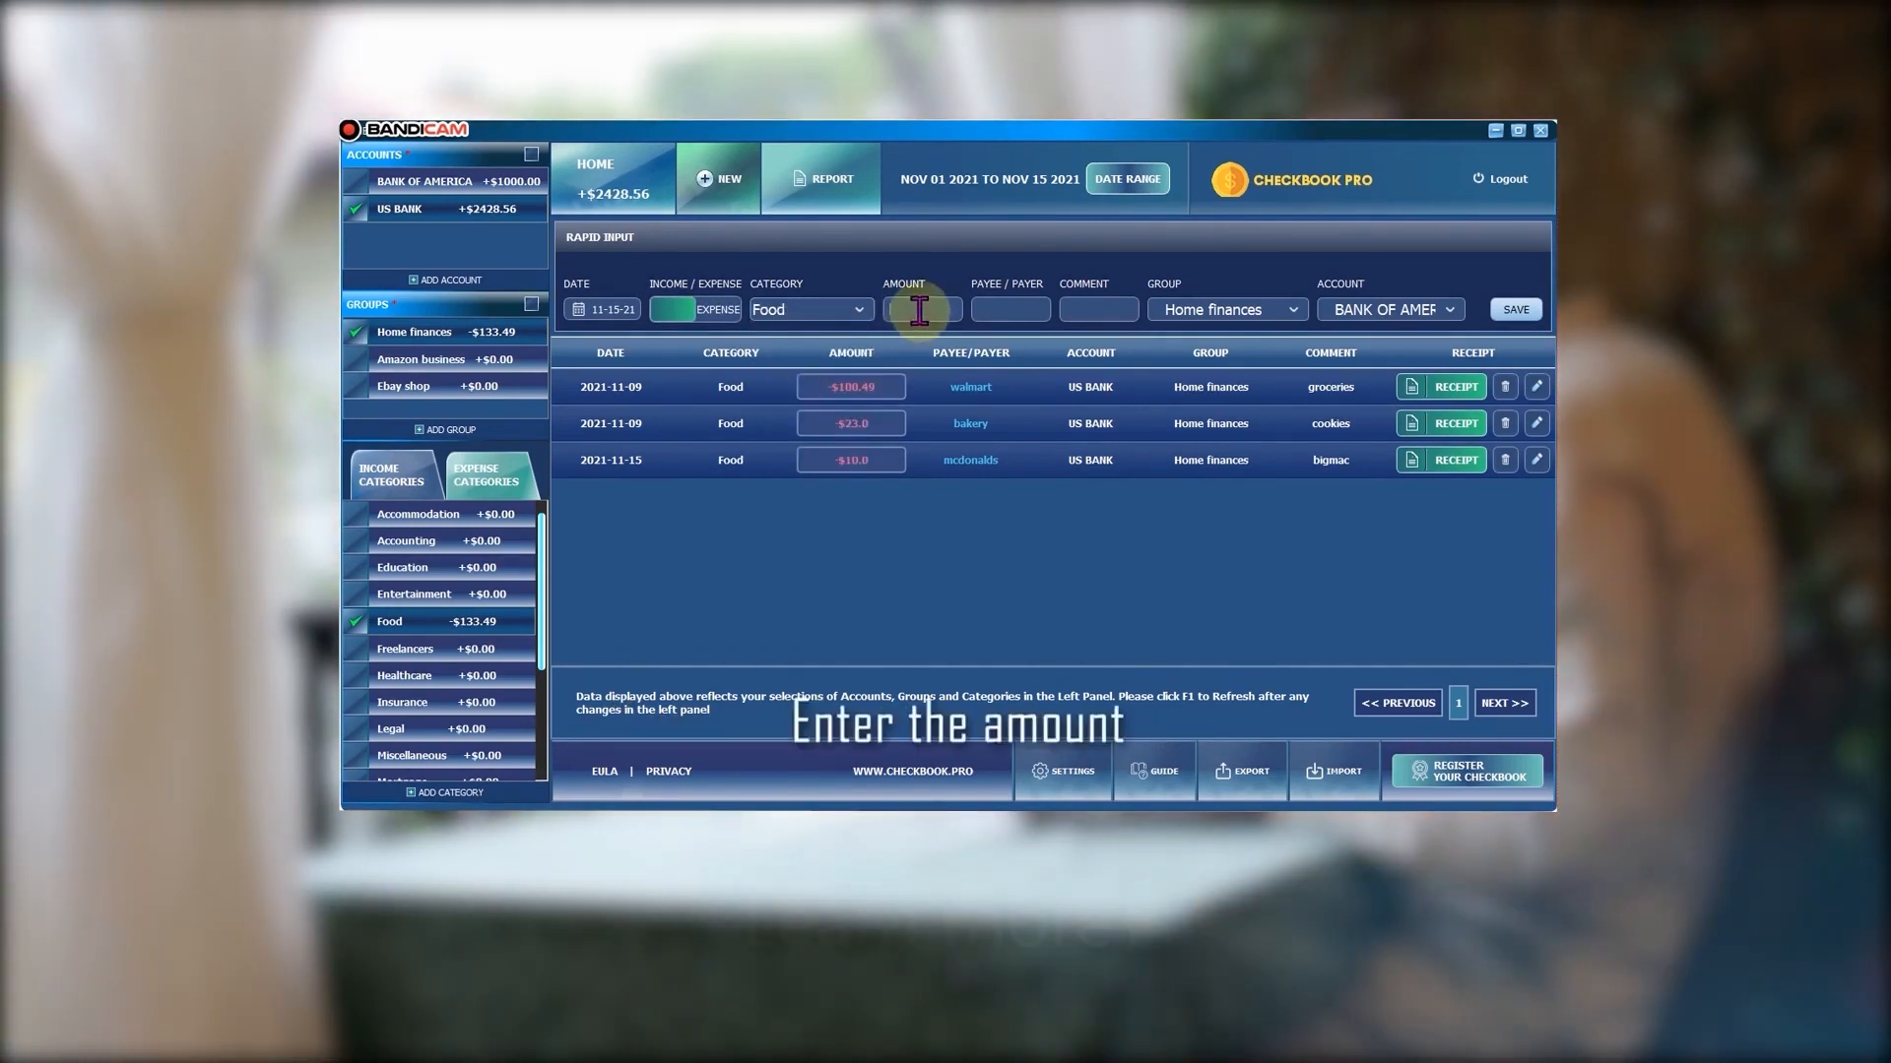
pyautogui.write('9')
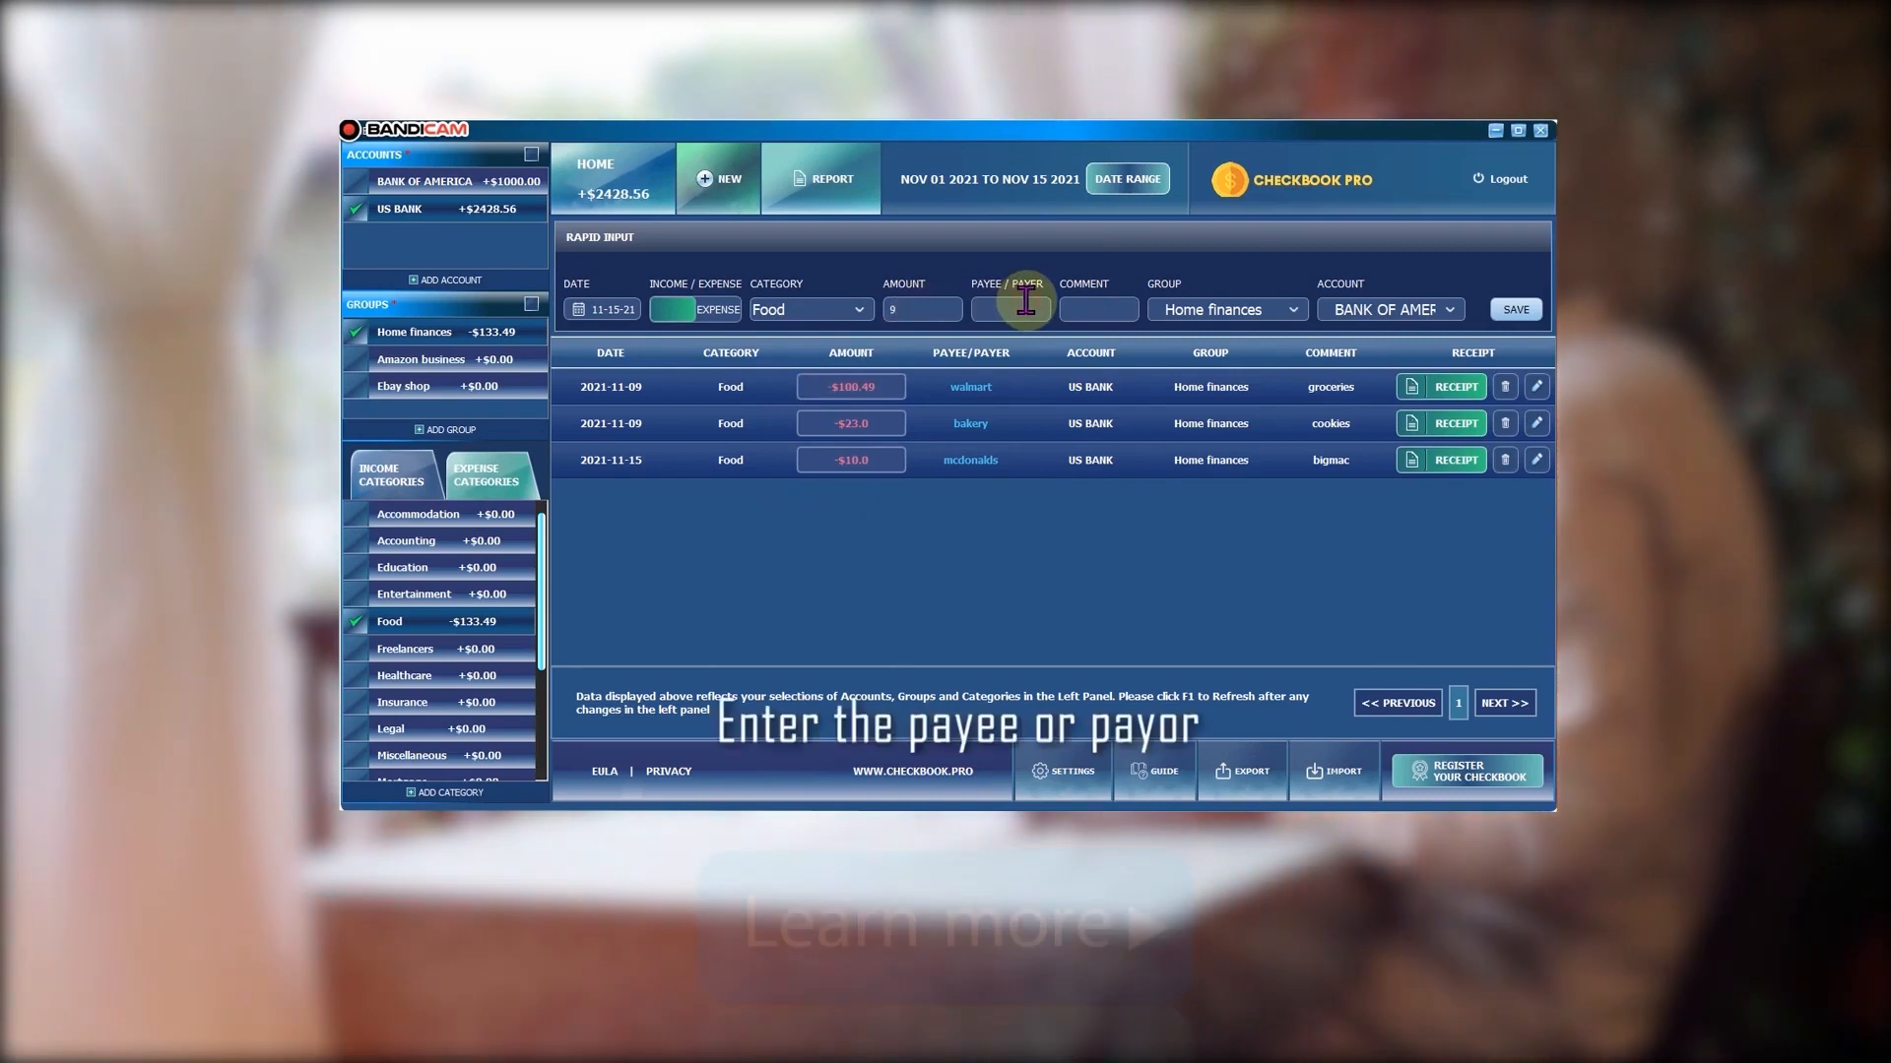
pyautogui.write('burgerki')
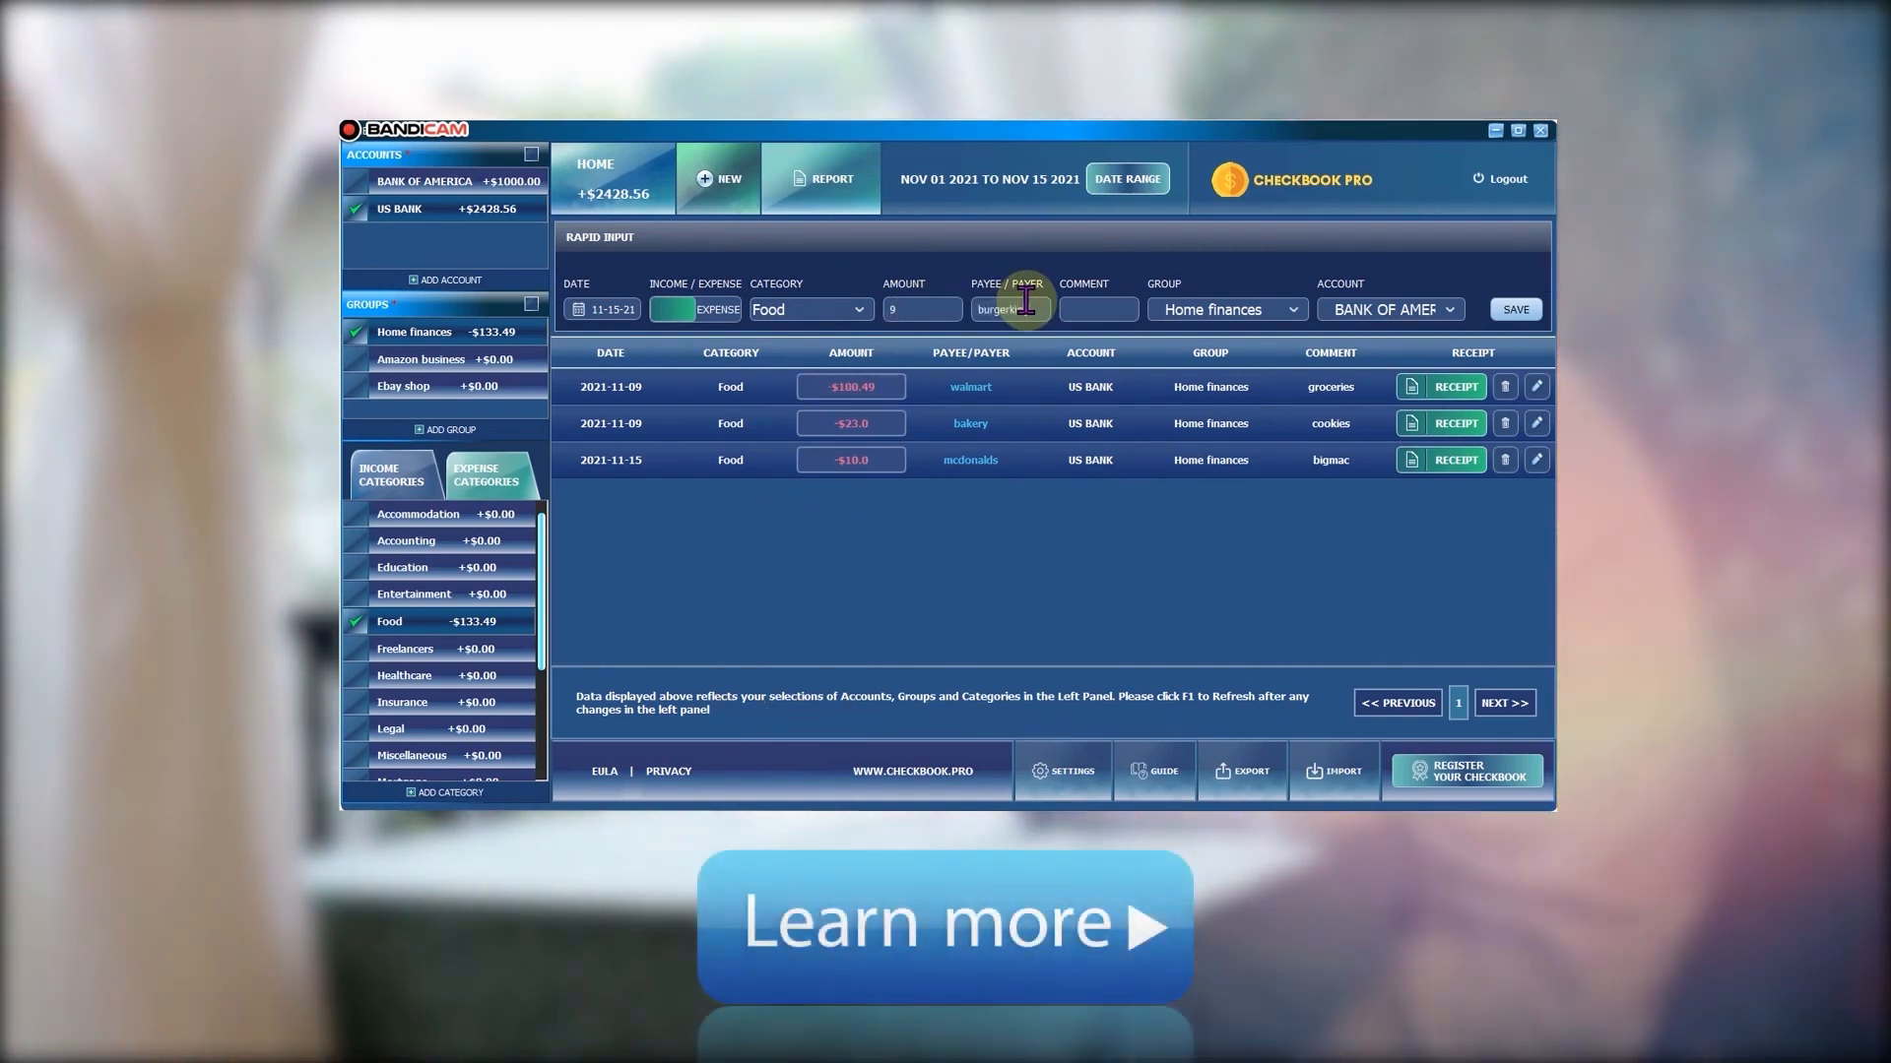
pyautogui.click(1095, 308)
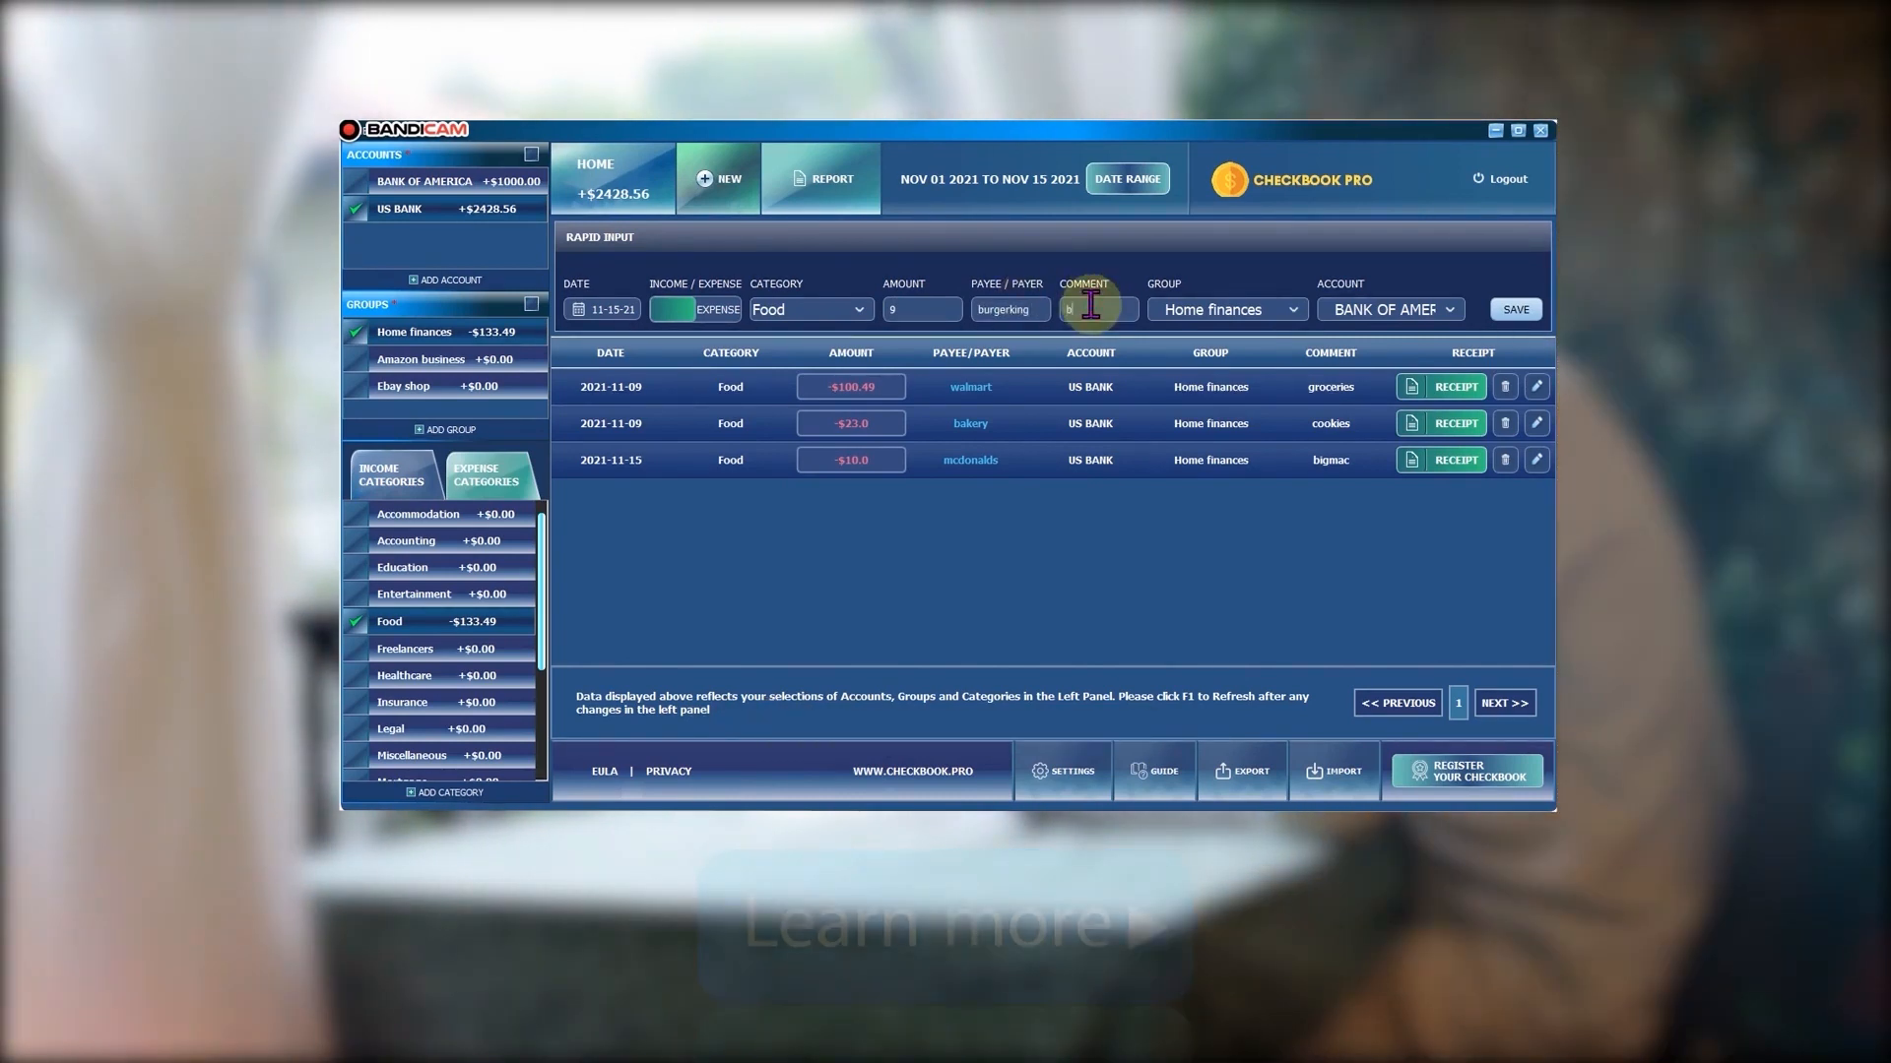
pyautogui.write('urger')
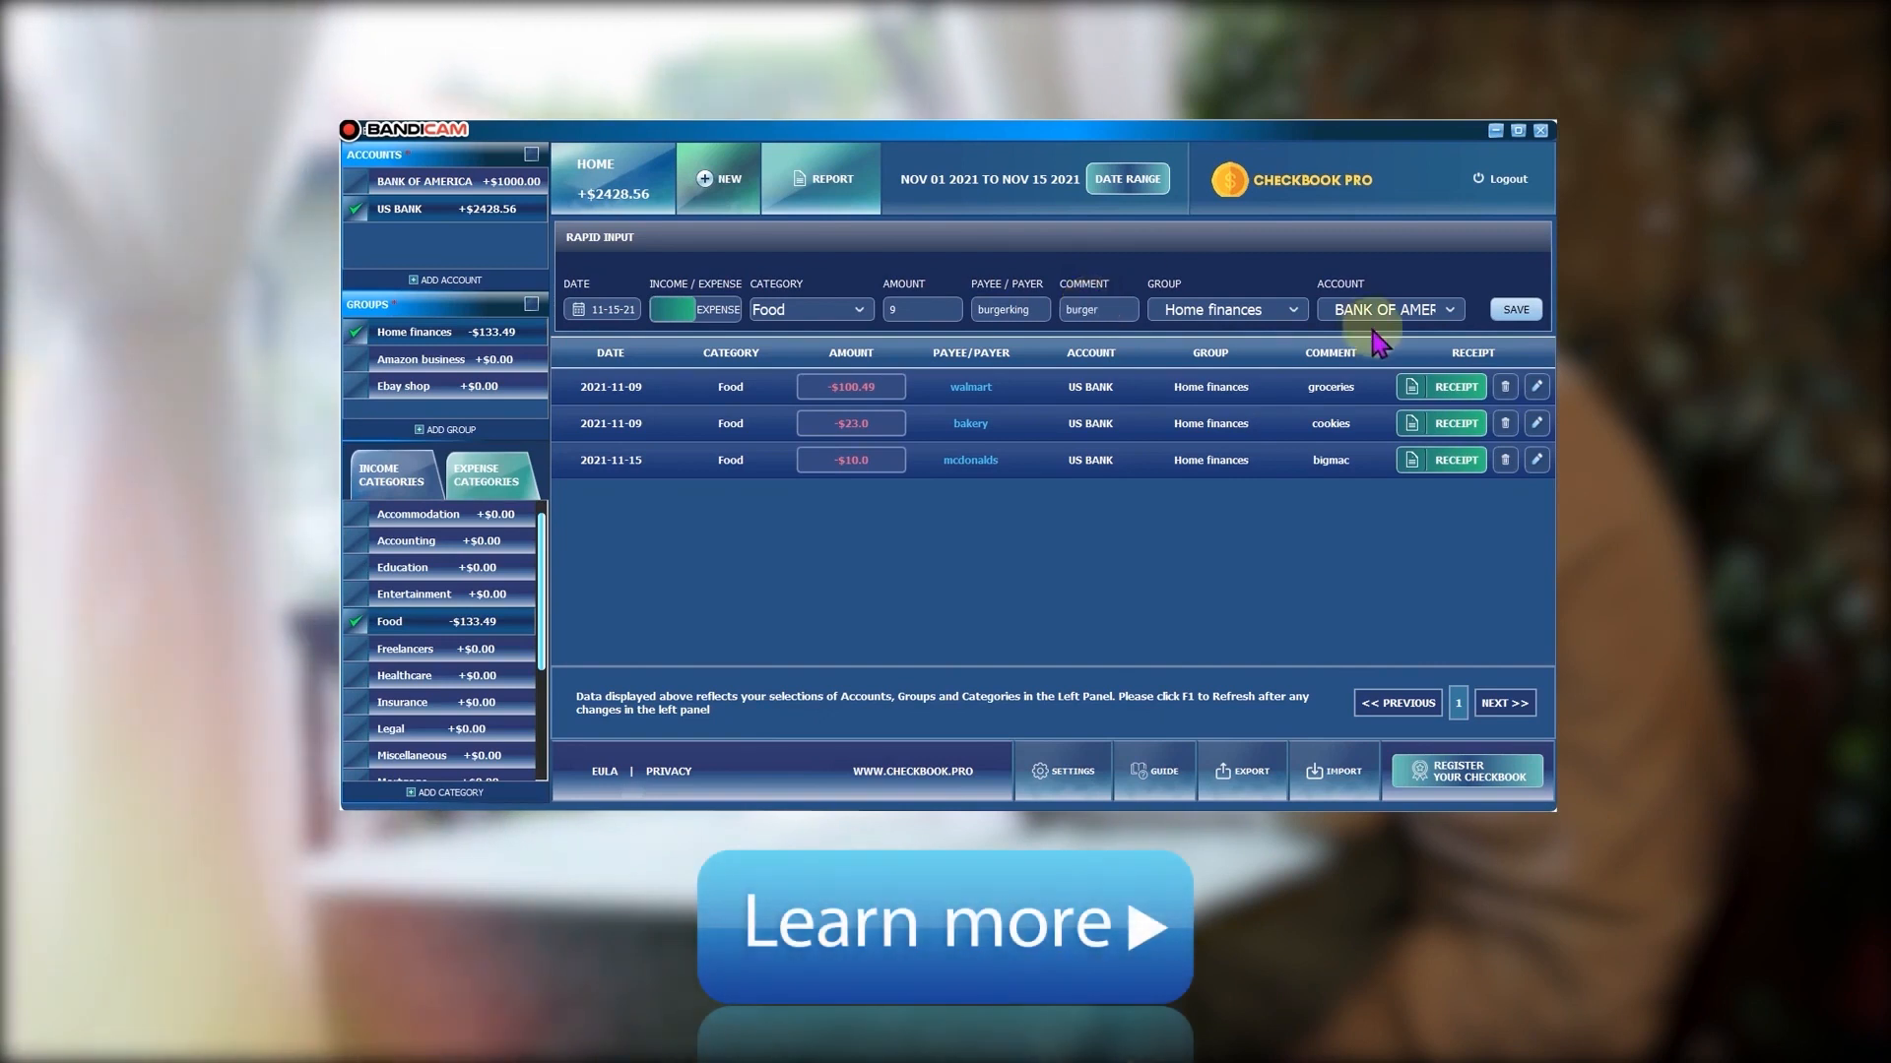
pyautogui.moveTo(1465, 328)
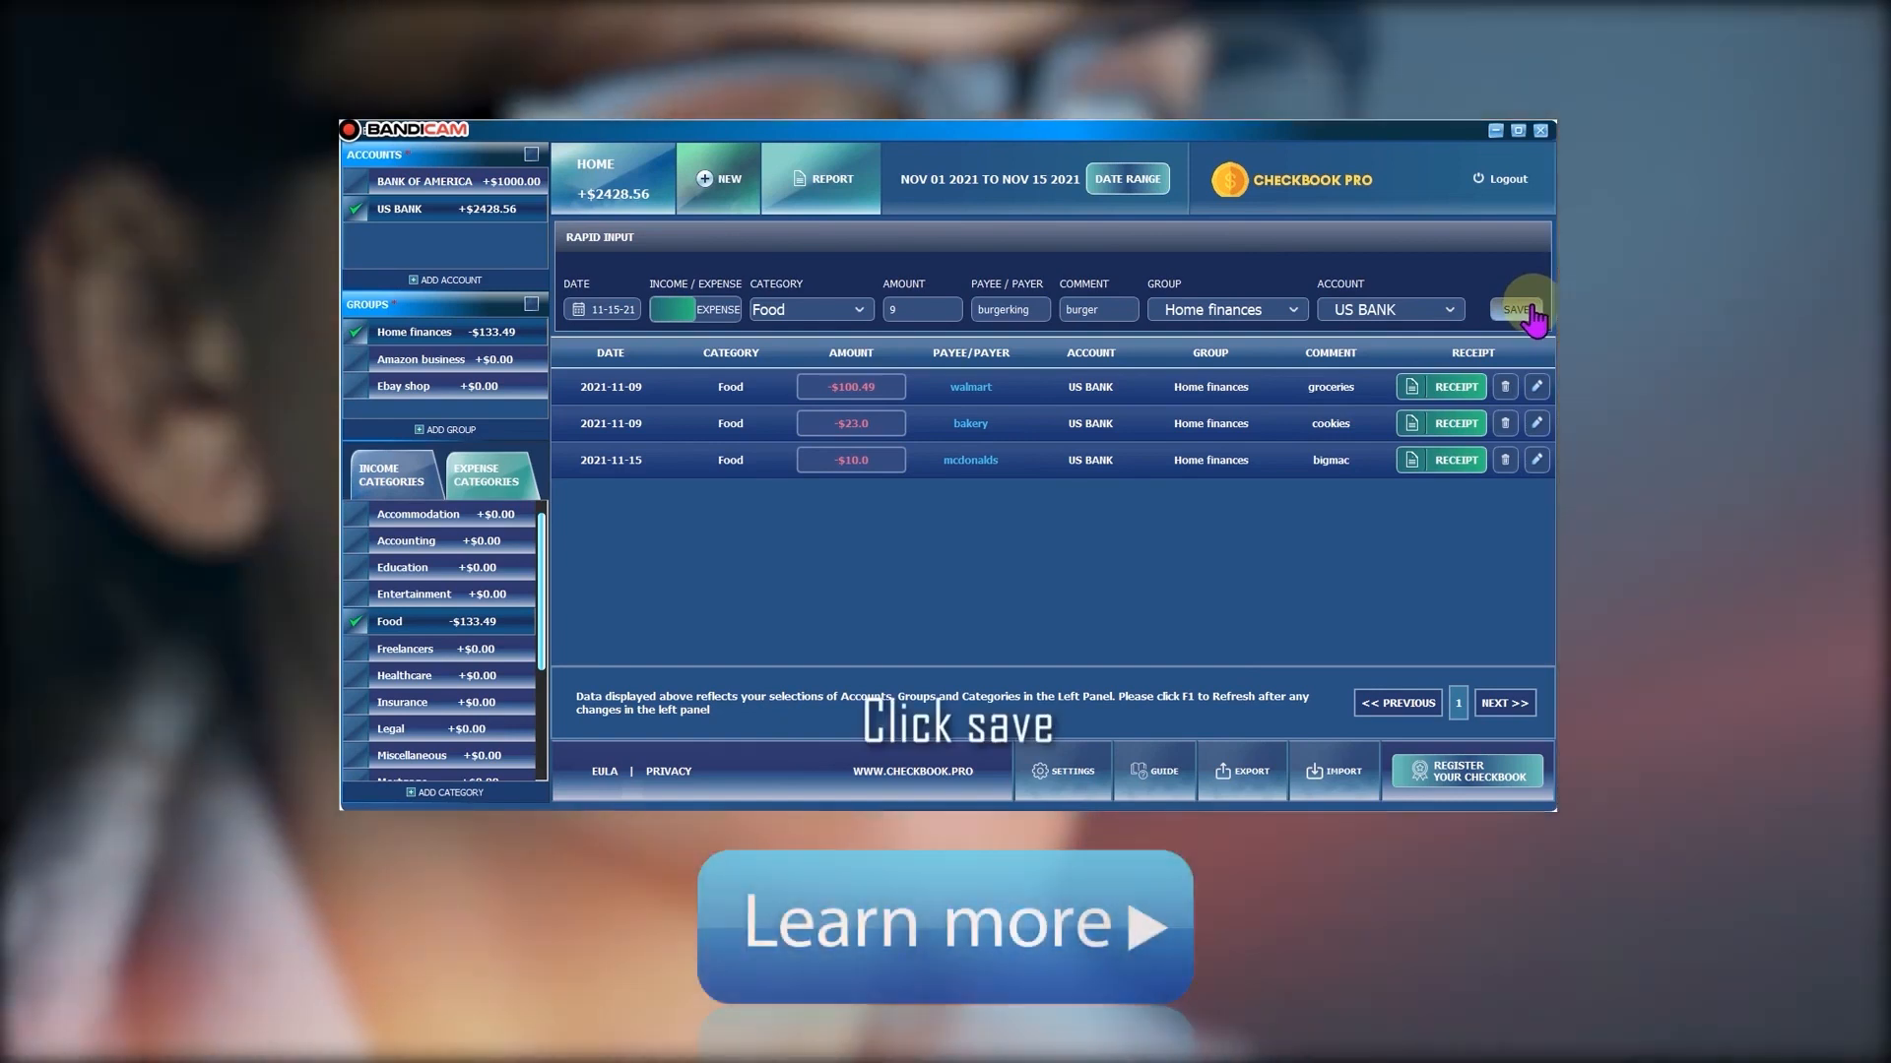
pyautogui.click(1514, 308)
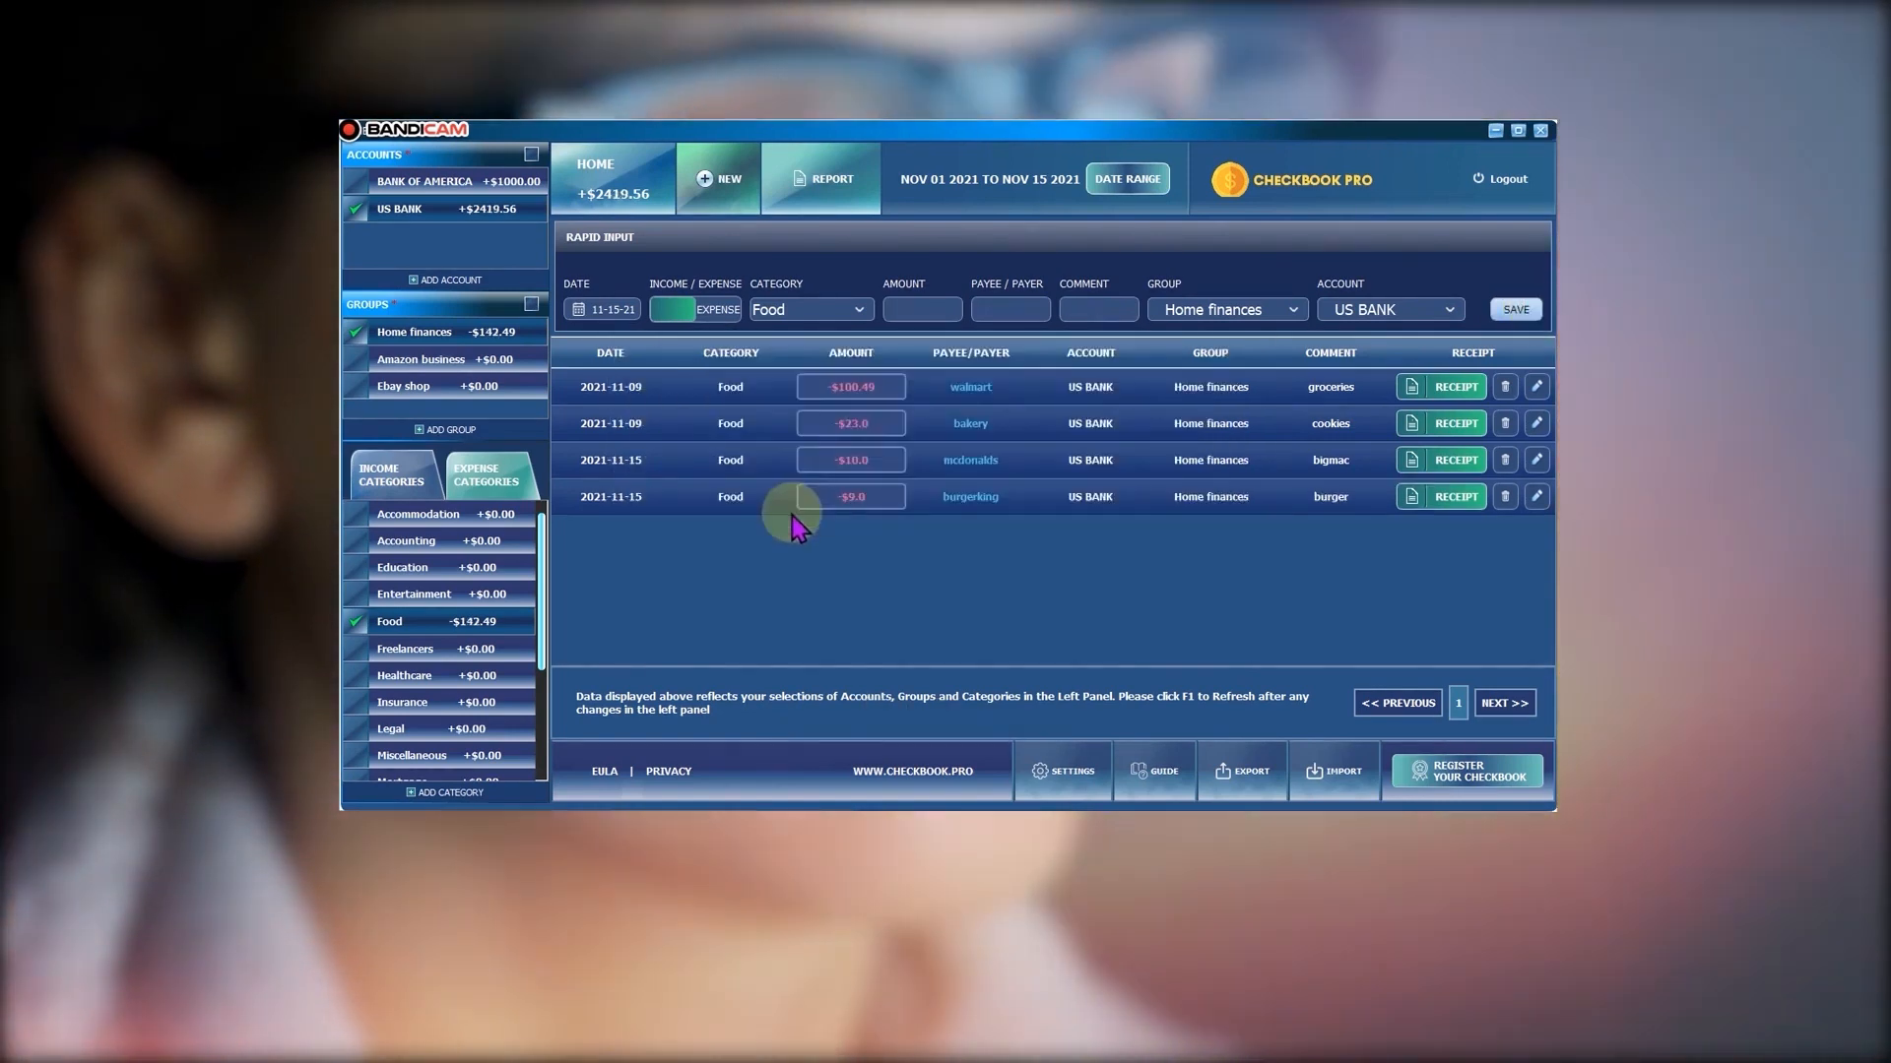
pyautogui.moveTo(870, 512)
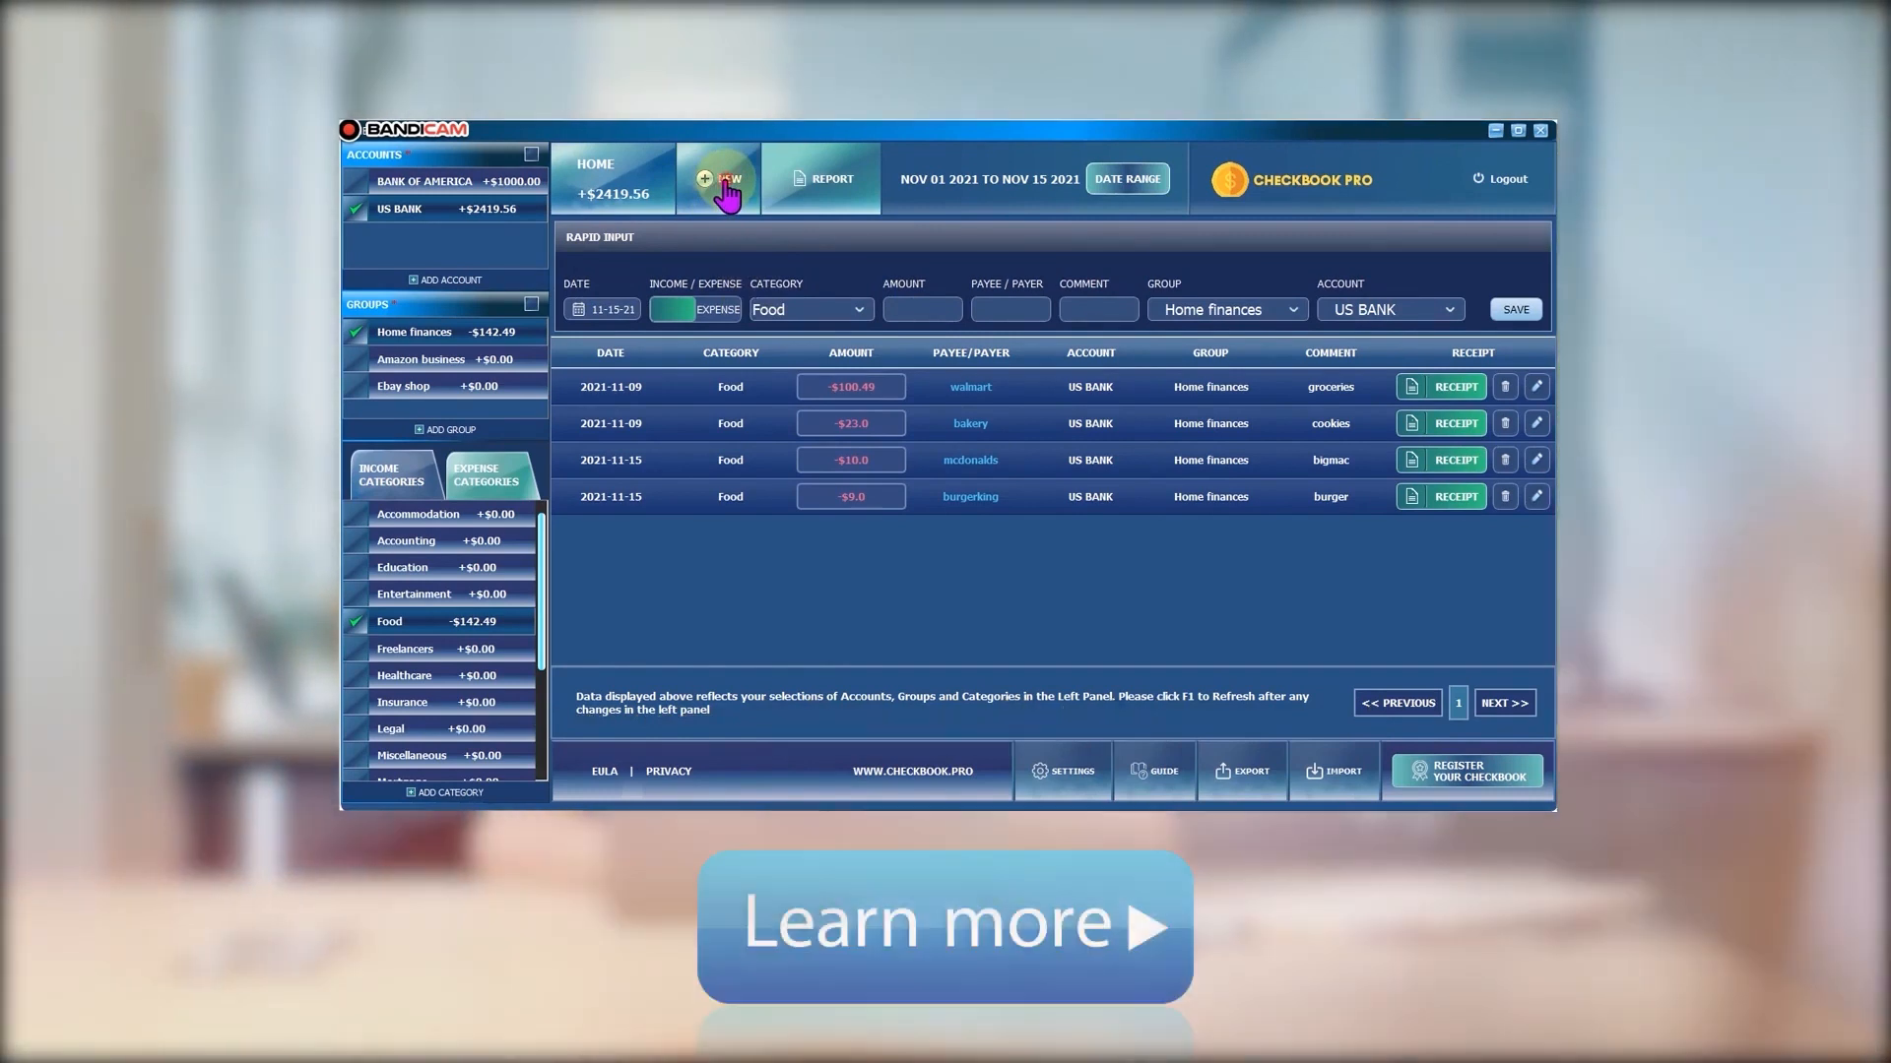
# Open the full new-transaction form, prefilled with November 15 and Bank of America
pyautogui.click(718, 178)
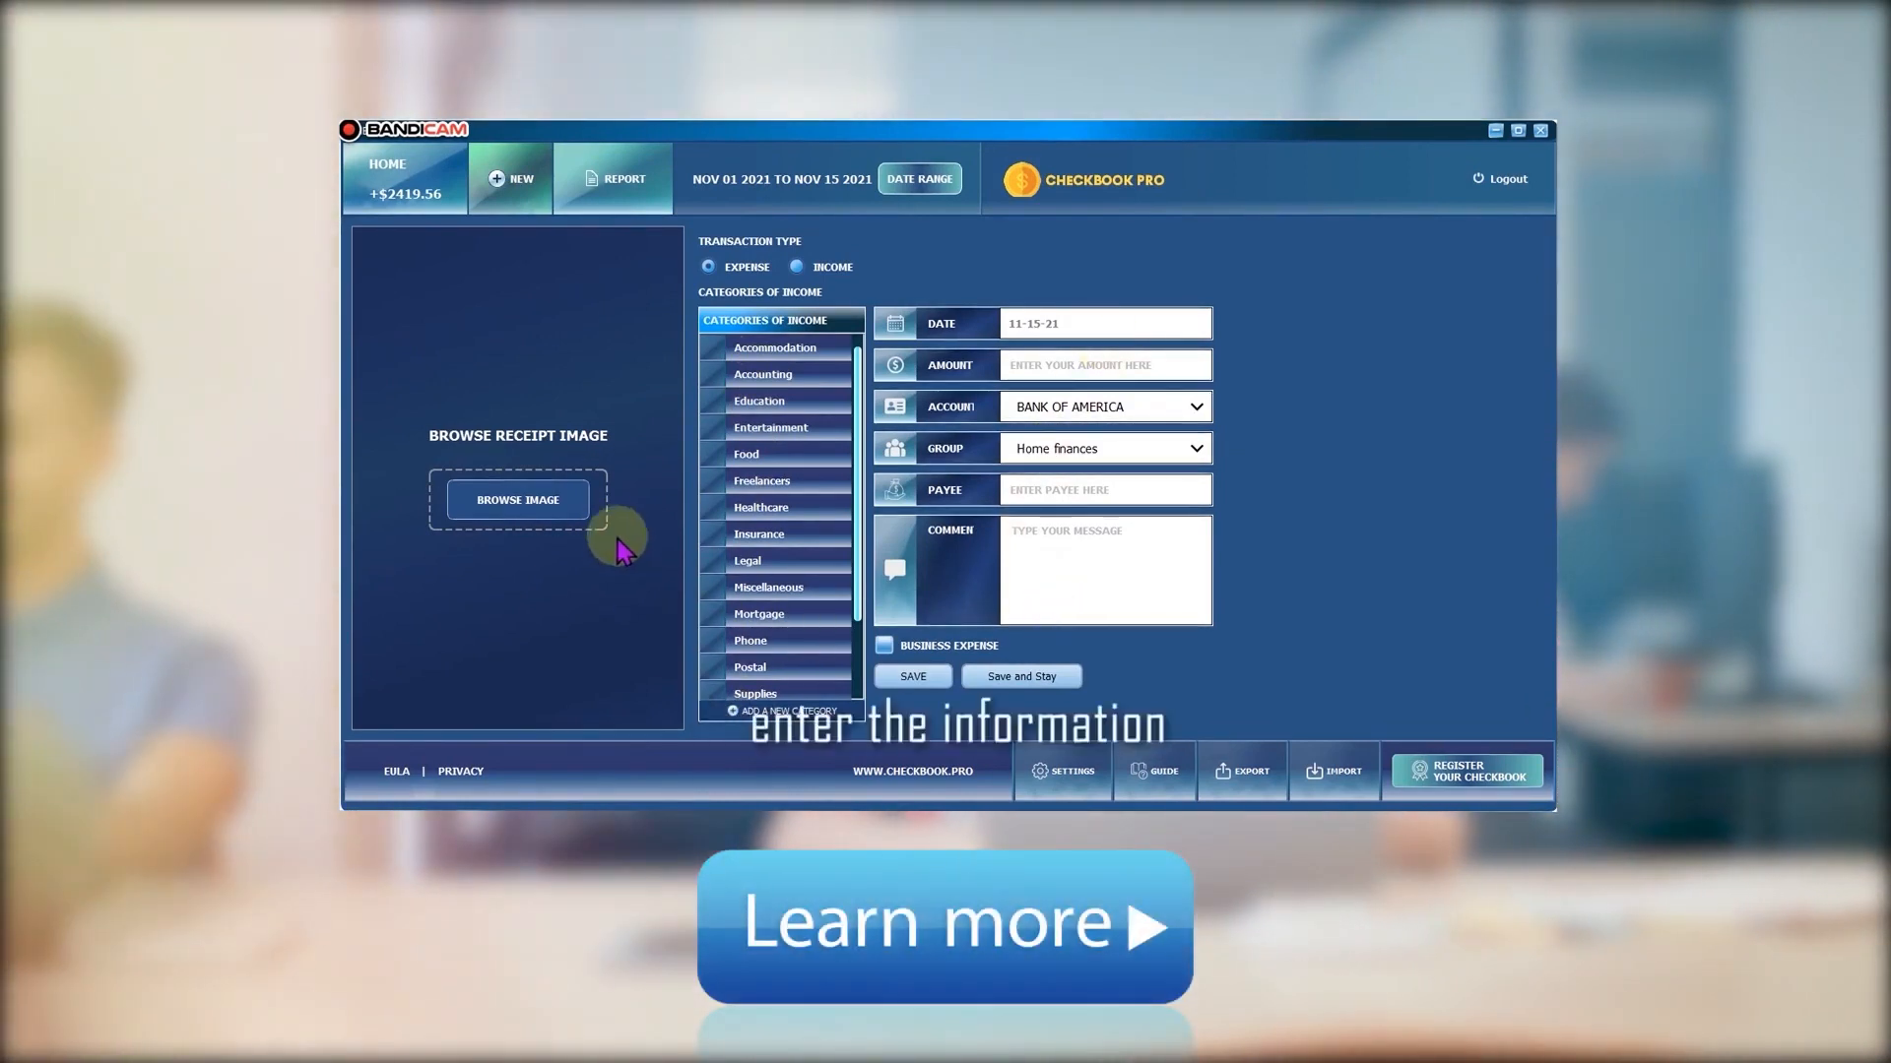
pyautogui.moveTo(507, 494)
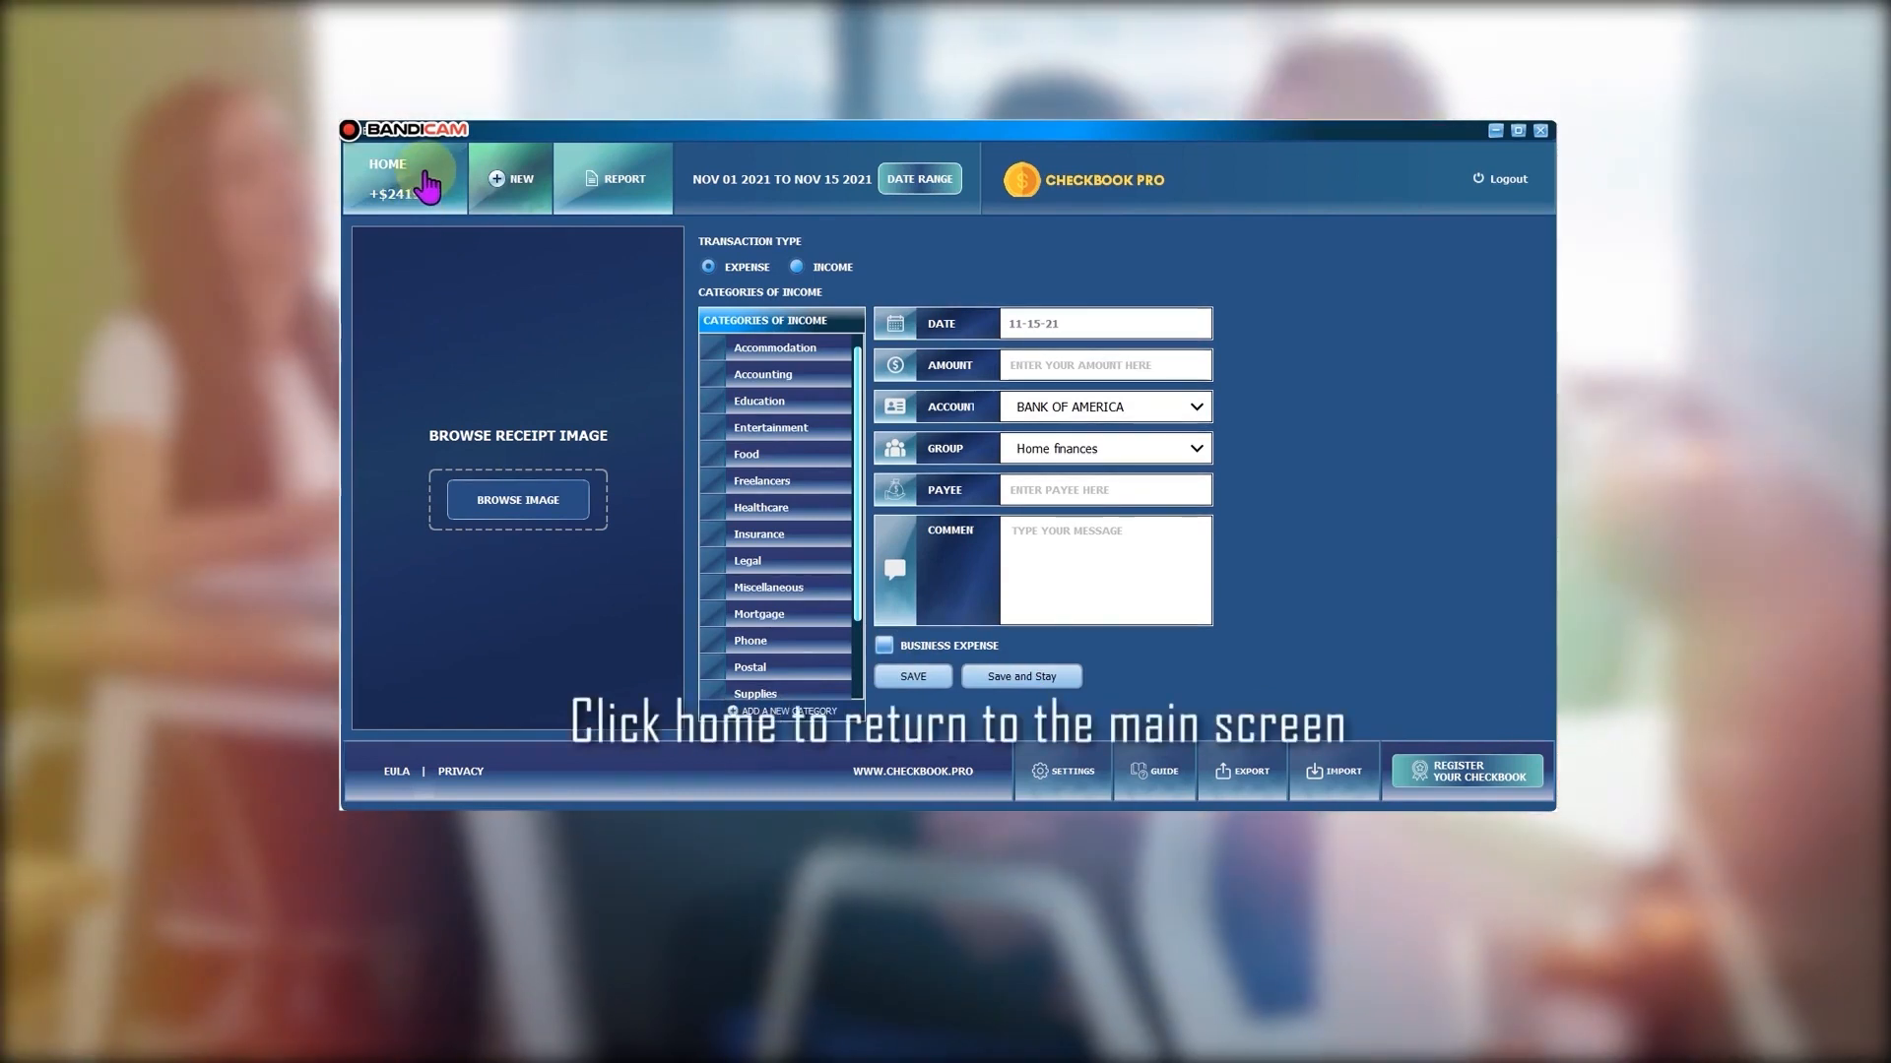
# Return to the main list showing four US Bank Food expenses totaling -$142.49
pyautogui.click(387, 178)
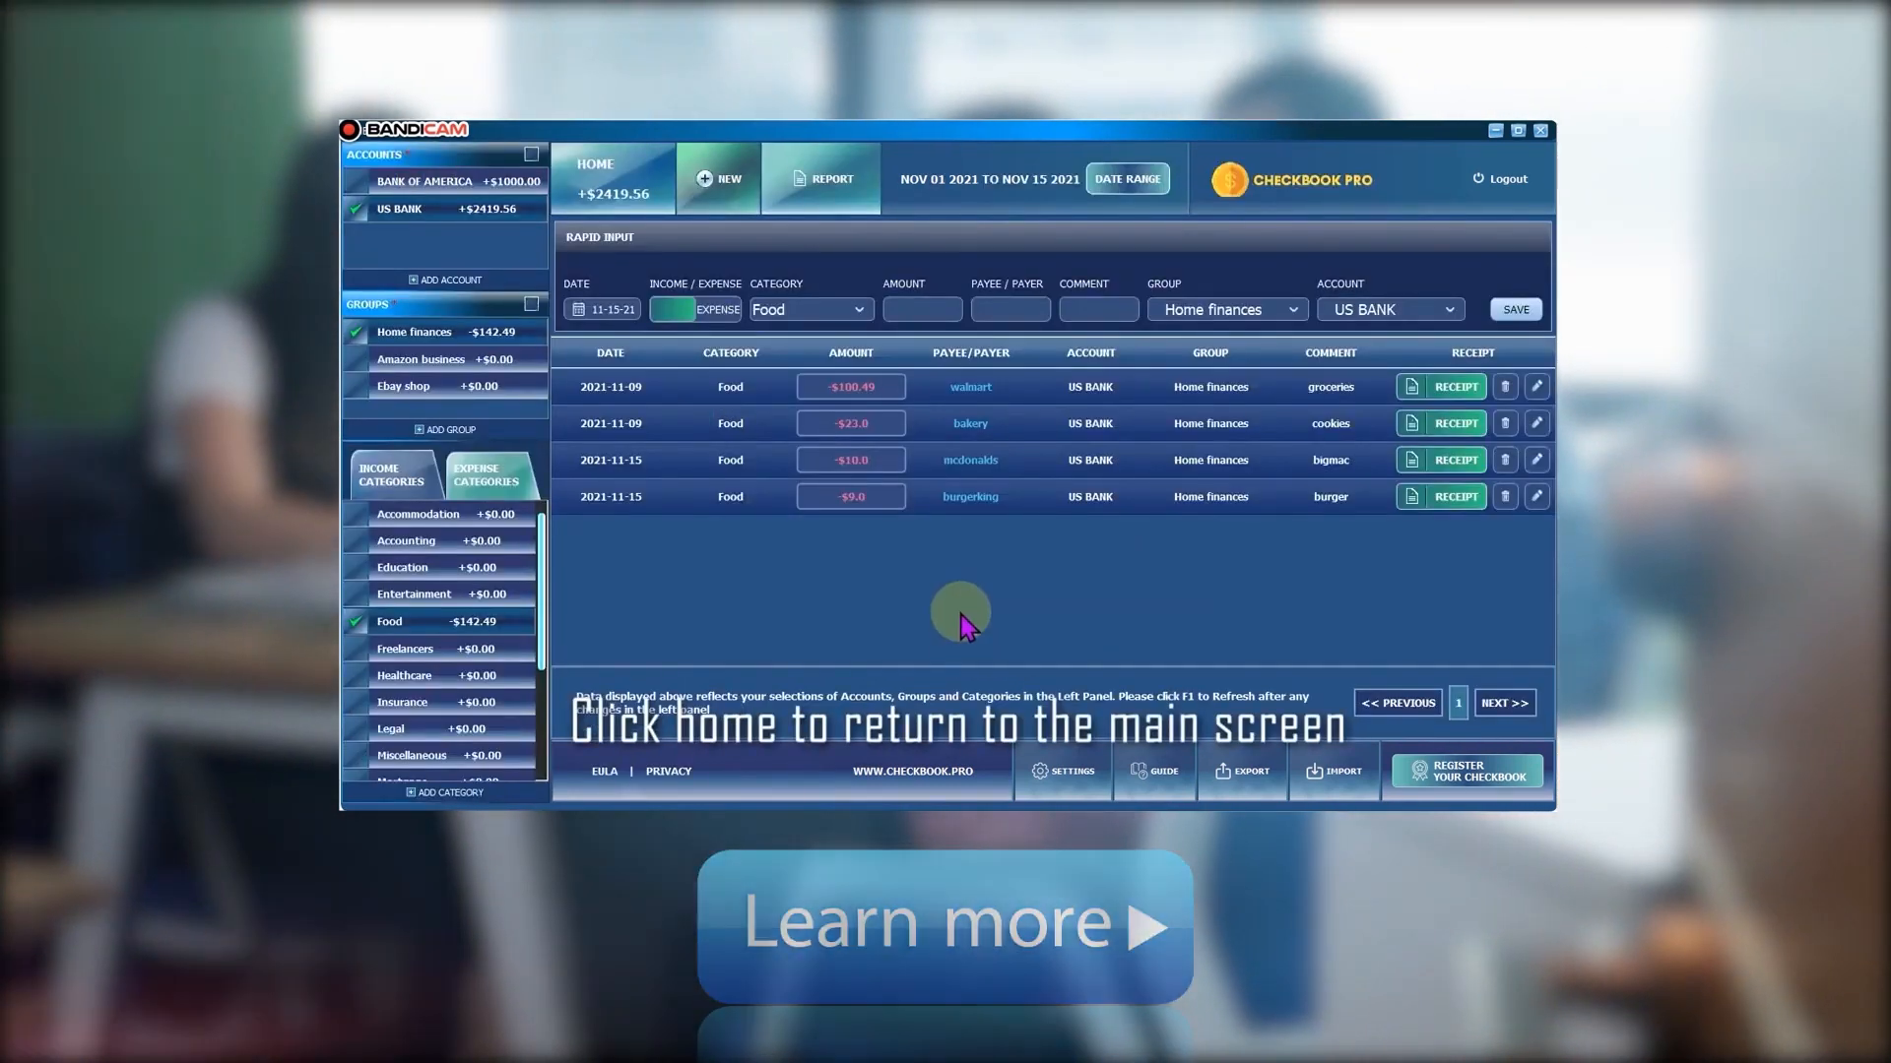
pyautogui.moveTo(1446, 383)
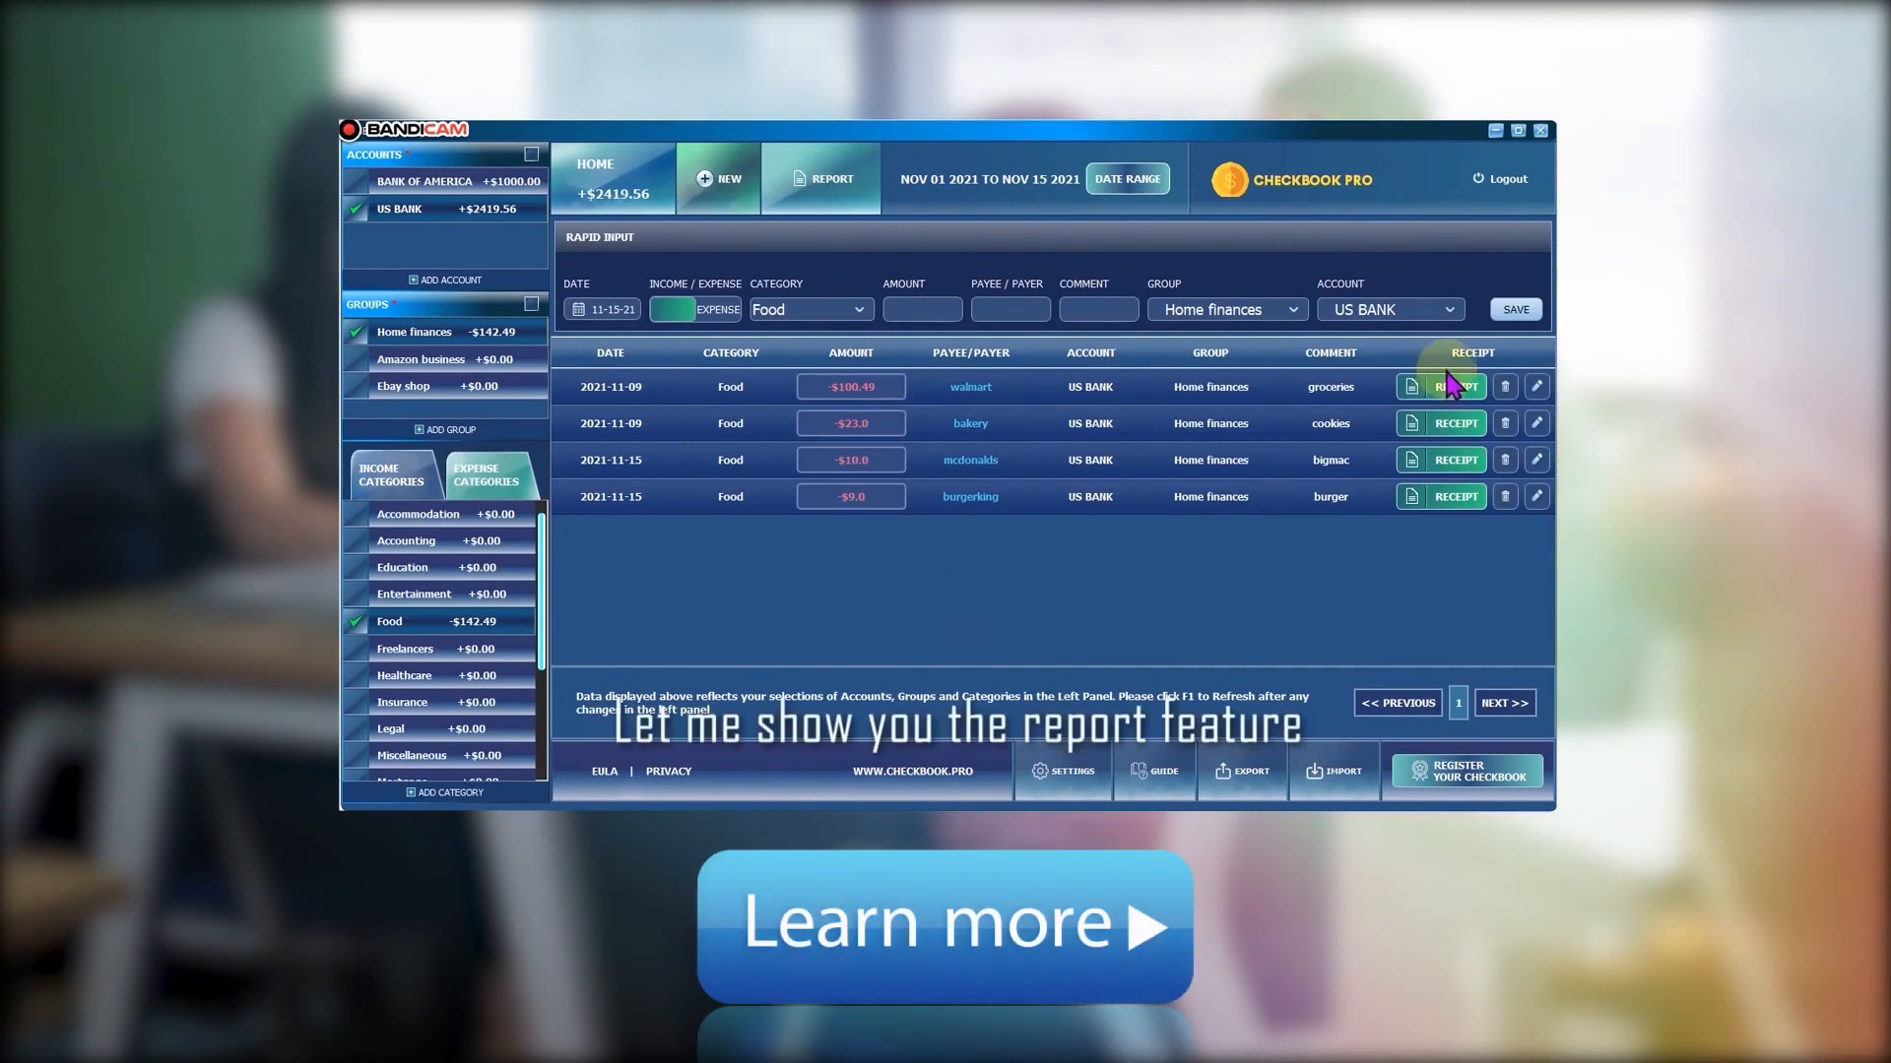
pyautogui.moveTo(1363, 361)
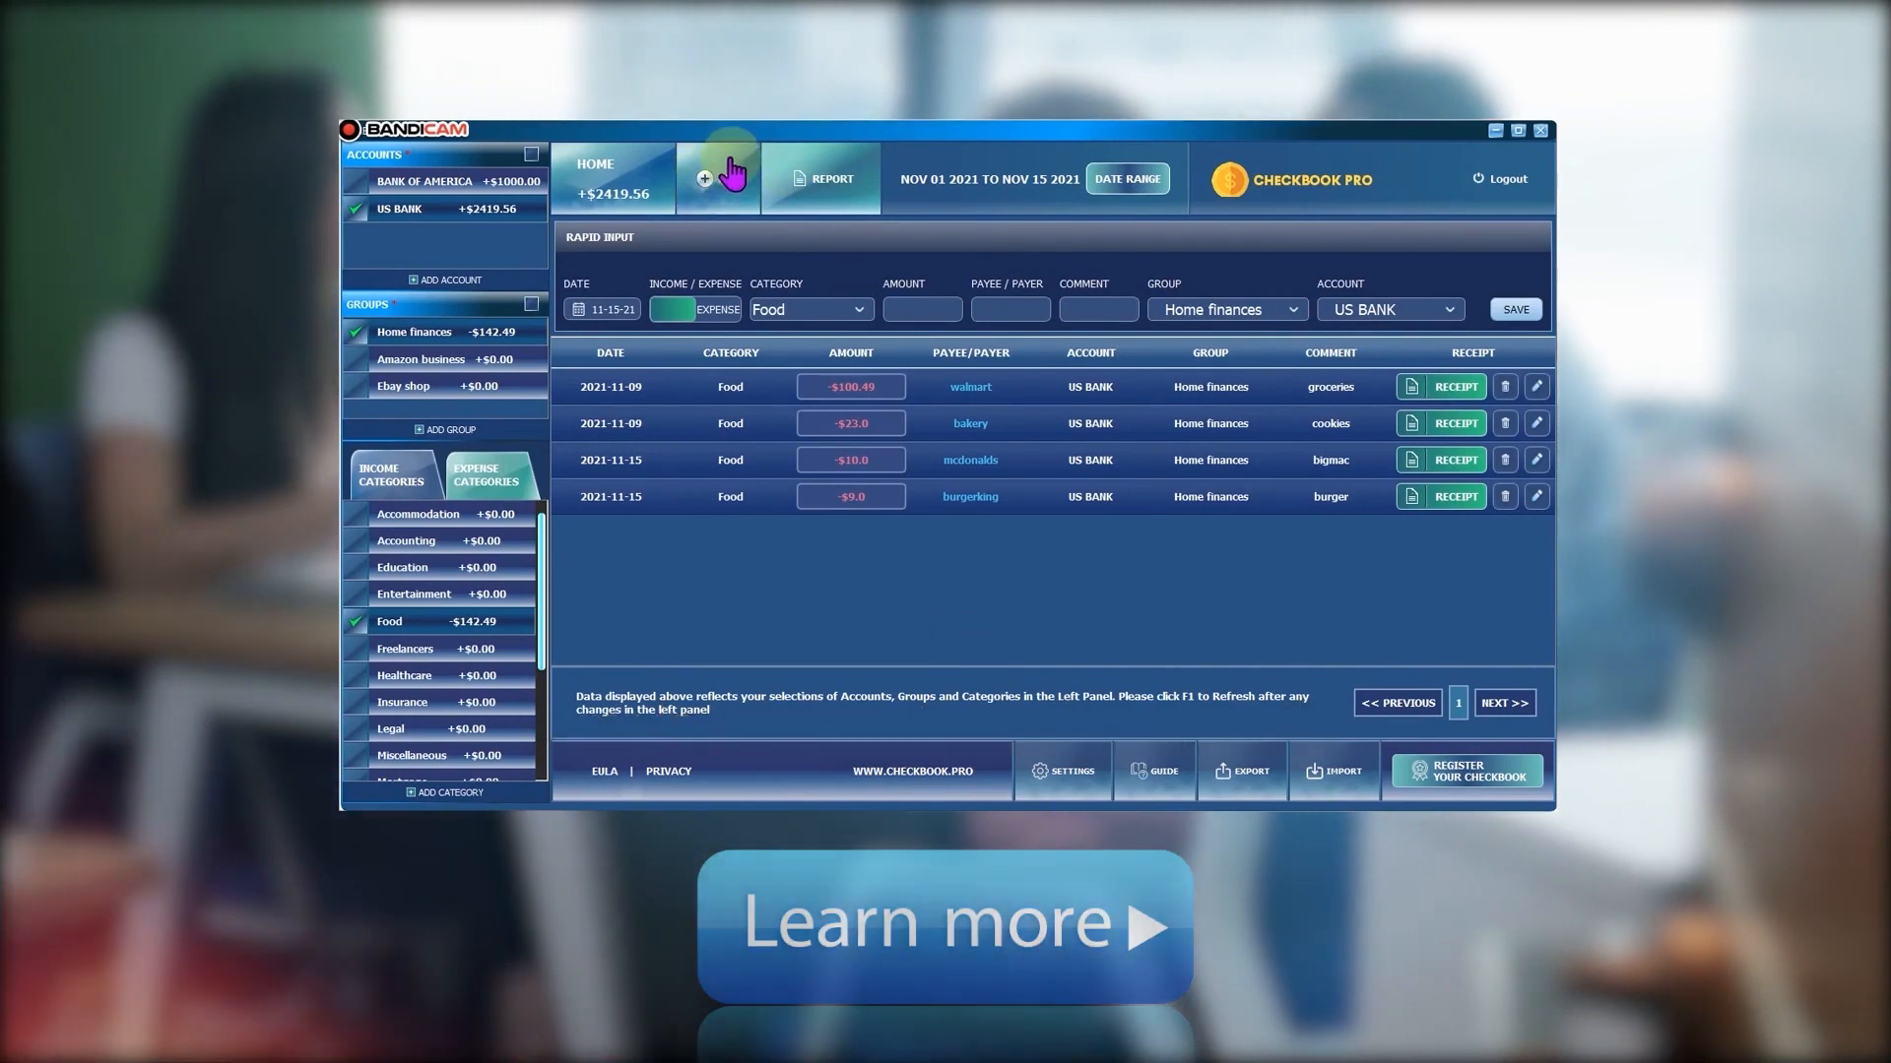
pyautogui.moveTo(1375, 319)
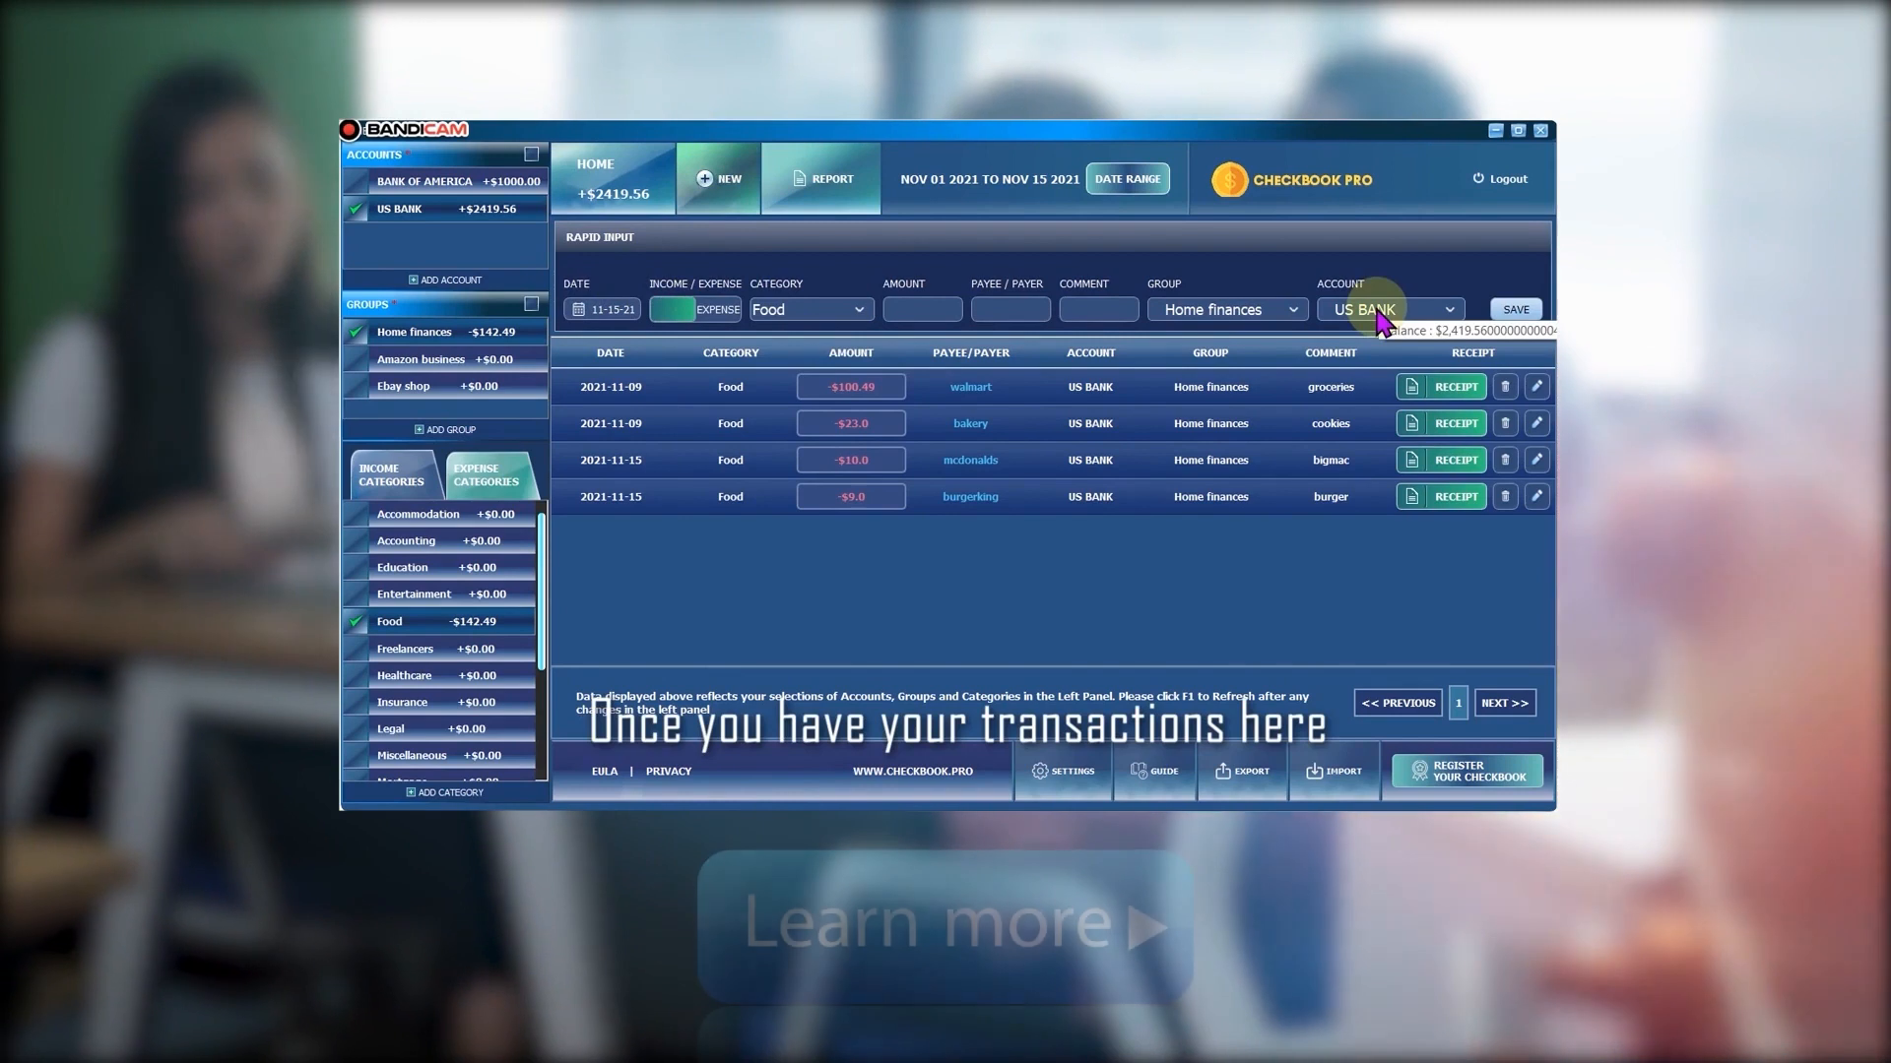
pyautogui.moveTo(1057, 496)
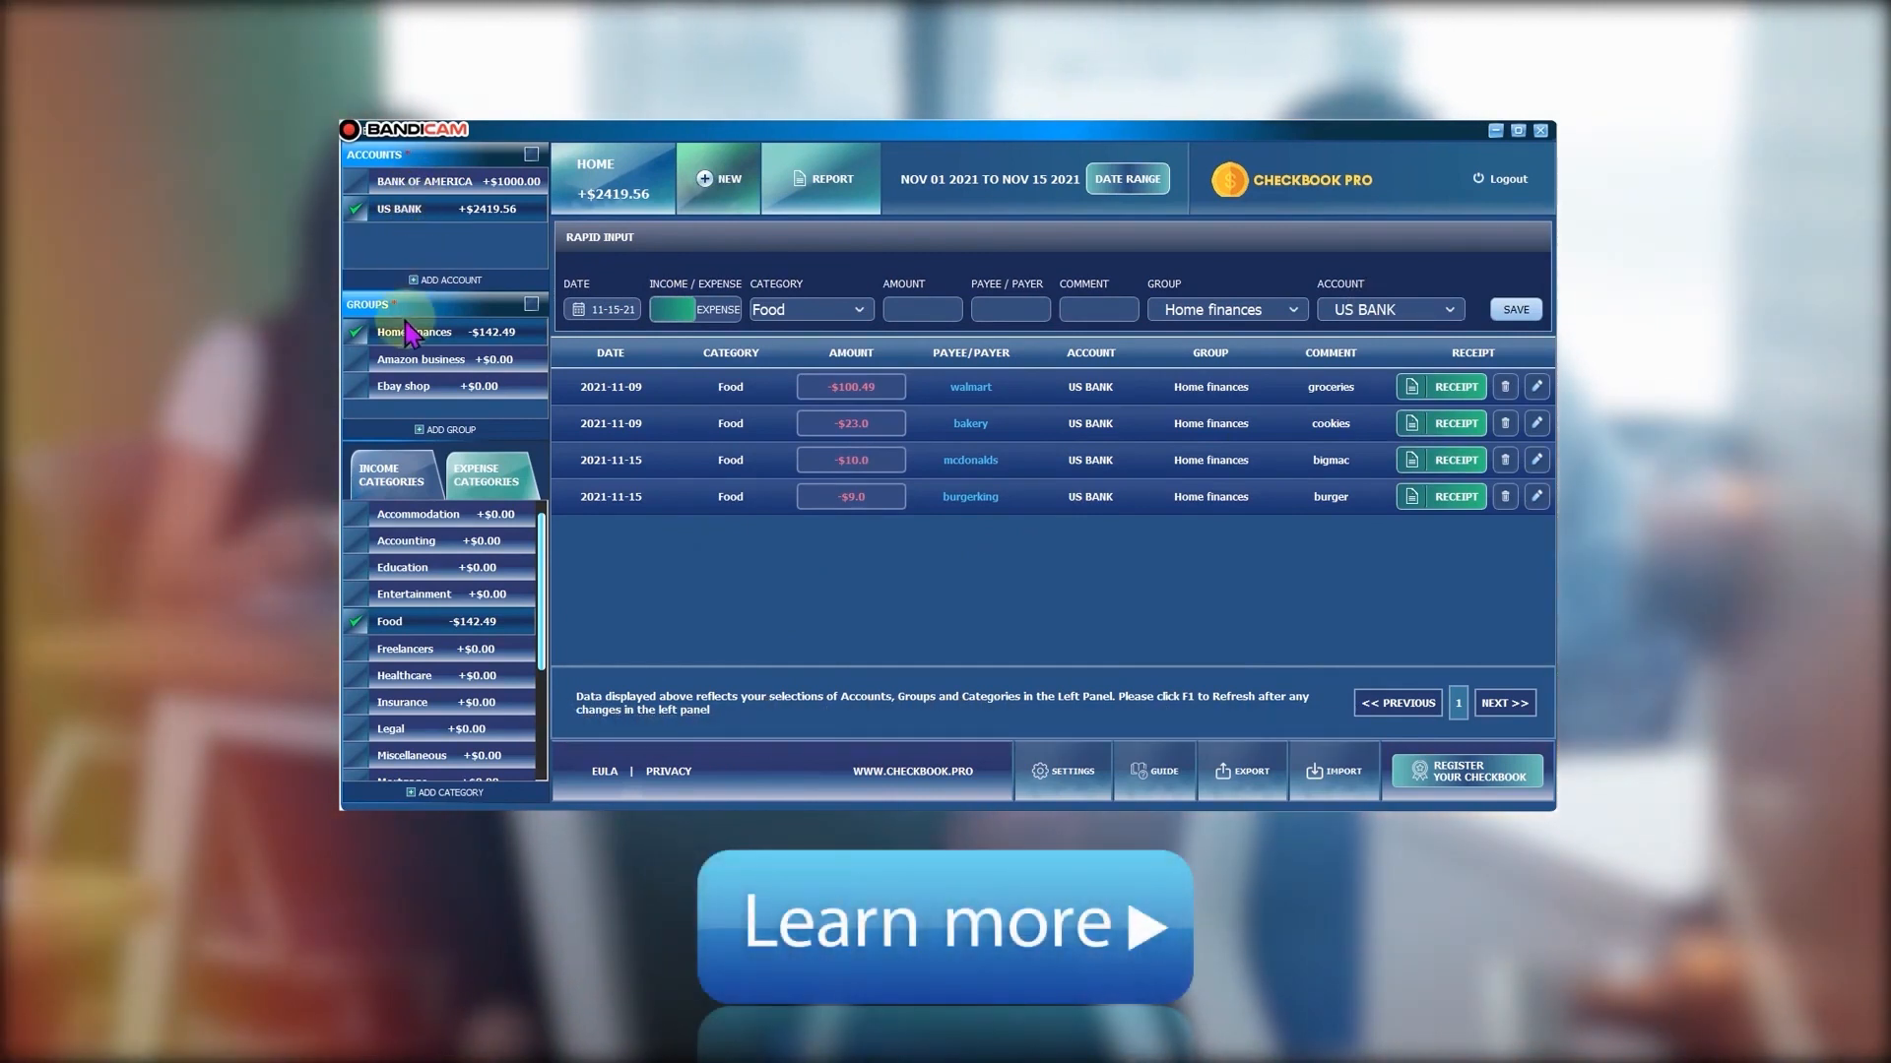
pyautogui.moveTo(452, 348)
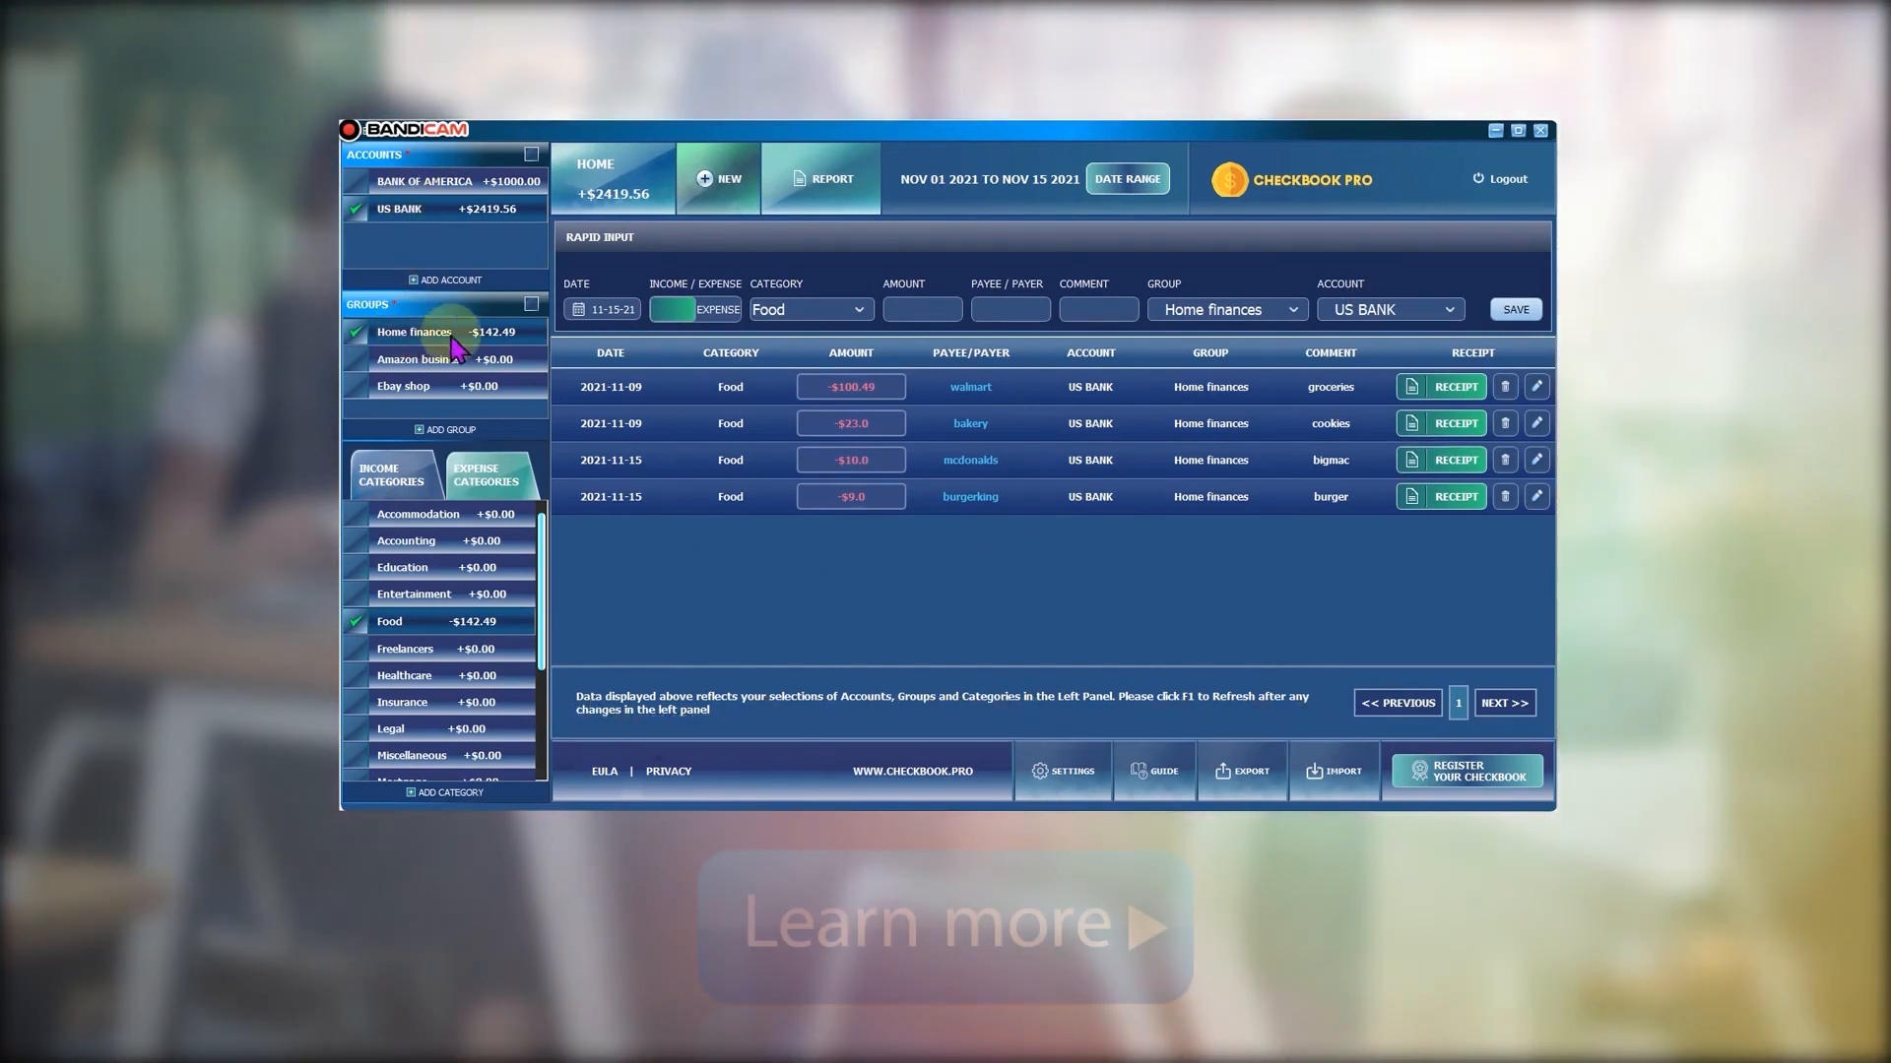
pyautogui.moveTo(1444, 486)
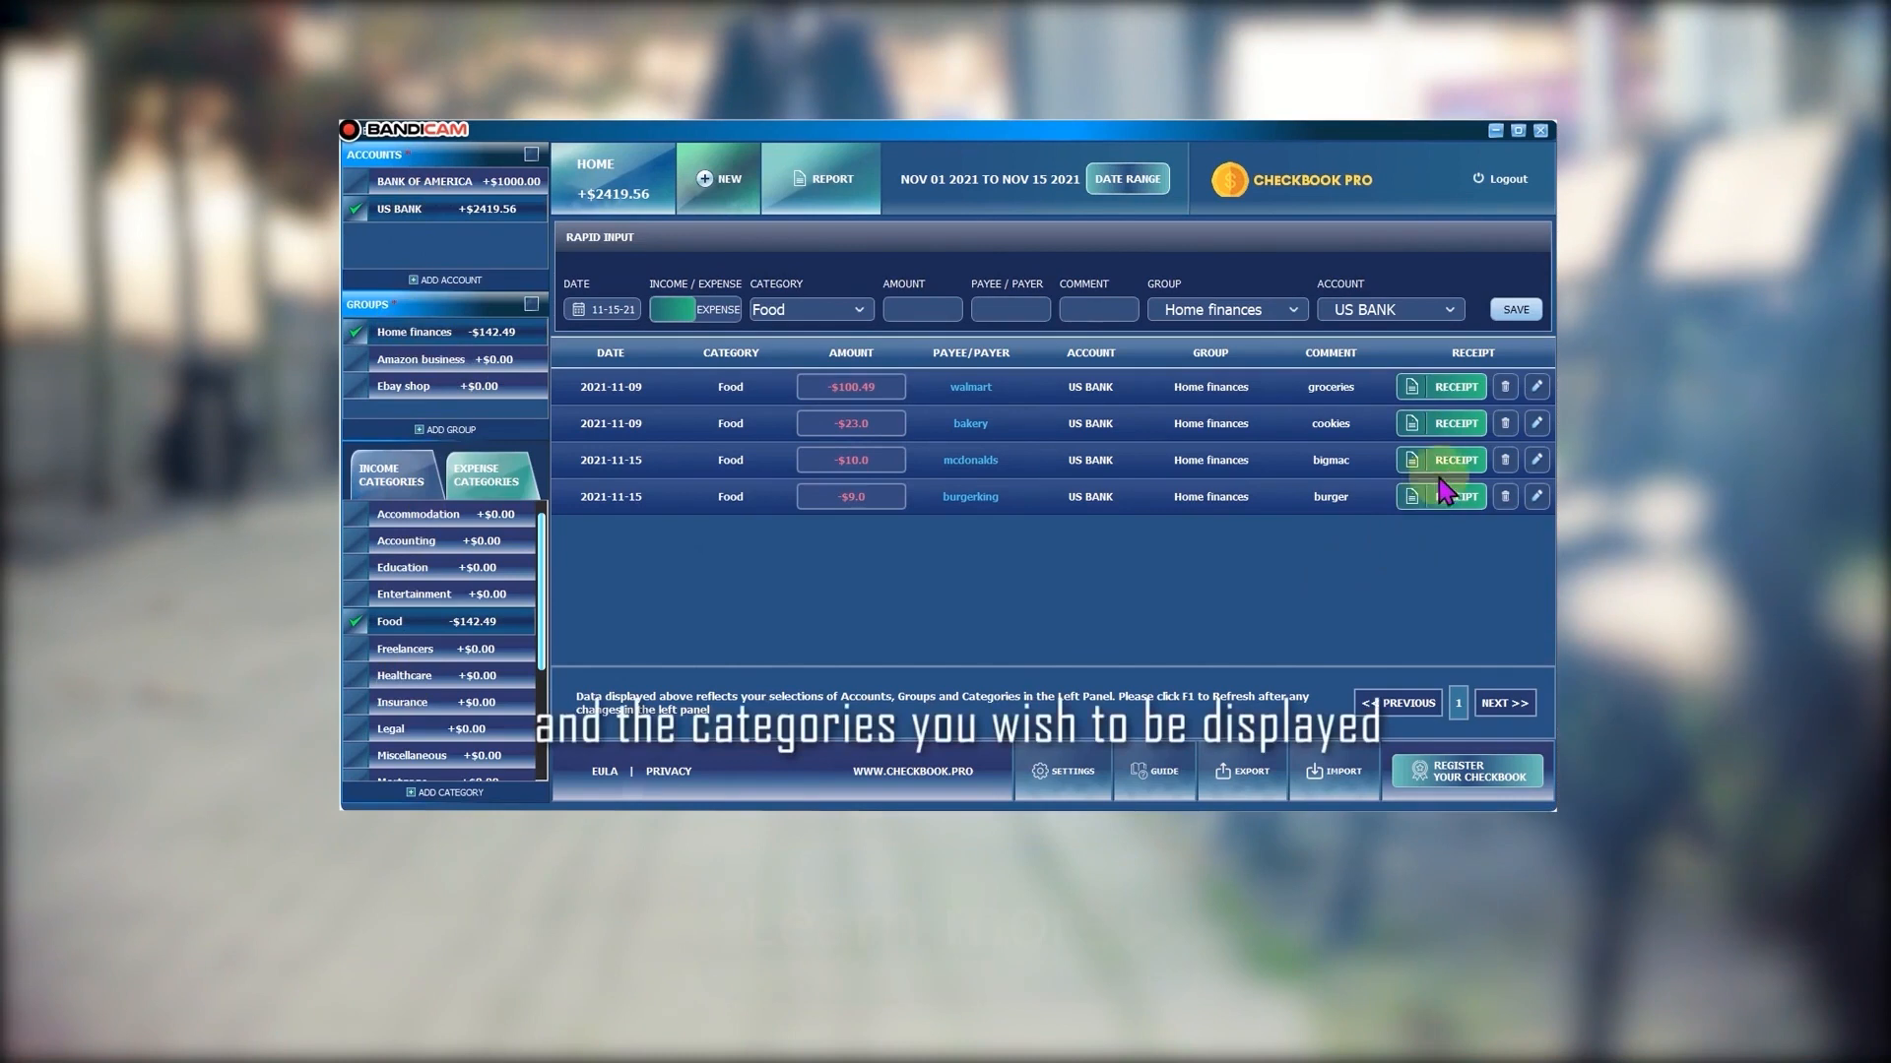
pyautogui.moveTo(686, 527)
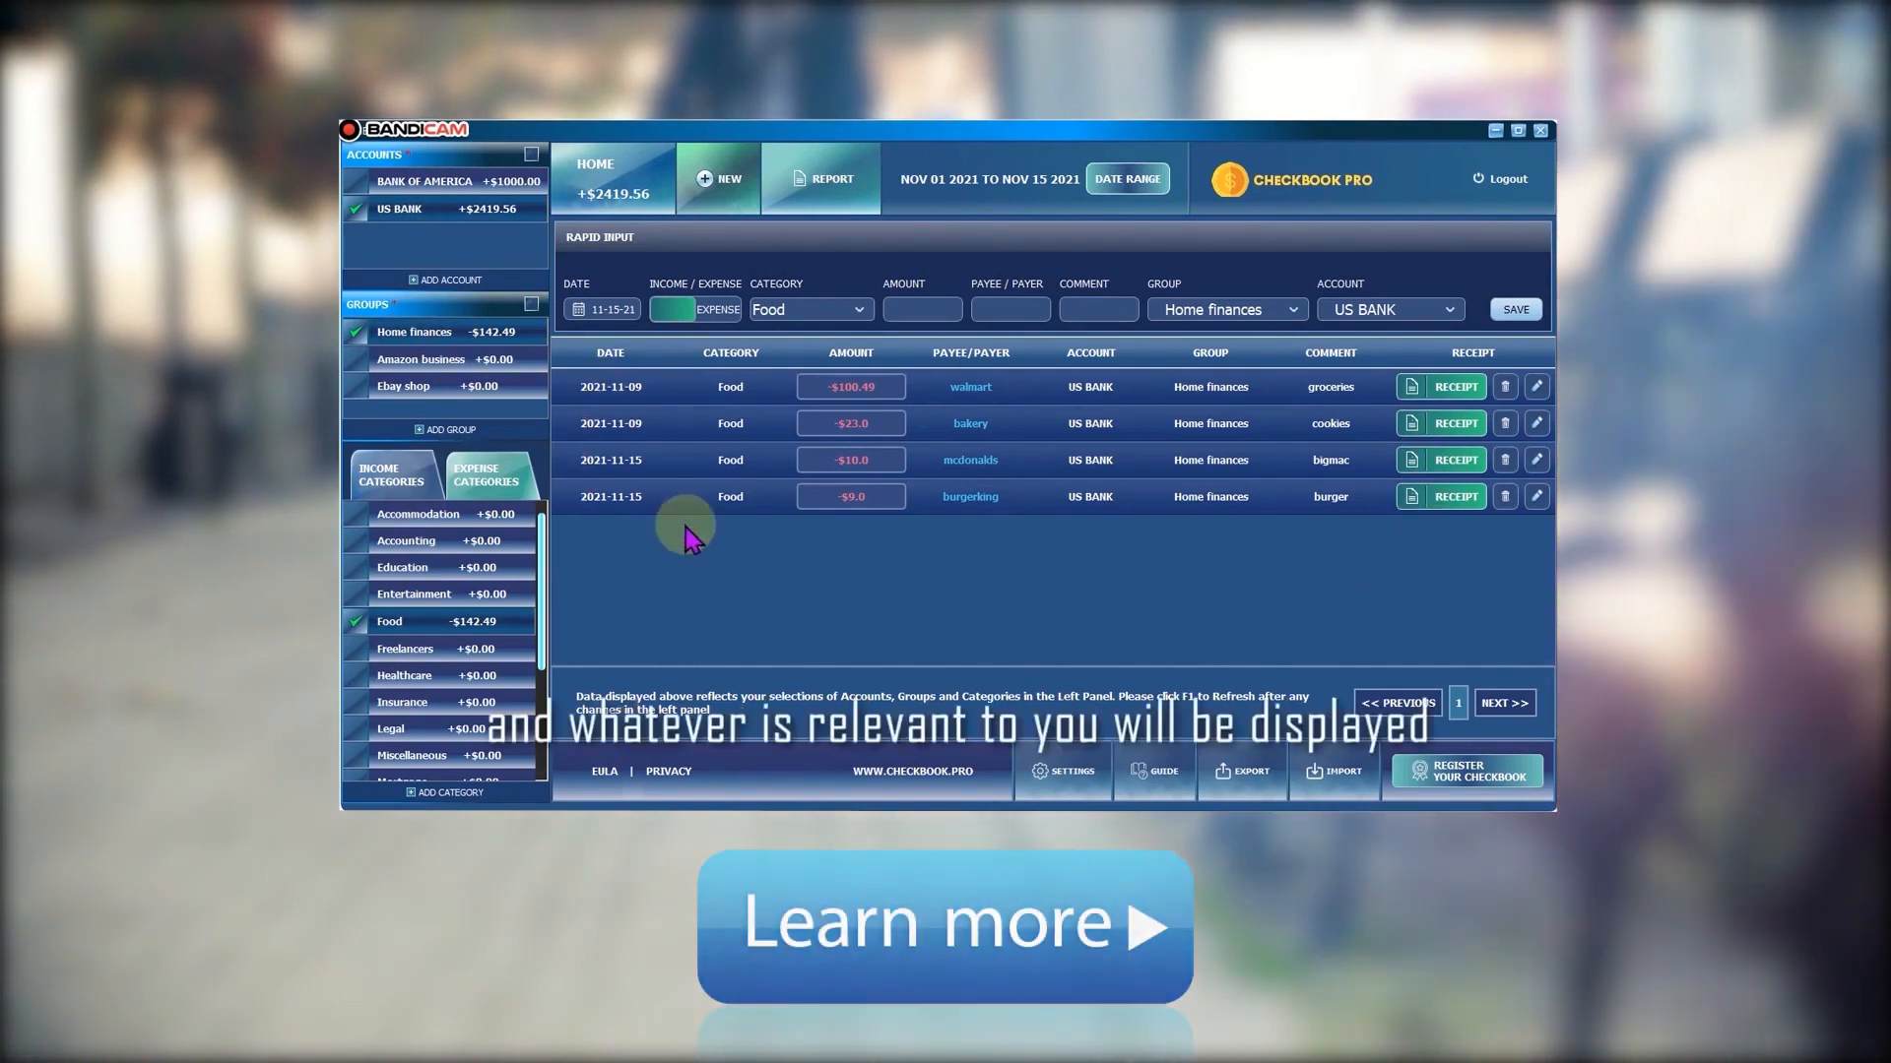
pyautogui.moveTo(1296, 506)
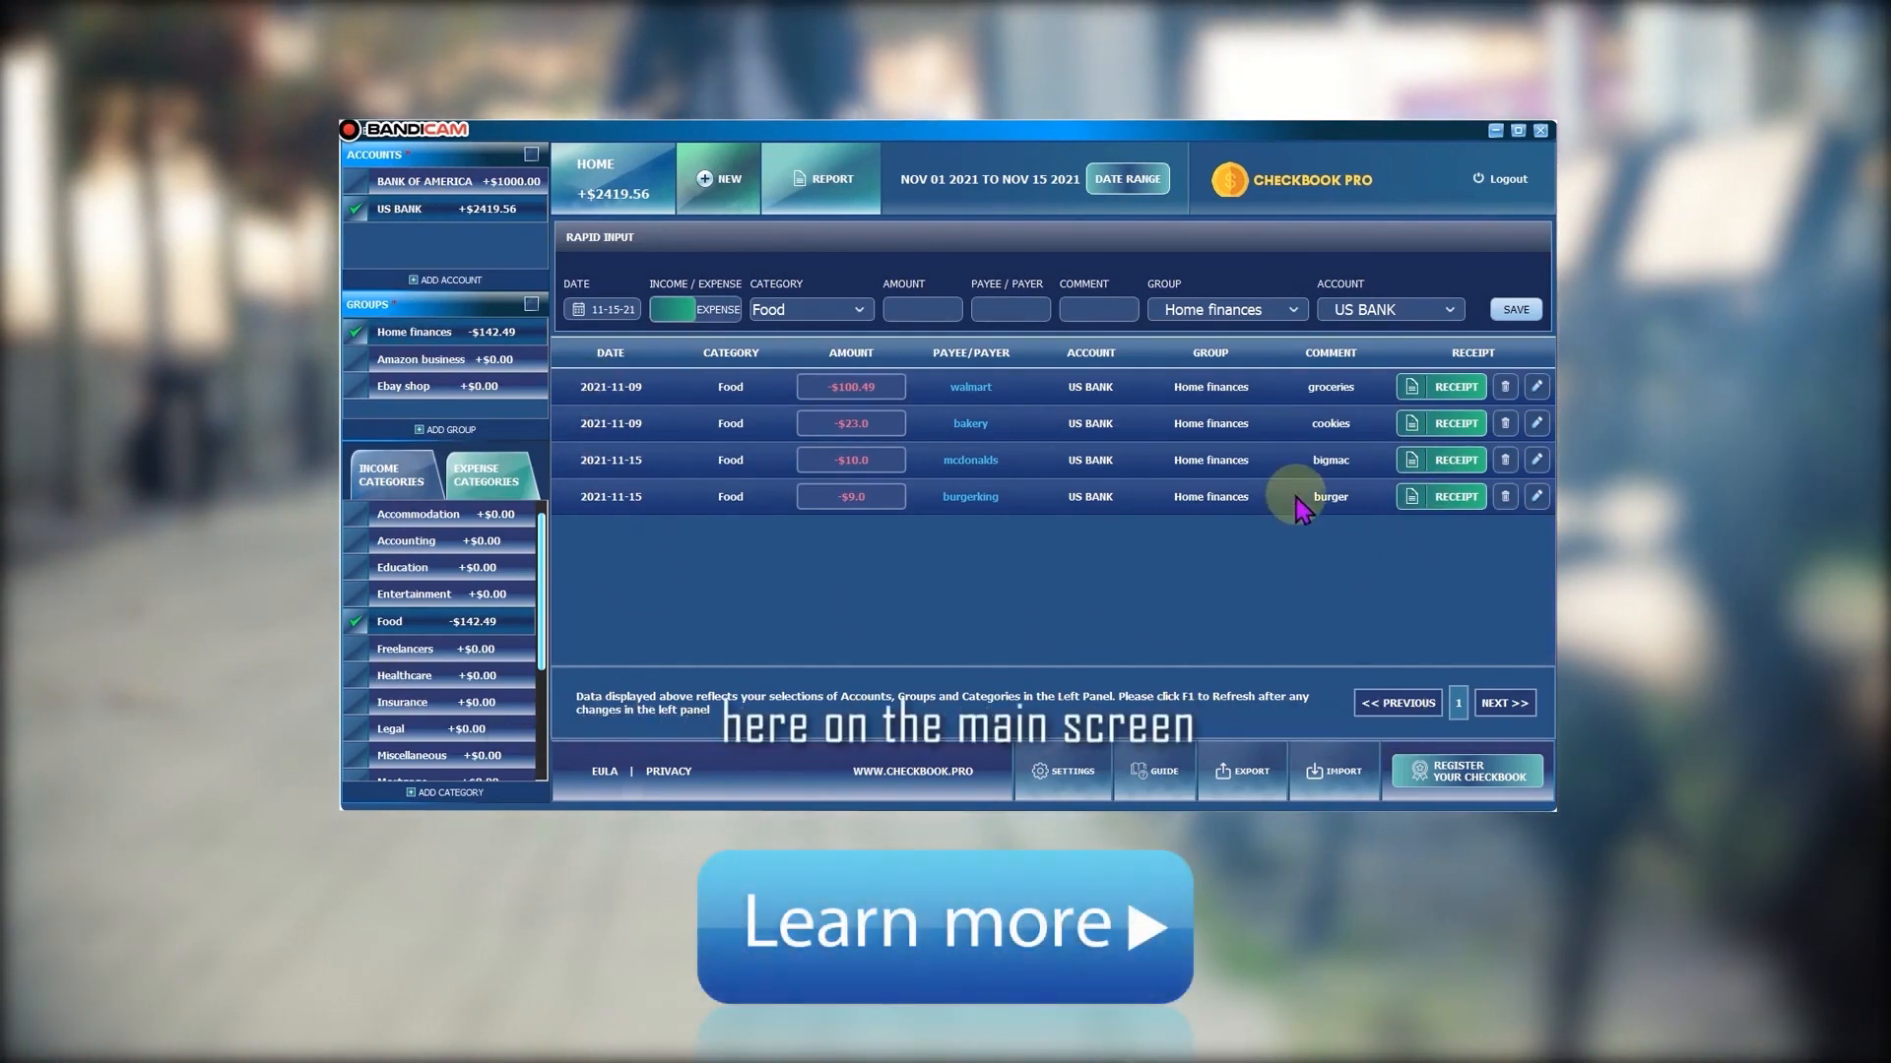
pyautogui.moveTo(850, 235)
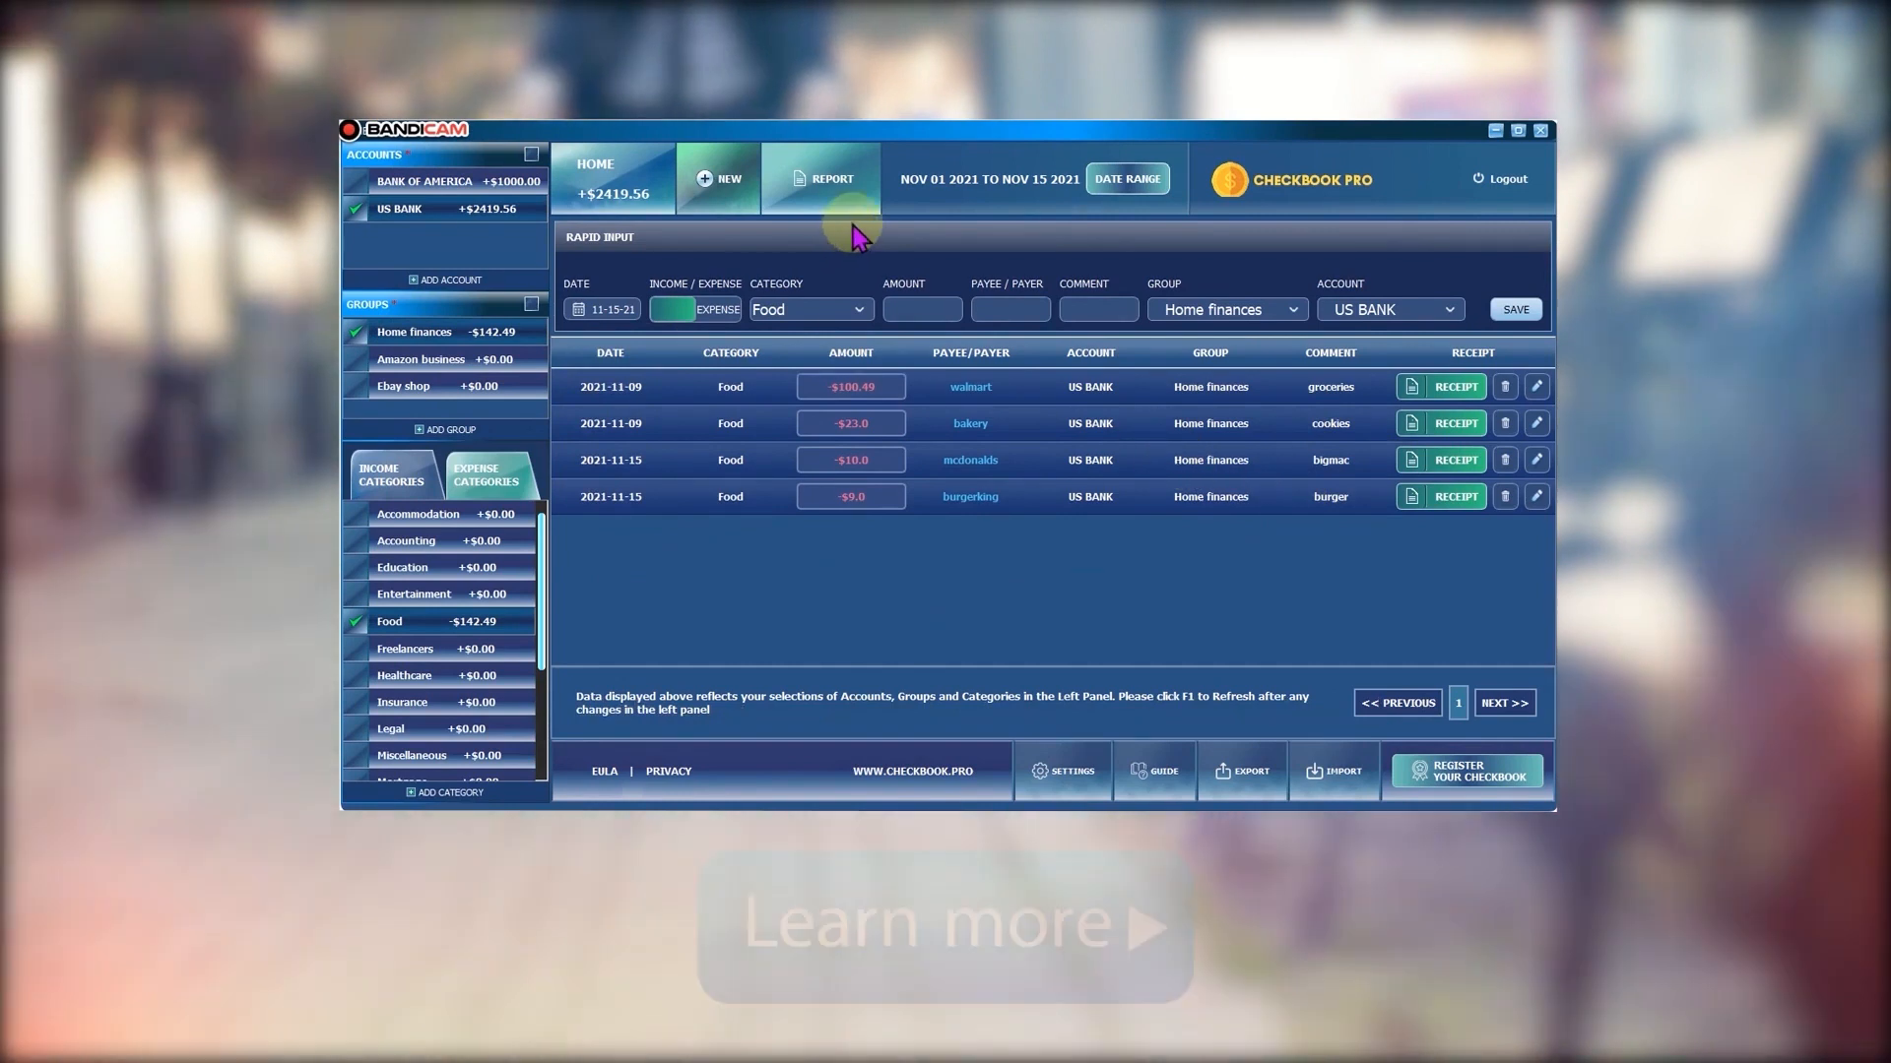
pyautogui.moveTo(1193, 468)
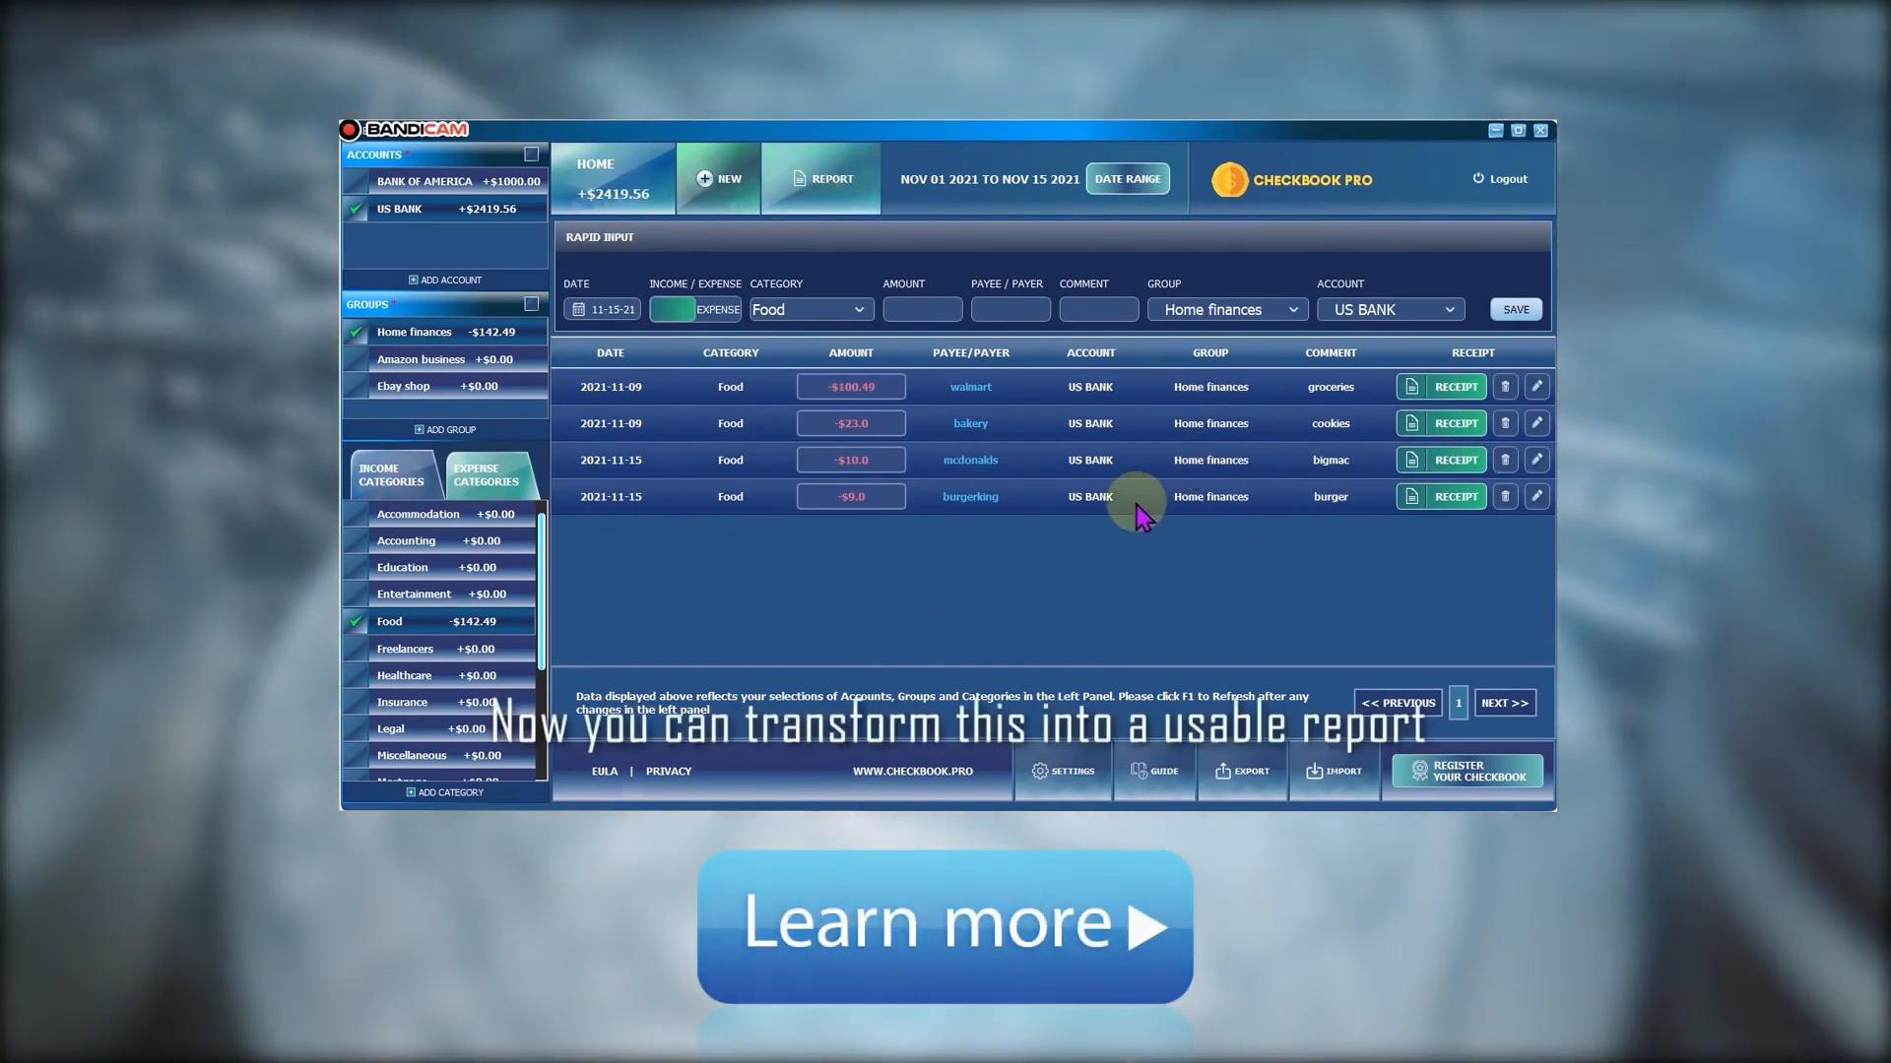
# Open the US Bank Home finances summary report for November 1–15 and confirm exporting it
pyautogui.click(820, 178)
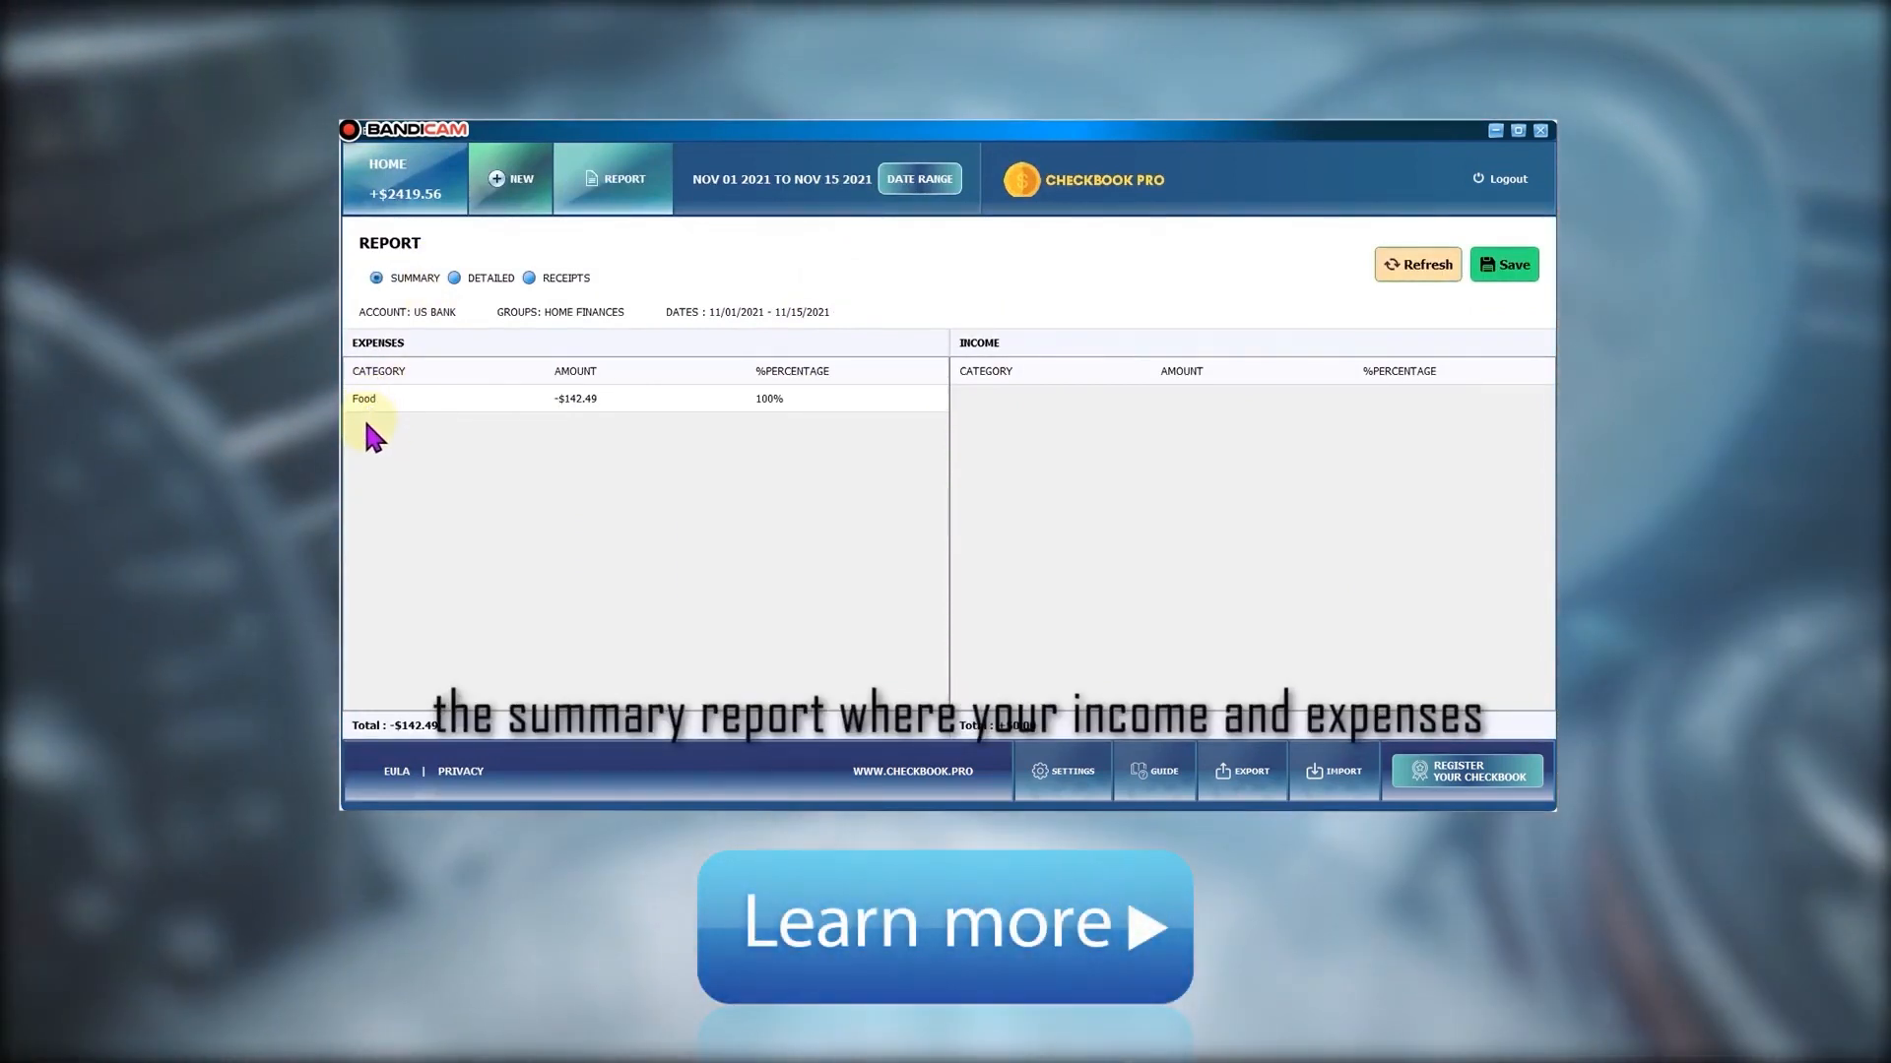
pyautogui.moveTo(601, 436)
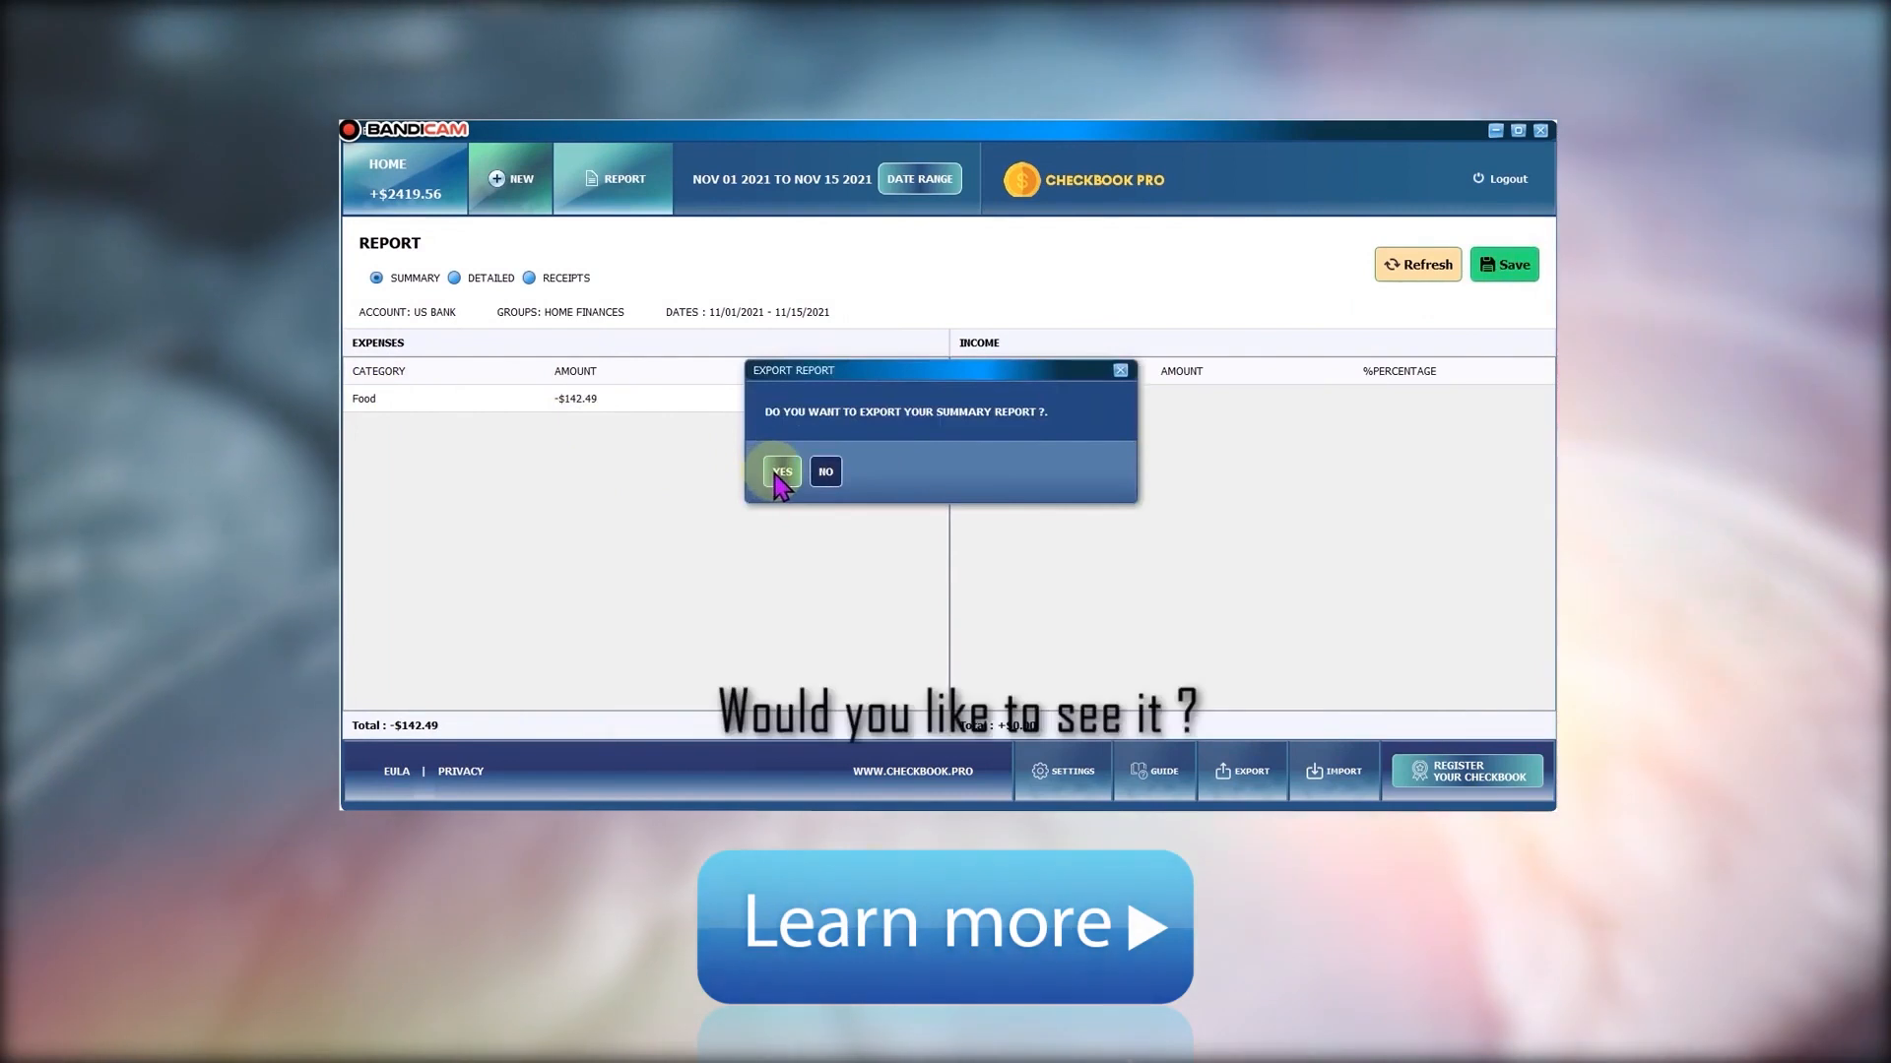
pyautogui.click(779, 472)
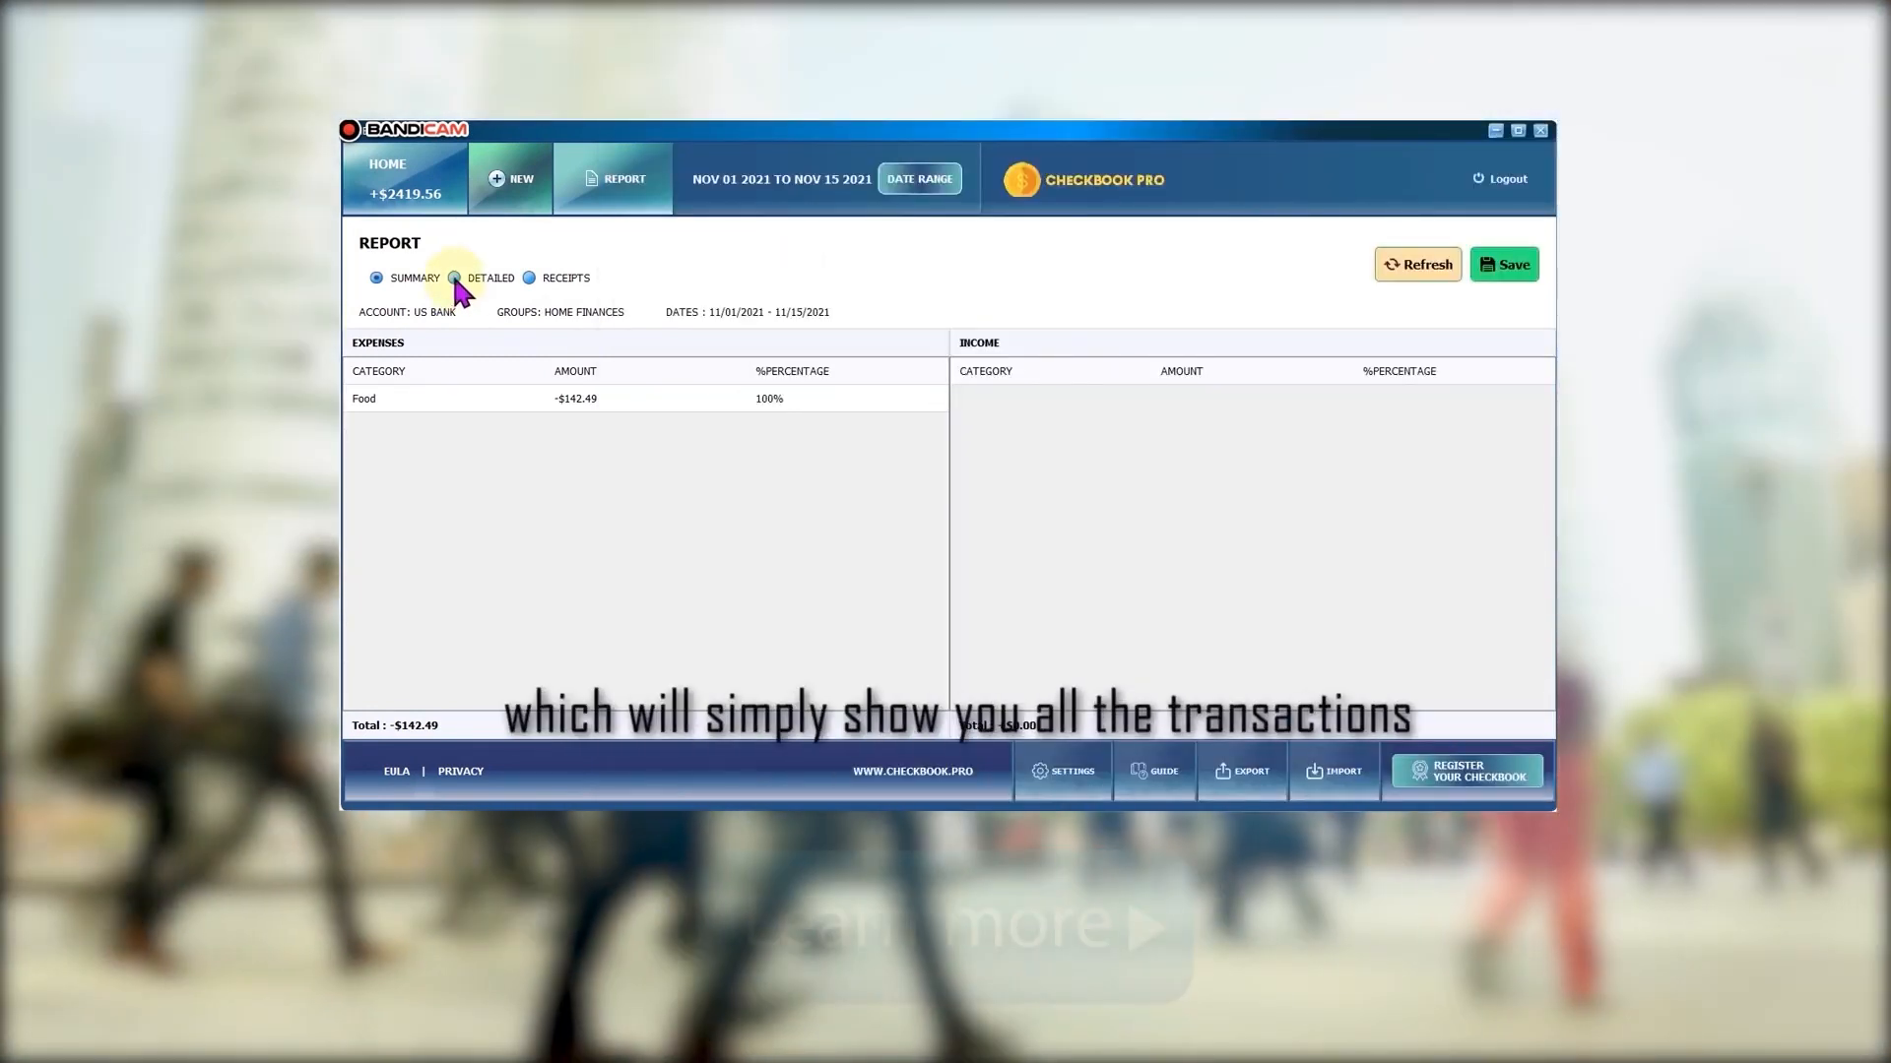
# Save the detailed transactions report as an Excel file, opening it in Excel with the food rows
pyautogui.click(1504, 264)
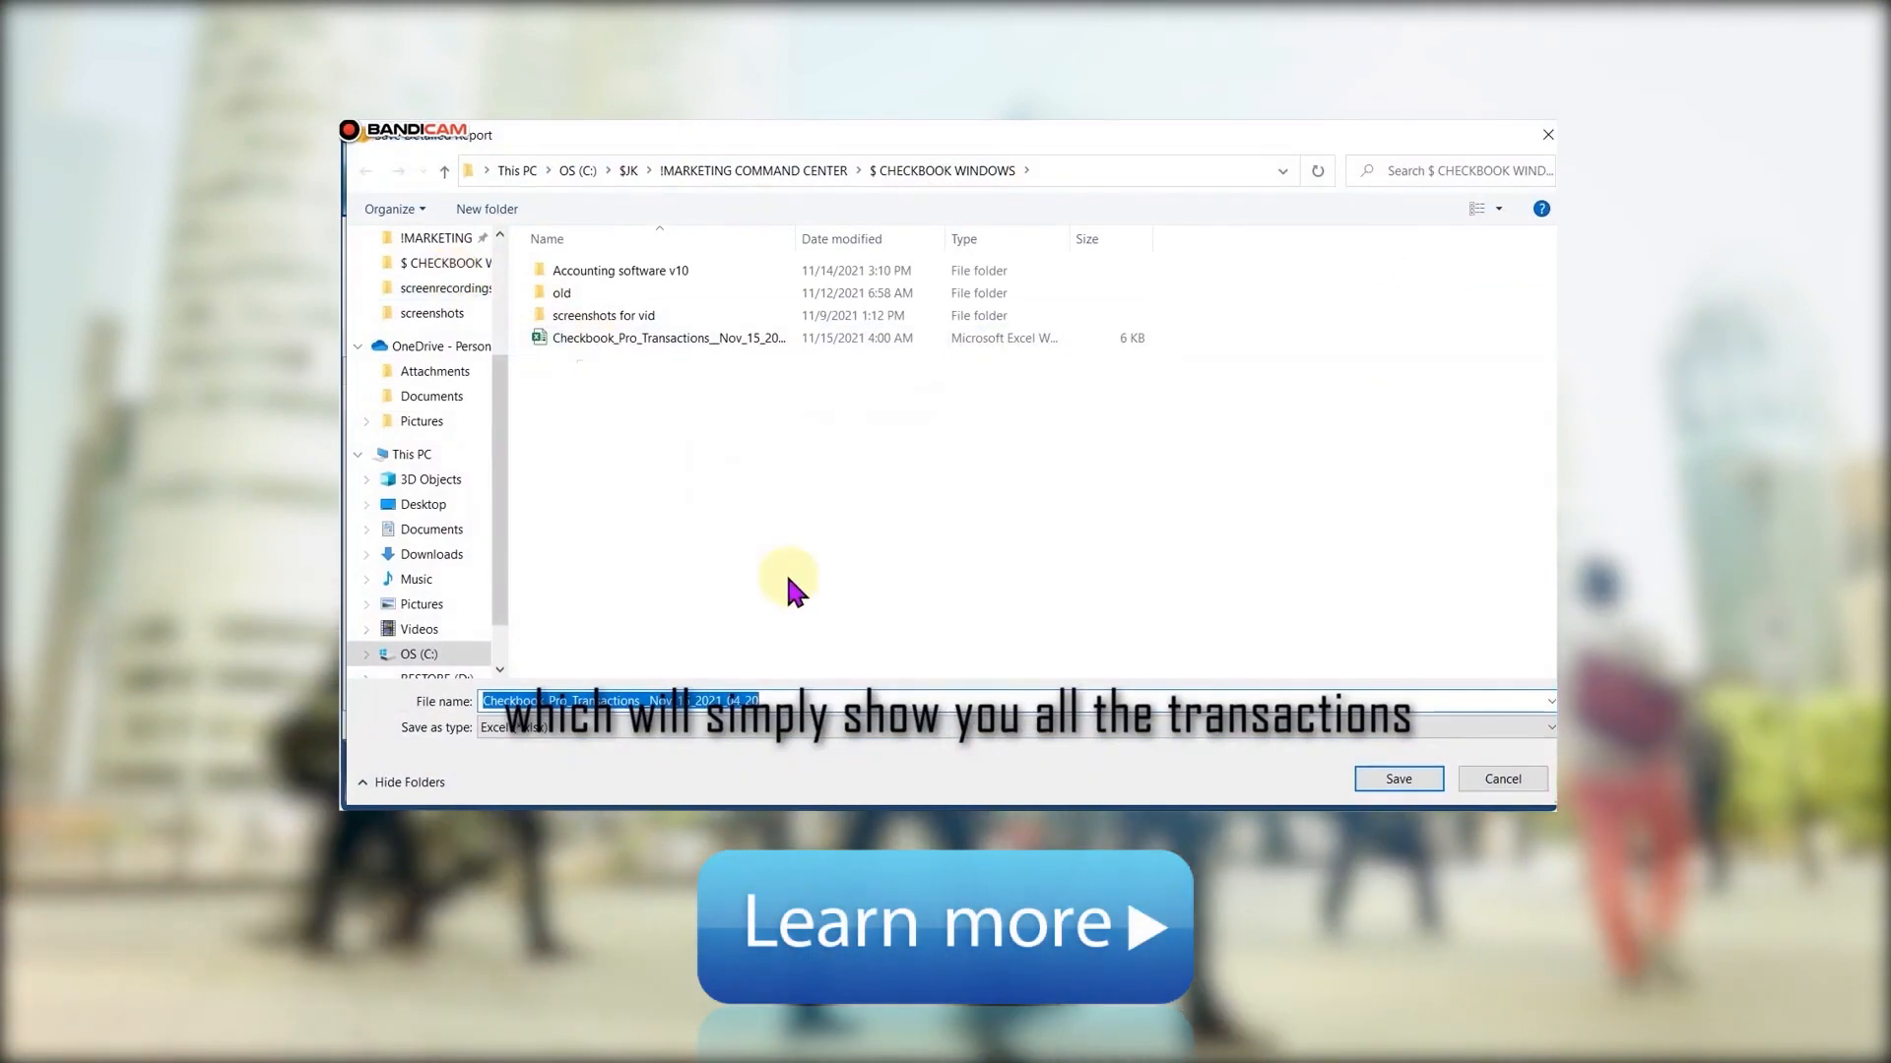
pyautogui.moveTo(662, 784)
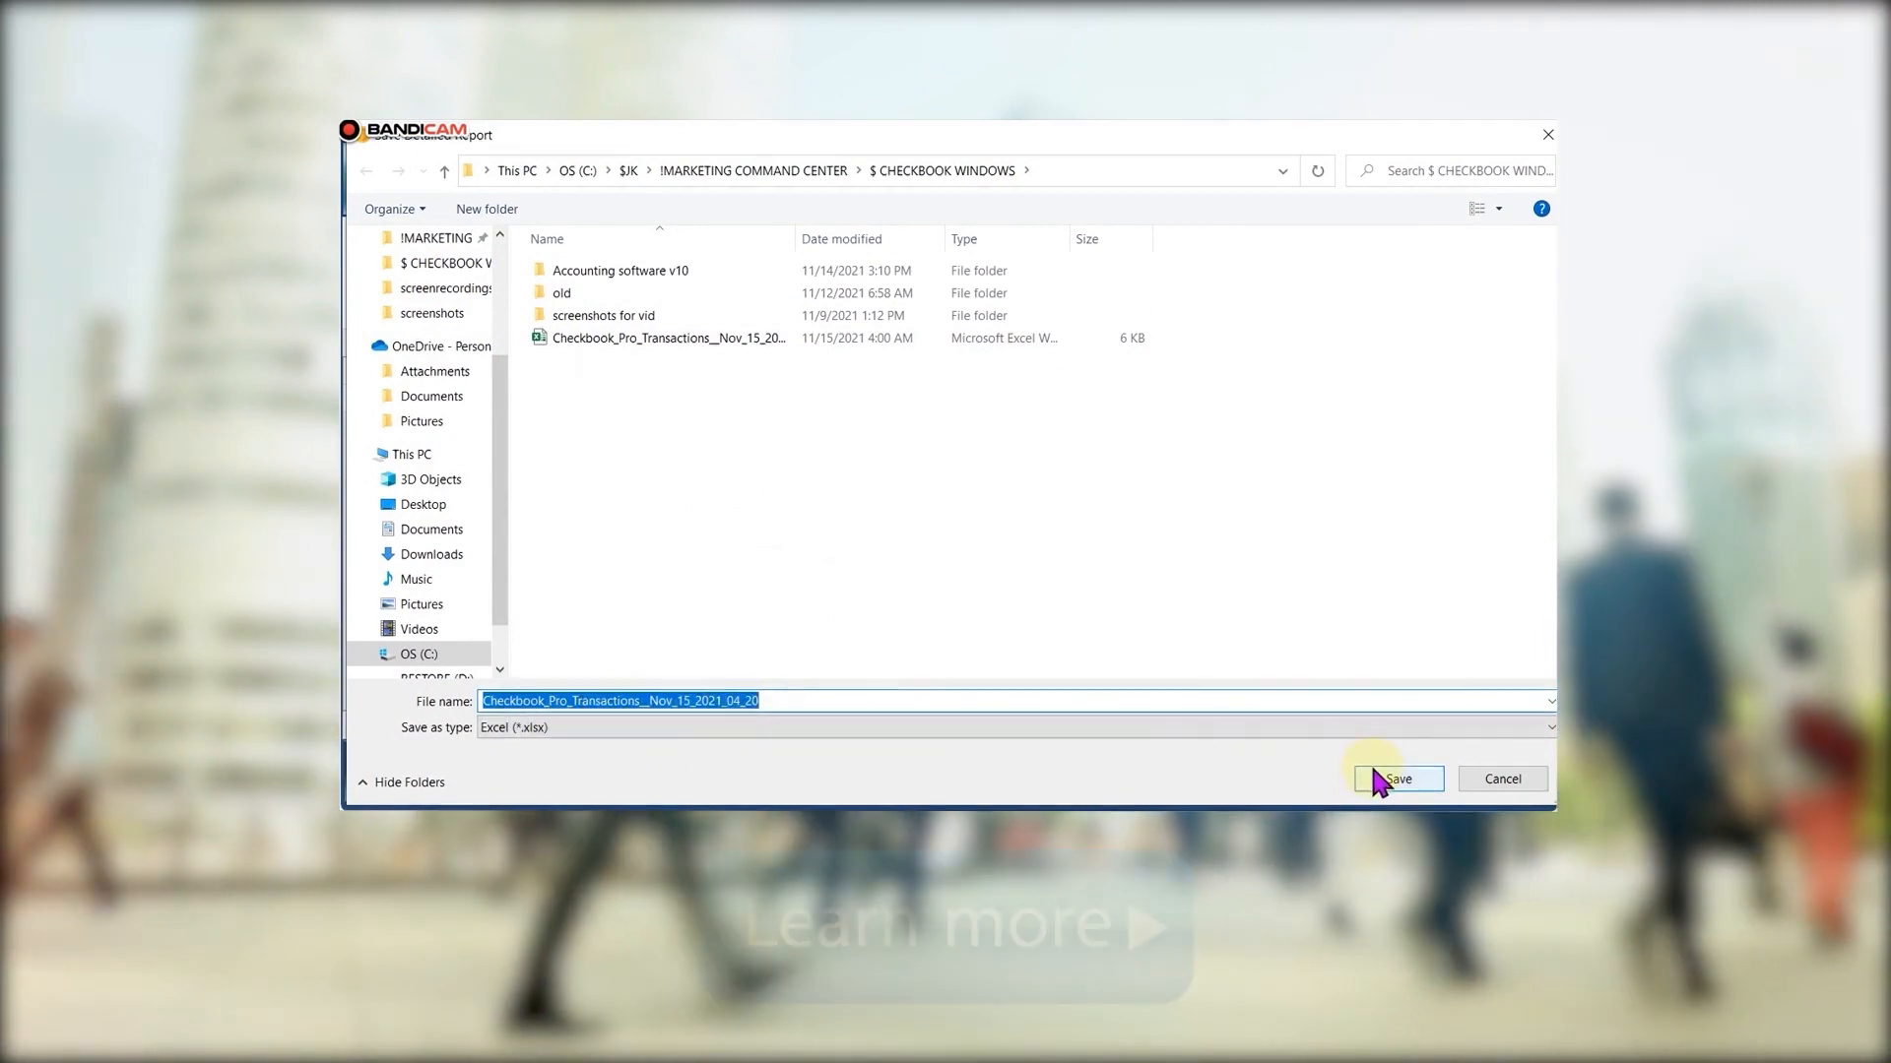
pyautogui.click(1396, 778)
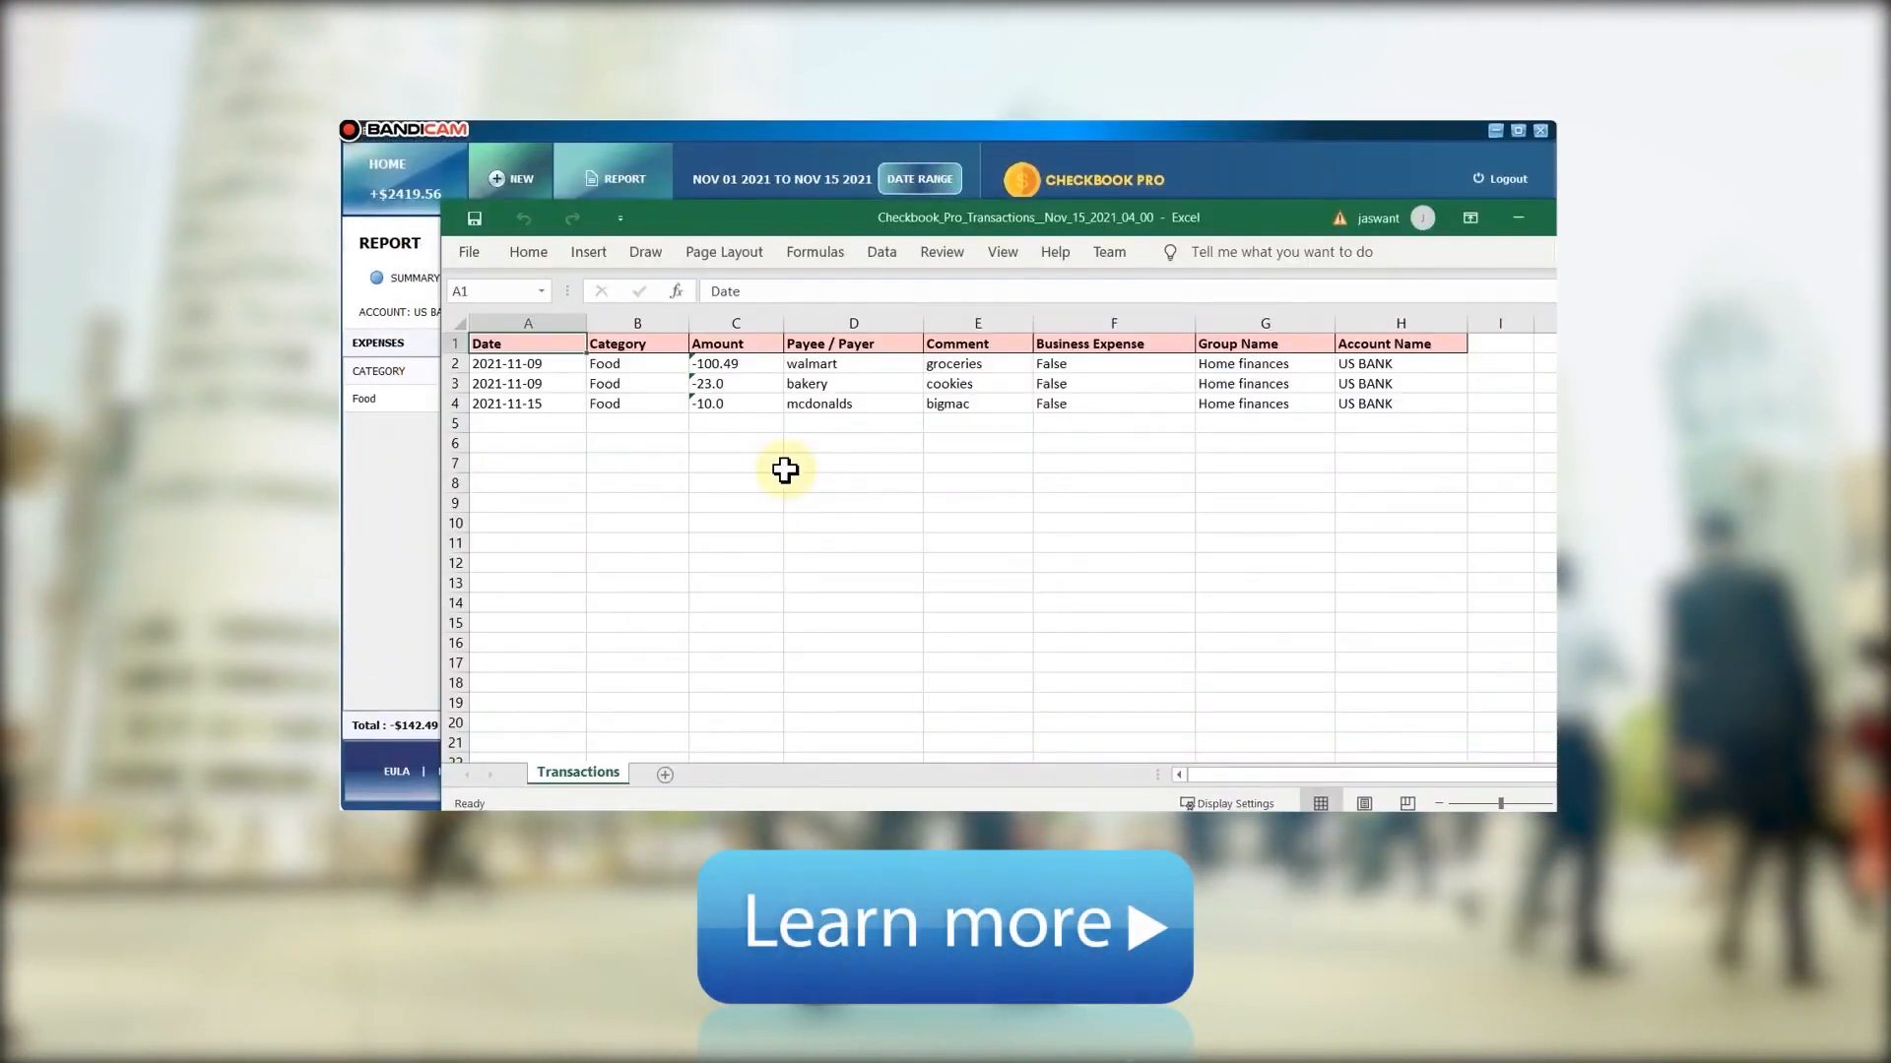